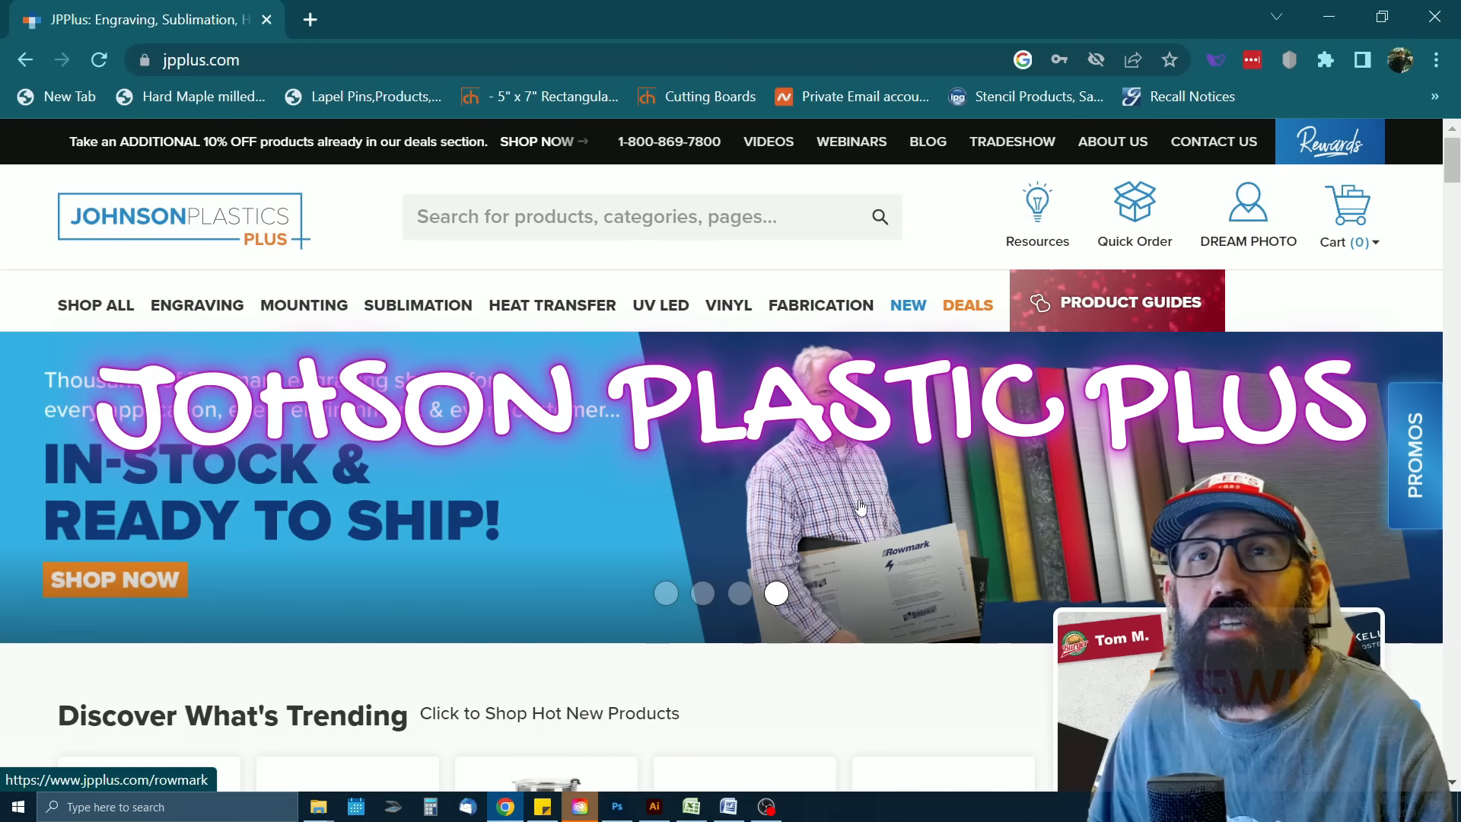
Scroll through the Johnson Plastics Plus homepage's Rowmark banner and trending products
scroll(down, 3)
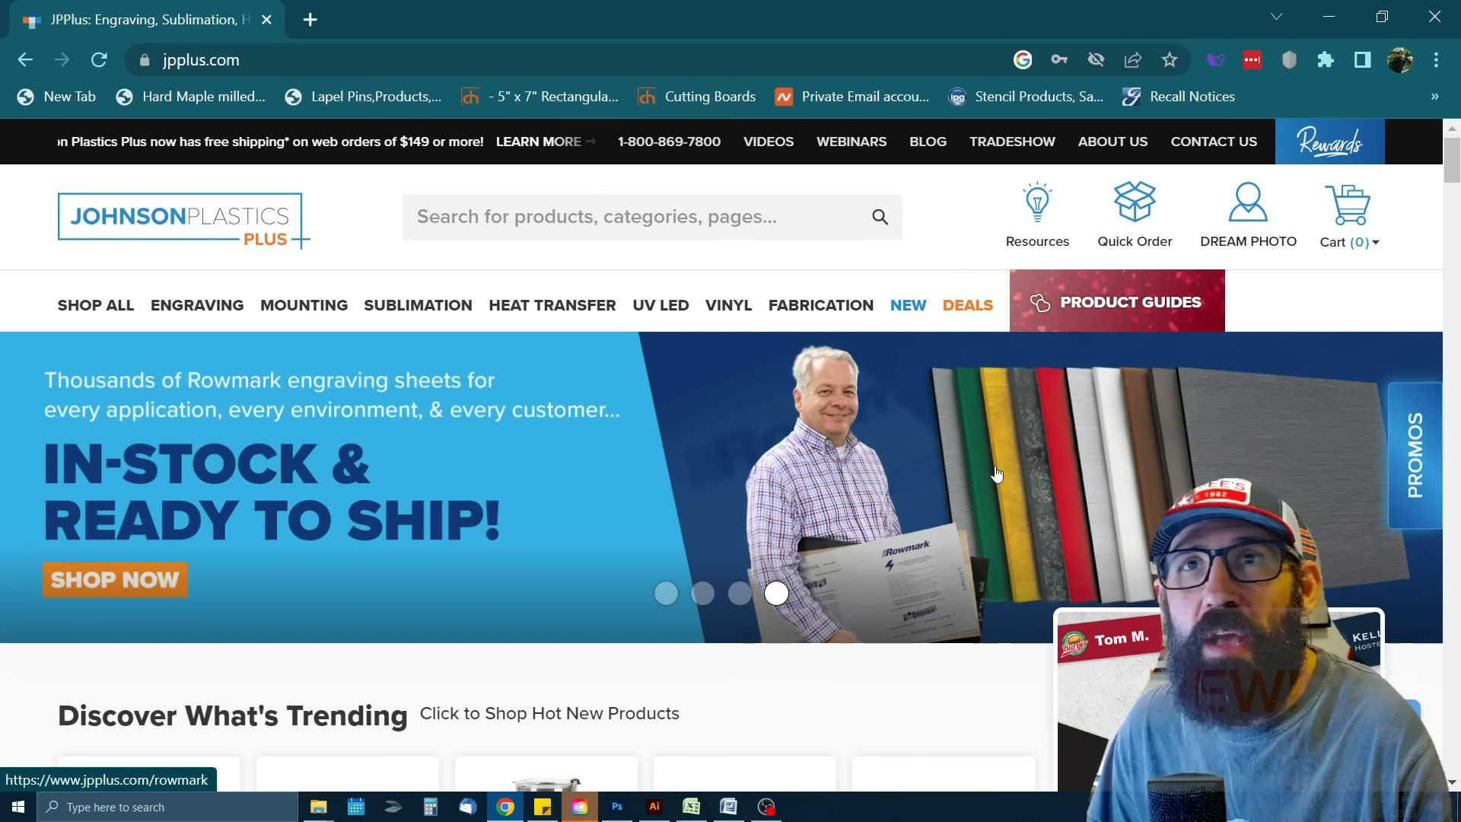
mouse_move(1085, 478)
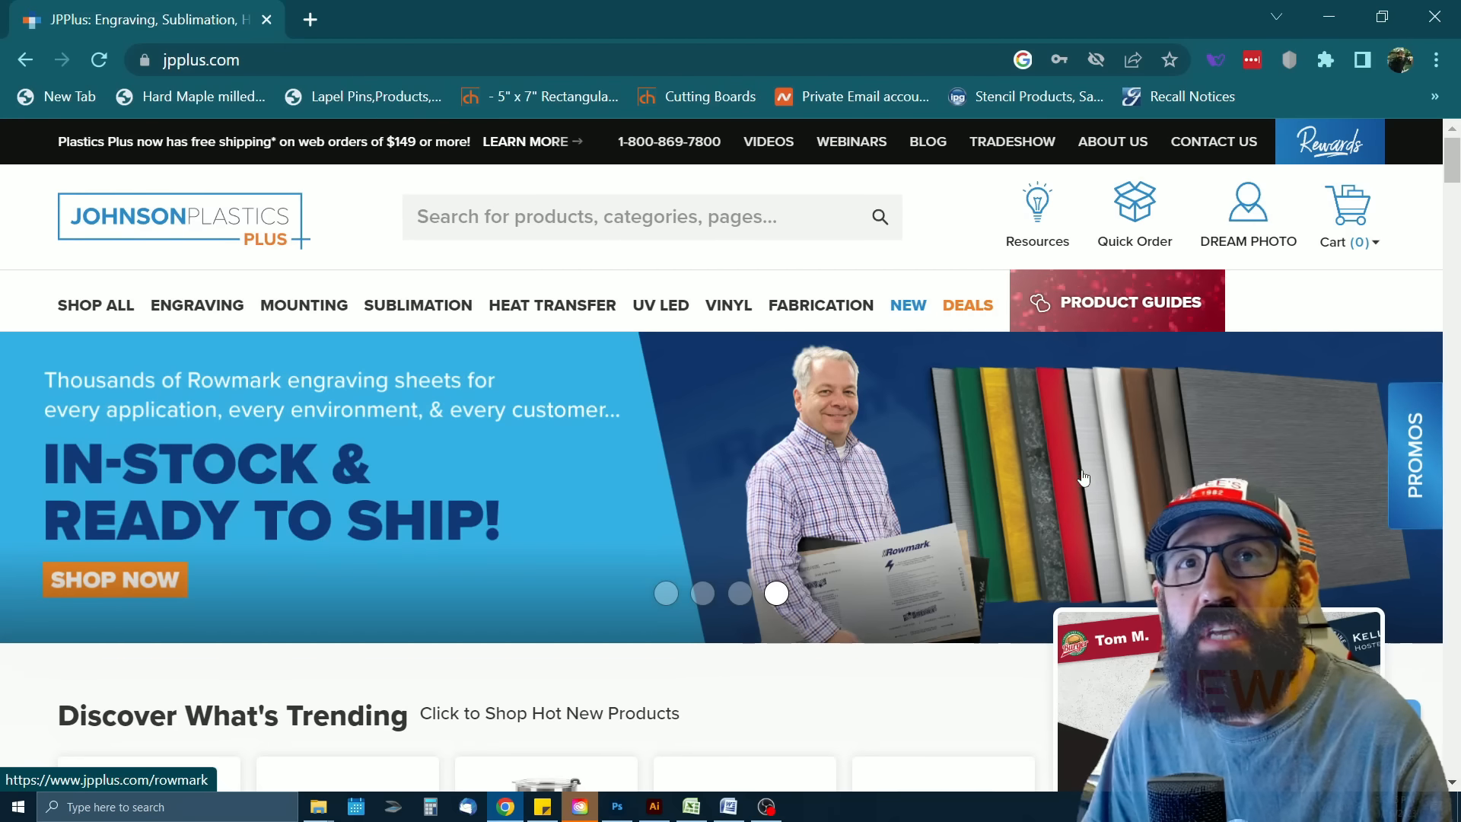
scroll(down, 3)
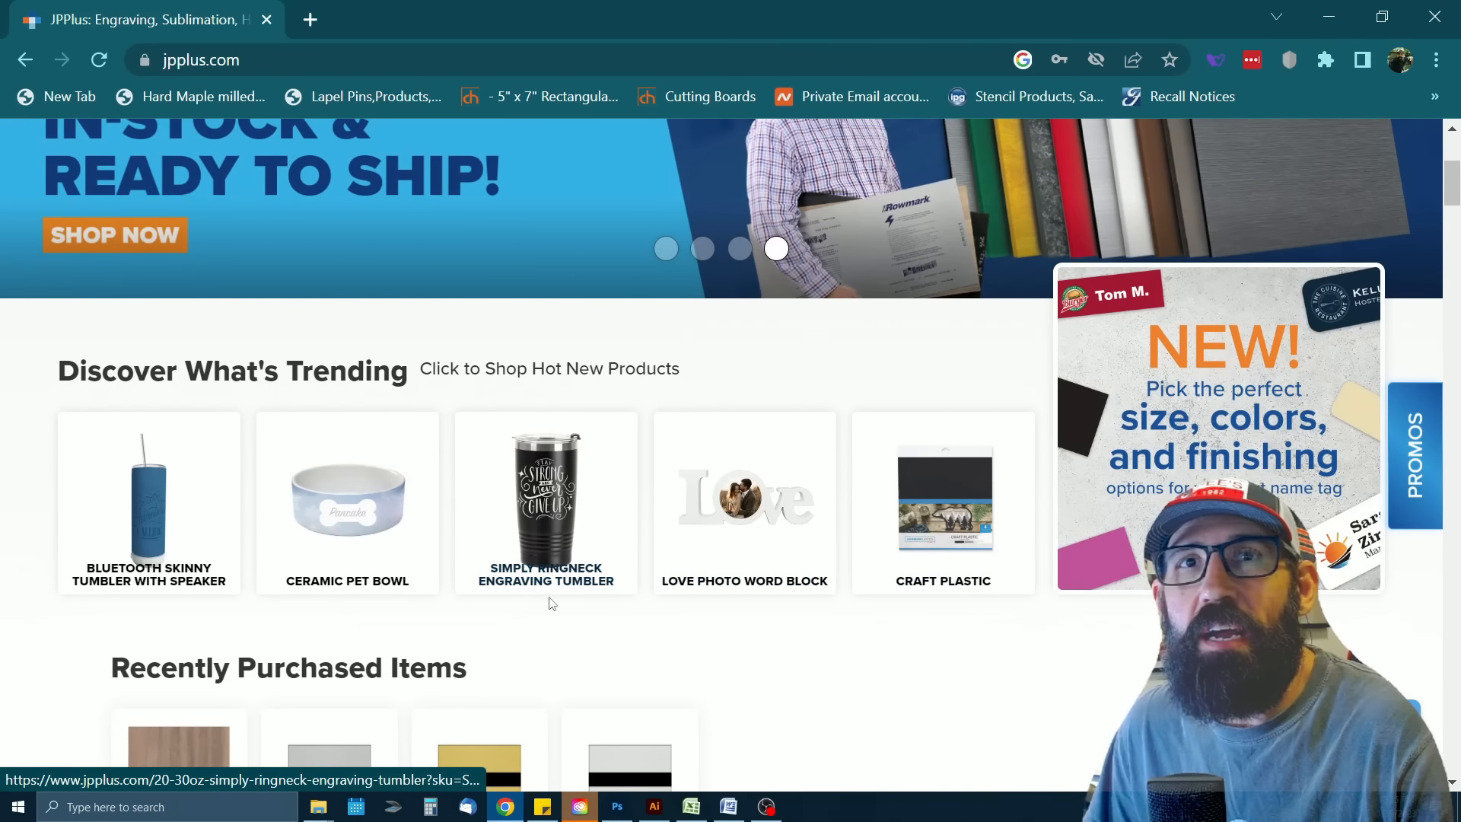
scroll(up, 3)
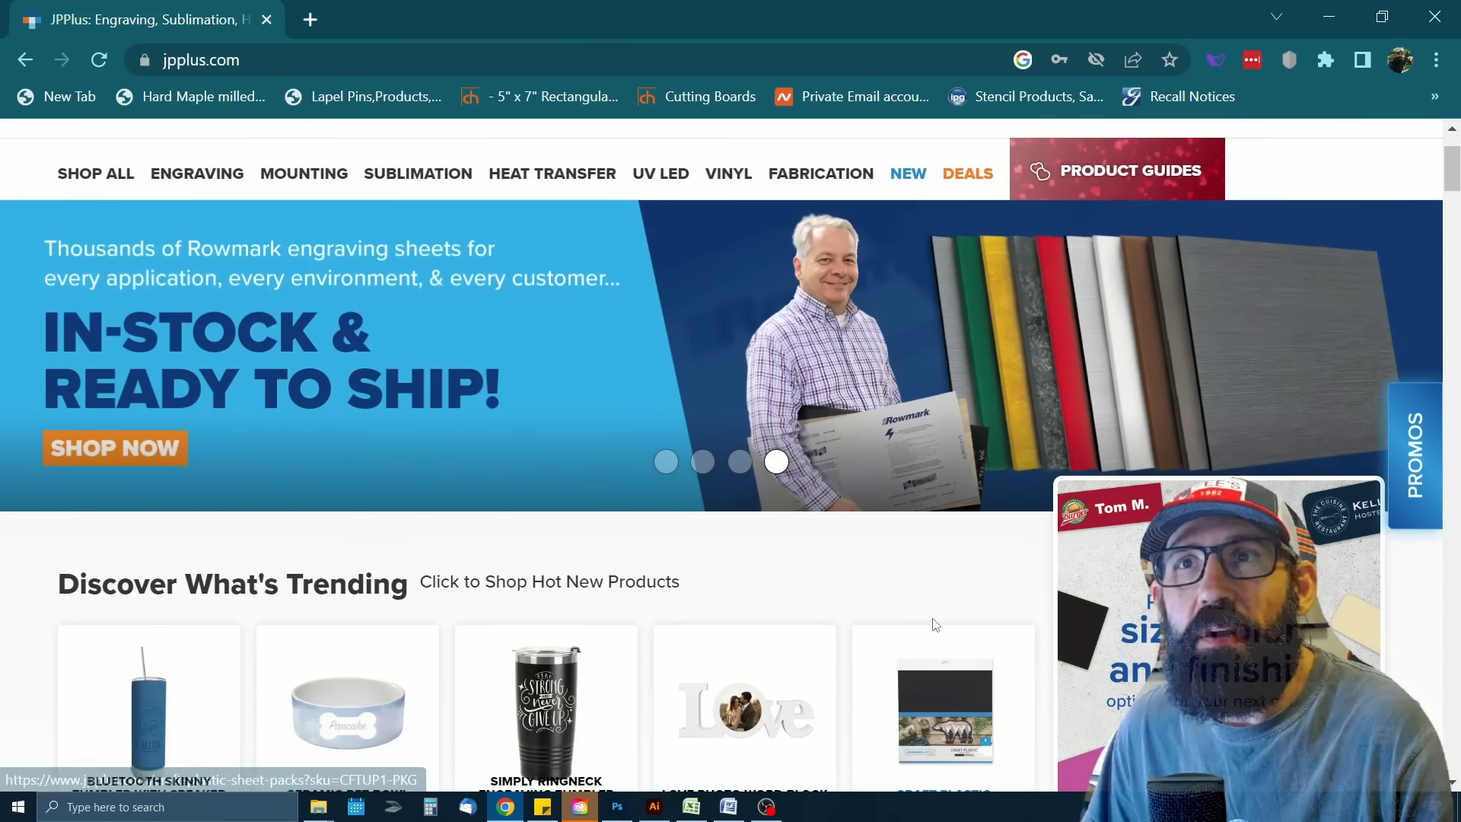
scroll(down, 3)
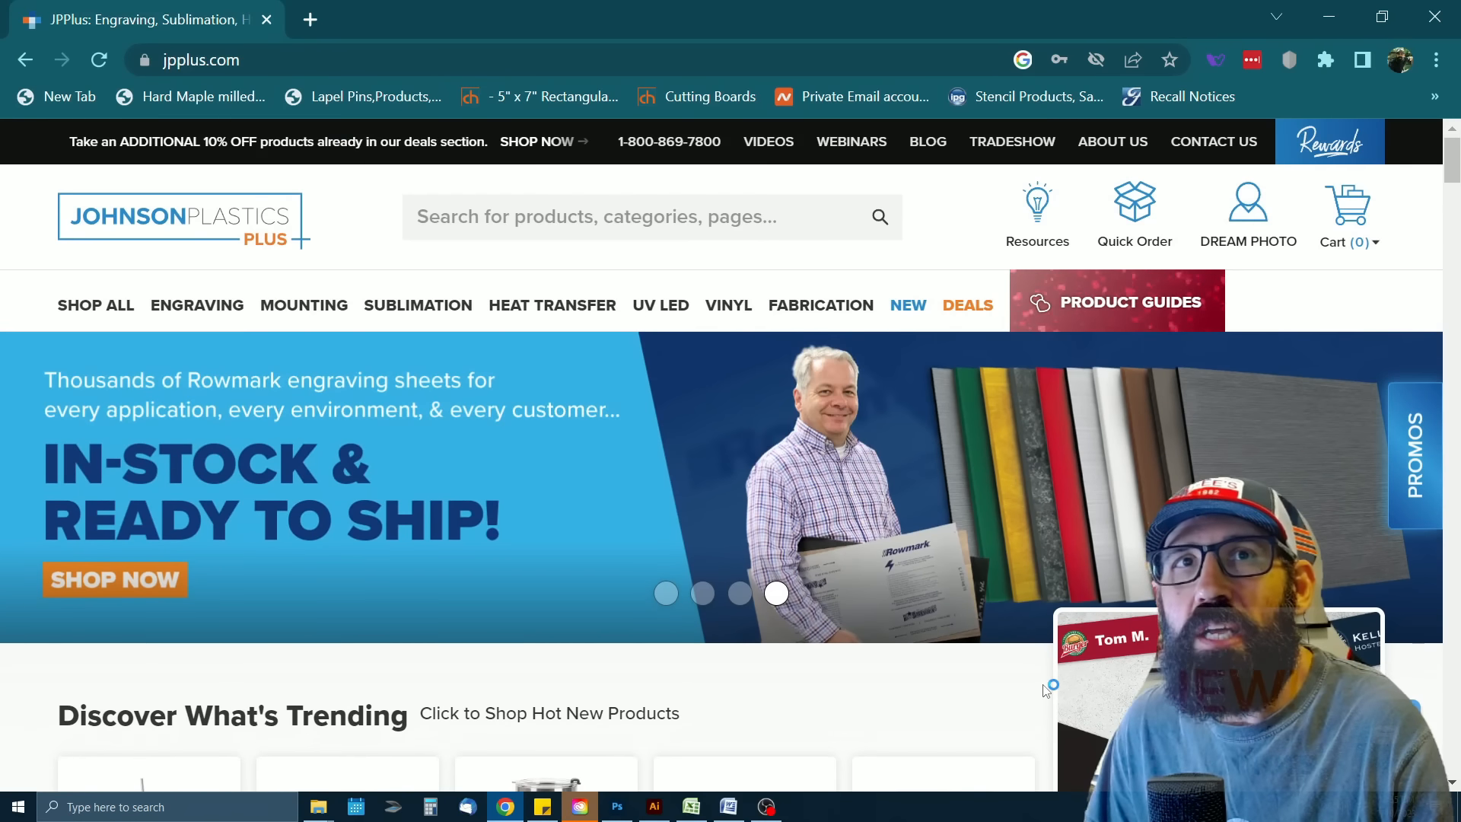
mouse_move(895, 558)
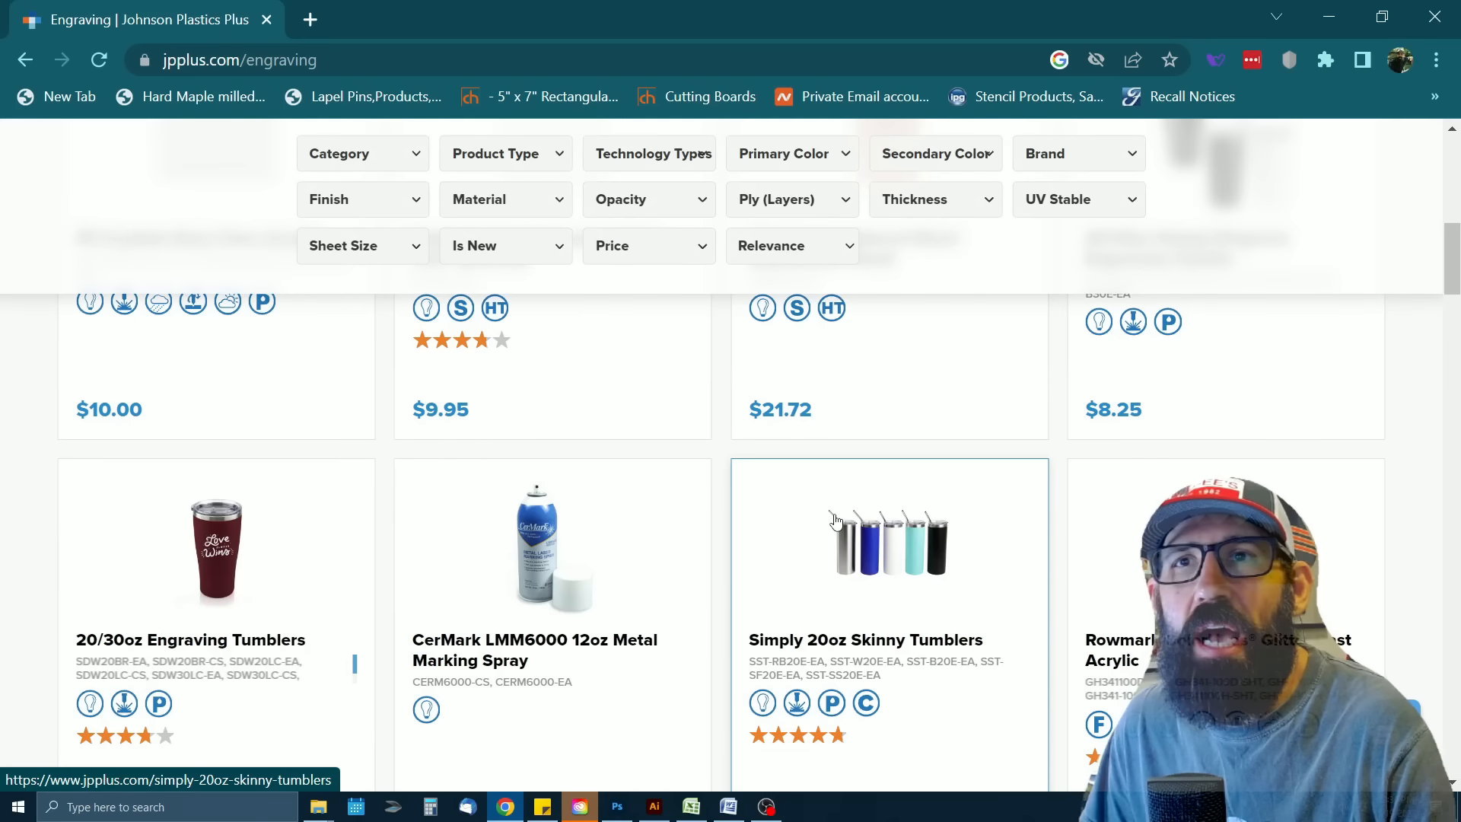
scroll(down, 3)
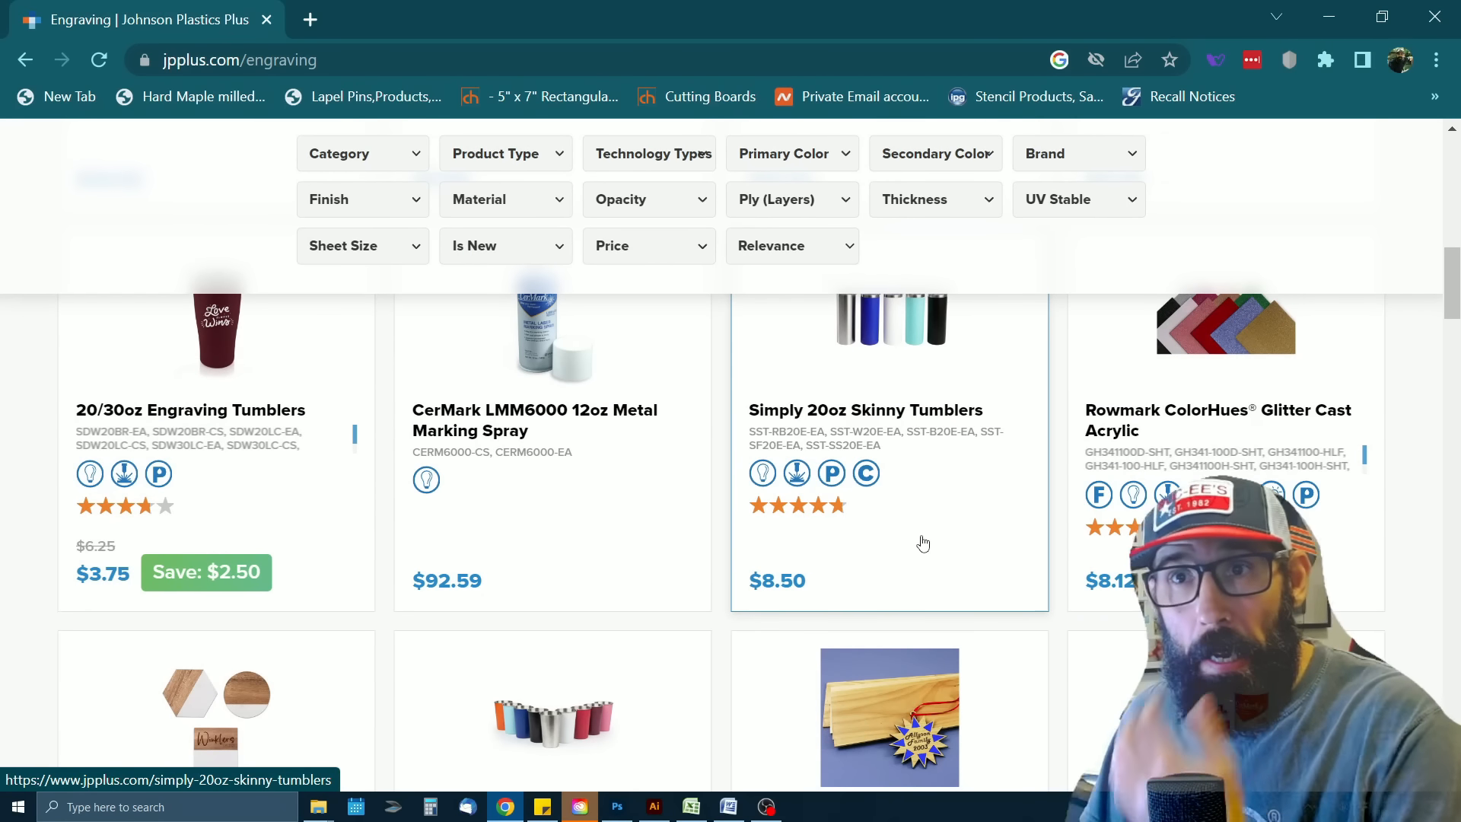
scroll(down, 3)
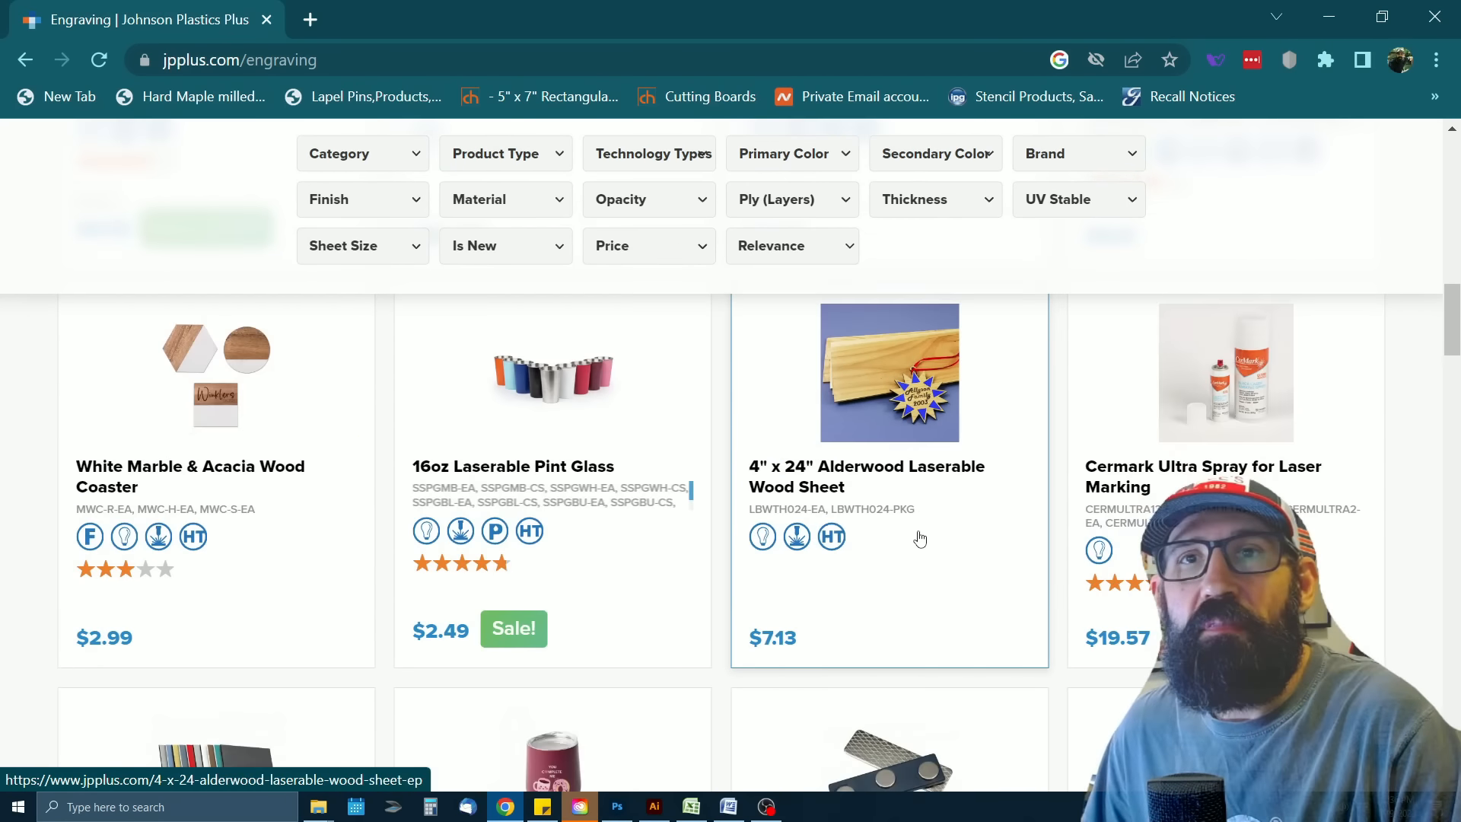
scroll(down, 3)
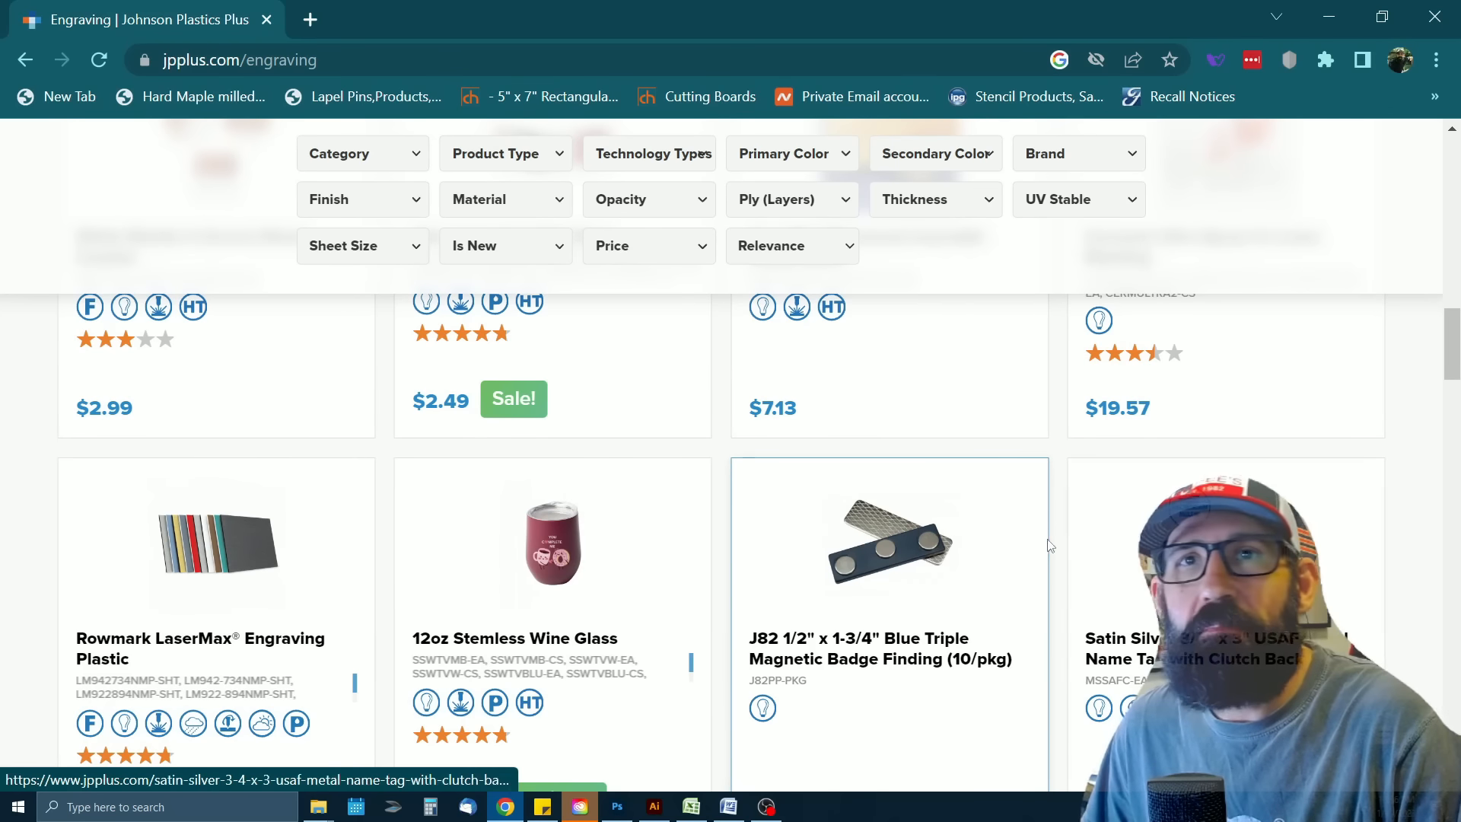
mouse_move(977, 542)
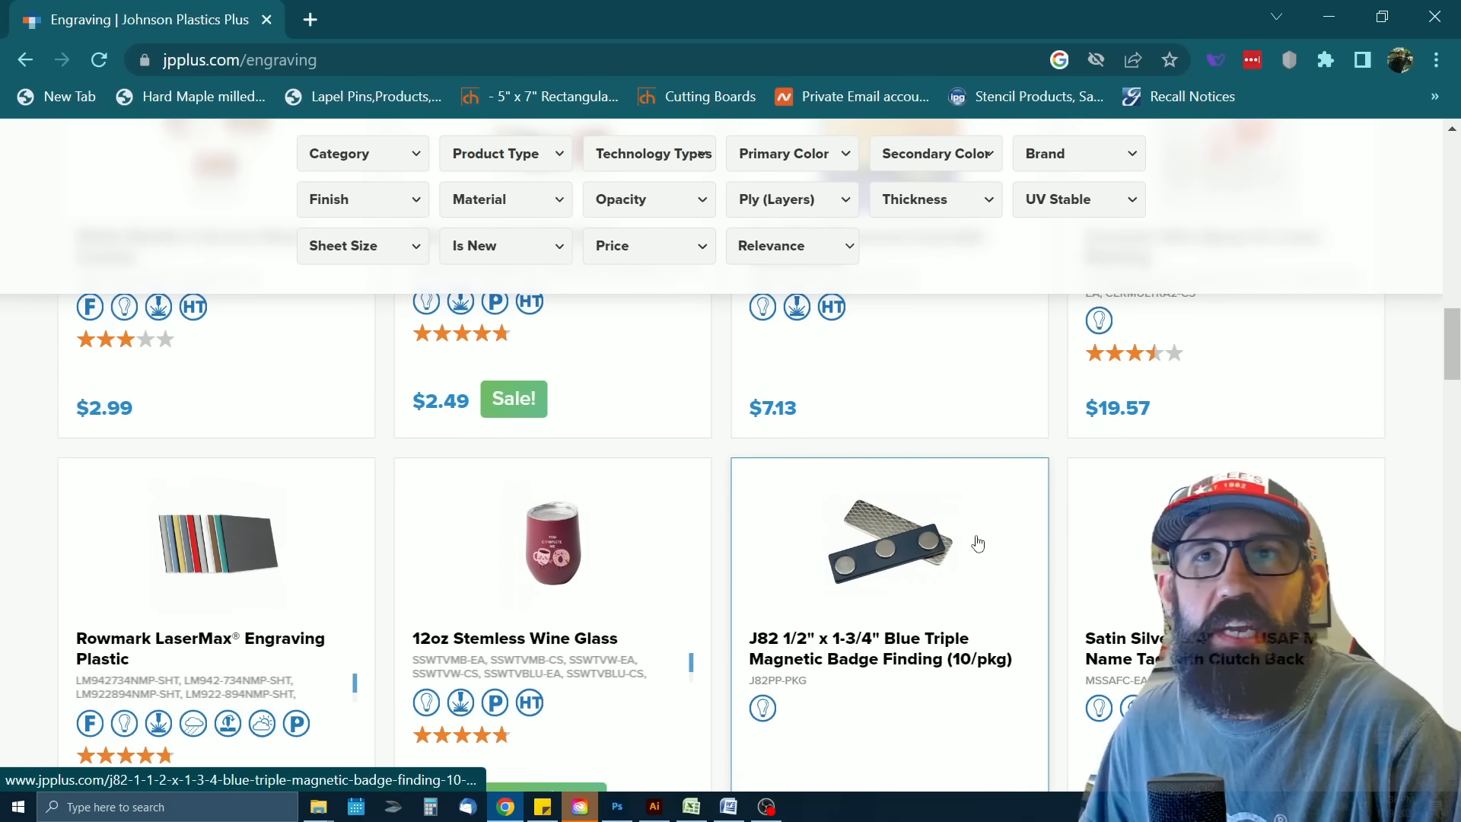
scroll(down, 3)
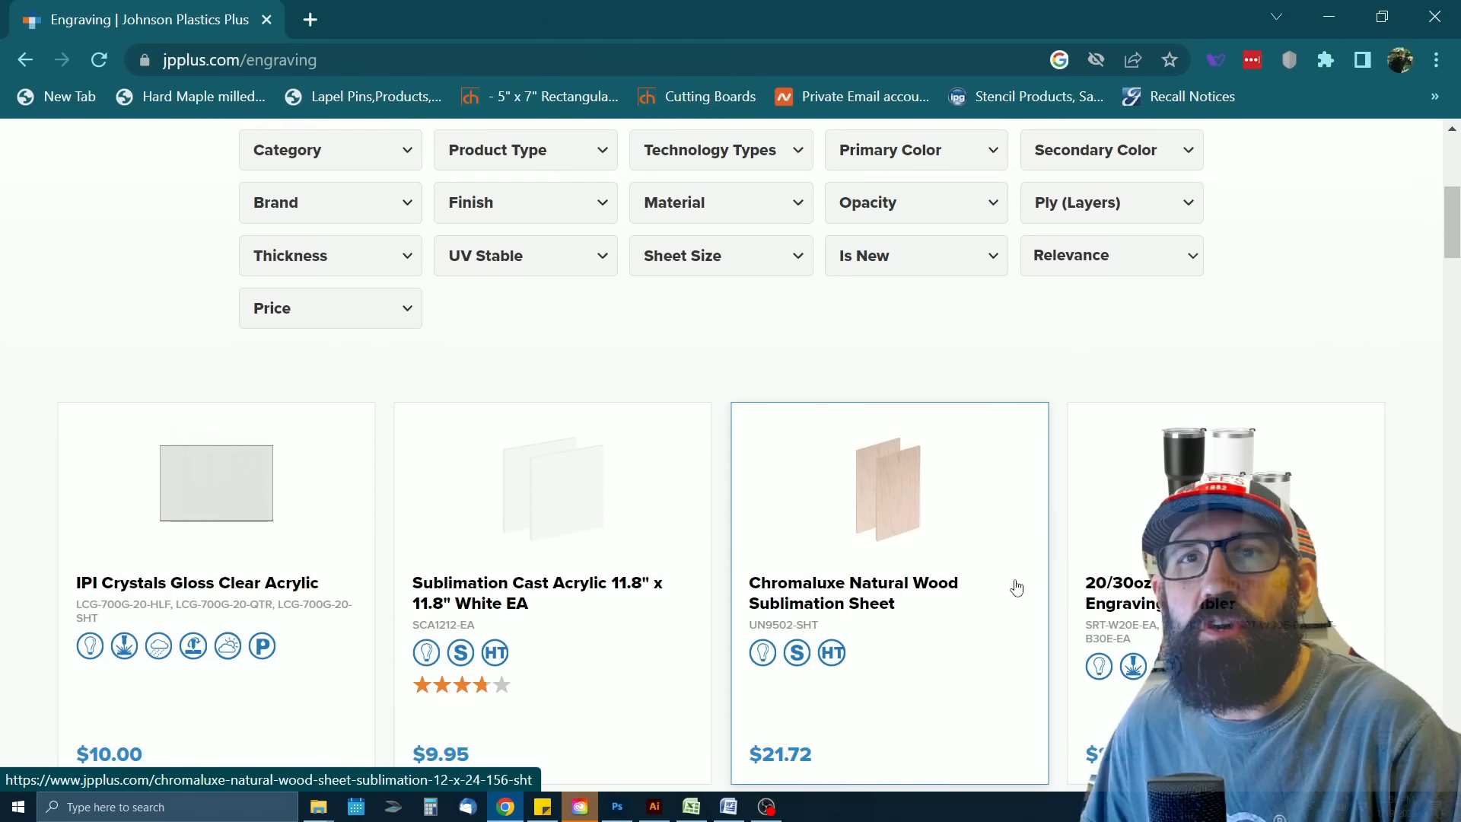
scroll(down, 3)
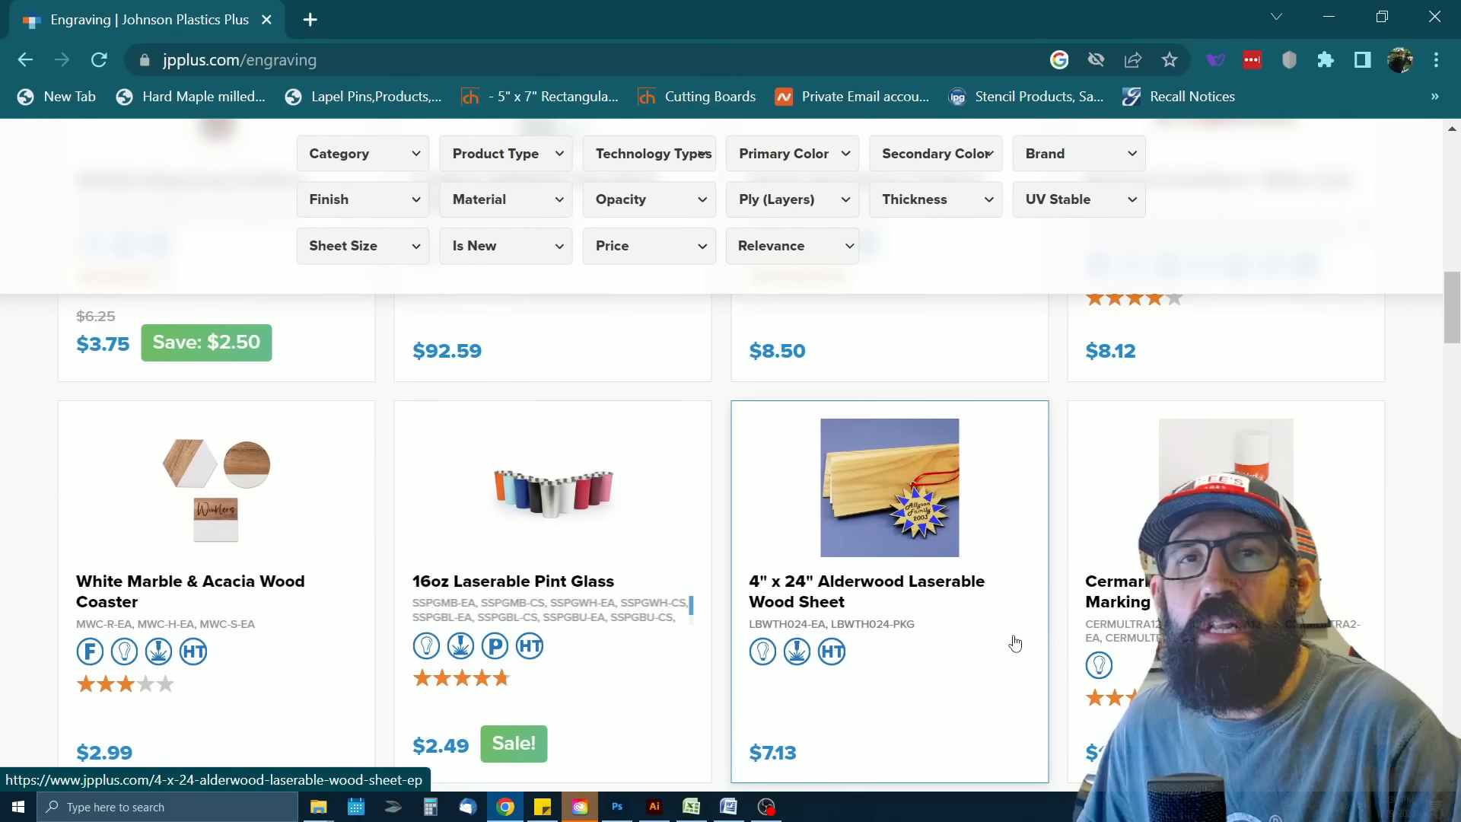
scroll(down, 3)
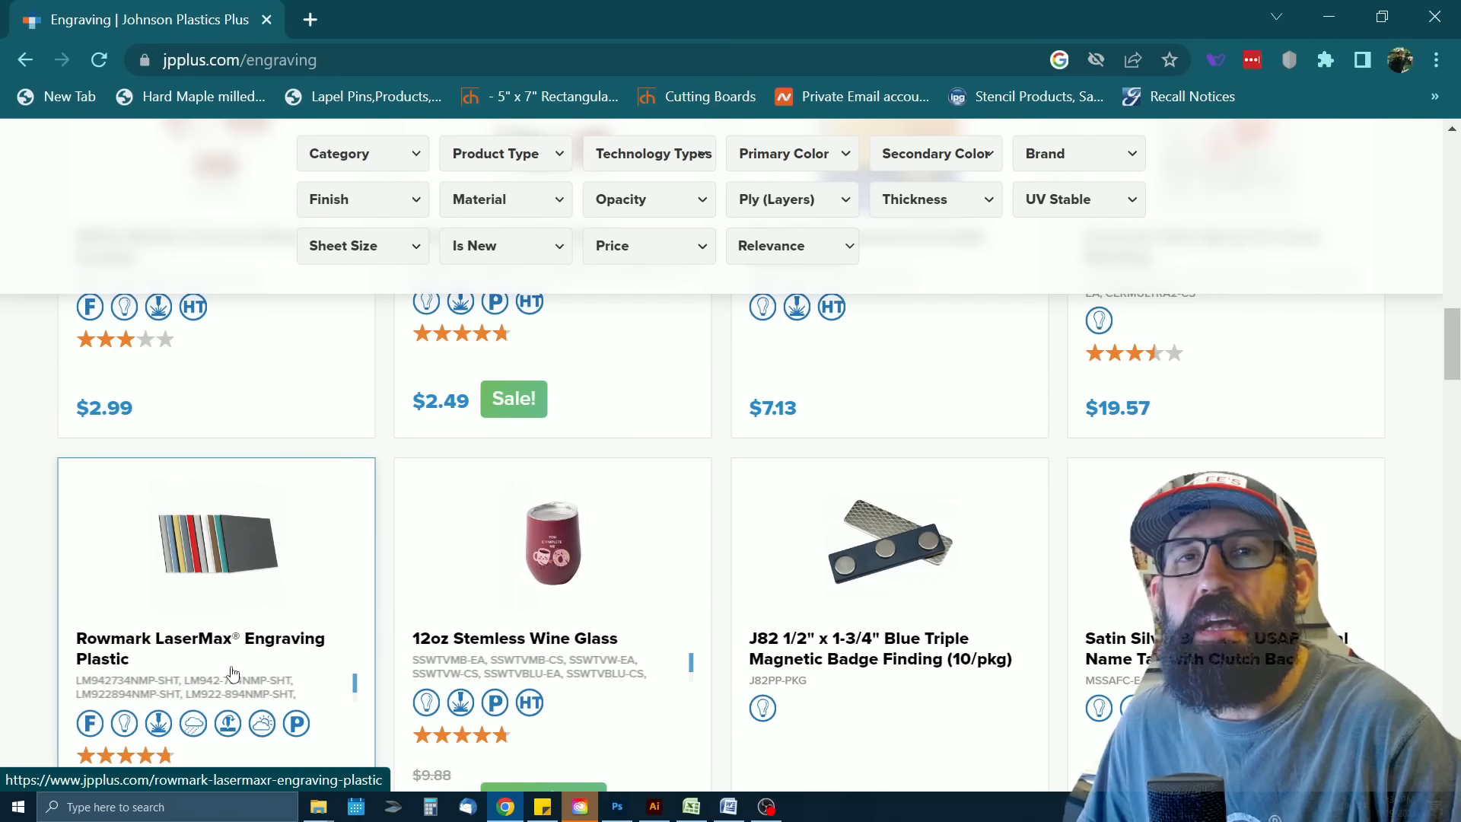
Open Rowmark LaserMax Engraving Plastic and choose the Crimson/Black colour combination
click(201, 648)
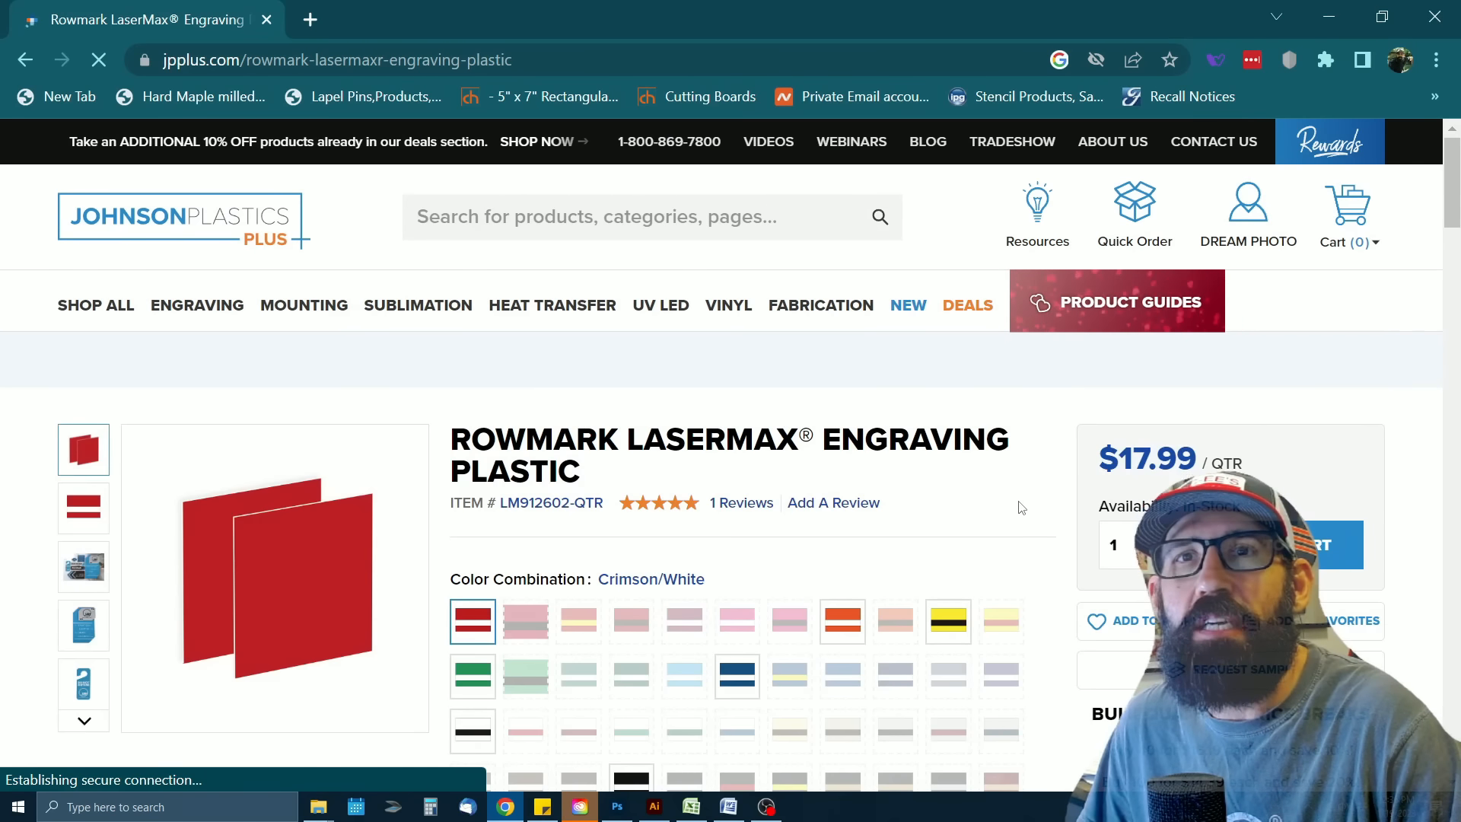
scroll(down, 3)
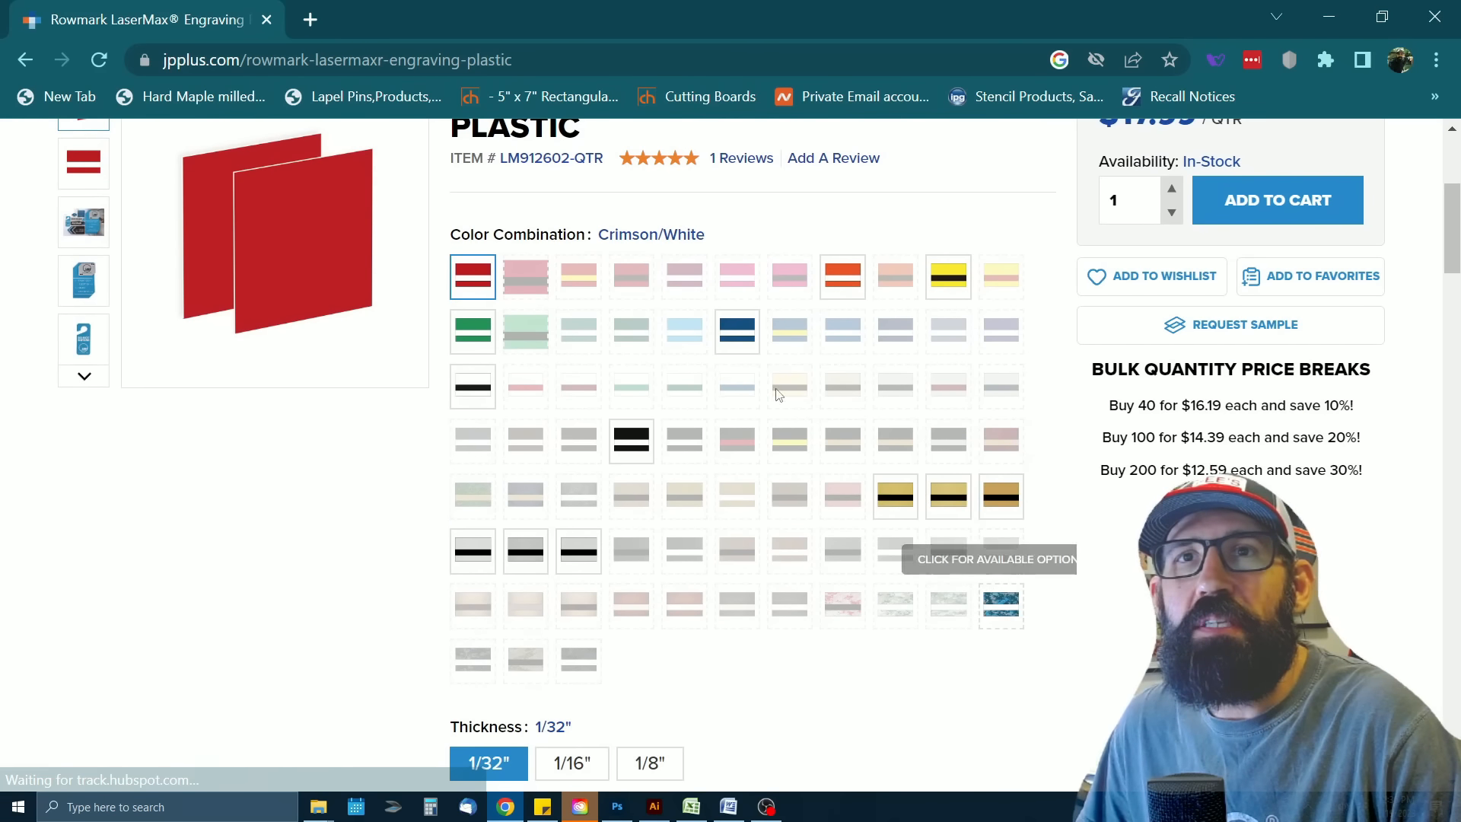
click(525, 277)
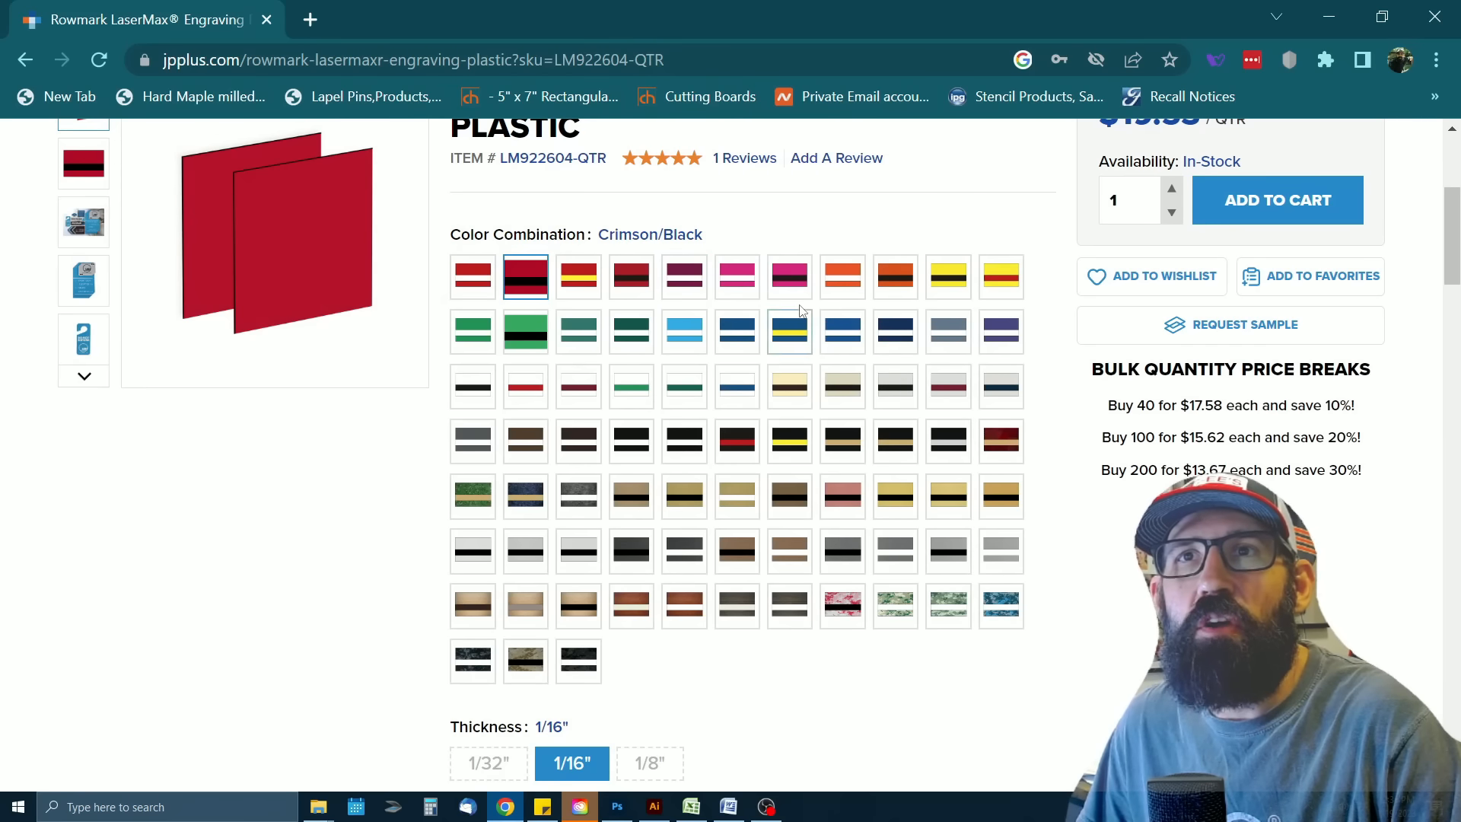
mouse_move(737, 288)
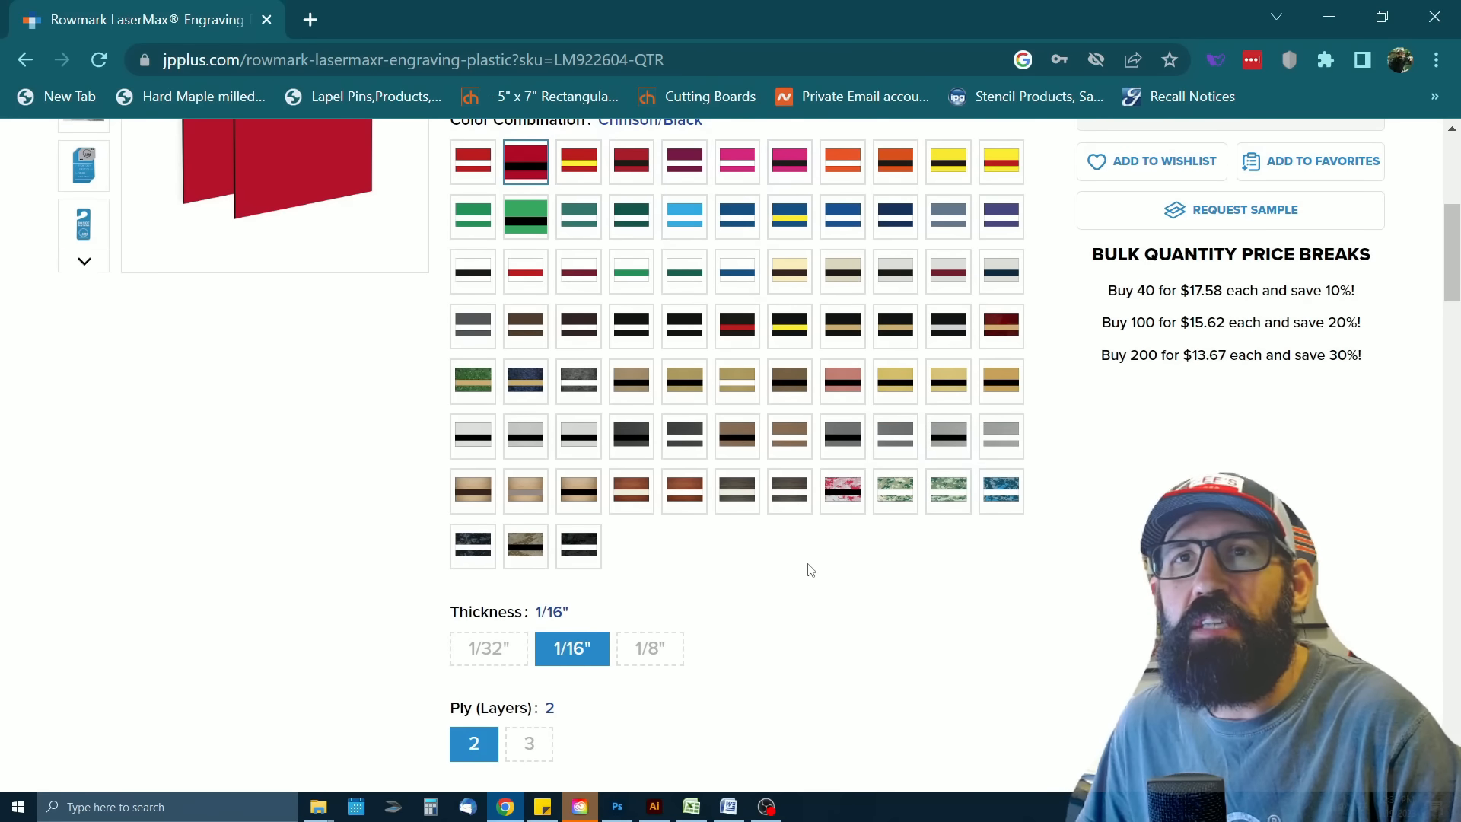
Review the product's thickness, ply and size options
scroll(up, 3)
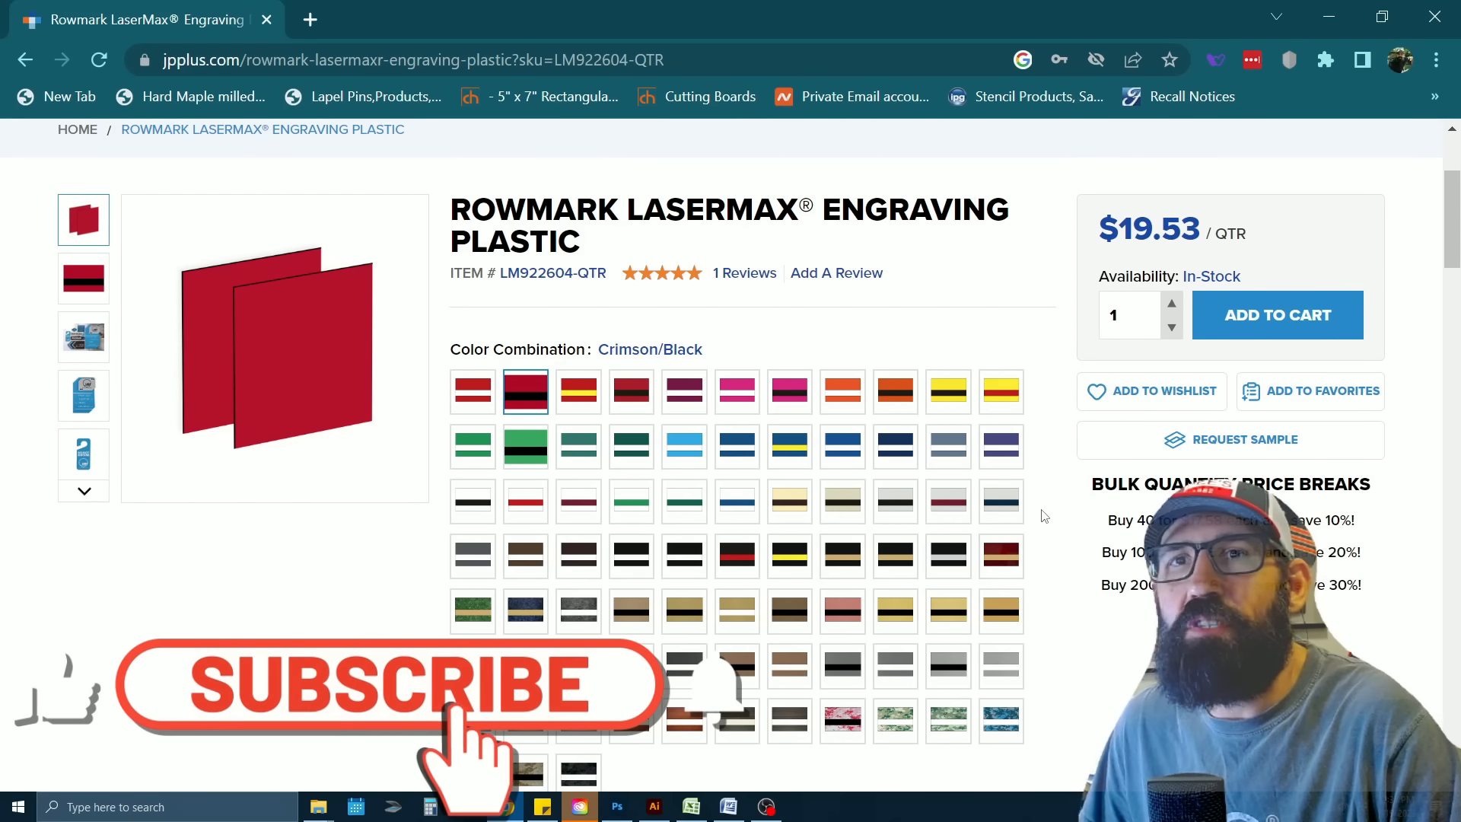
scroll(down, 3)
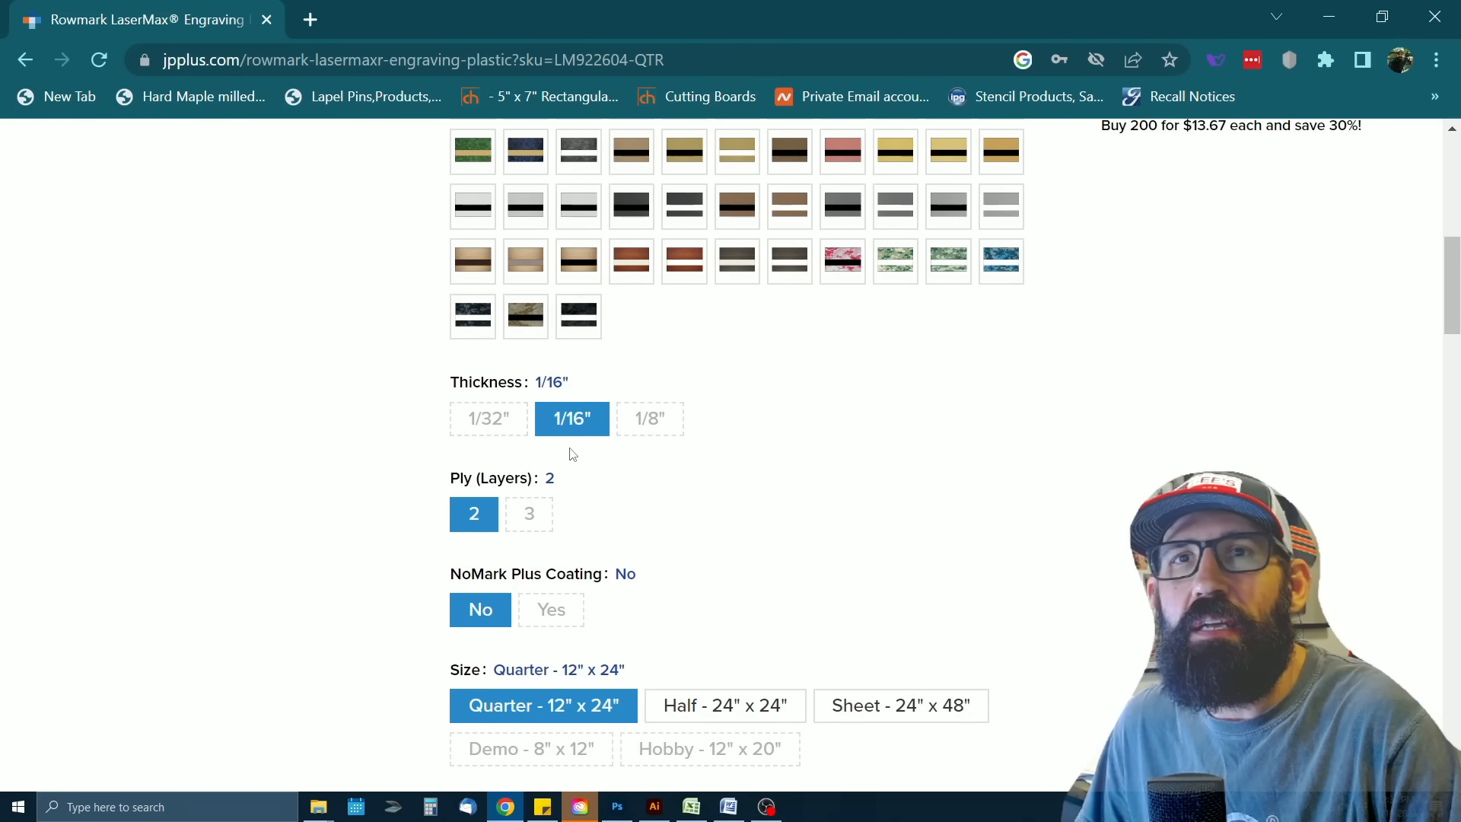
mouse_move(749, 521)
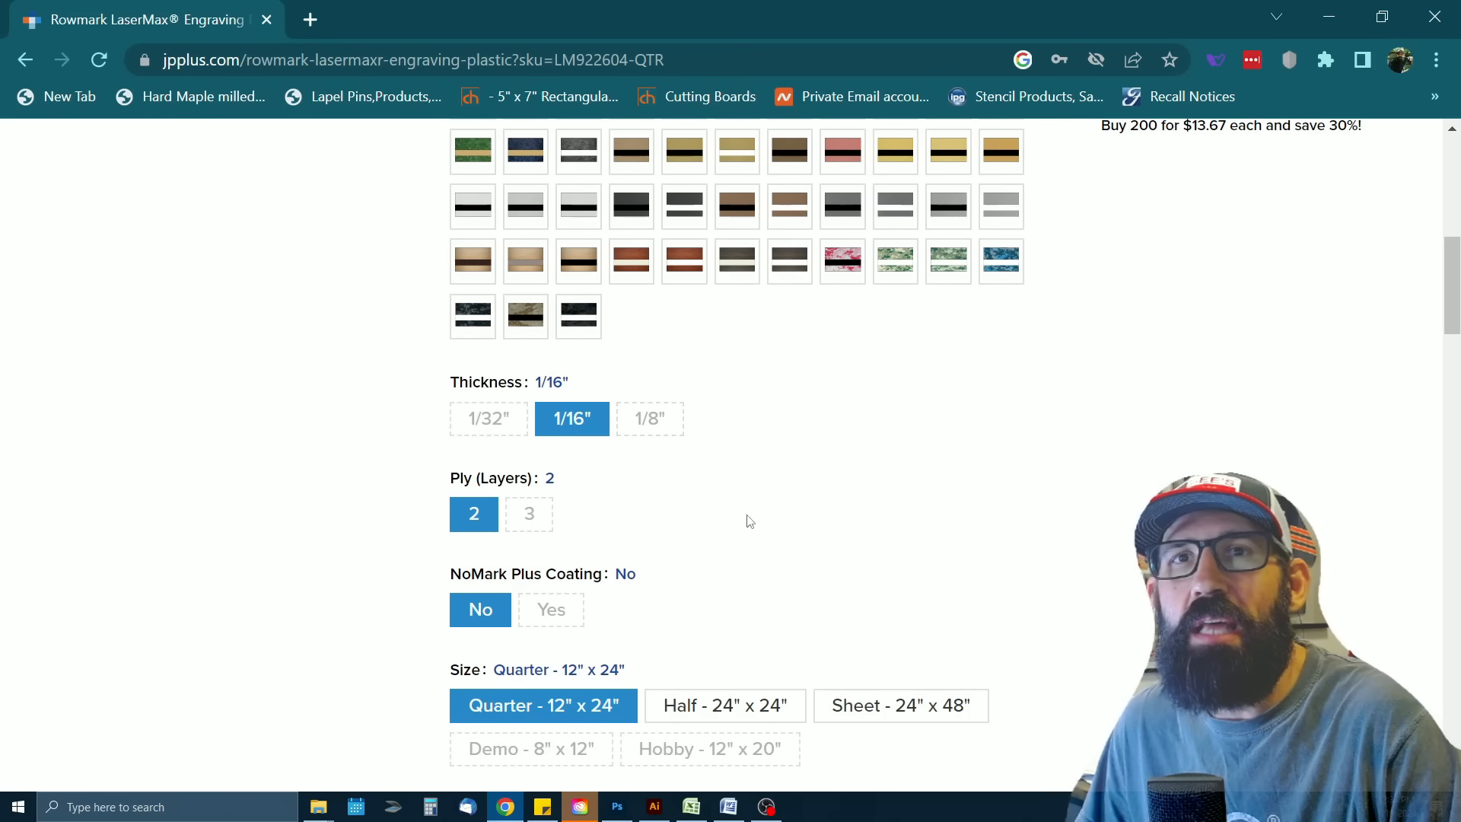
scroll(down, 3)
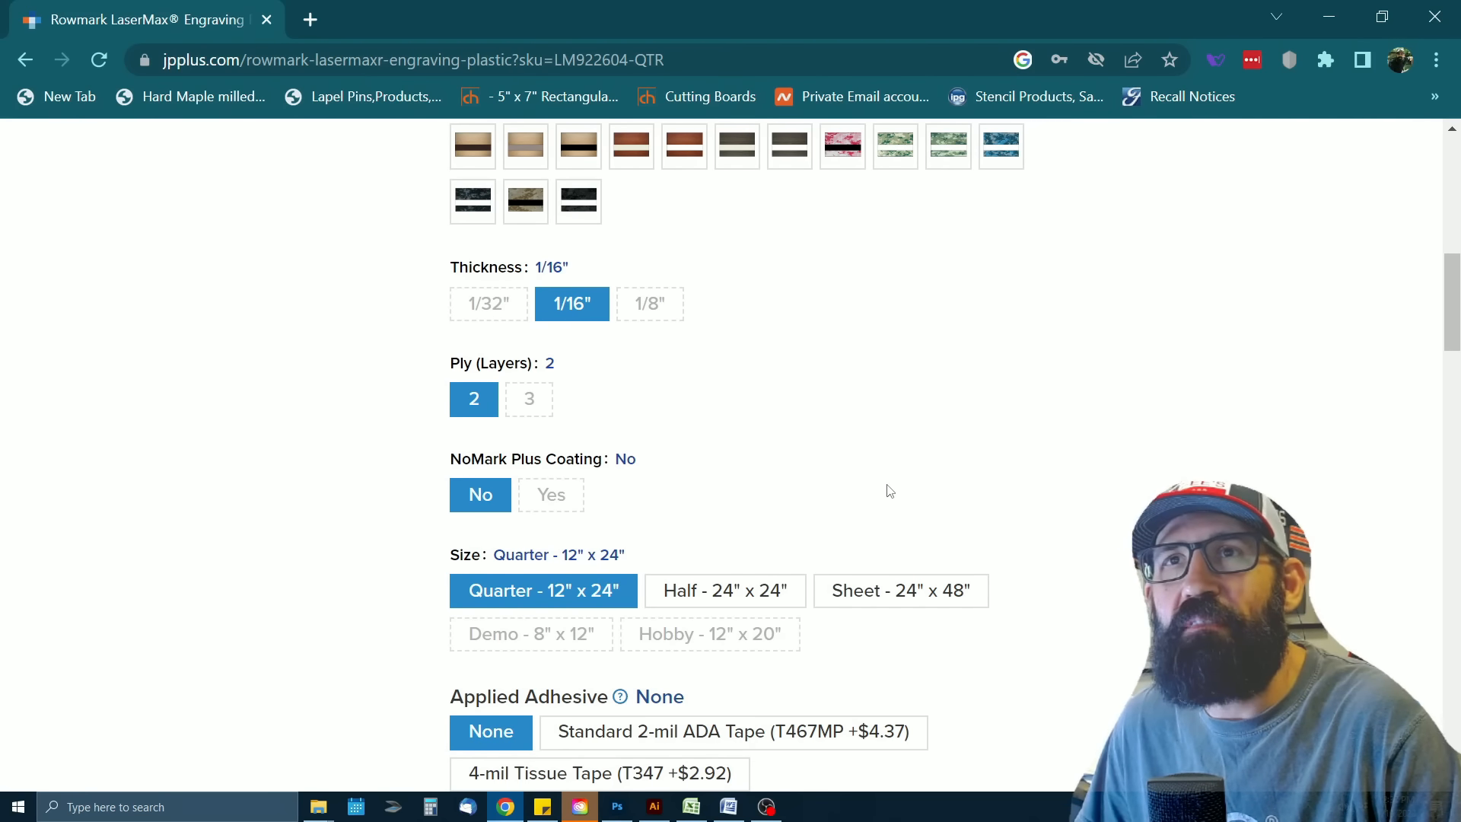
mouse_move(893, 474)
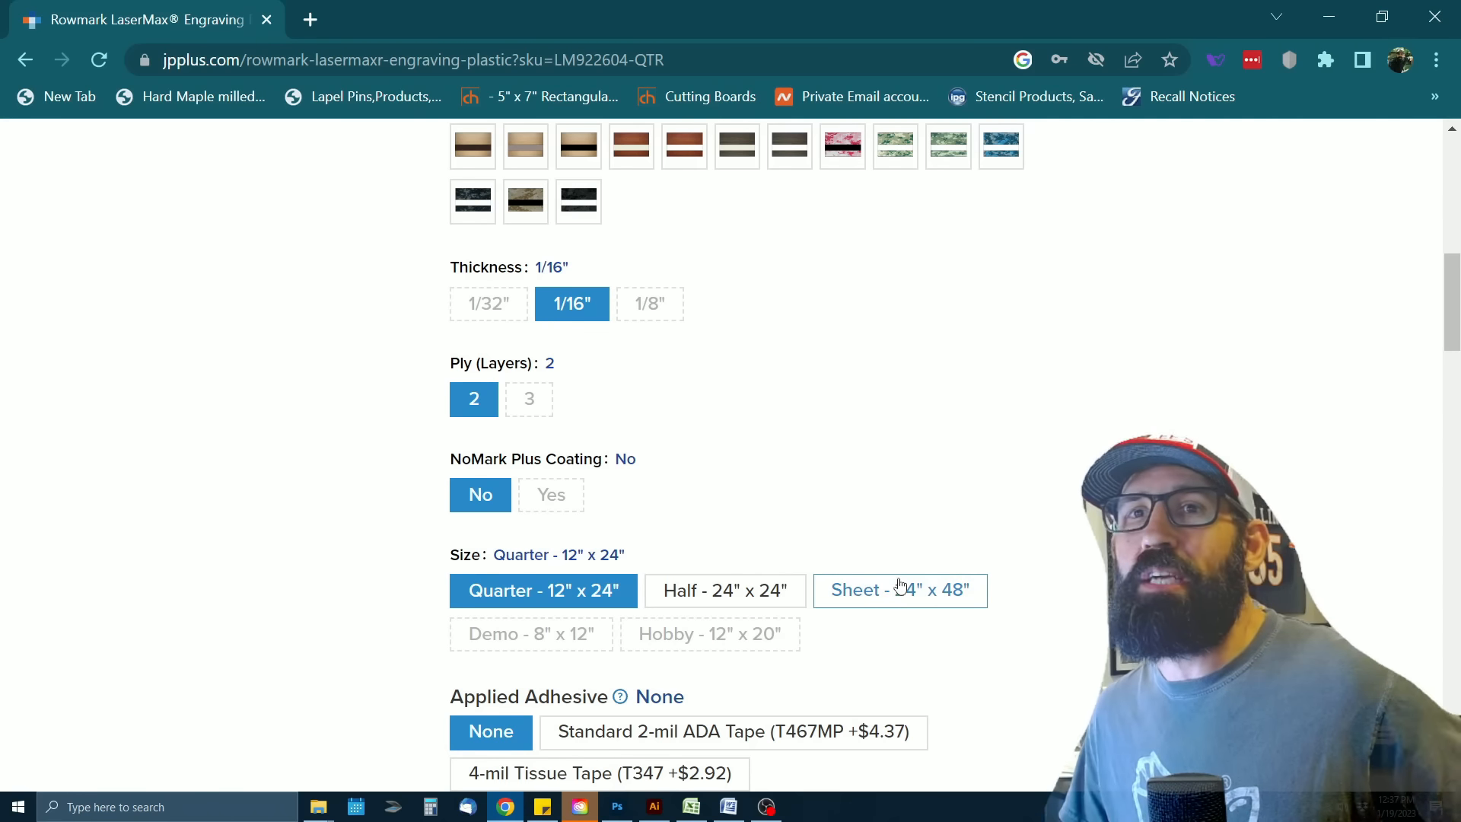
scroll(down, 3)
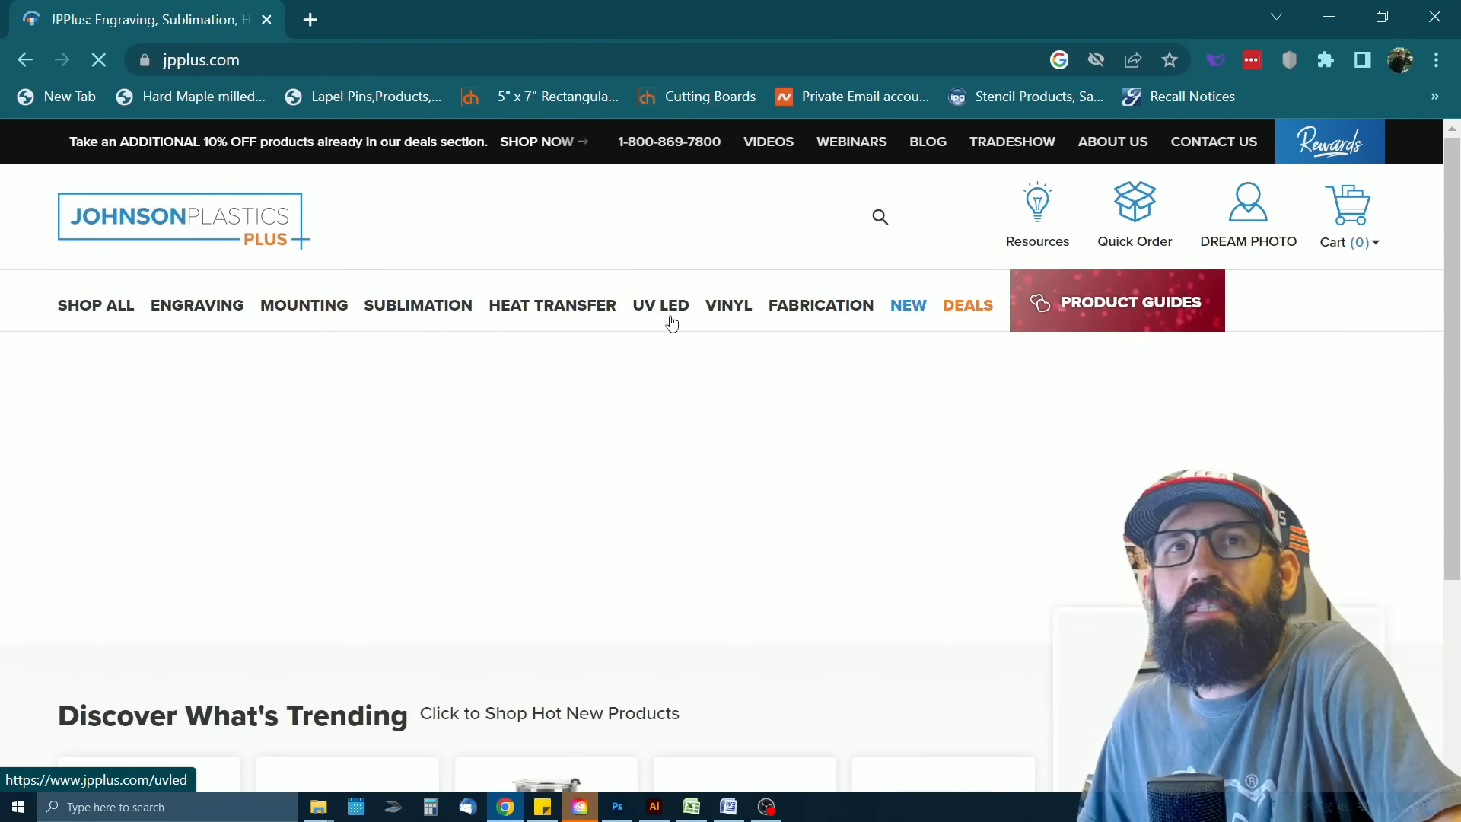
Open the ENGRAVING catalog, browse its products, and return to the store homepage
scroll(down, 3)
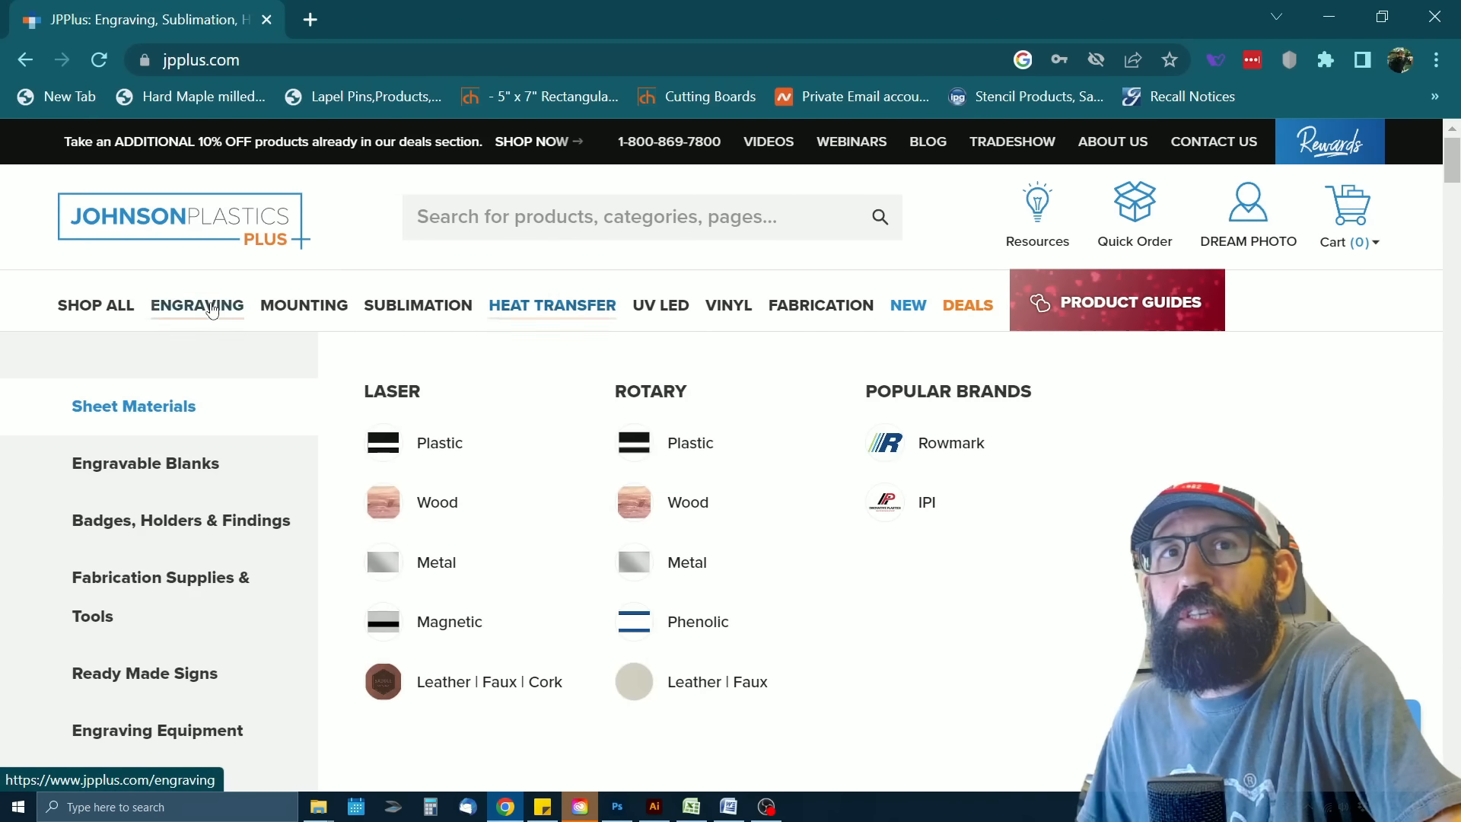
click(196, 305)
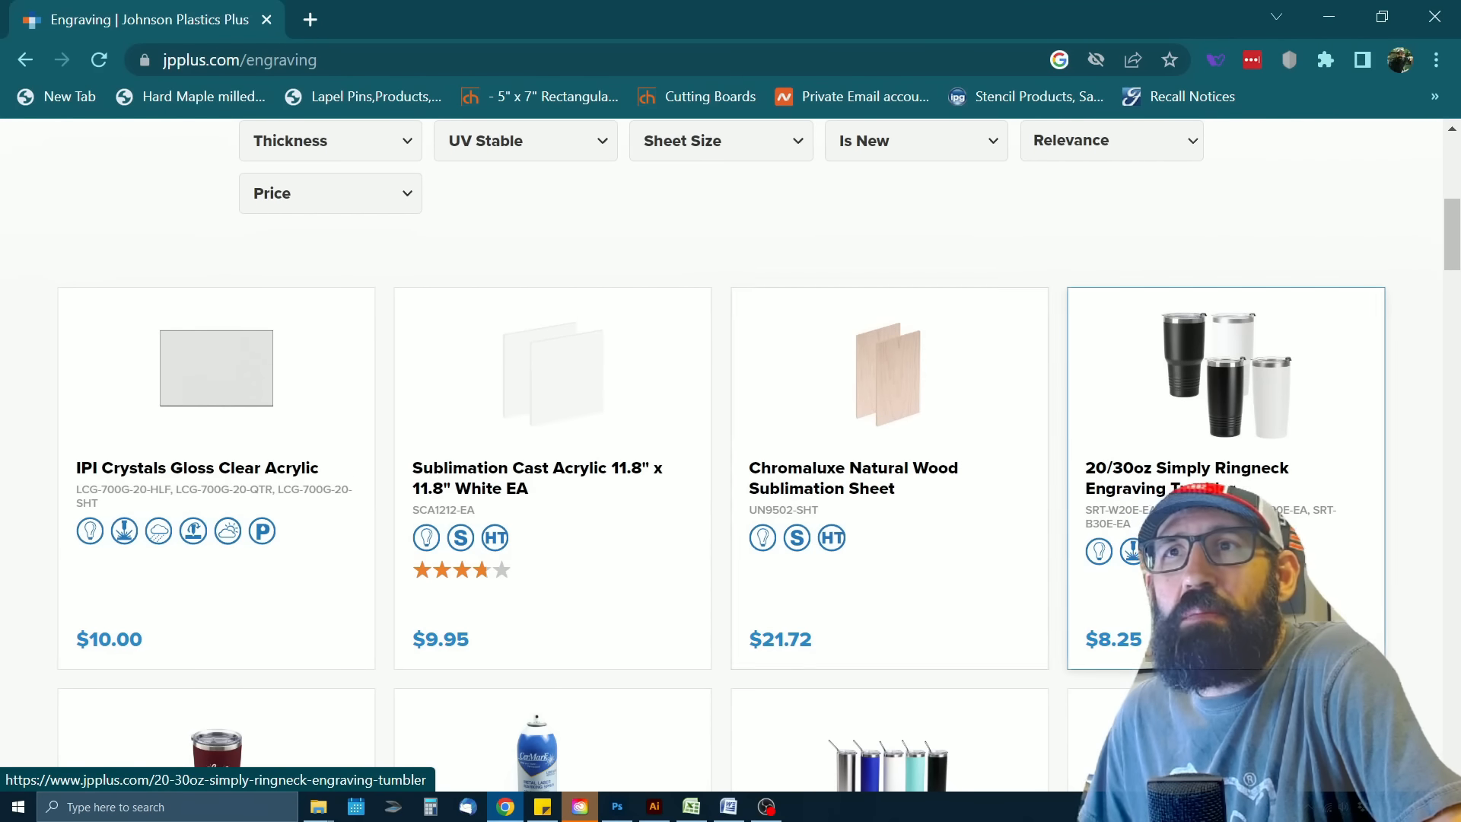
scroll(down, 3)
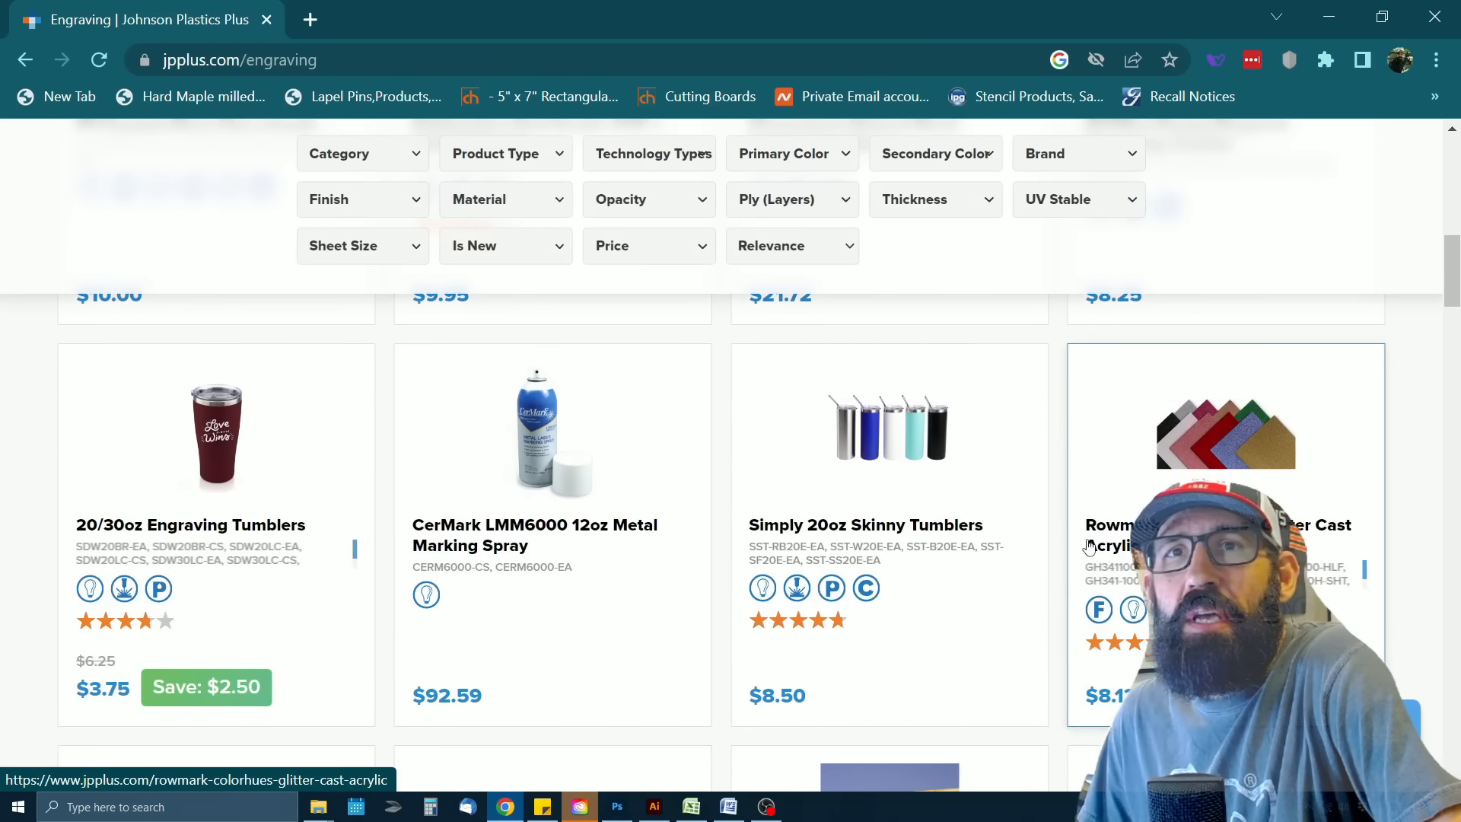
mouse_move(1042, 594)
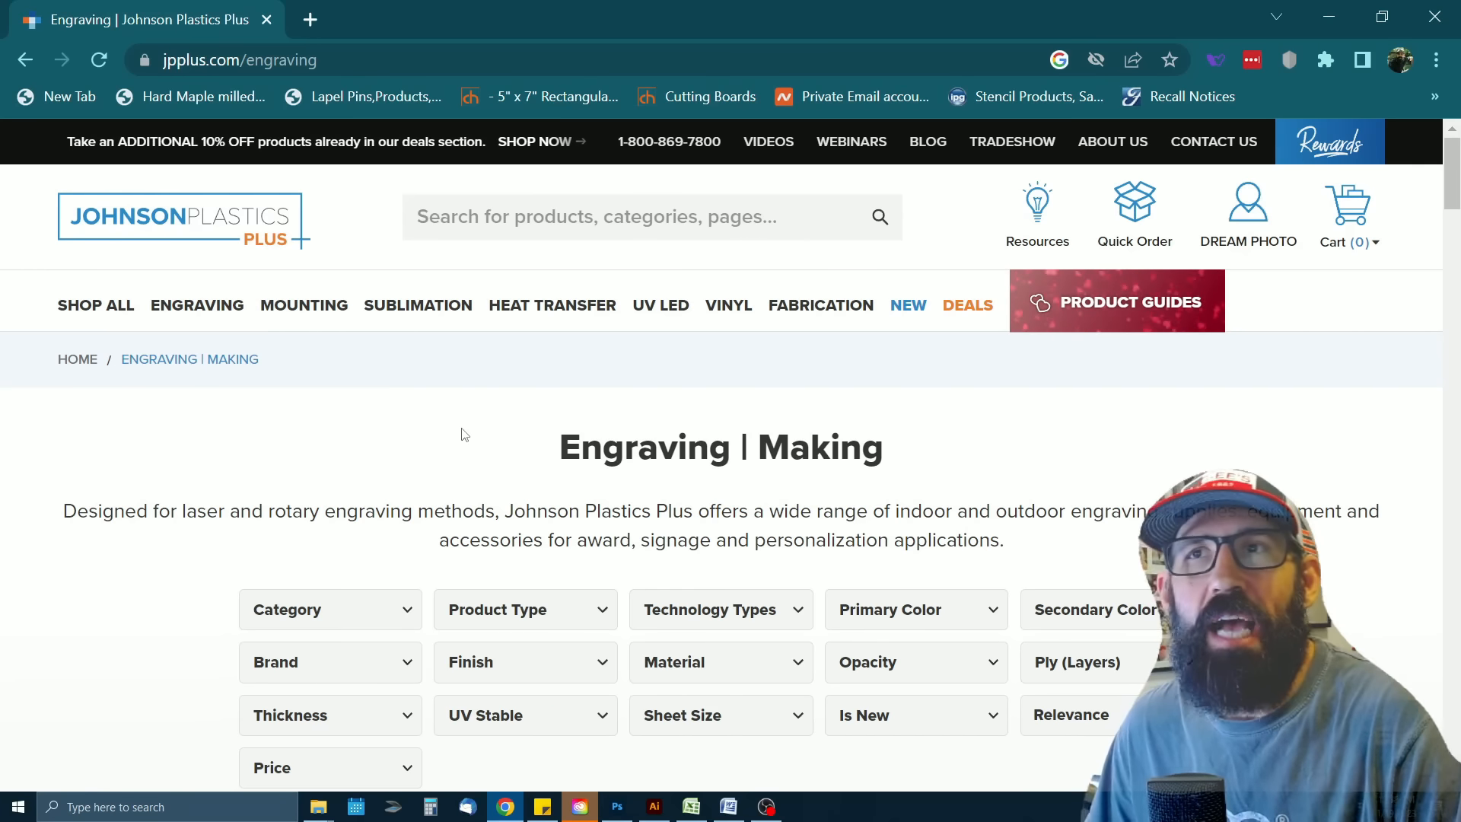
mouse_move(261, 234)
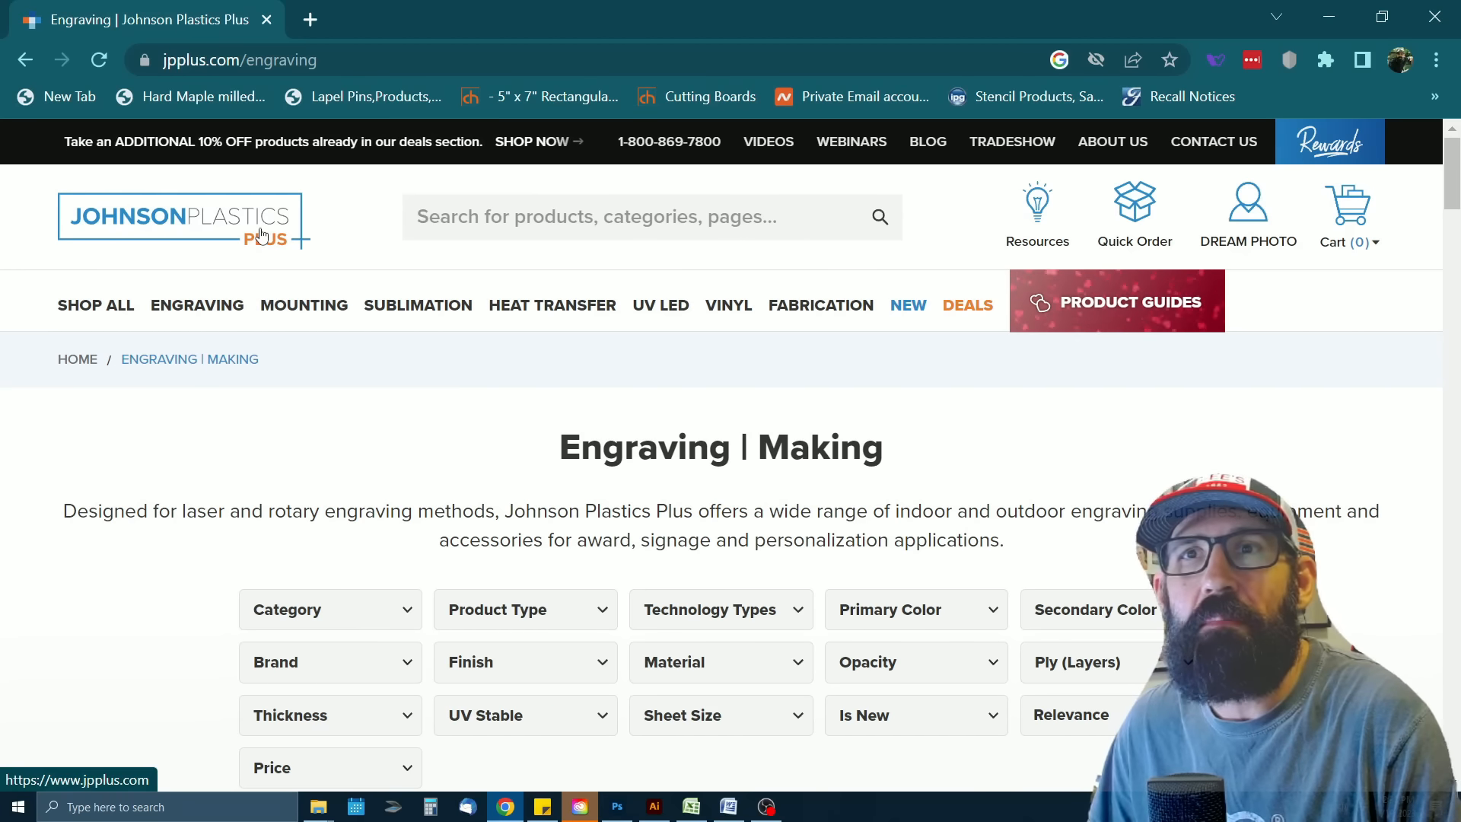
click(417, 306)
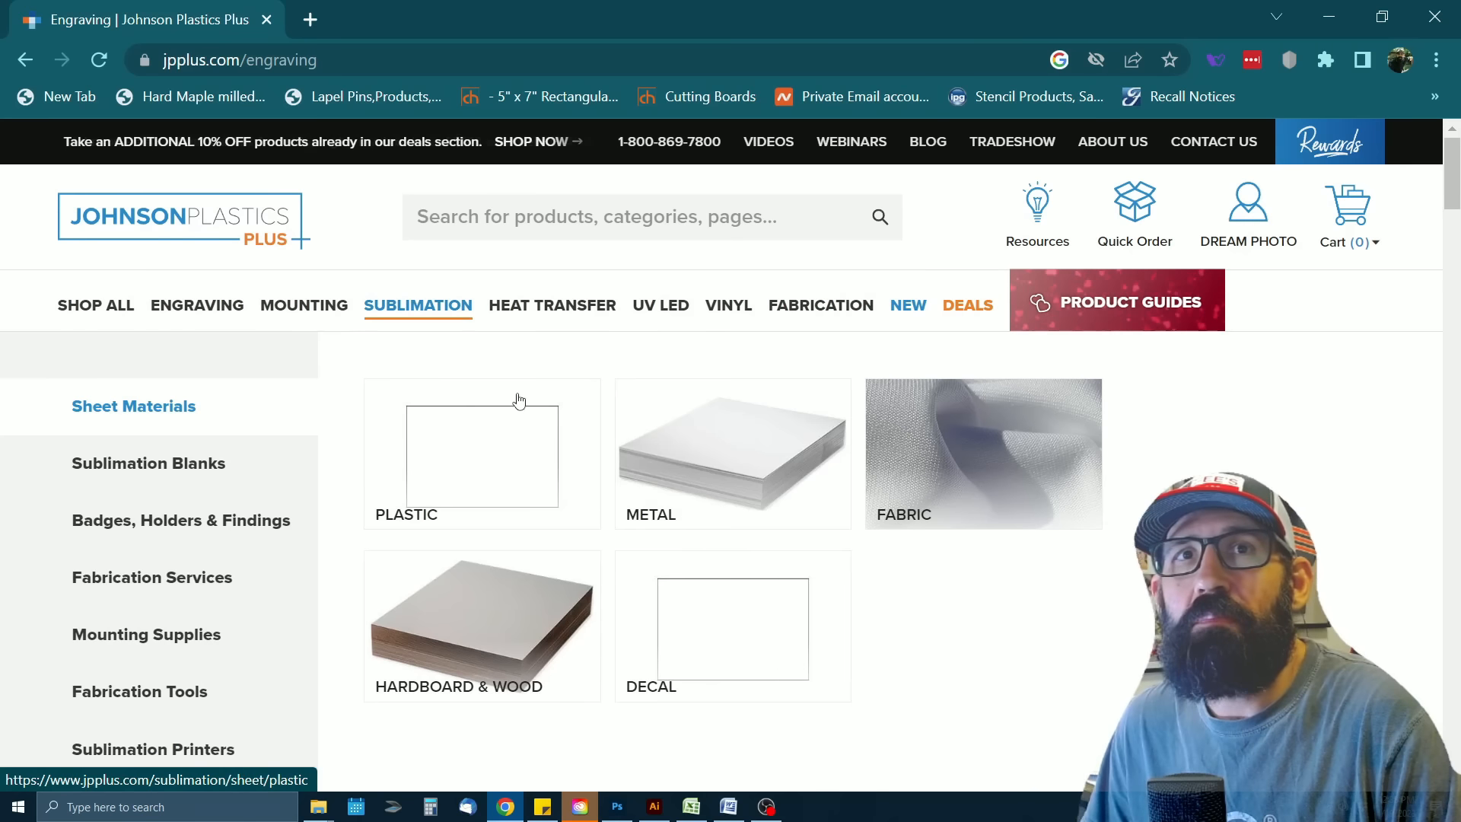
mouse_move(769, 399)
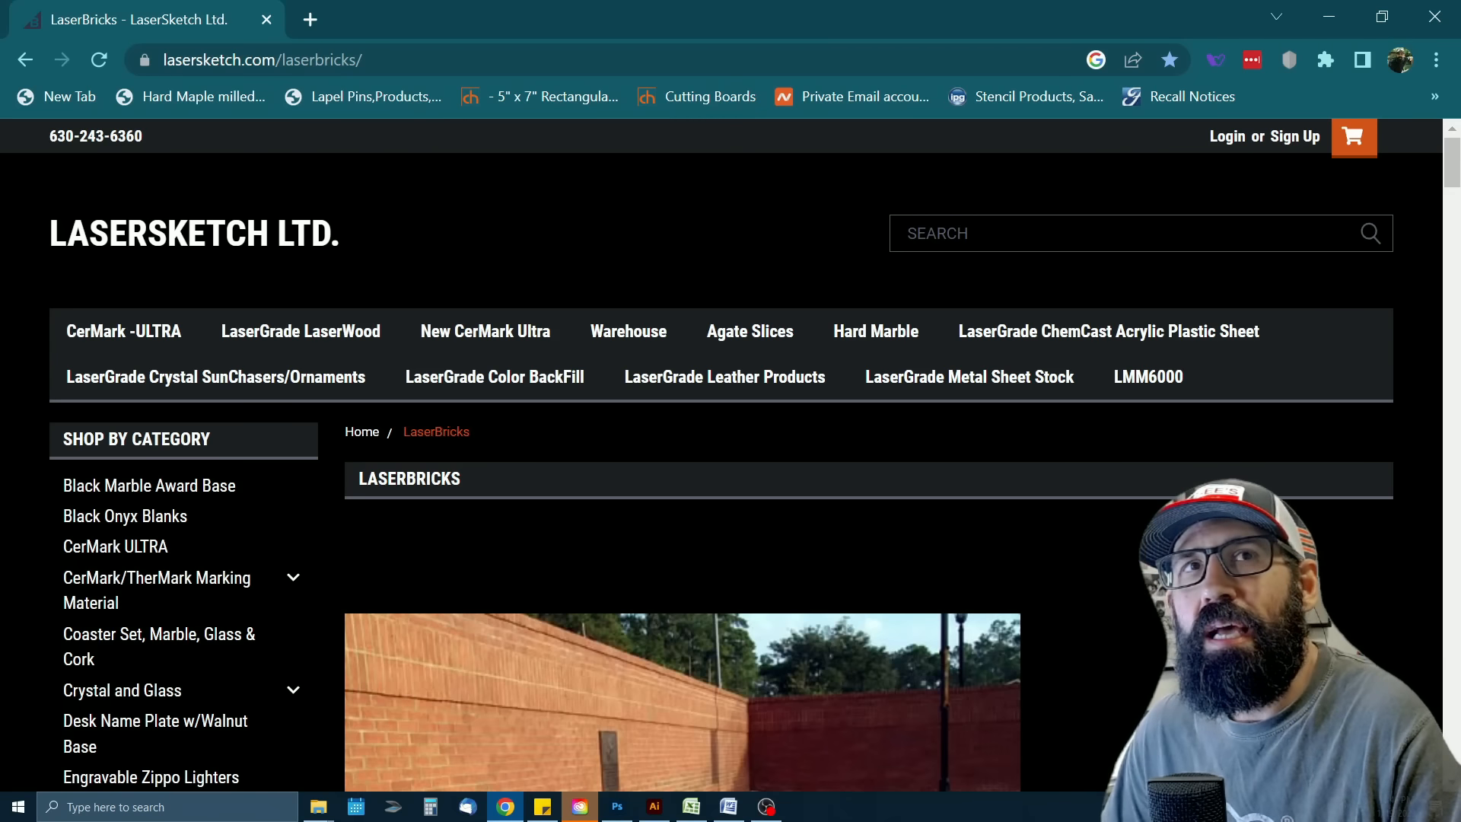
Scroll through LaserBricks' red paver bricks, mini bricks and cork pads with their prices
scroll(down, 3)
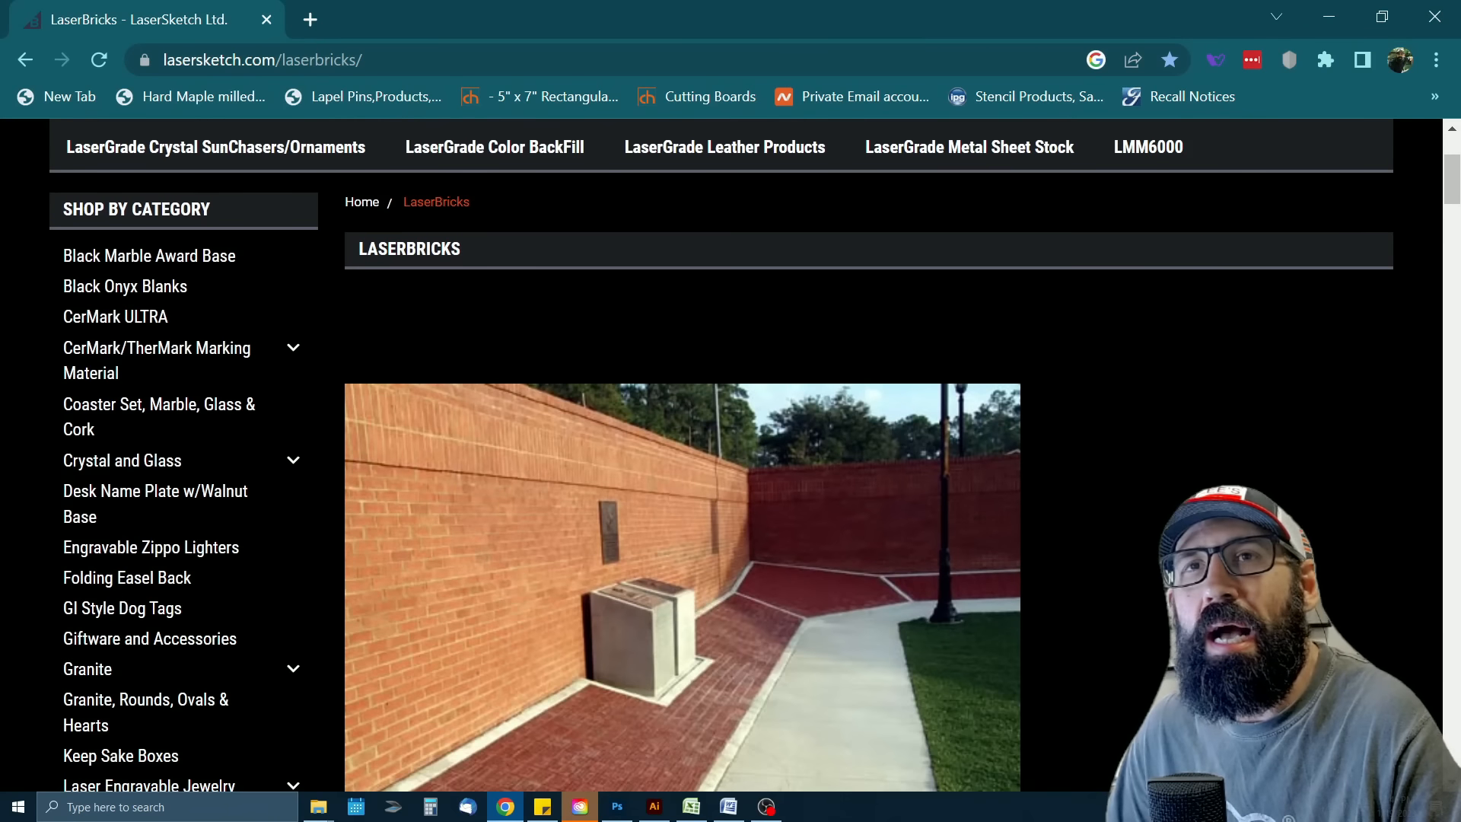
scroll(down, 3)
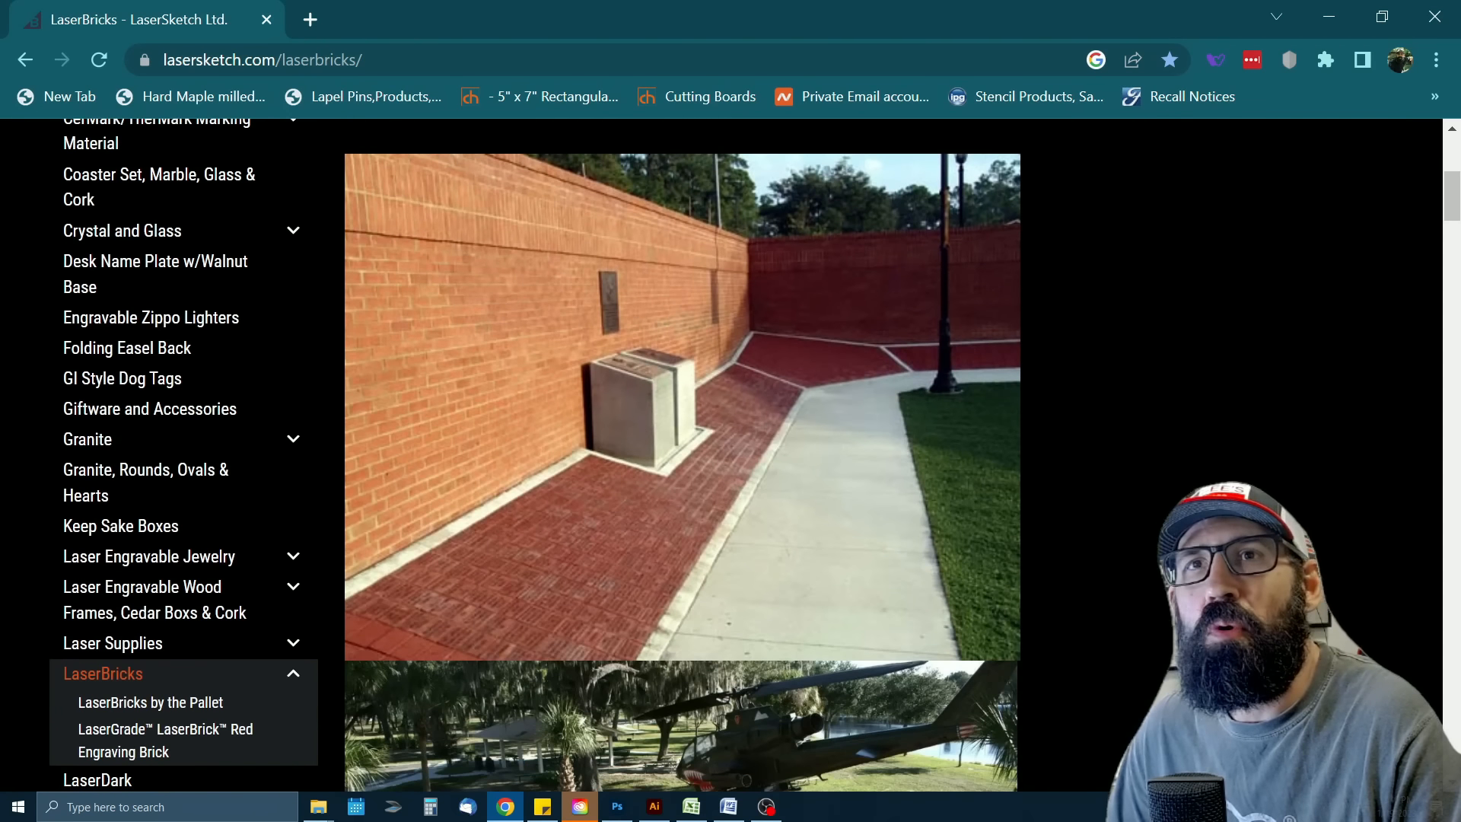
scroll(down, 3)
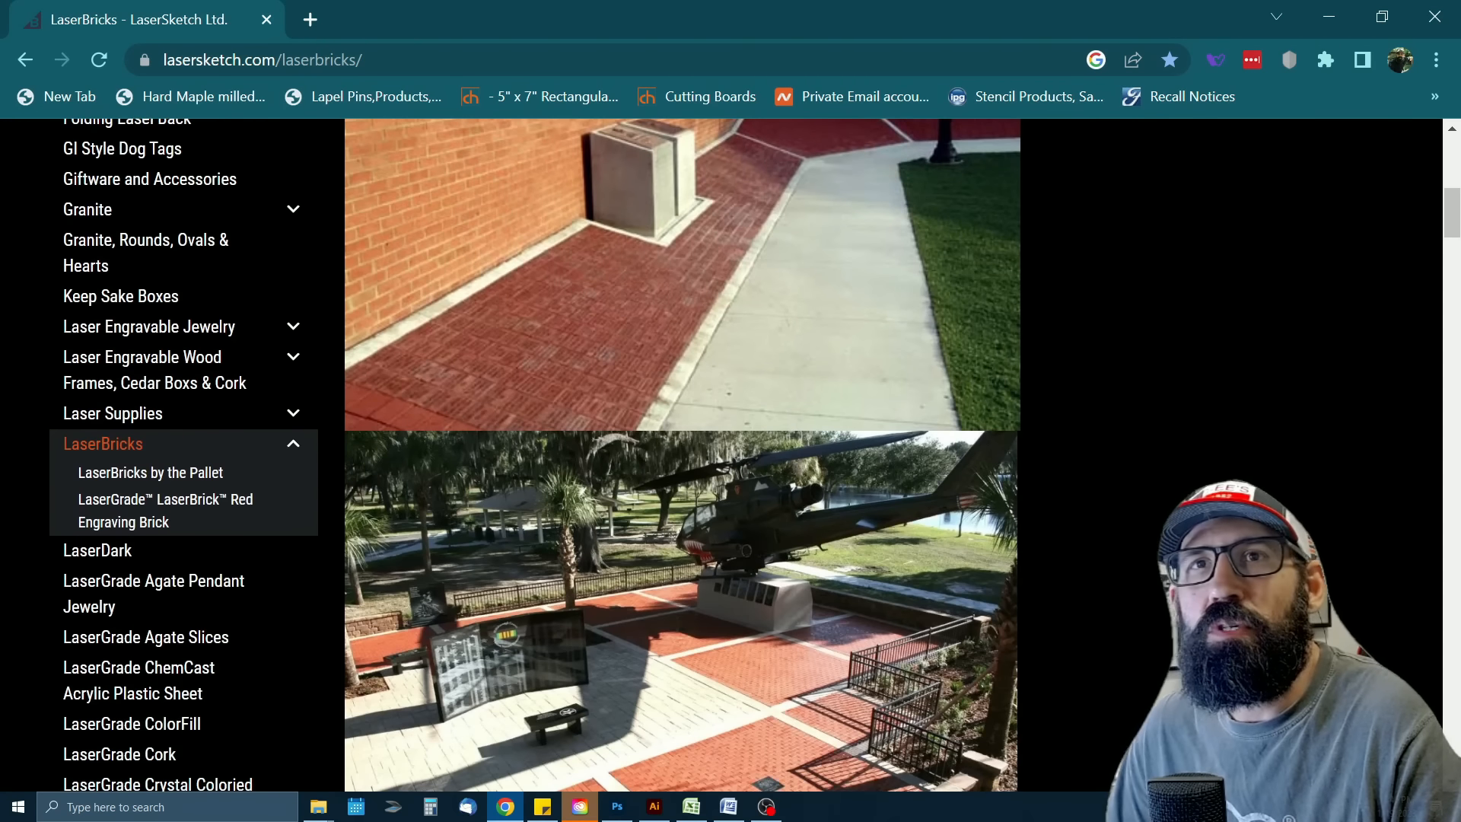
scroll(down, 3)
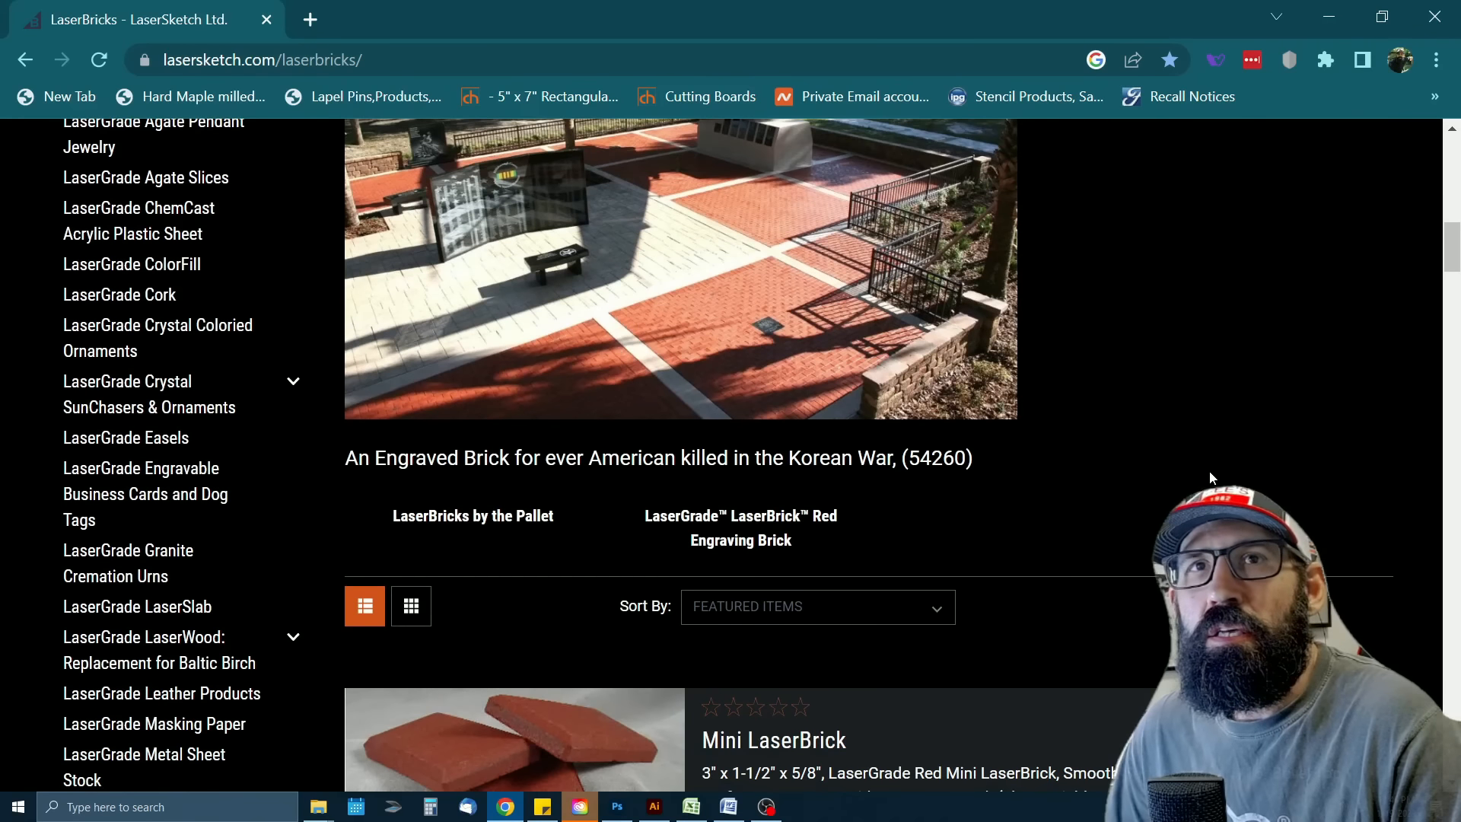
scroll(down, 3)
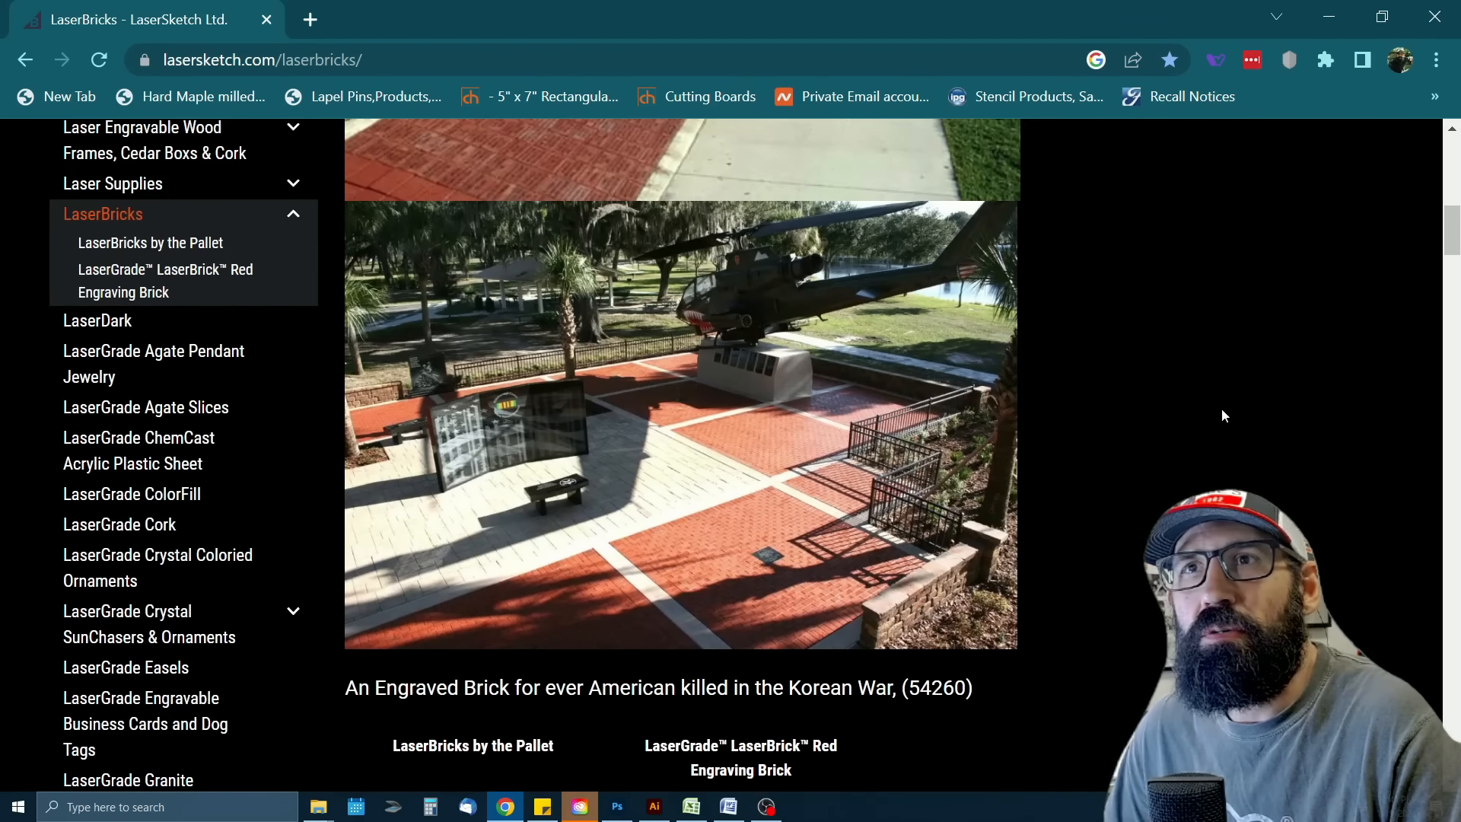
scroll(down, 3)
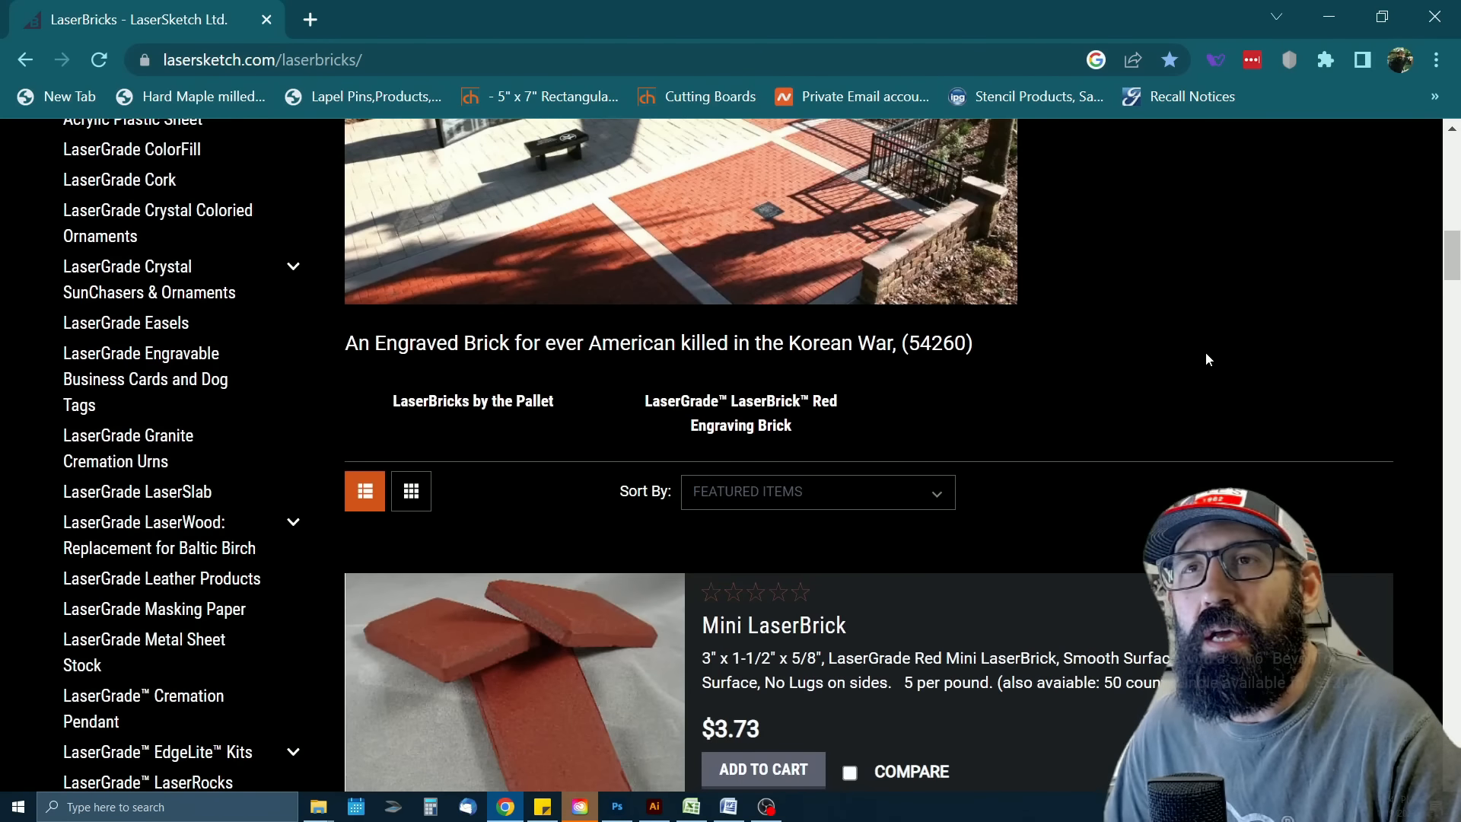
mouse_move(1220, 354)
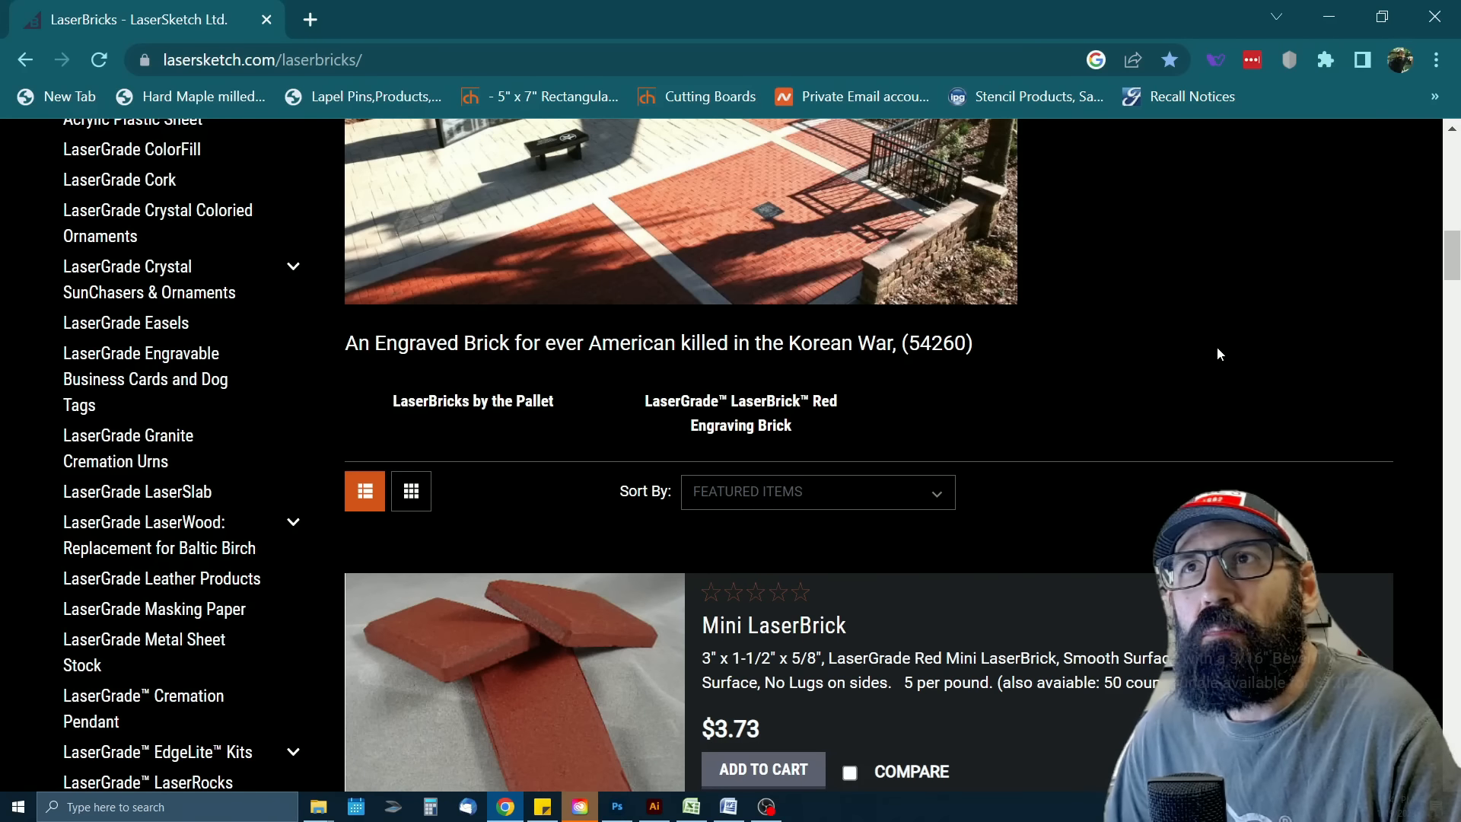
mouse_move(1229, 347)
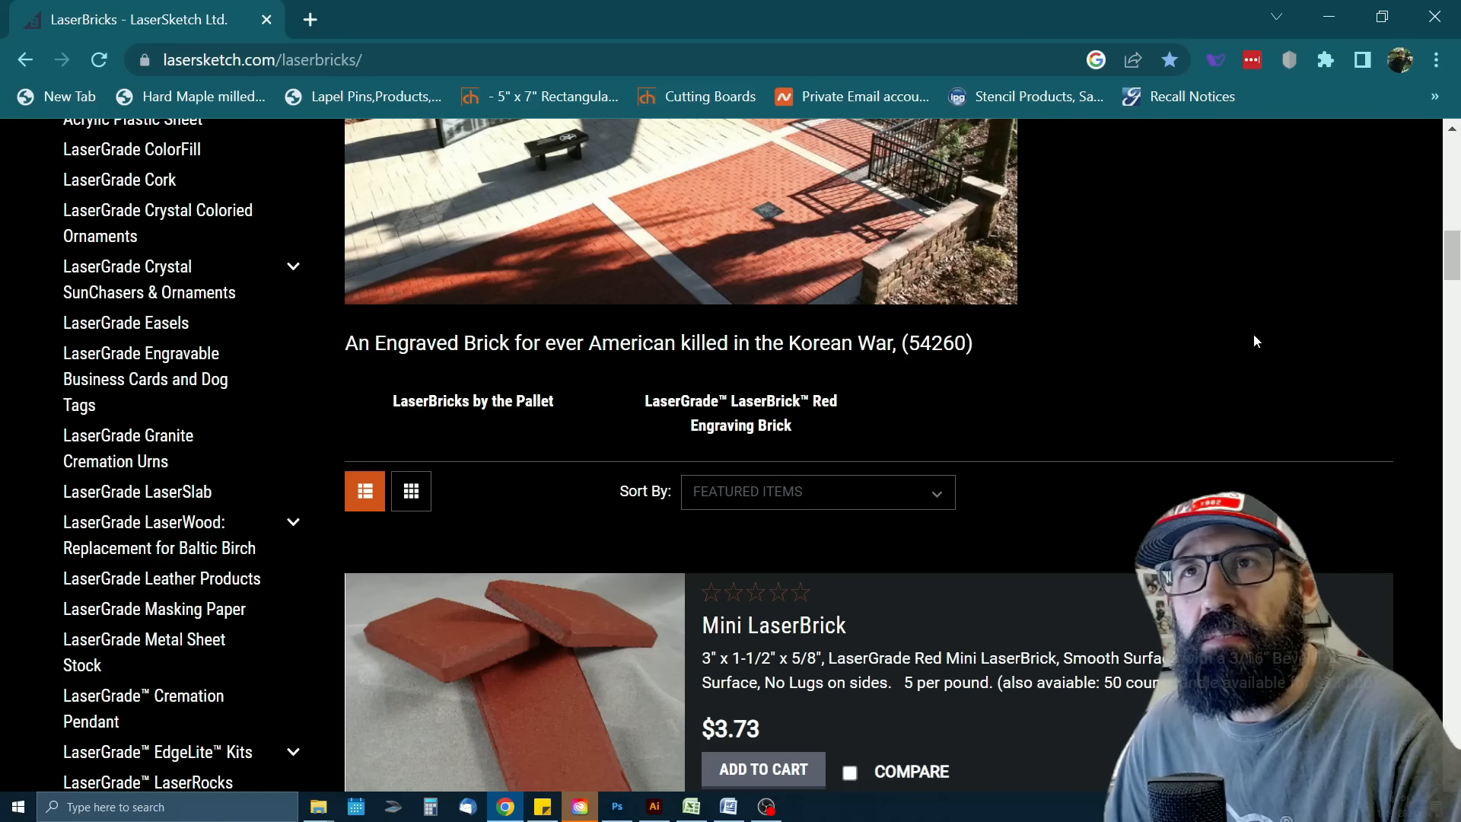
scroll(down, 3)
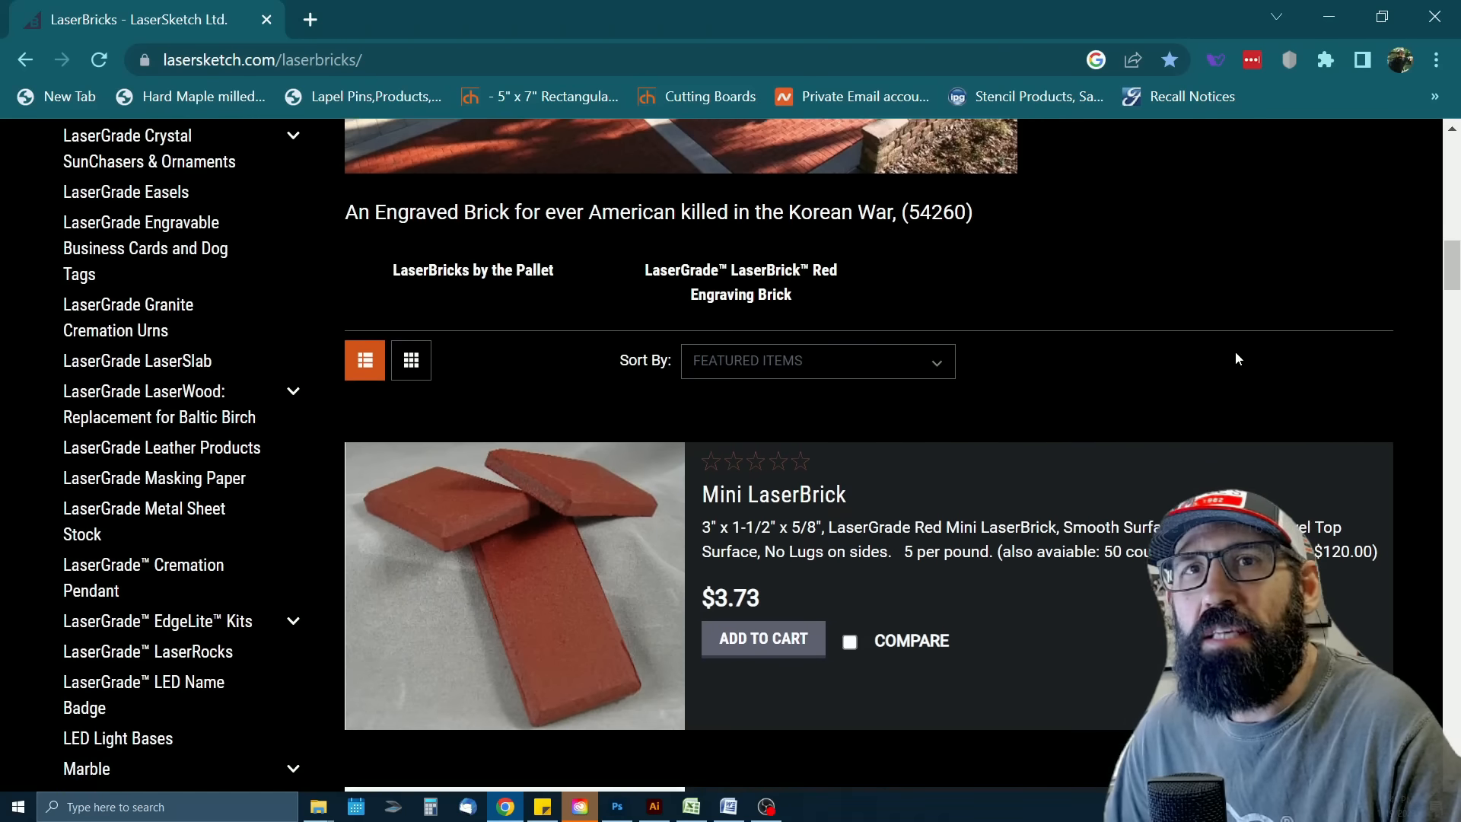
scroll(down, 3)
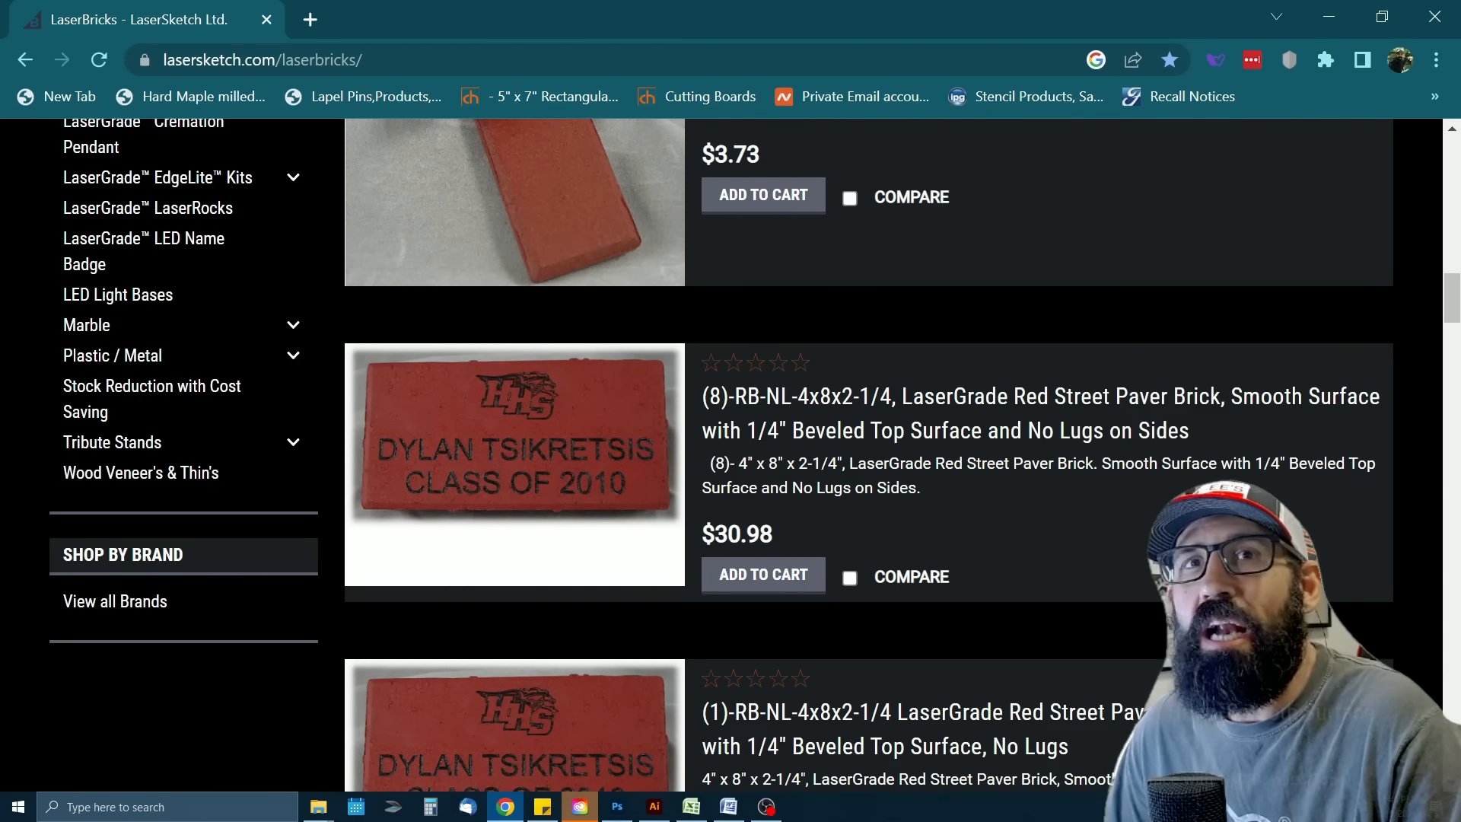
scroll(down, 3)
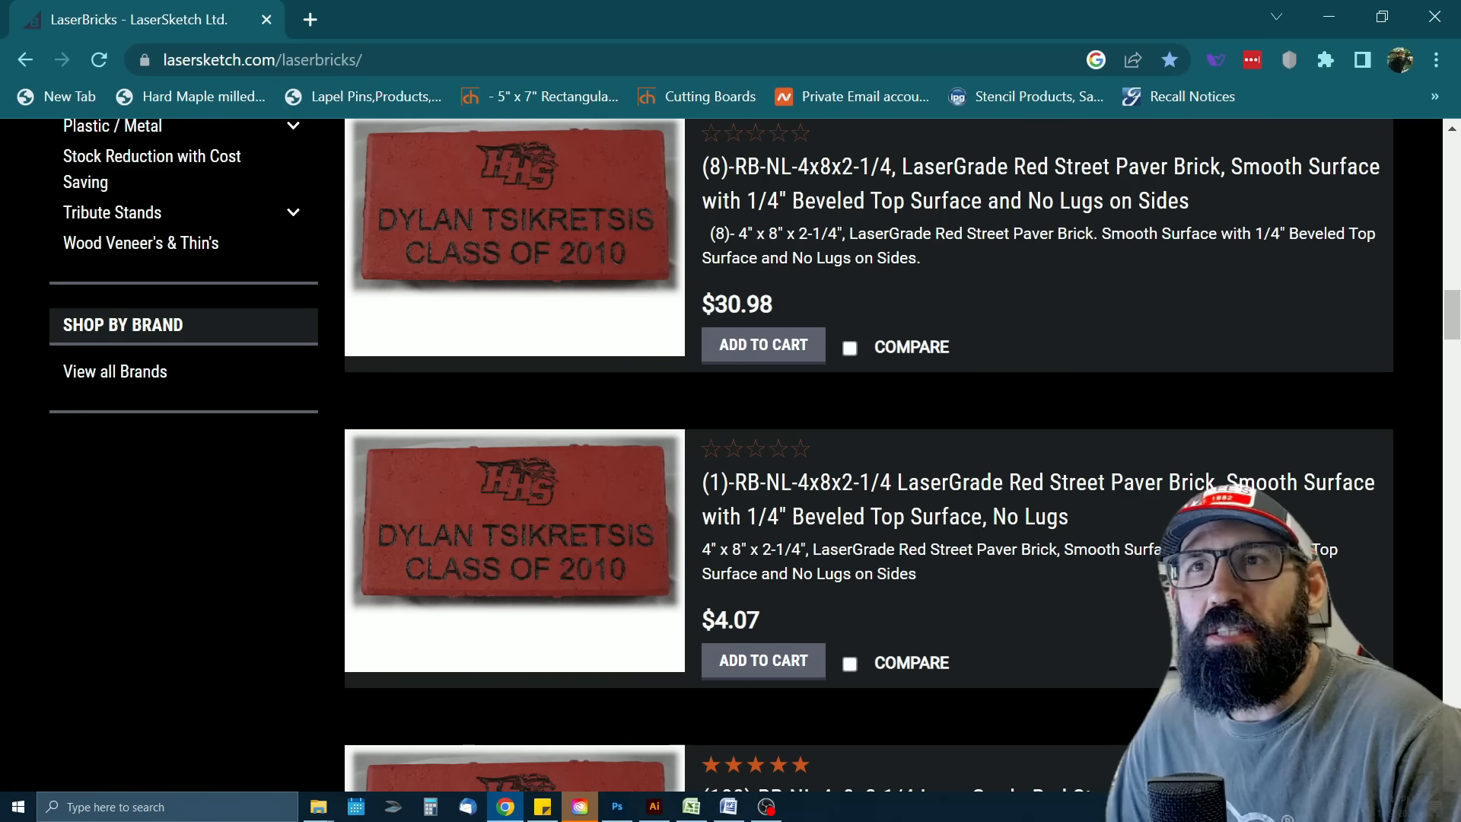
scroll(down, 3)
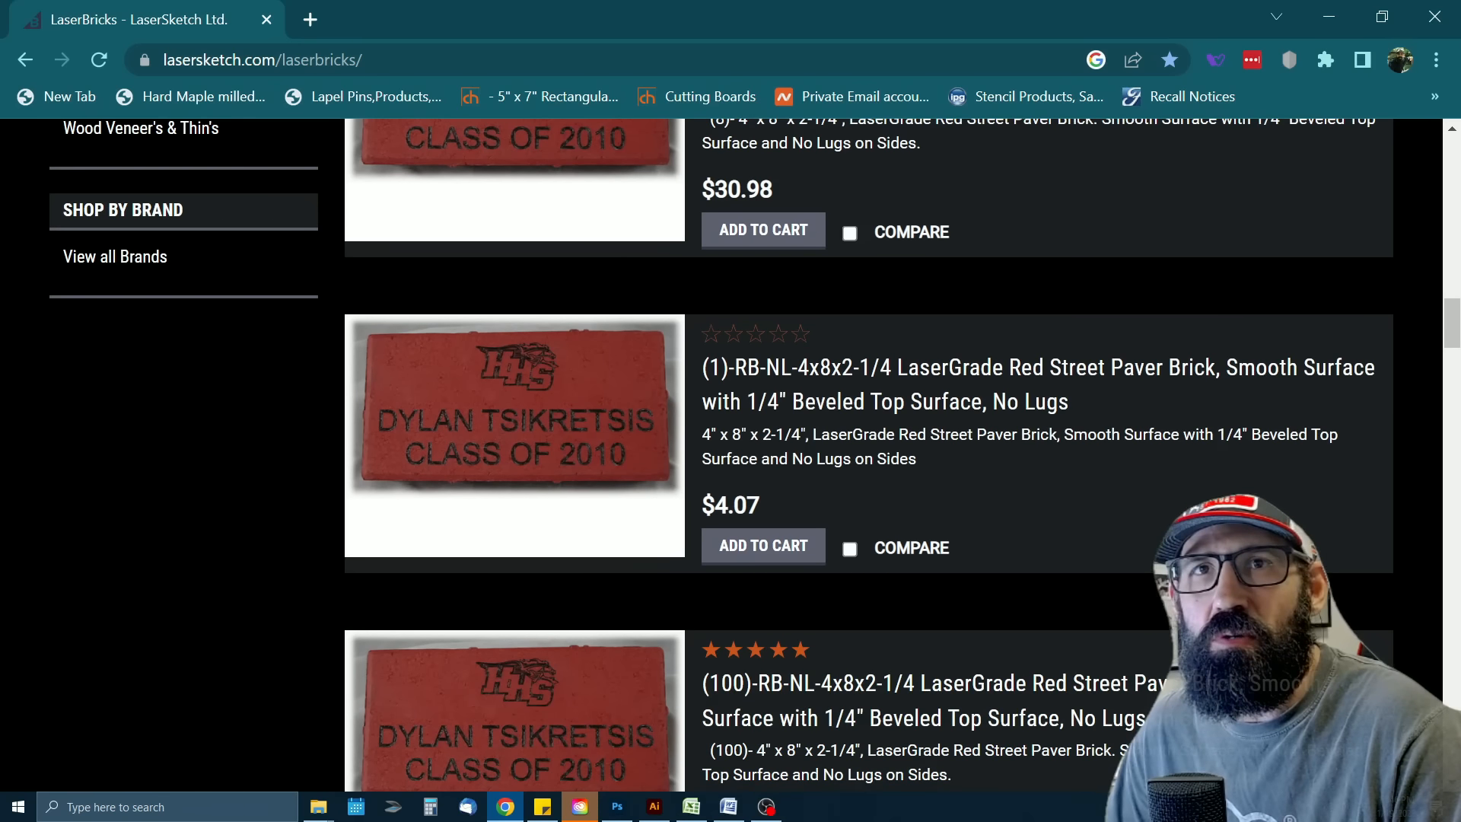
scroll(down, 3)
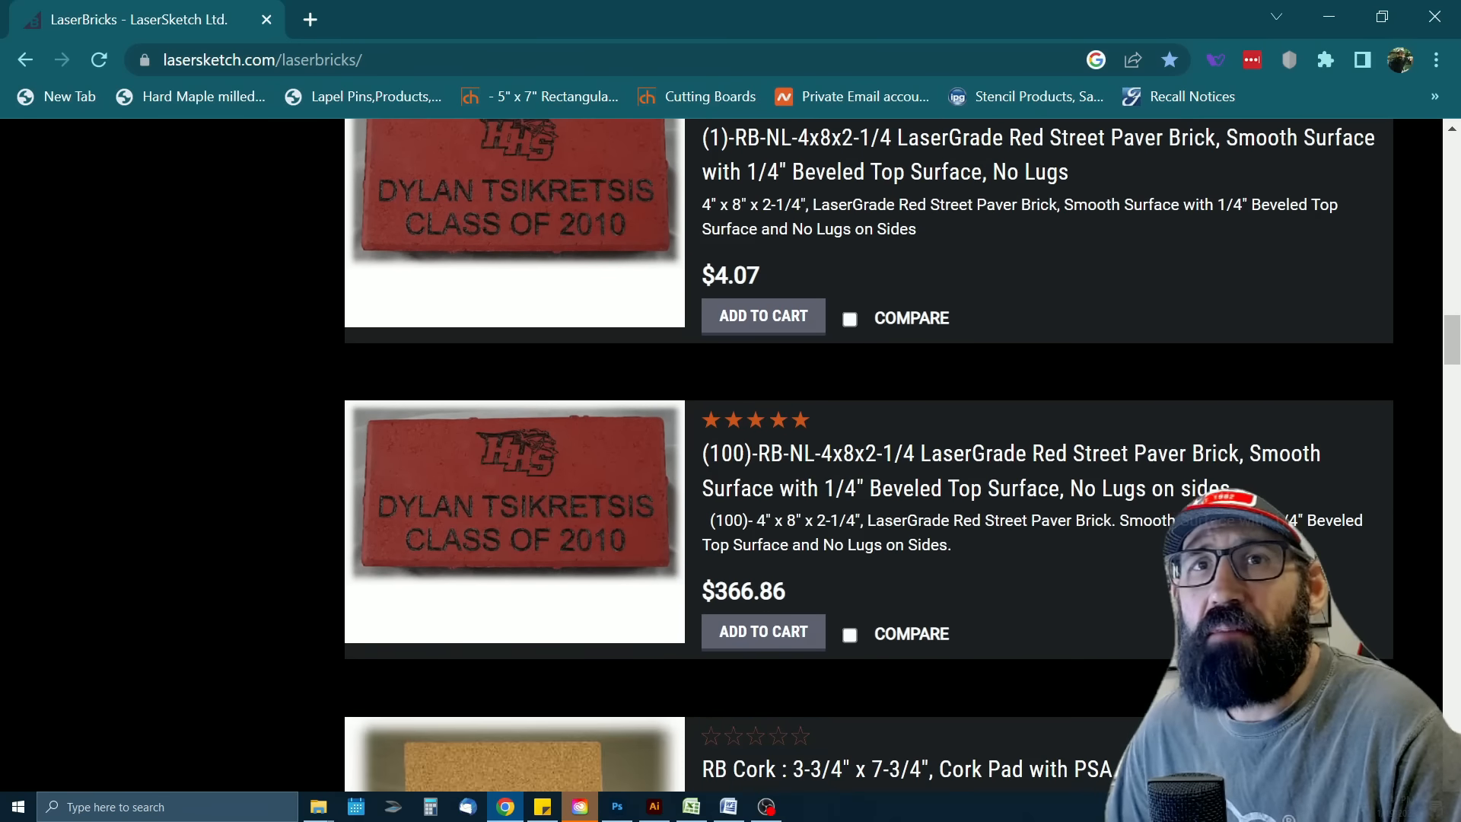
scroll(down, 3)
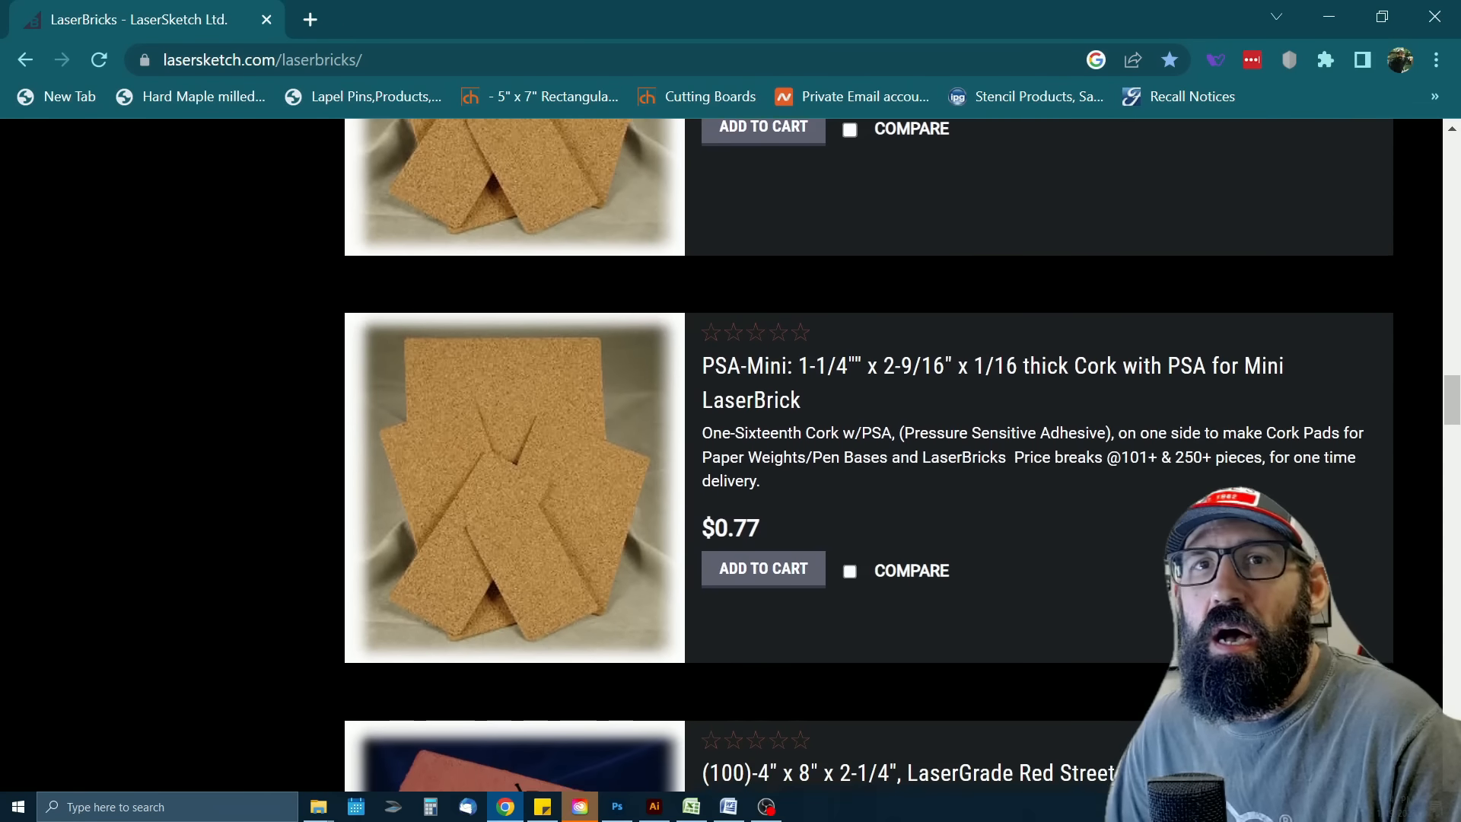
scroll(down, 3)
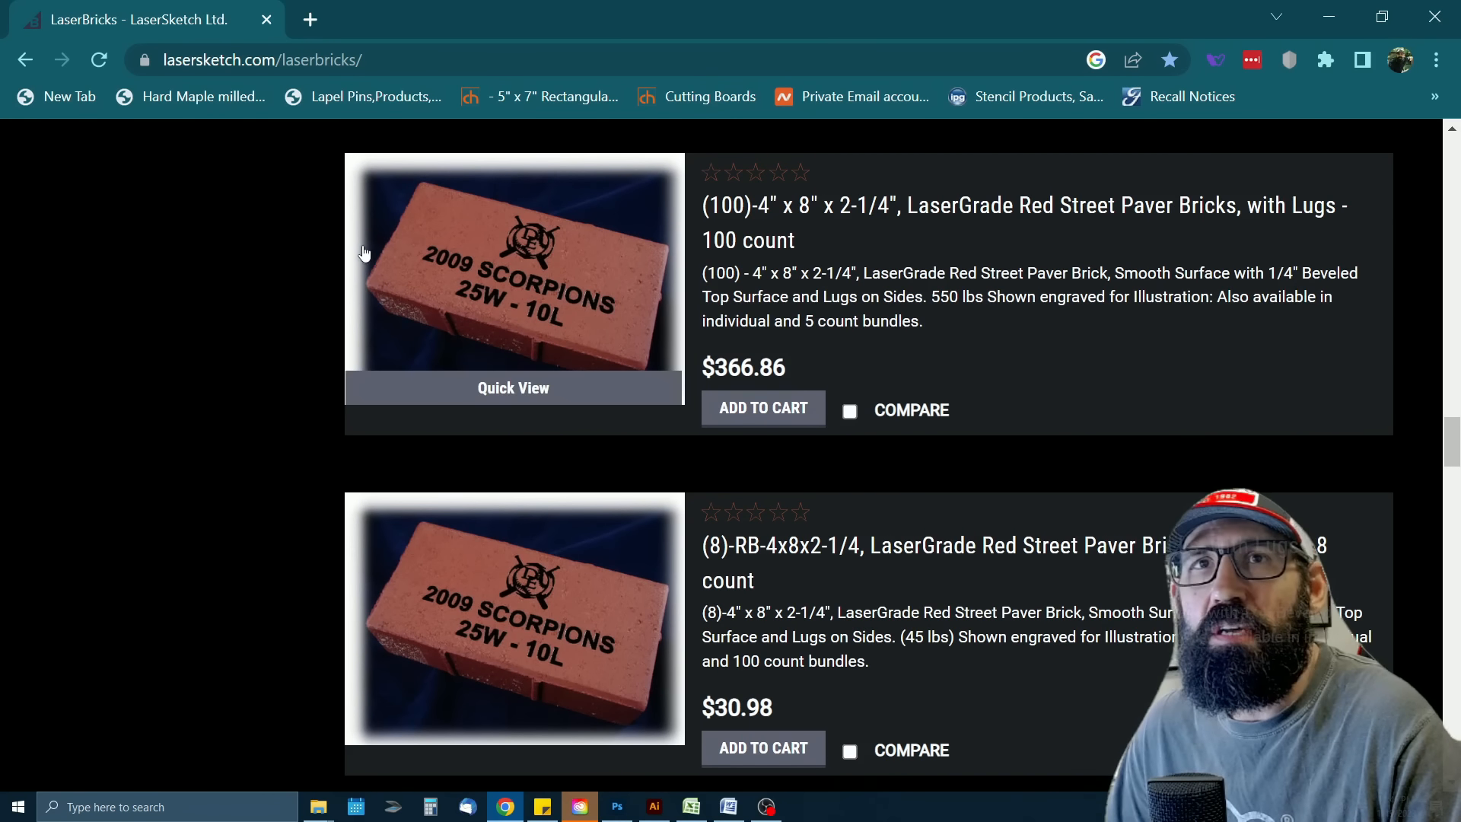
mouse_move(532, 279)
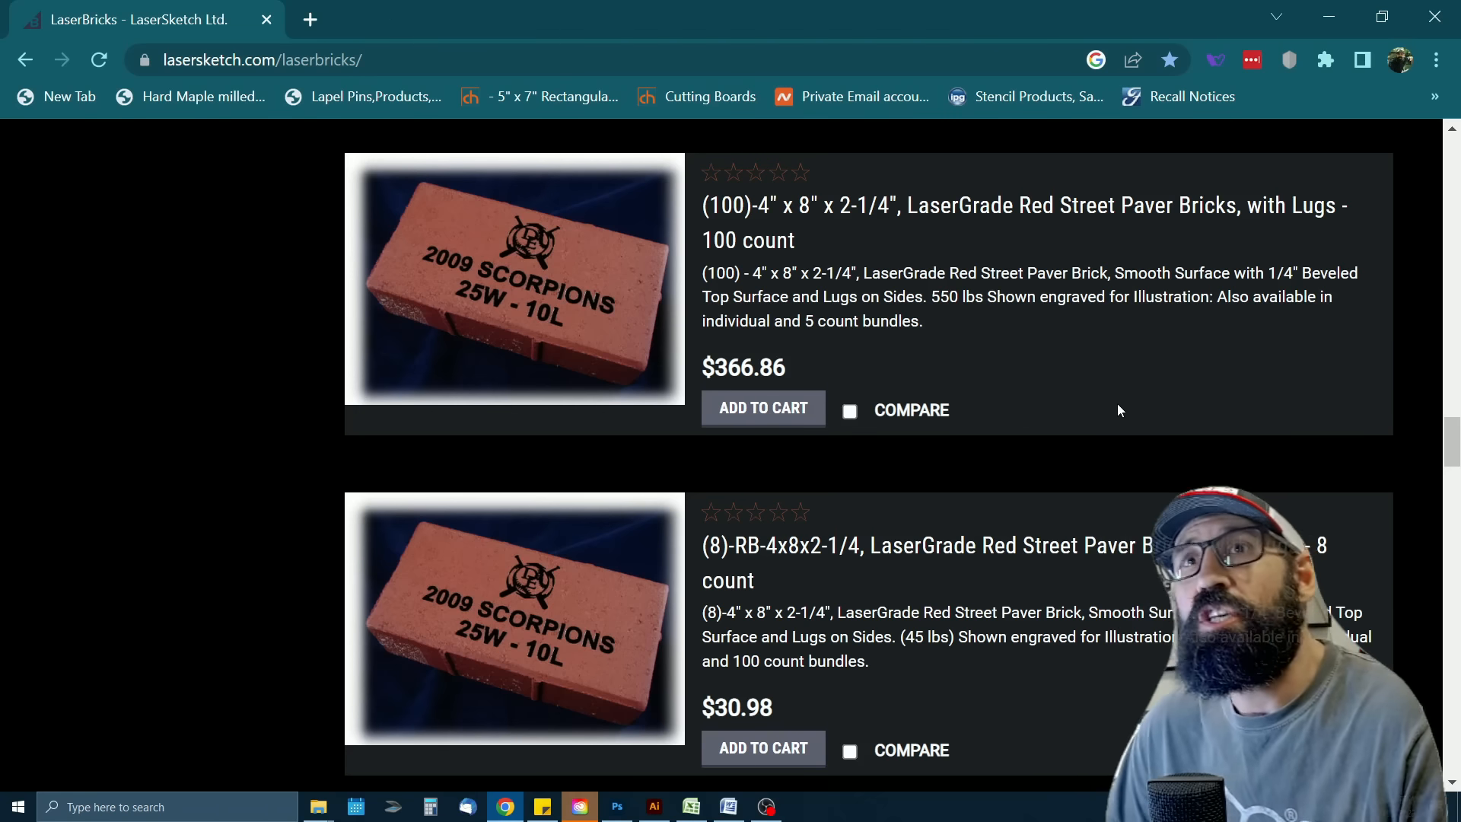
scroll(down, 3)
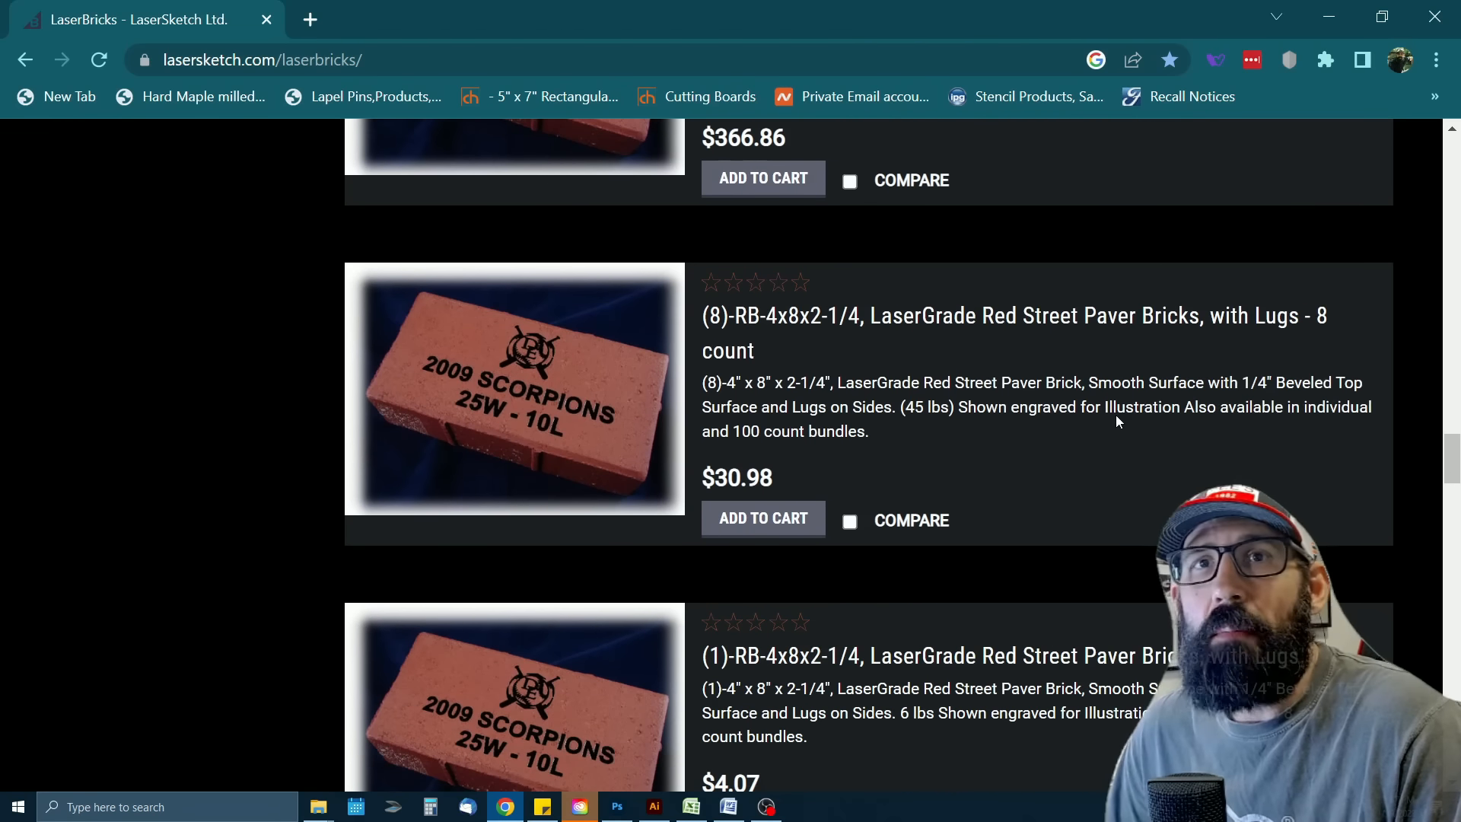
scroll(down, 3)
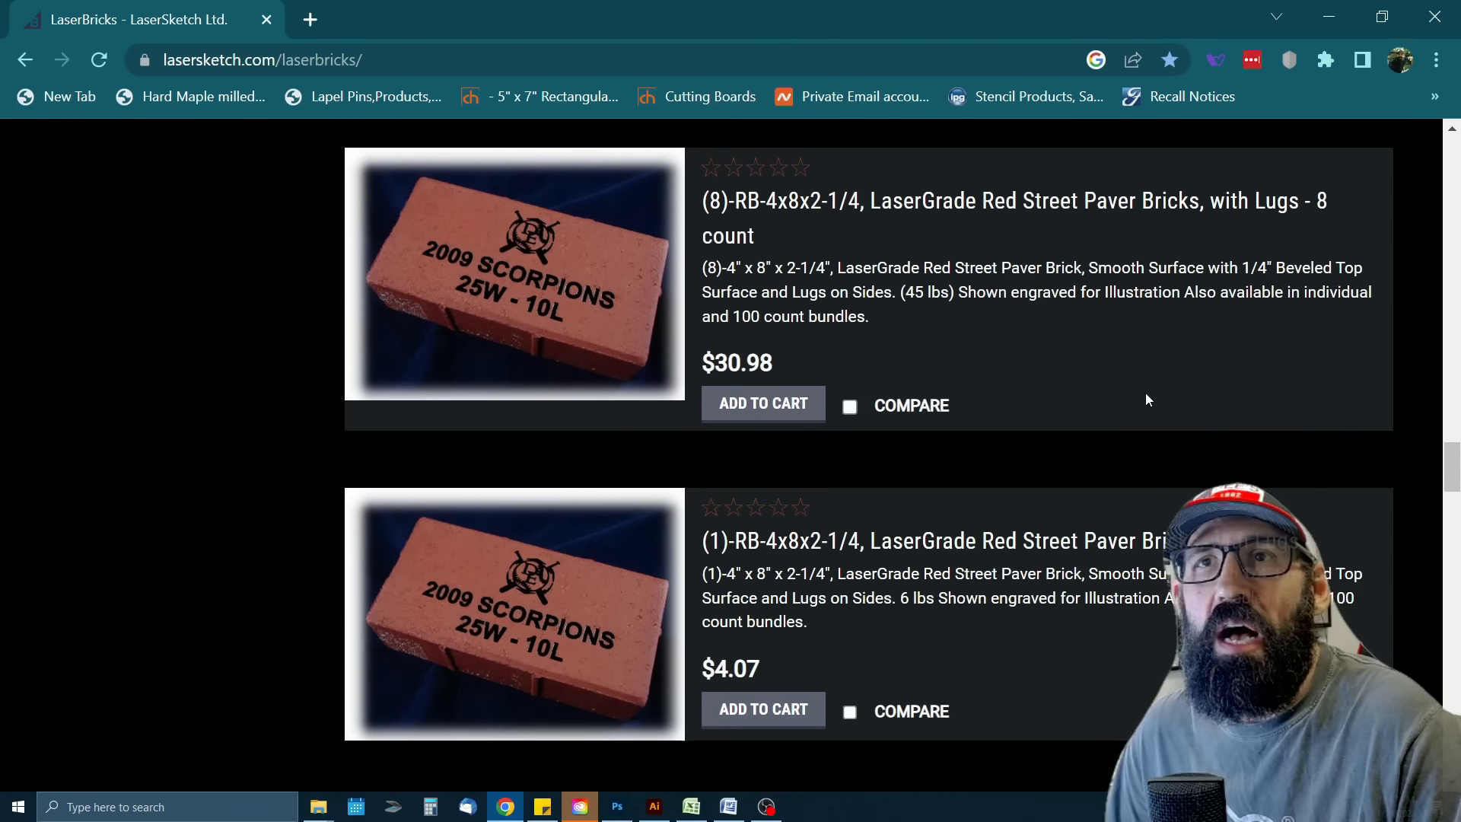
scroll(down, 3)
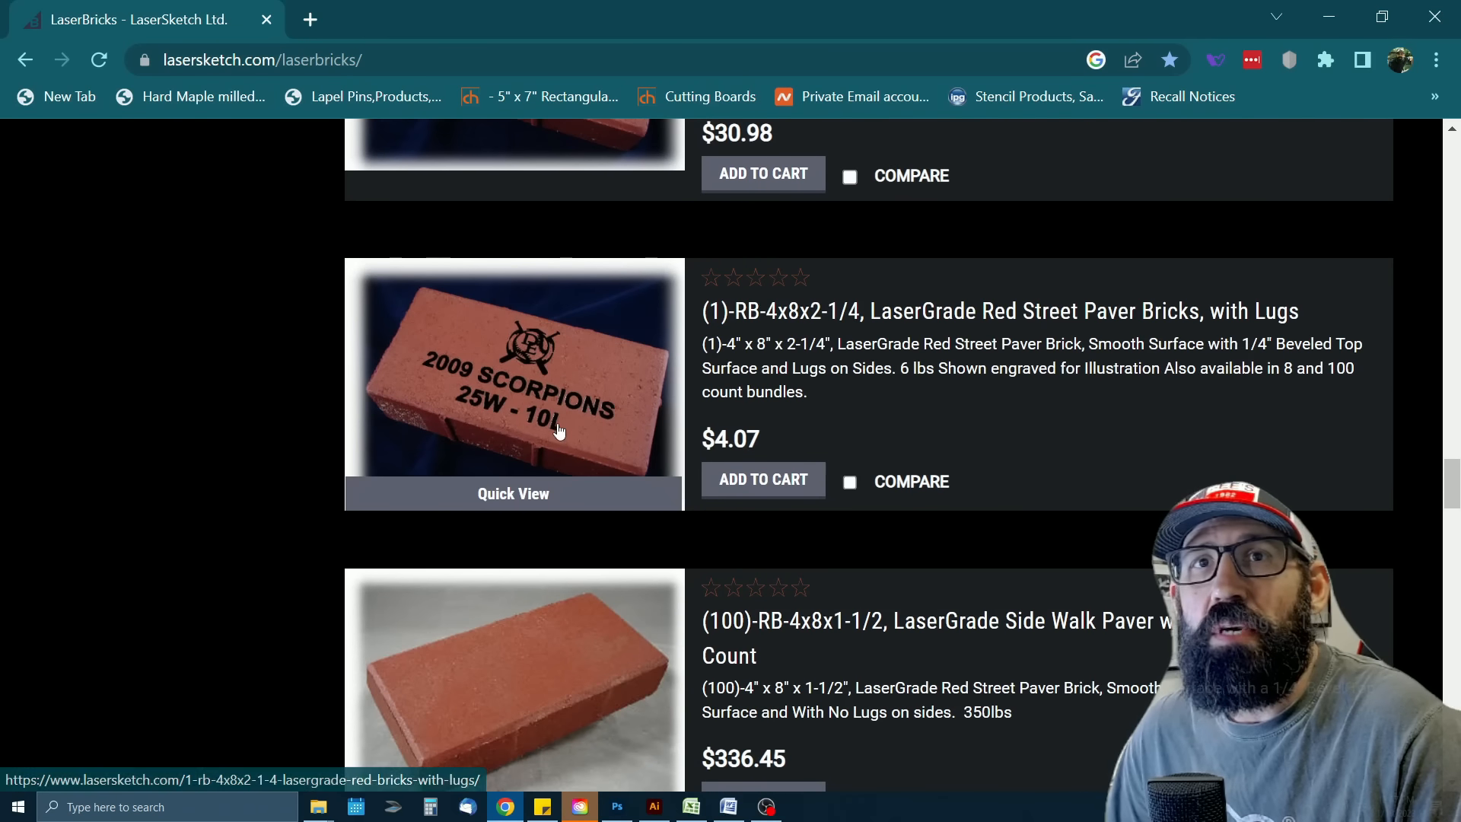
mouse_move(1057, 439)
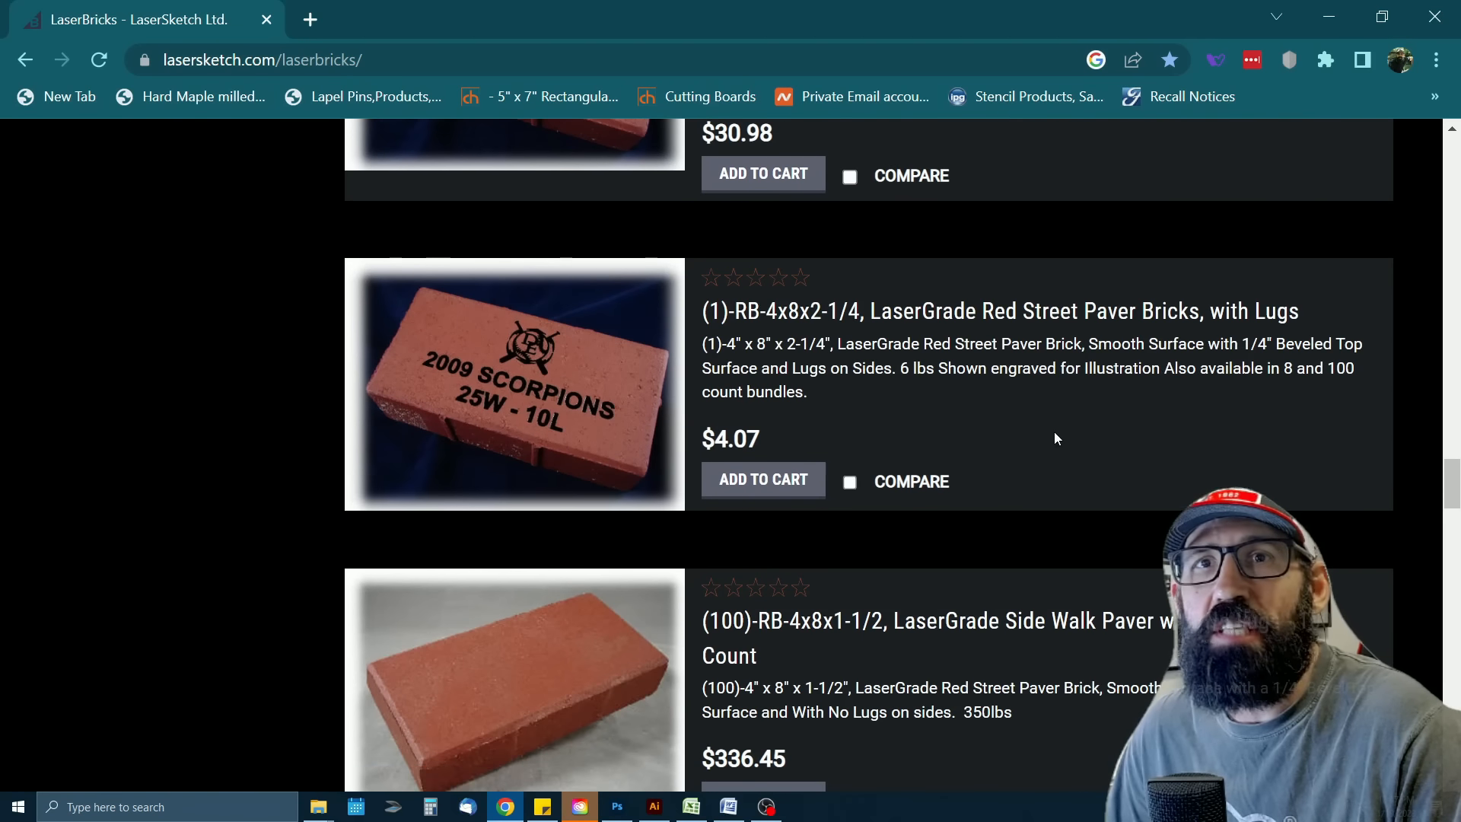
scroll(down, 3)
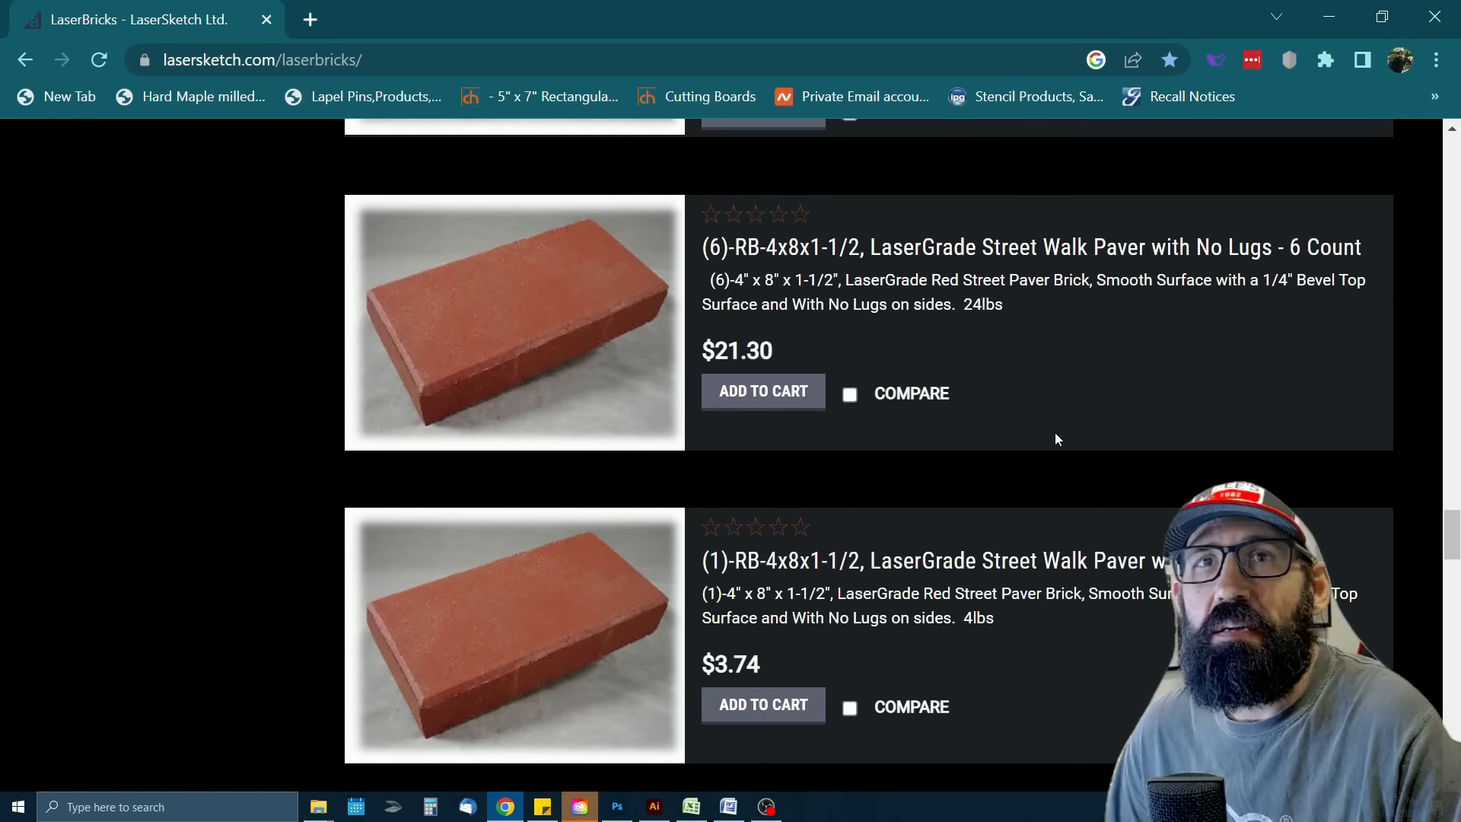
scroll(down, 3)
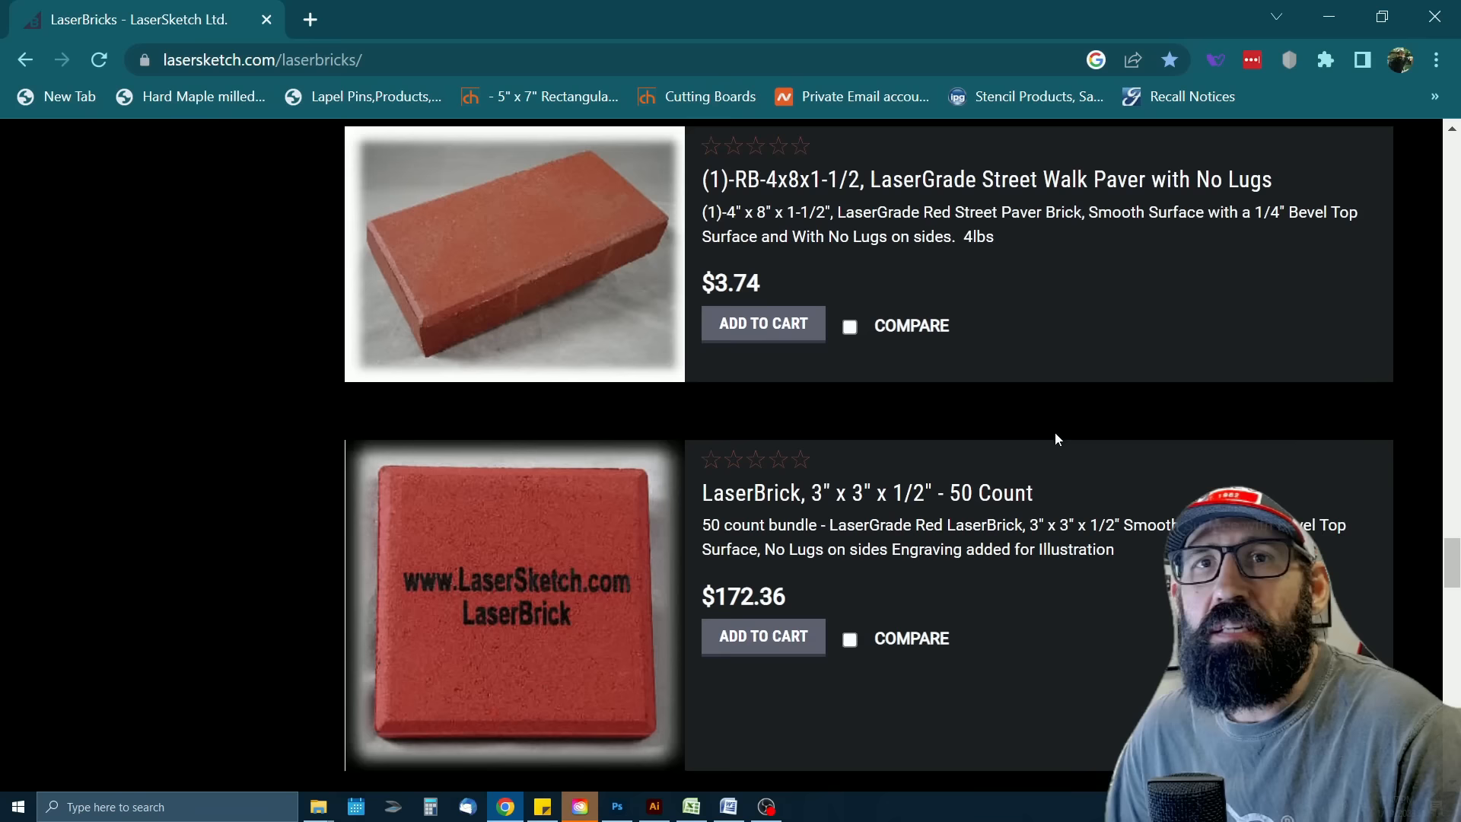
scroll(down, 3)
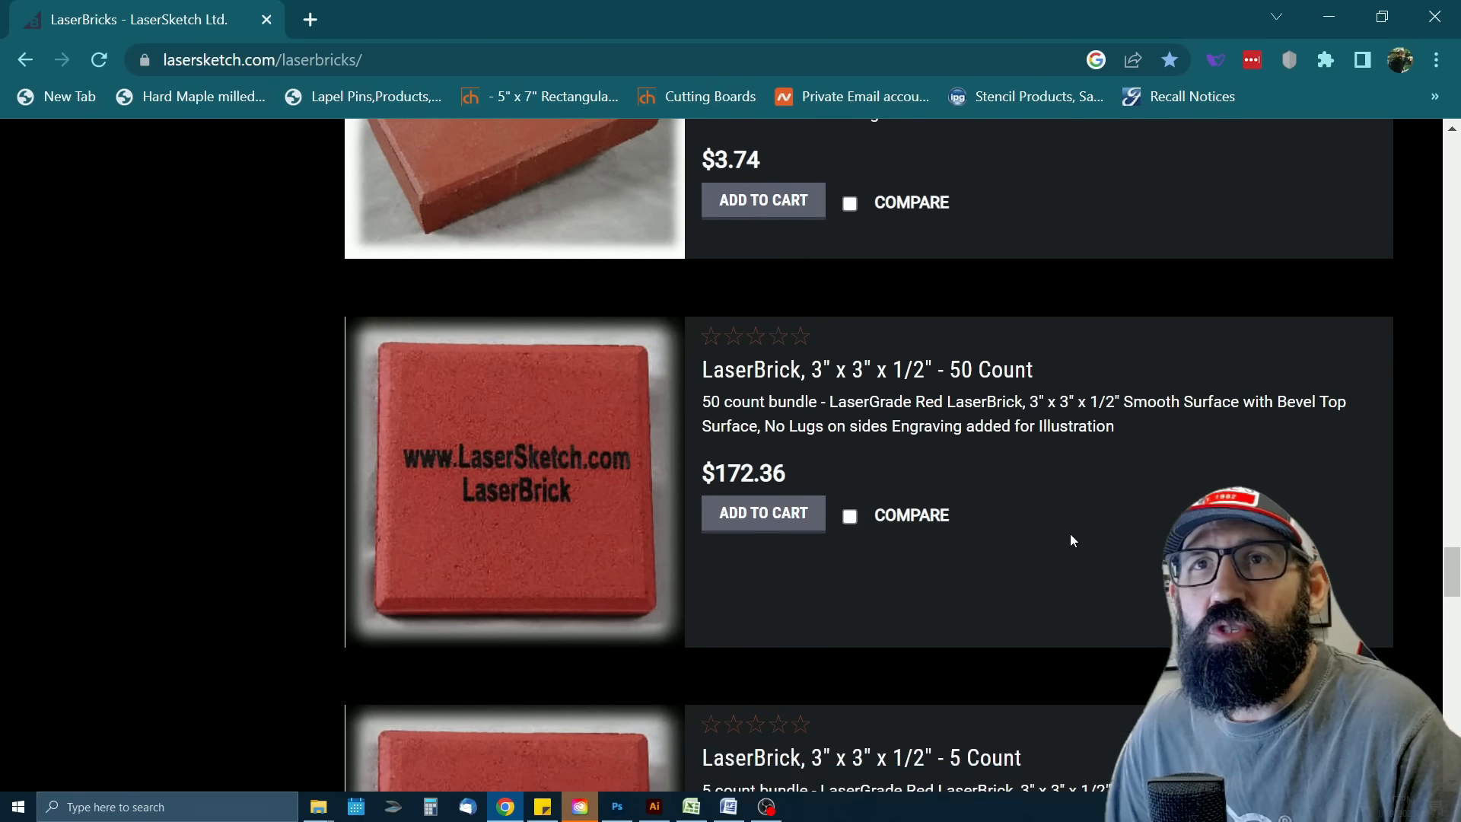
scroll(down, 3)
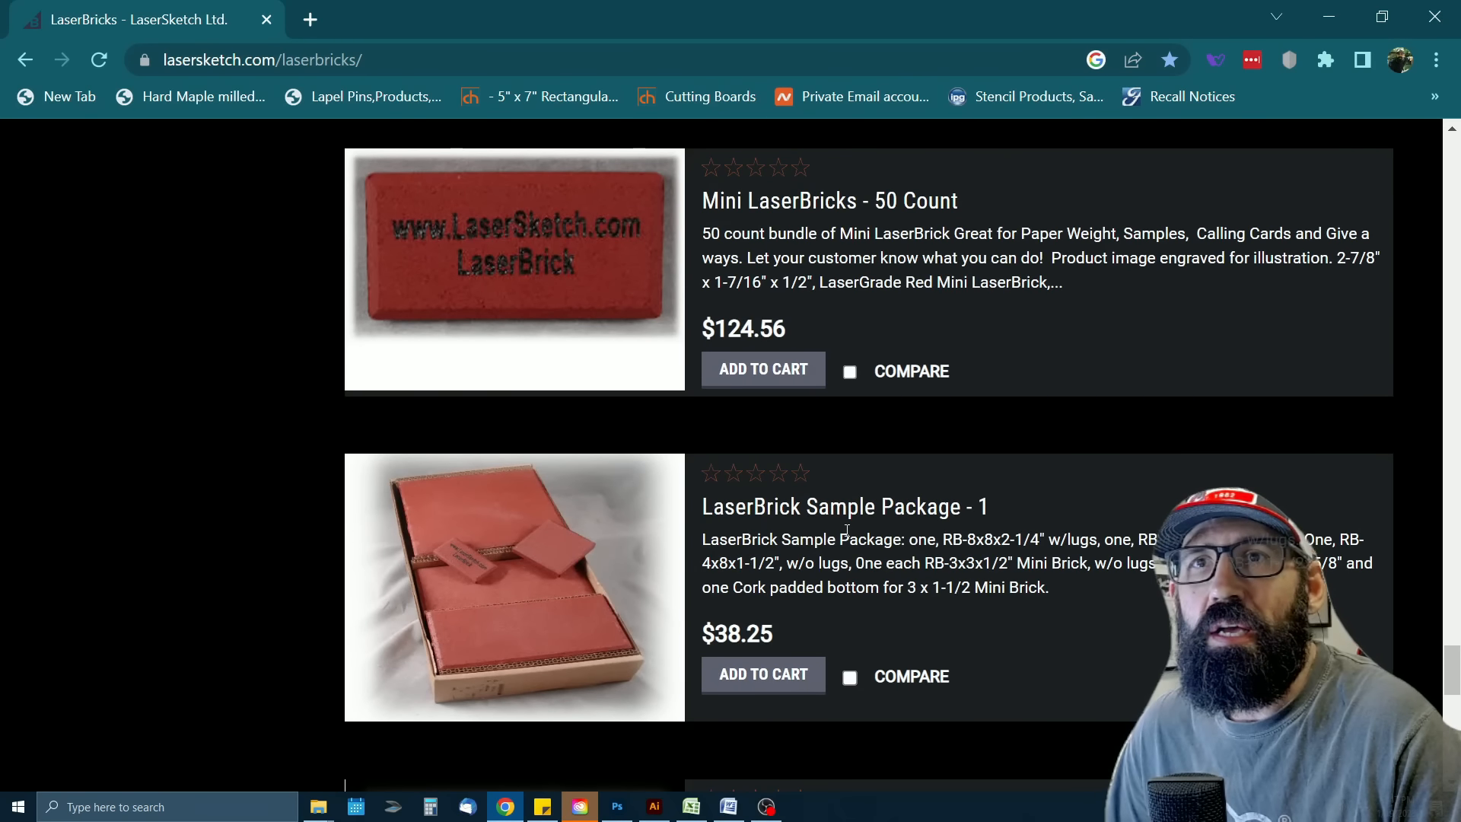
scroll(down, 3)
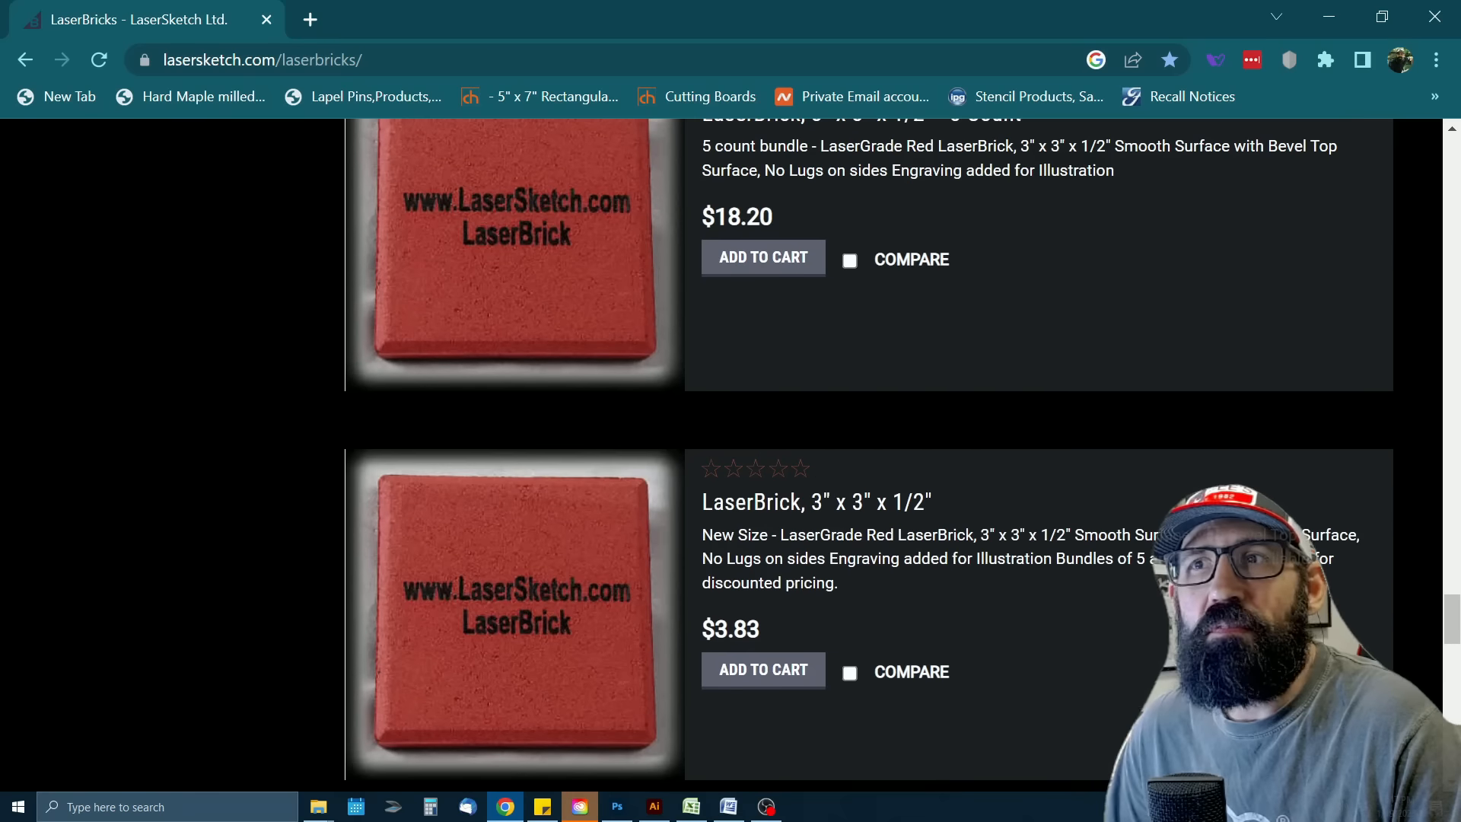
scroll(down, 3)
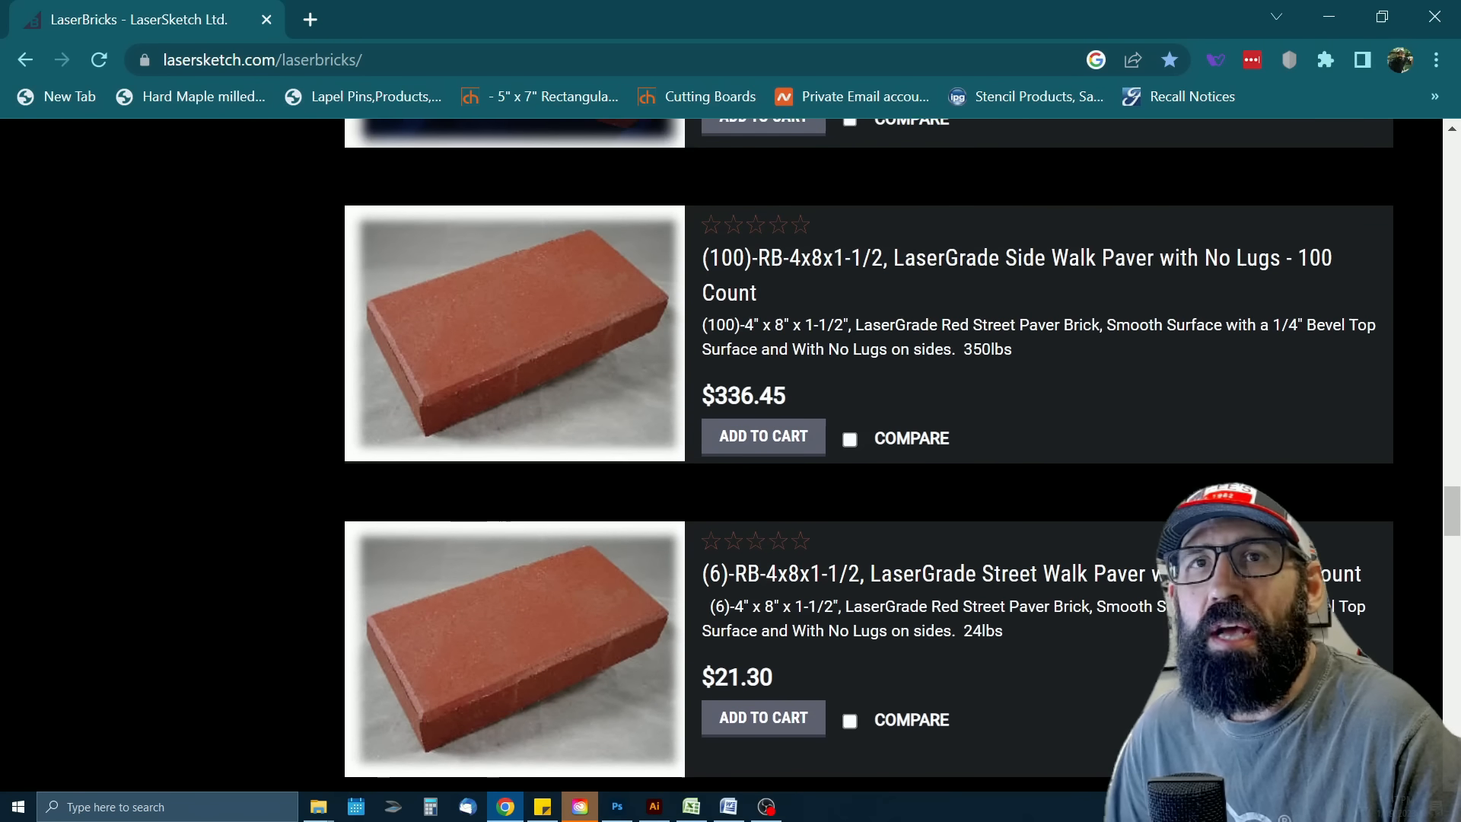
scroll(up, 3)
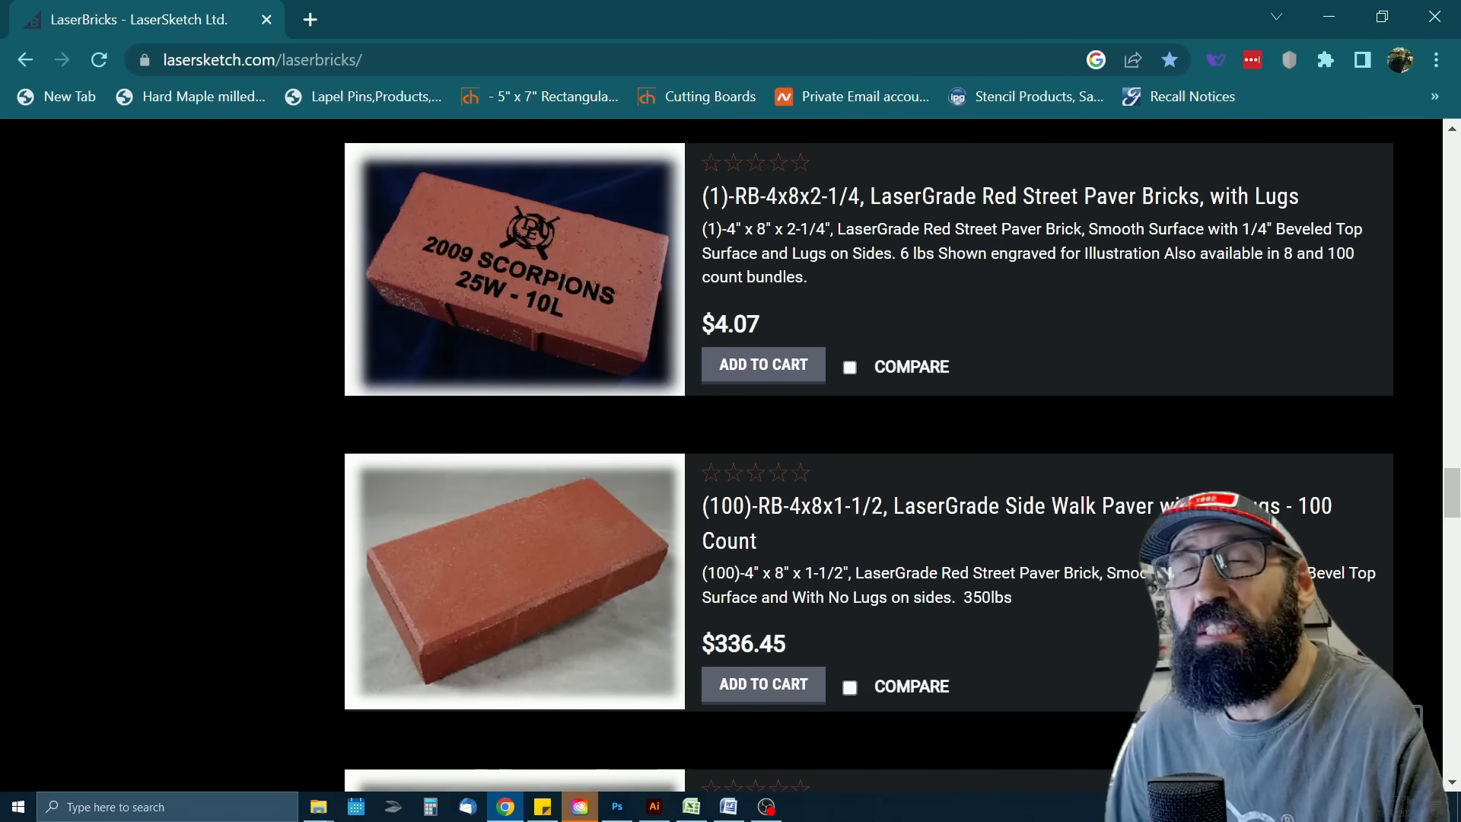
scroll(down, 3)
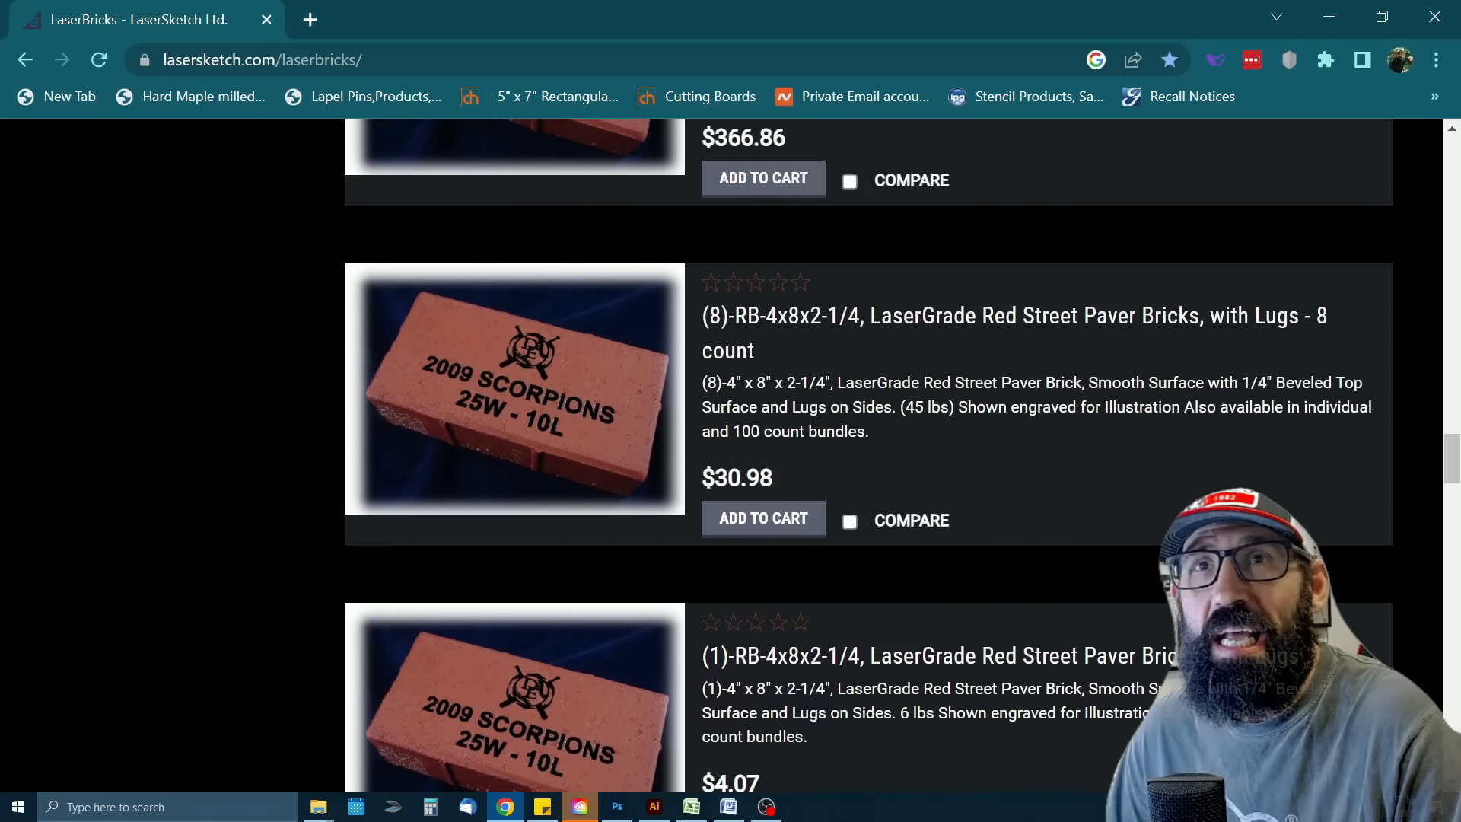
scroll(down, 3)
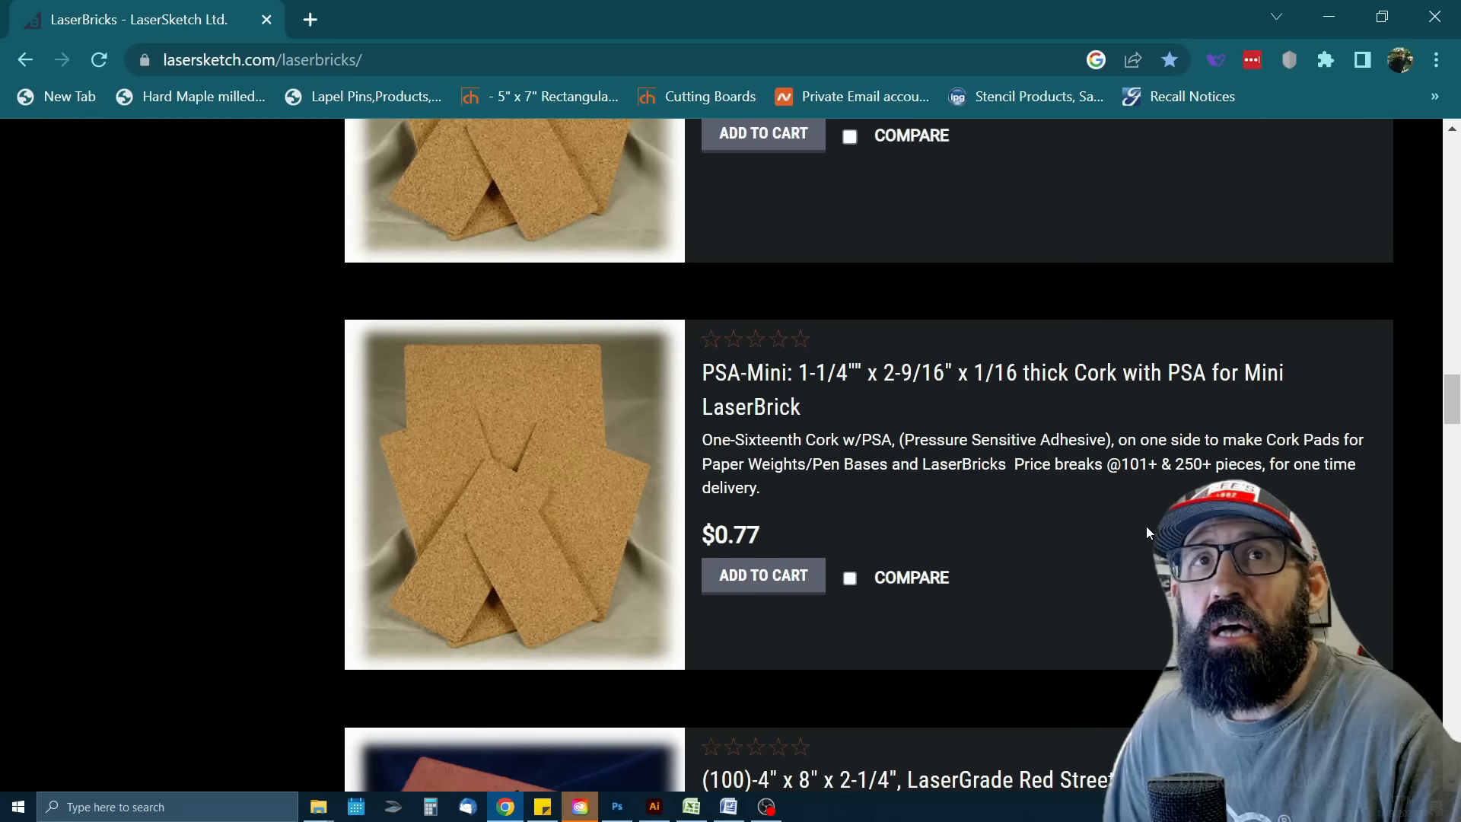
scroll(down, 3)
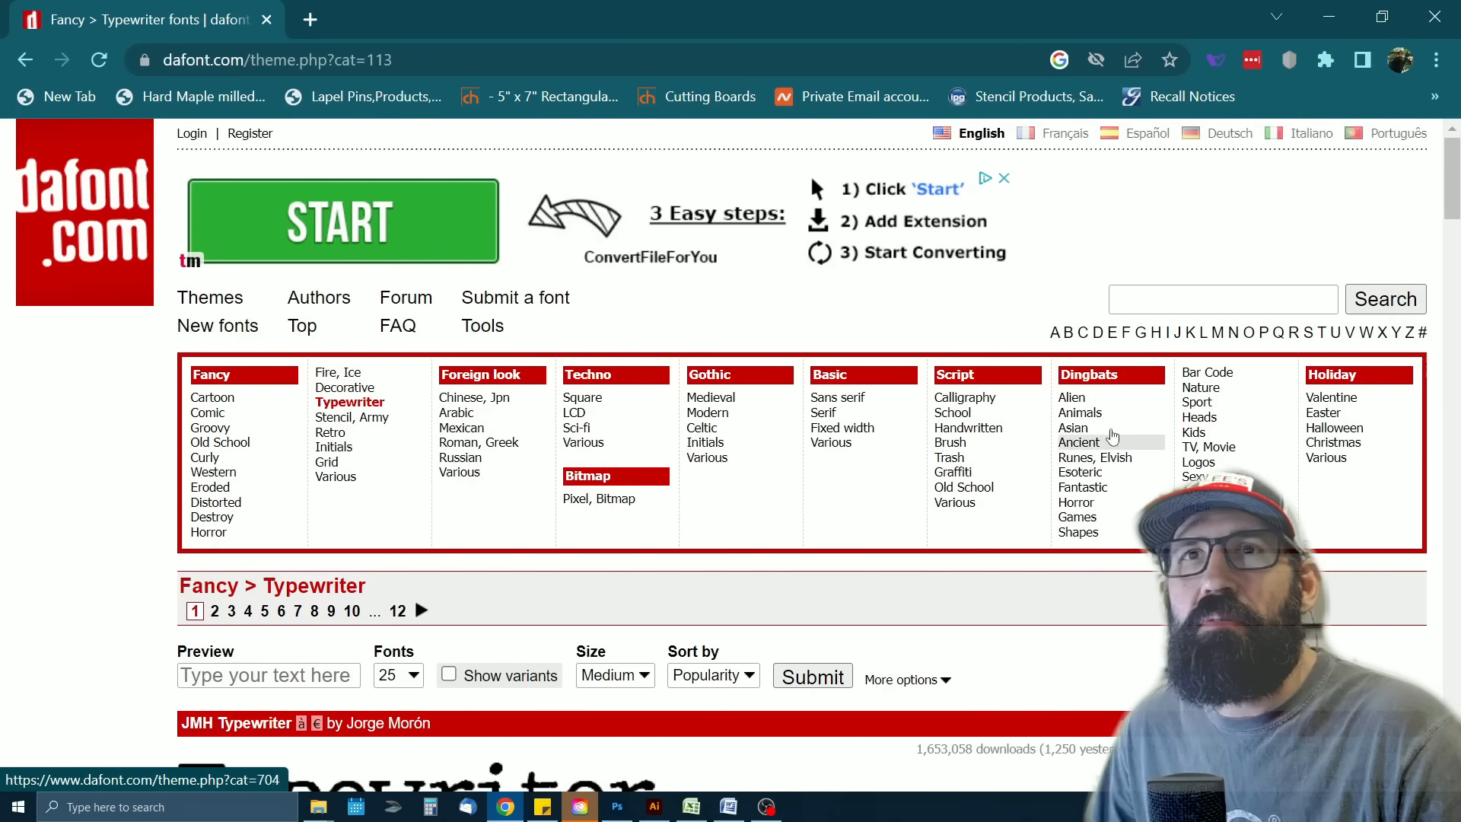
mouse_move(217, 326)
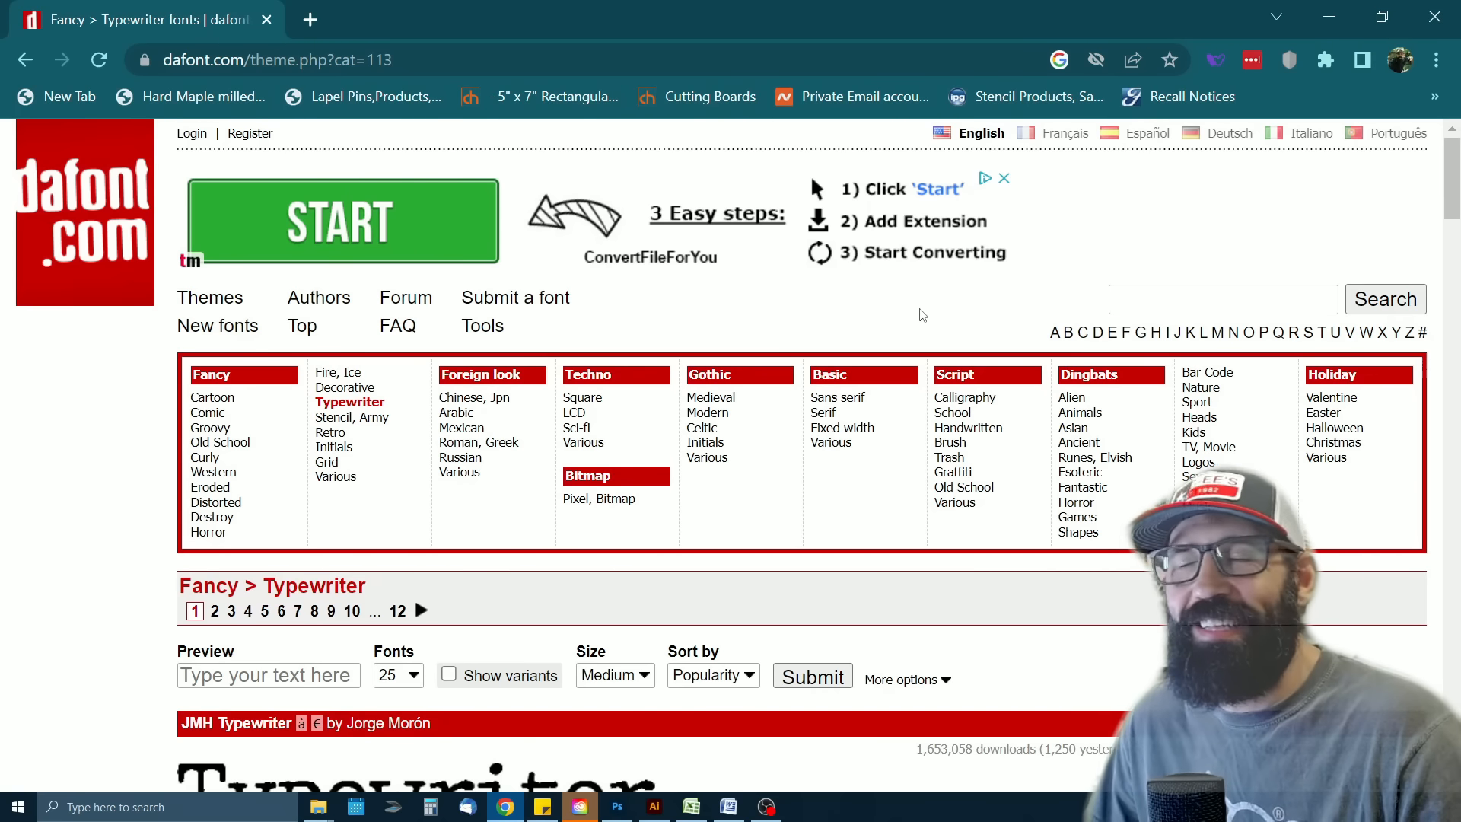
mouse_move(952, 310)
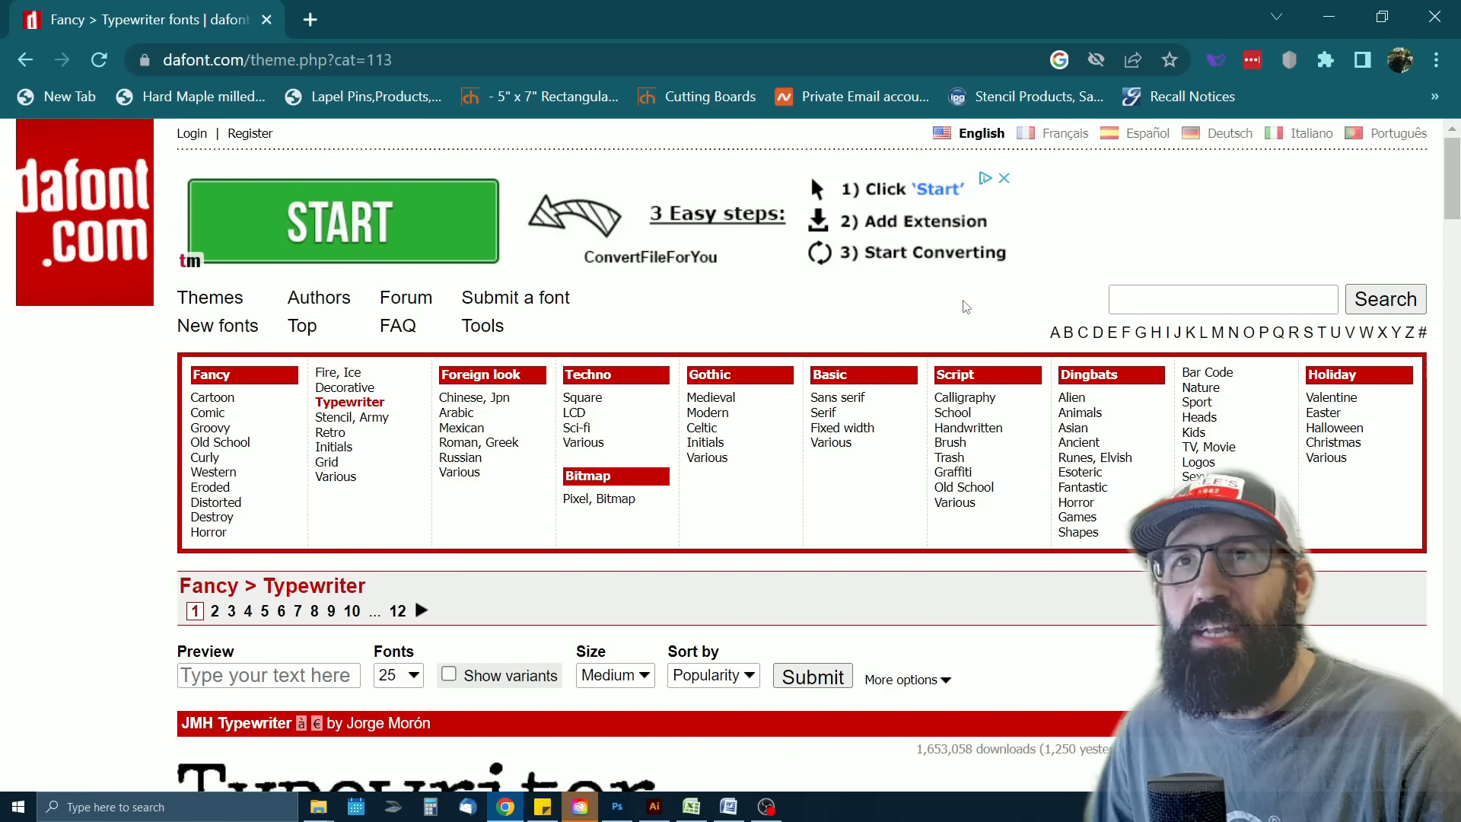
scroll(down, 3)
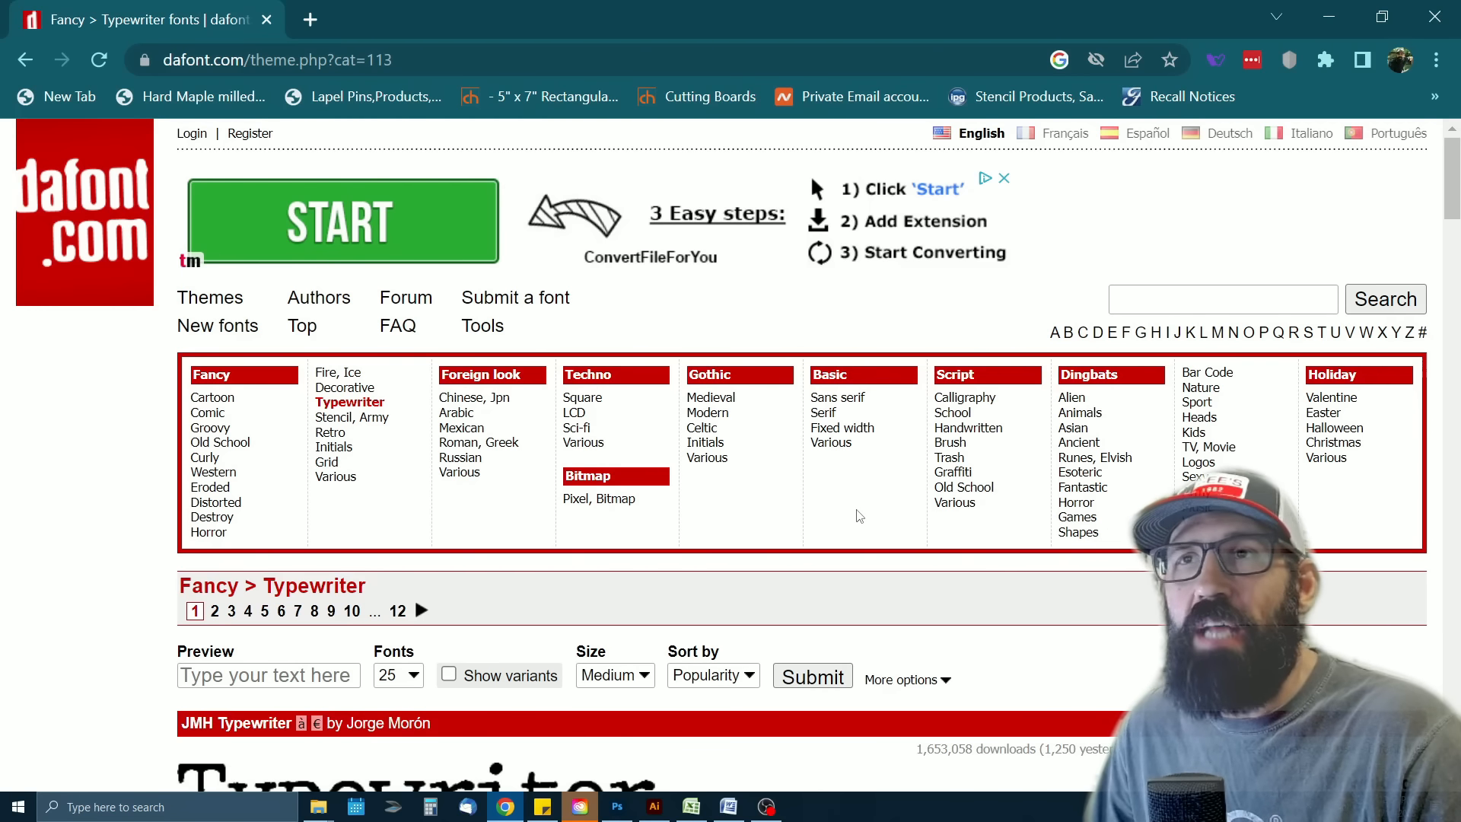
scroll(down, 3)
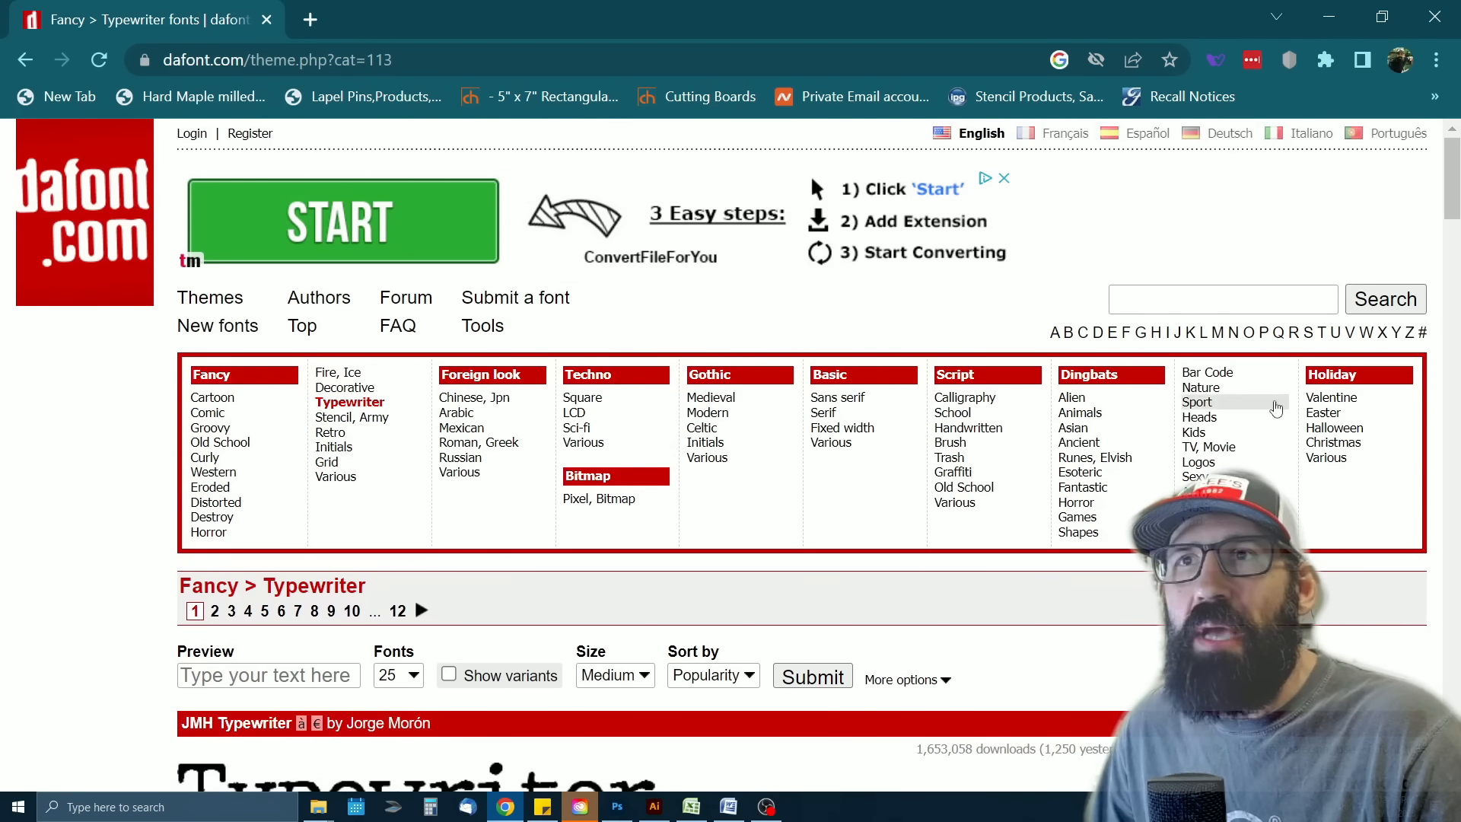
mouse_move(725, 403)
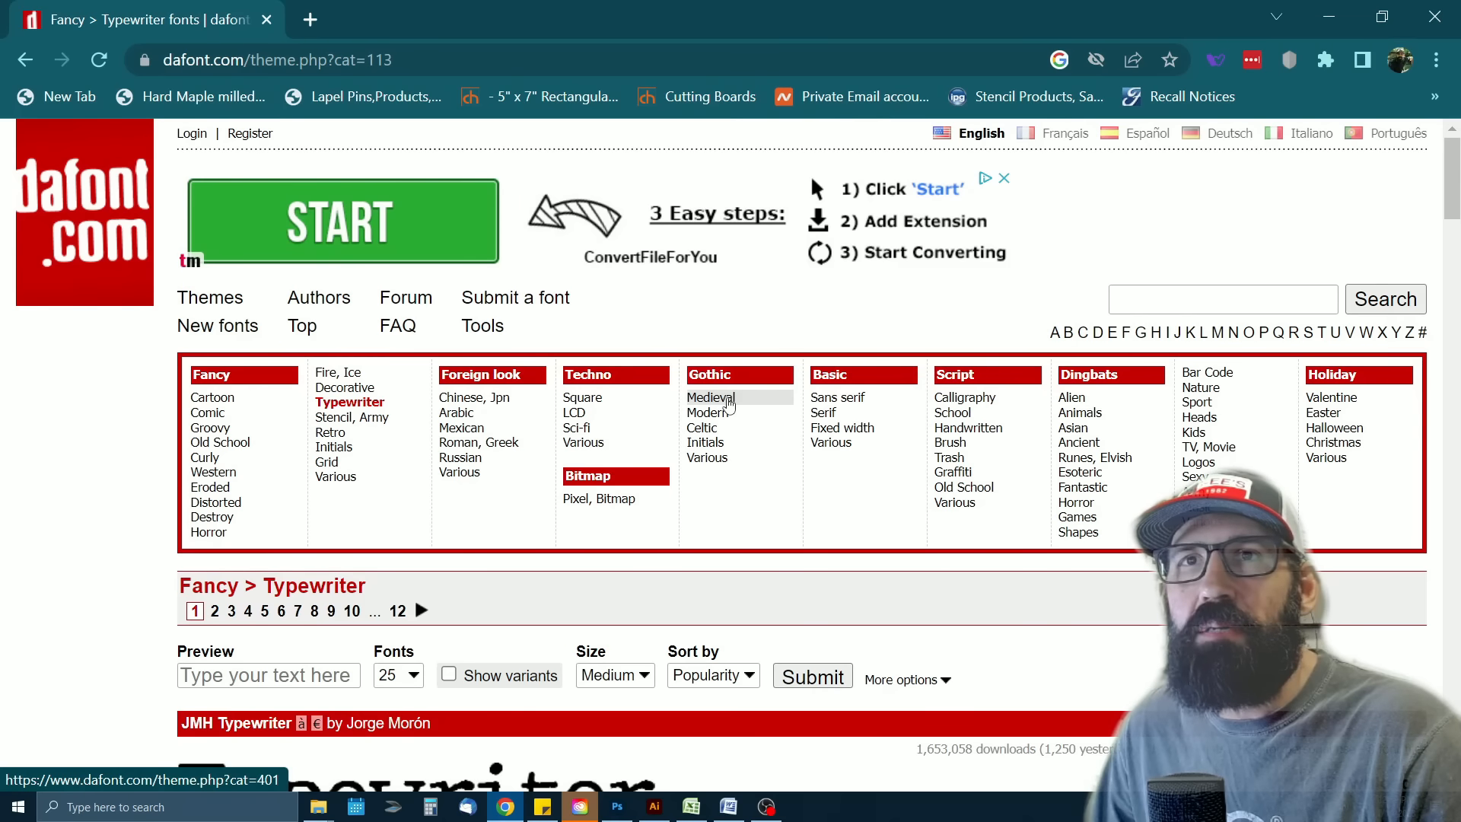
Open the Gothic Medieval fonts and scroll the list down to Enchanted Land
click(709, 397)
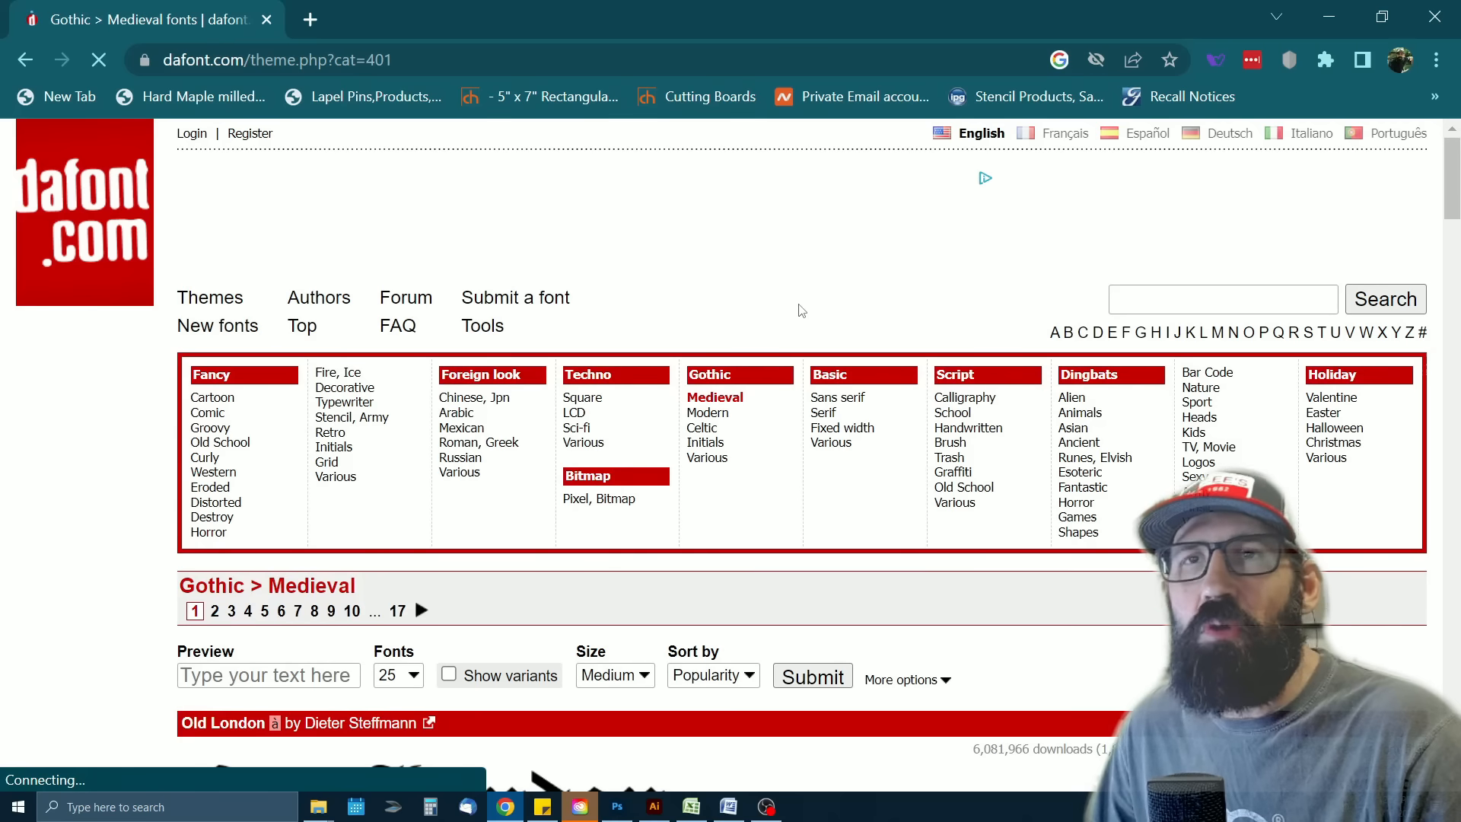
scroll(down, 3)
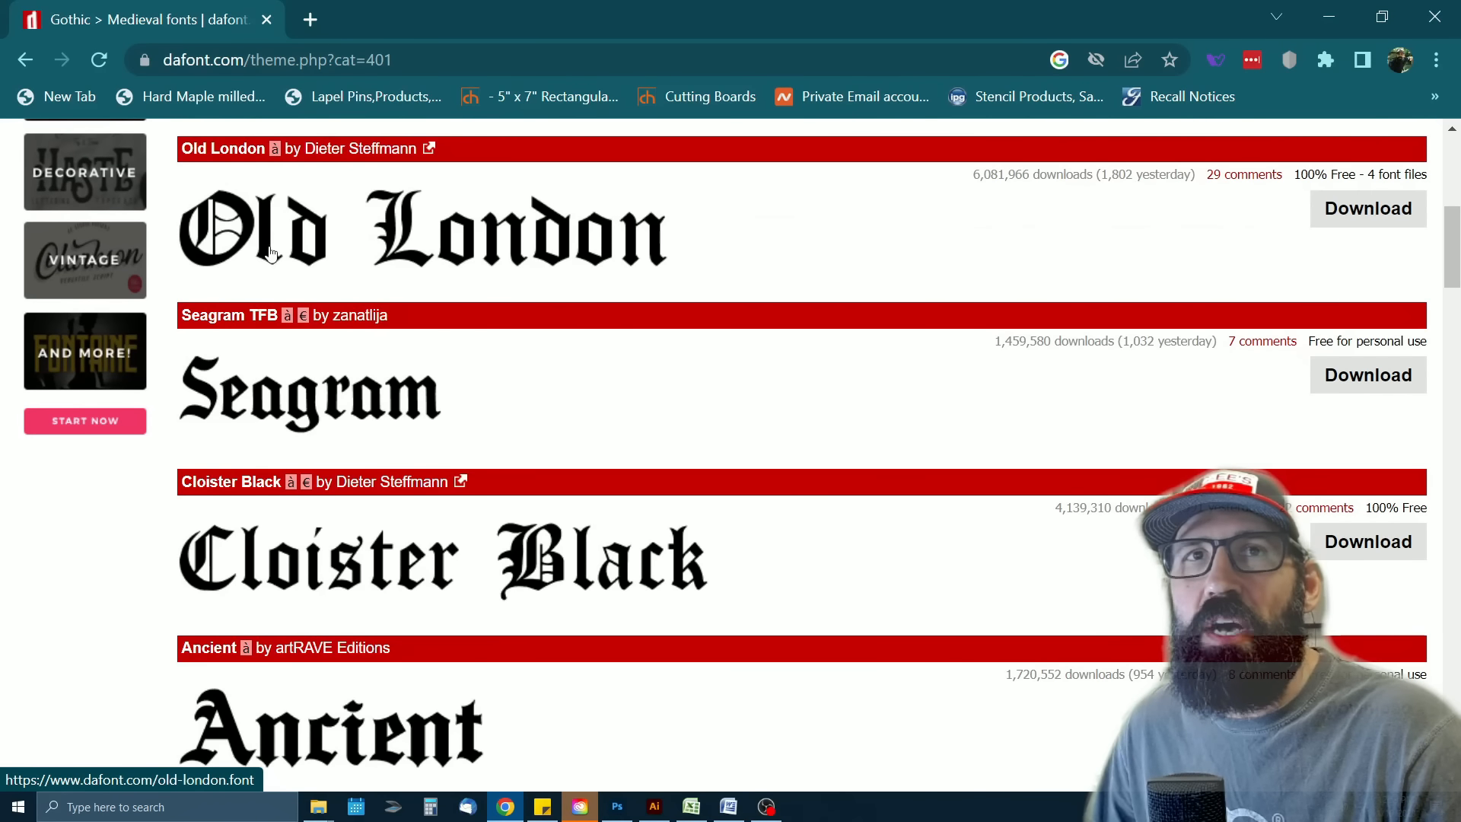
scroll(down, 3)
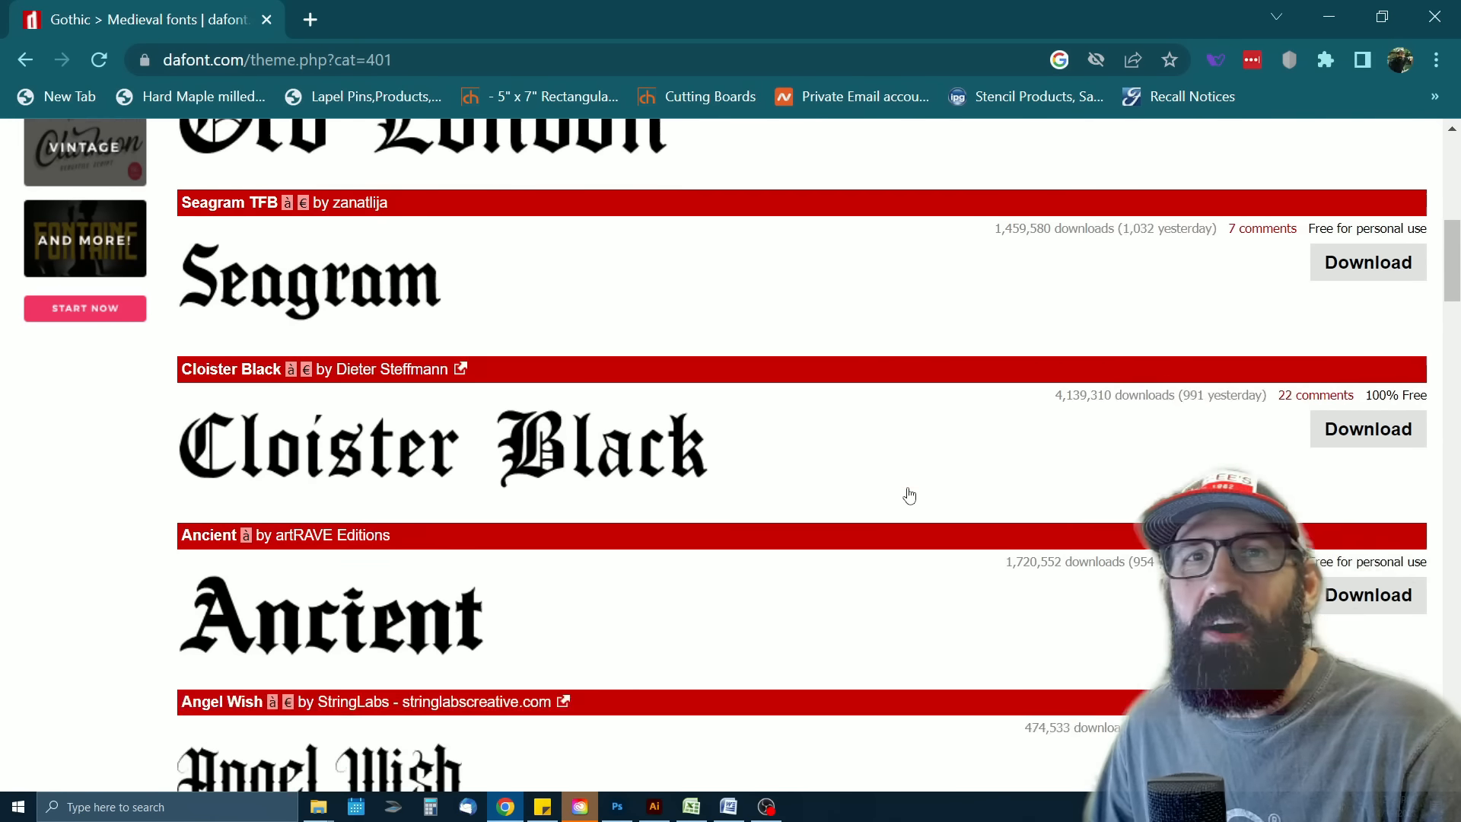
scroll(down, 3)
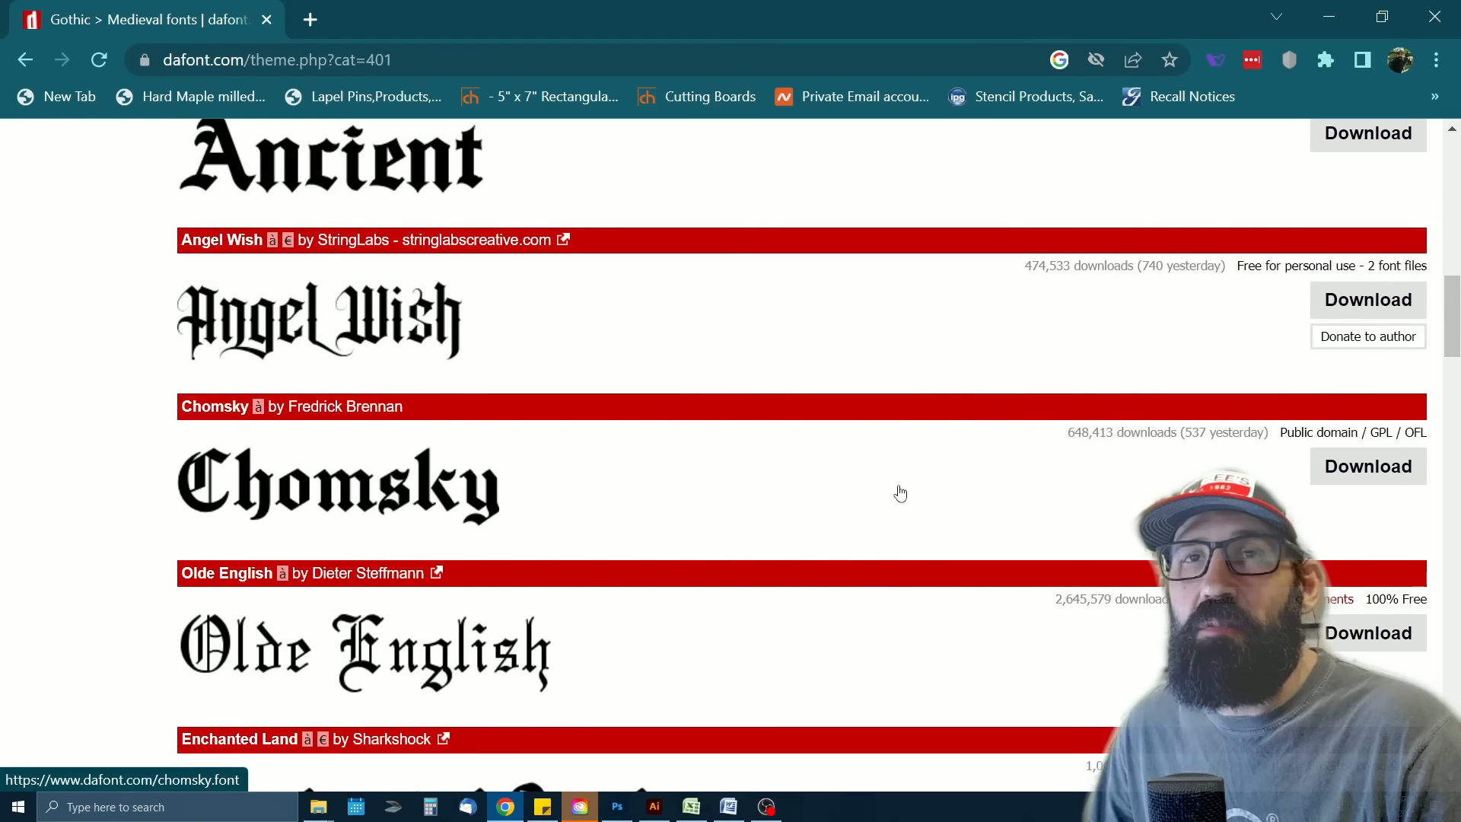
scroll(down, 3)
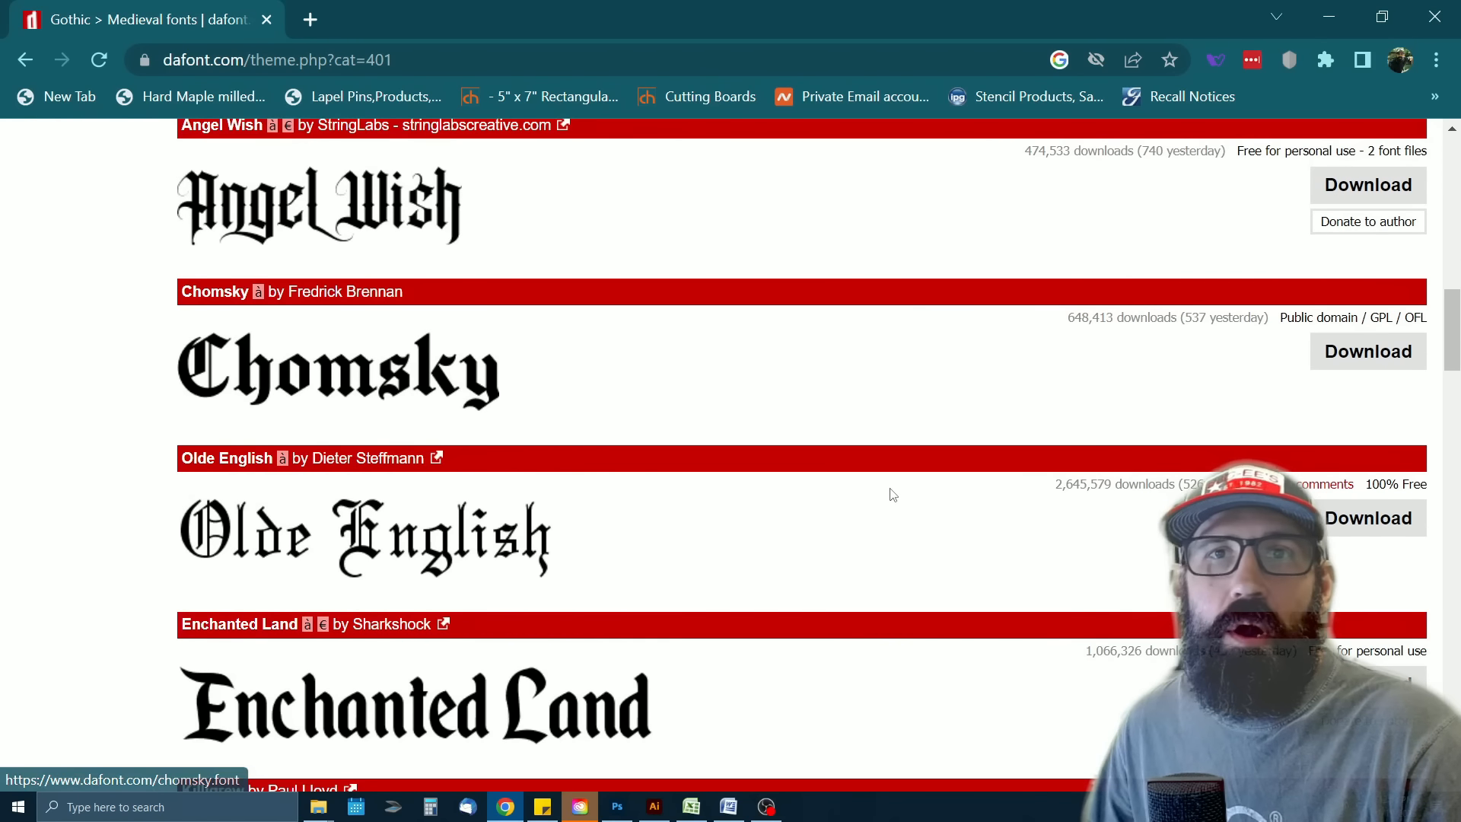
scroll(down, 3)
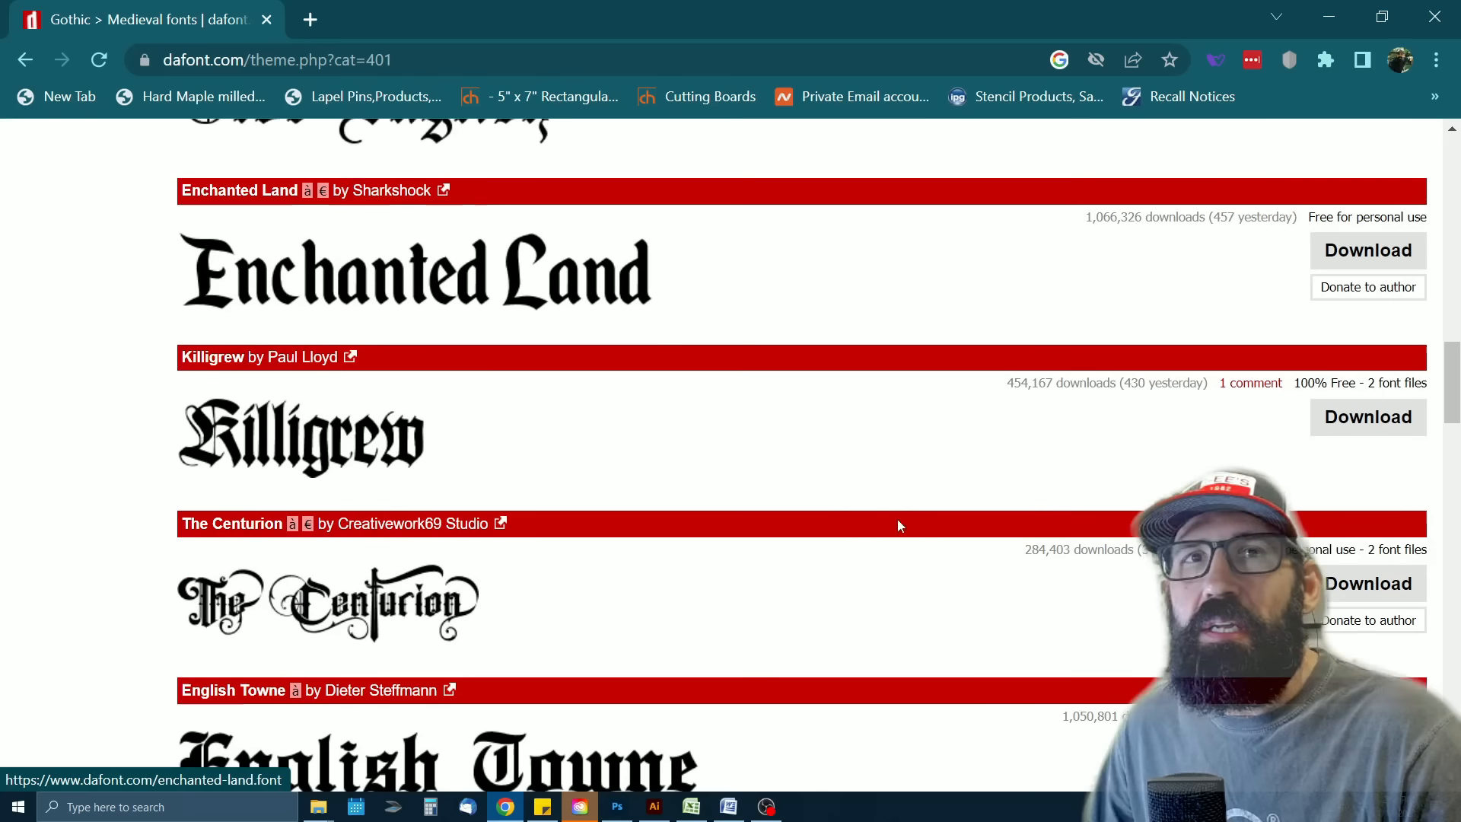
scroll(down, 3)
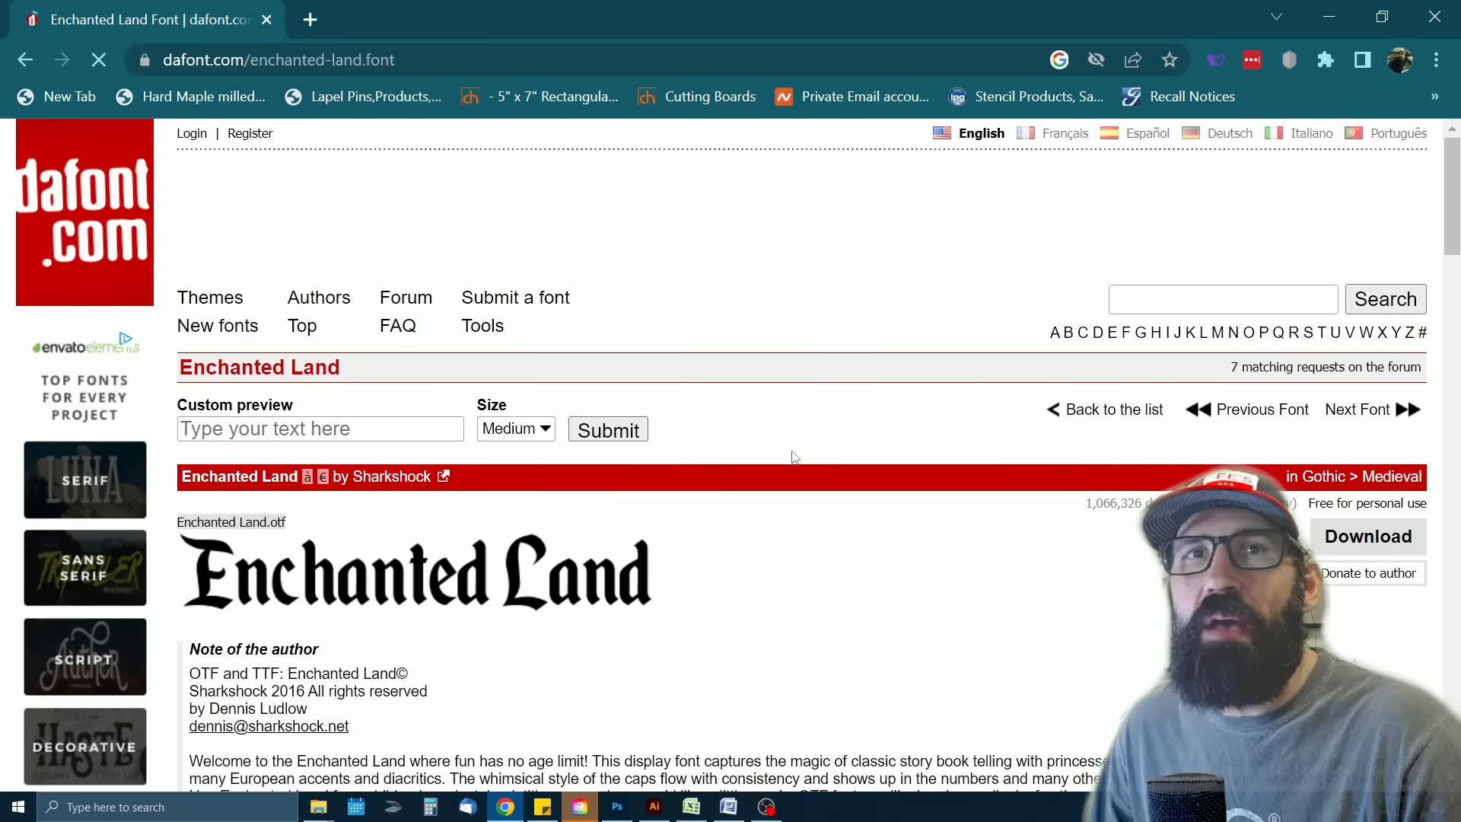
Preview Enchanted Land with 'Laser Engraving 911' and start a 'handwritten' font search
scroll(down, 3)
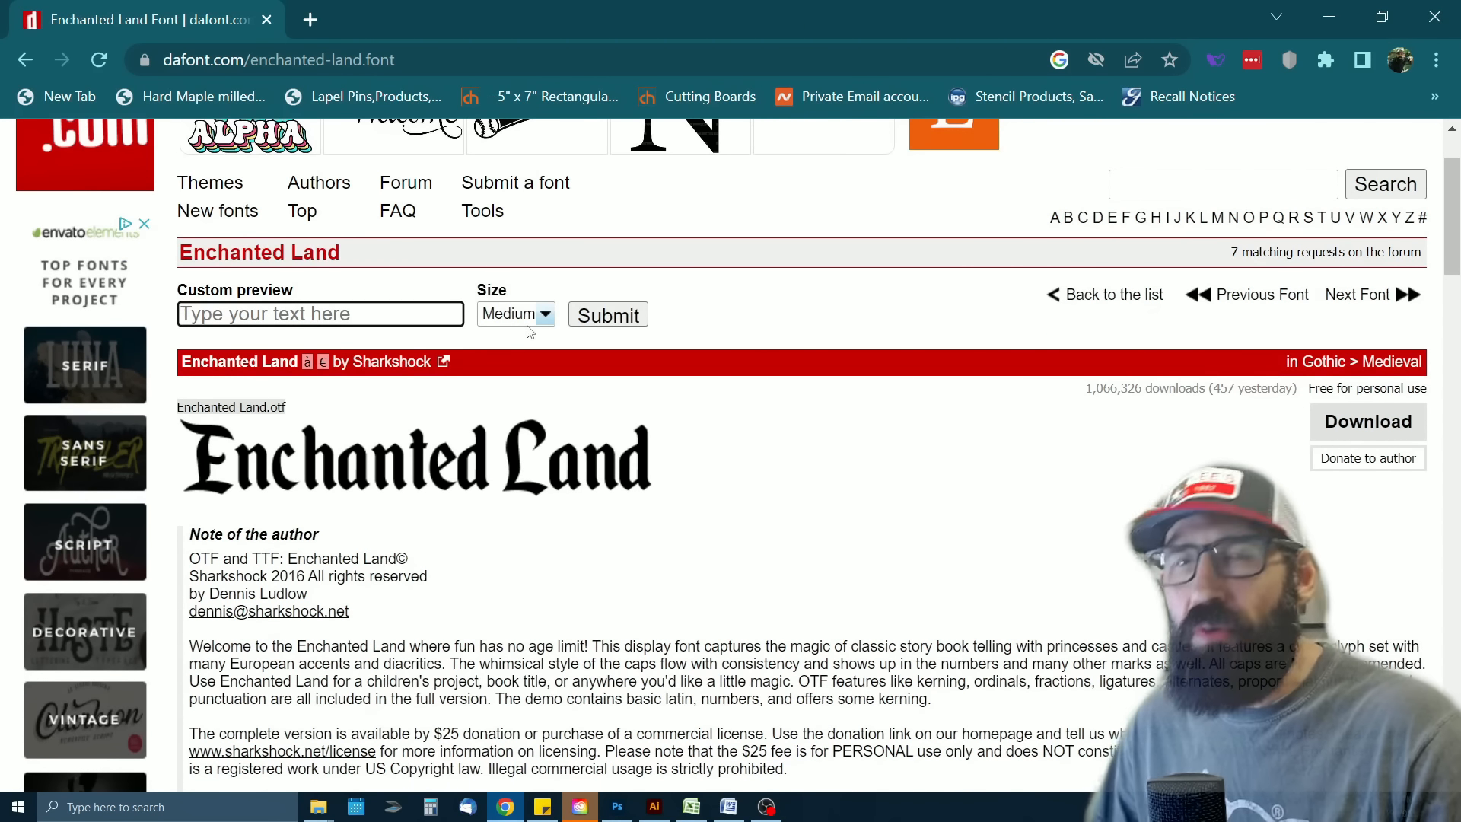
text(Laser)
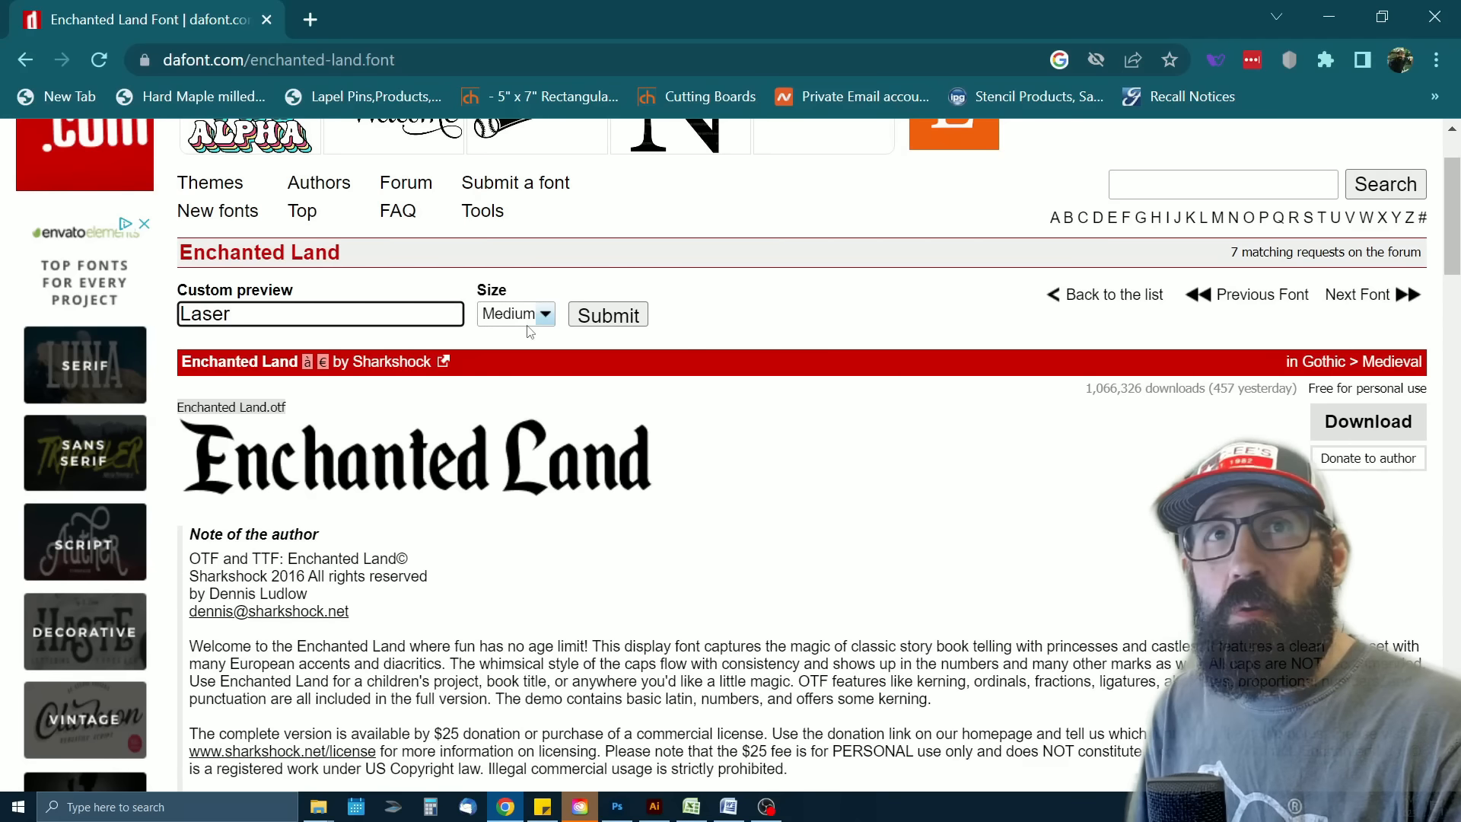
text(Engraving)
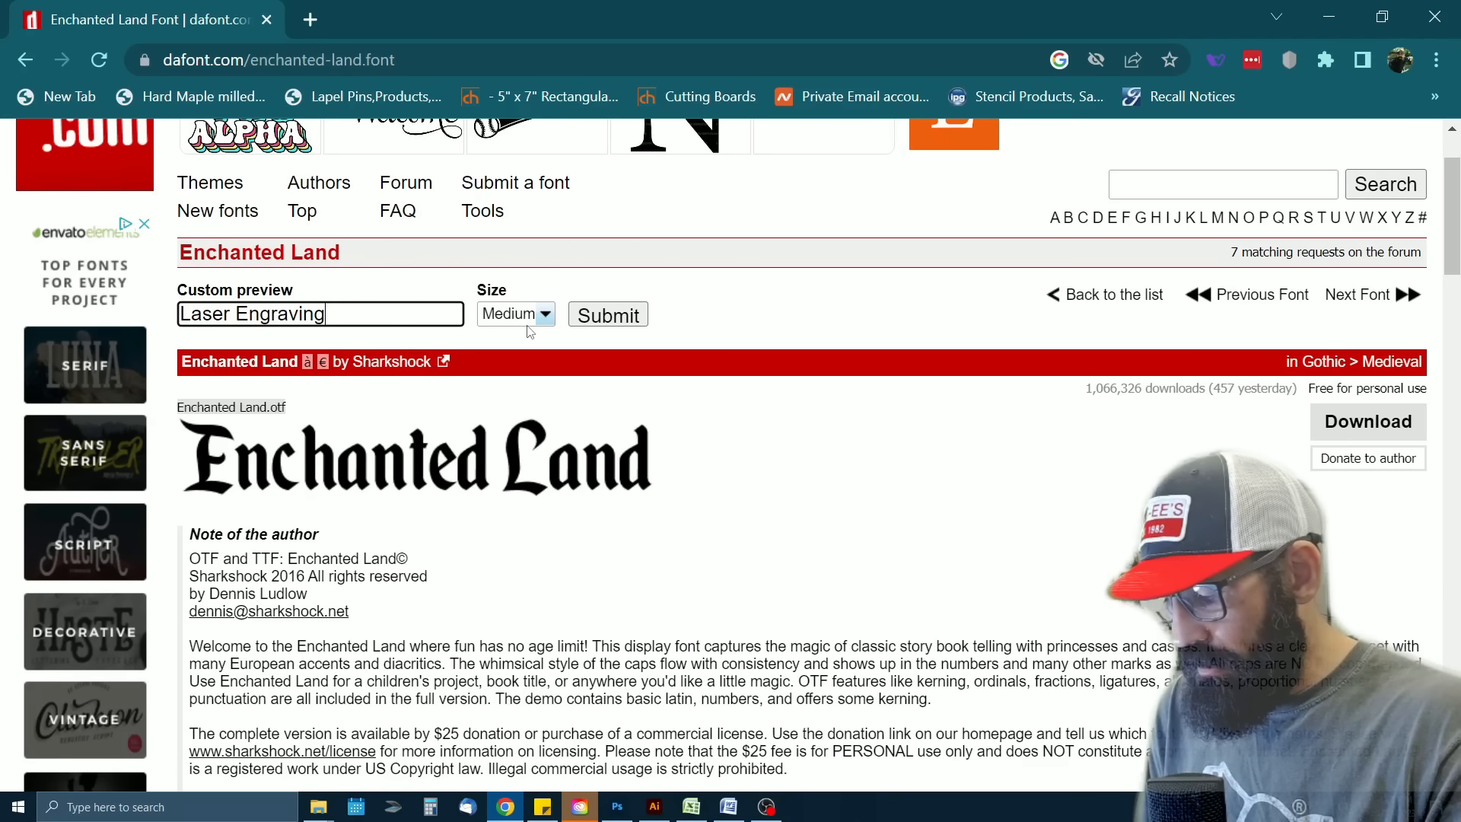
text(911)
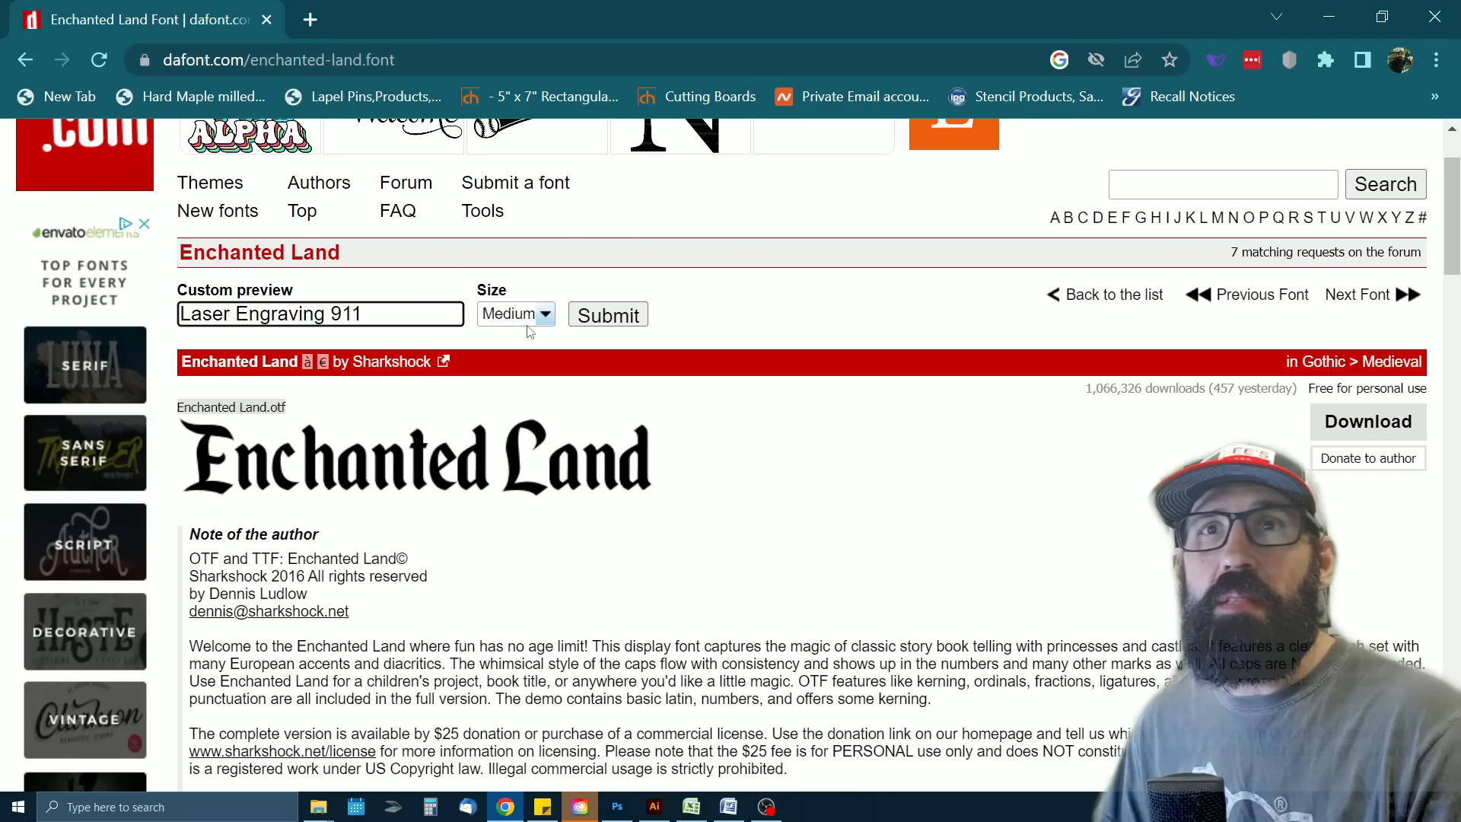
click(608, 315)
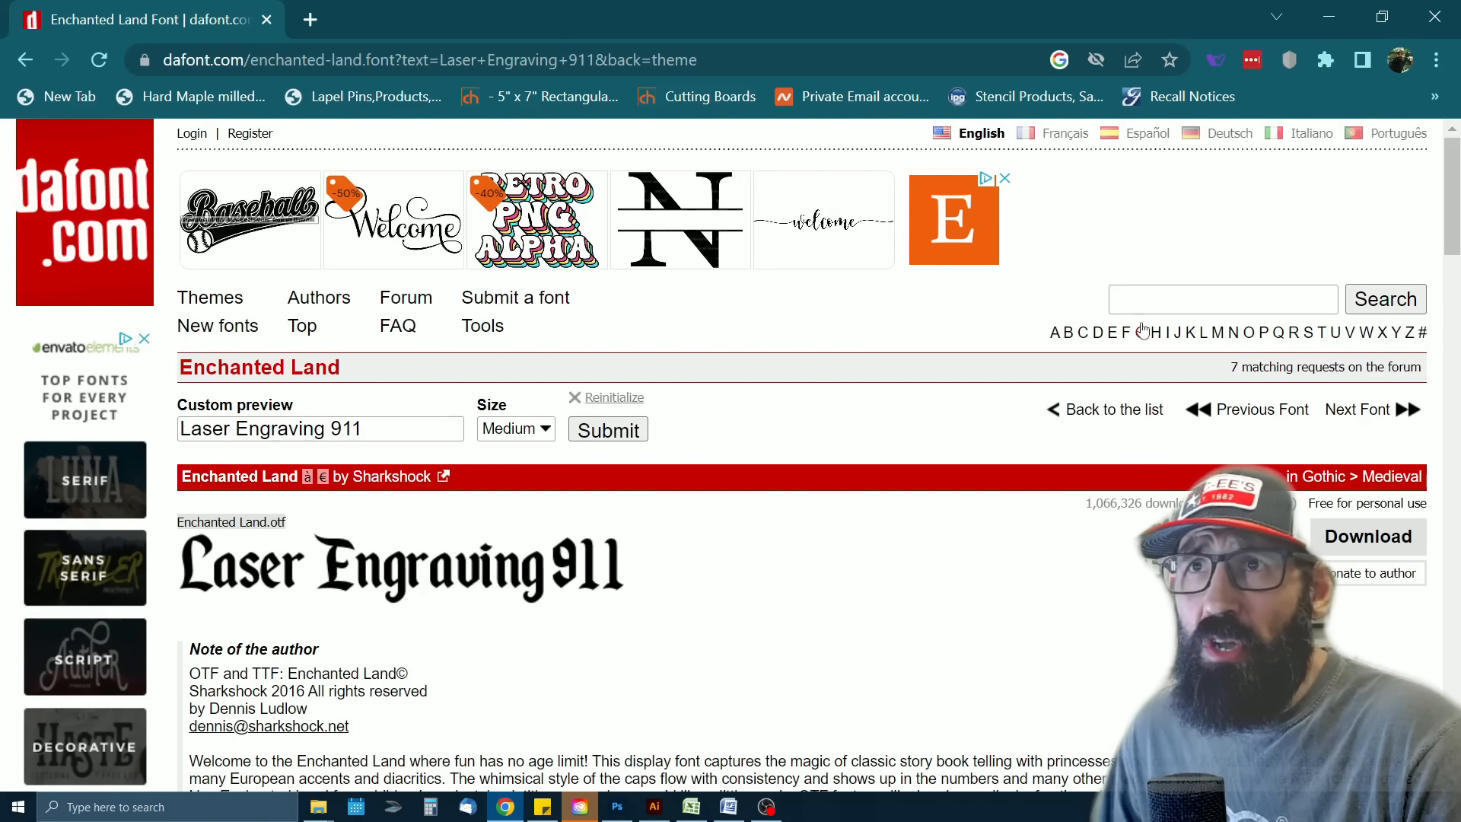
click(1222, 299)
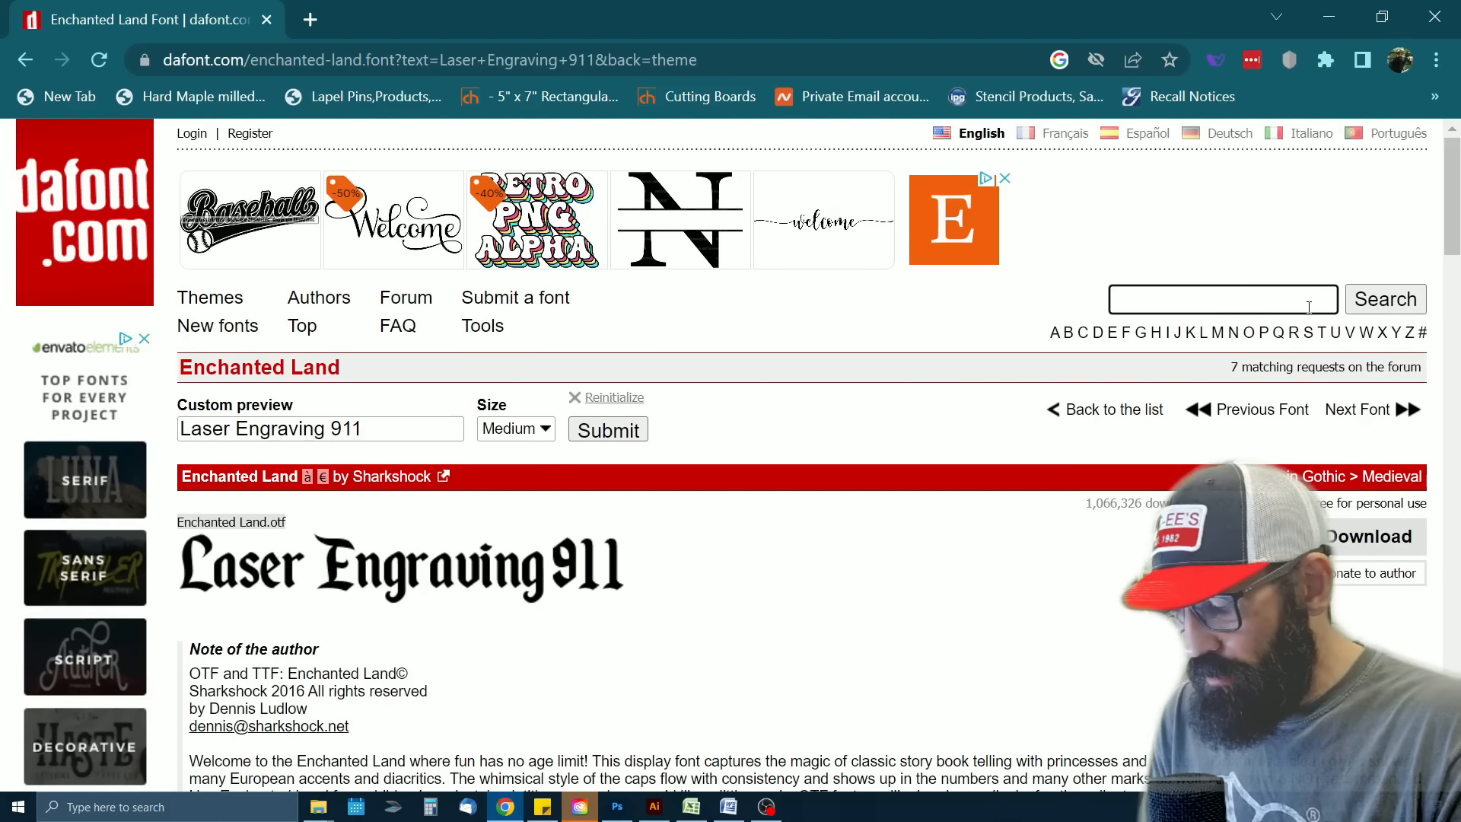
text(handwritten)
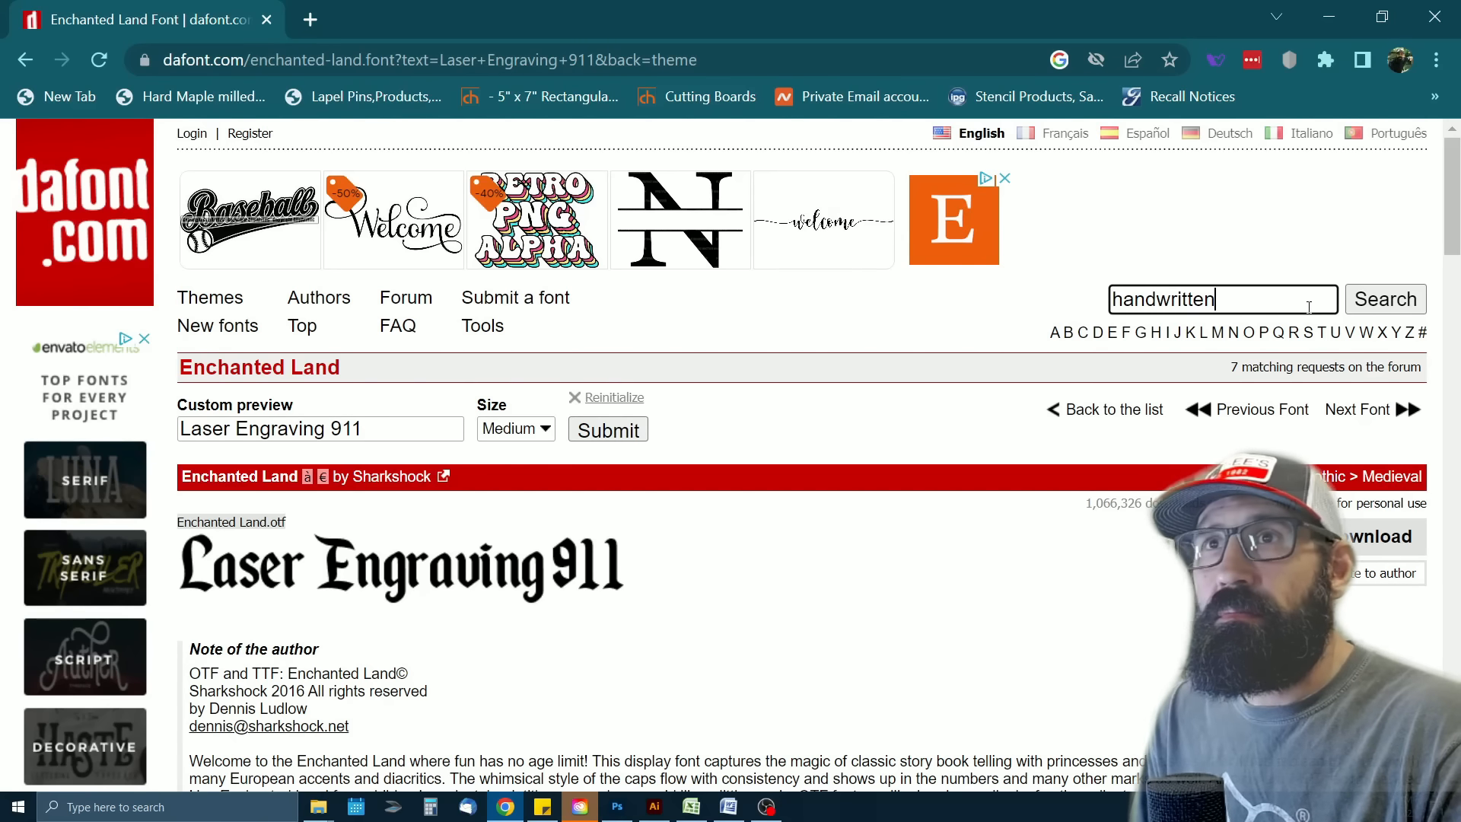
Search 'handwritten' and scroll through the 58 matching fonts previewing 'Laser Engraving 911'
click(1384, 299)
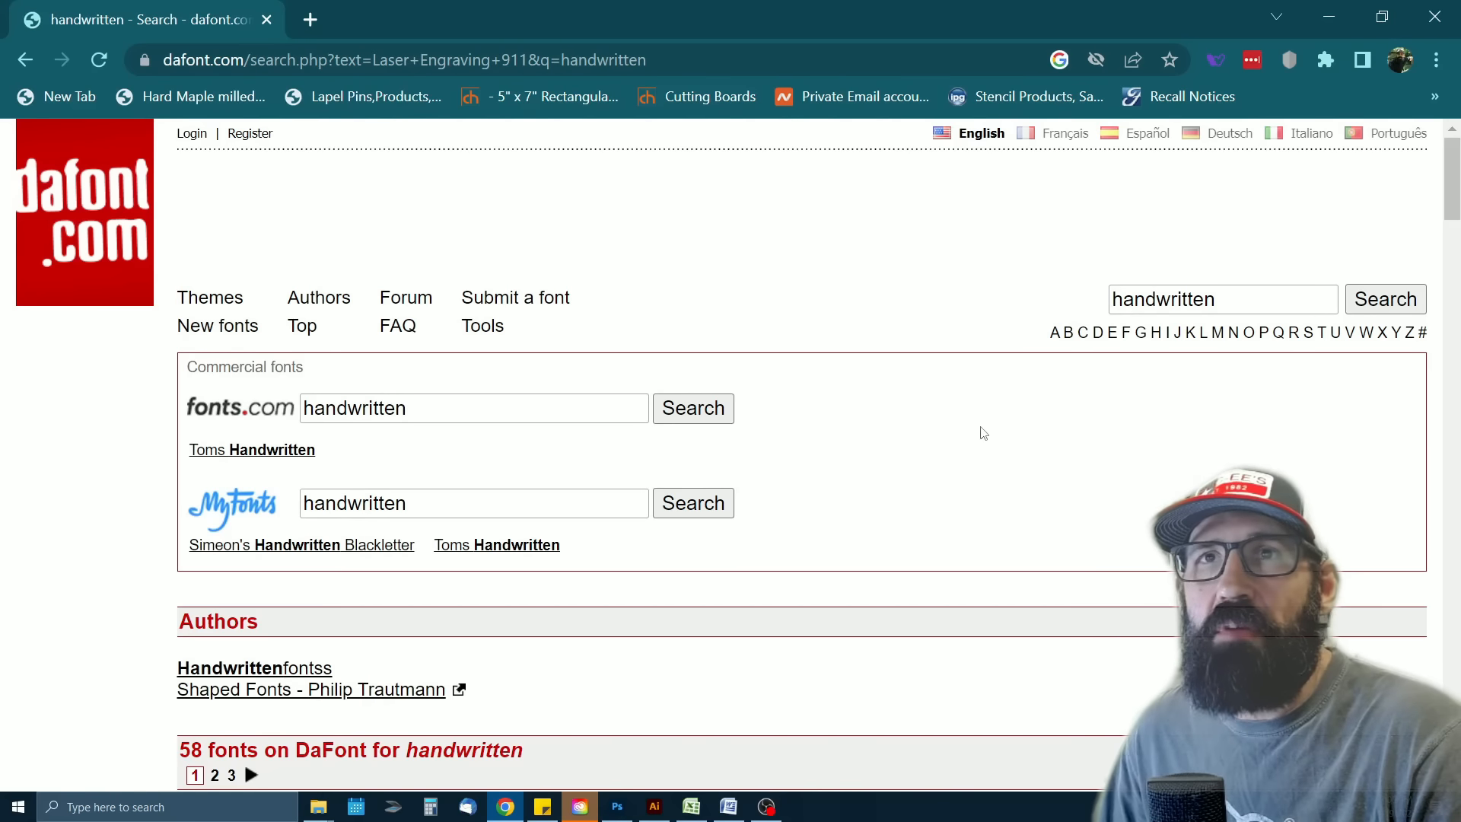
scroll(down, 3)
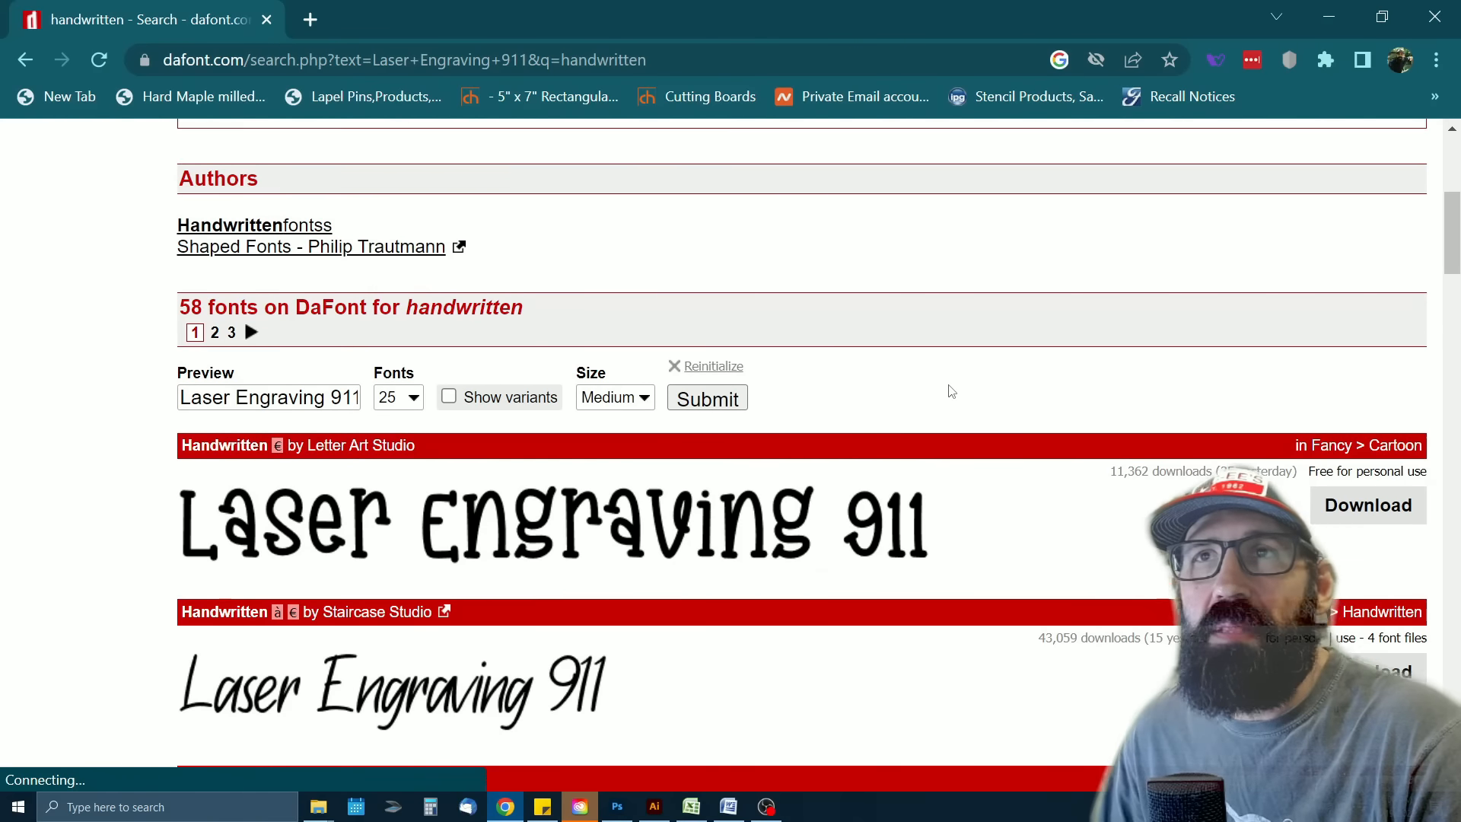
scroll(down, 3)
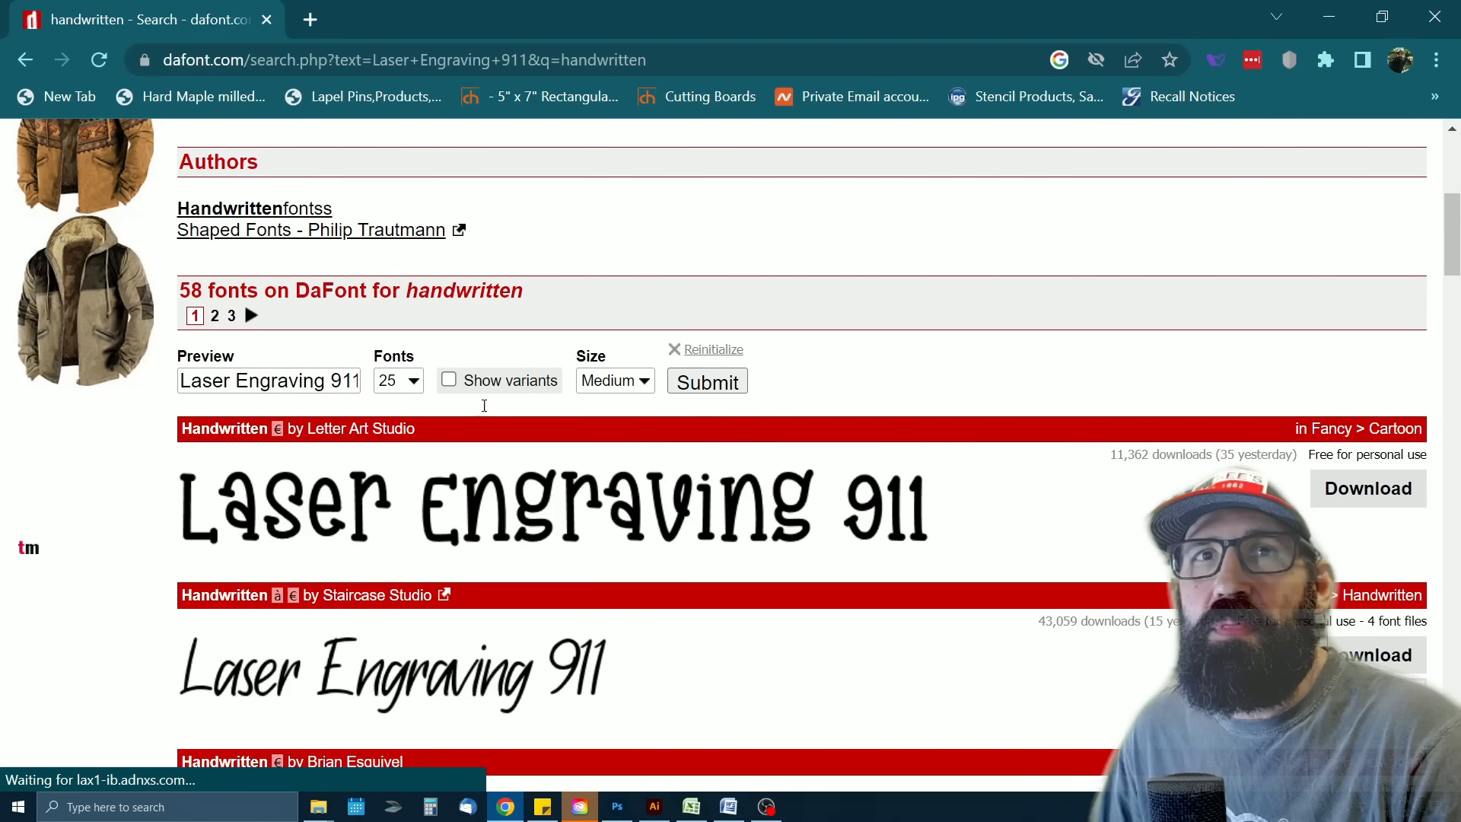
scroll(down, 3)
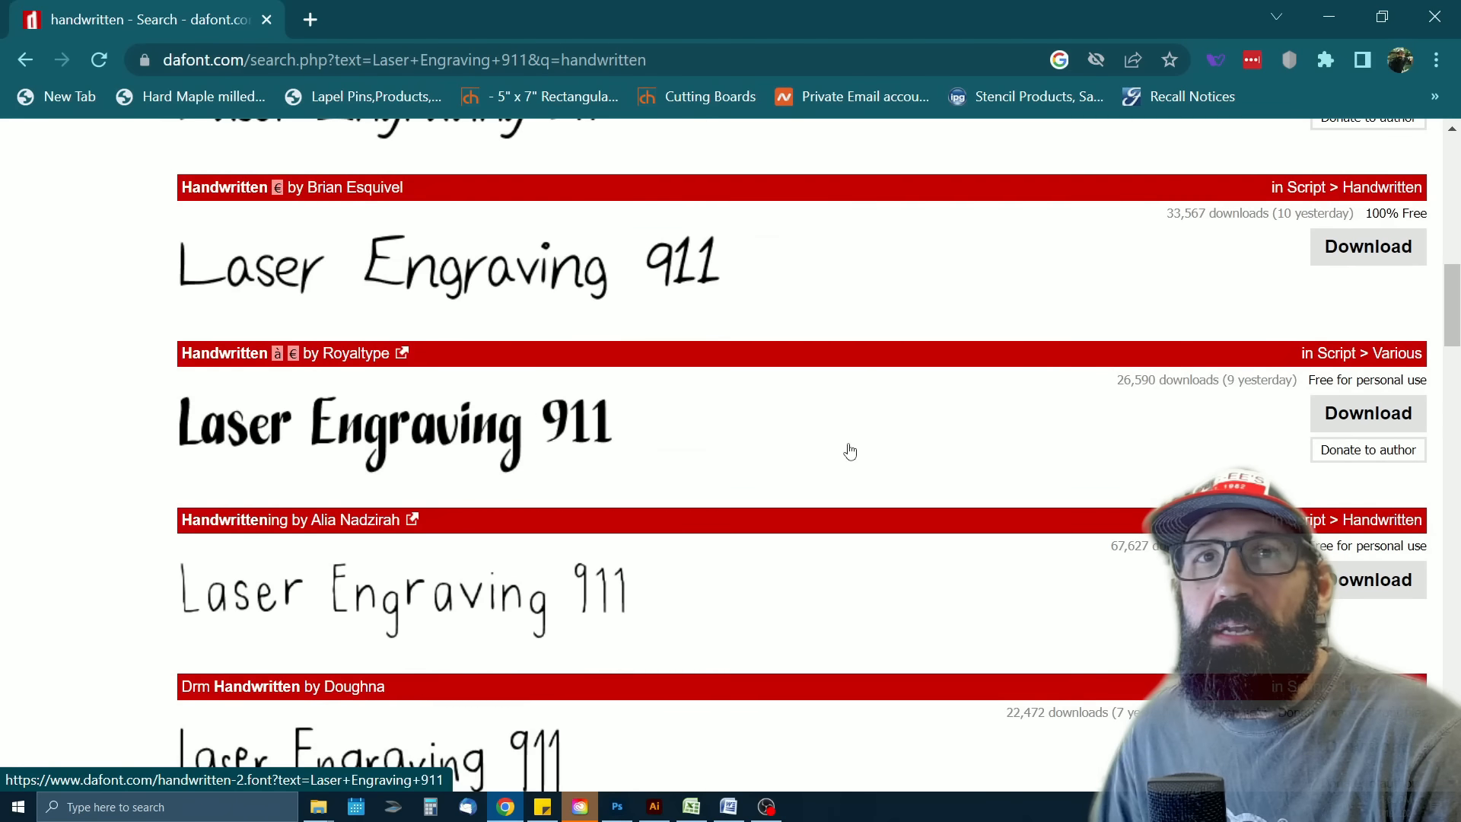
scroll(down, 3)
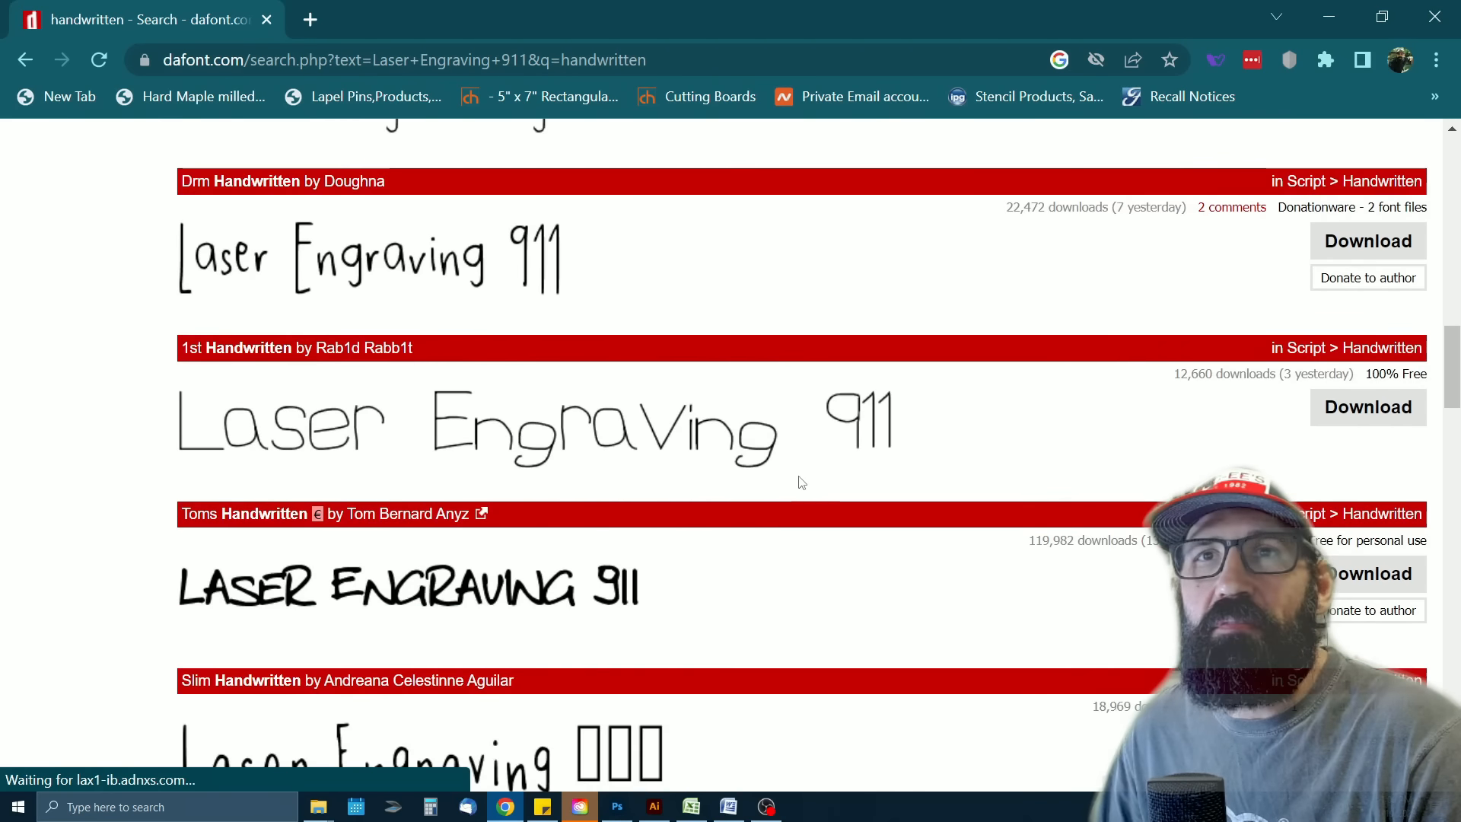
scroll(down, 3)
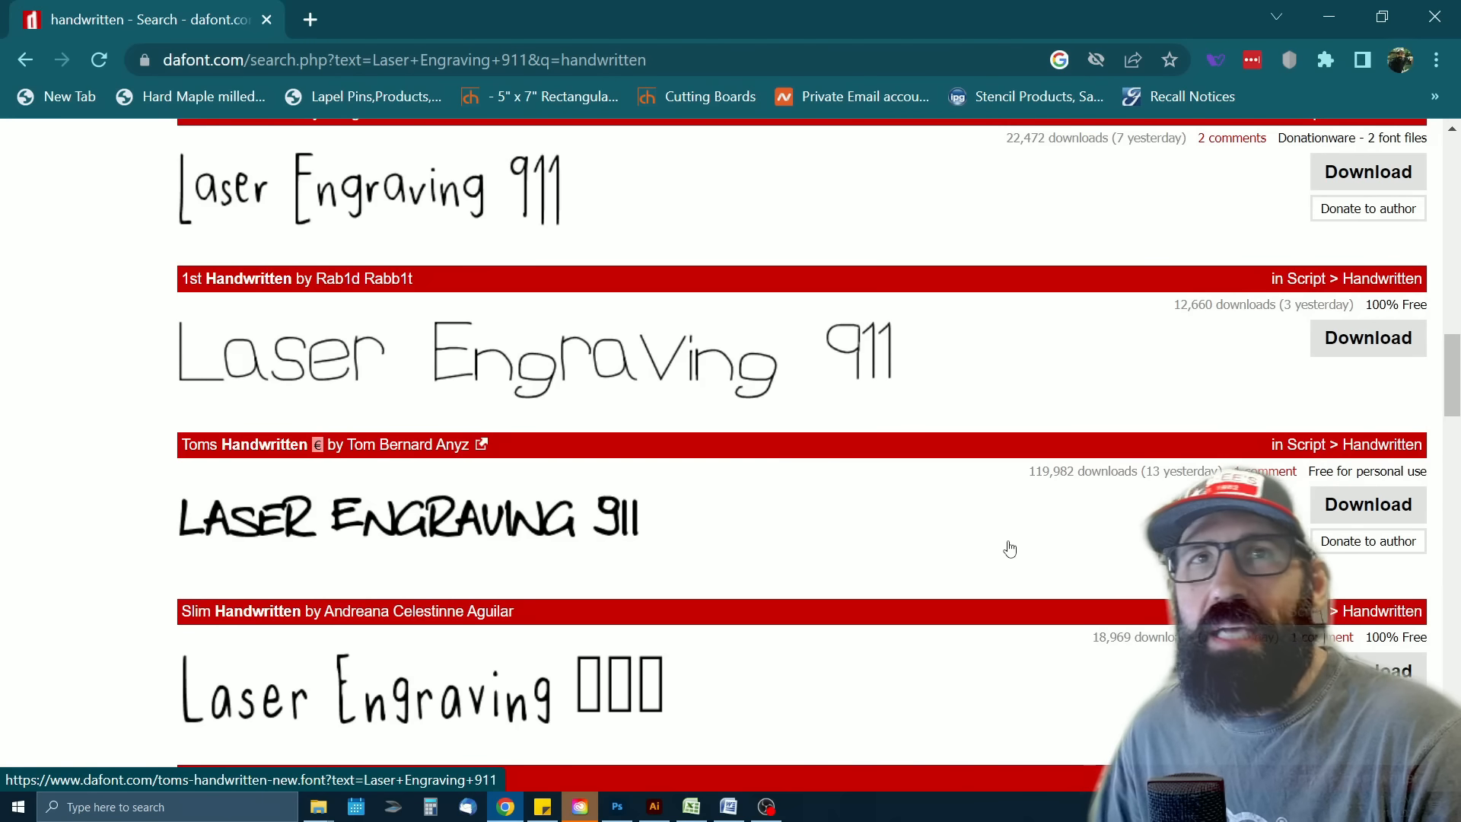
scroll(down, 3)
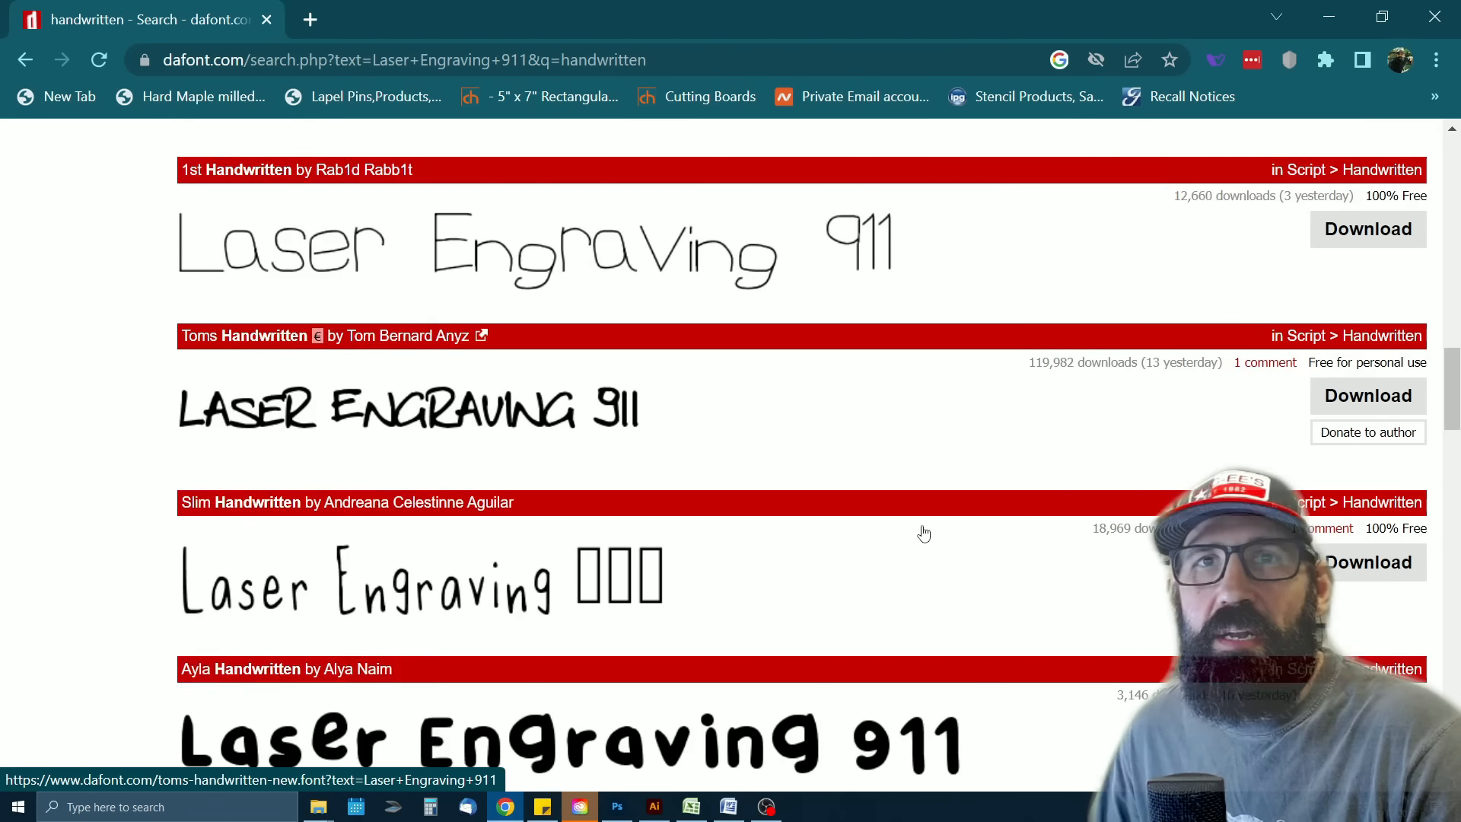
scroll(down, 3)
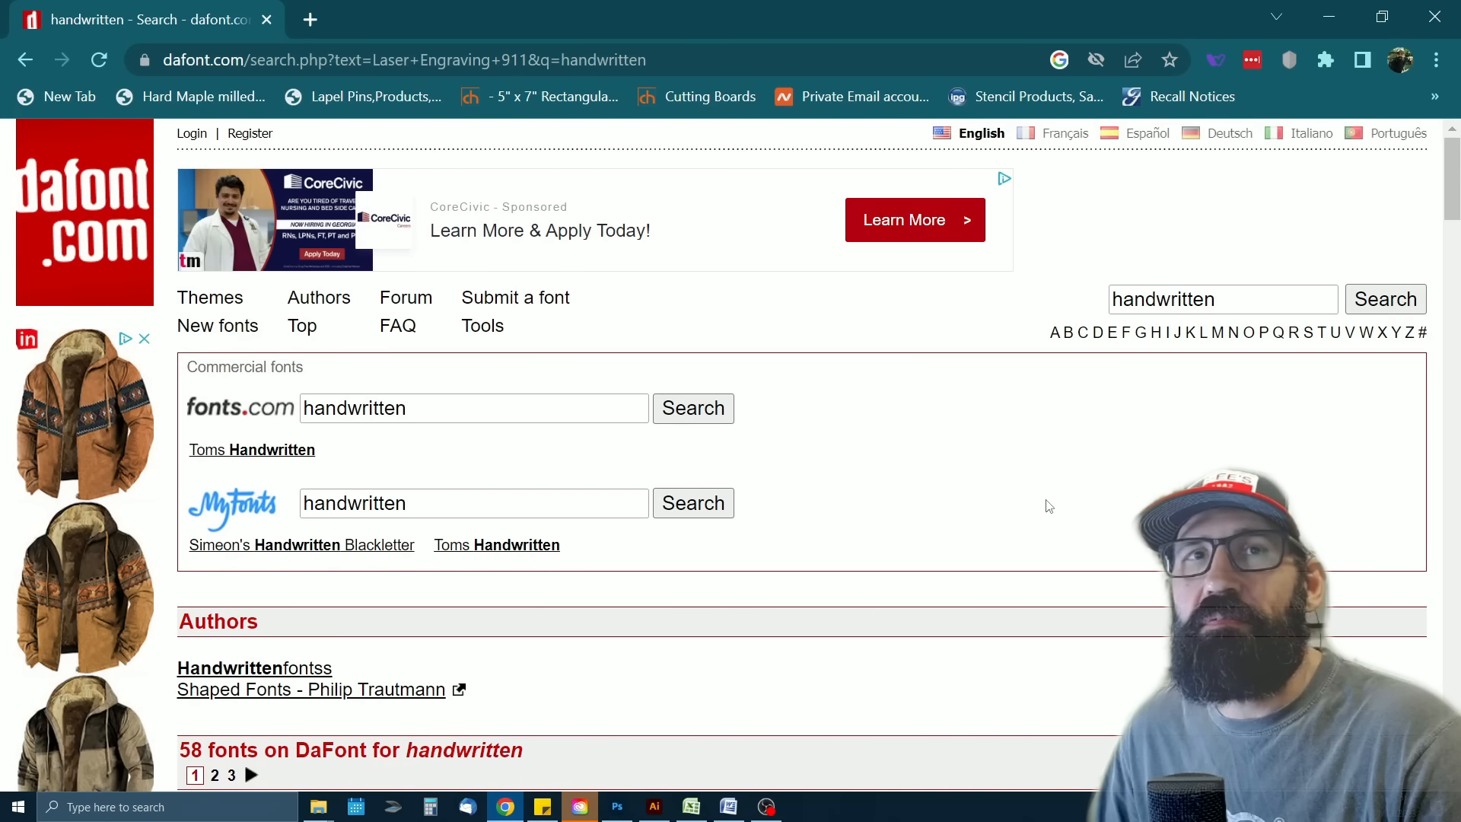
mouse_move(1015, 516)
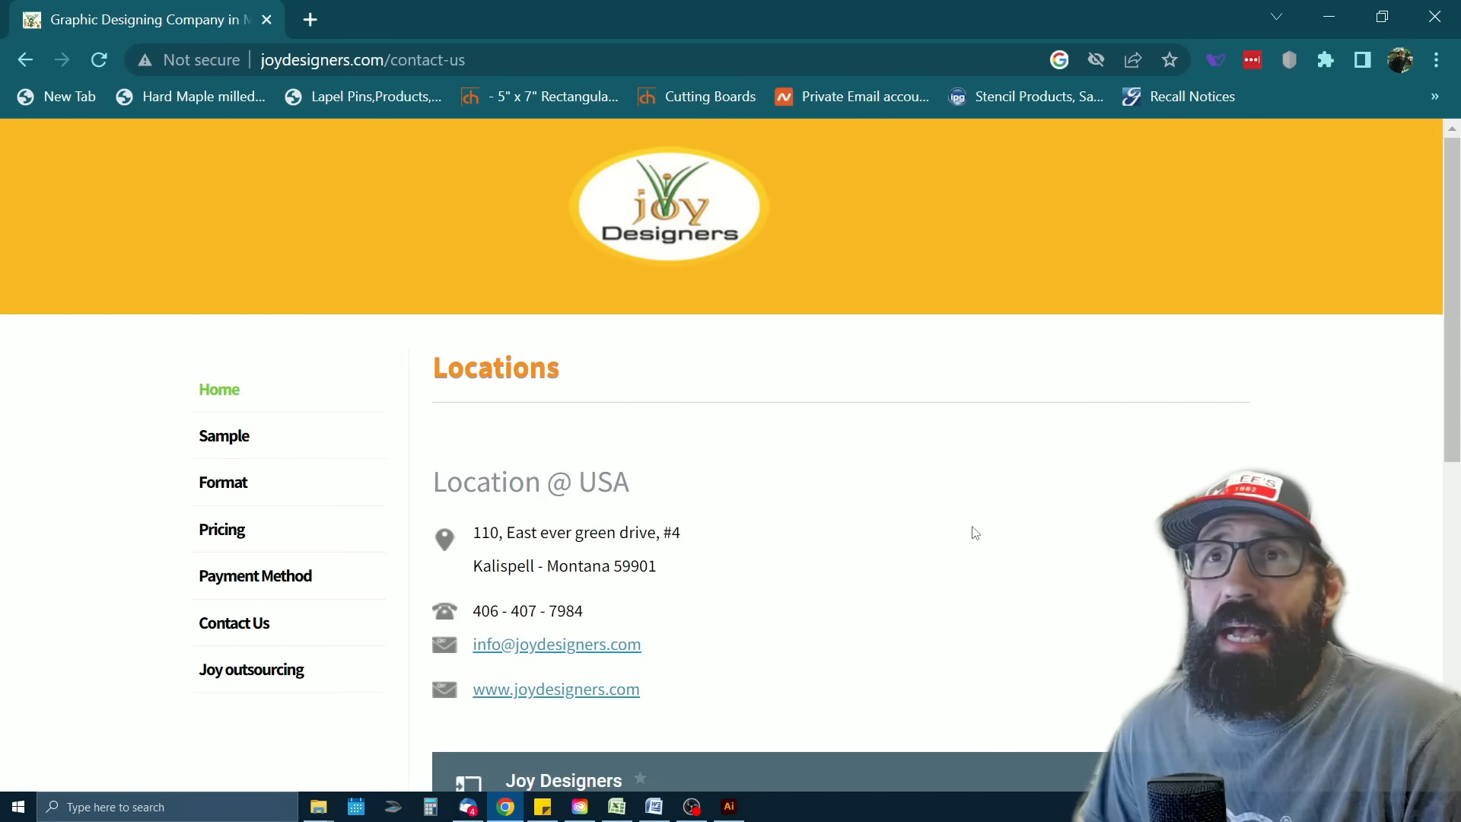
mouse_move(1056, 461)
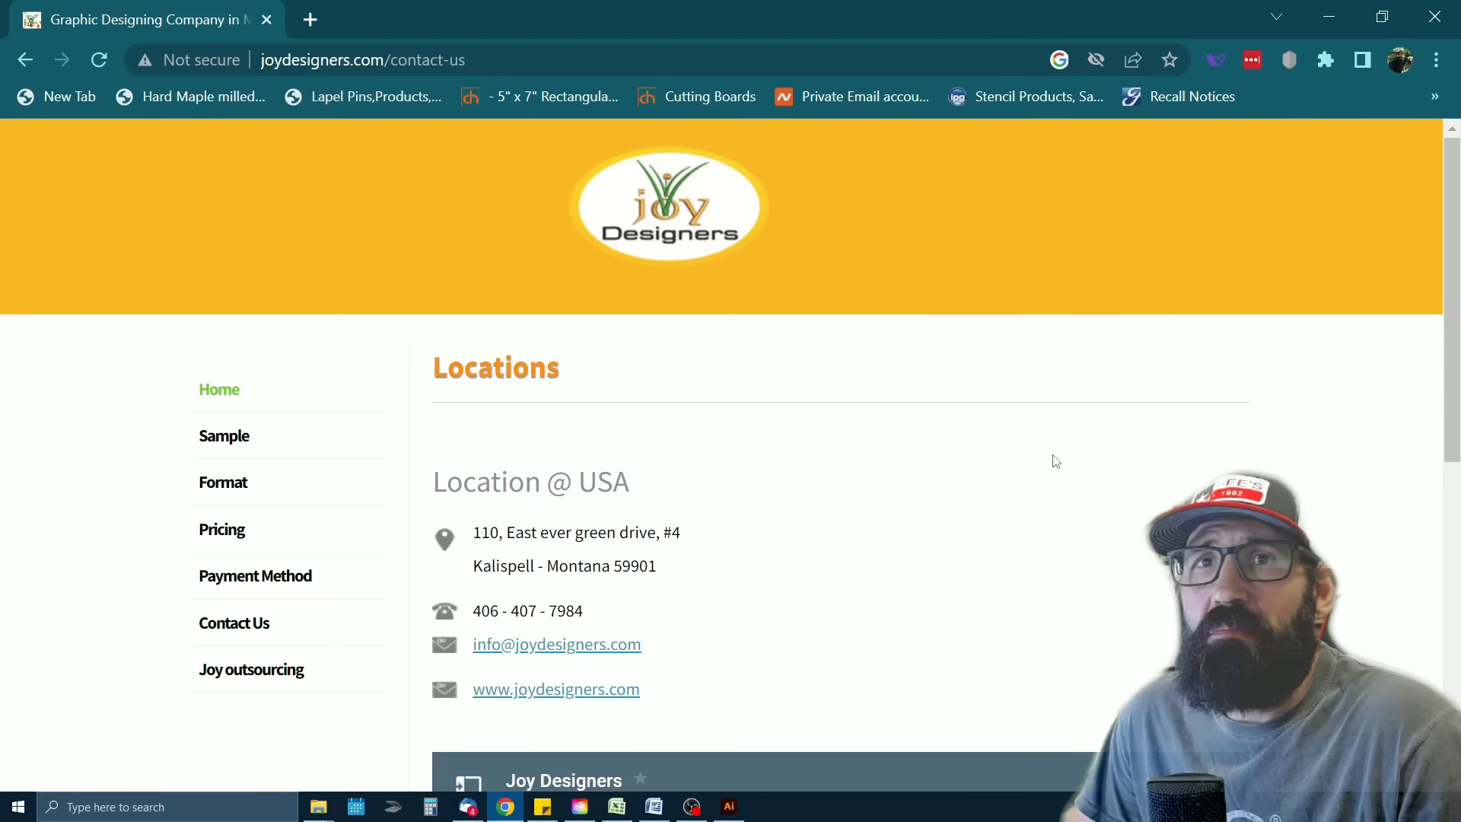
mouse_move(716, 614)
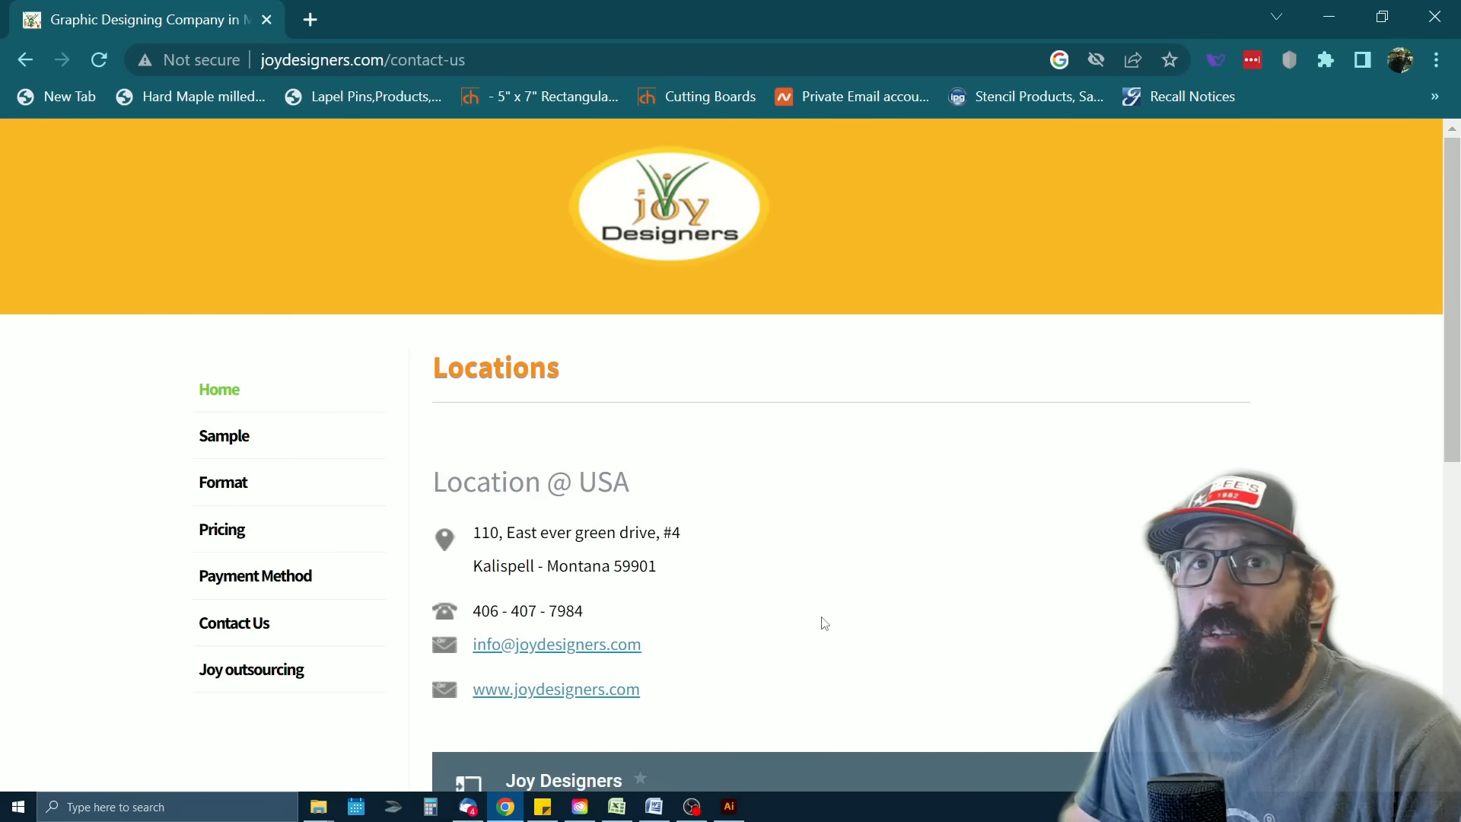
mouse_move(922, 608)
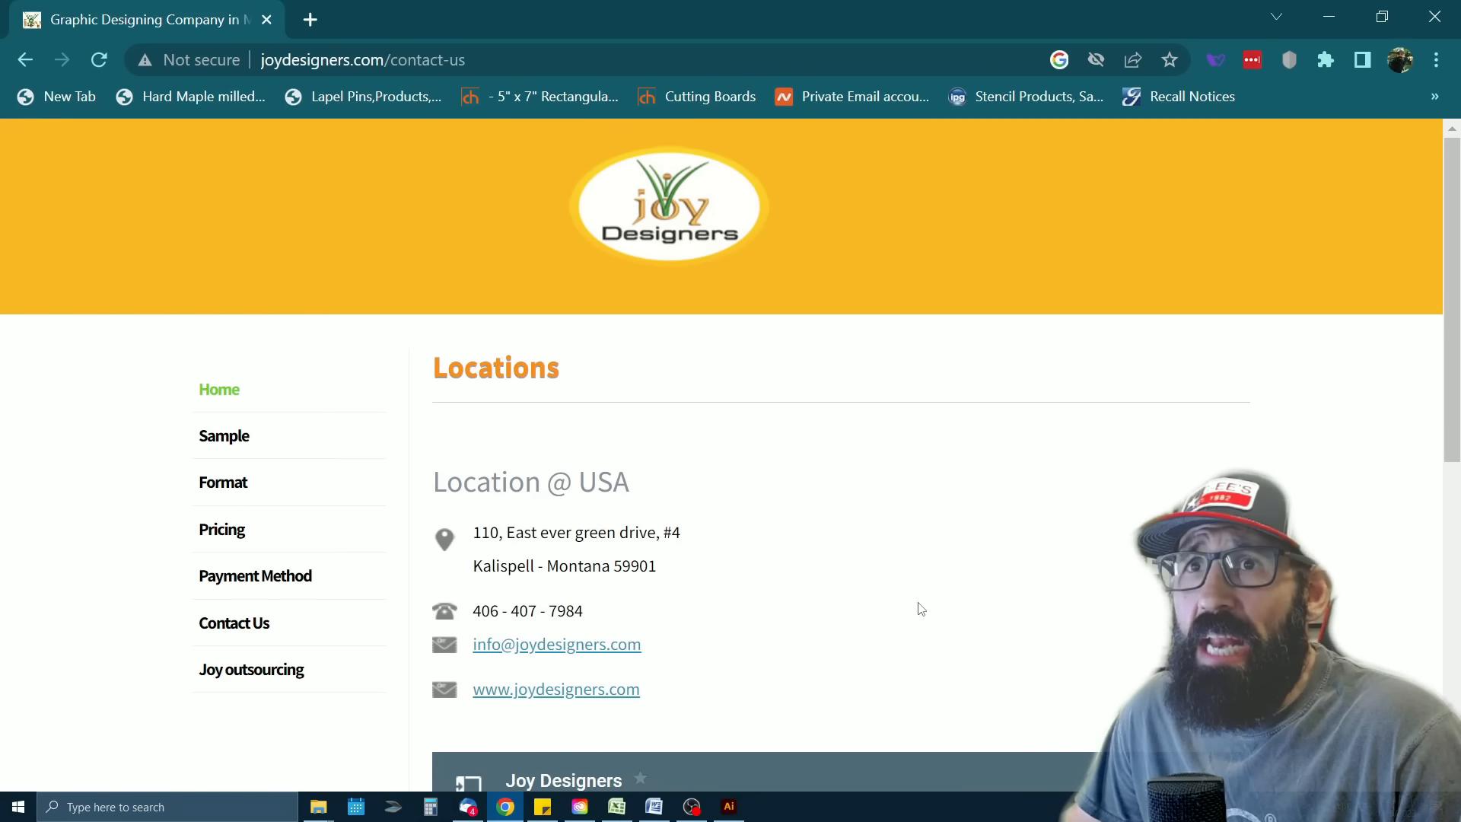
mouse_move(985, 587)
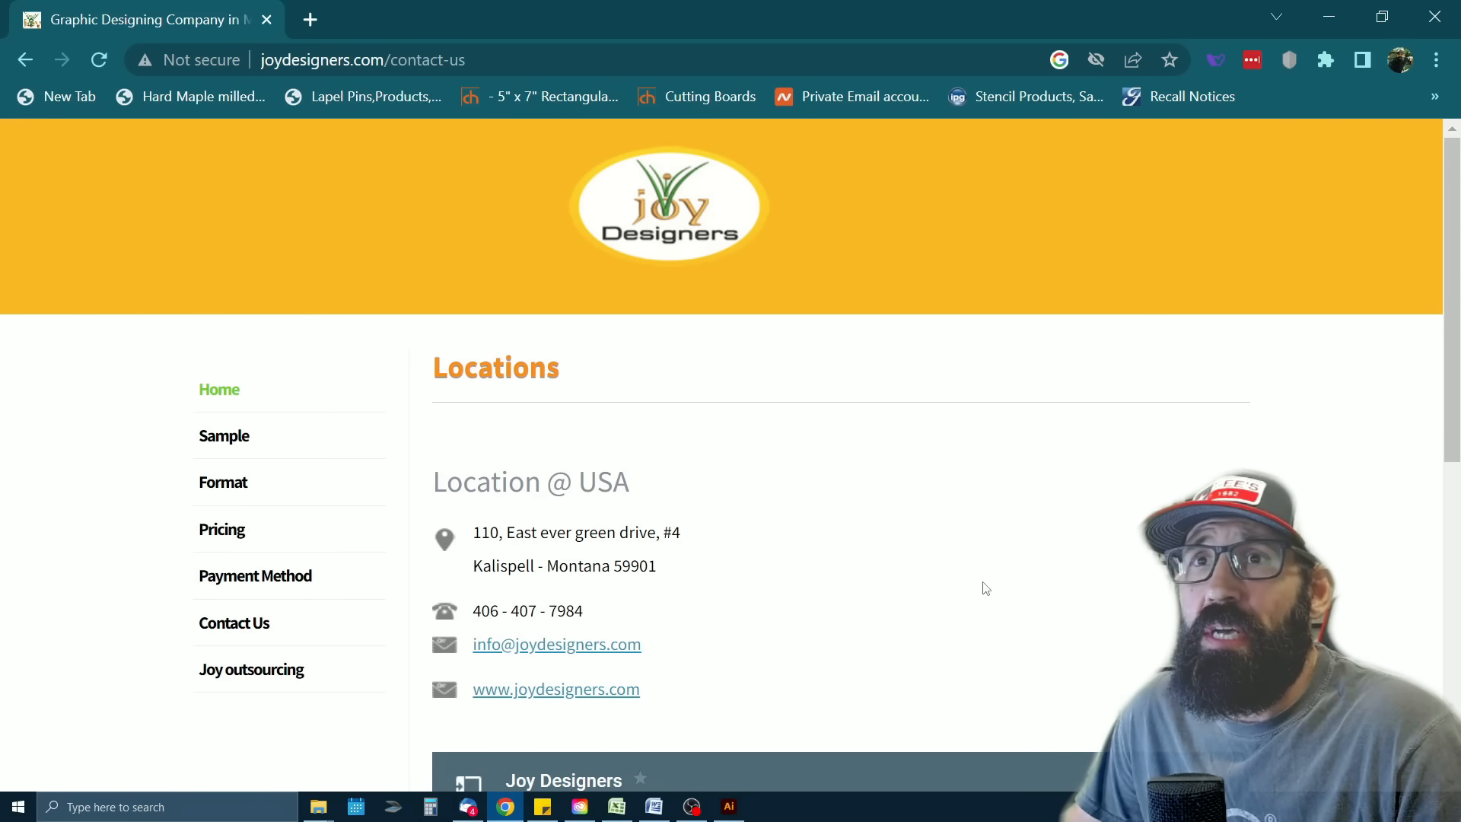
mouse_move(1016, 581)
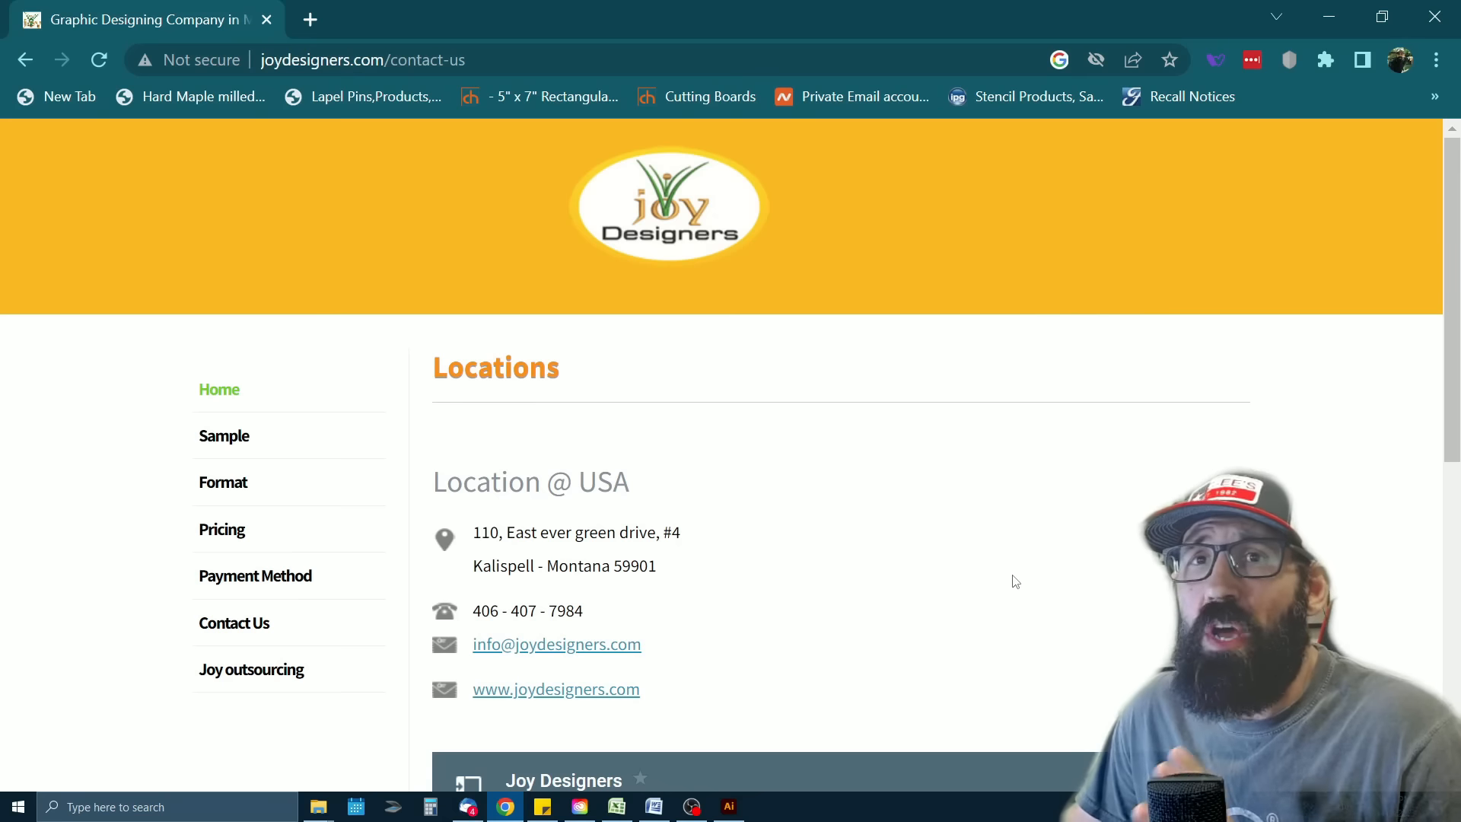
mouse_move(888, 664)
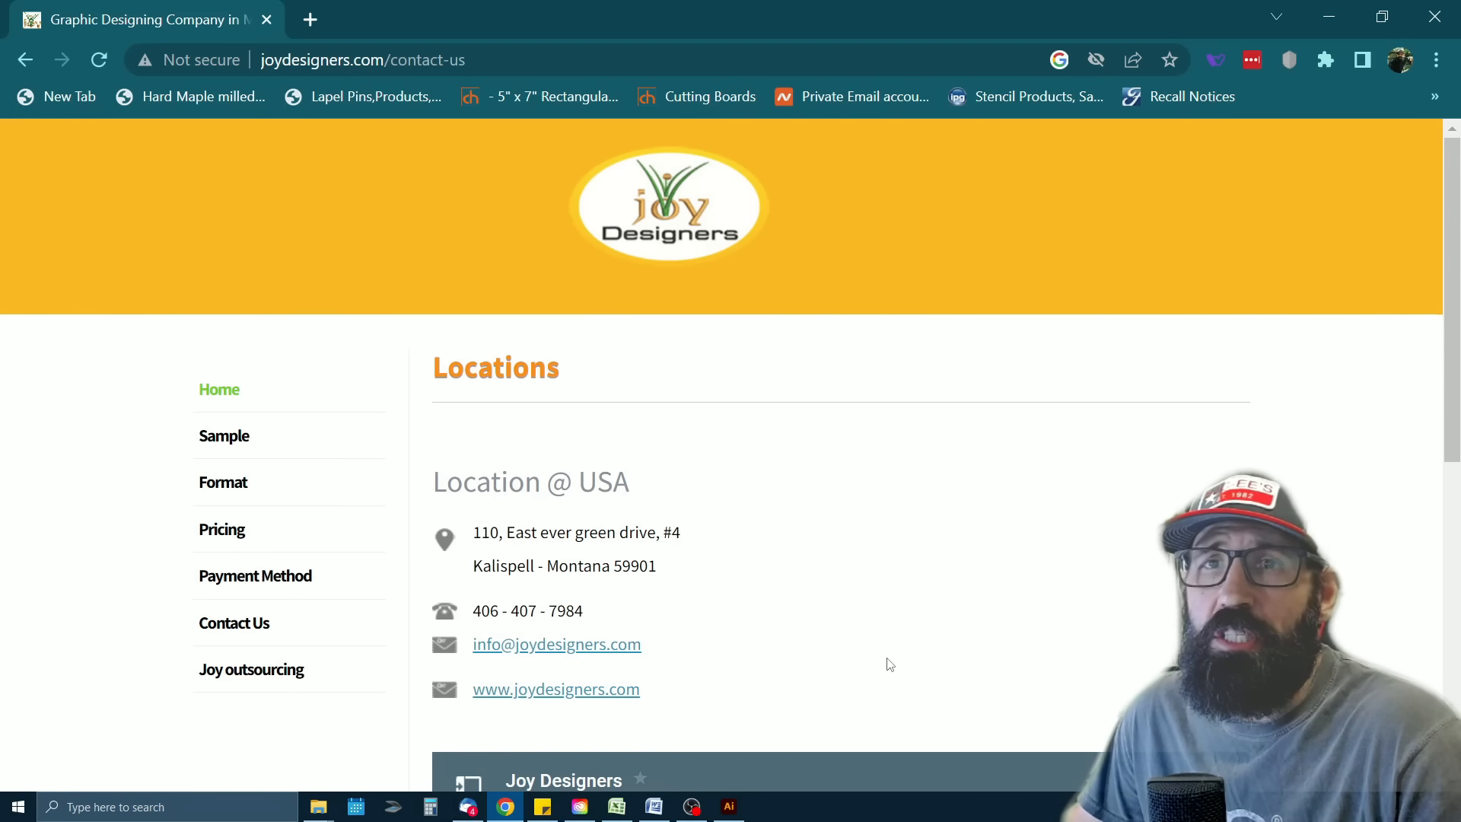
Switch to Illustrator and resize the traced label to about 9.36 by 9.46 inches
click(728, 805)
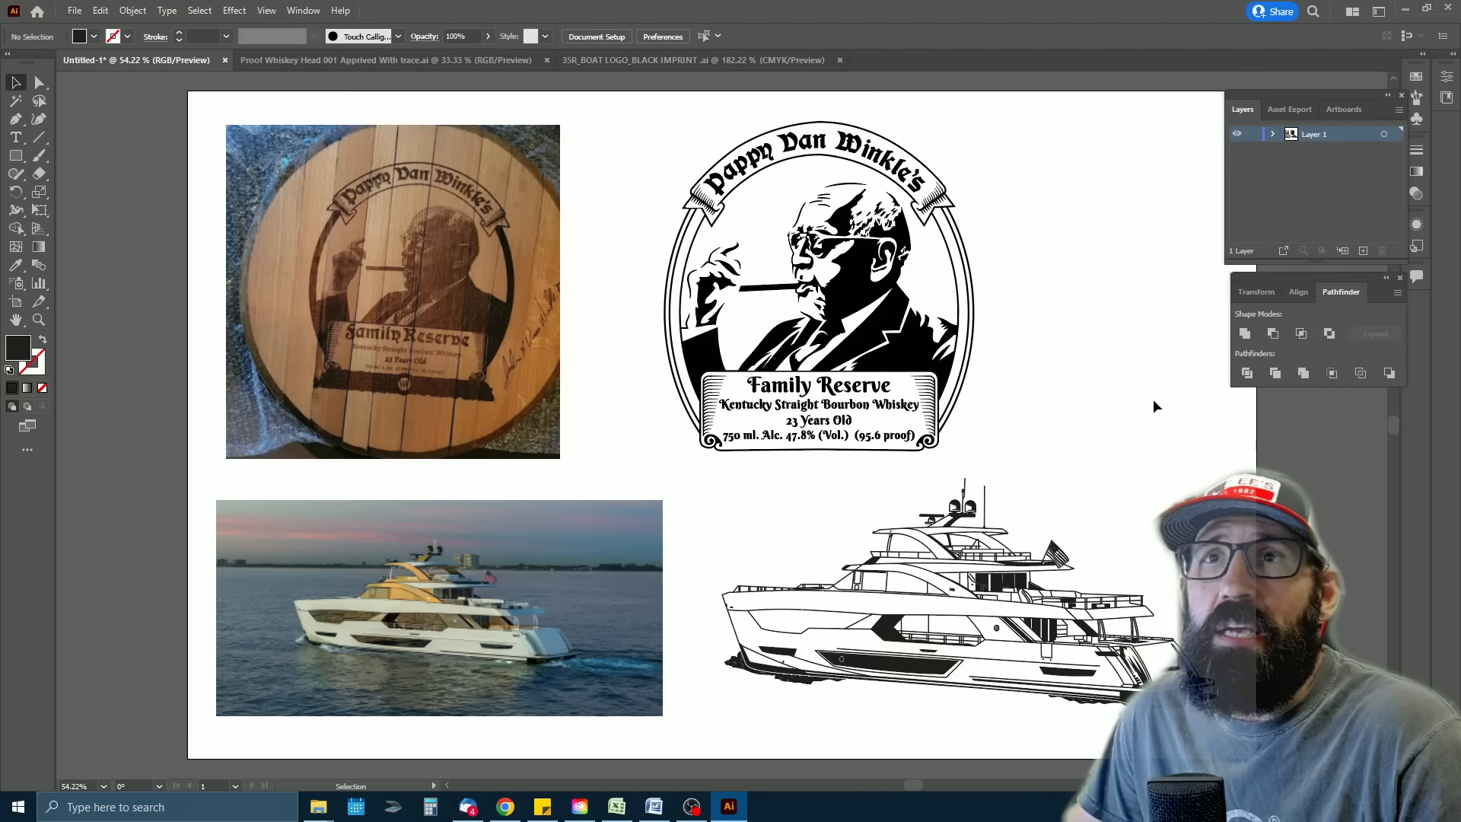
mouse_move(1127, 331)
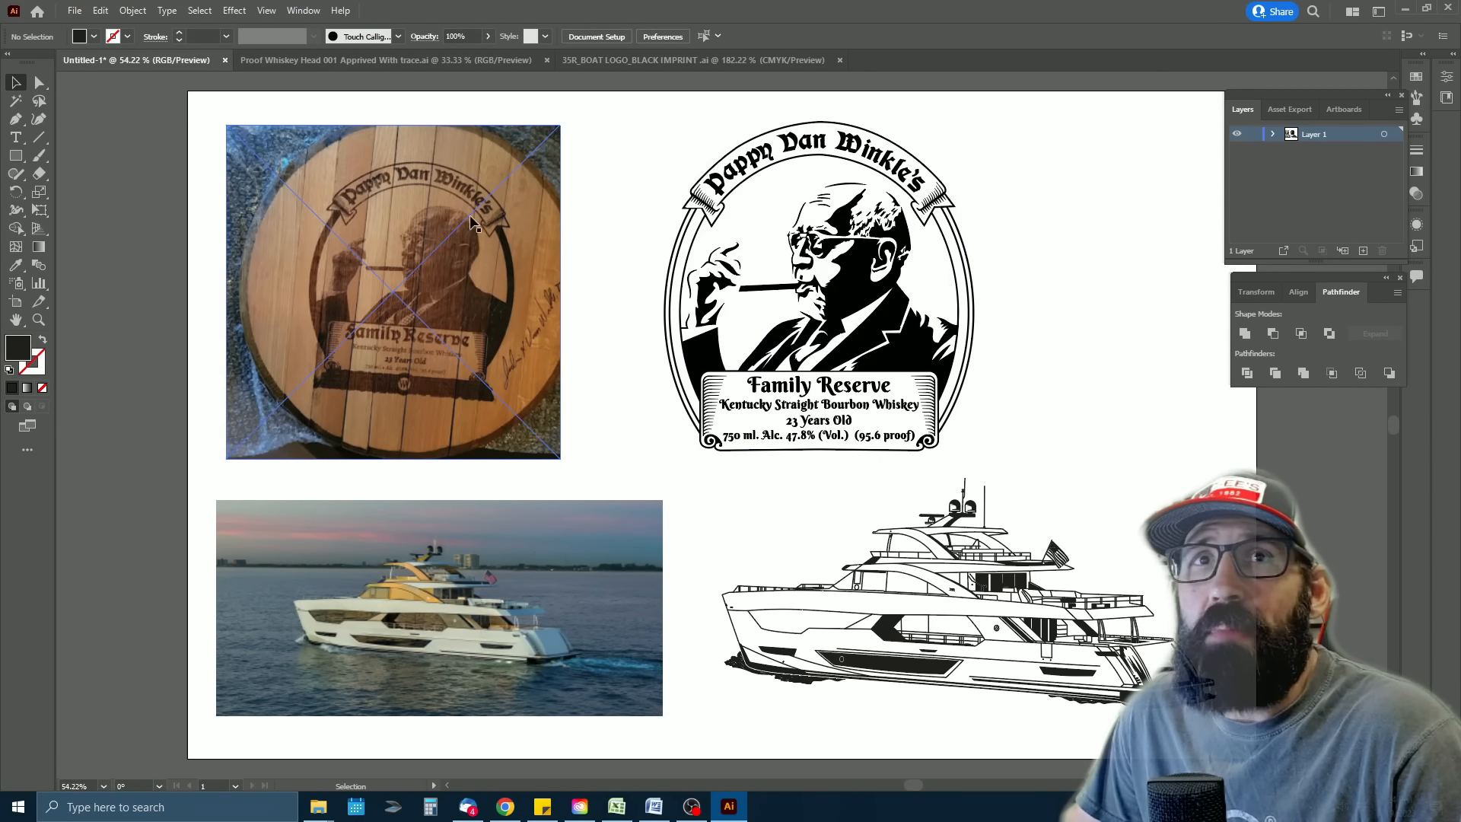
mouse_move(414, 353)
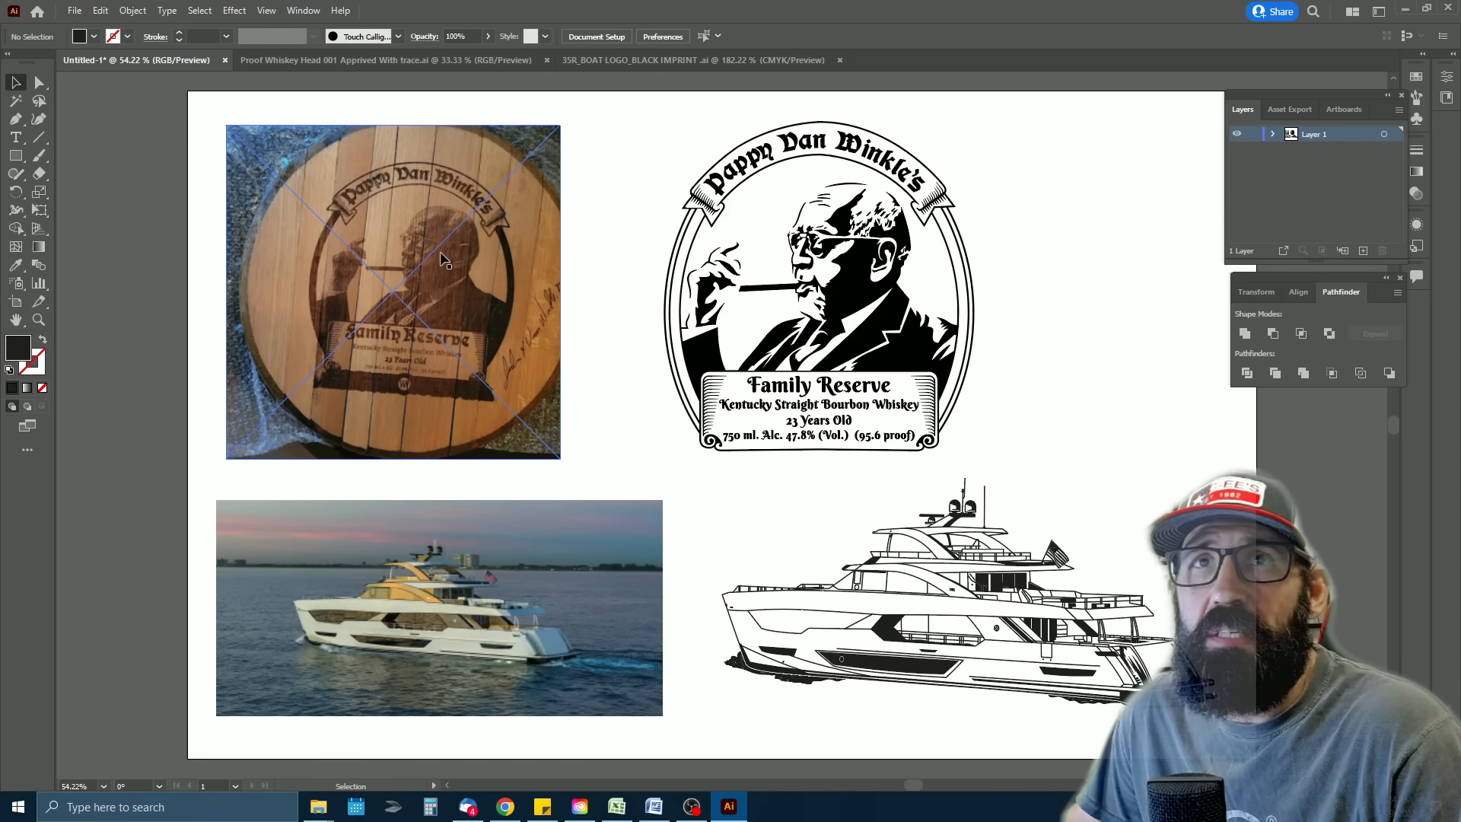
mouse_move(458, 306)
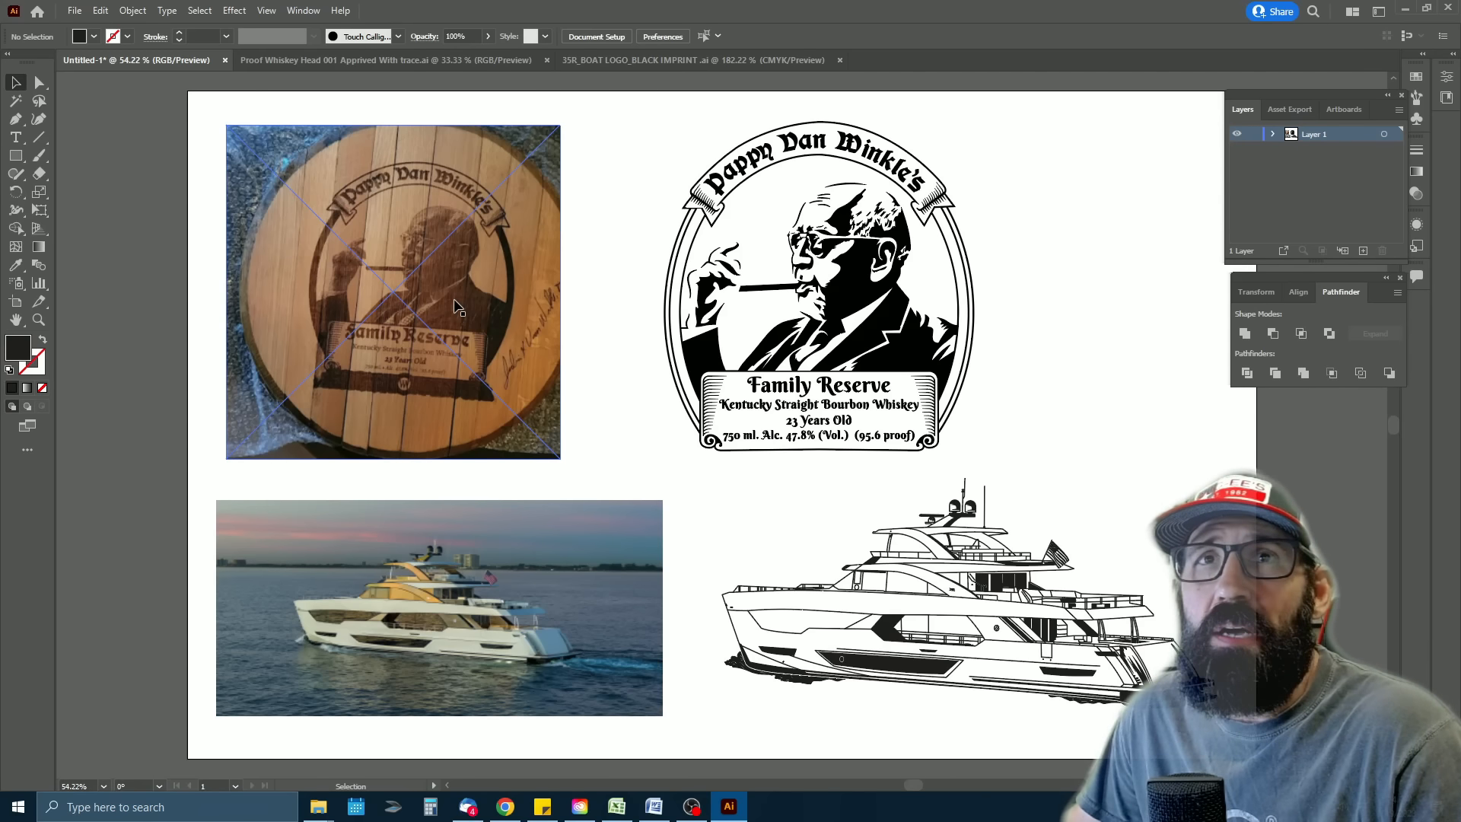
mouse_move(422, 195)
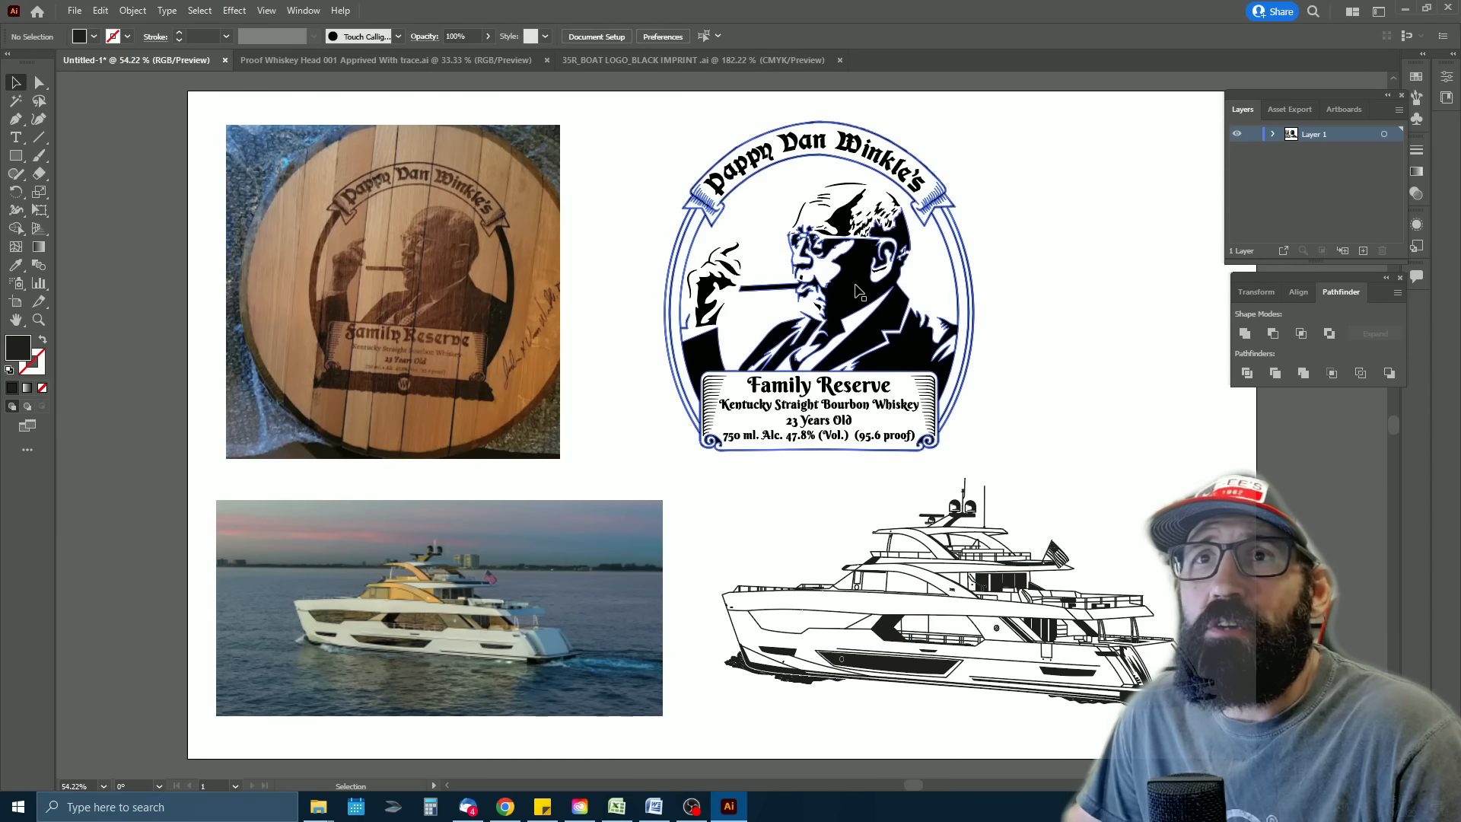
mouse_move(986, 312)
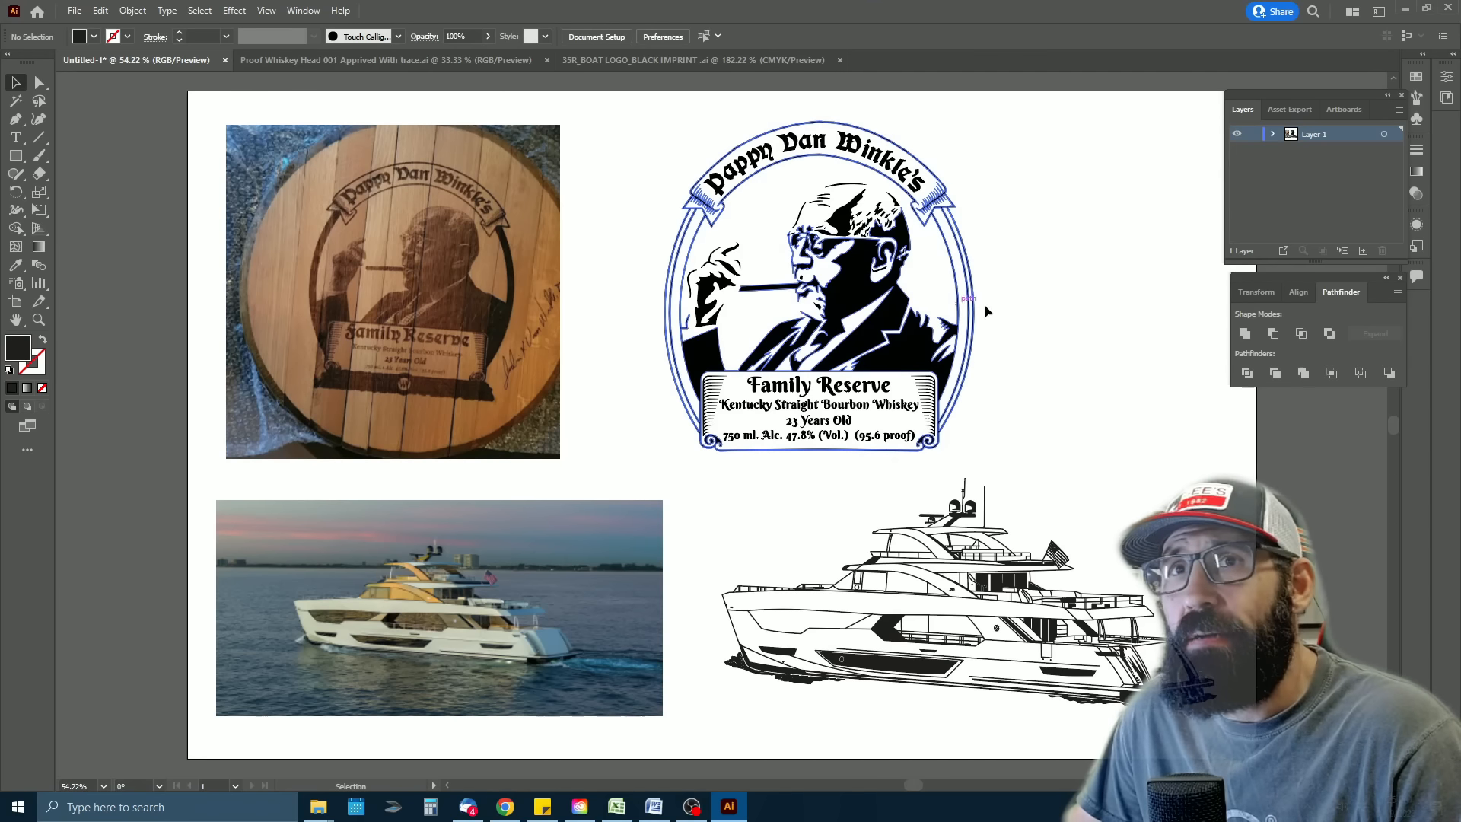
click(967, 300)
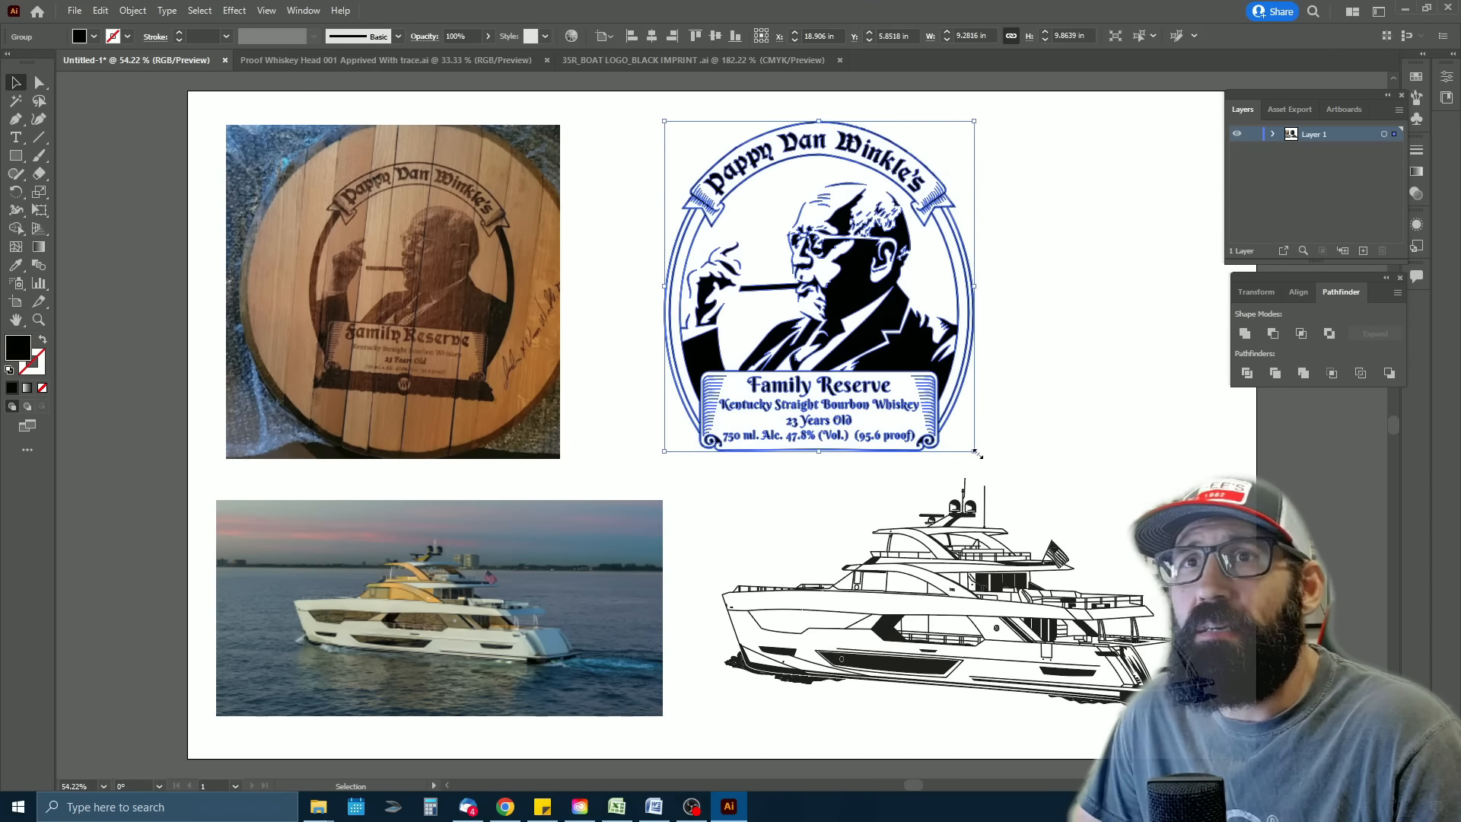
drag(975, 454, 992, 429)
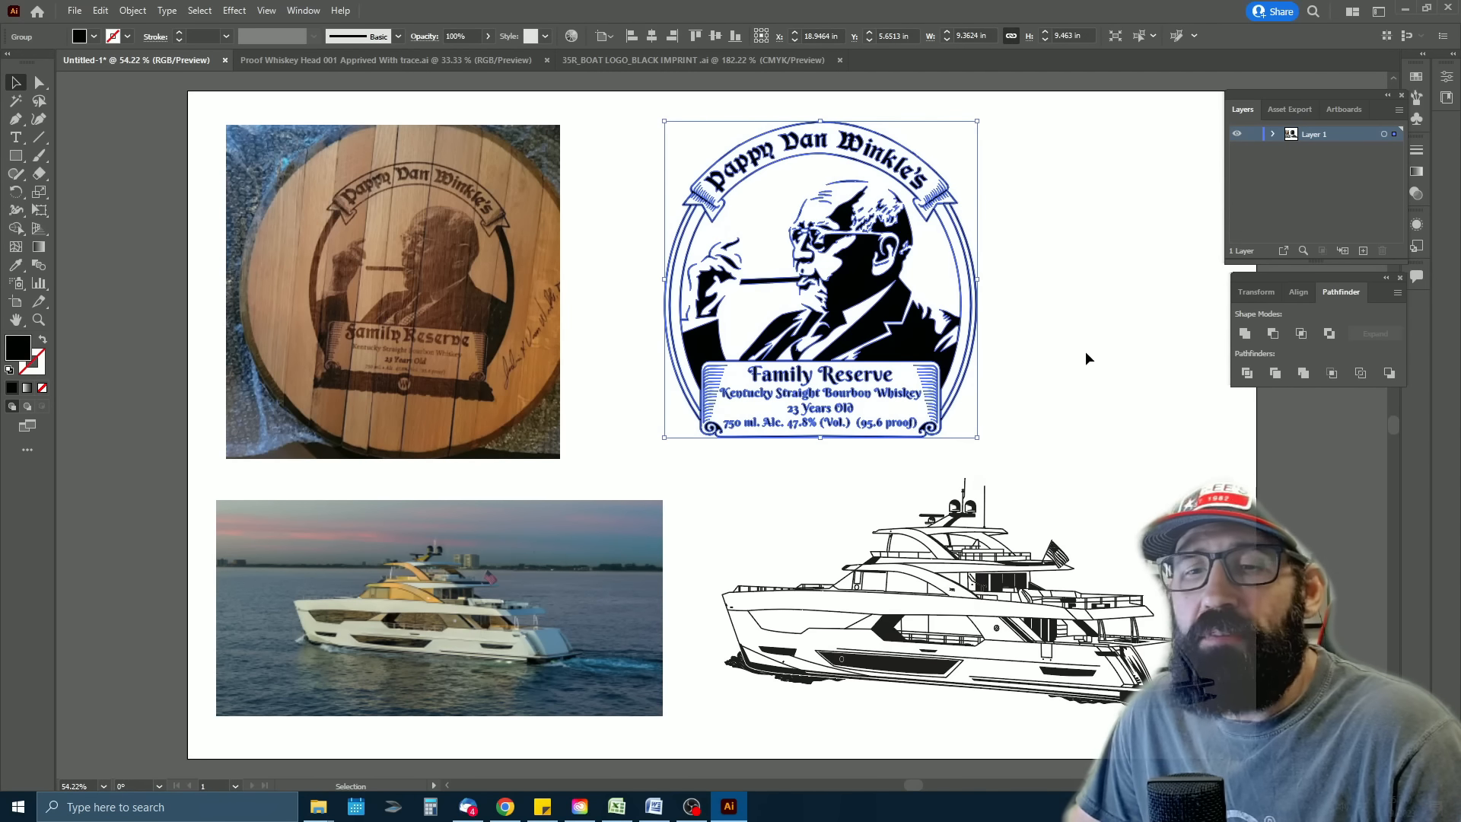
mouse_move(1117, 240)
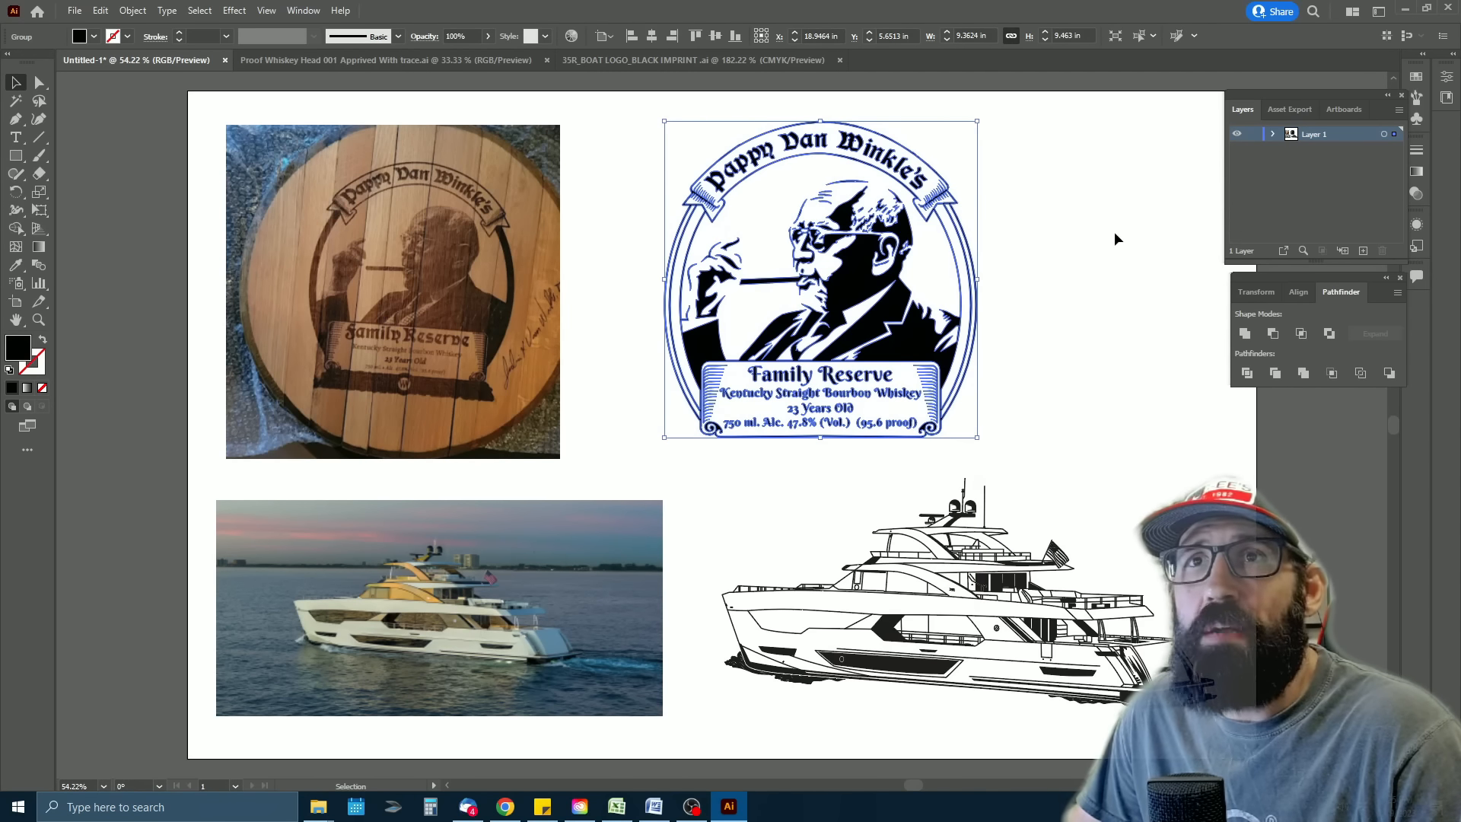
click(428, 626)
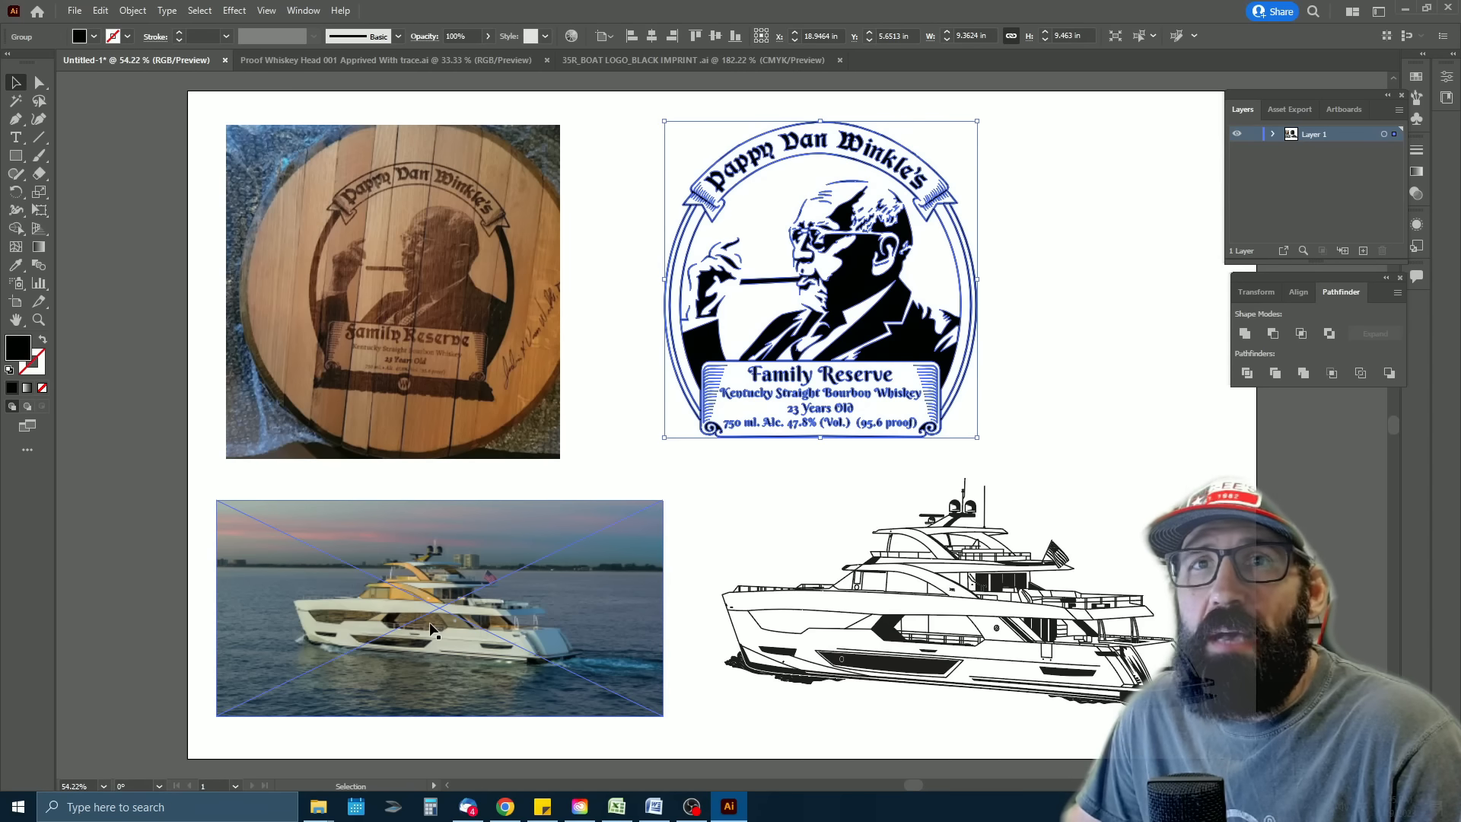
mouse_move(495, 643)
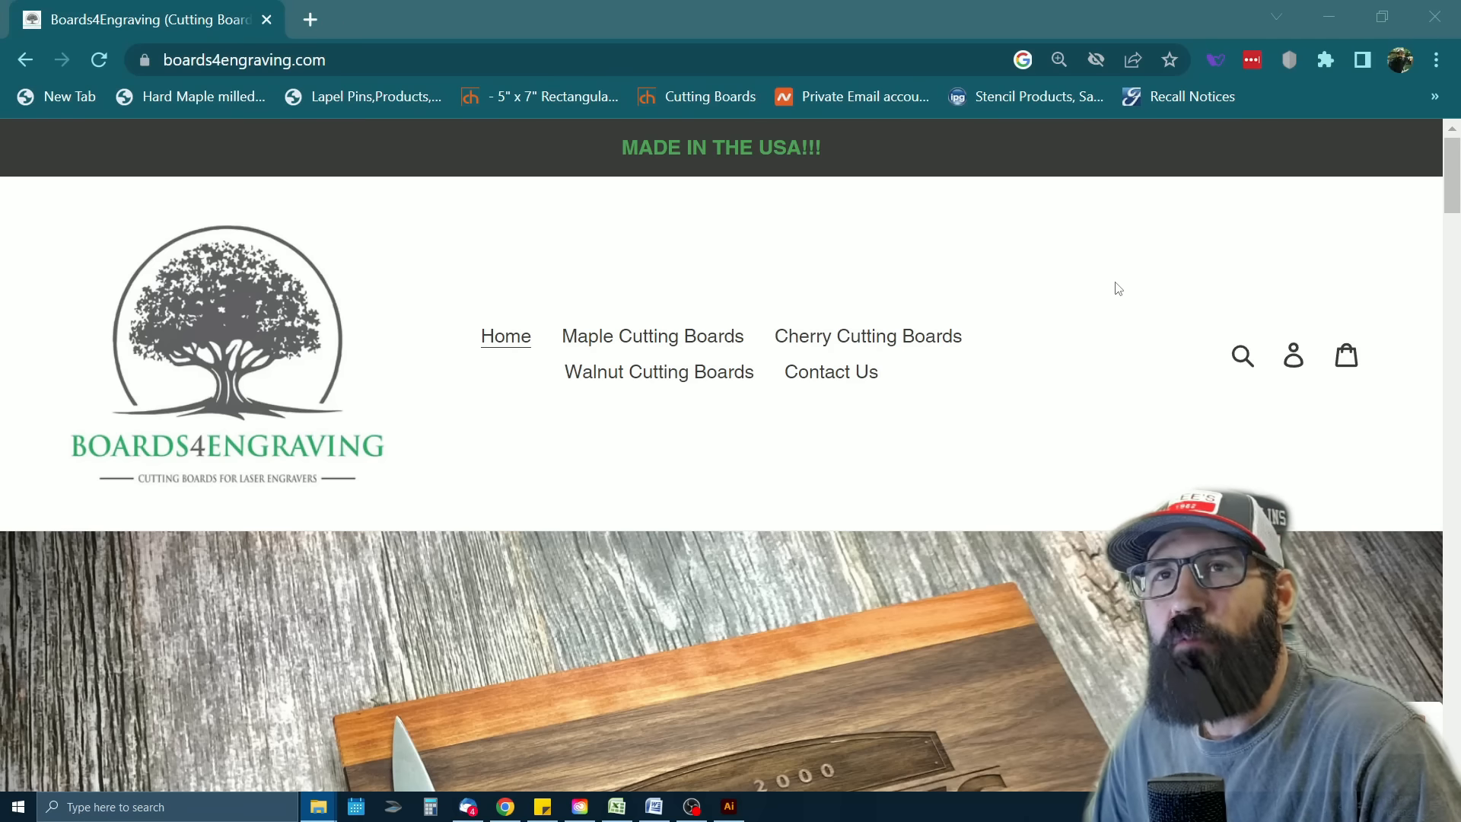
mouse_move(1139, 312)
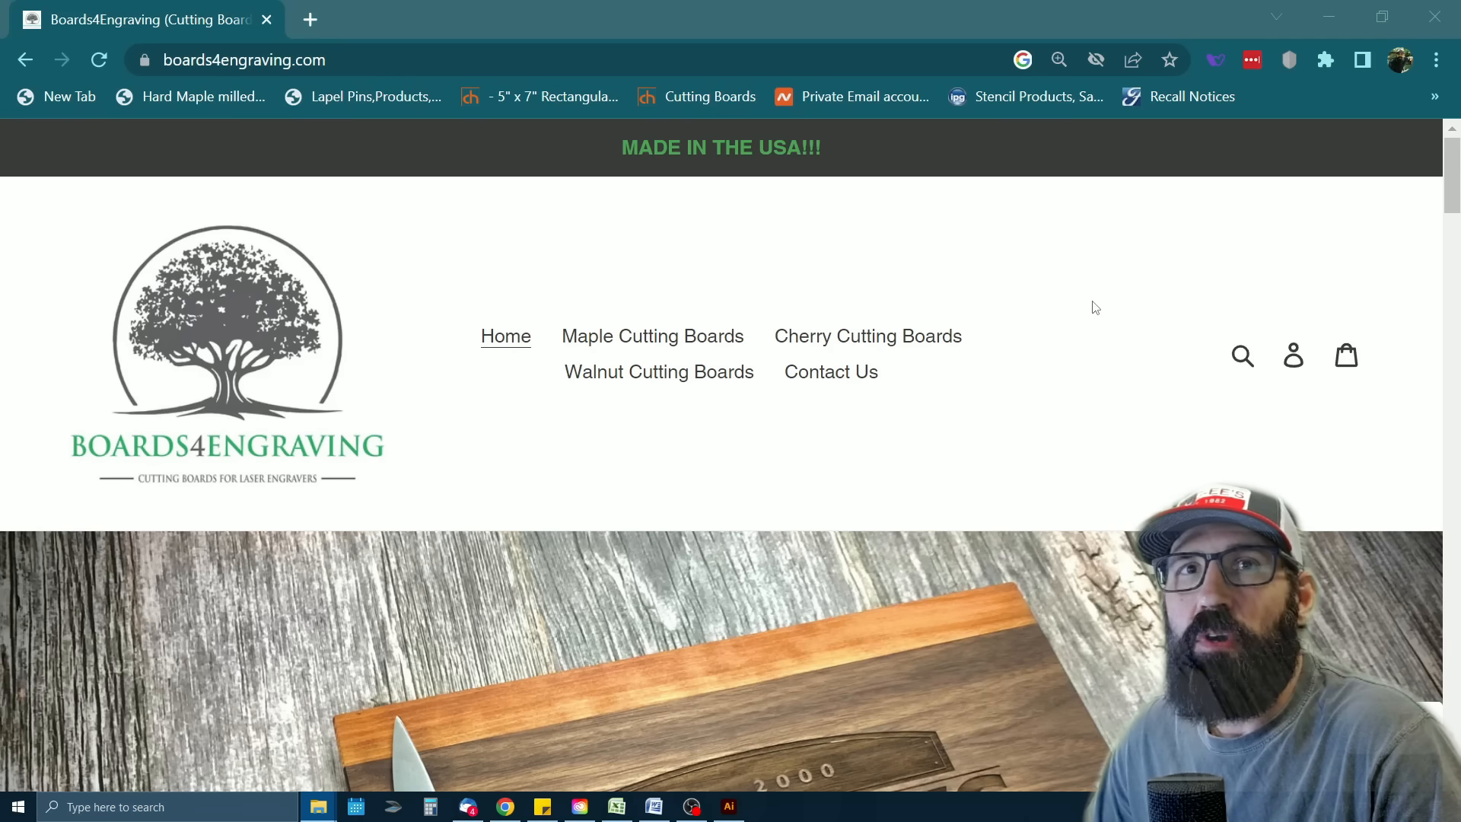
Scroll the Boards4Engraving homepage from the walnut chophouse banner to the board features
scroll(down, 3)
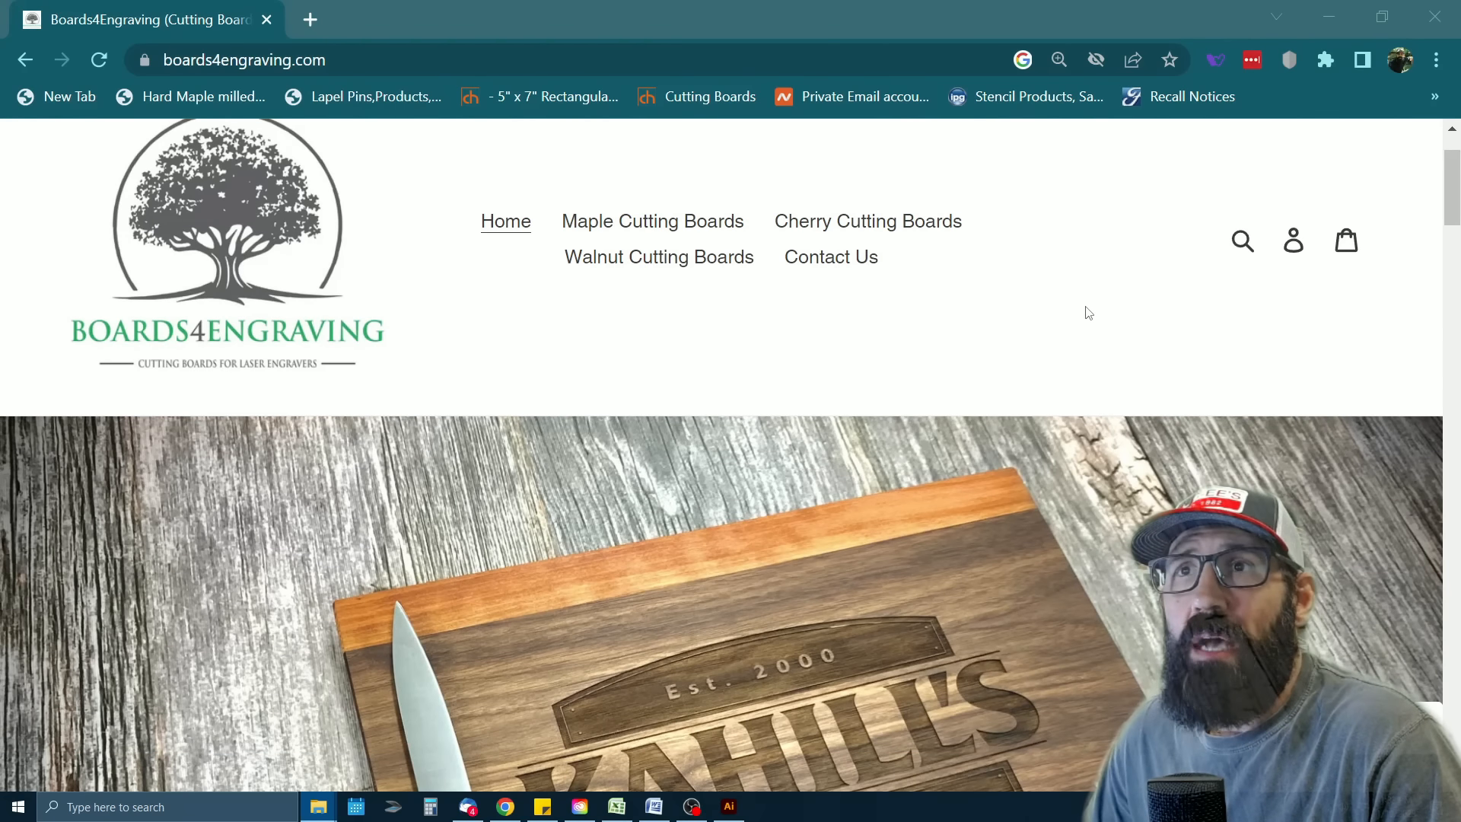
scroll(down, 3)
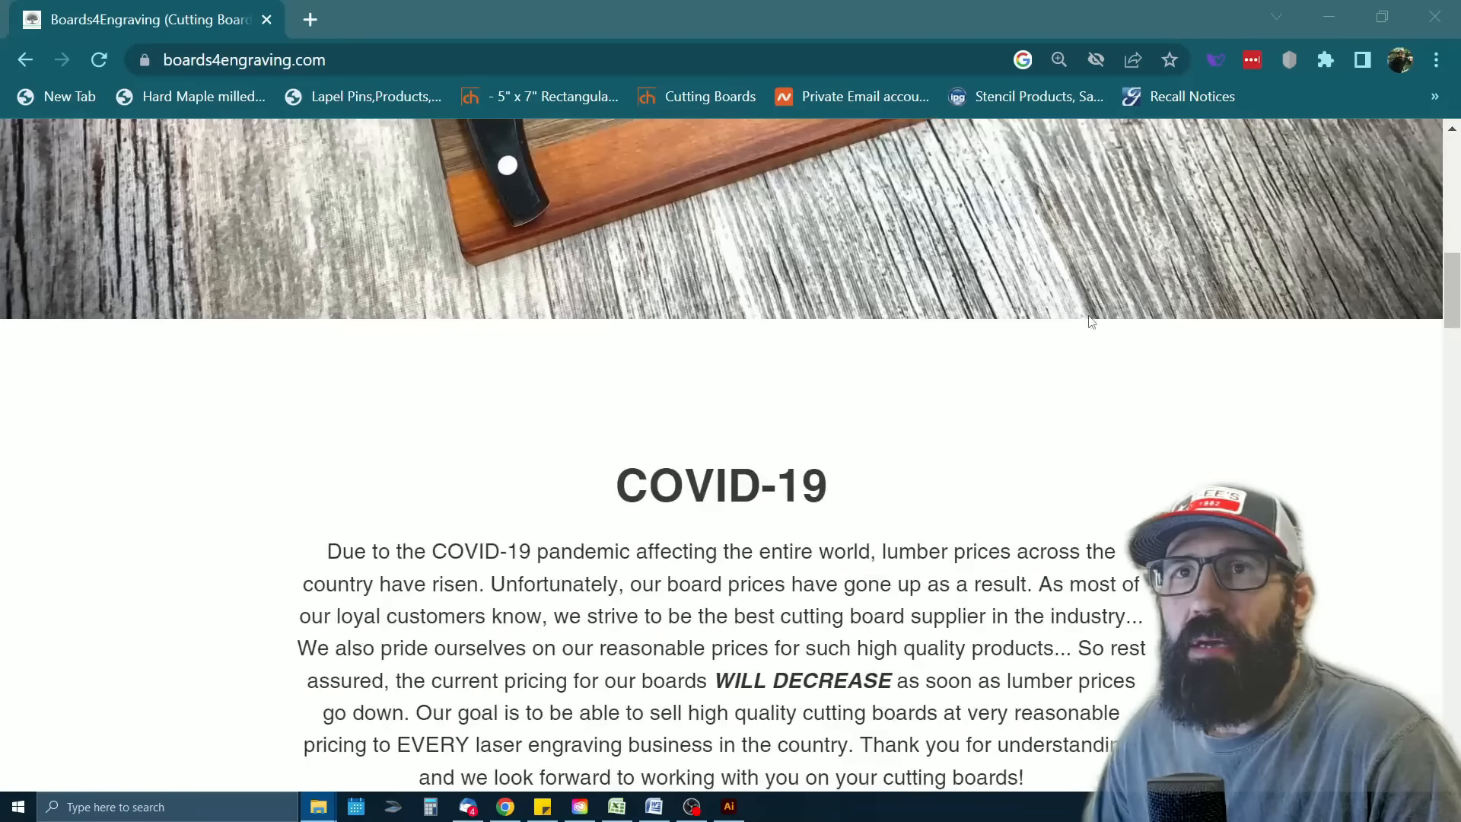
scroll(down, 3)
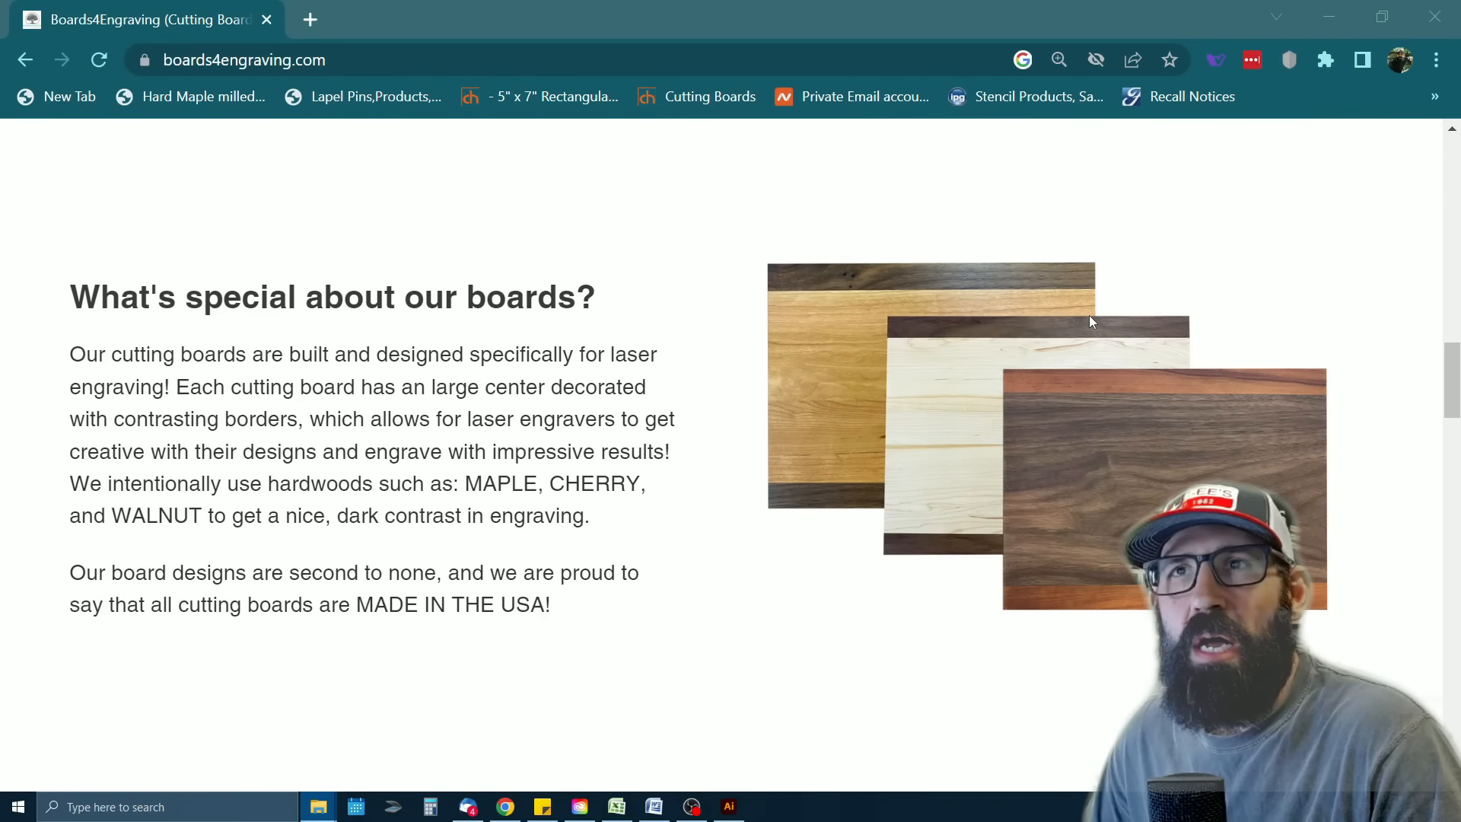
scroll(down, 3)
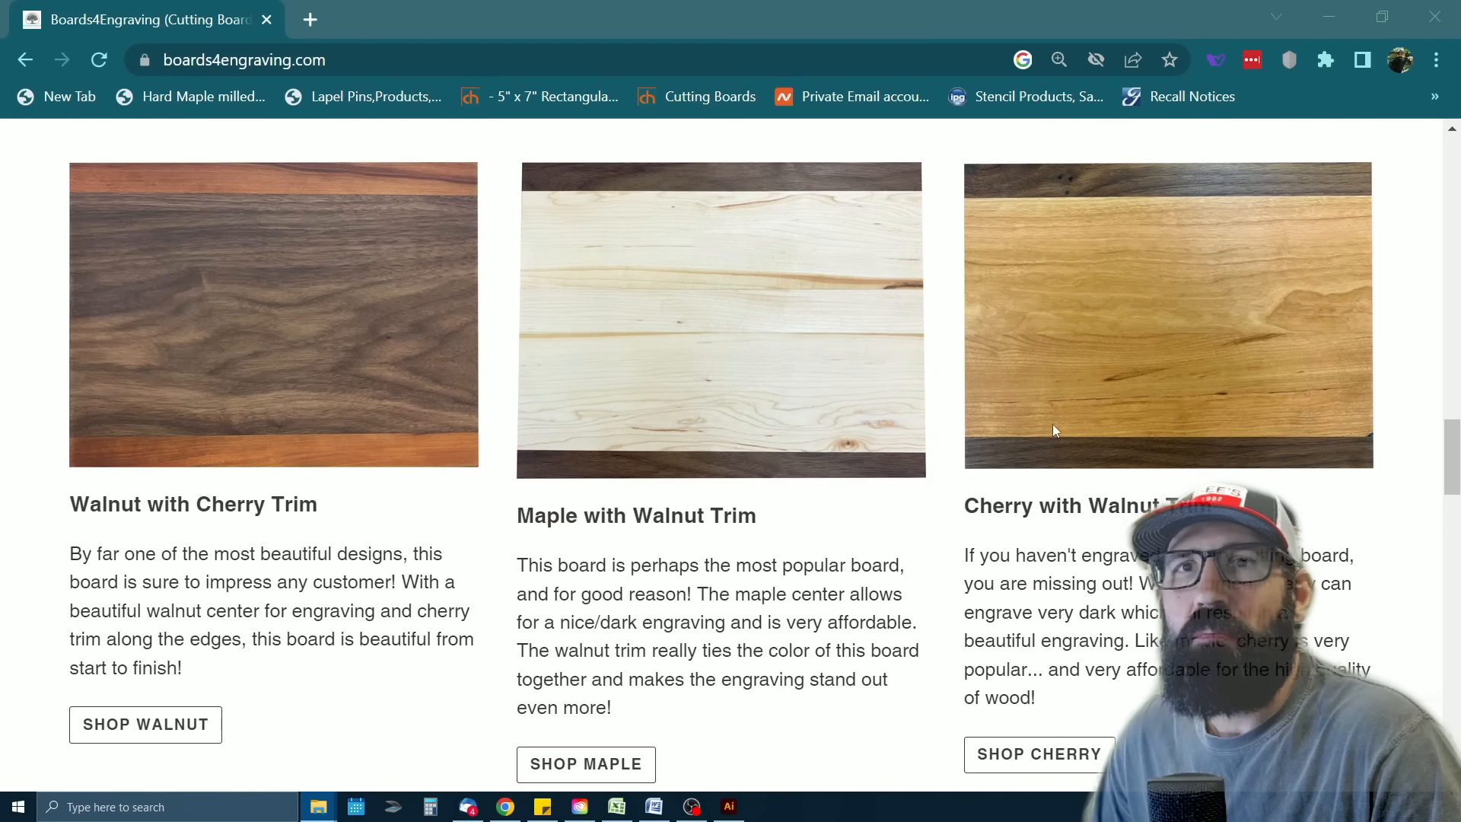
mouse_move(1097, 404)
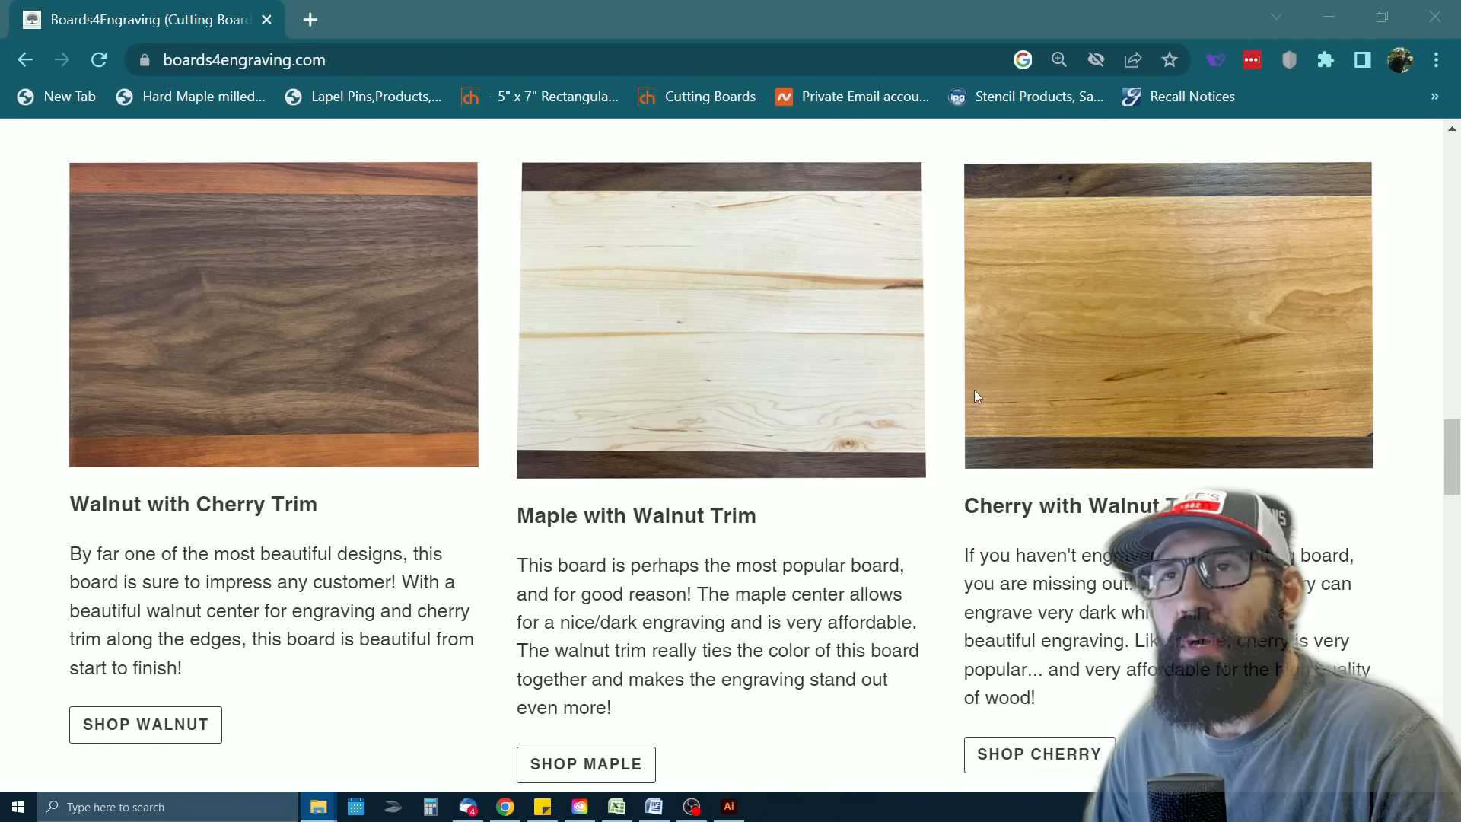
scroll(down, 3)
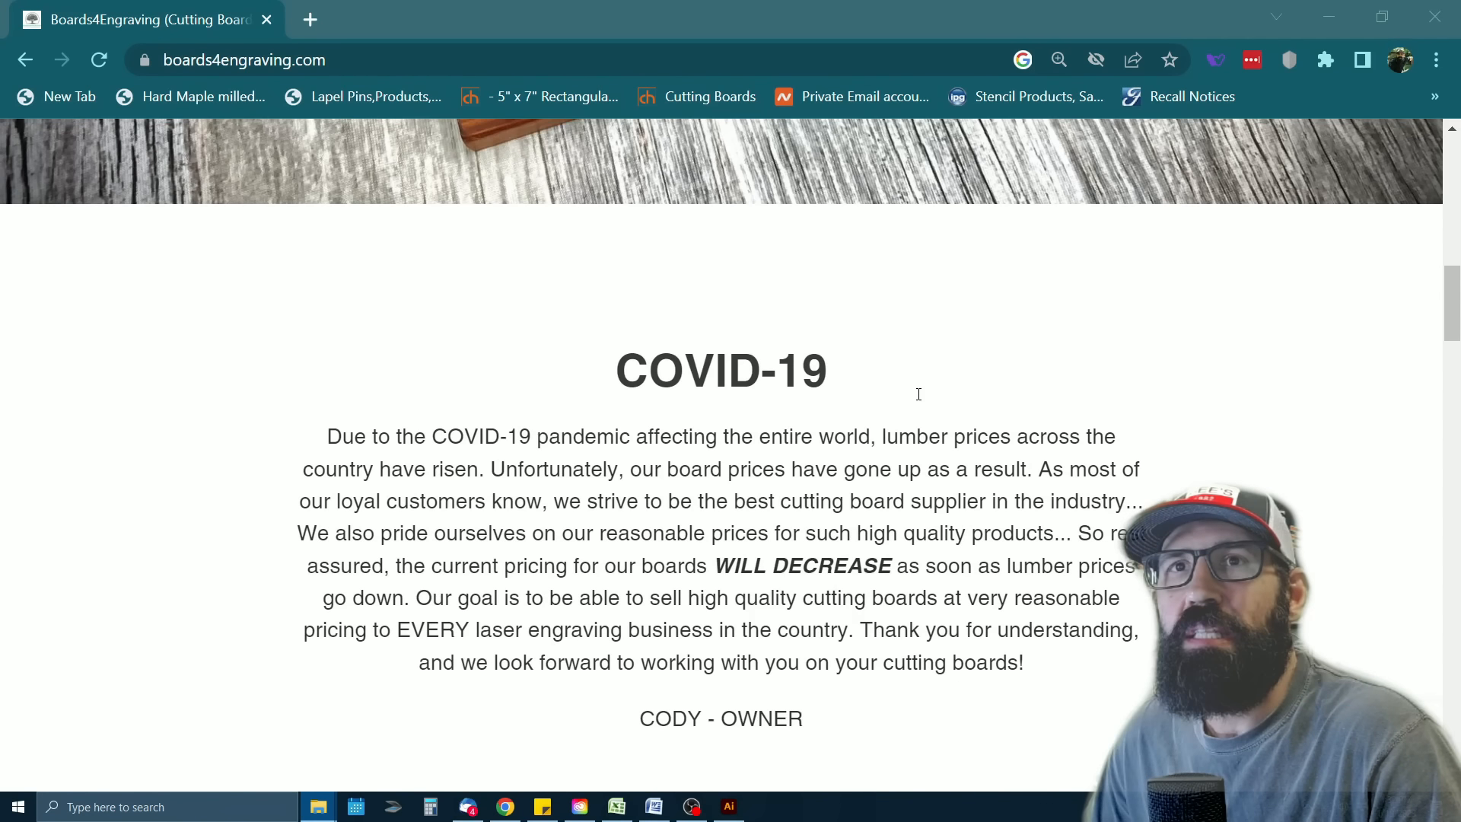
scroll(up, 3)
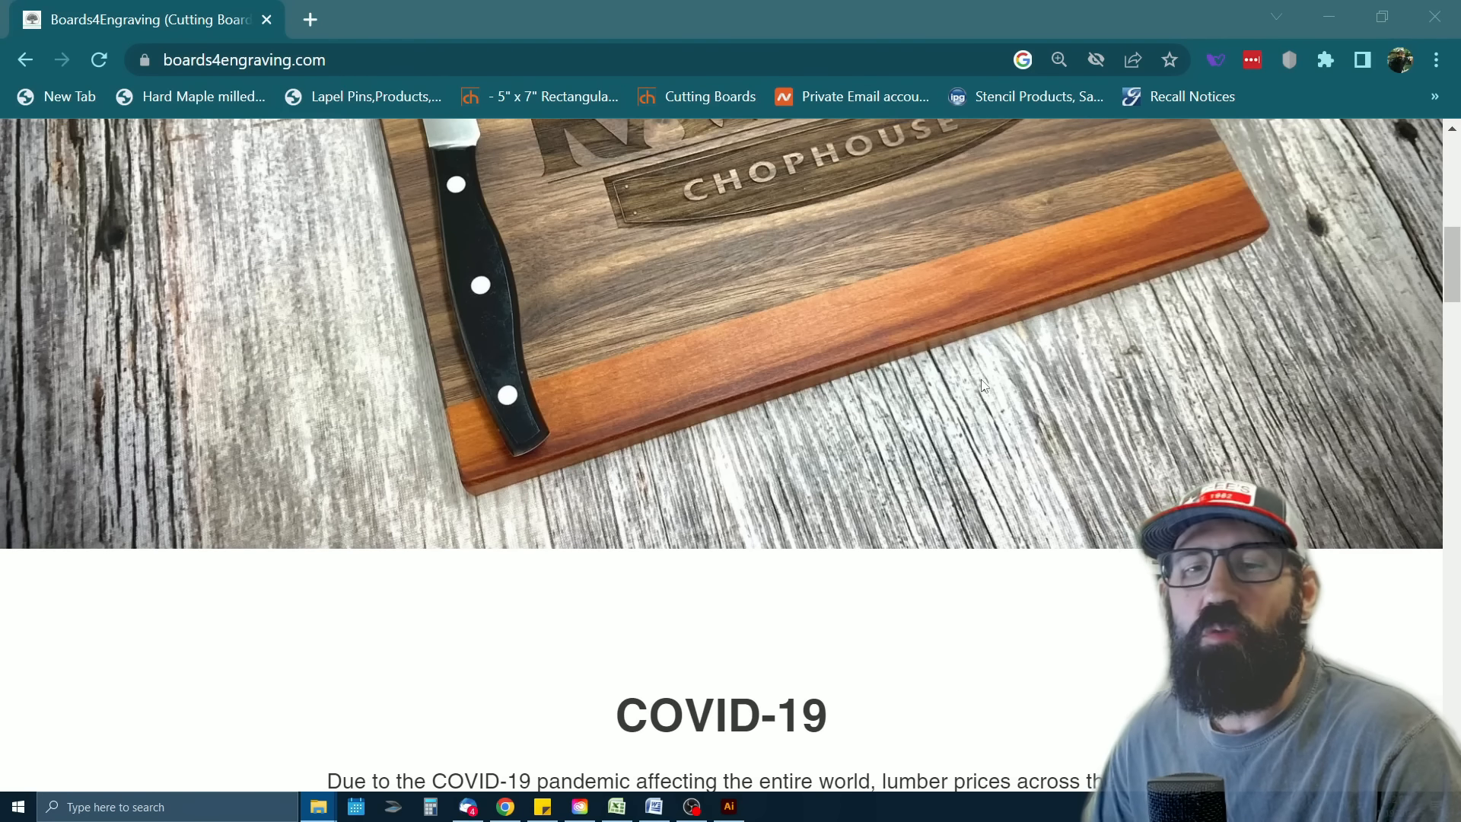
scroll(up, 3)
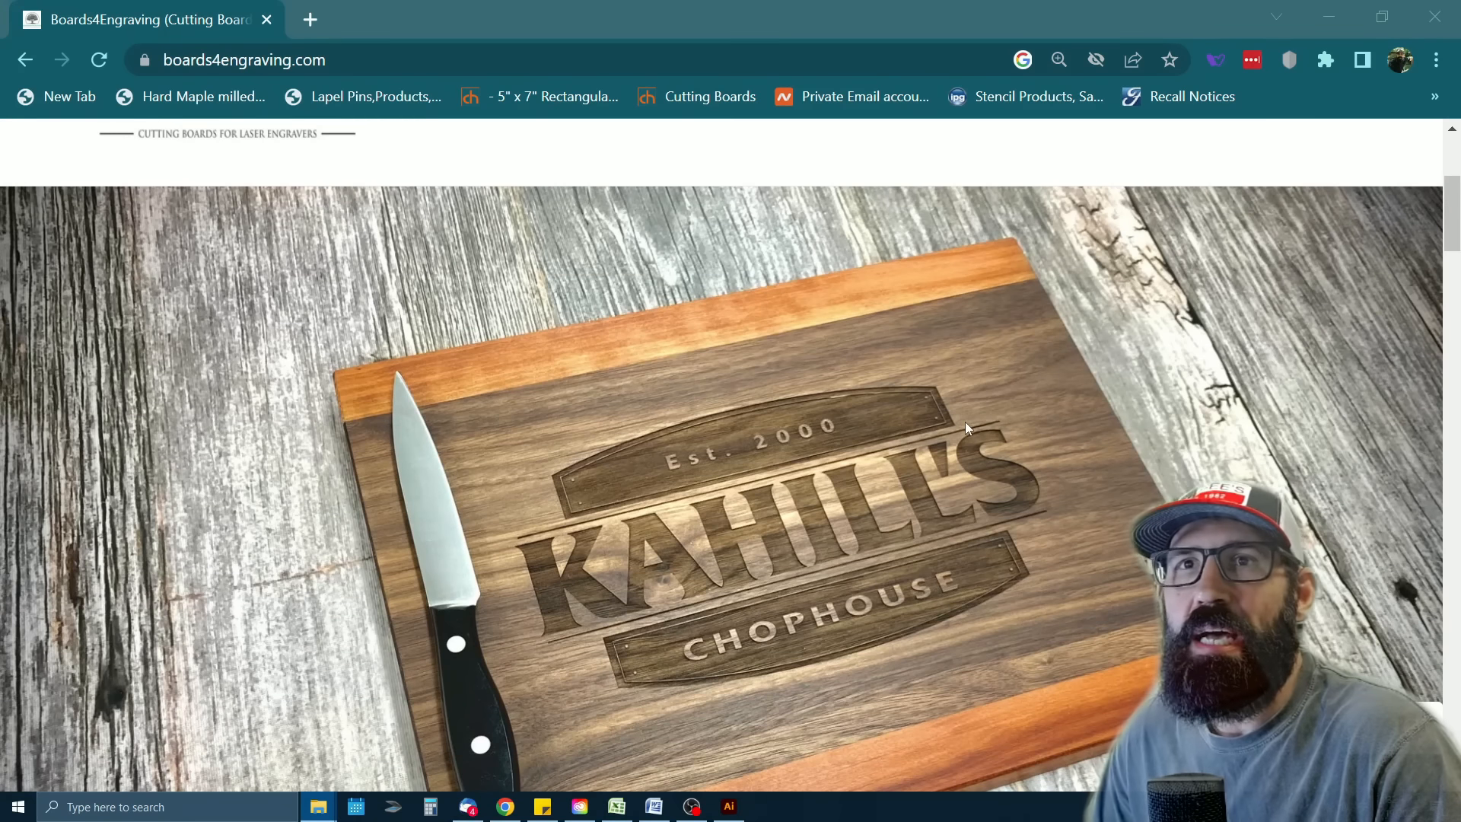
mouse_move(1013, 427)
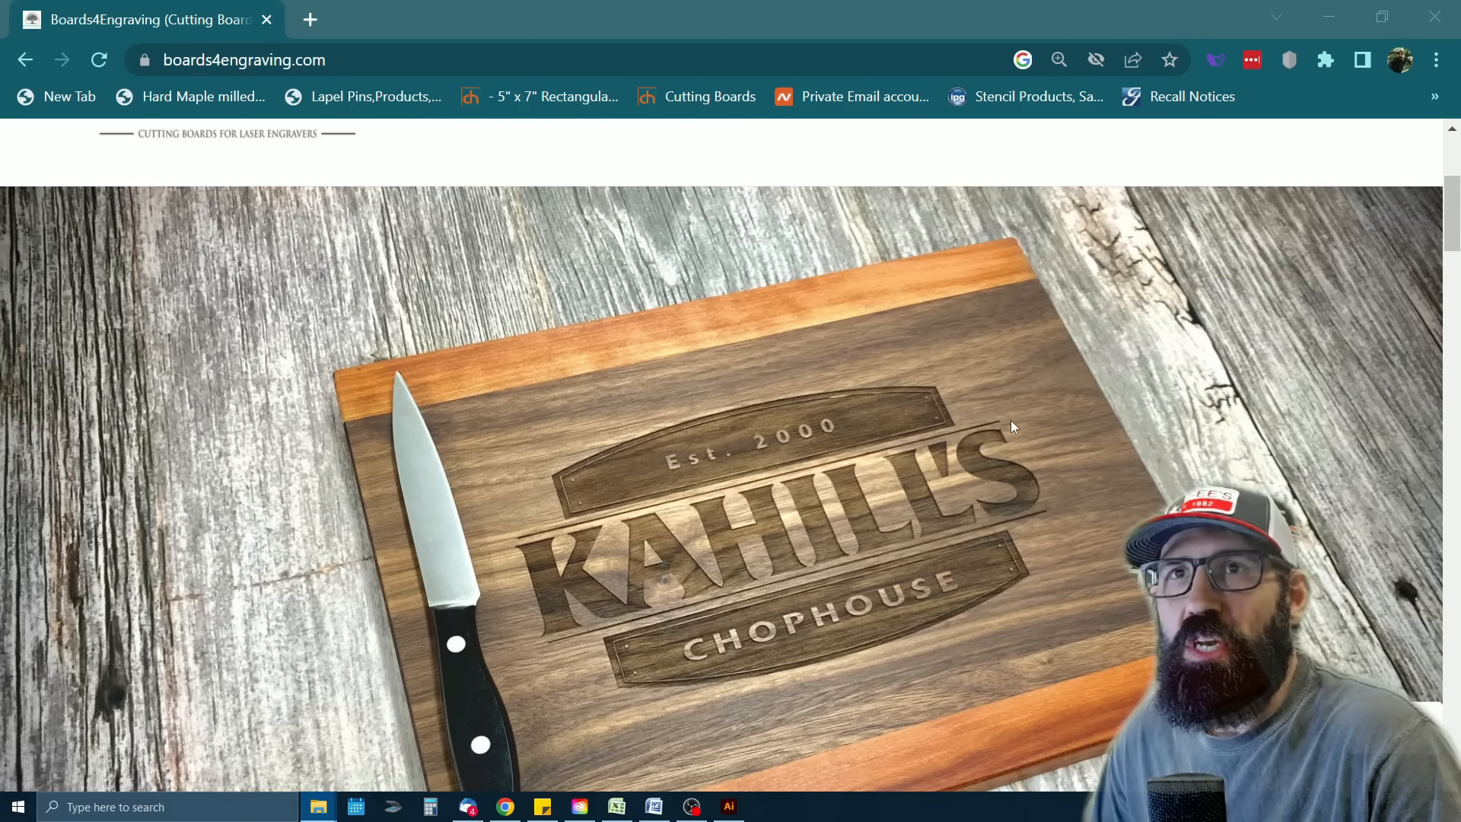
scroll(up, 3)
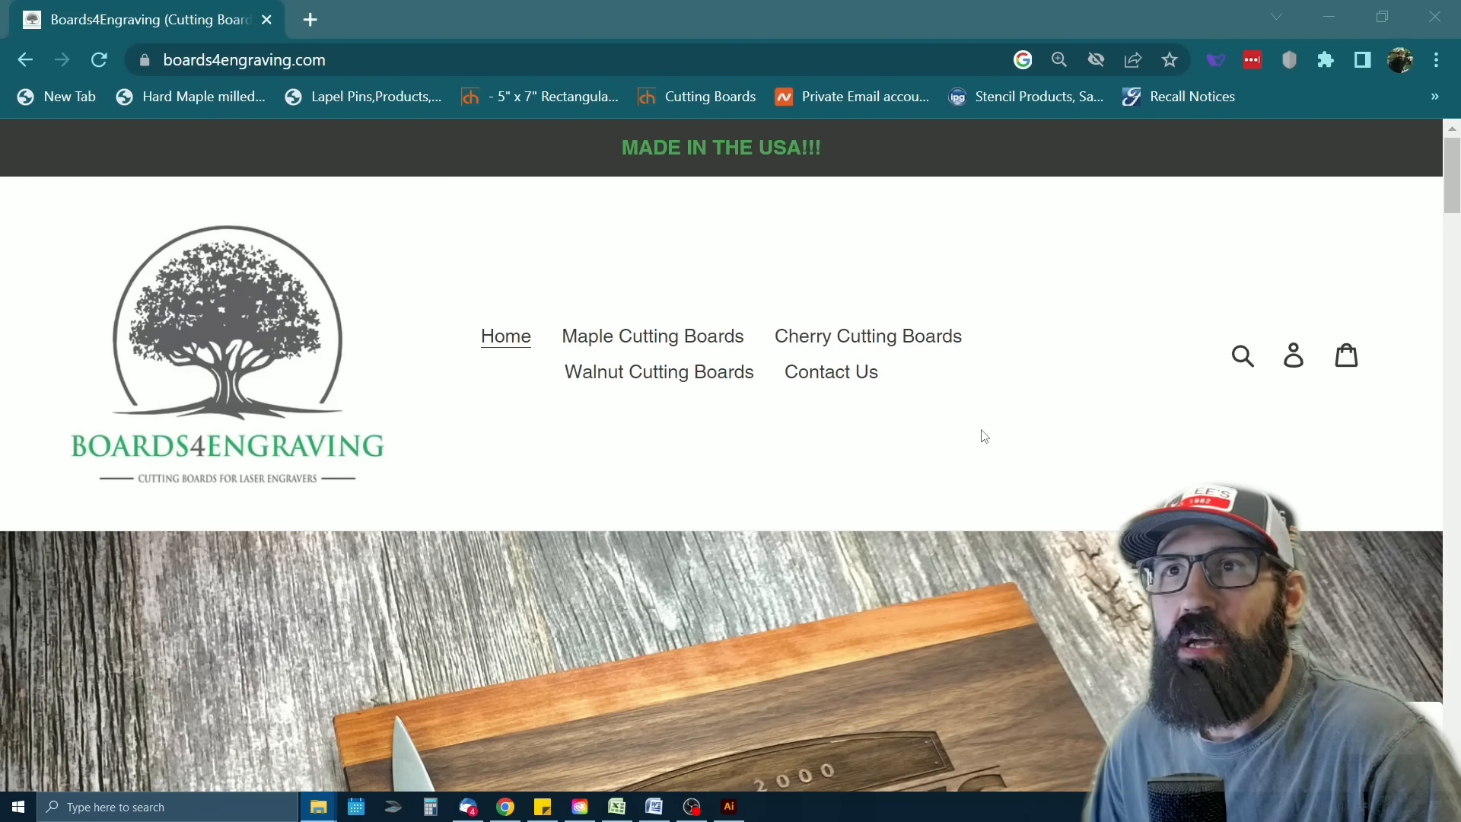
scroll(down, 3)
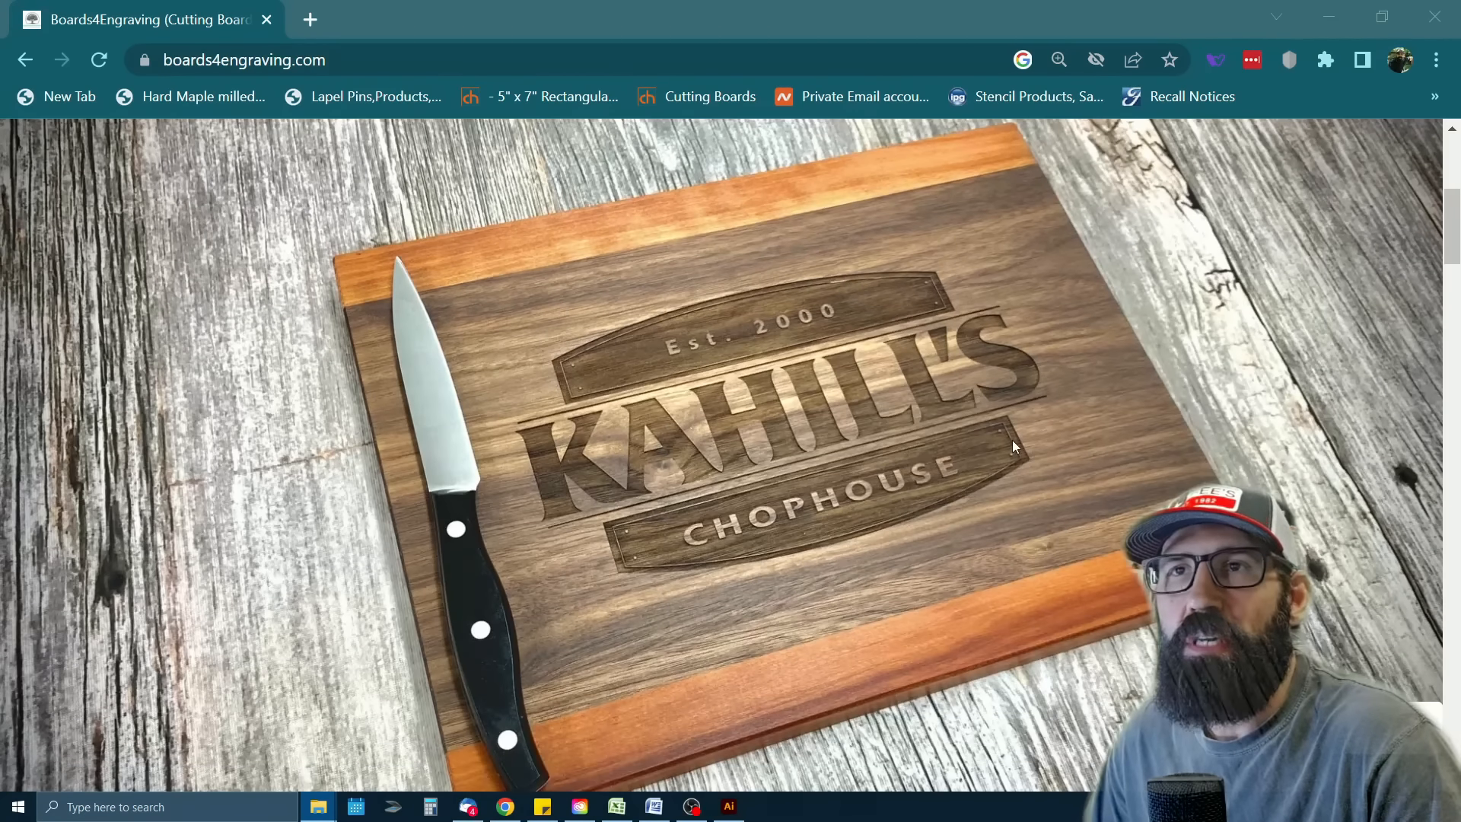
scroll(down, 3)
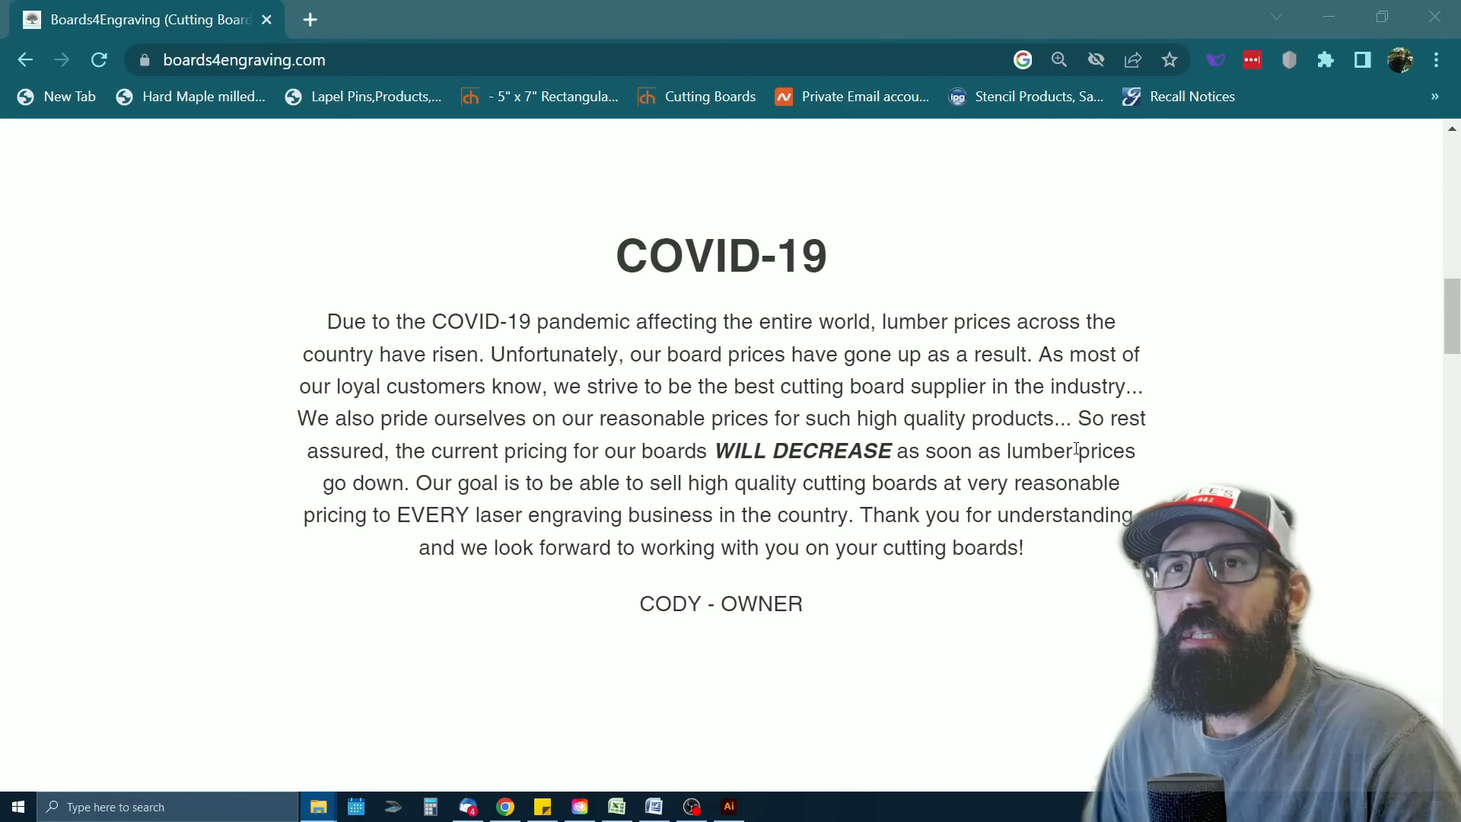
scroll(down, 3)
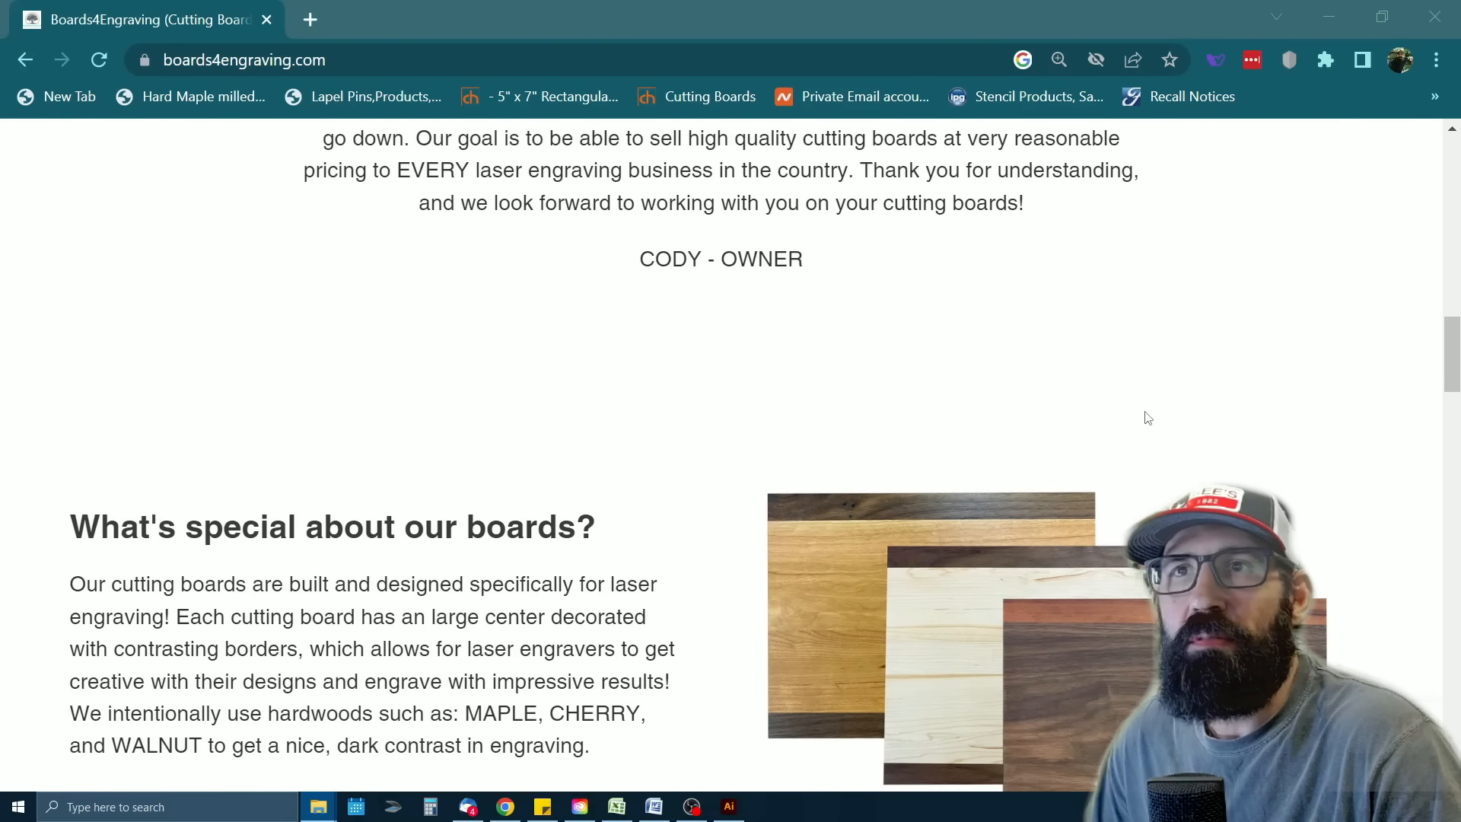
scroll(down, 3)
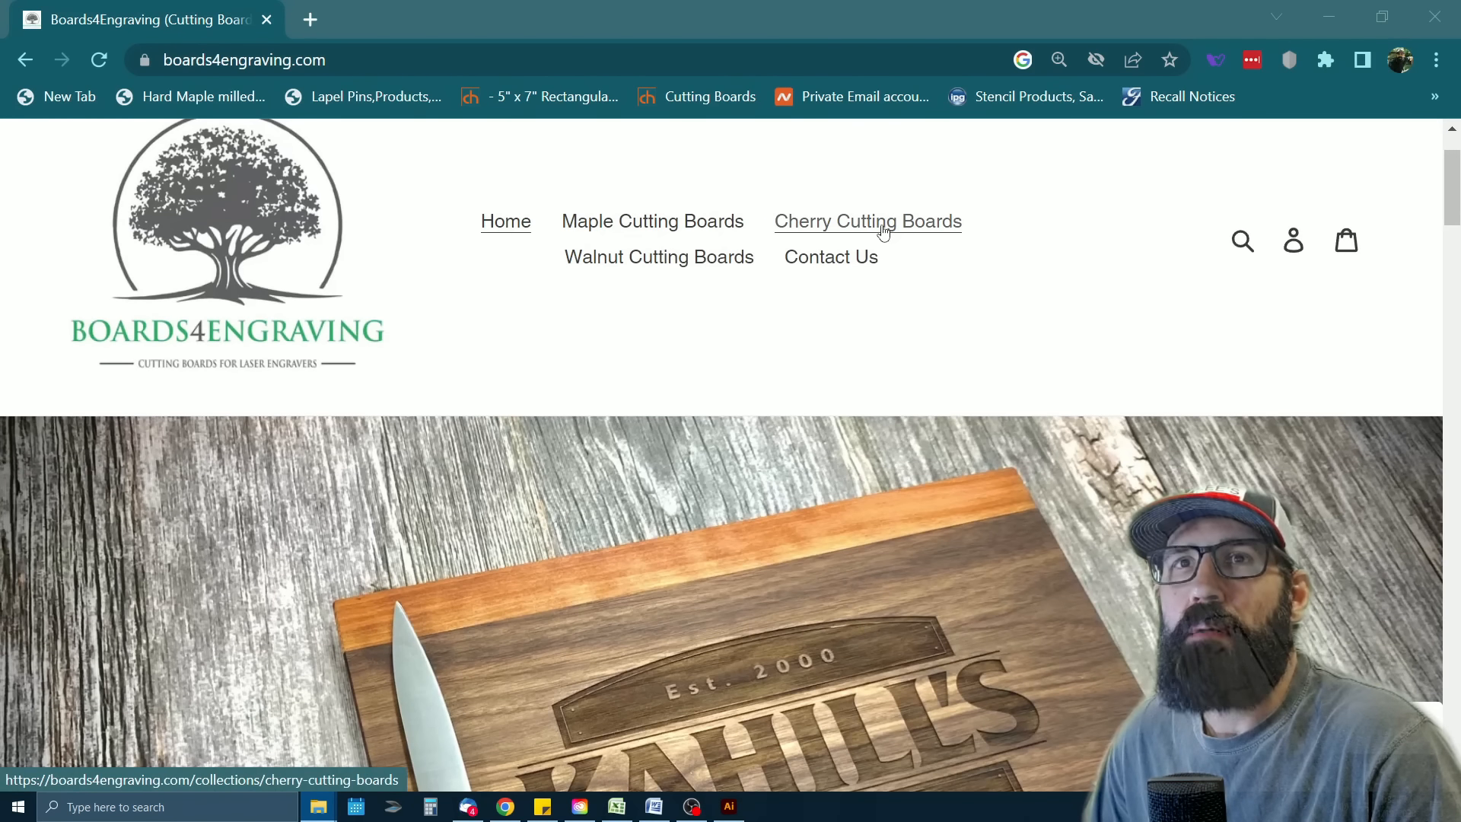
mouse_move(889, 236)
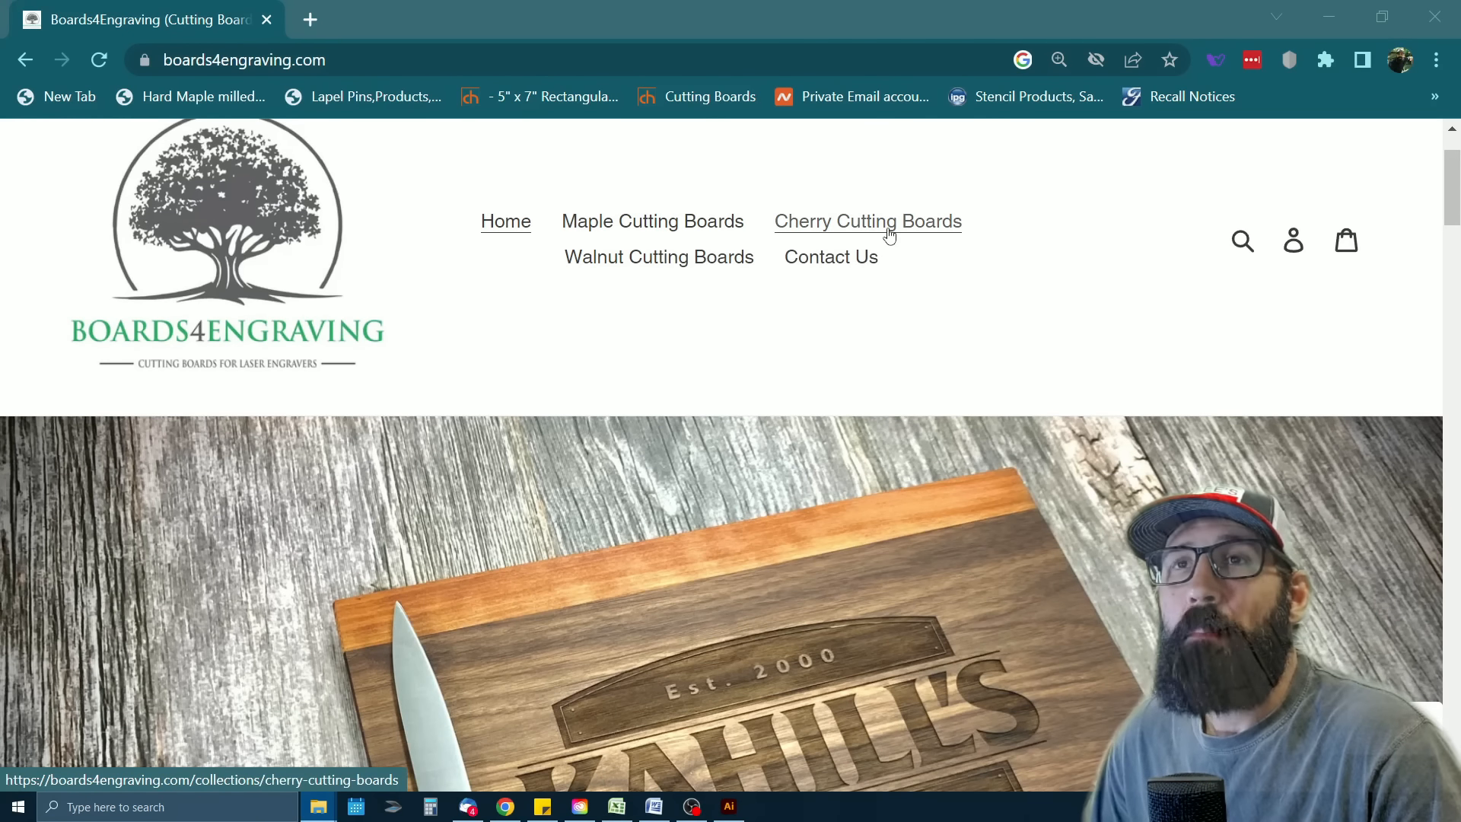
Open Cherry Cutting Boards and browse its walnut-trimmed cases of 5
click(867, 221)
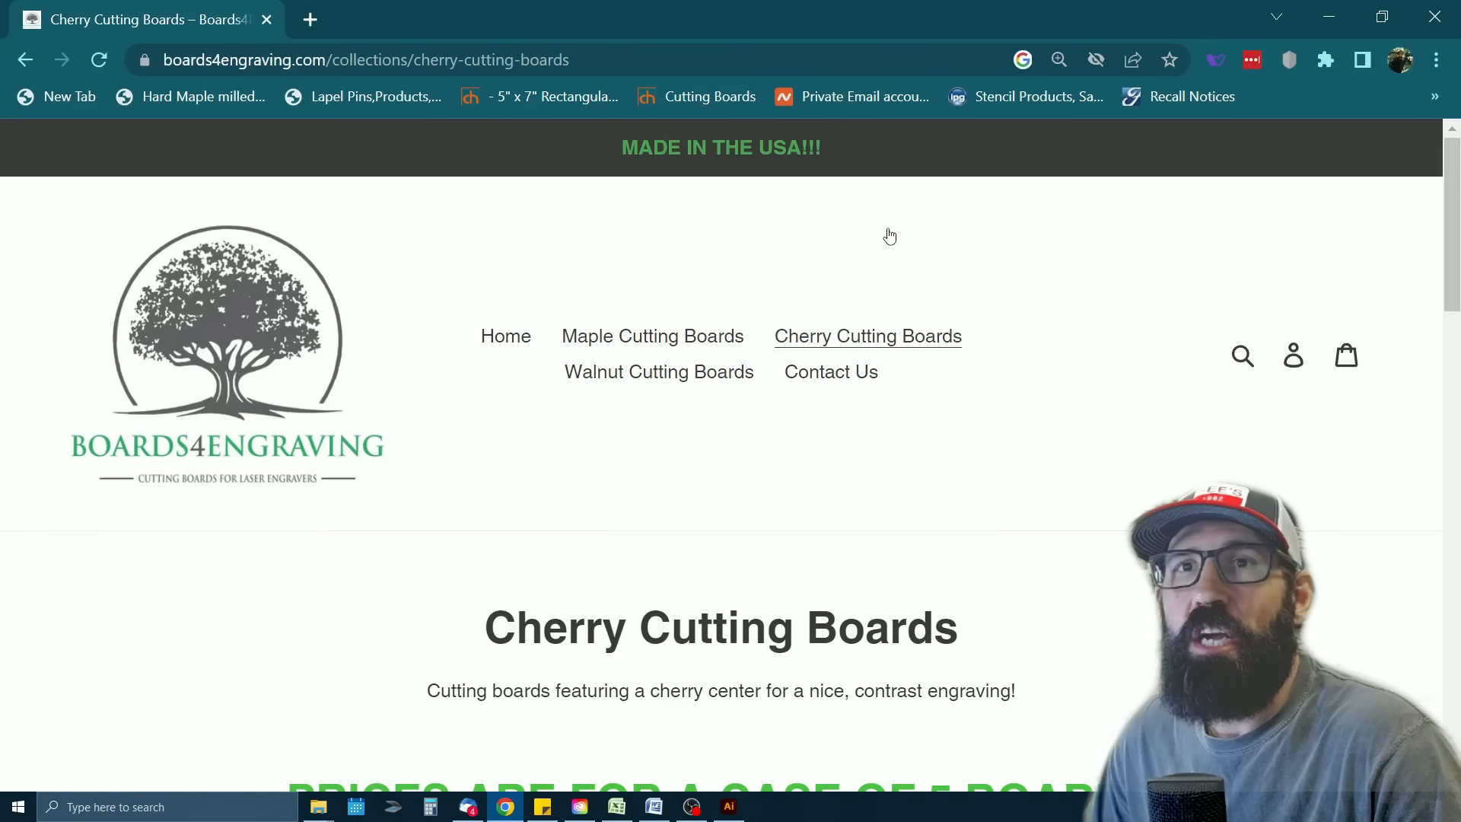
scroll(down, 3)
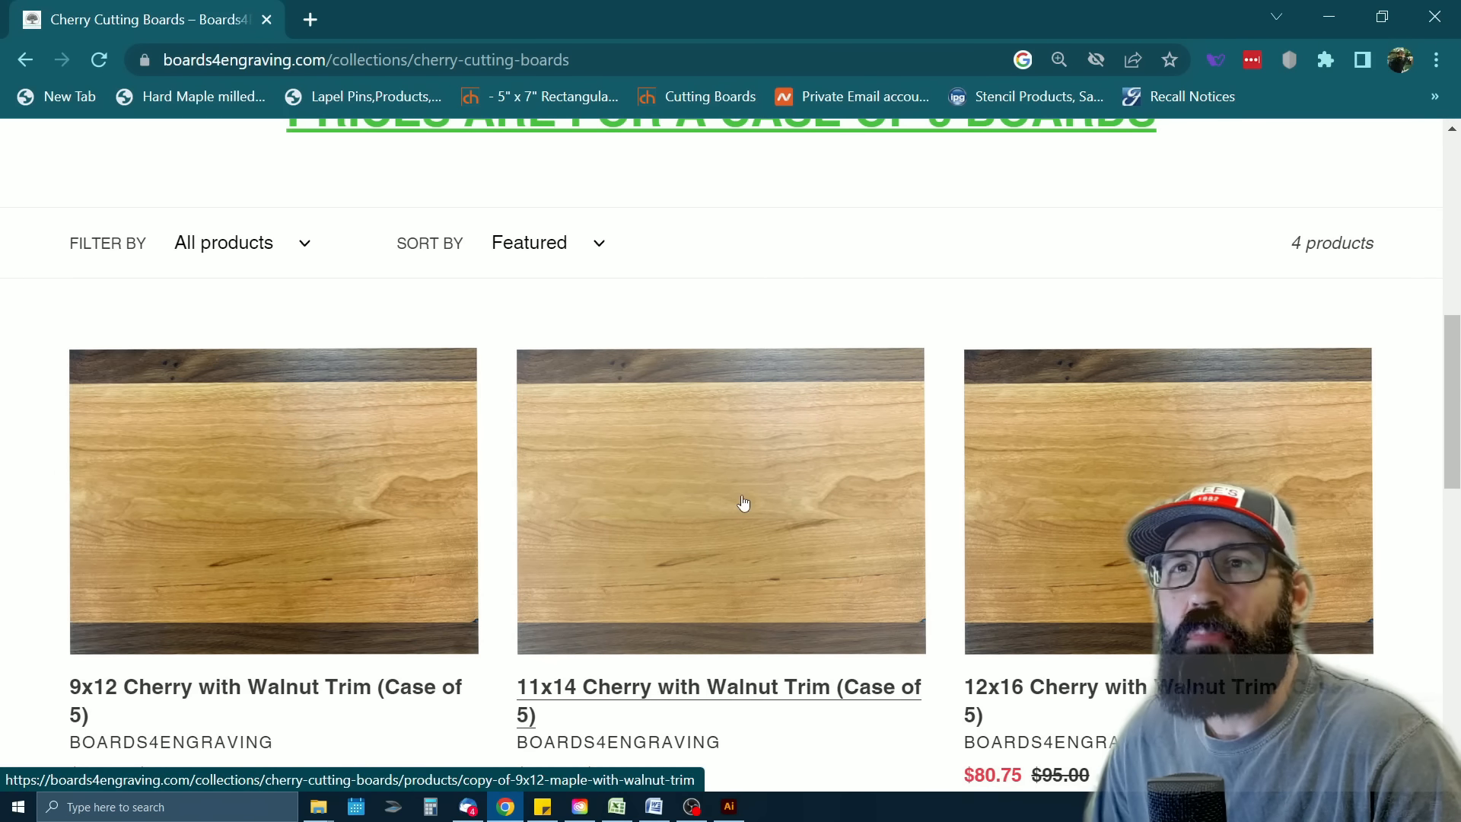
scroll(down, 3)
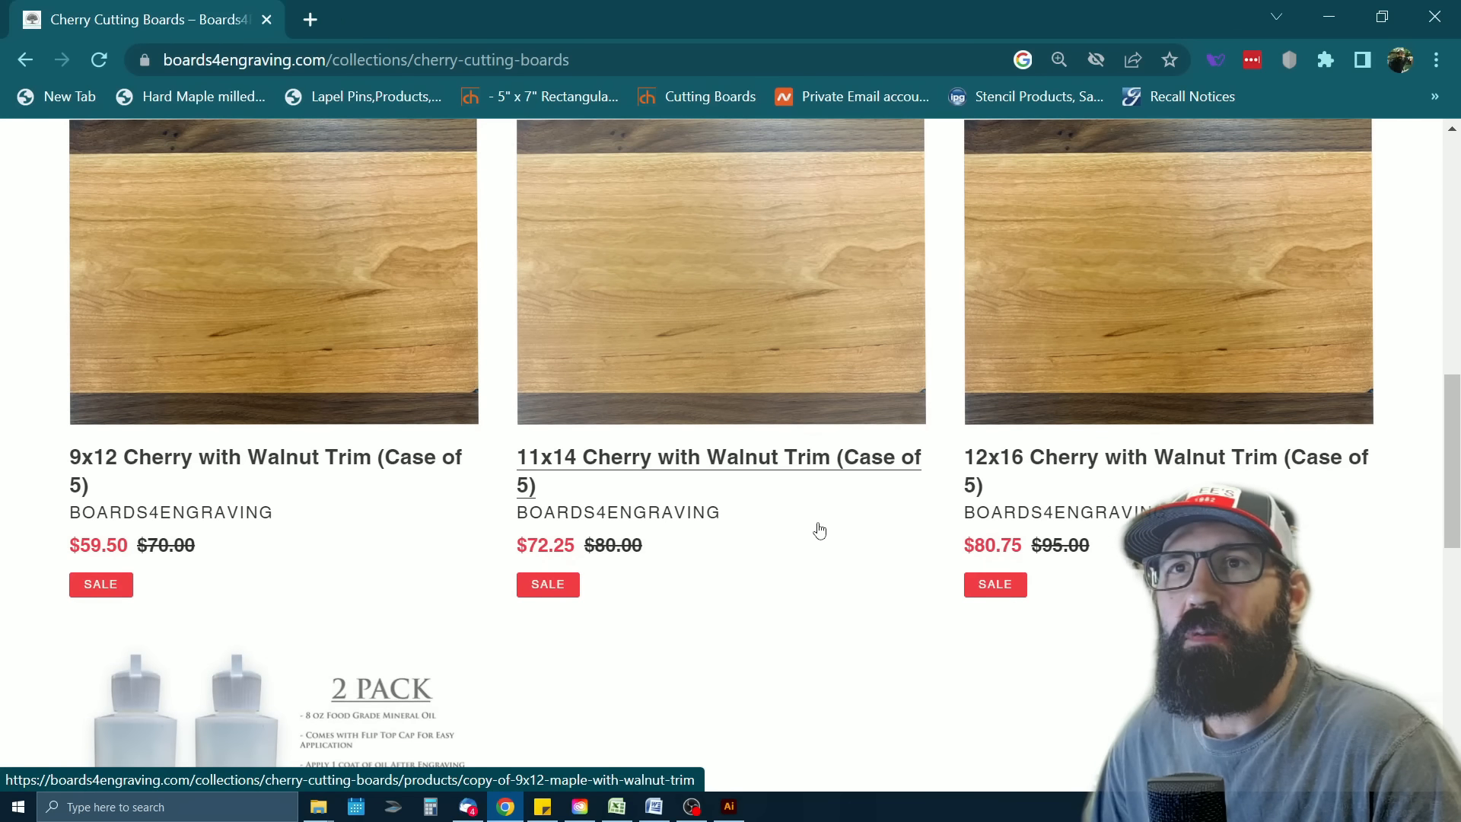
mouse_move(815, 553)
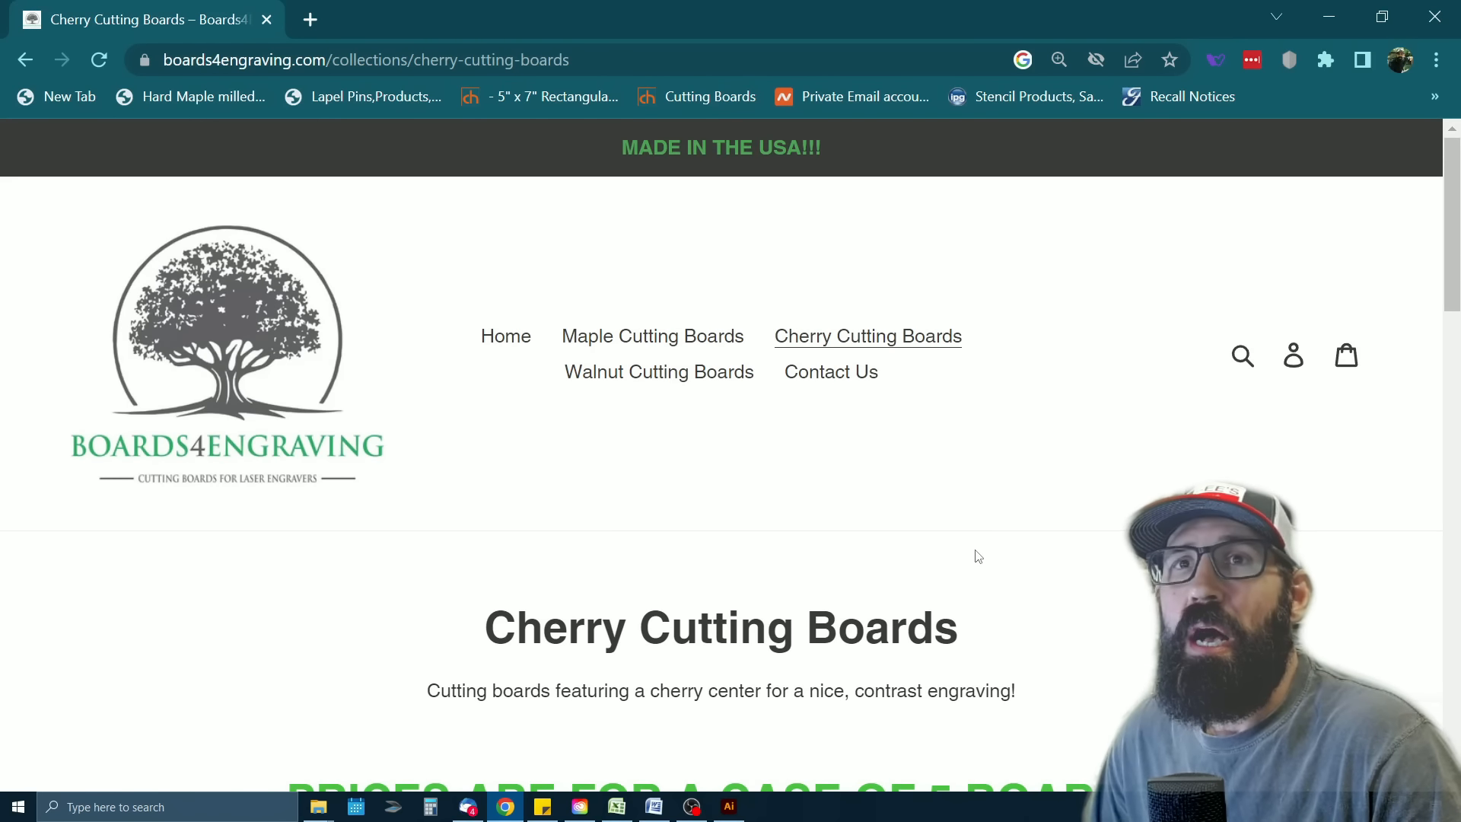
scroll(down, 3)
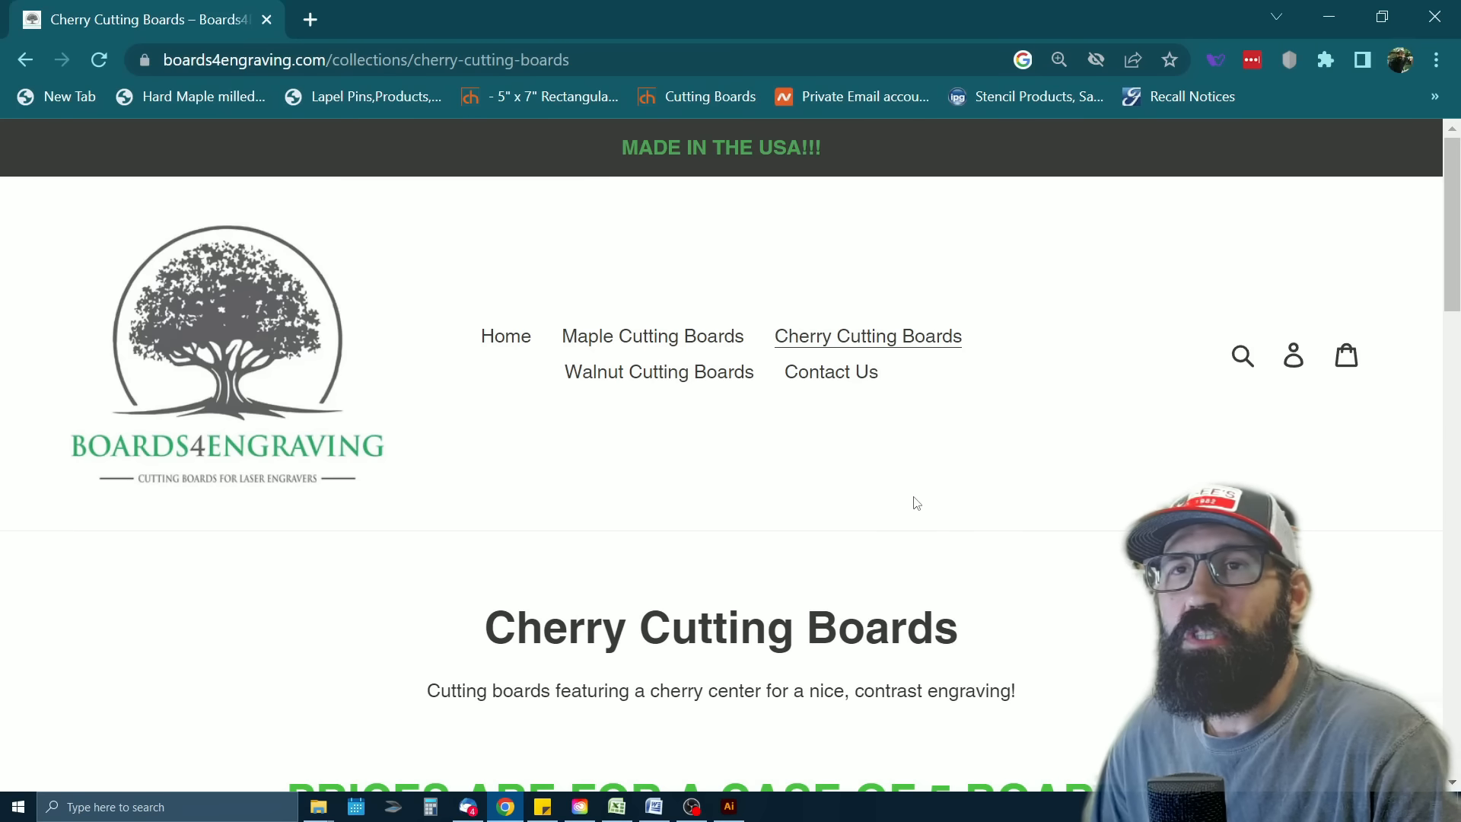
mouse_move(995, 491)
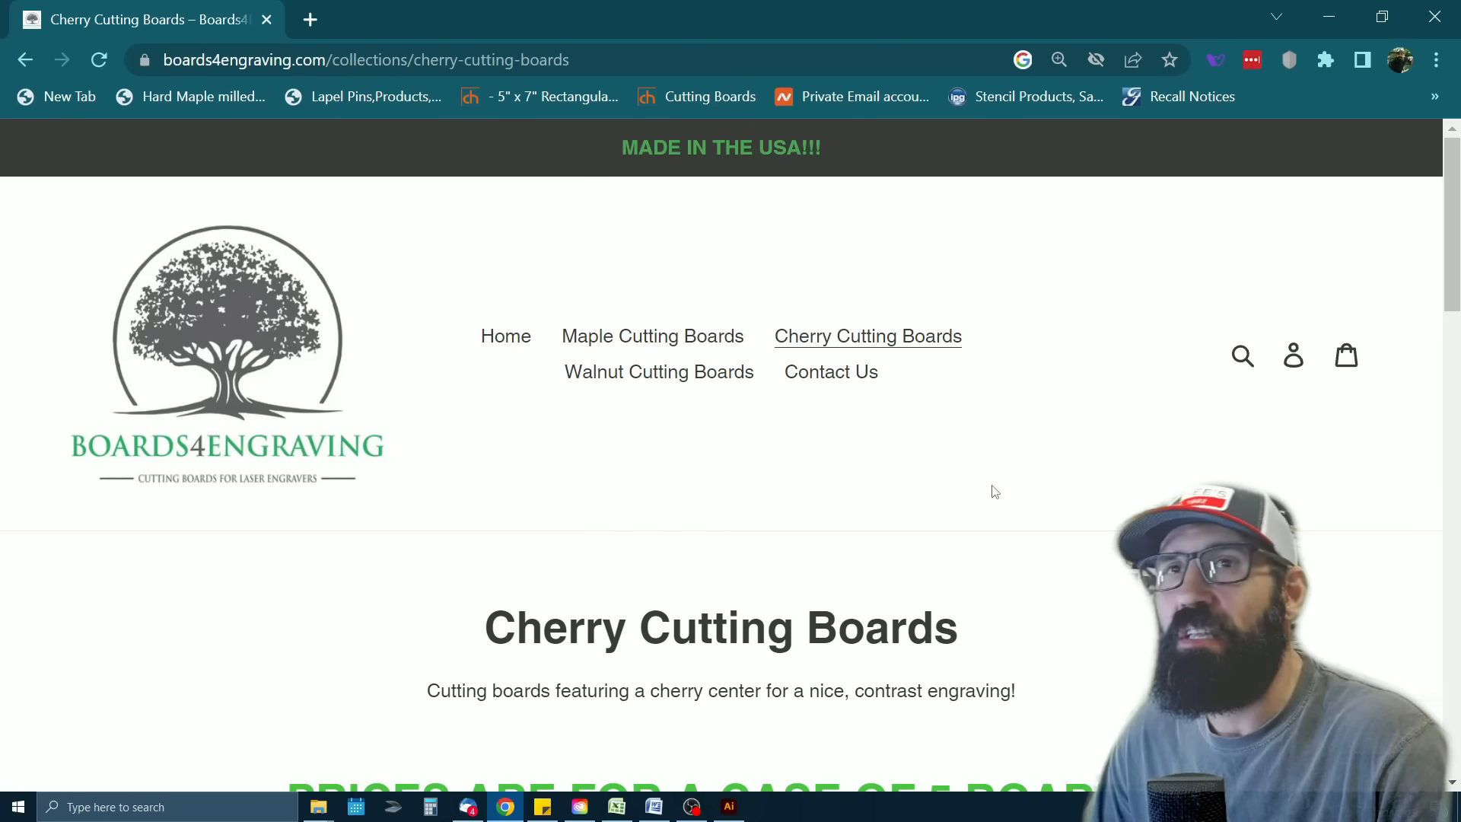
mouse_move(1033, 499)
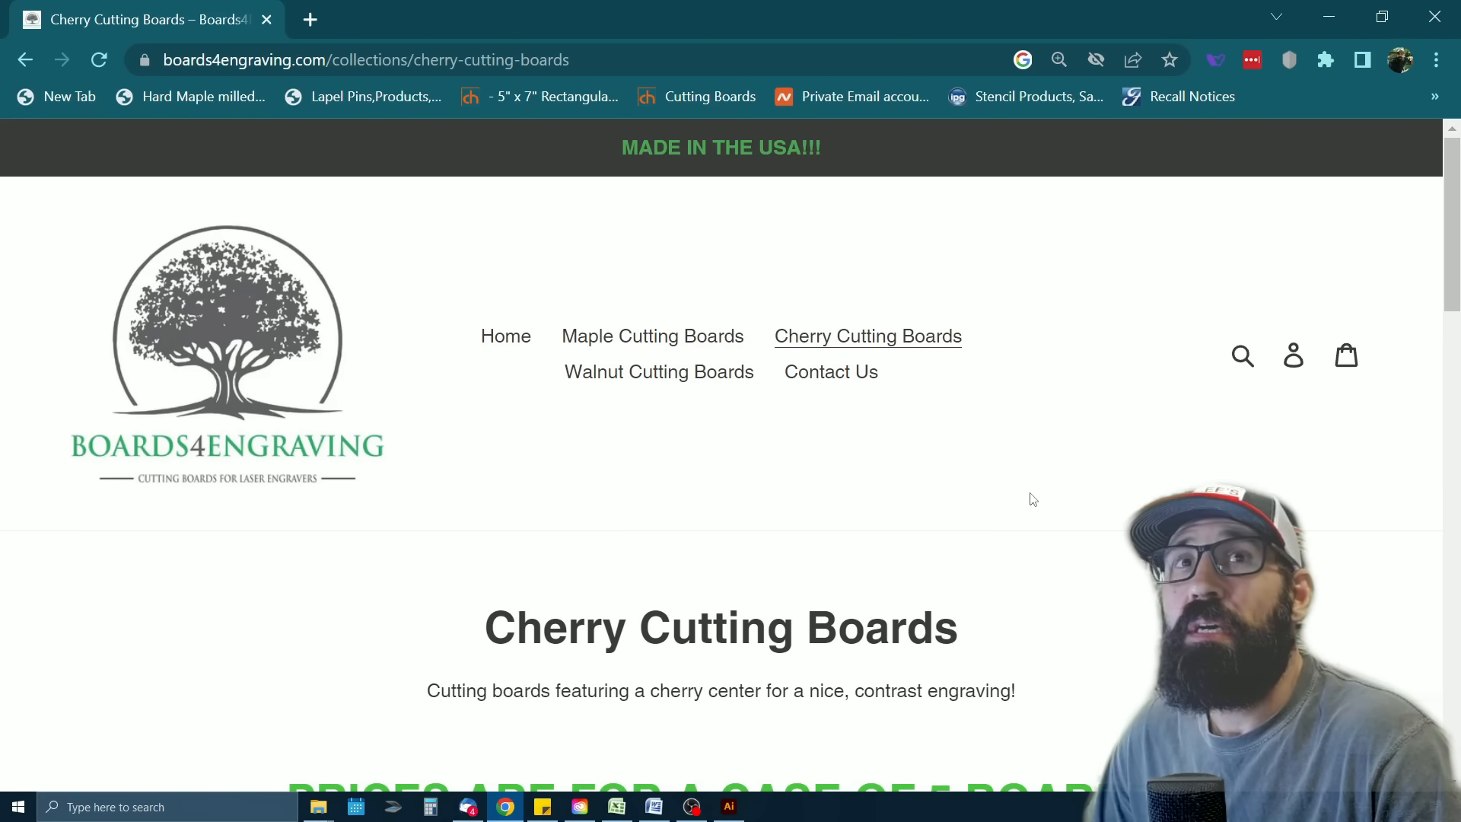
scroll(down, 3)
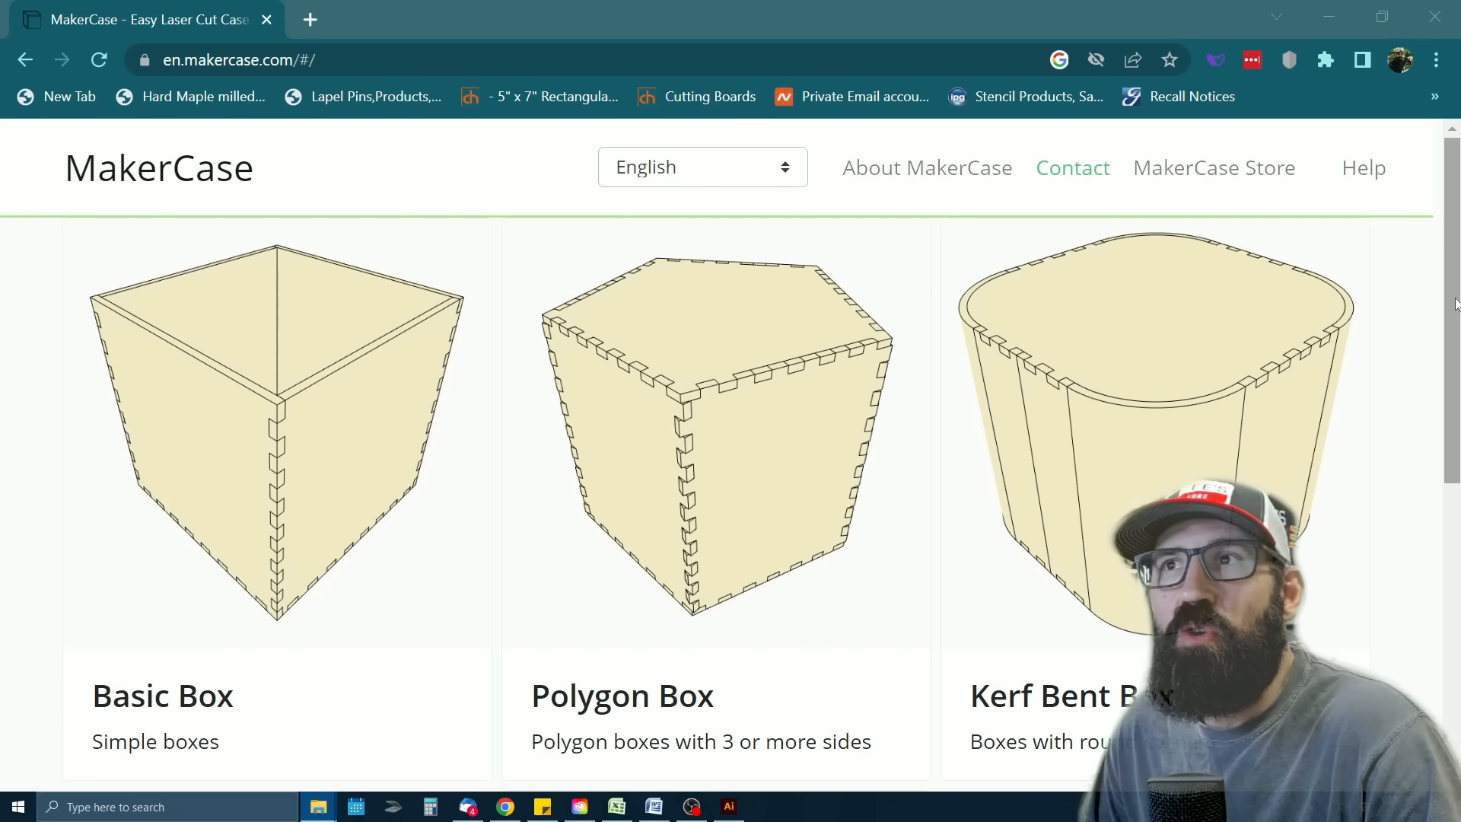
Enter MakerCase Basic Box dimensions: width 6, height 2, depth 5 inches
scroll(down, 3)
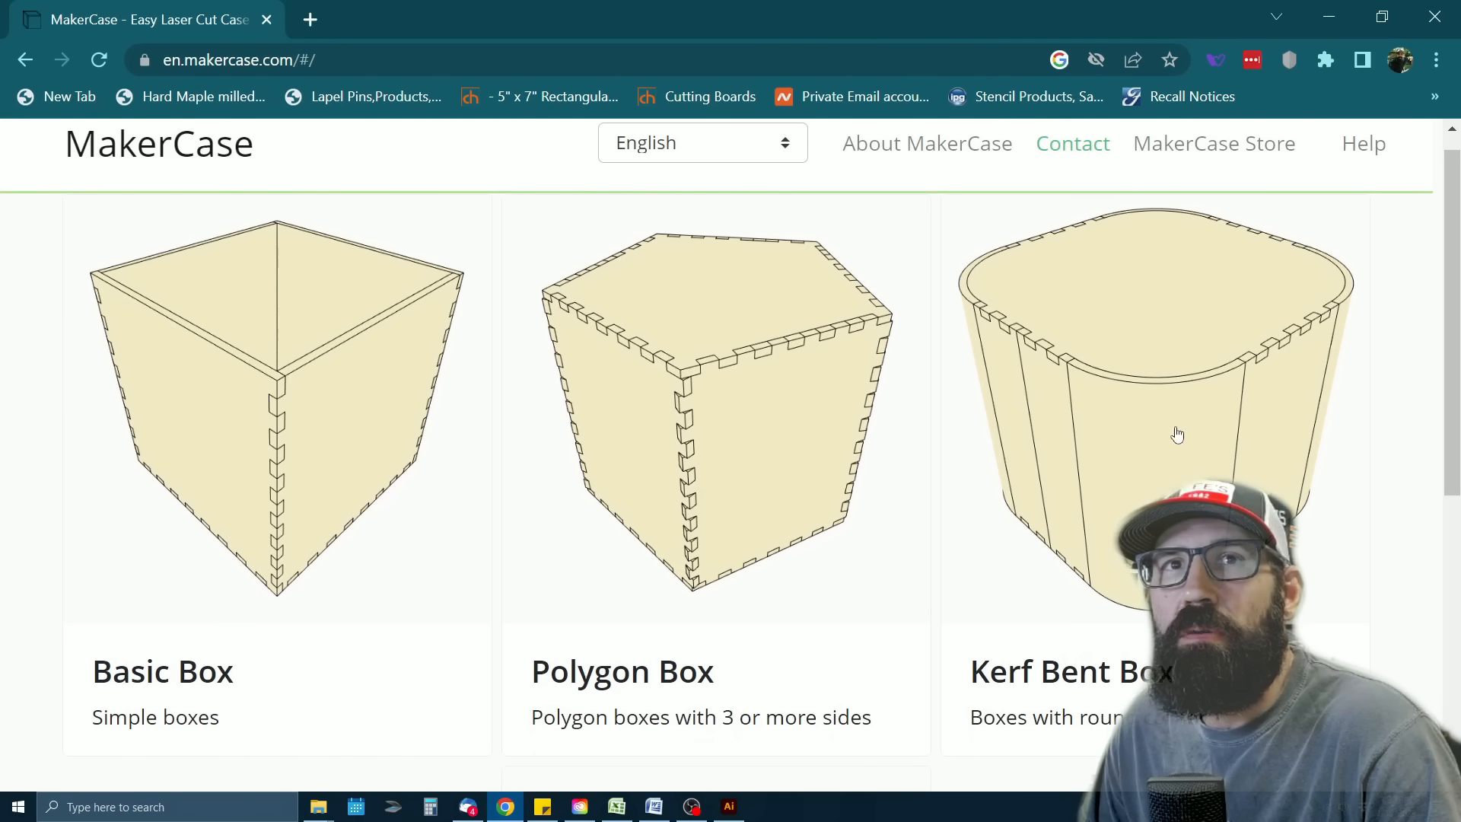
mouse_move(286, 426)
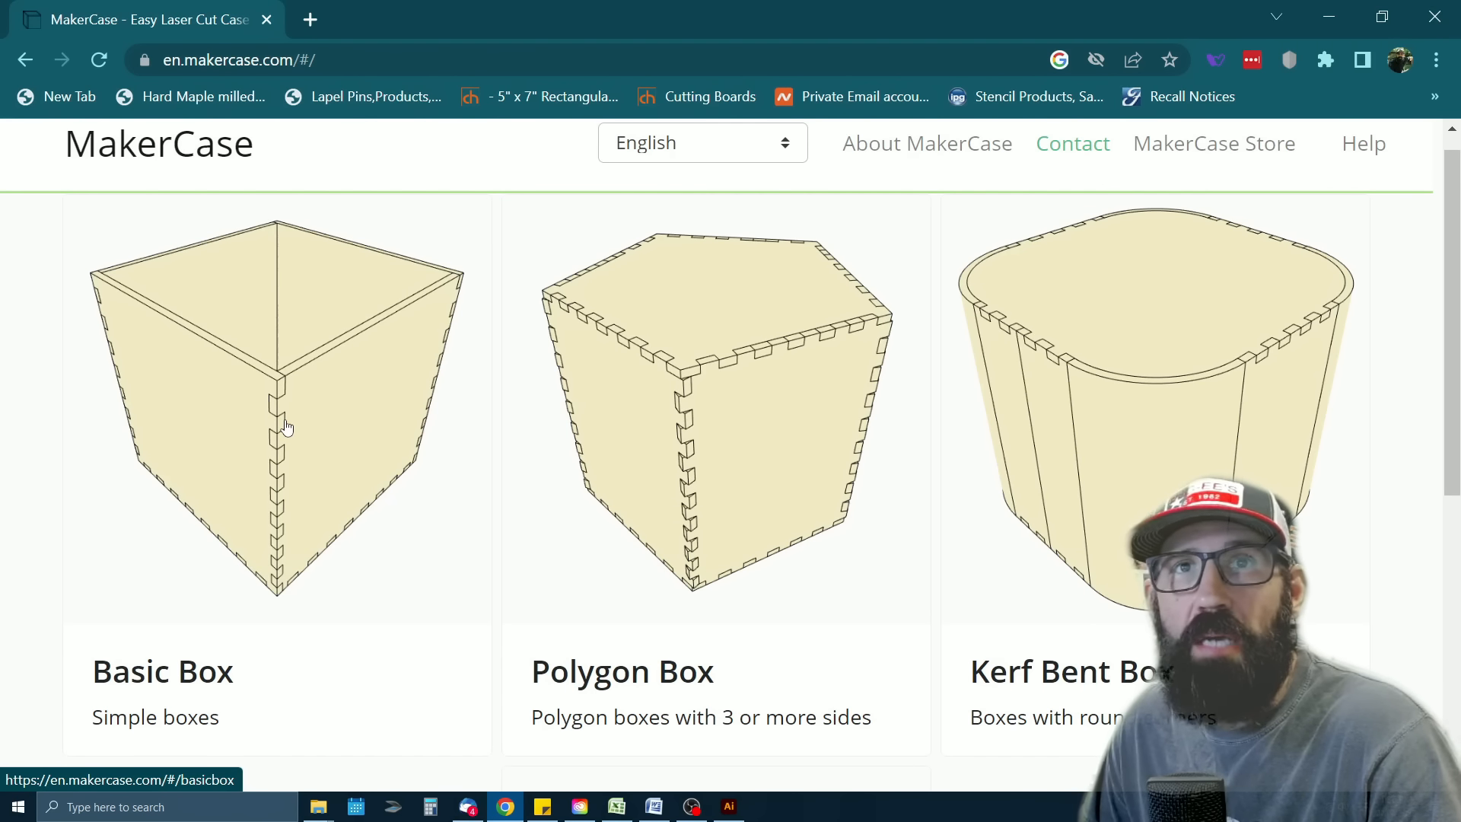
scroll(down, 3)
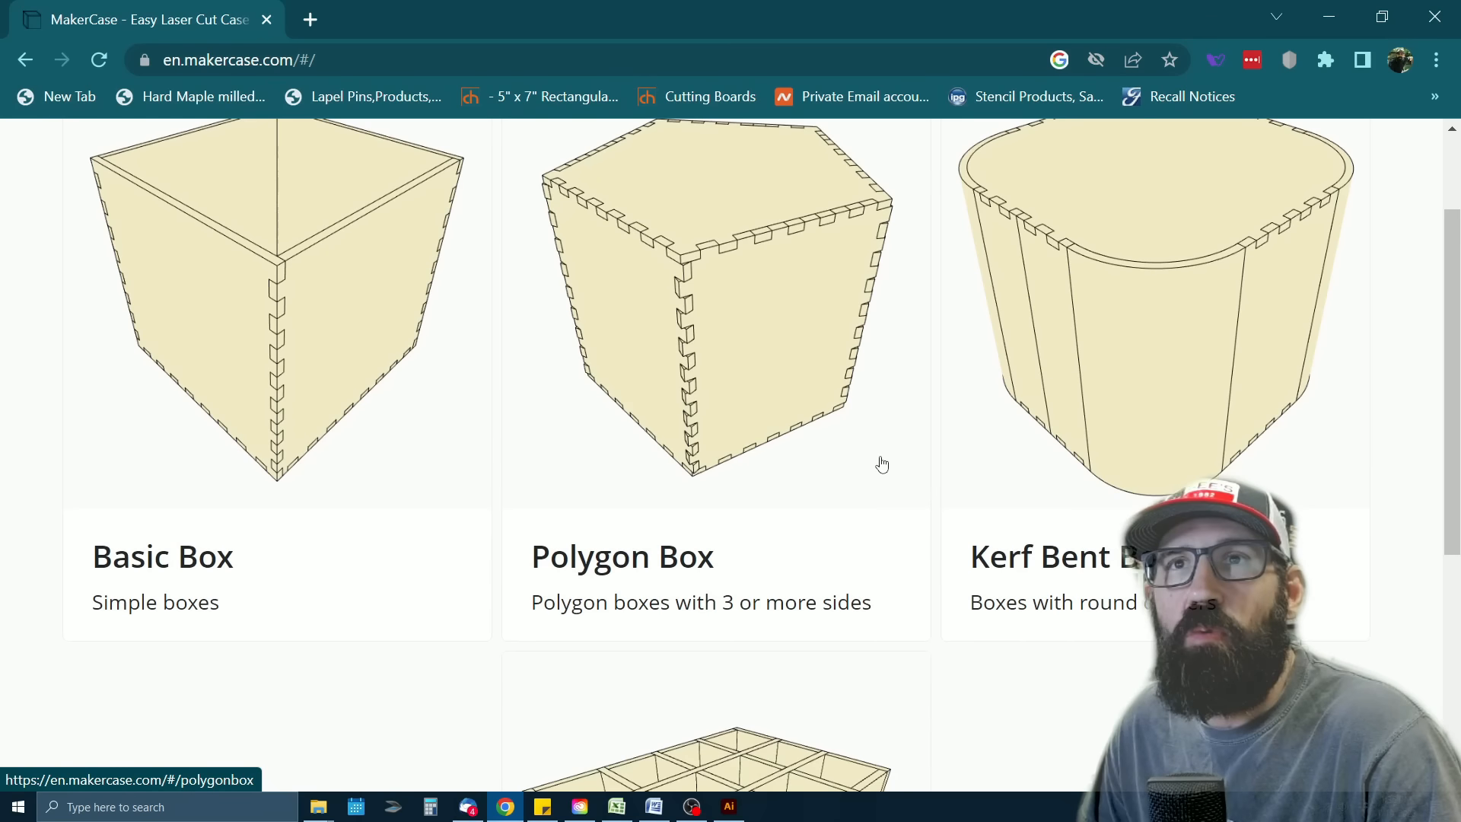
mouse_move(913, 503)
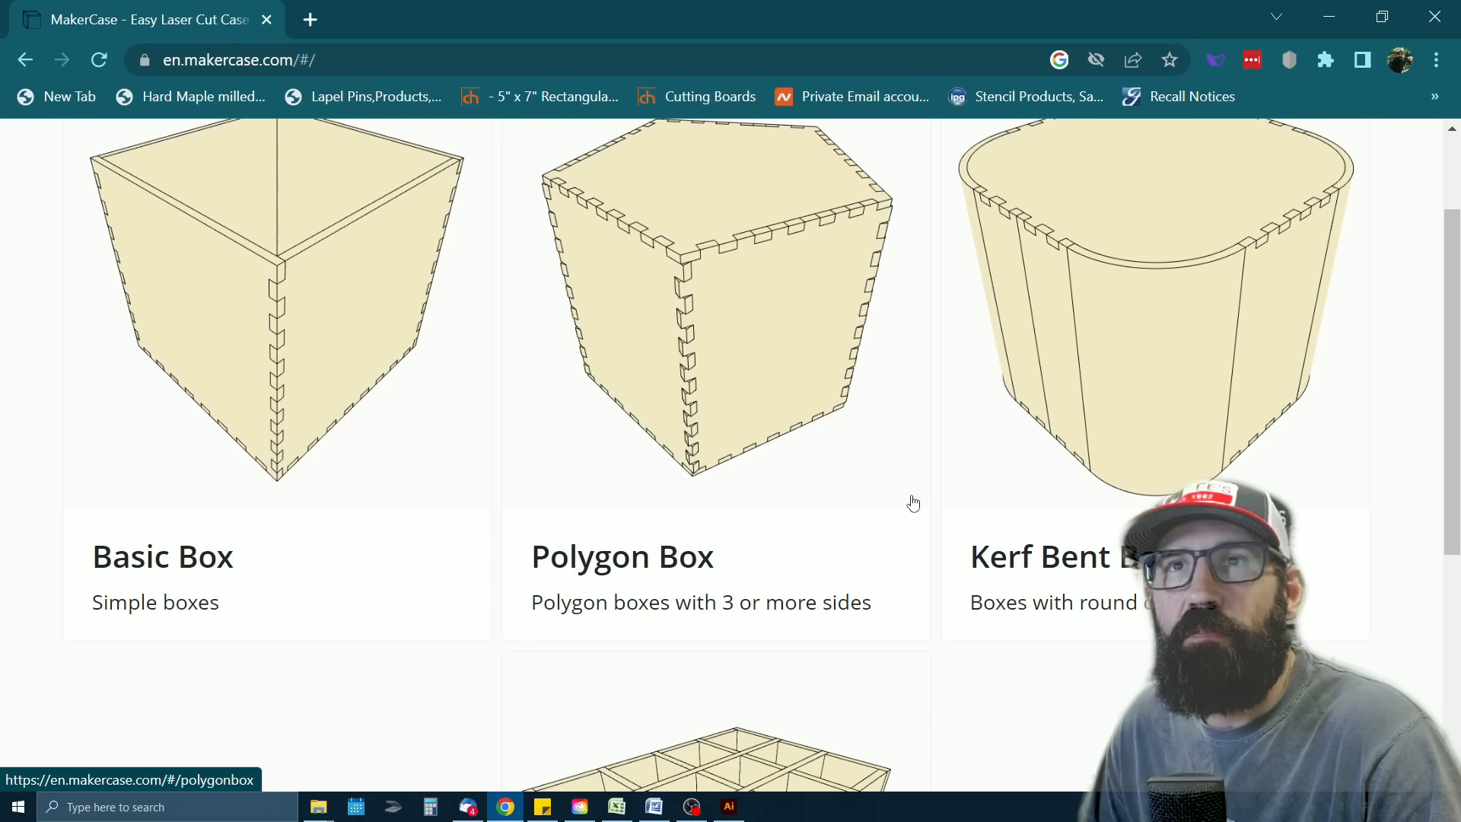
scroll(down, 3)
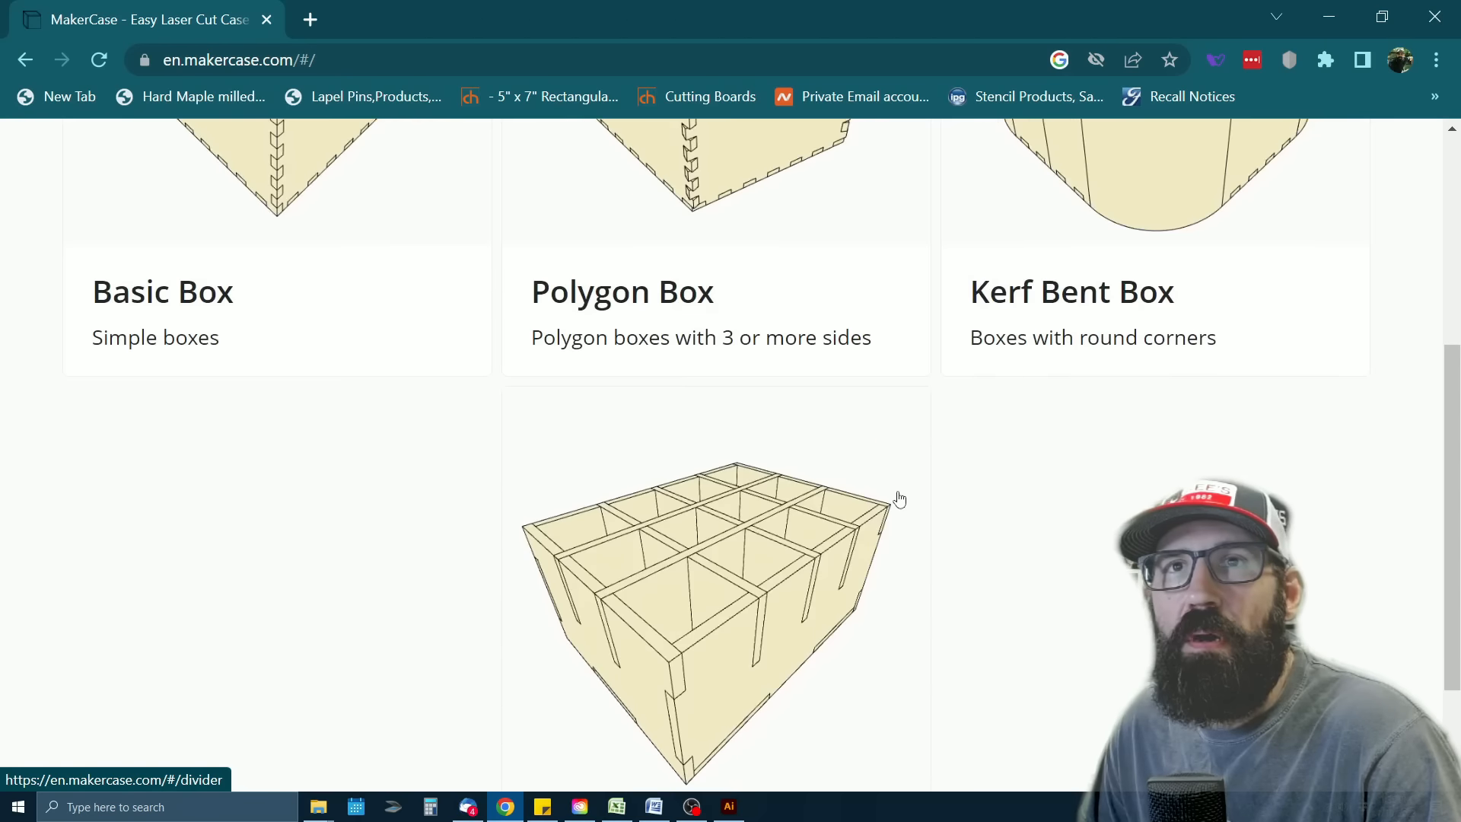
scroll(up, 3)
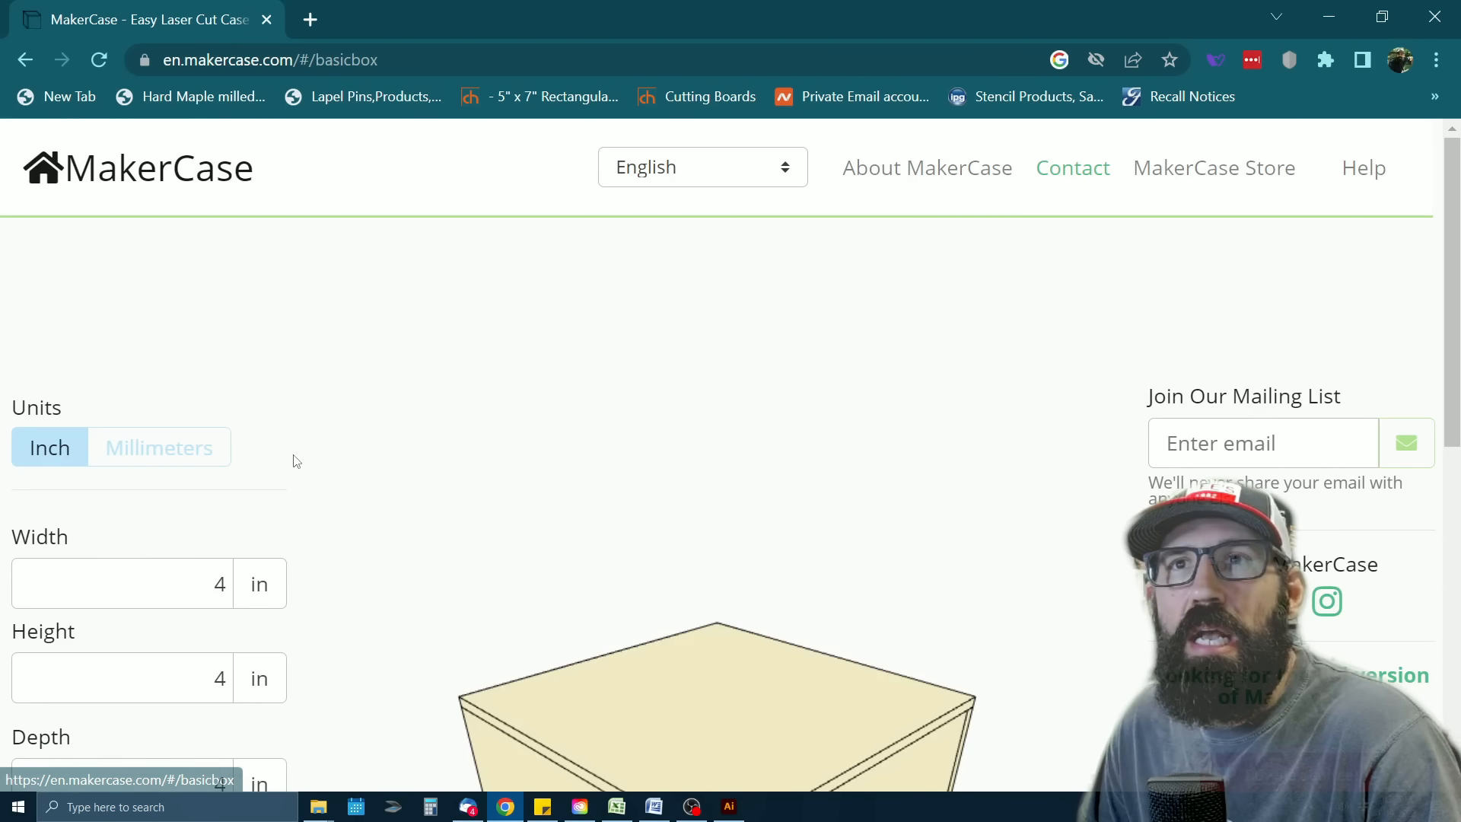
scroll(down, 3)
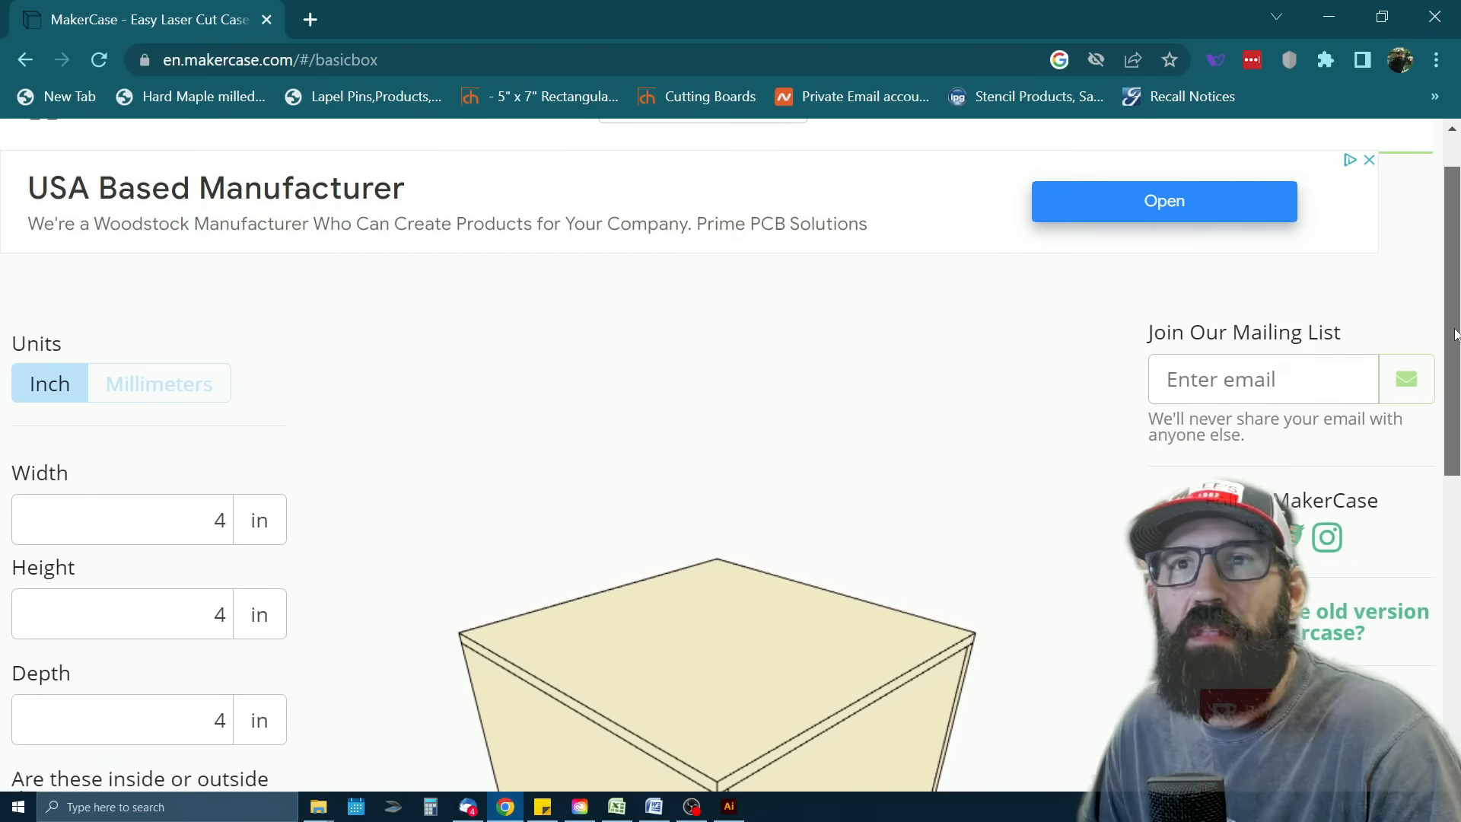
scroll(down, 3)
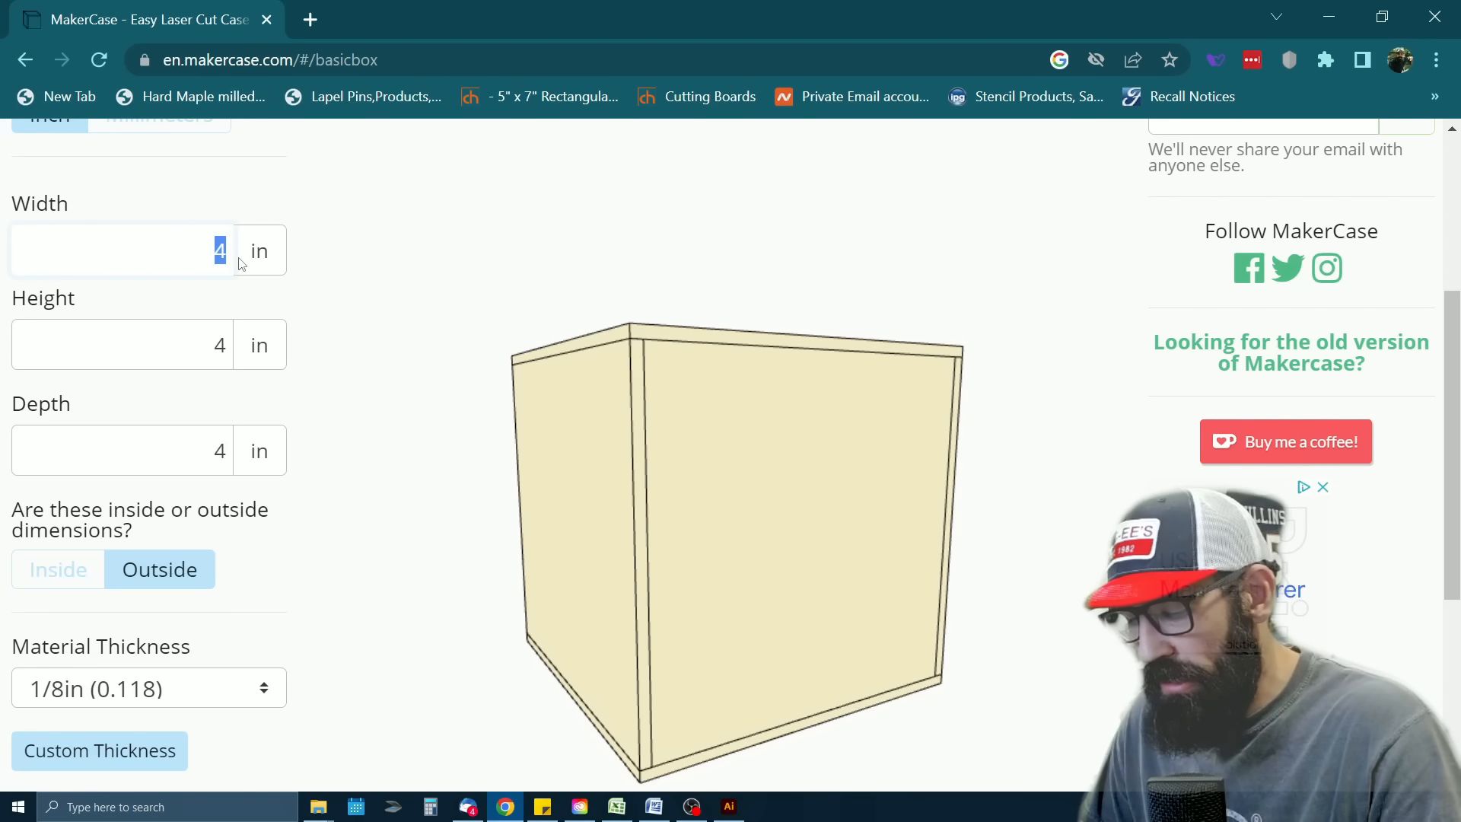
text(6)
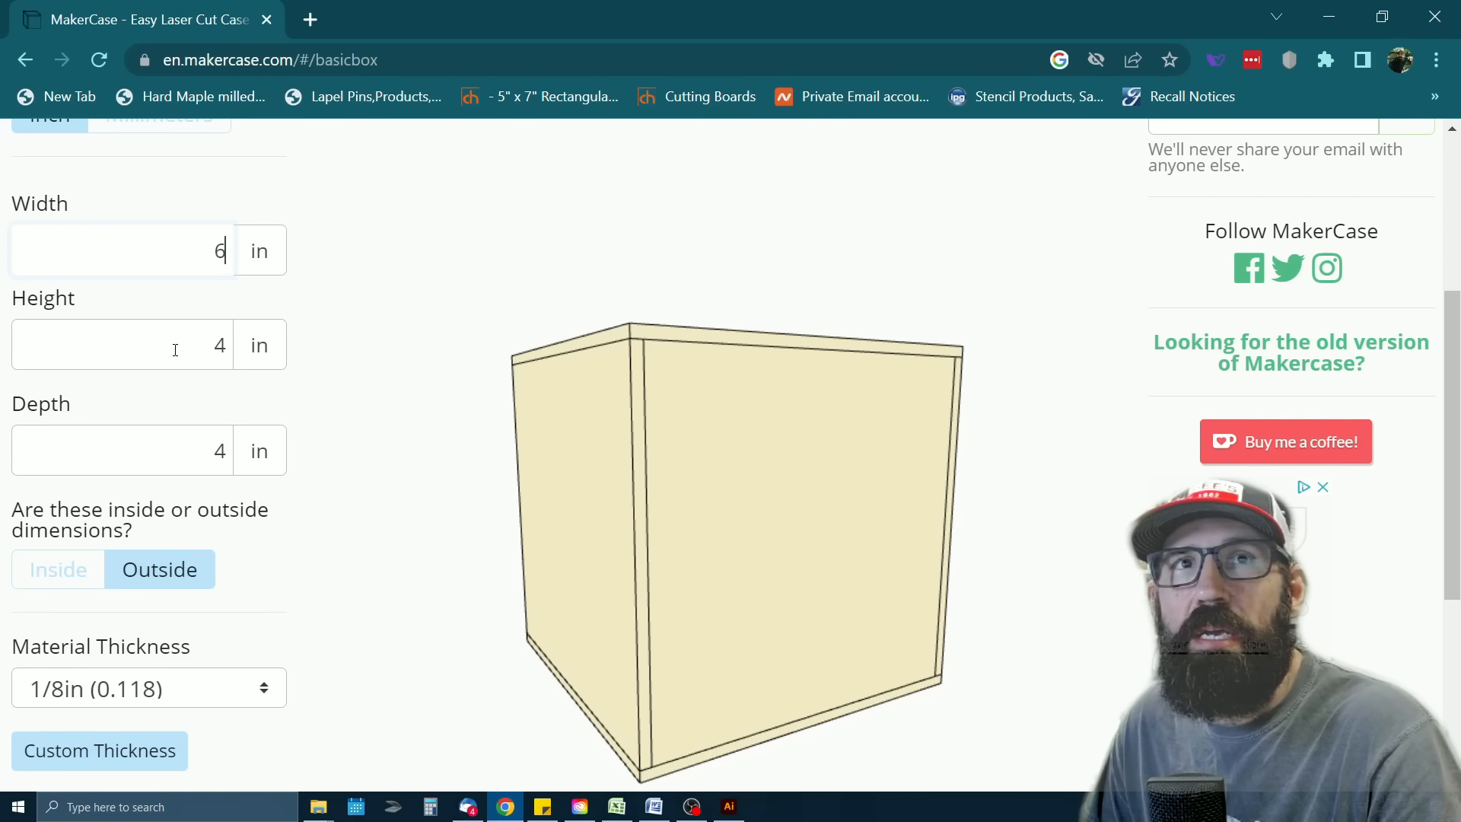
text(2)
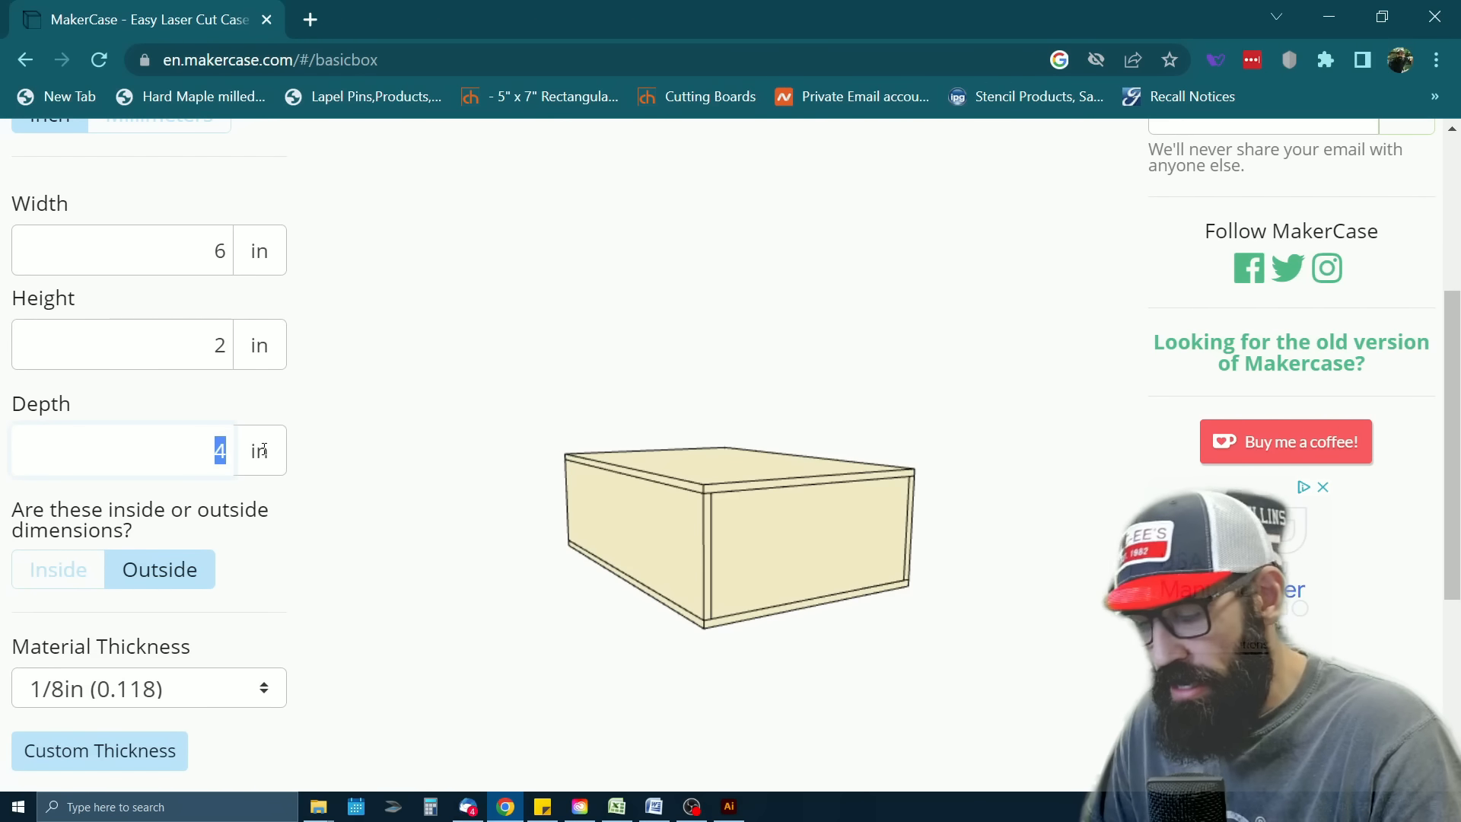
text(5)
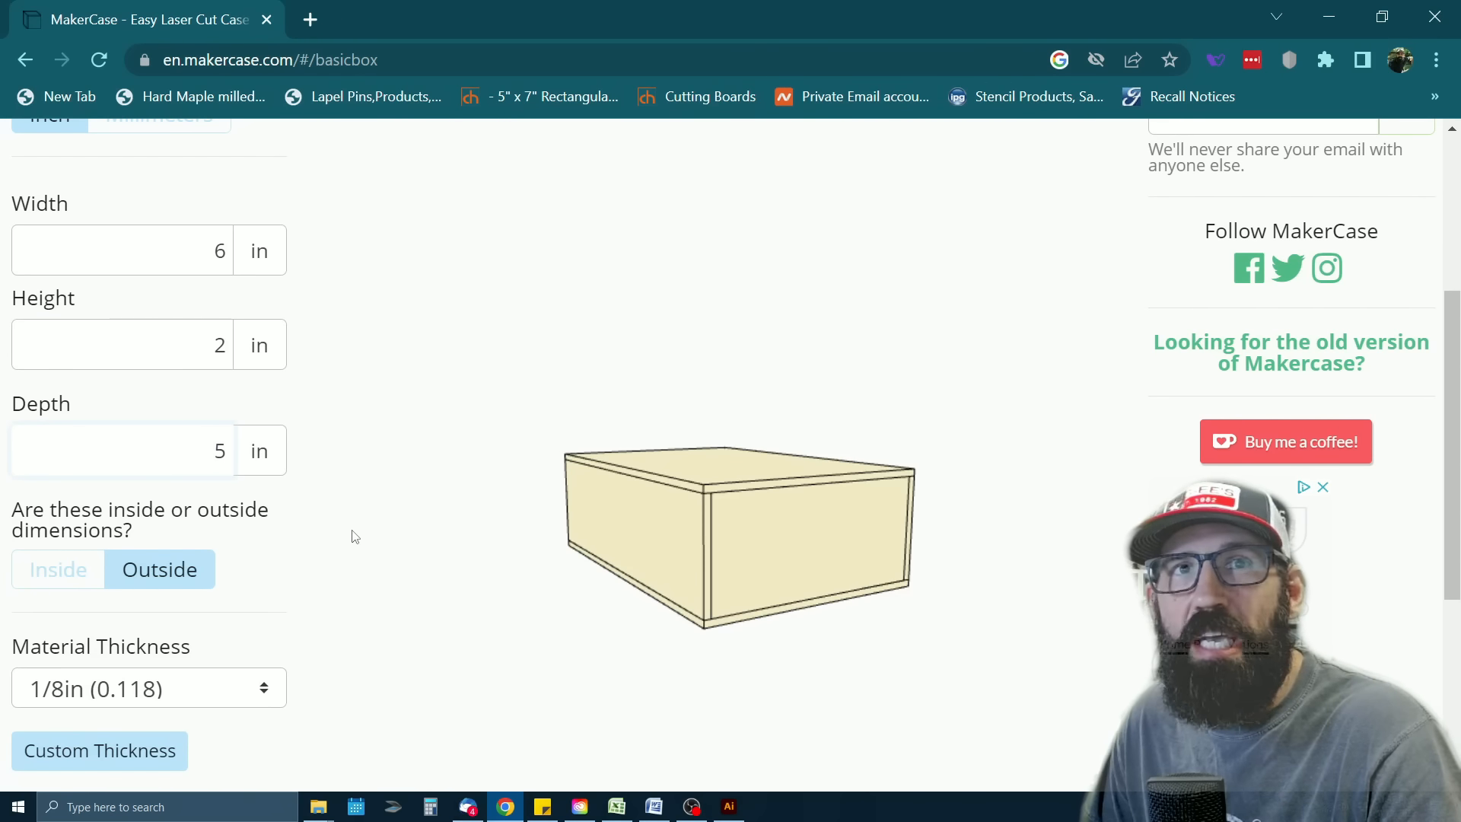
mouse_move(289, 549)
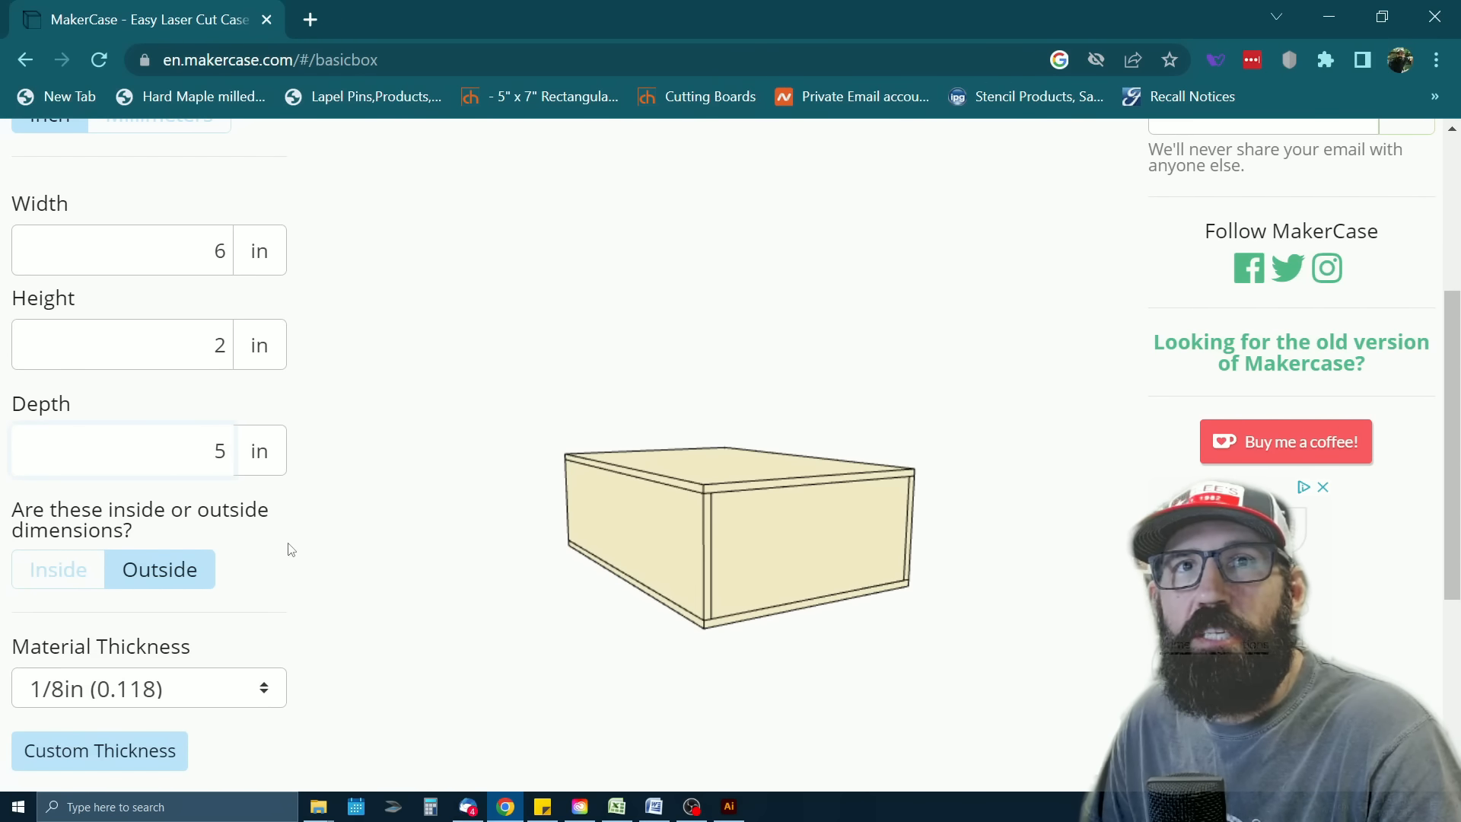
scroll(down, 3)
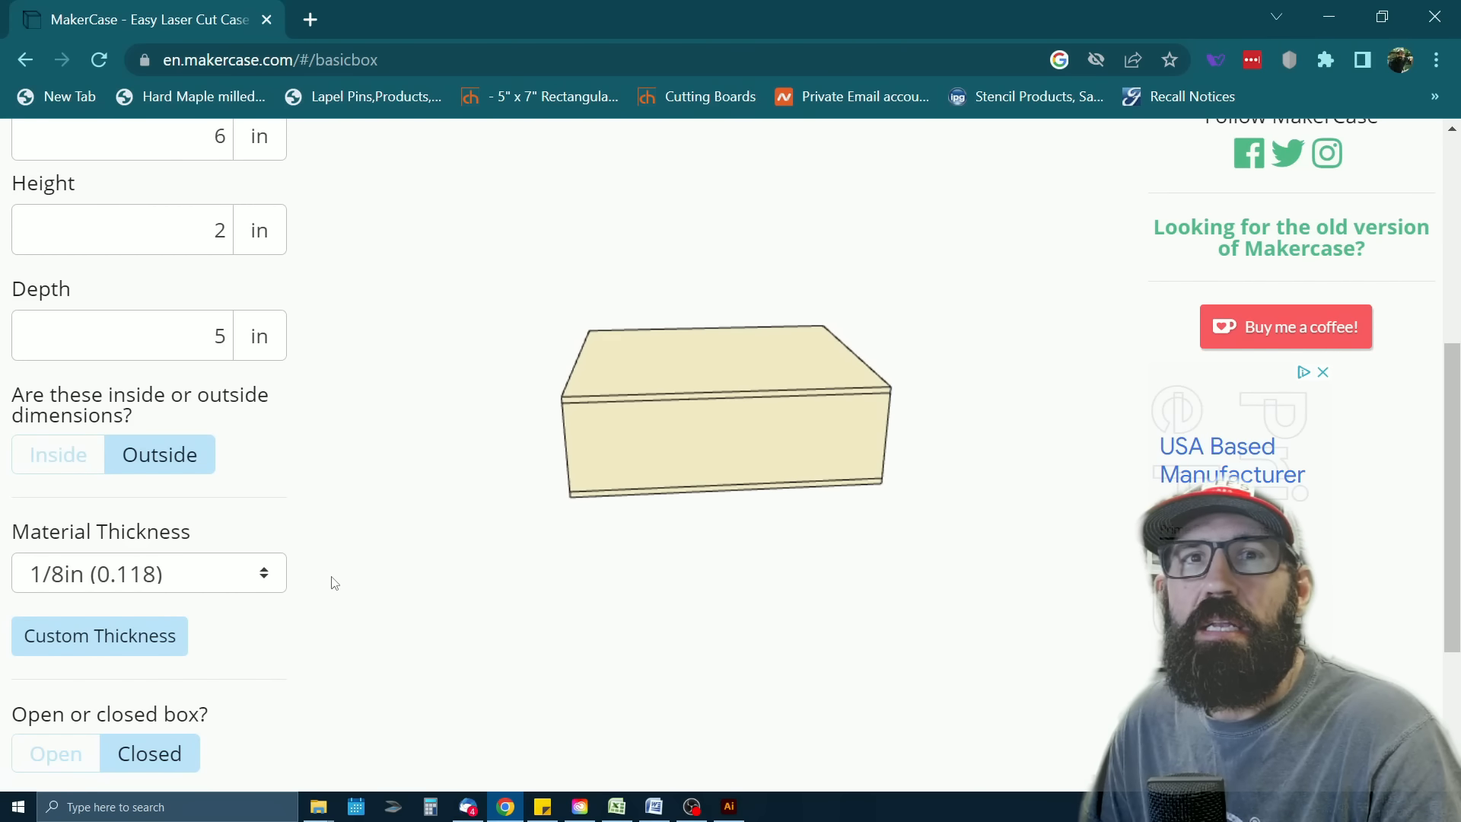
Make the box Closed with Finger edge joints (finger size 0.72275)
scroll(down, 3)
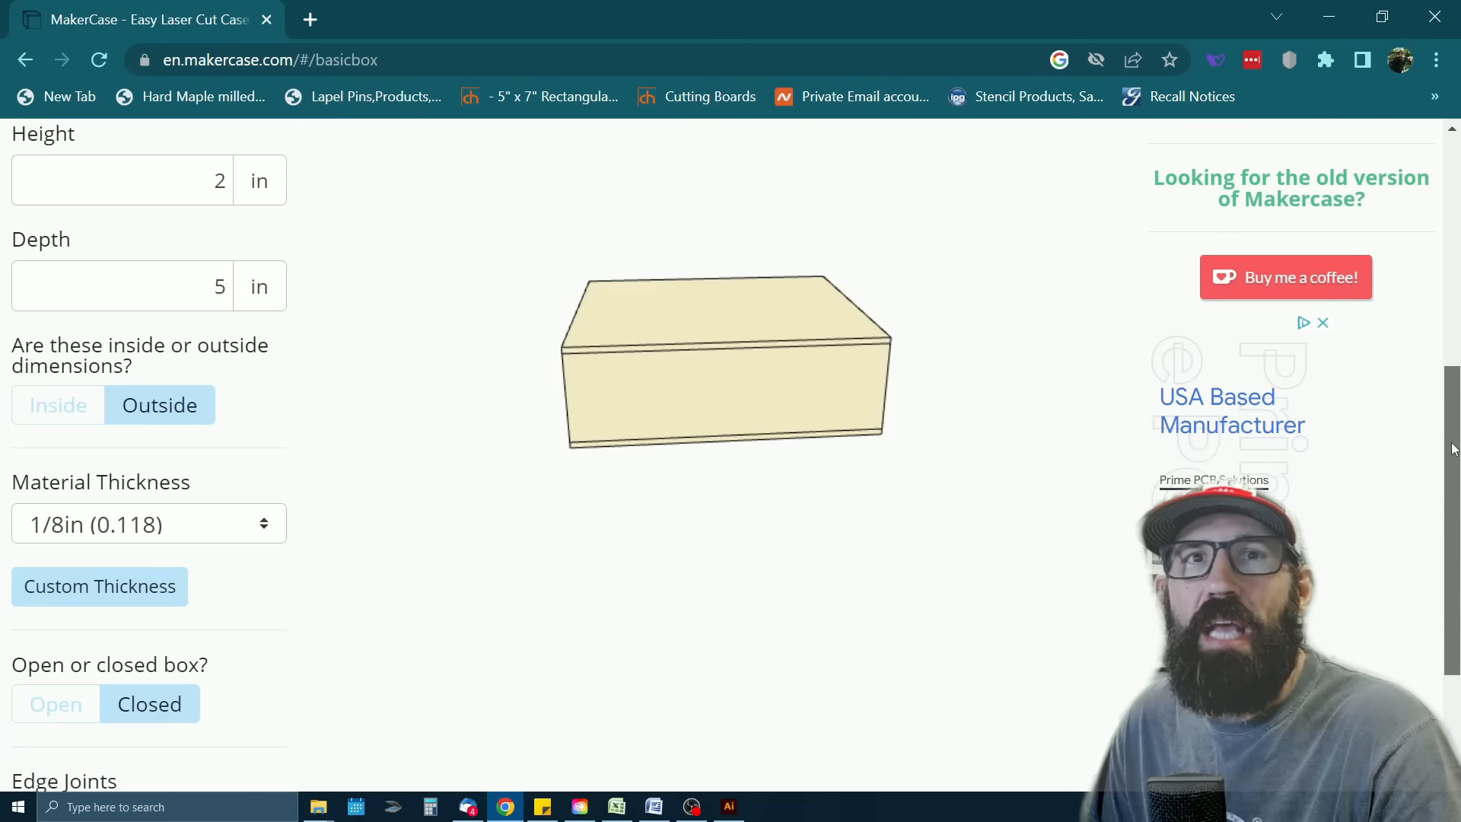
scroll(down, 3)
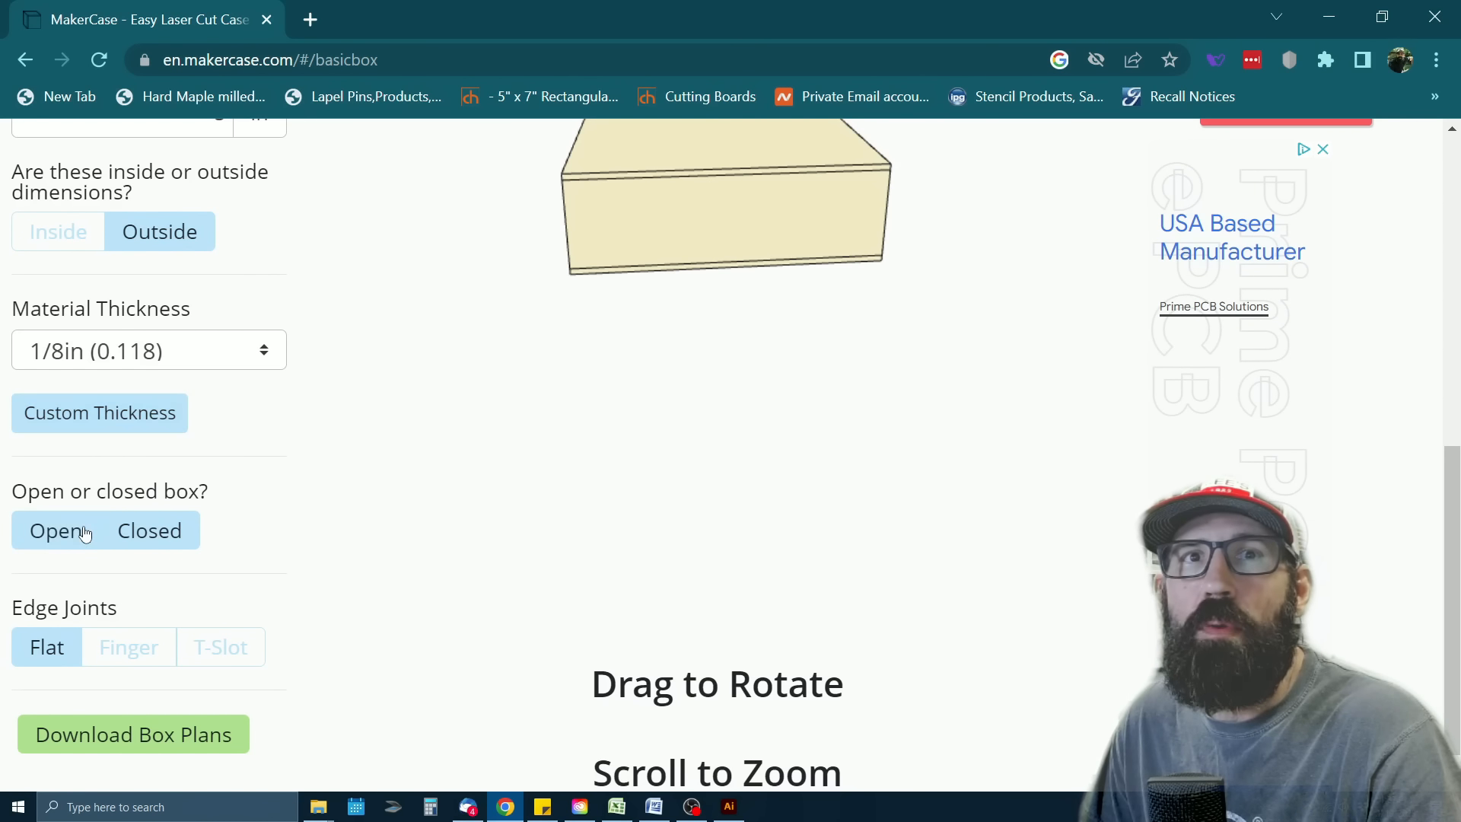
click(150, 530)
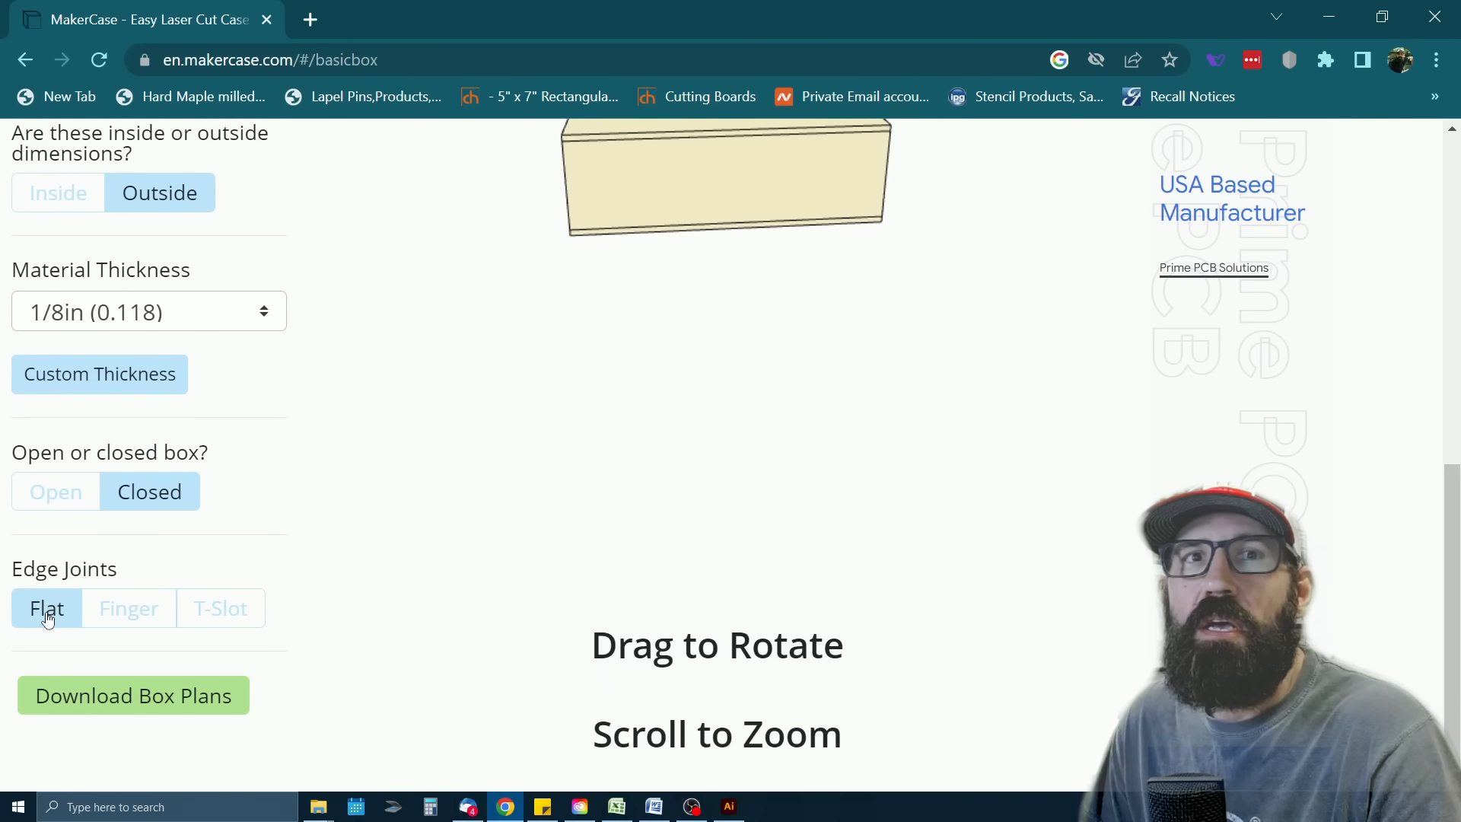
mouse_move(135, 549)
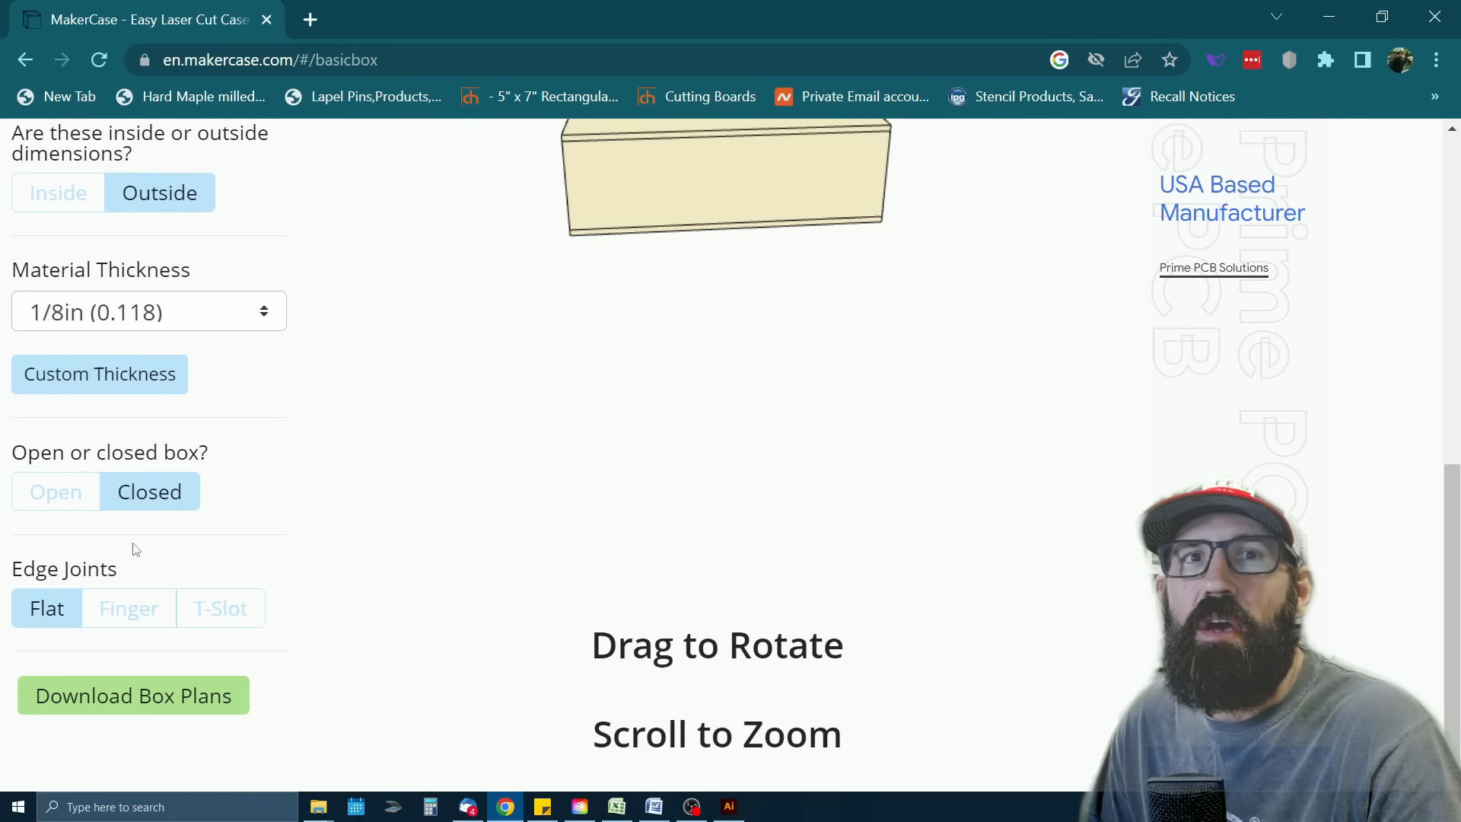
click(128, 608)
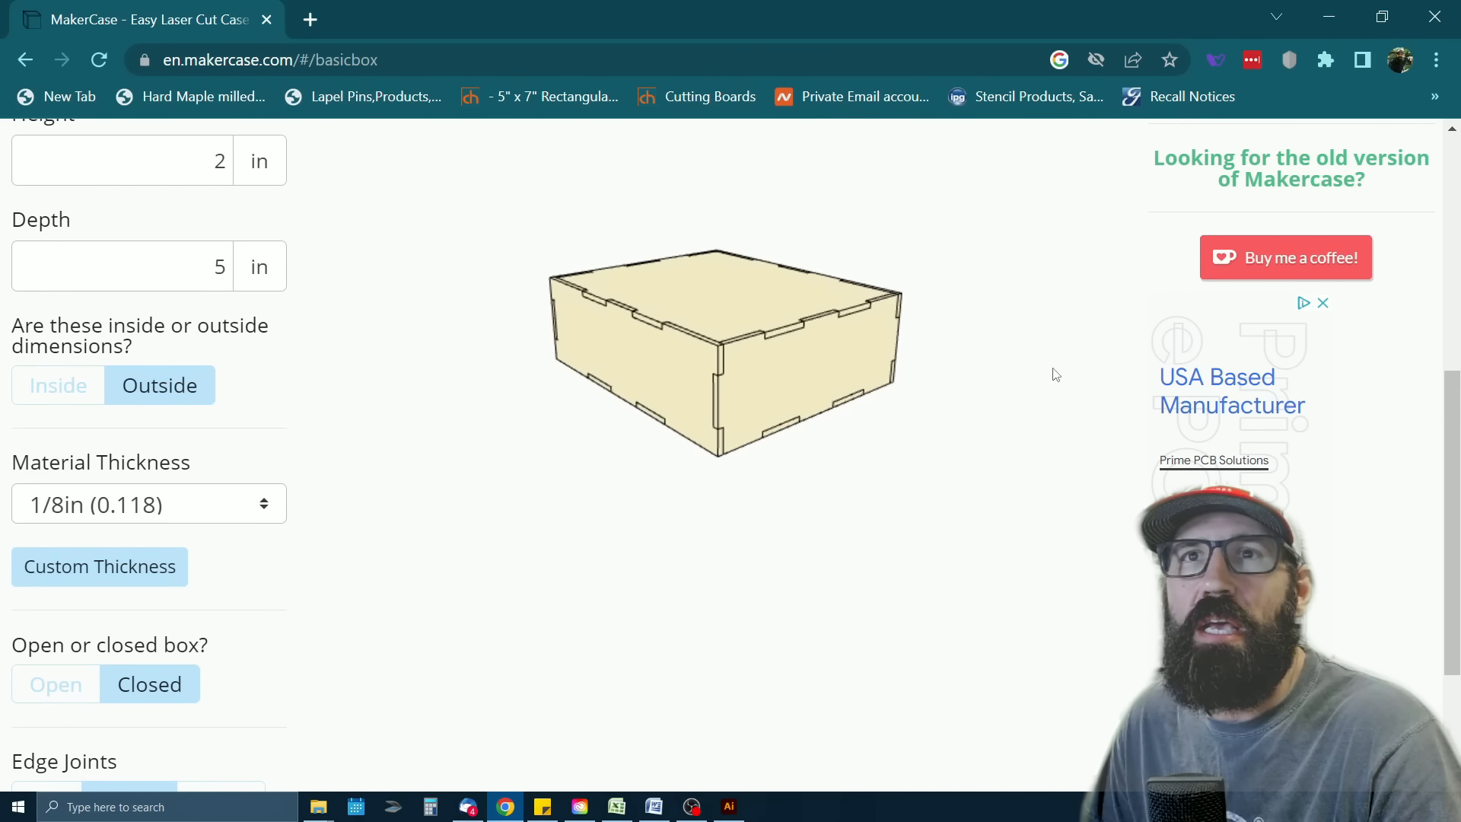
scroll(down, 3)
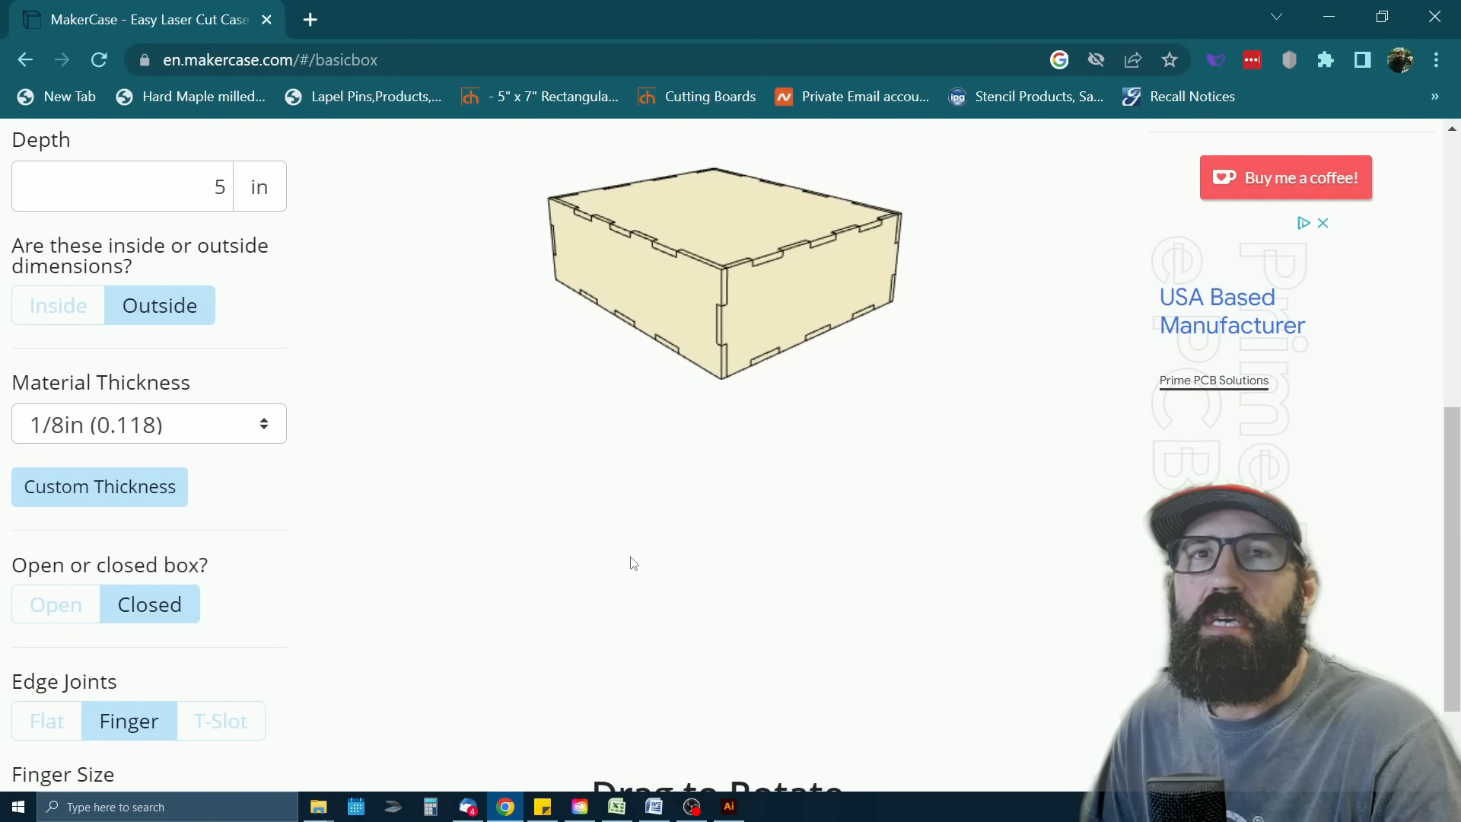
scroll(down, 3)
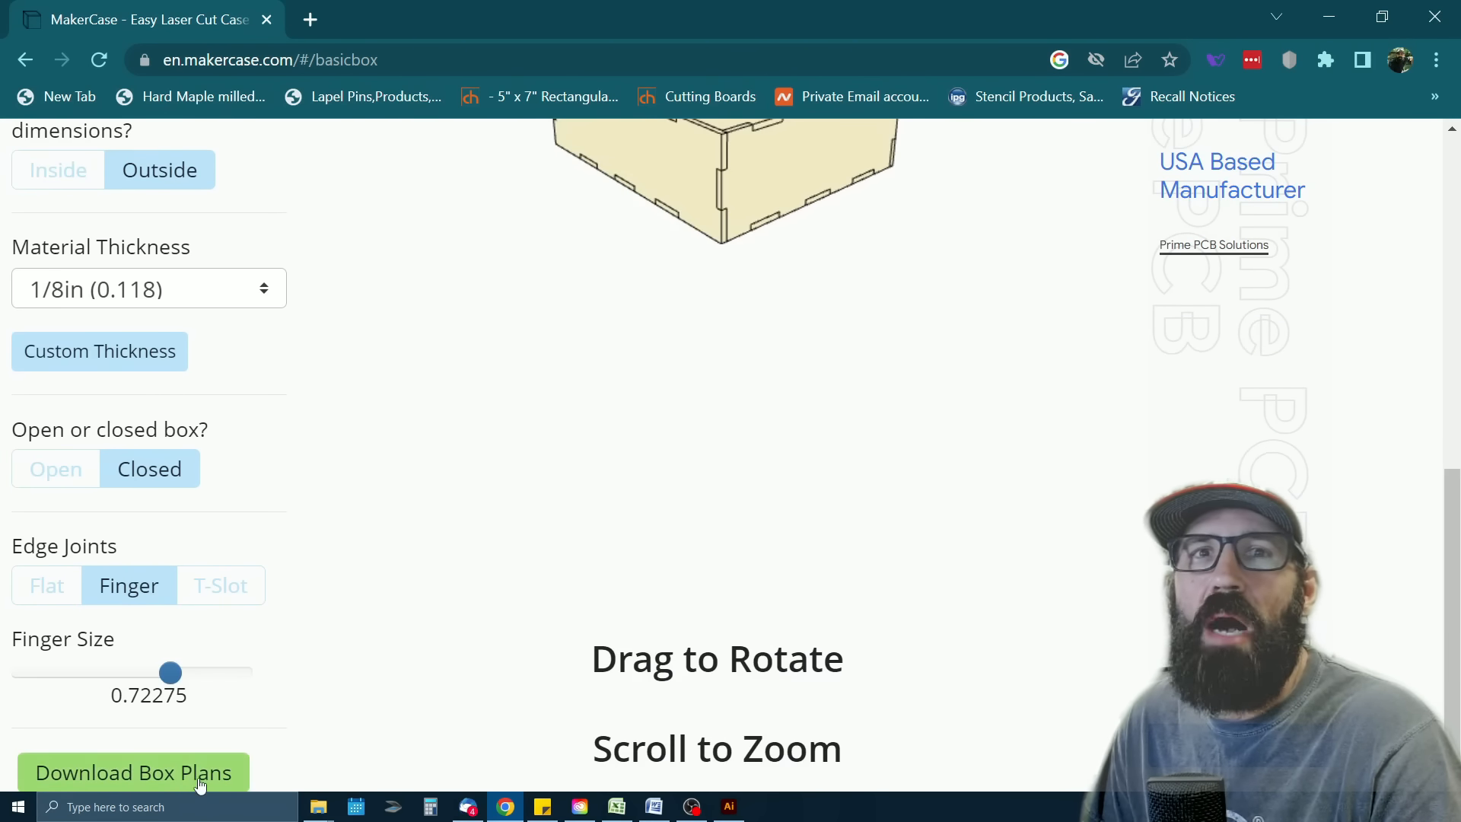
click(134, 772)
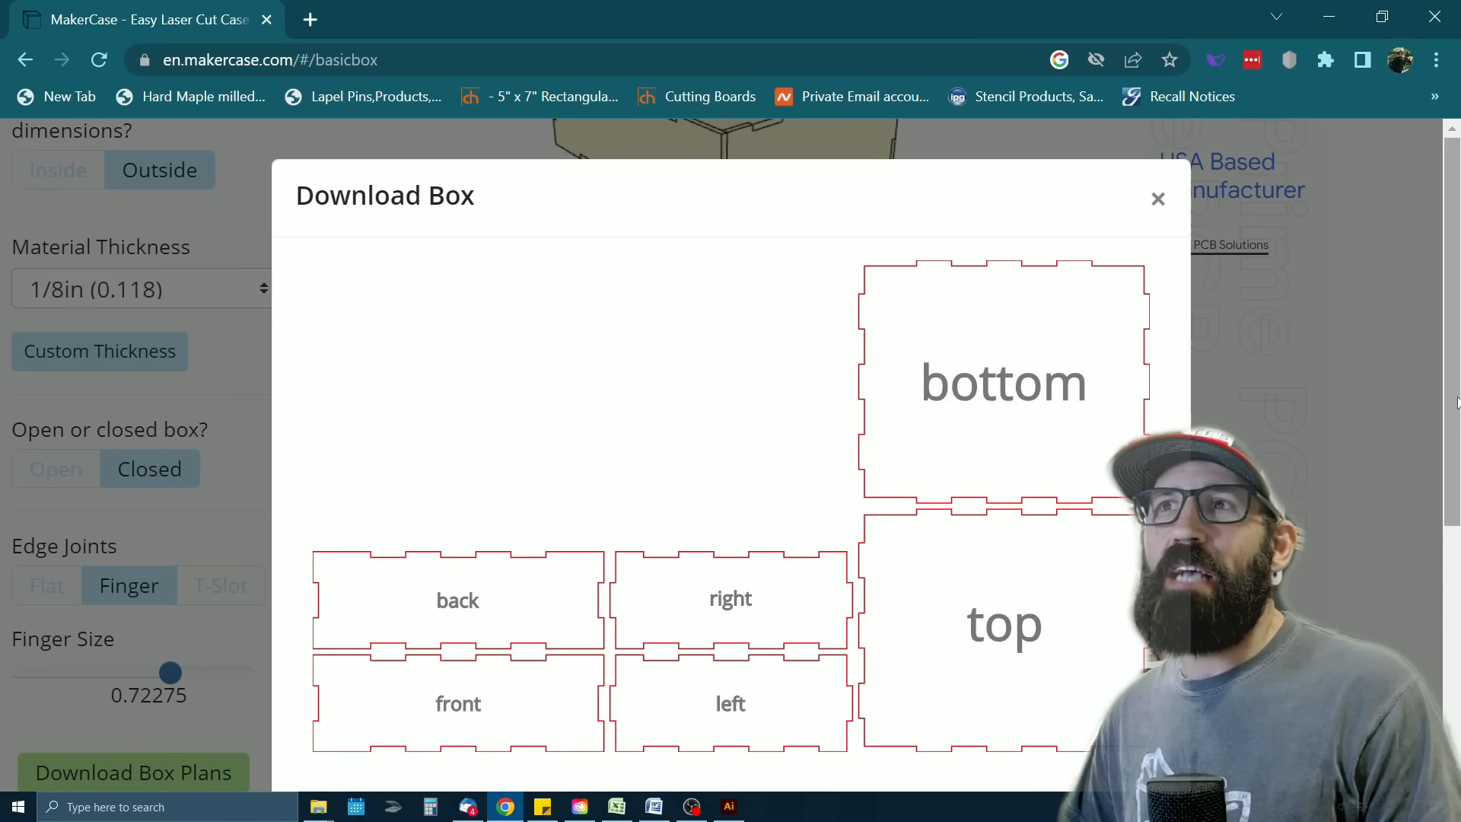
scroll(down, 3)
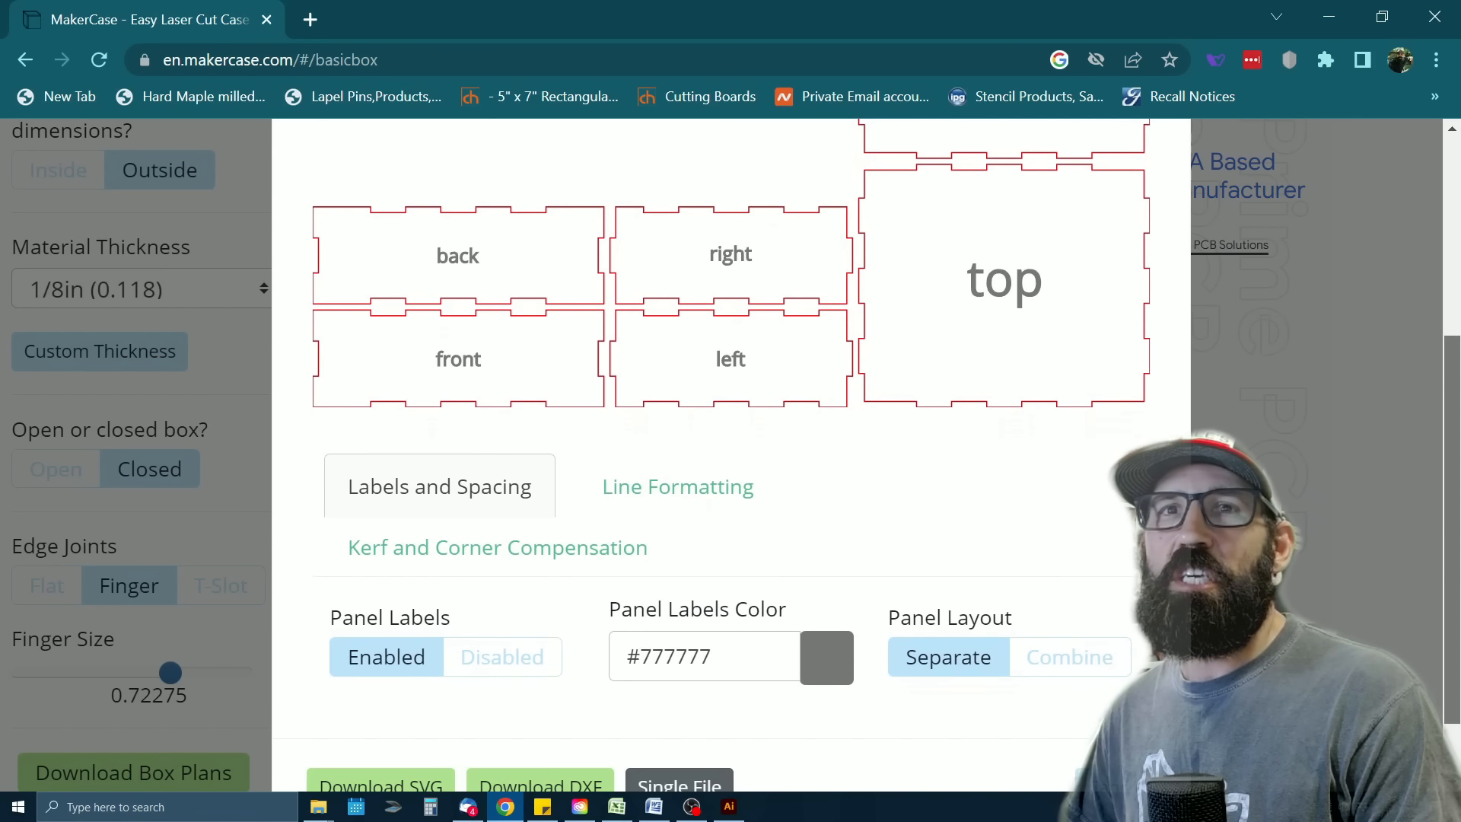
scroll(down, 3)
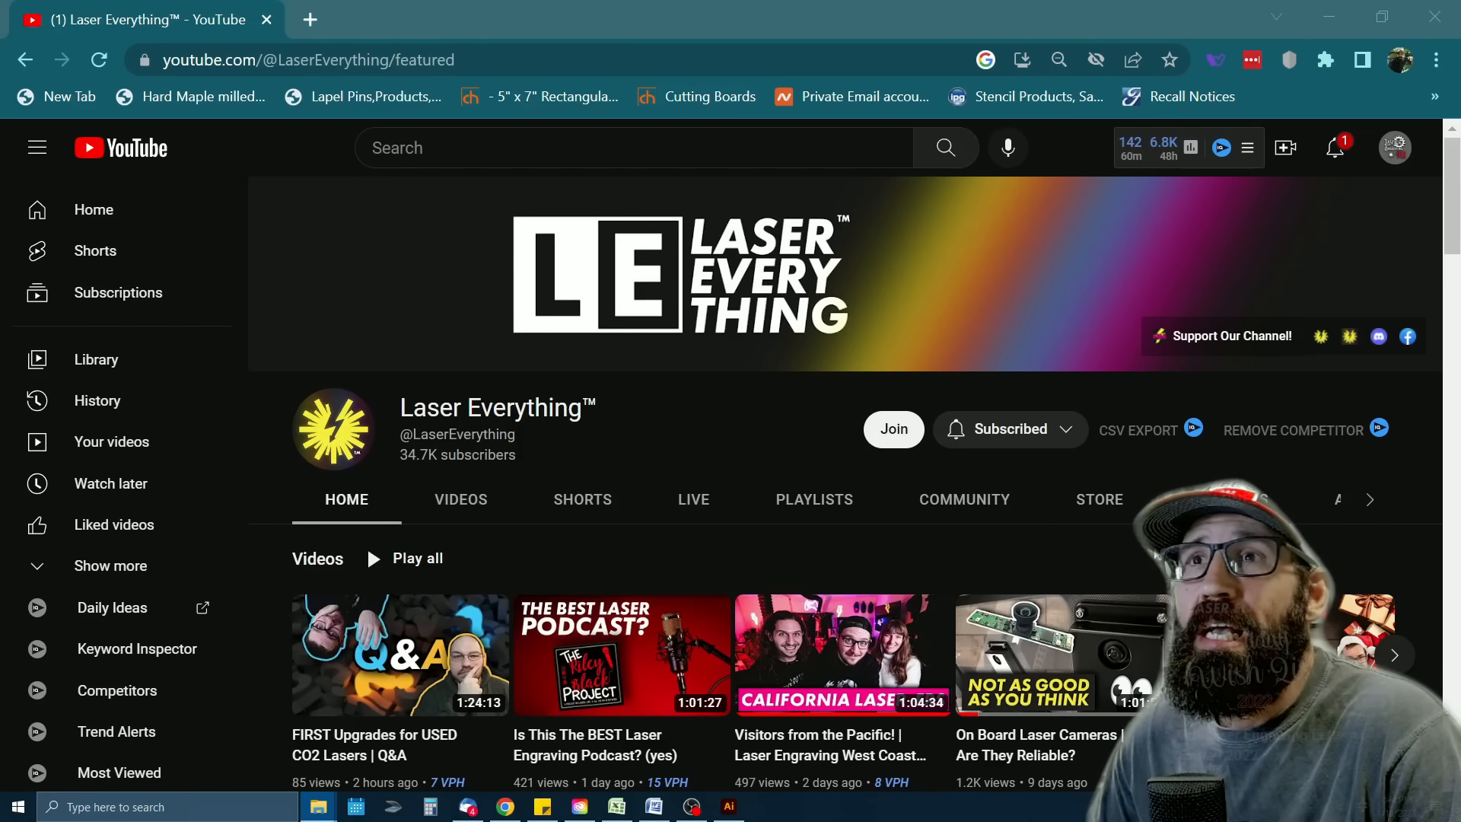
Scroll the Laser Everything channel home to the Laser Source Podcast section
scroll(down, 3)
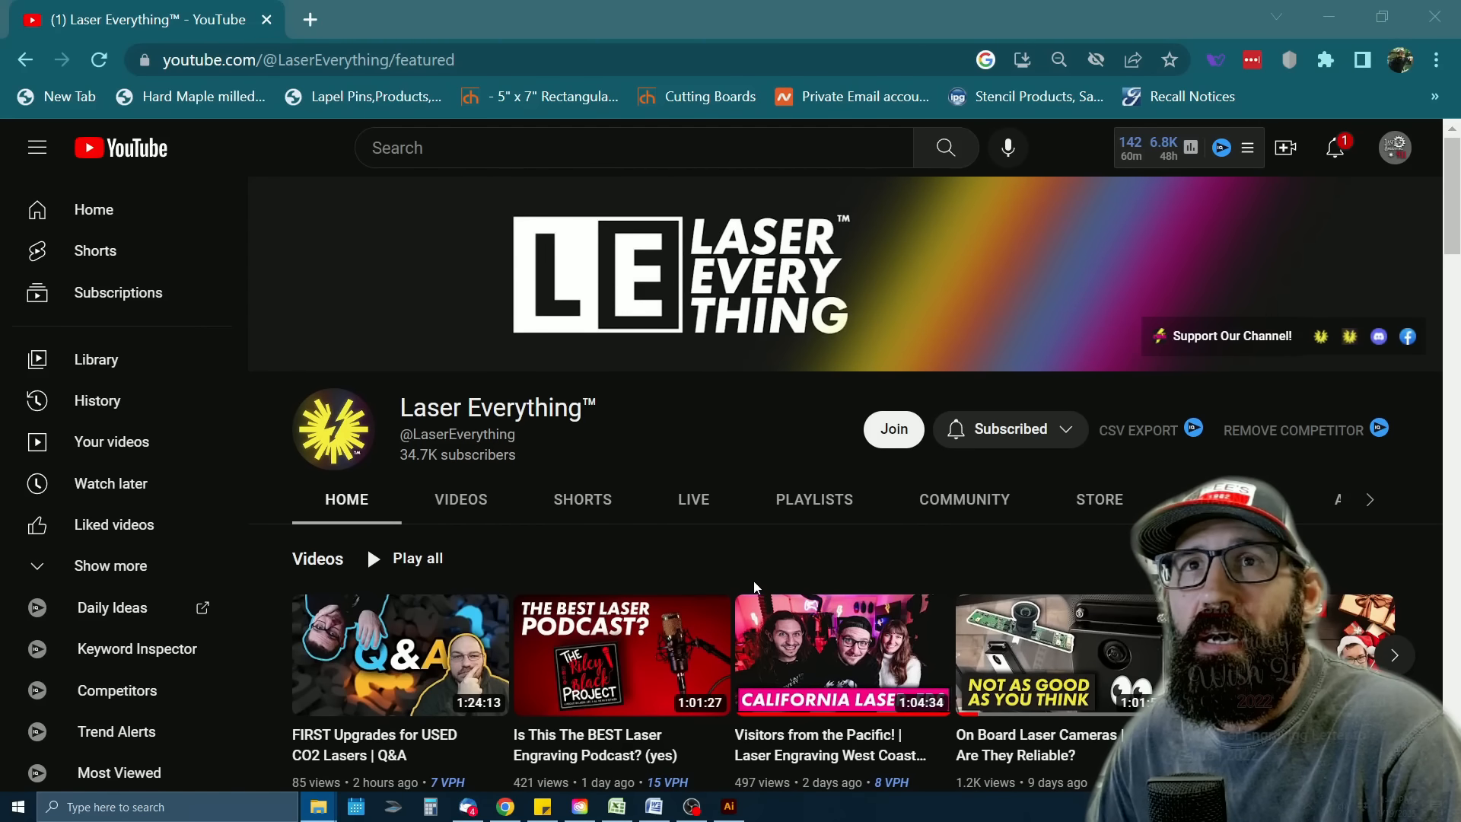
mouse_move(796, 579)
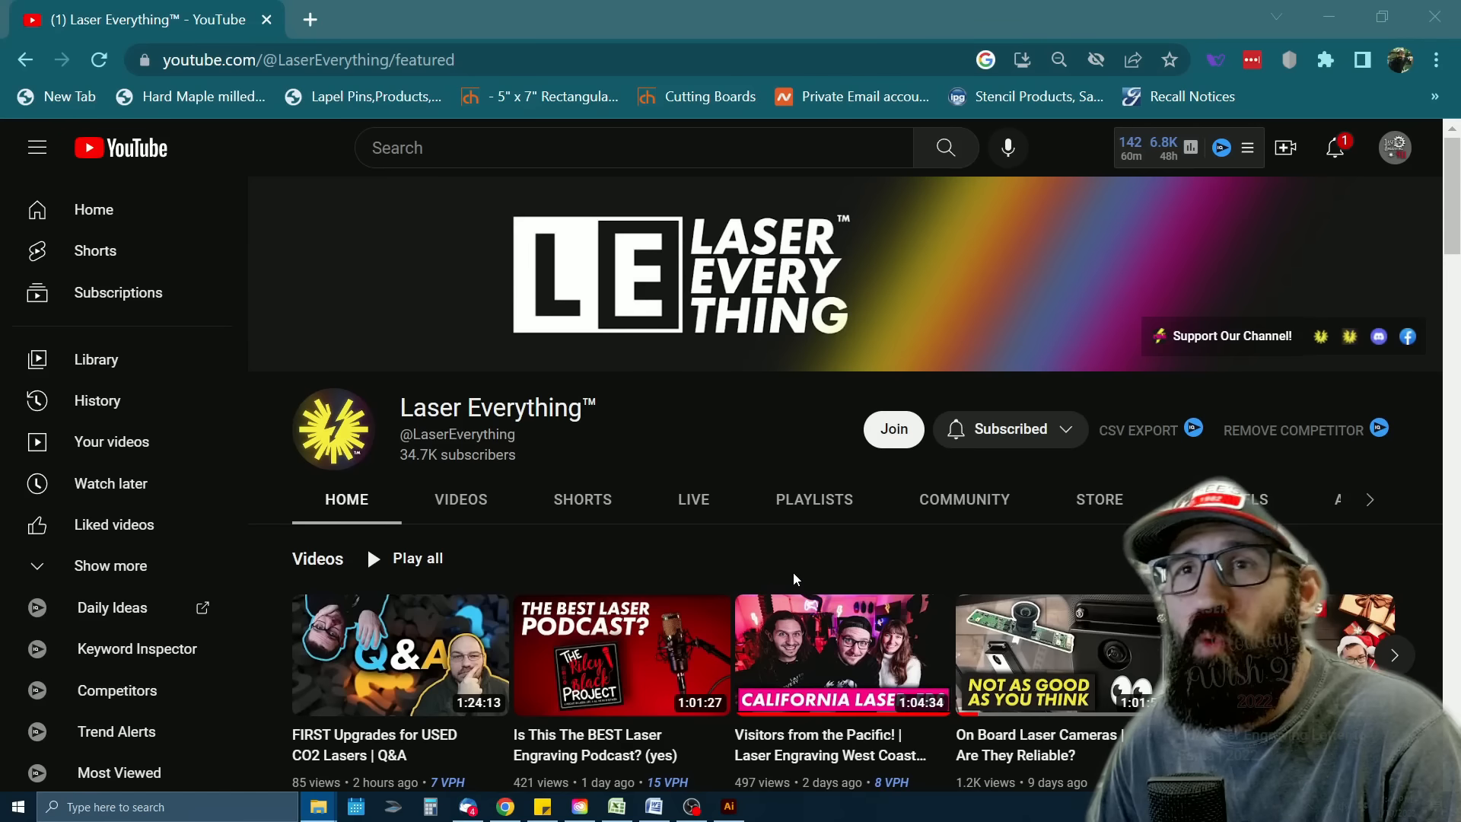
mouse_move(824, 574)
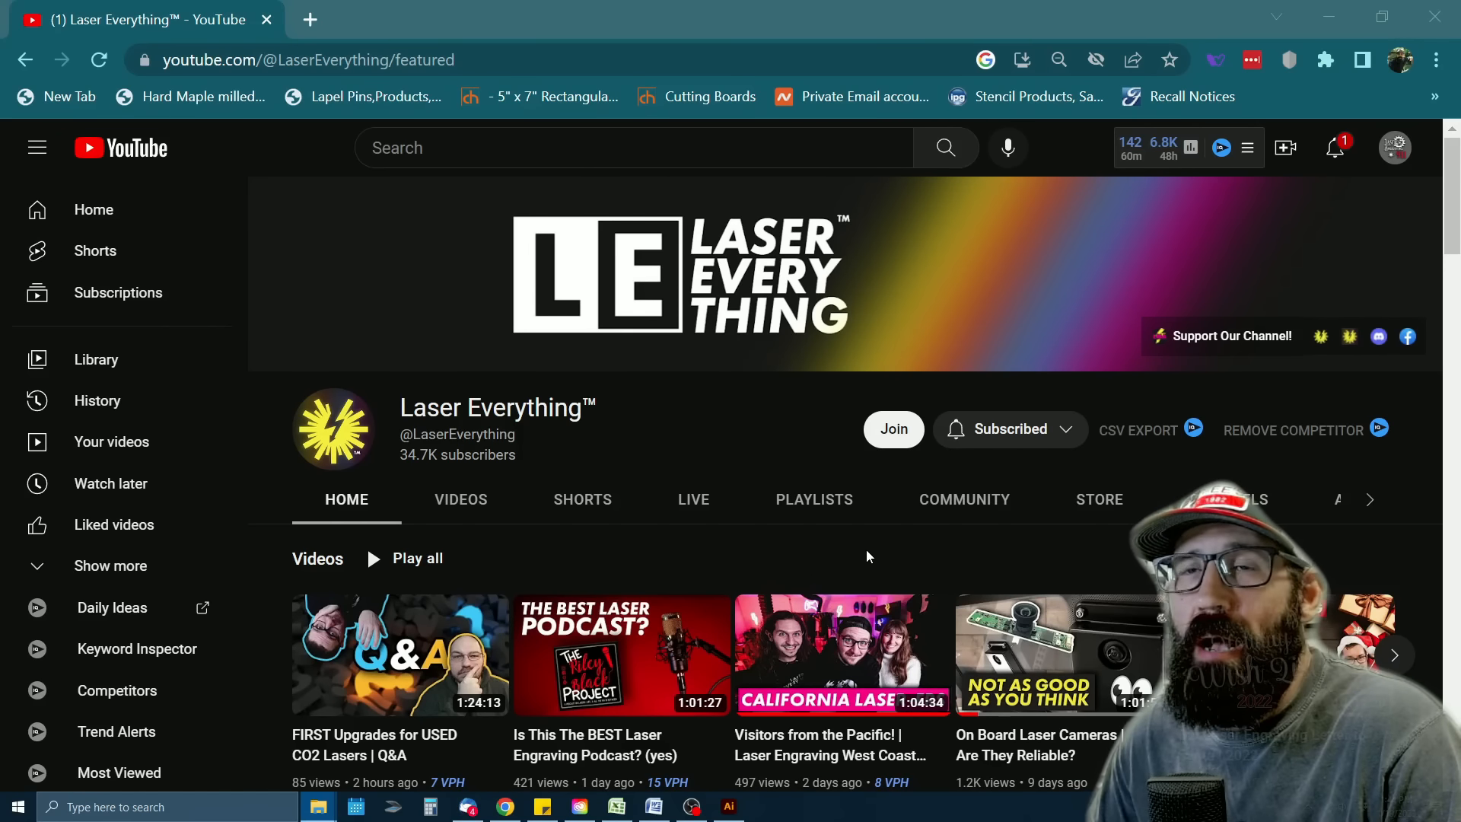
scroll(down, 3)
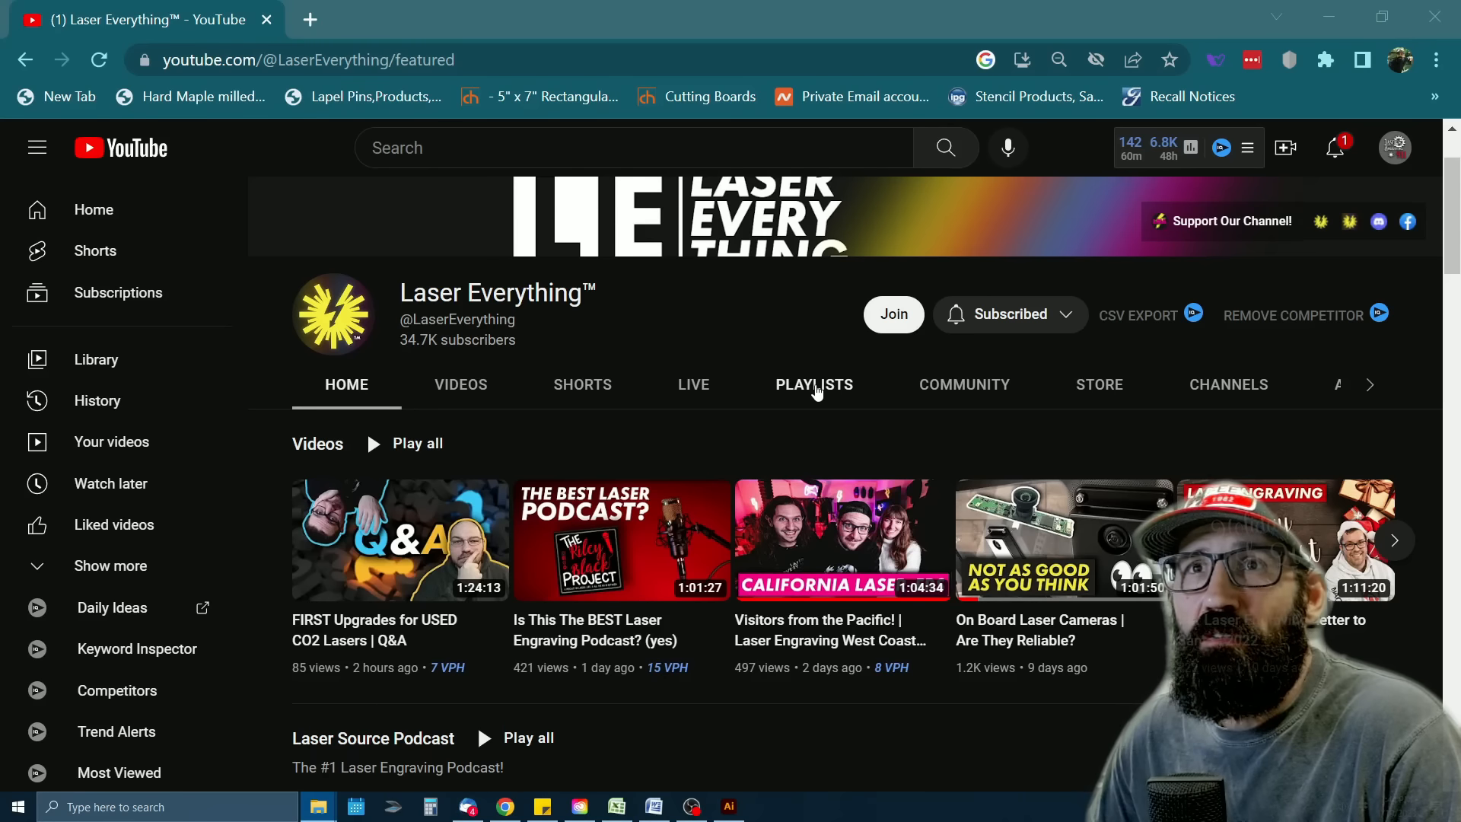
Open the channel's Playlists tab and scroll to the Crash Courses section
click(814, 384)
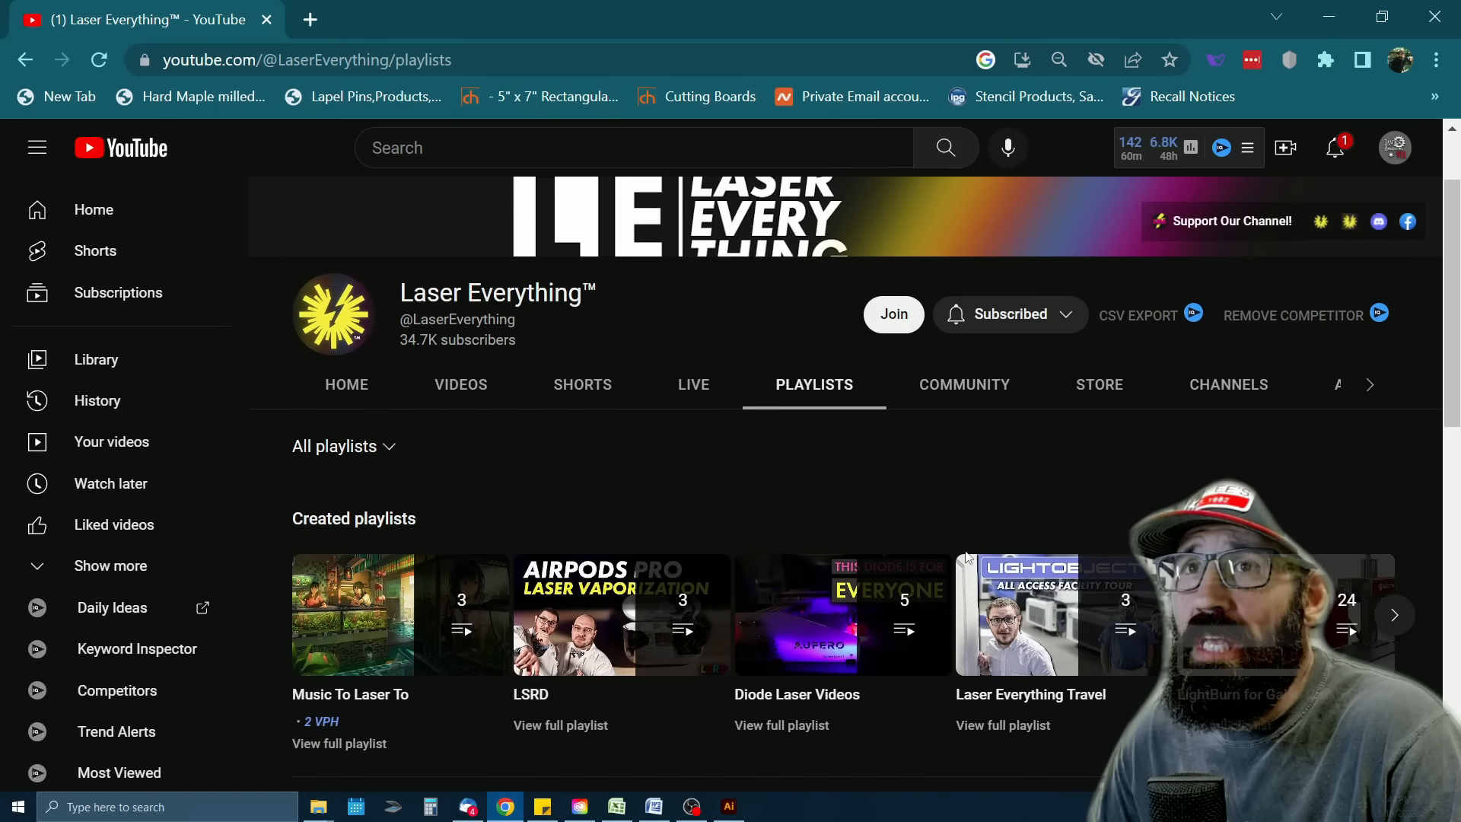
scroll(down, 3)
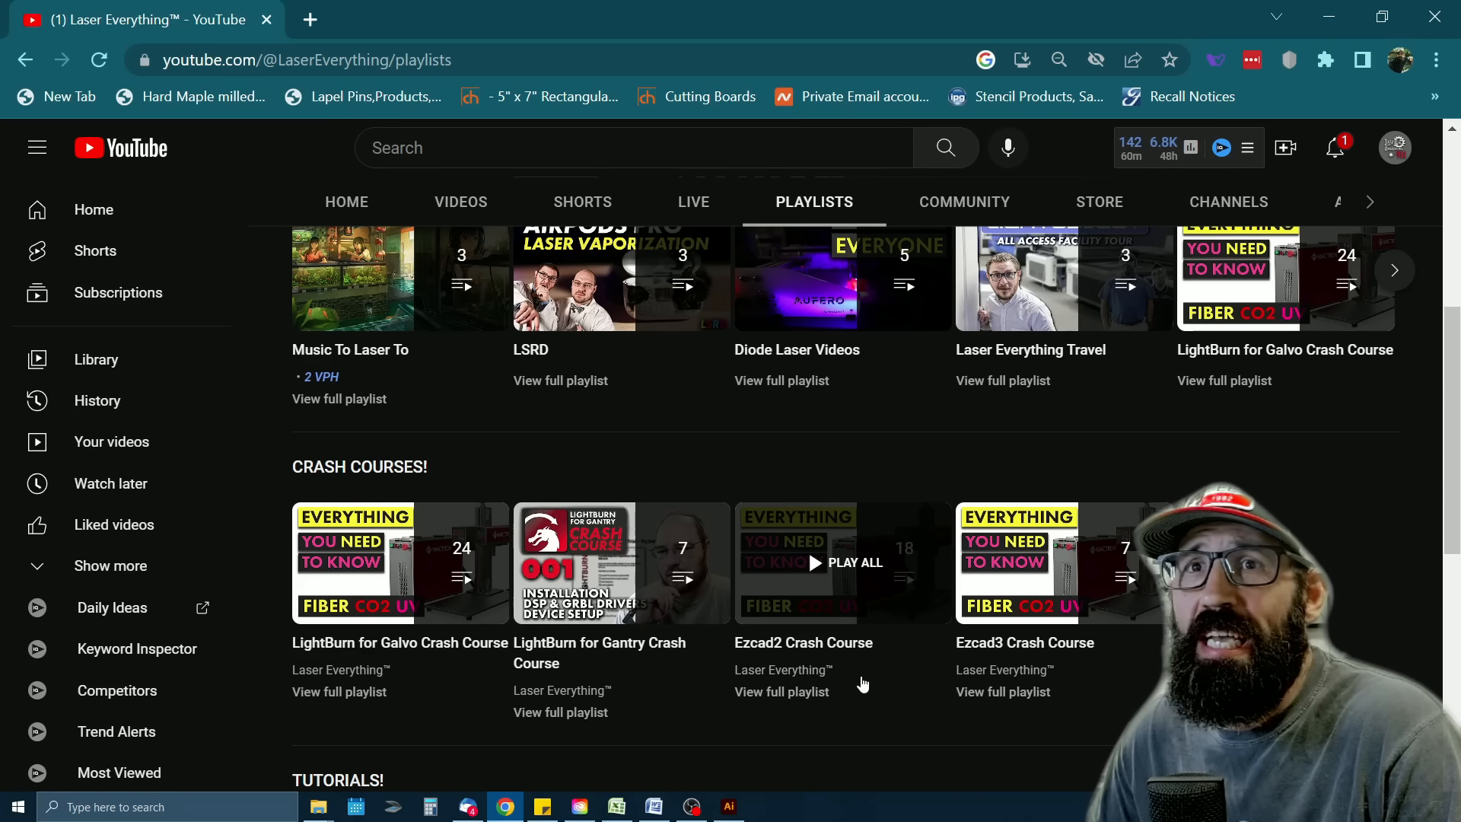
mouse_move(895, 707)
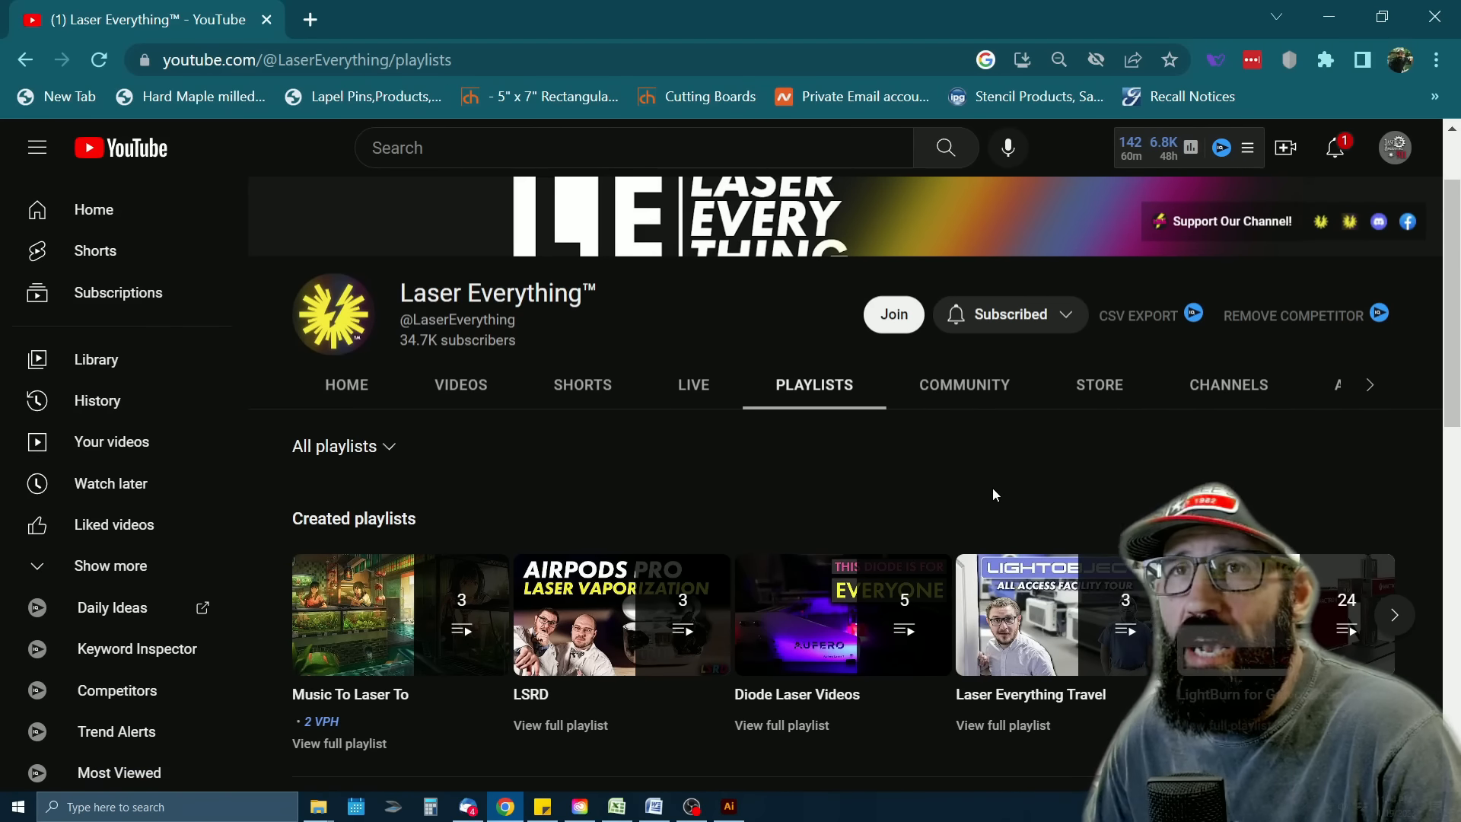
mouse_move(350, 399)
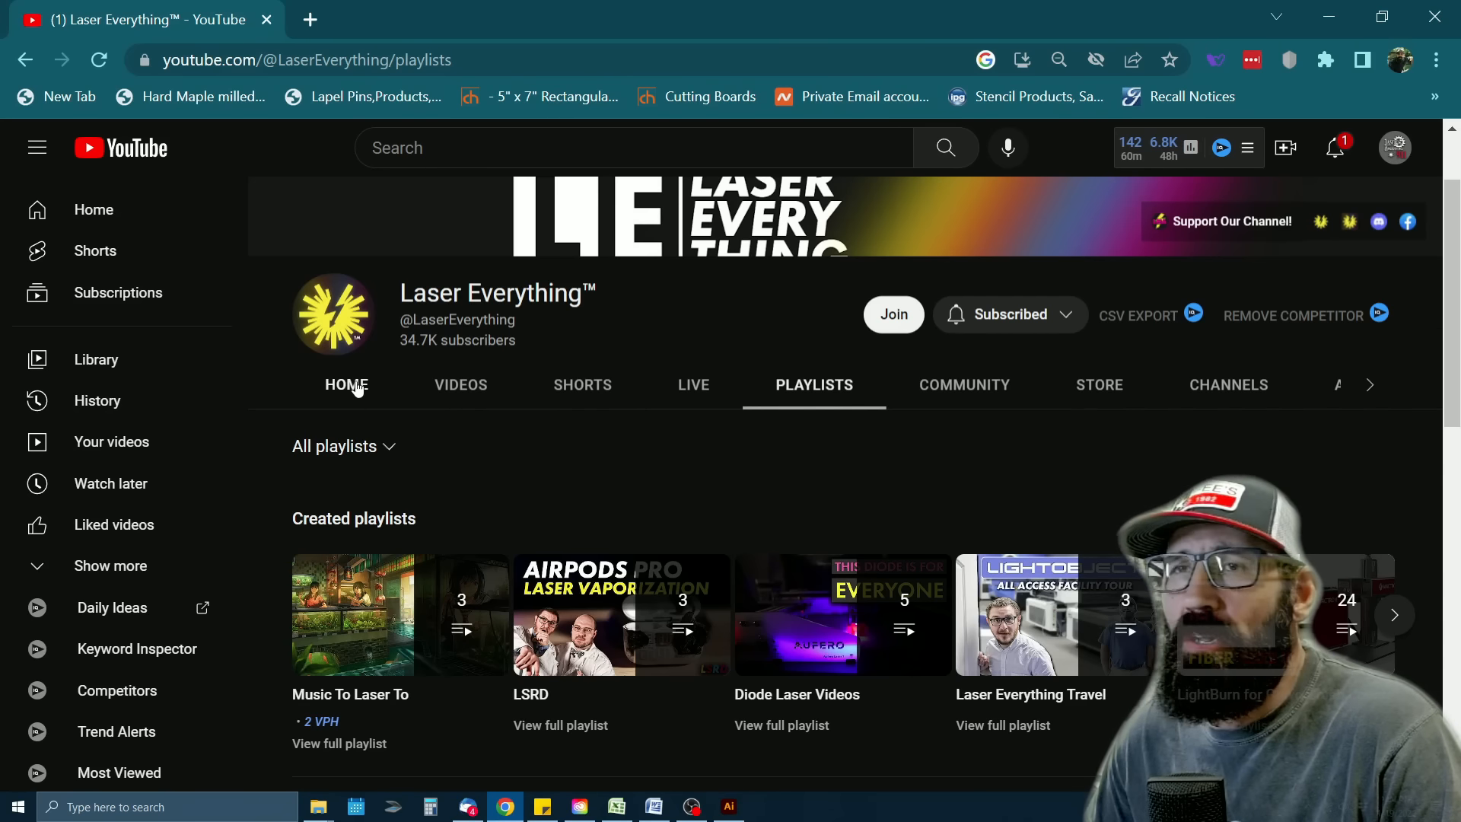
Return to the channel Home tab and scroll through the Laser Source Podcast and LSRD rows
click(346, 385)
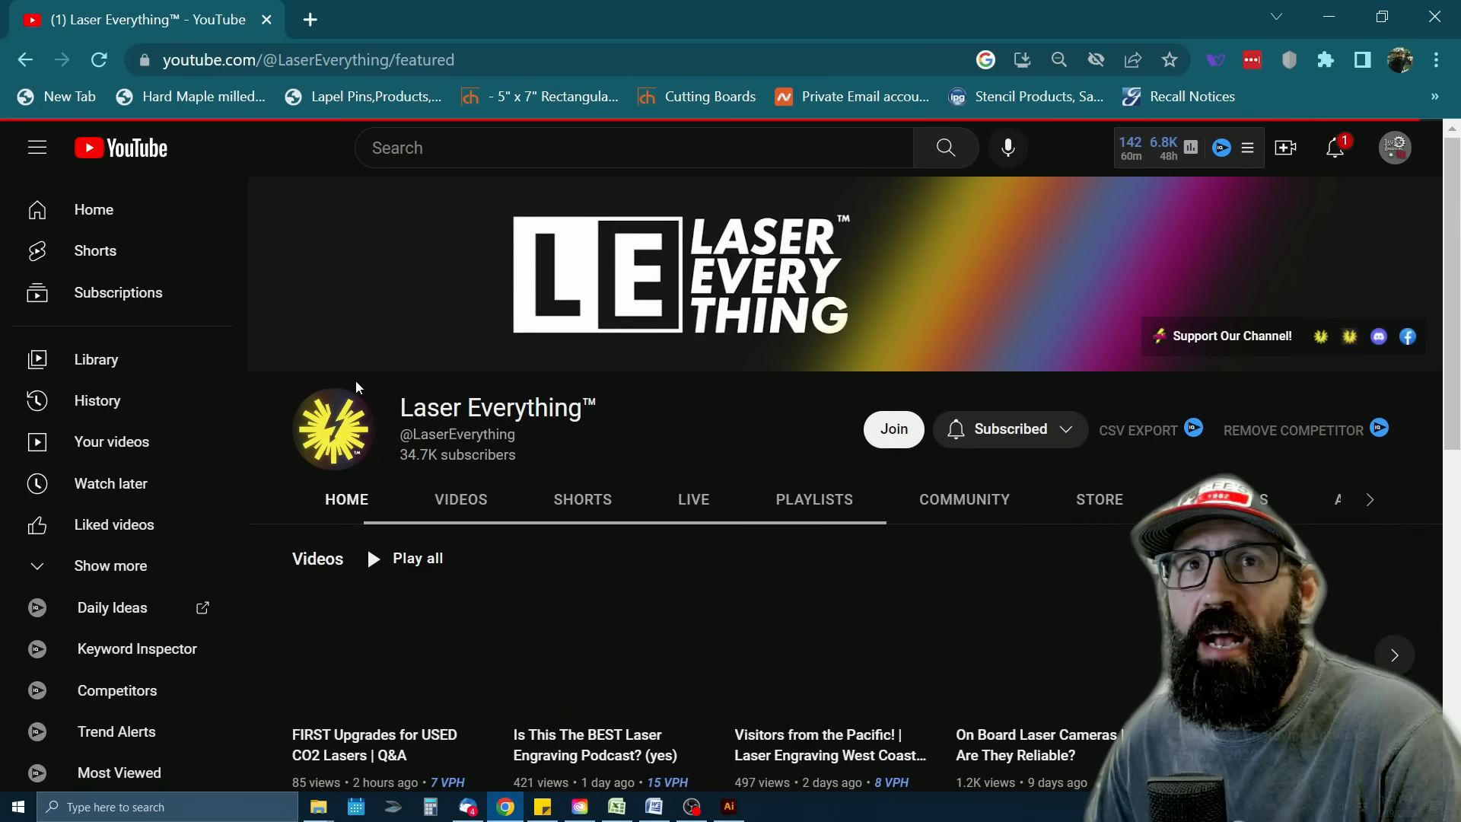
scroll(down, 3)
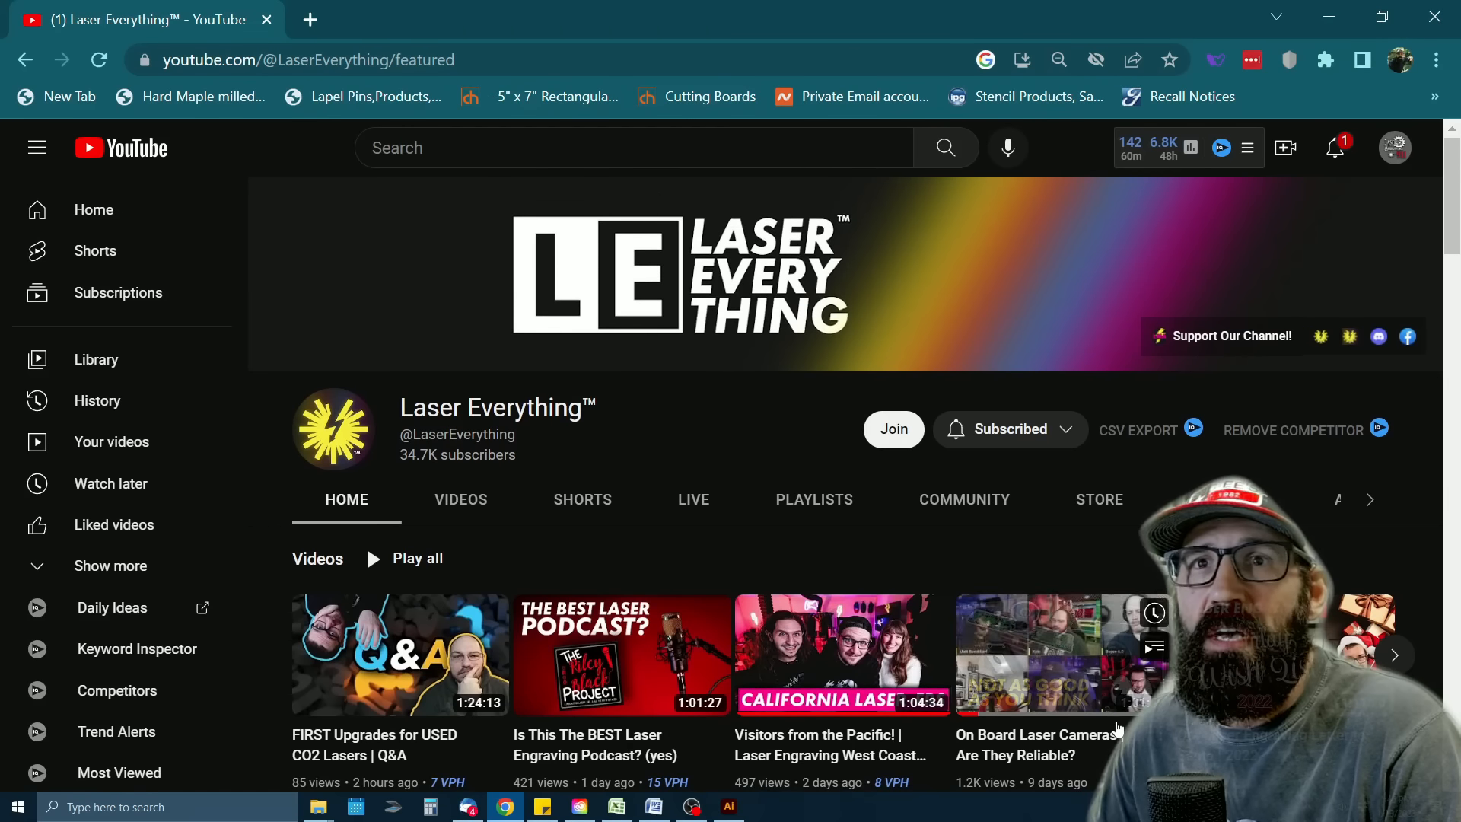
scroll(down, 3)
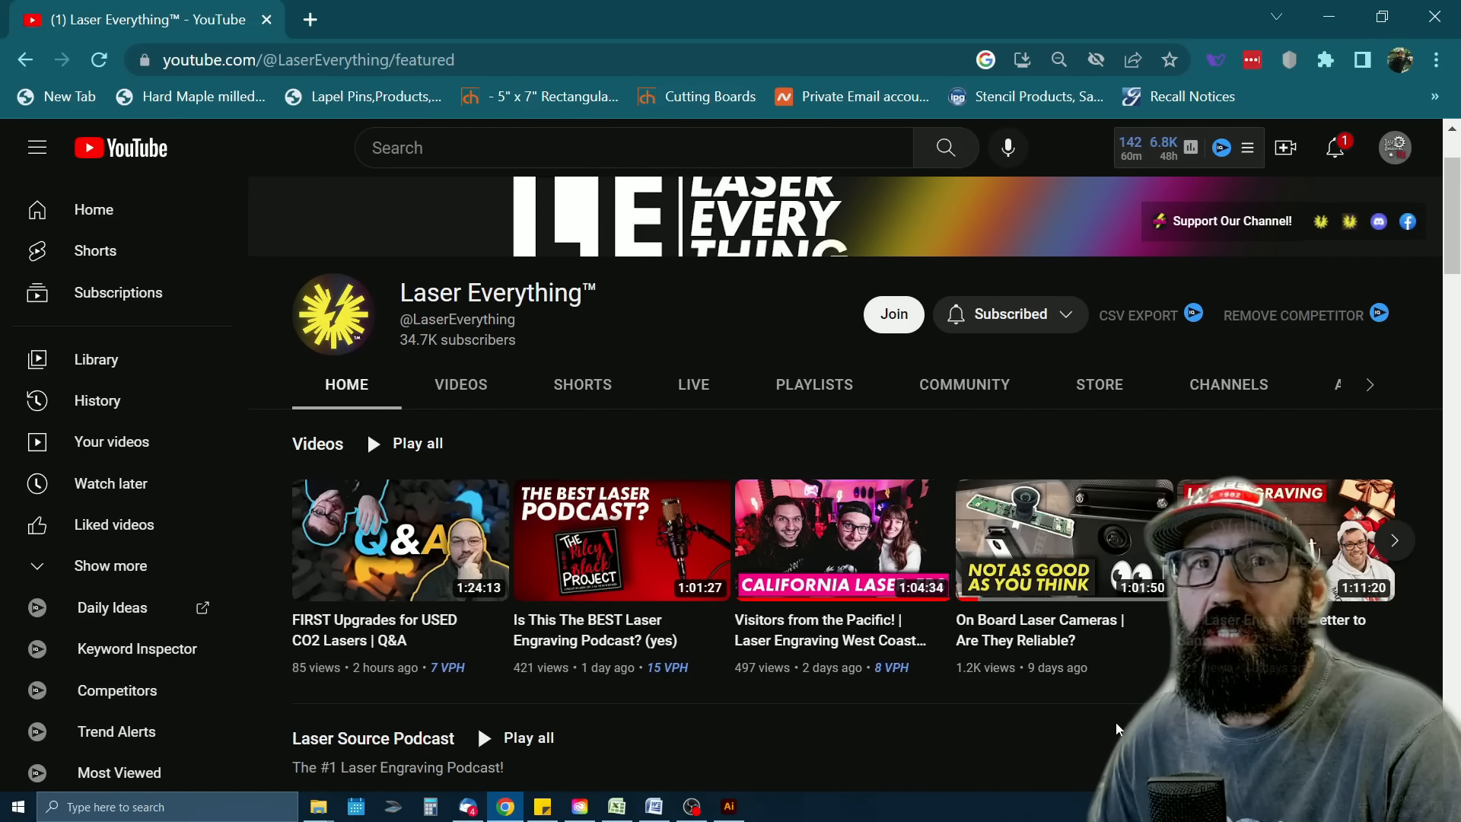
scroll(down, 3)
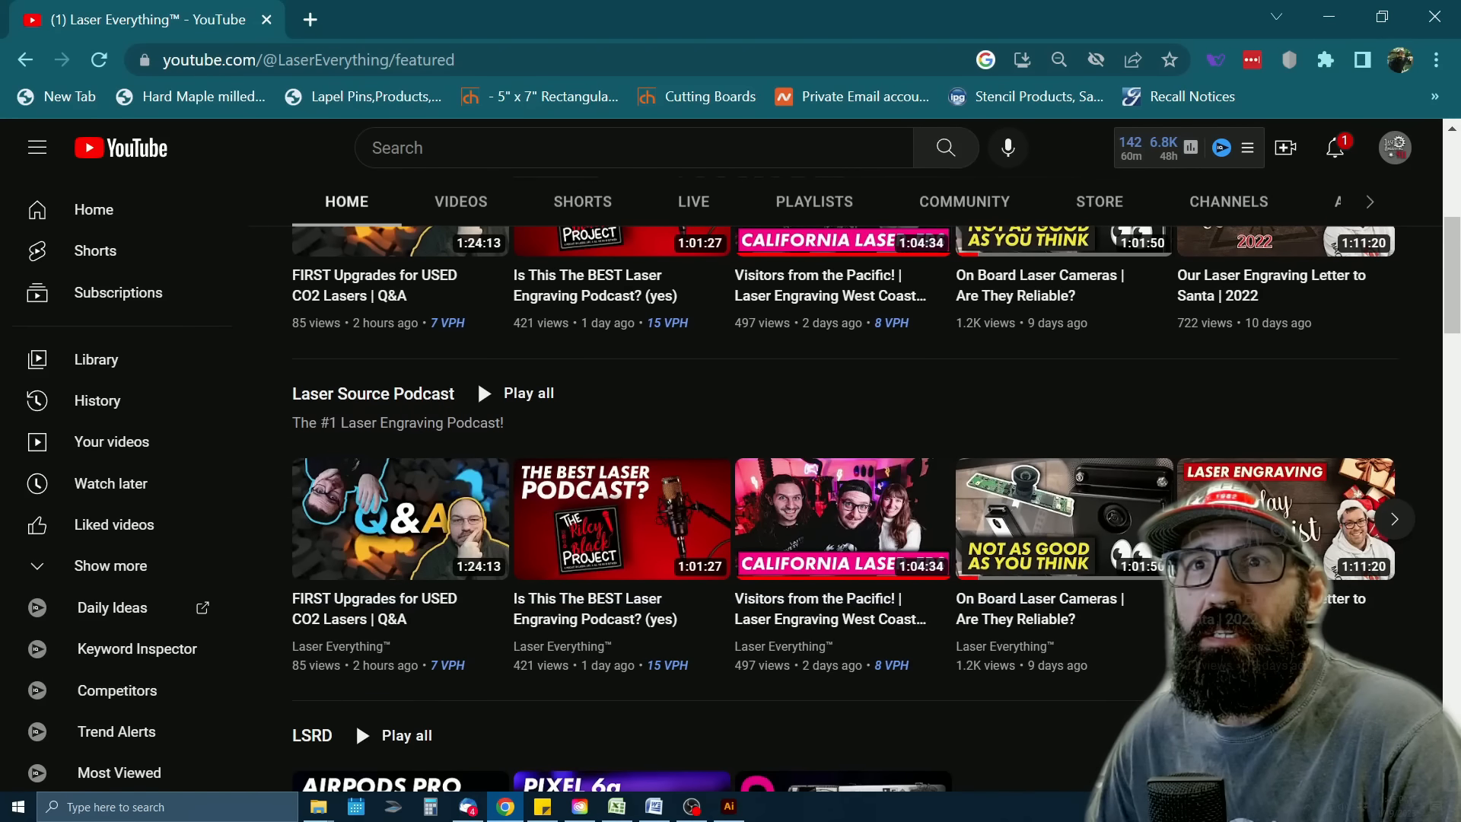
scroll(down, 3)
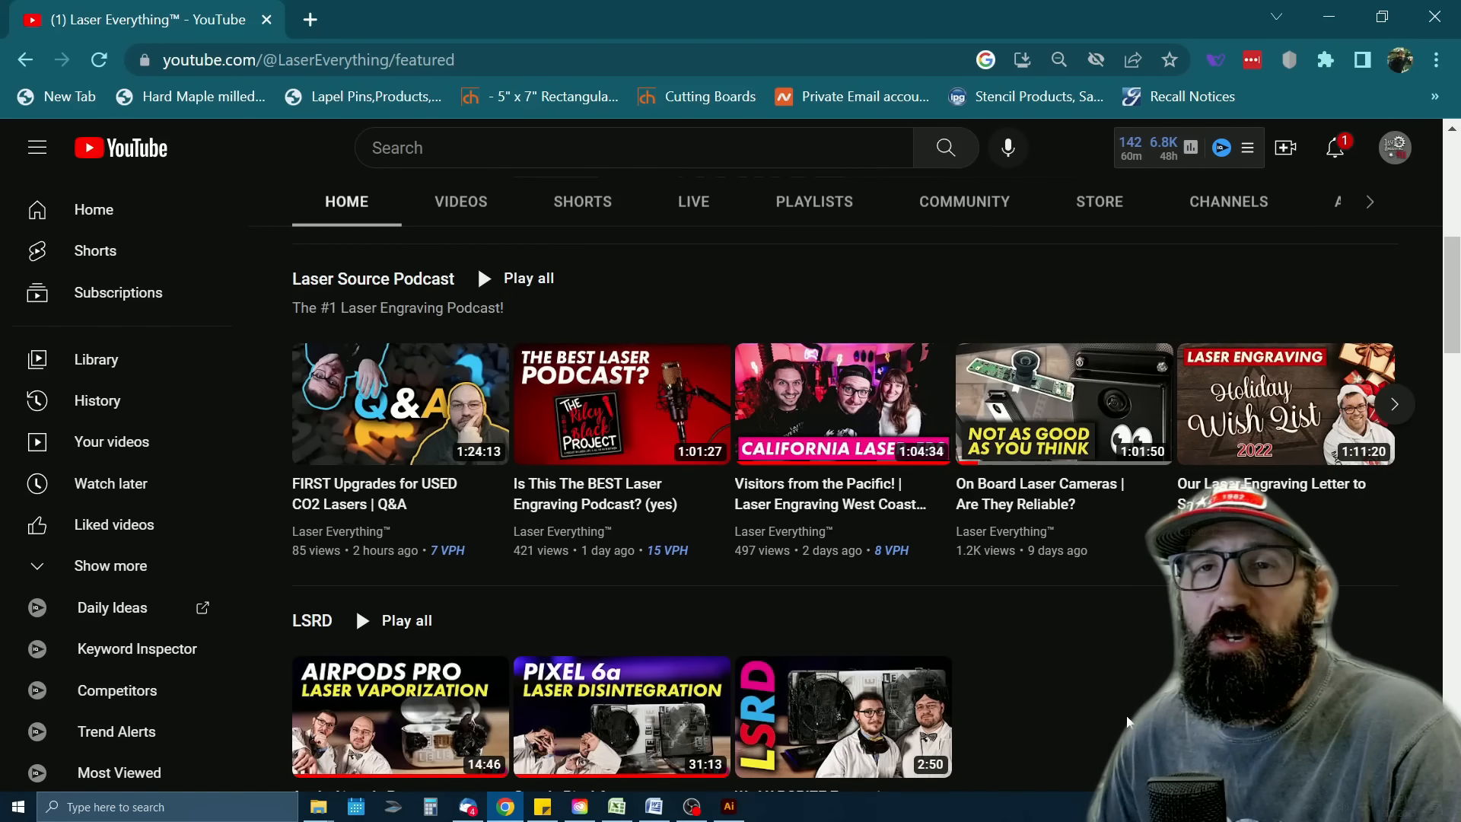
scroll(down, 3)
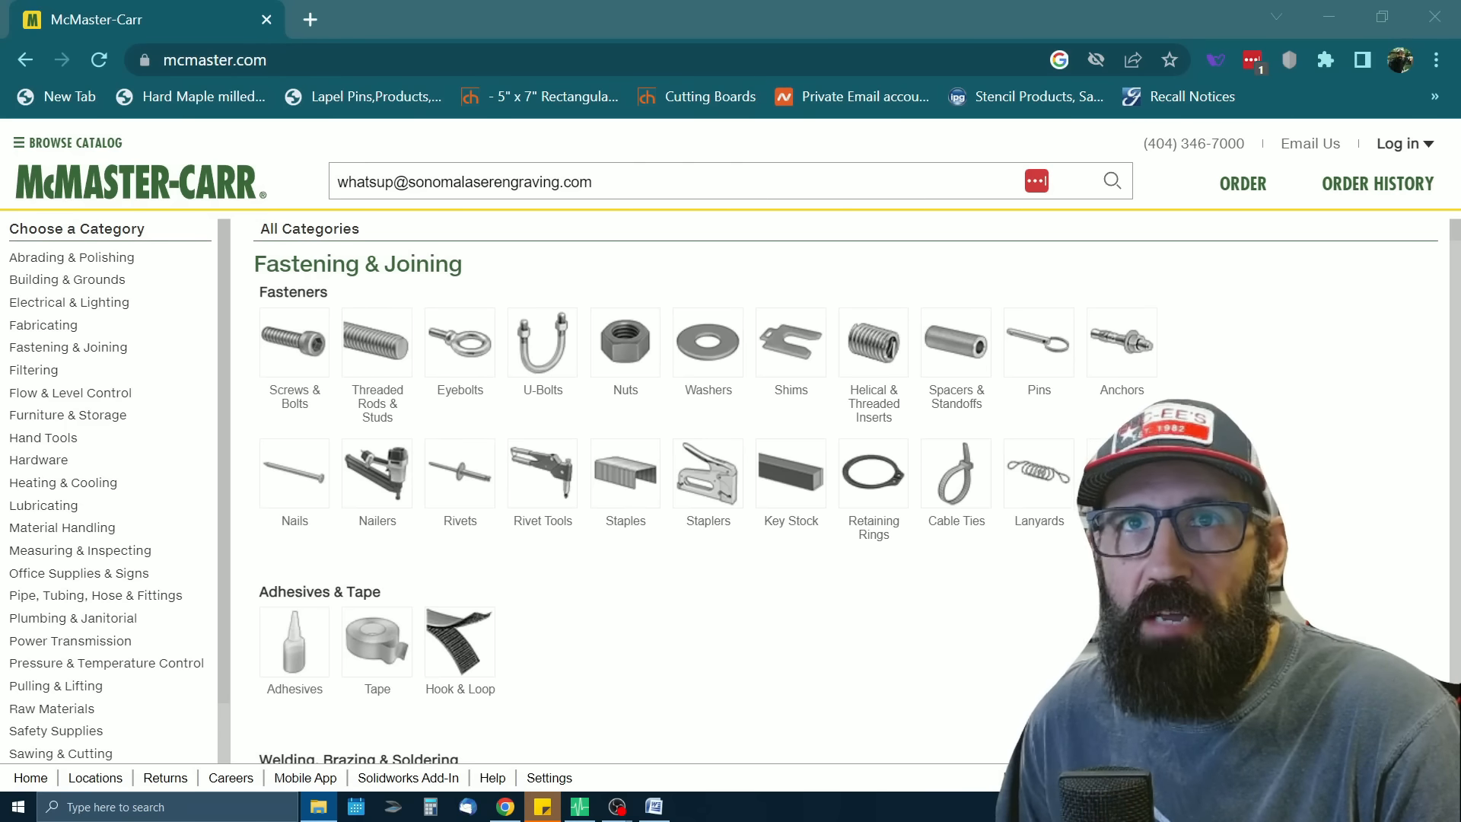
mouse_move(676, 593)
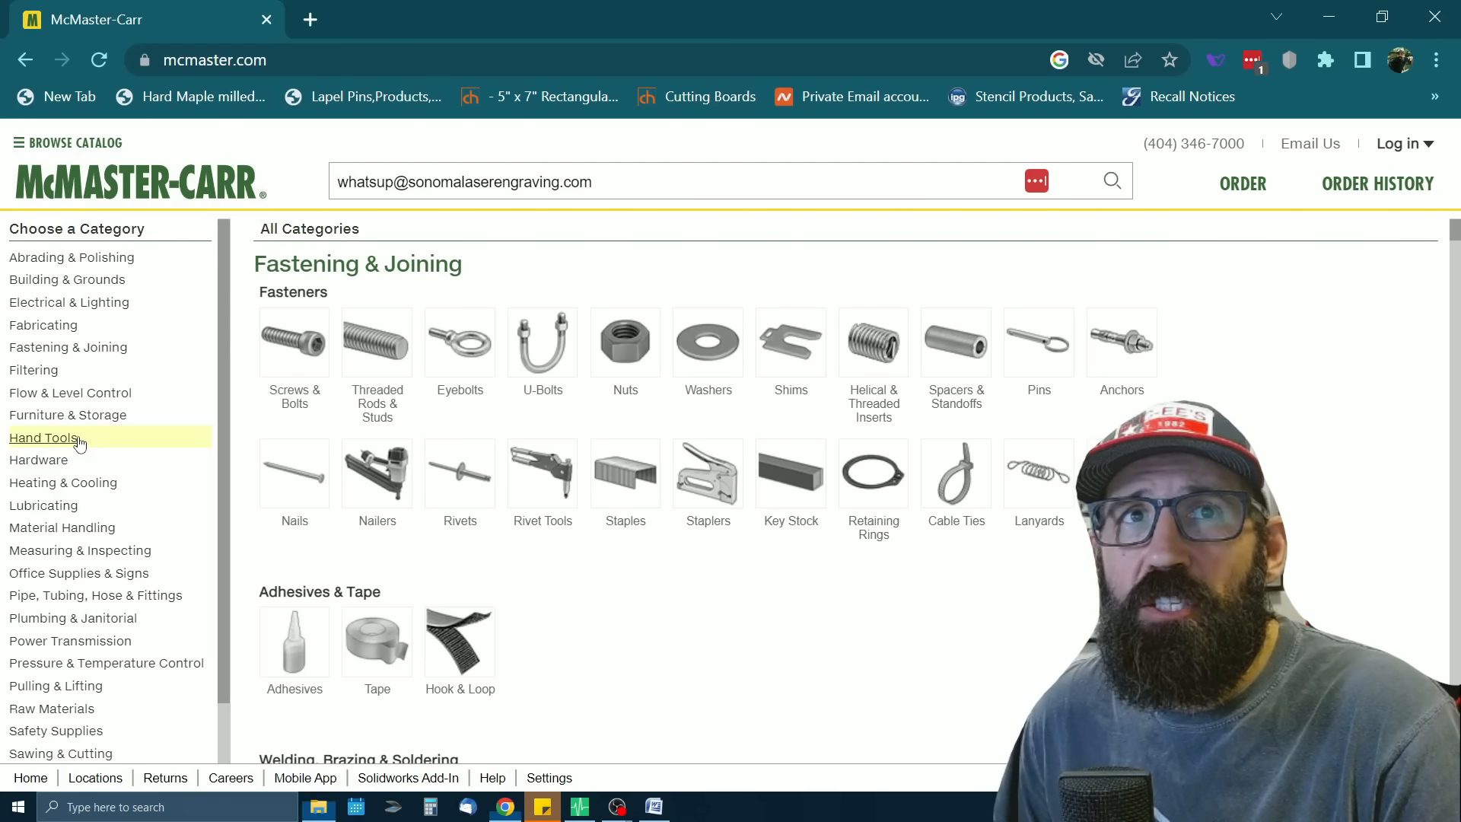
Open the Hand Tools category, then the Raw Materials category
click(42, 437)
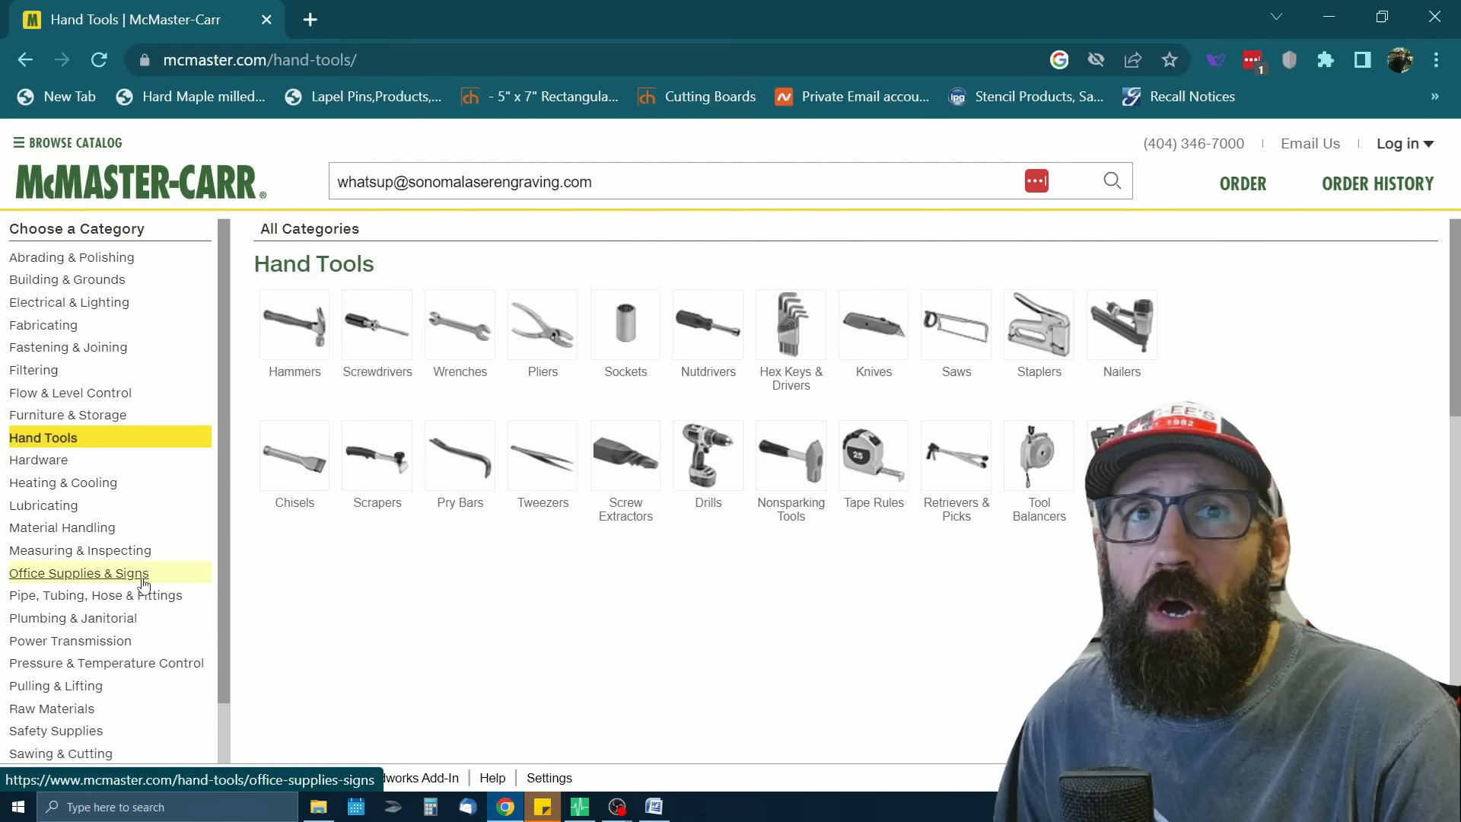
click(52, 708)
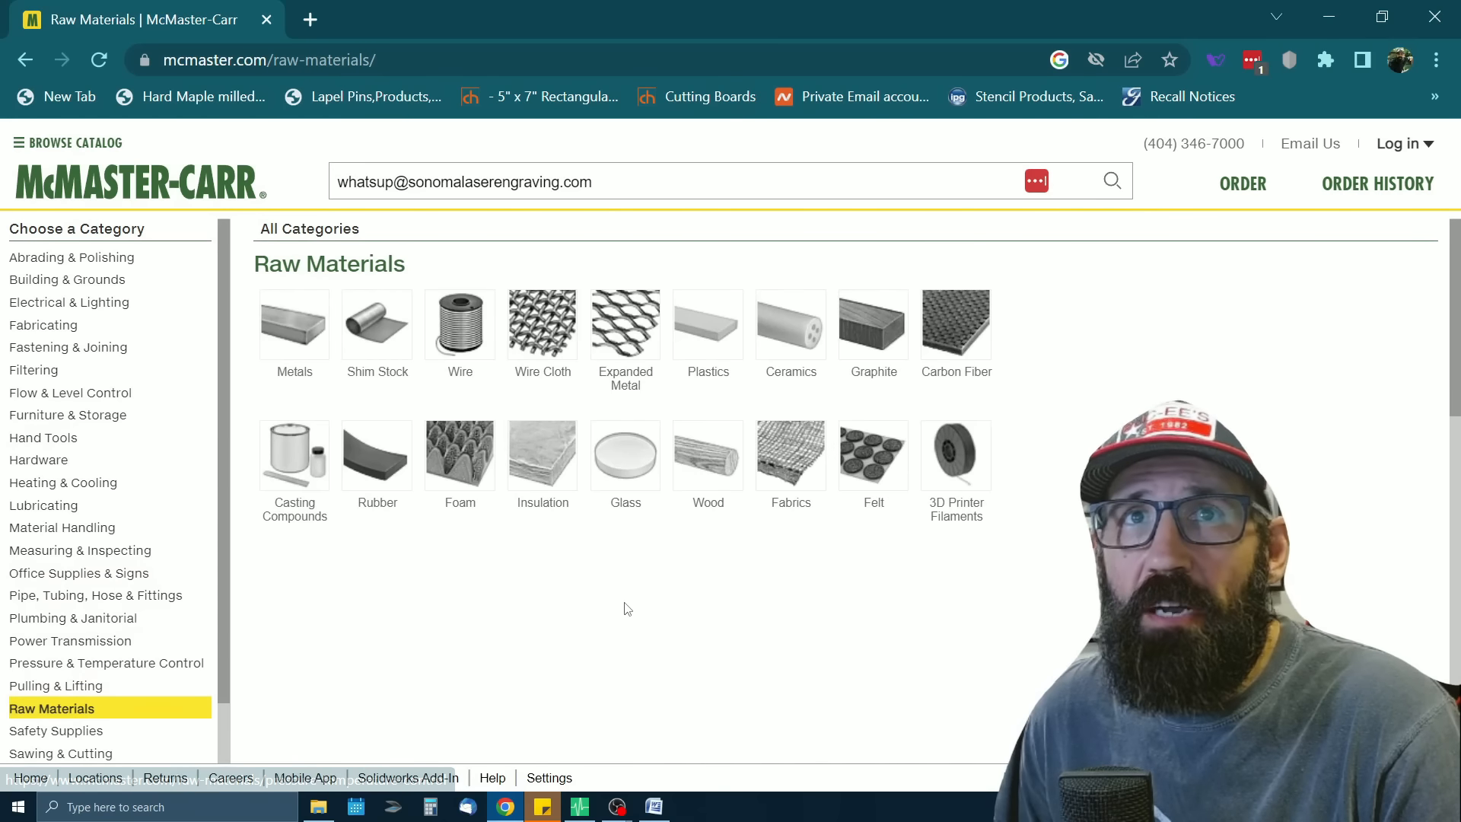
mouse_move(671, 597)
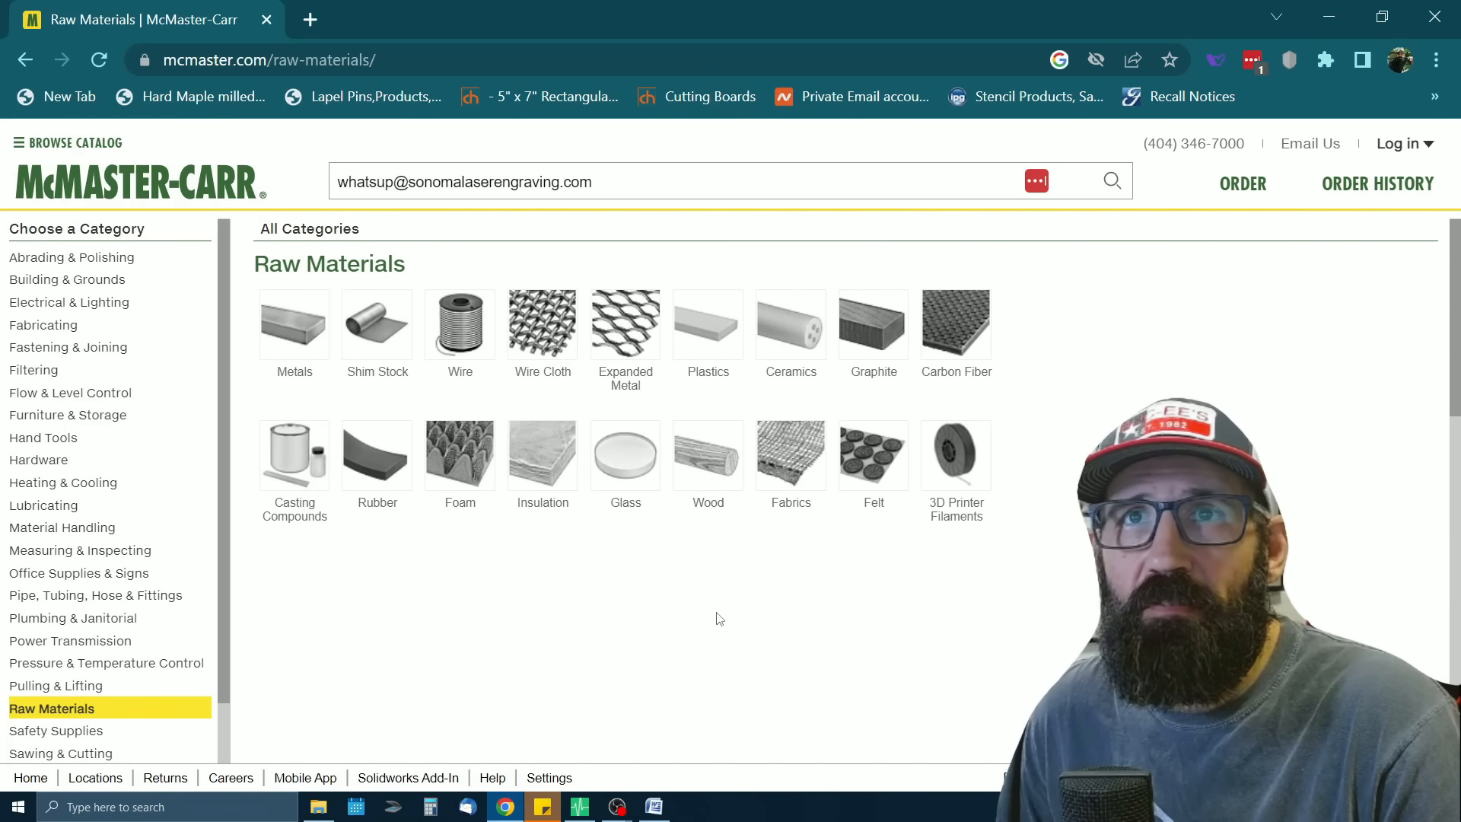
mouse_move(710, 601)
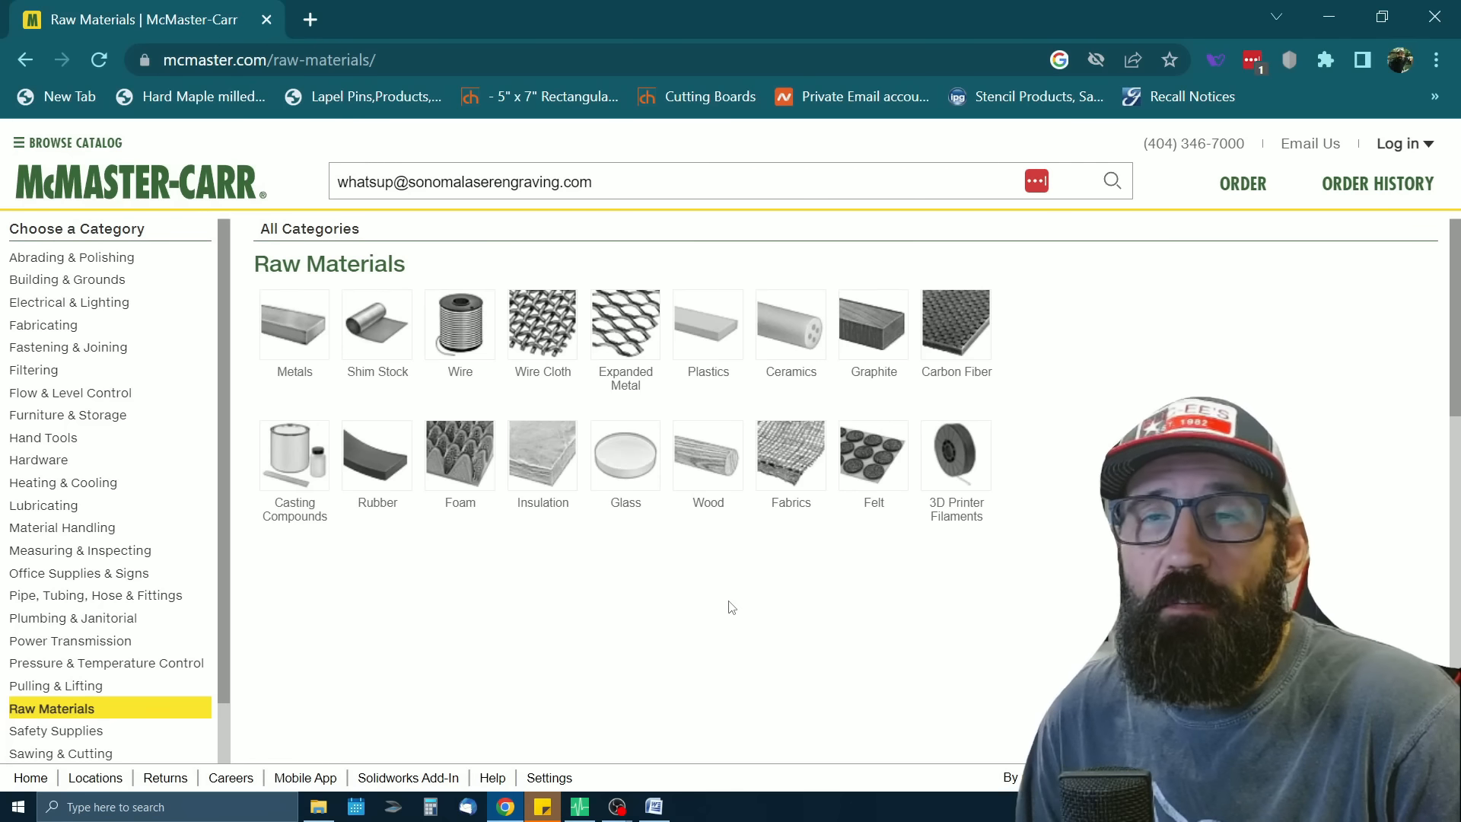
mouse_move(542, 510)
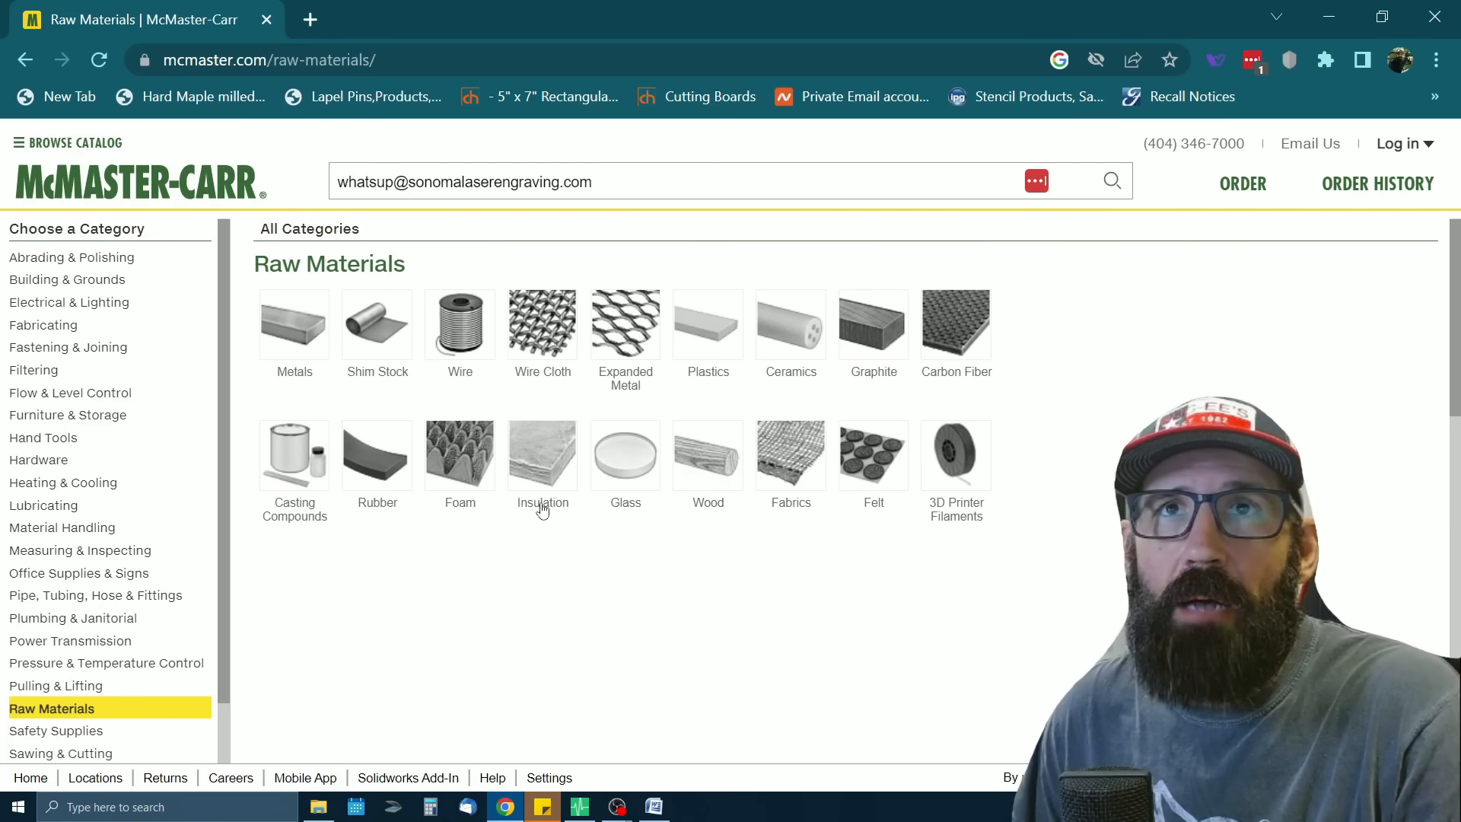
Search McMaster-Carr for 'm6 screw' and scroll the 3,083 socket head screw results
click(466, 182)
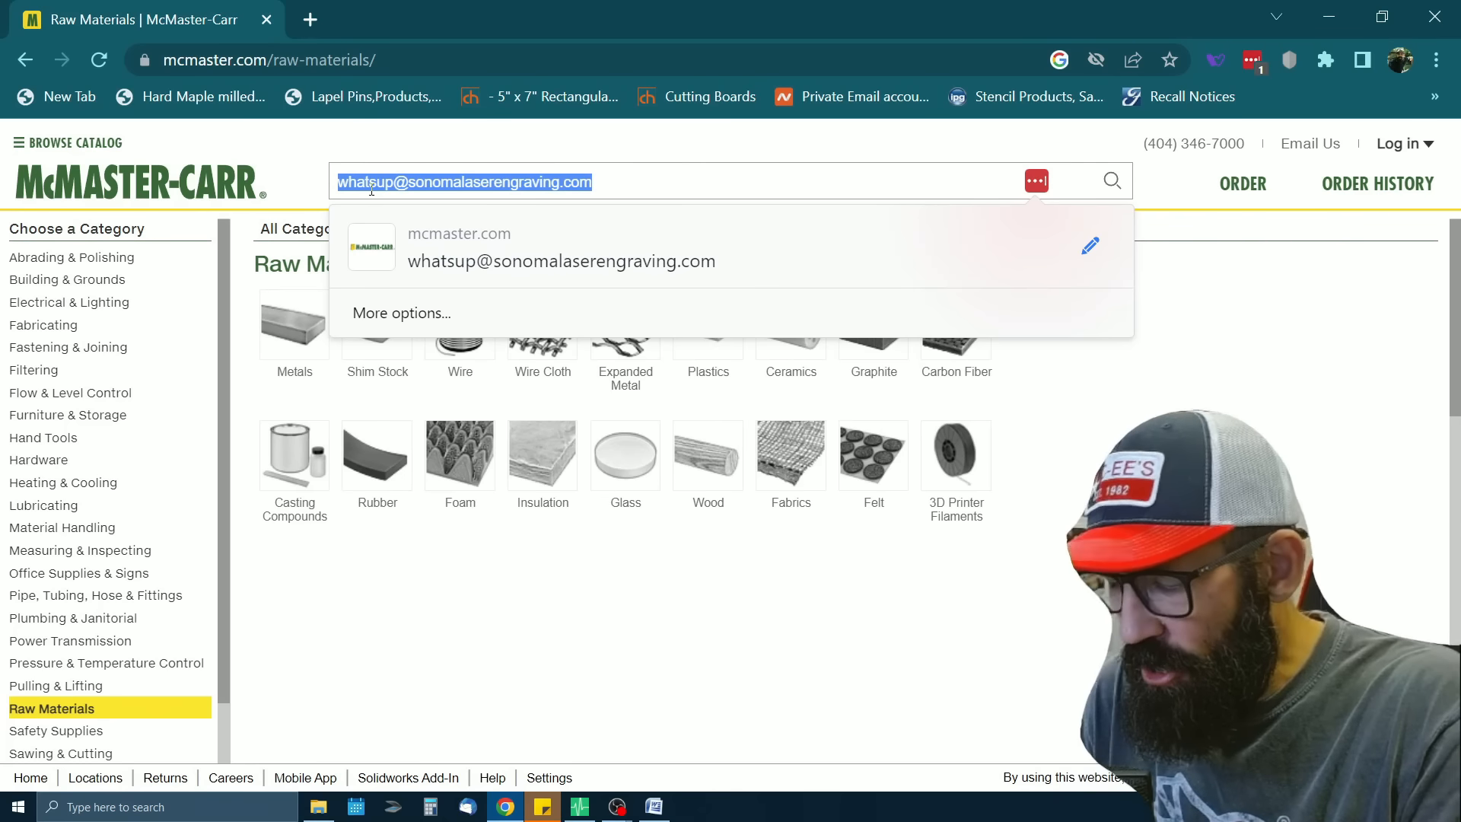
text(m6)
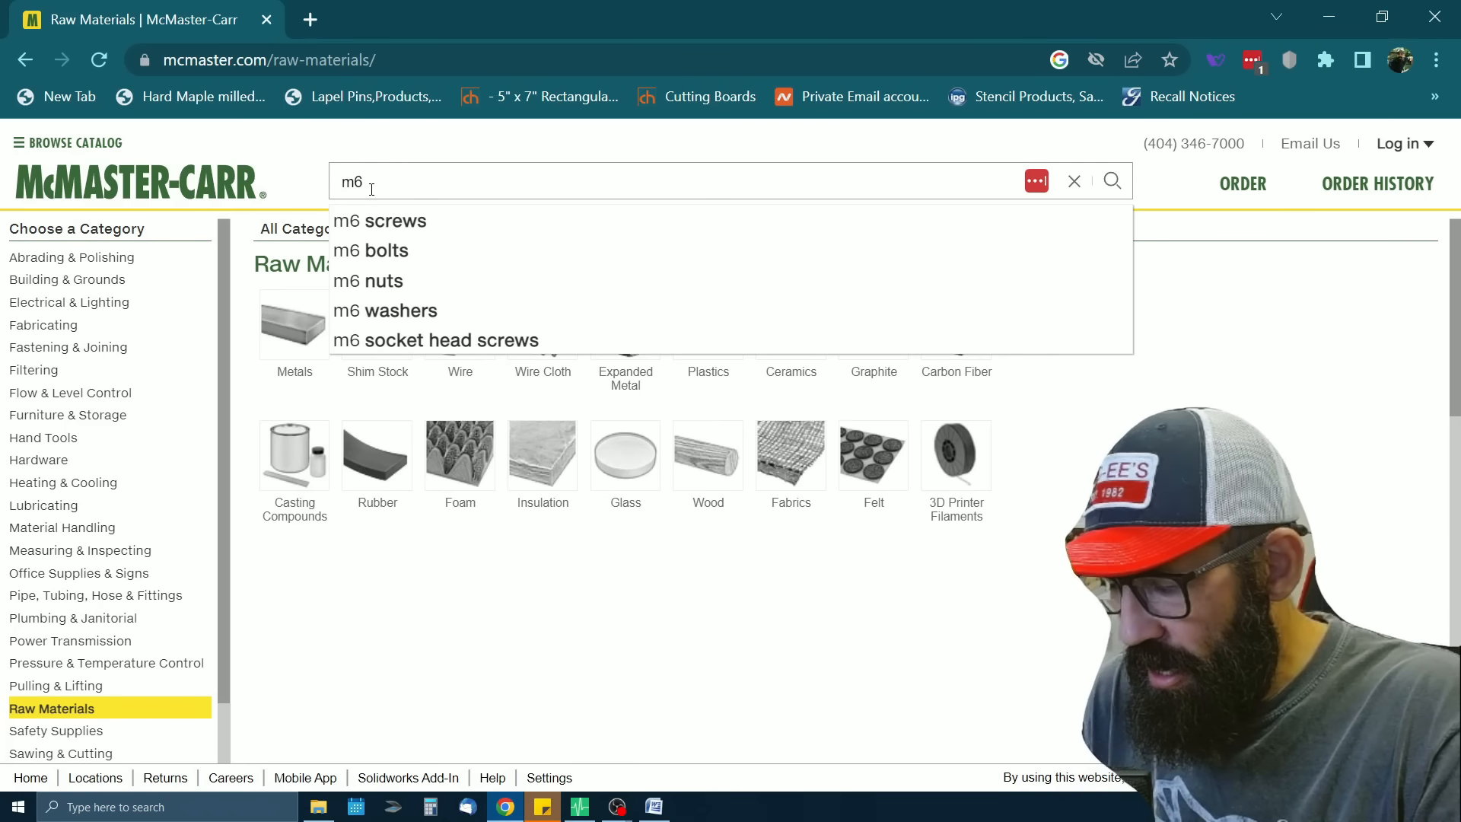
click(378, 221)
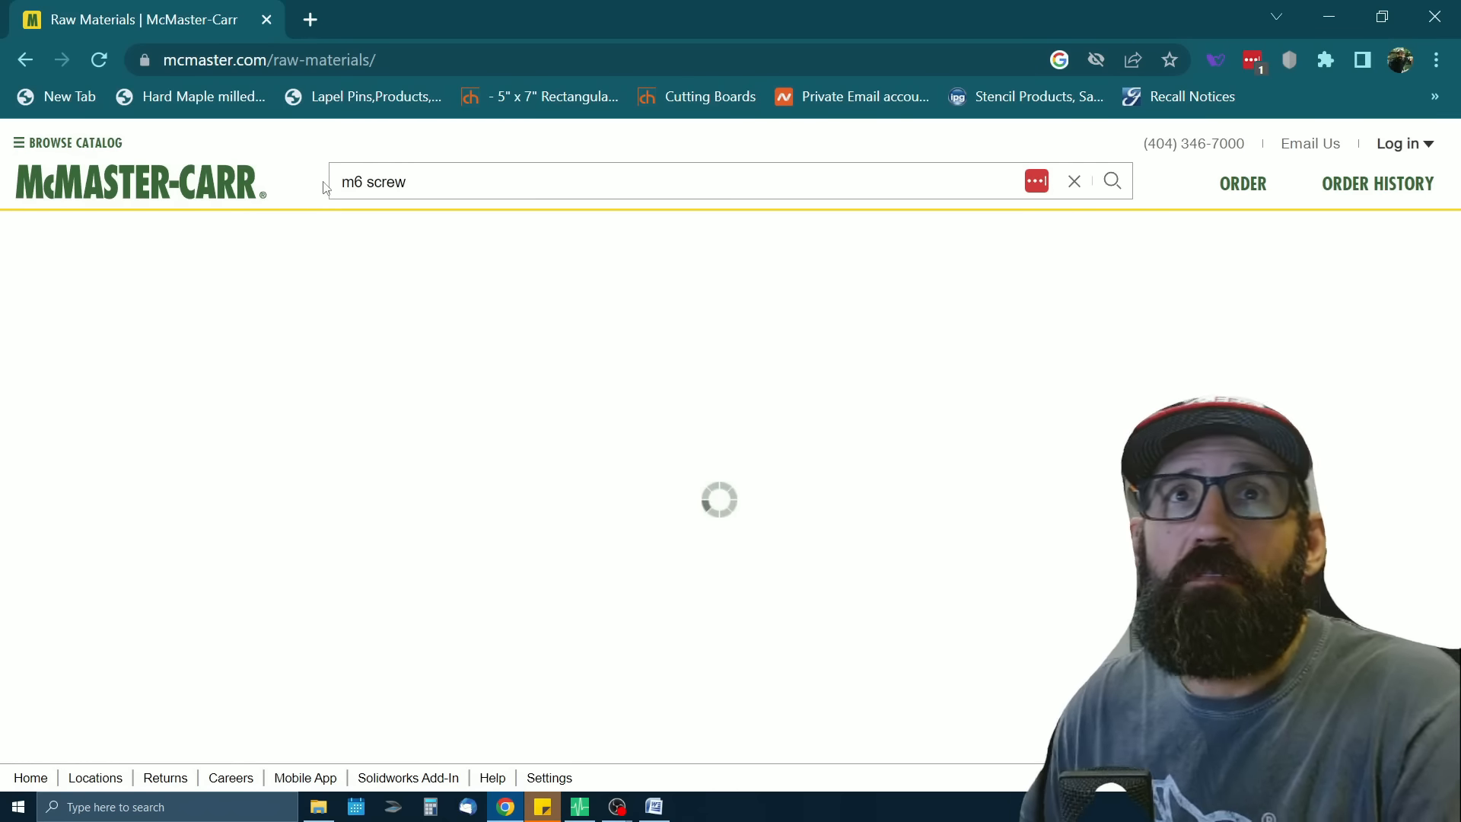
click(1112, 180)
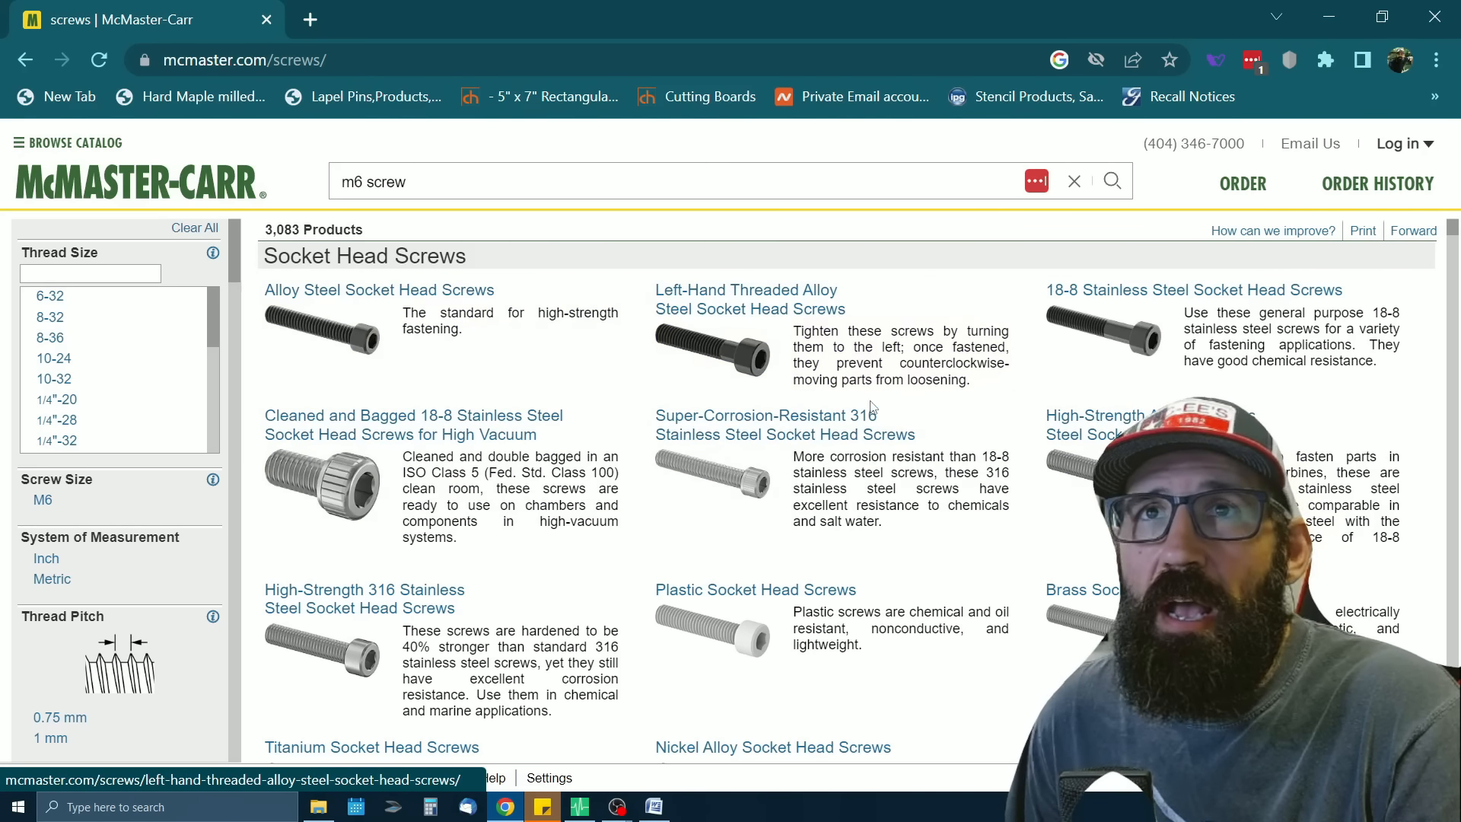
mouse_move(764, 413)
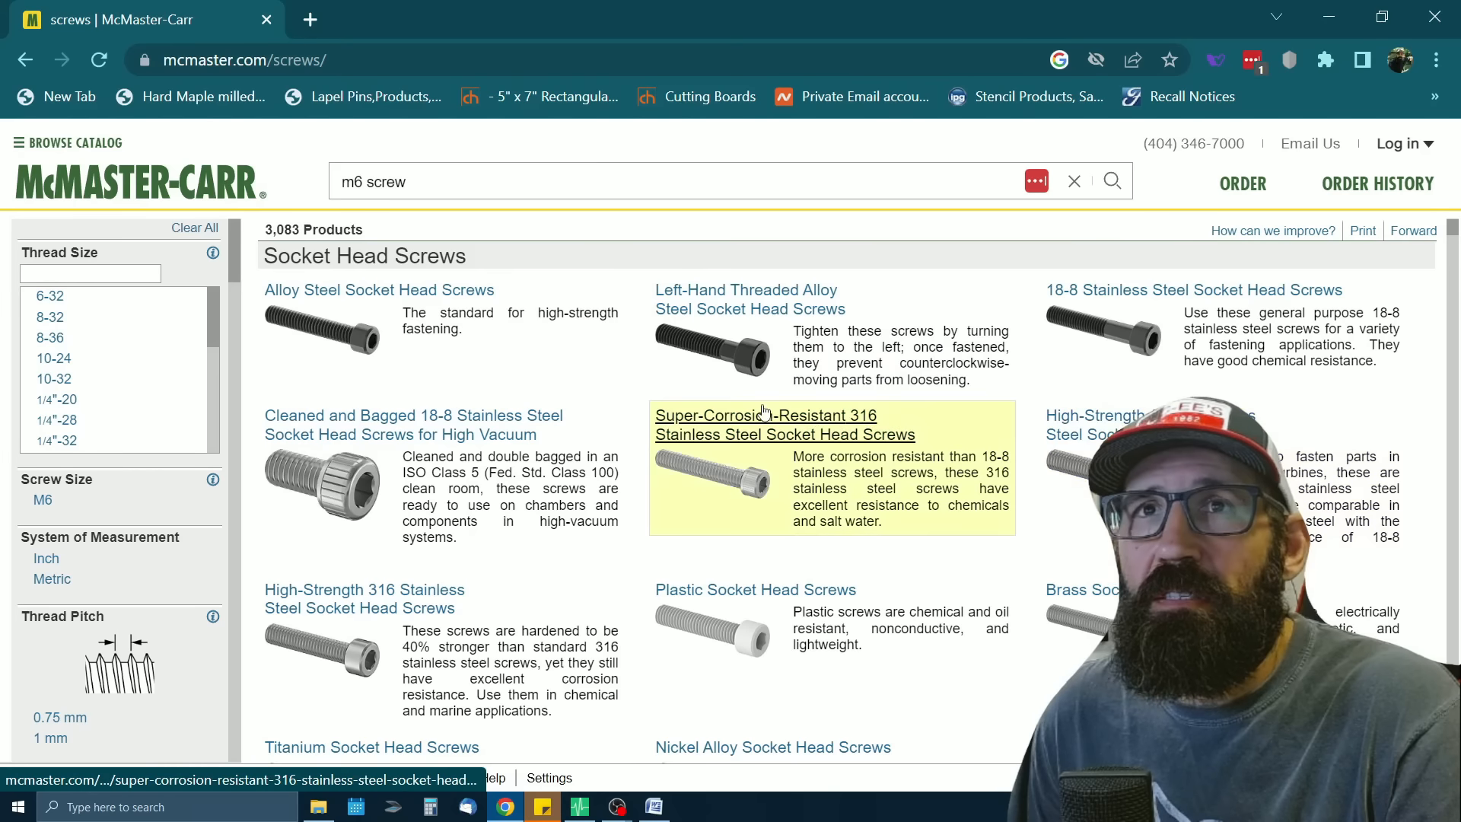
scroll(down, 3)
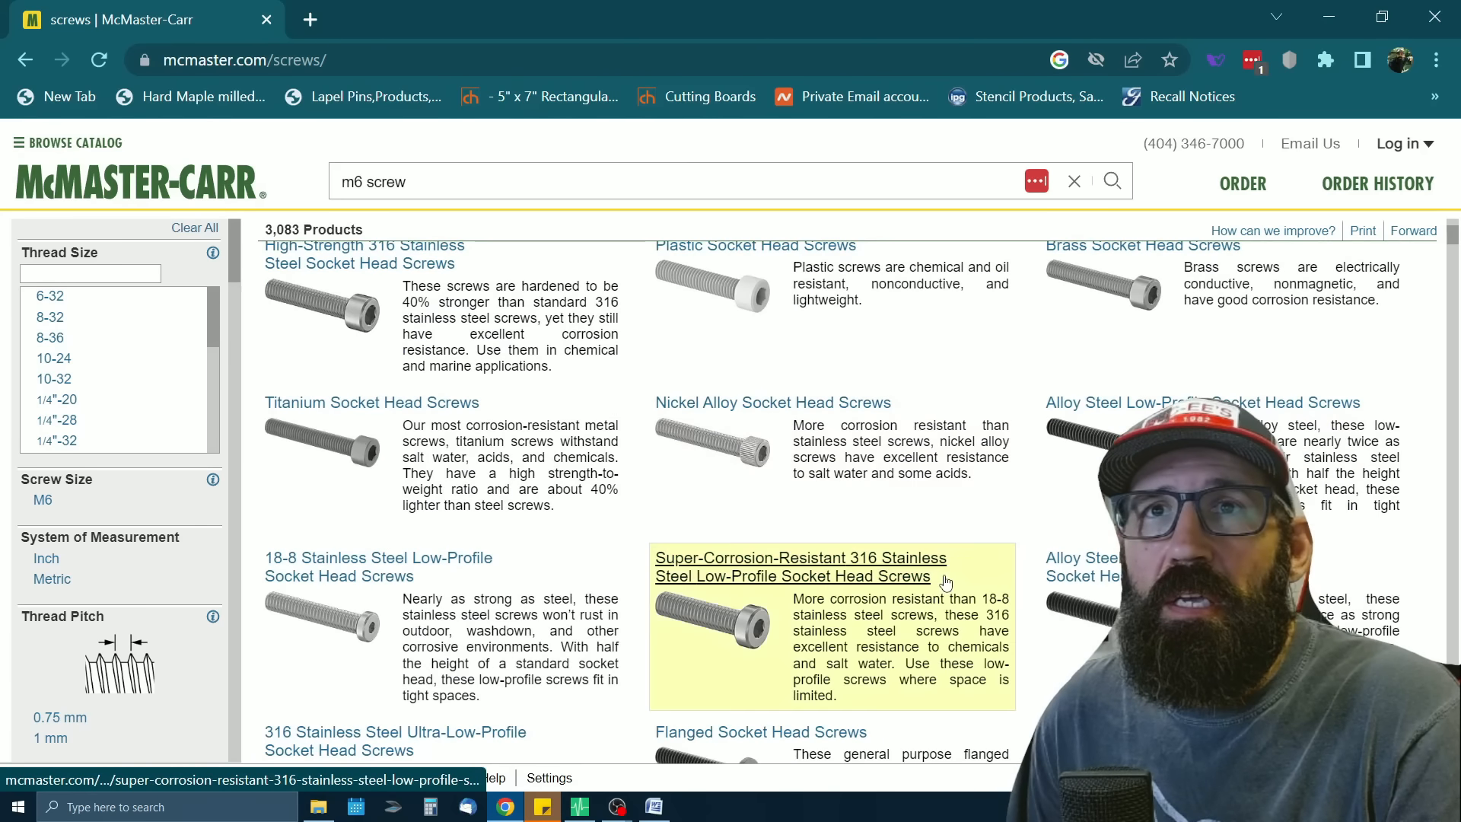
scroll(down, 3)
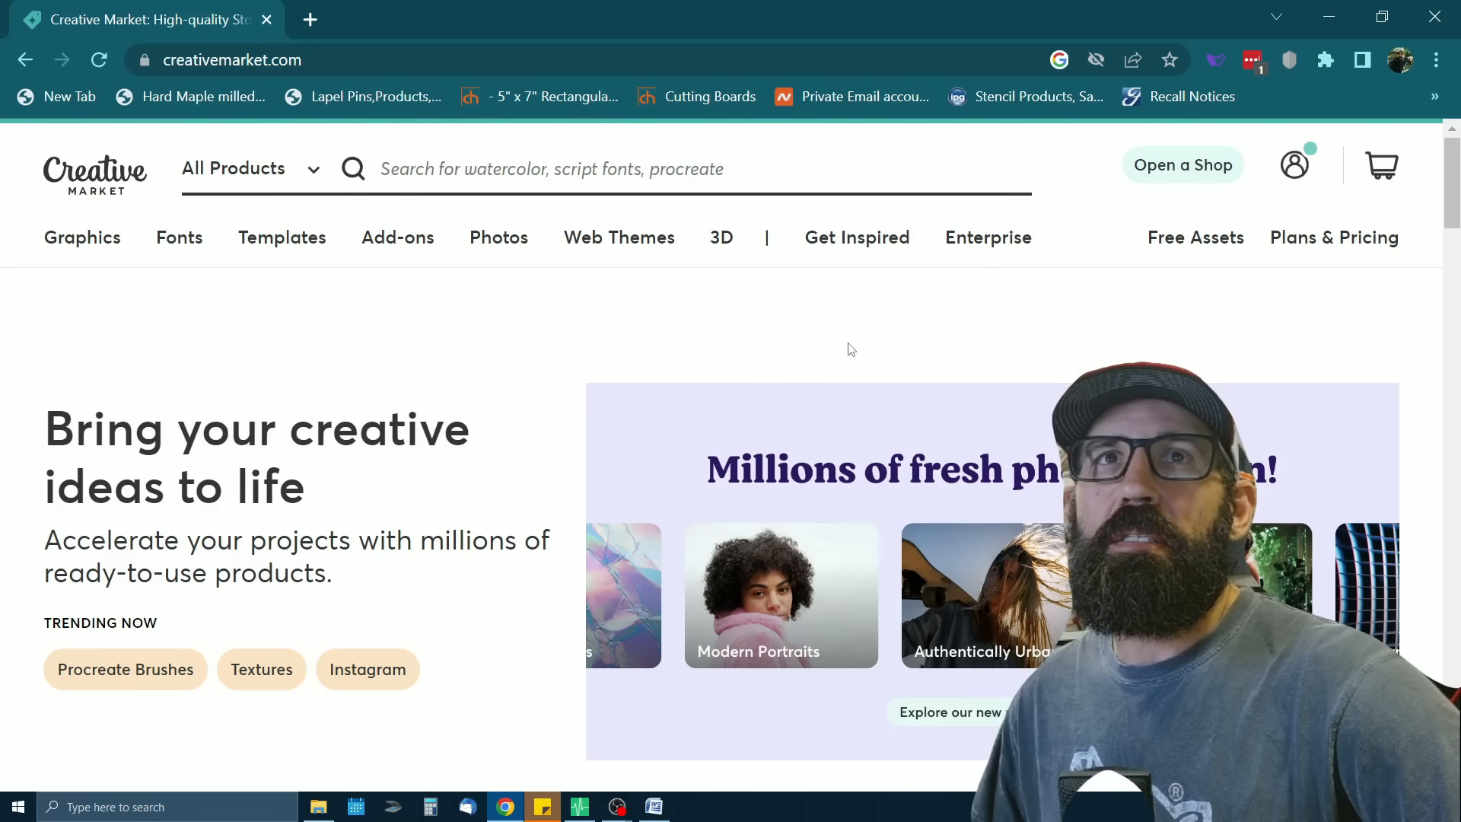
mouse_move(870, 340)
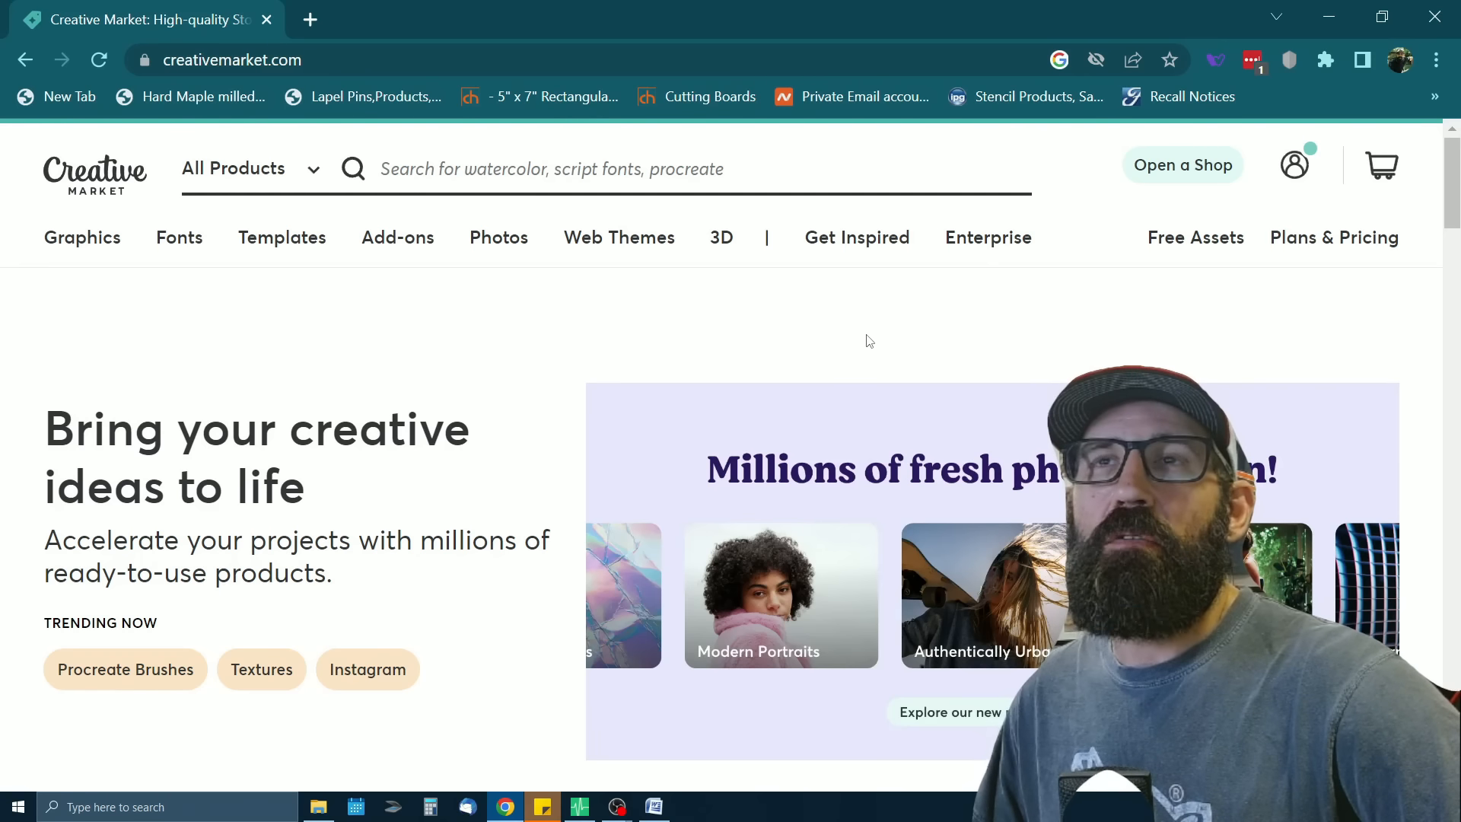
mouse_move(745, 321)
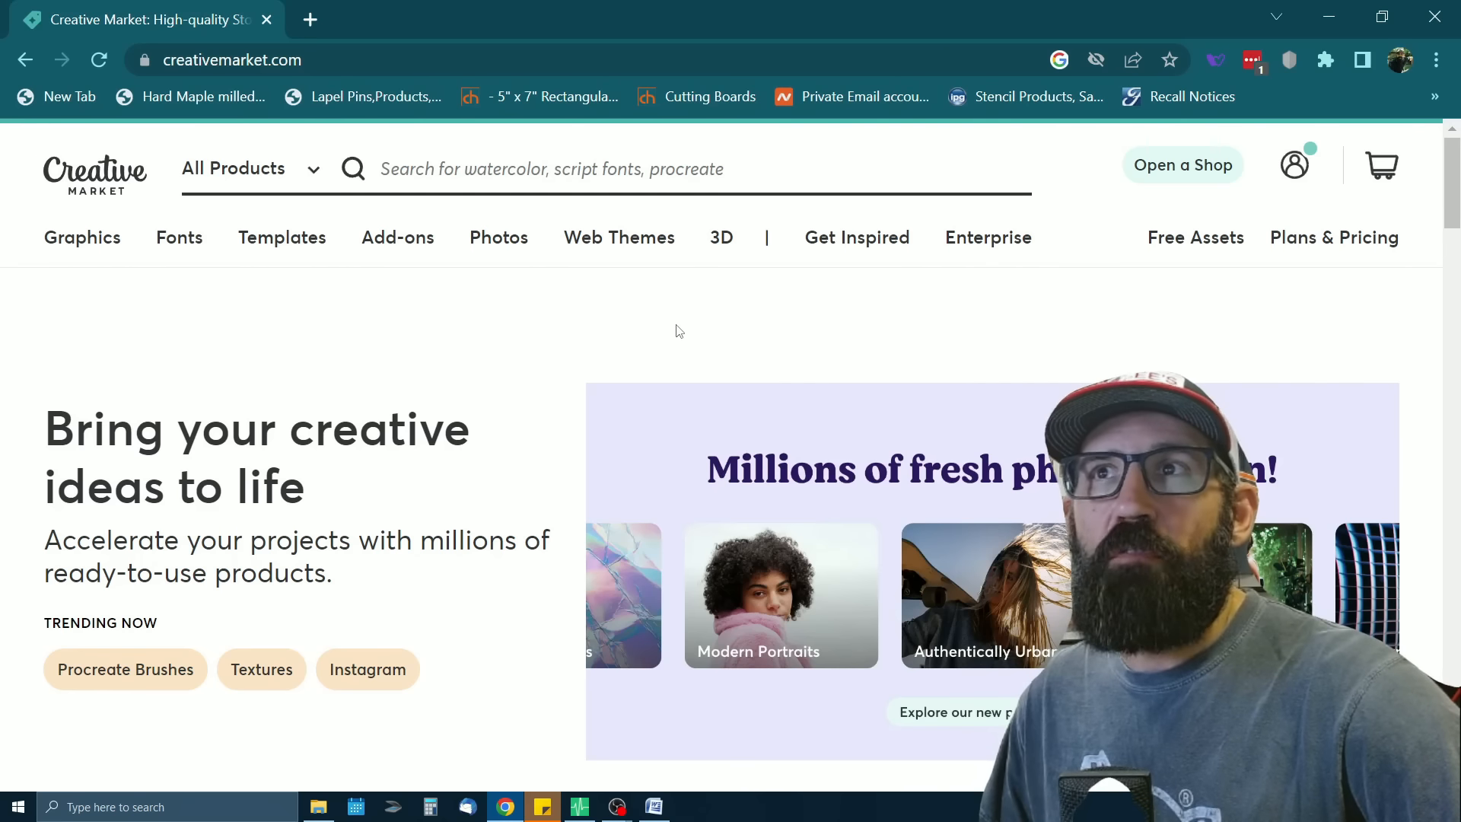
mouse_move(464, 358)
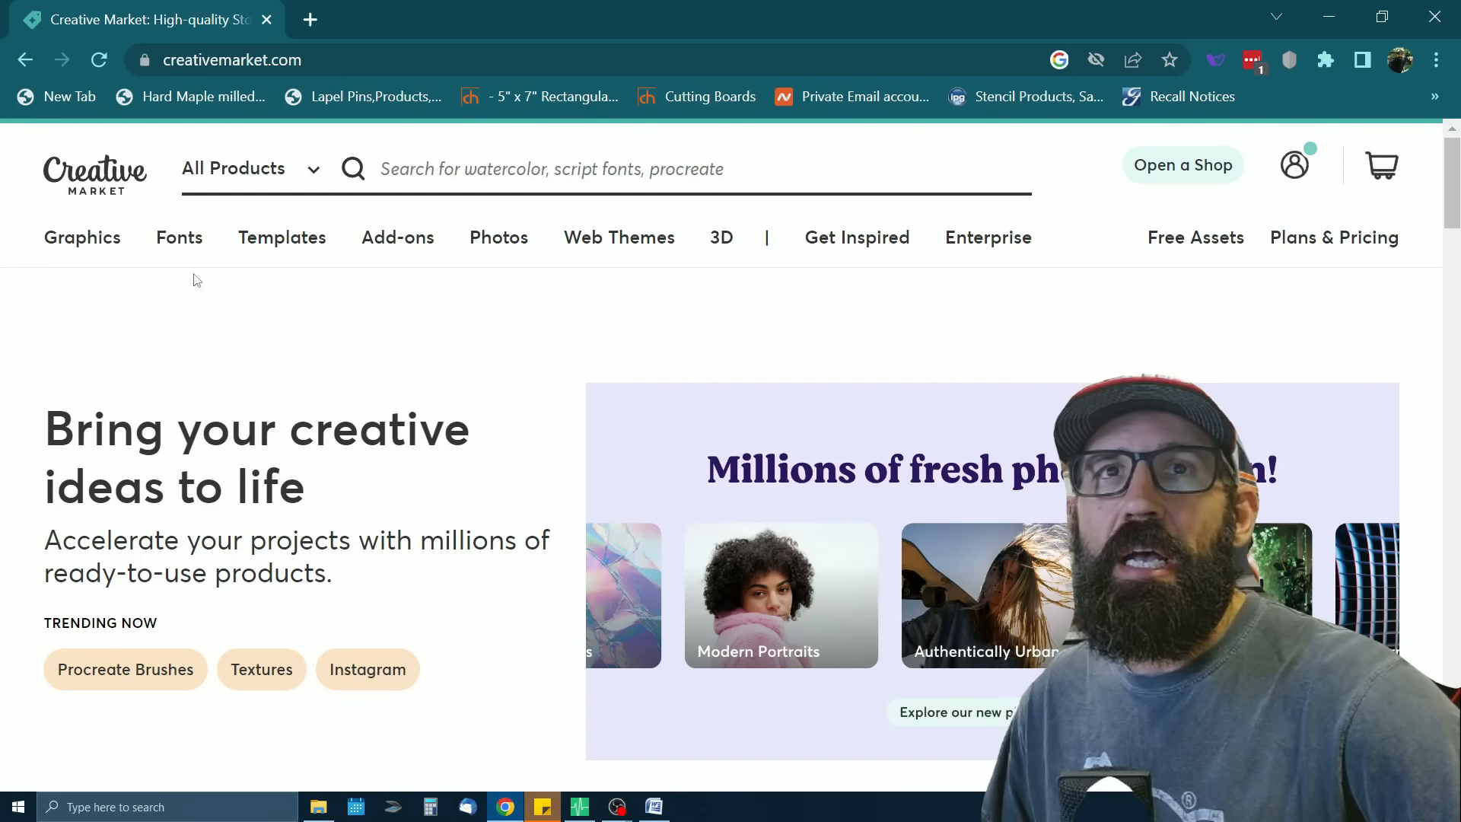
mouse_move(365, 337)
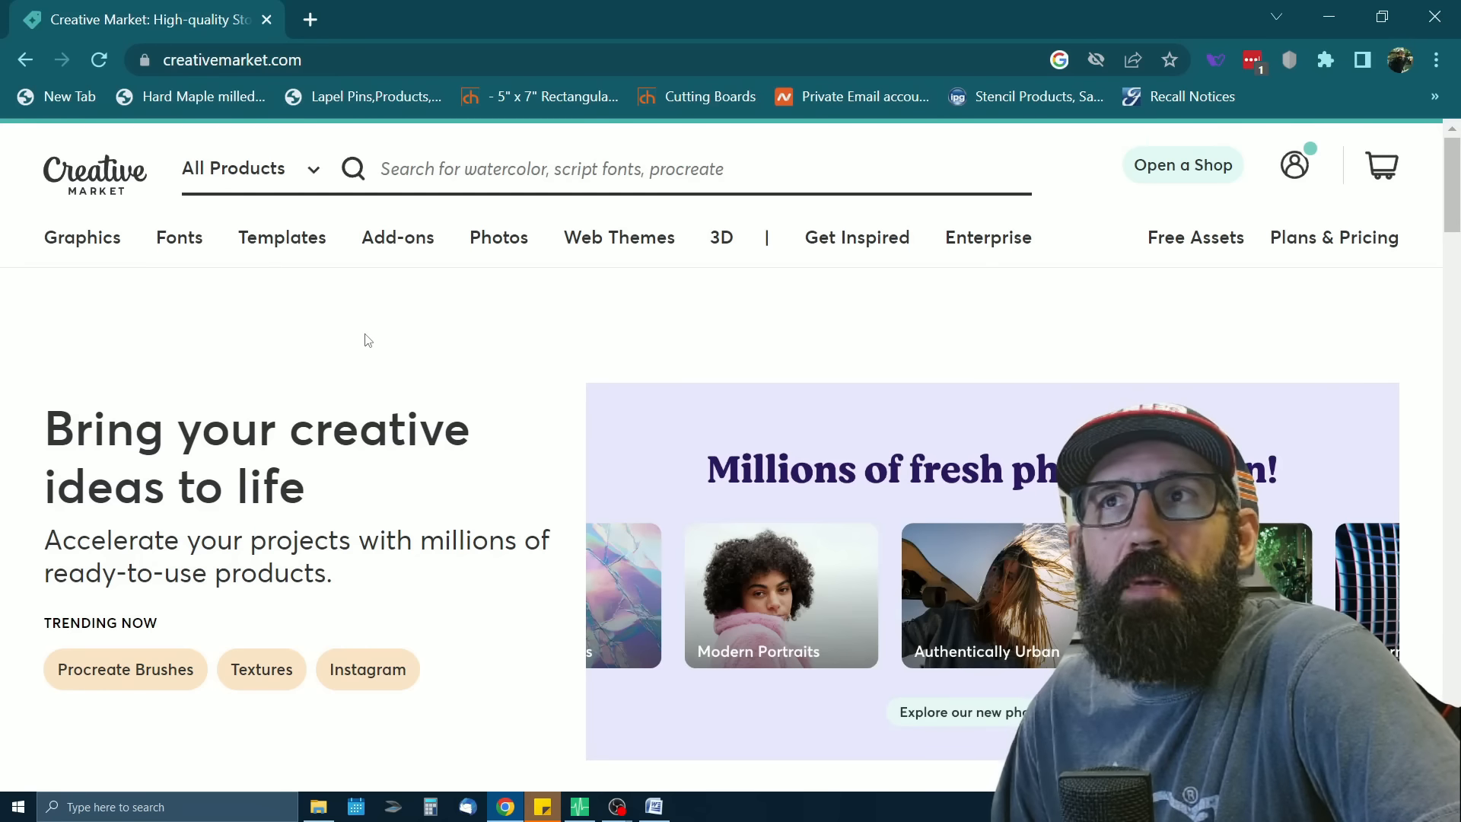
mouse_move(477, 350)
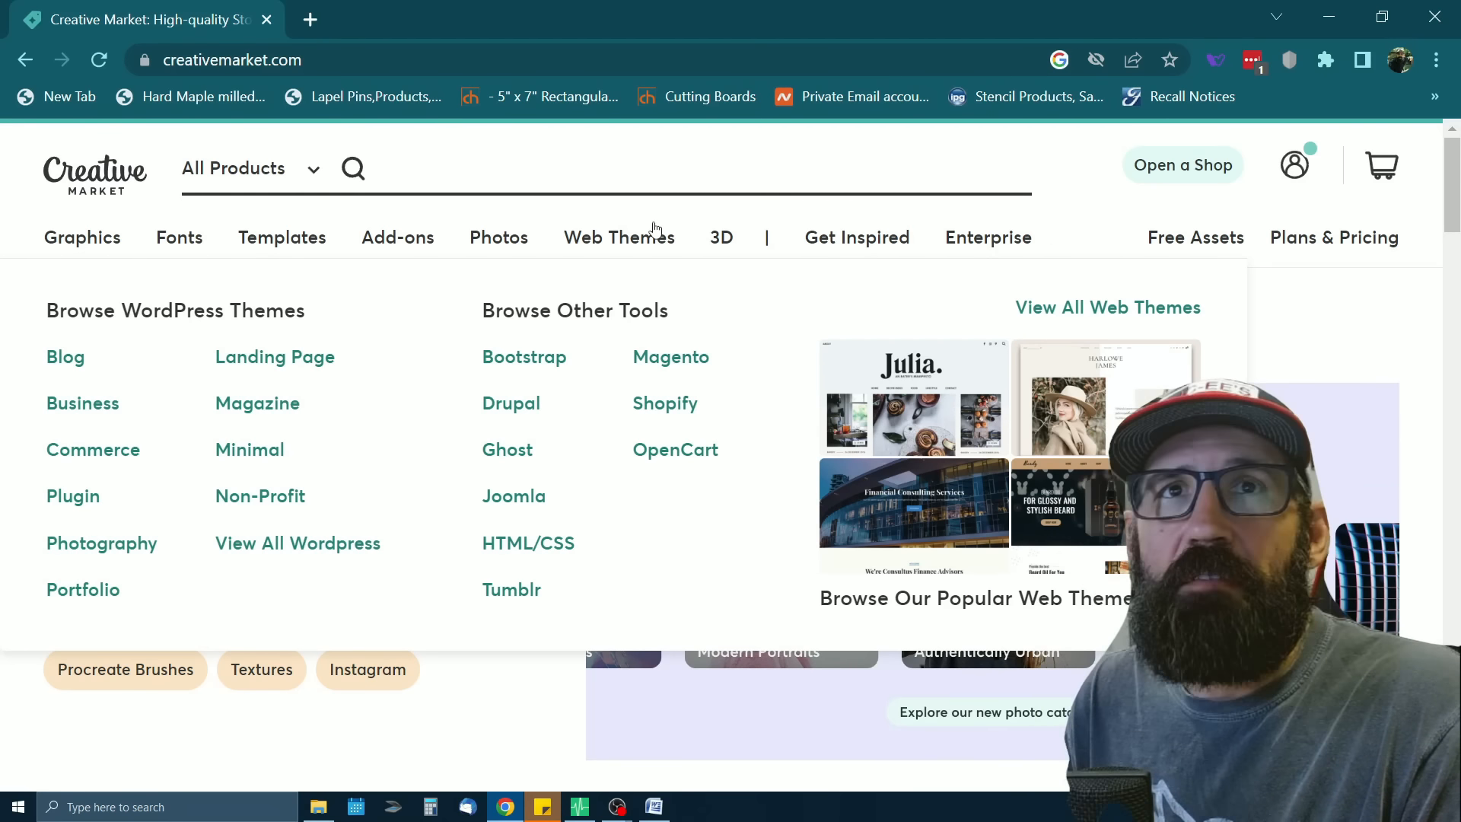
text(leathe)
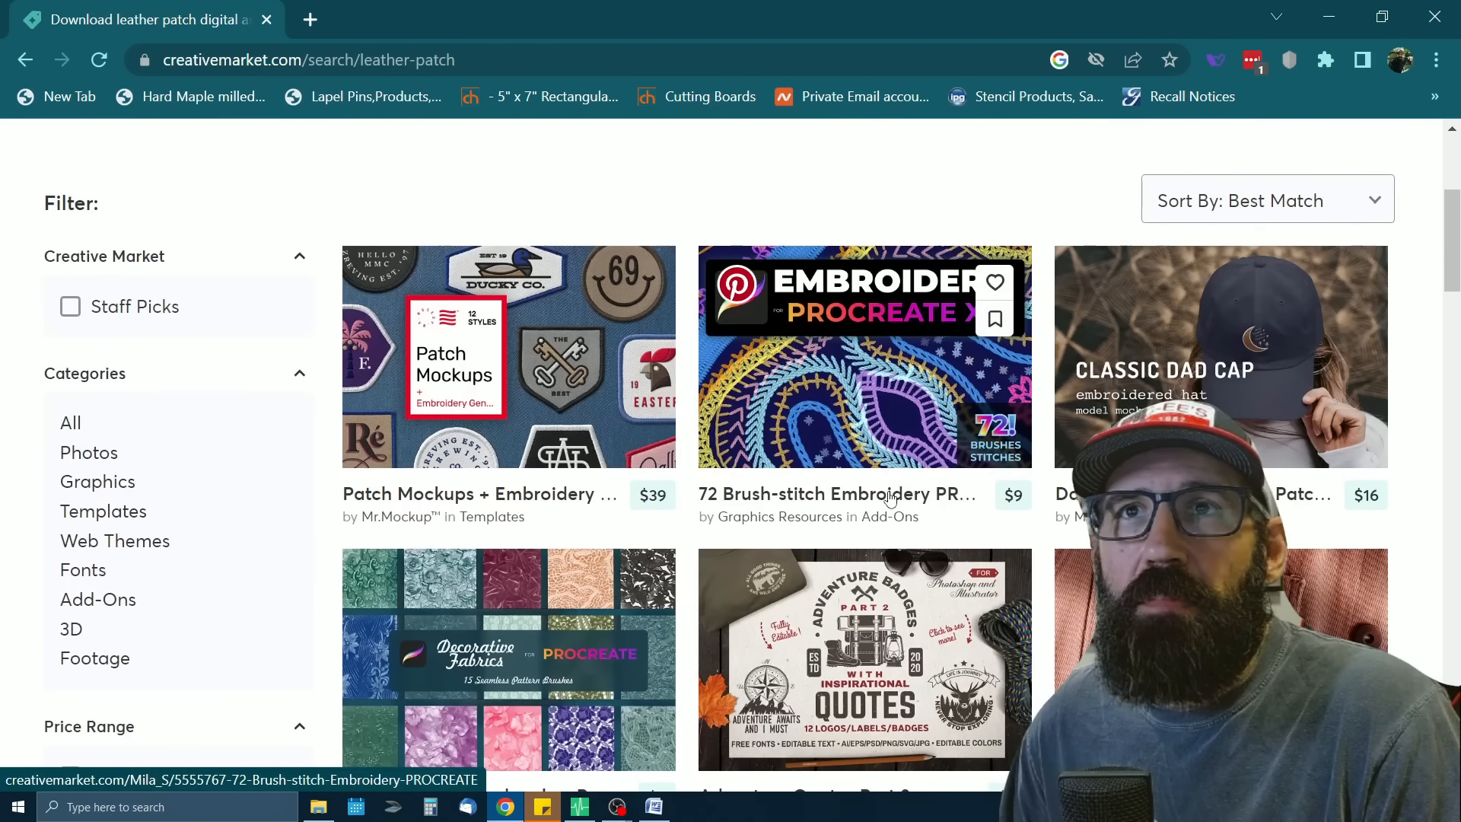
scroll(down, 3)
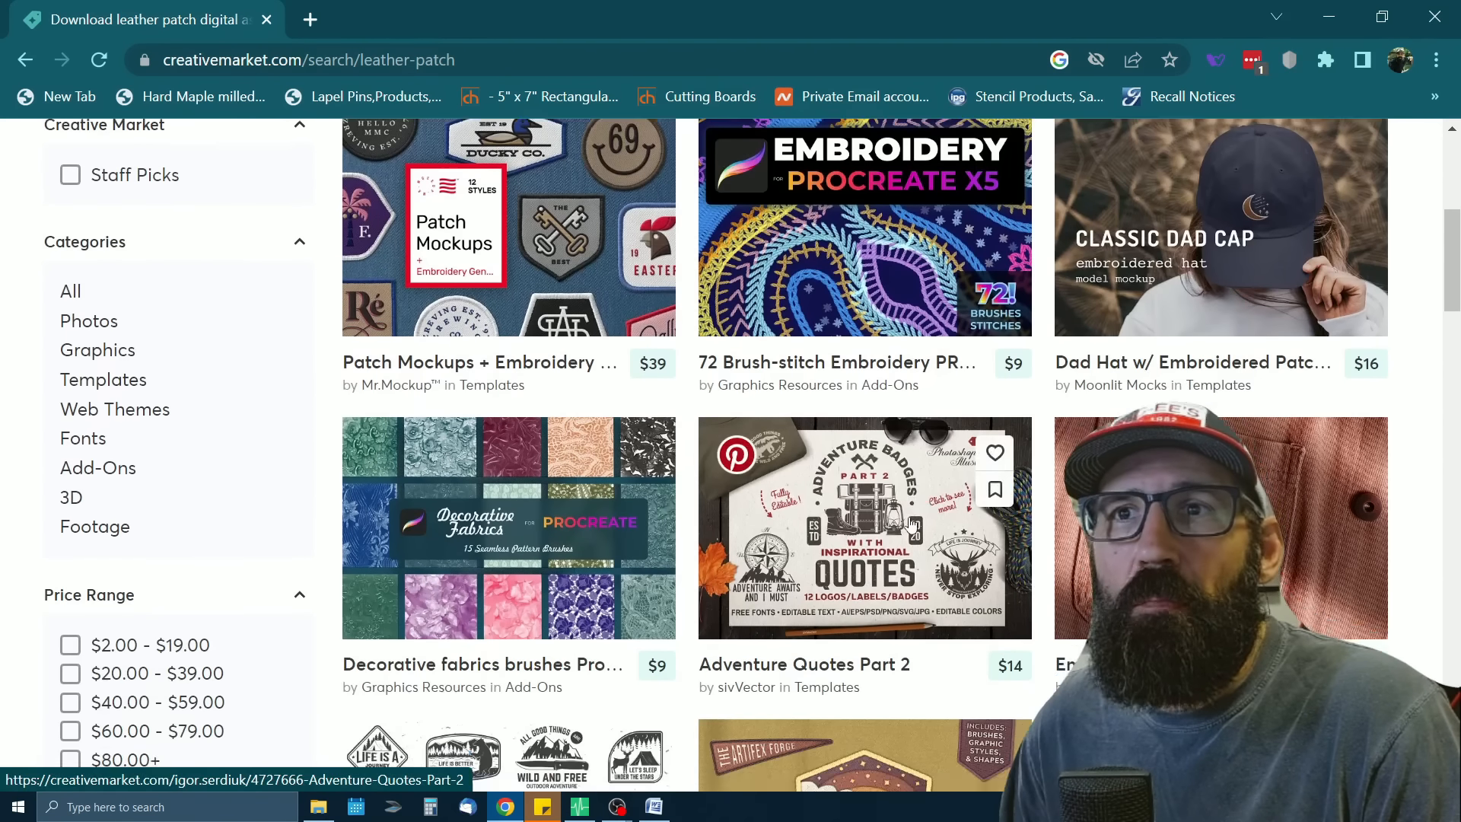
scroll(down, 3)
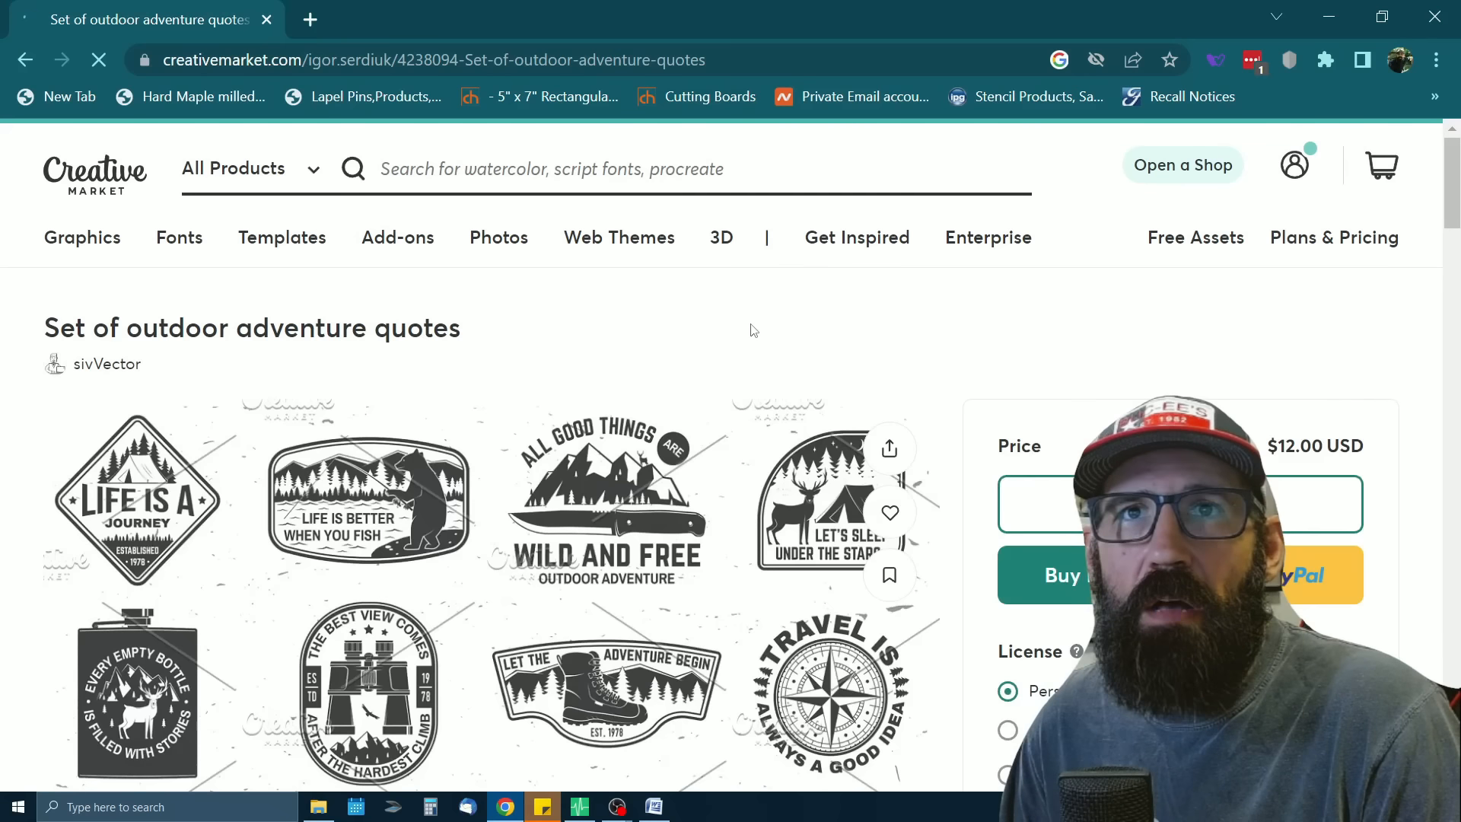
scroll(down, 3)
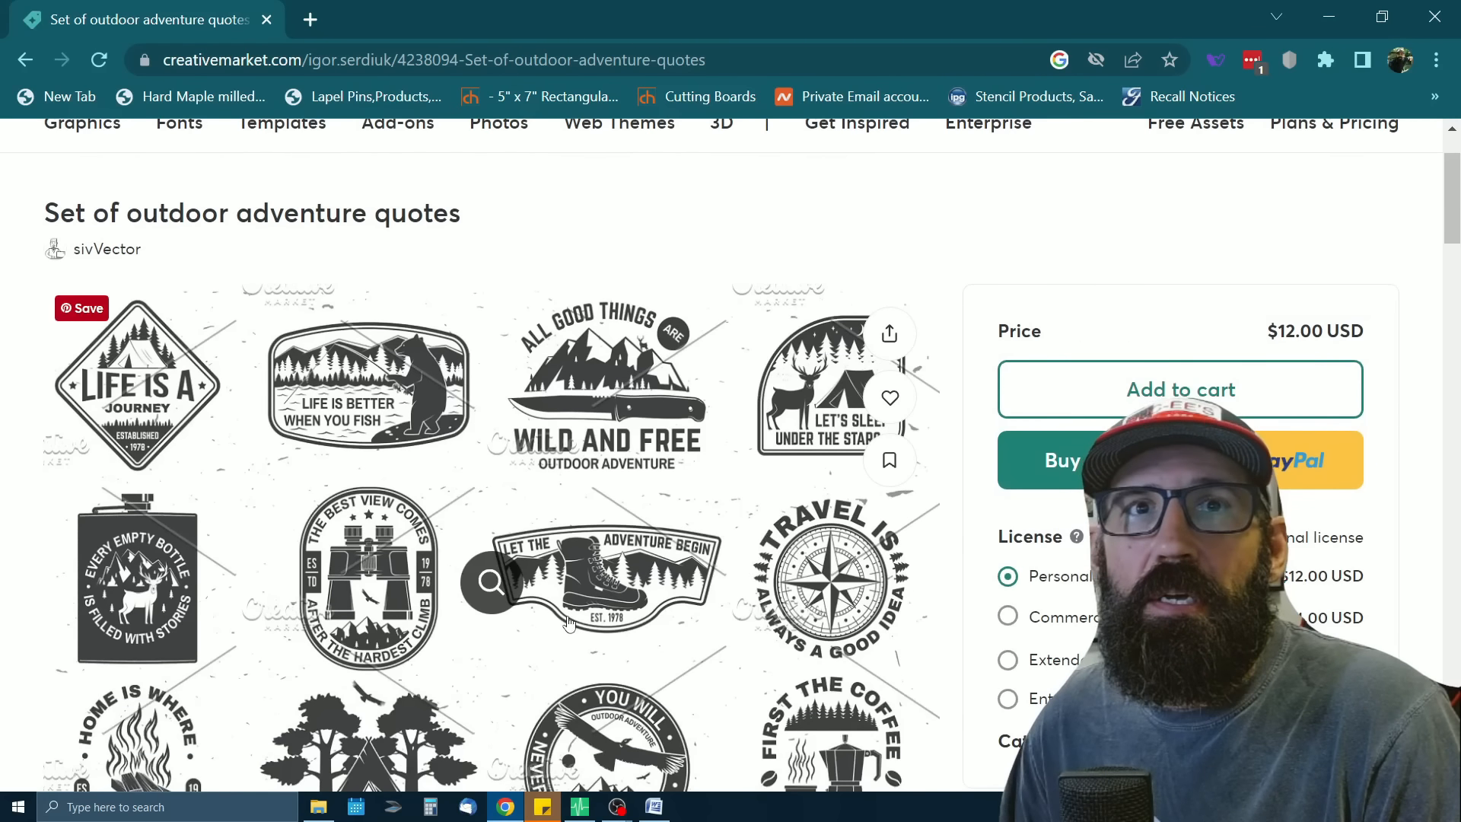
scroll(down, 3)
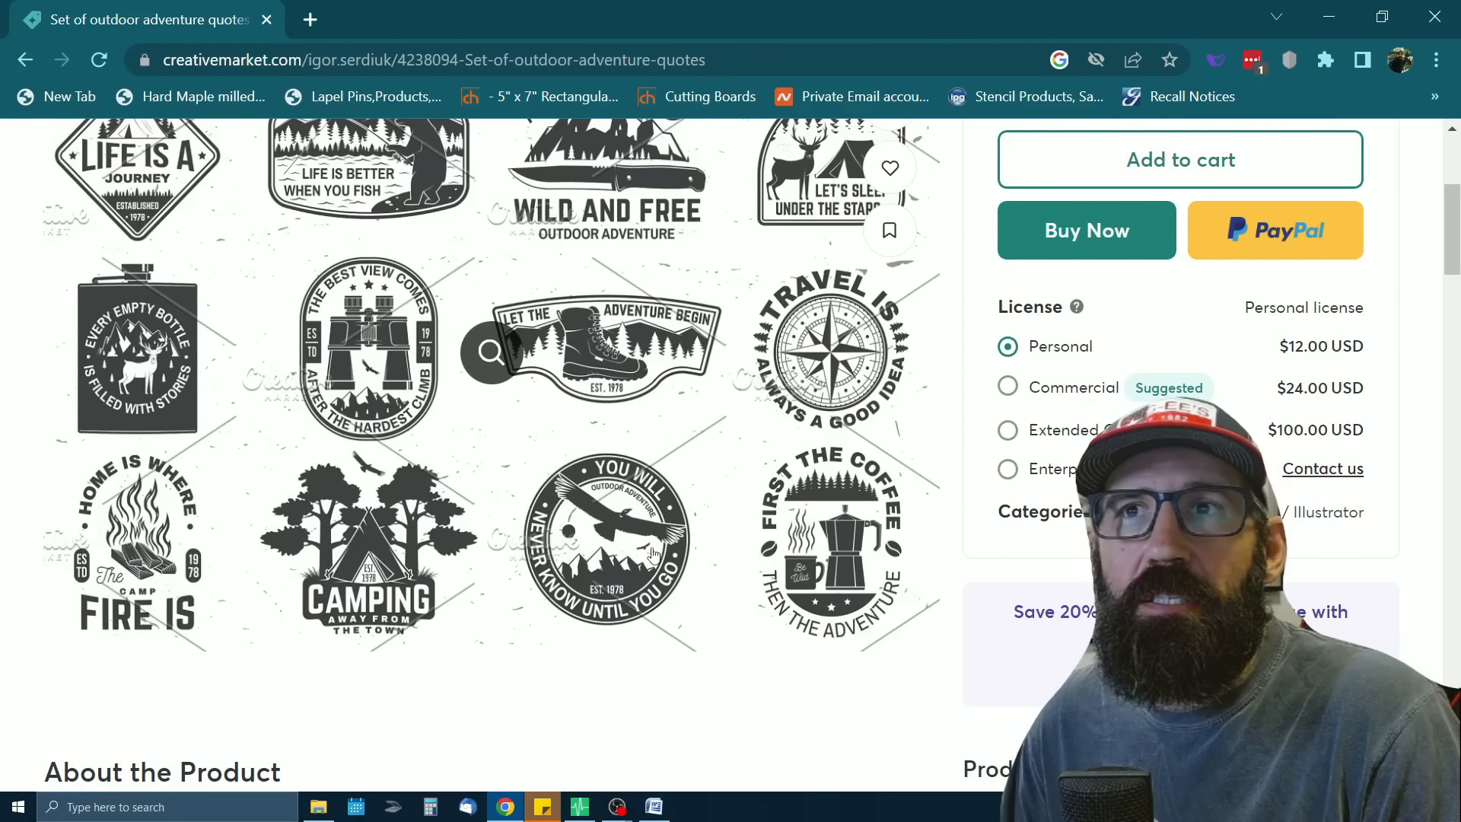
scroll(down, 3)
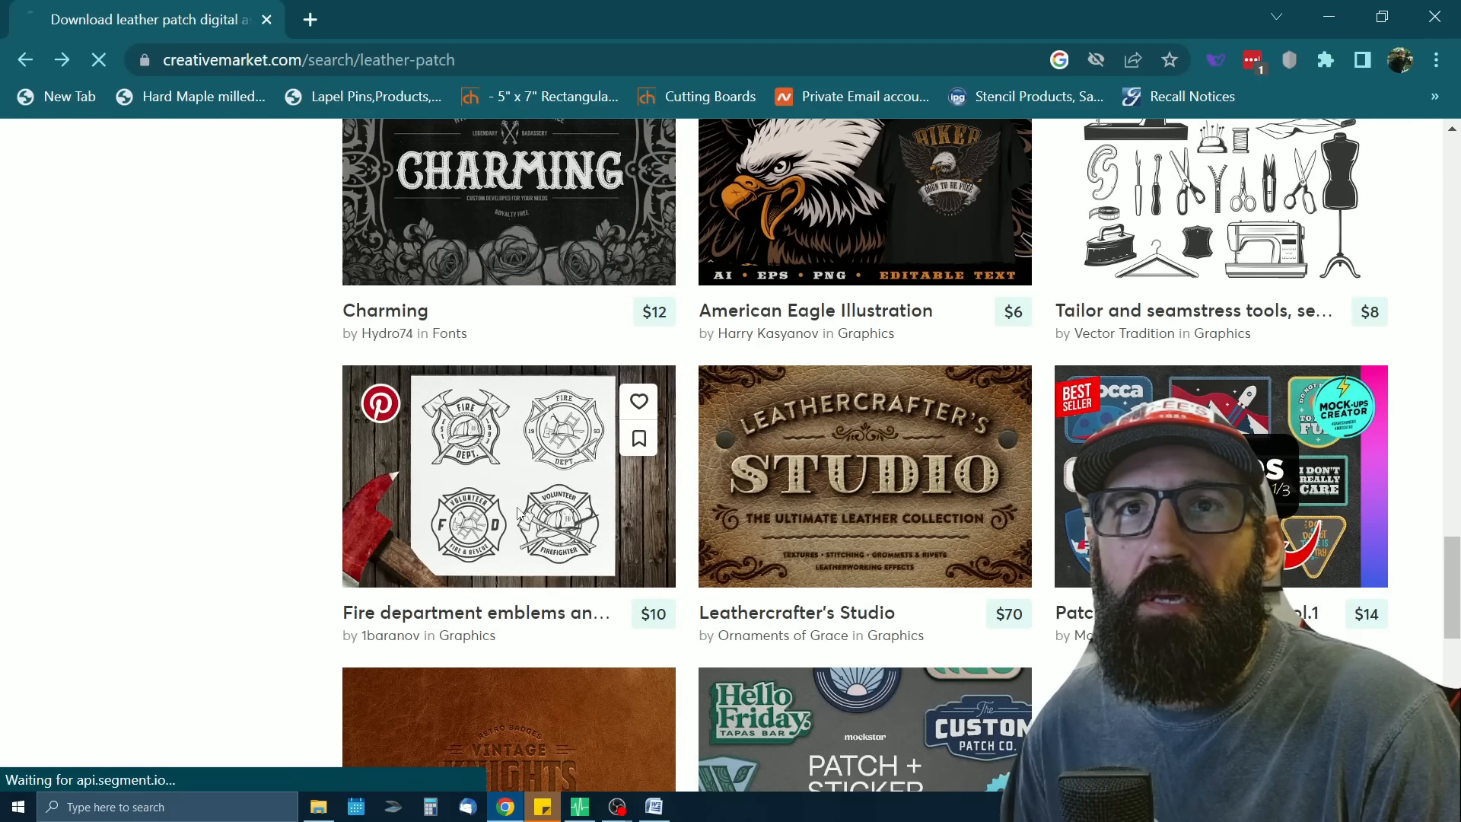
click(509, 476)
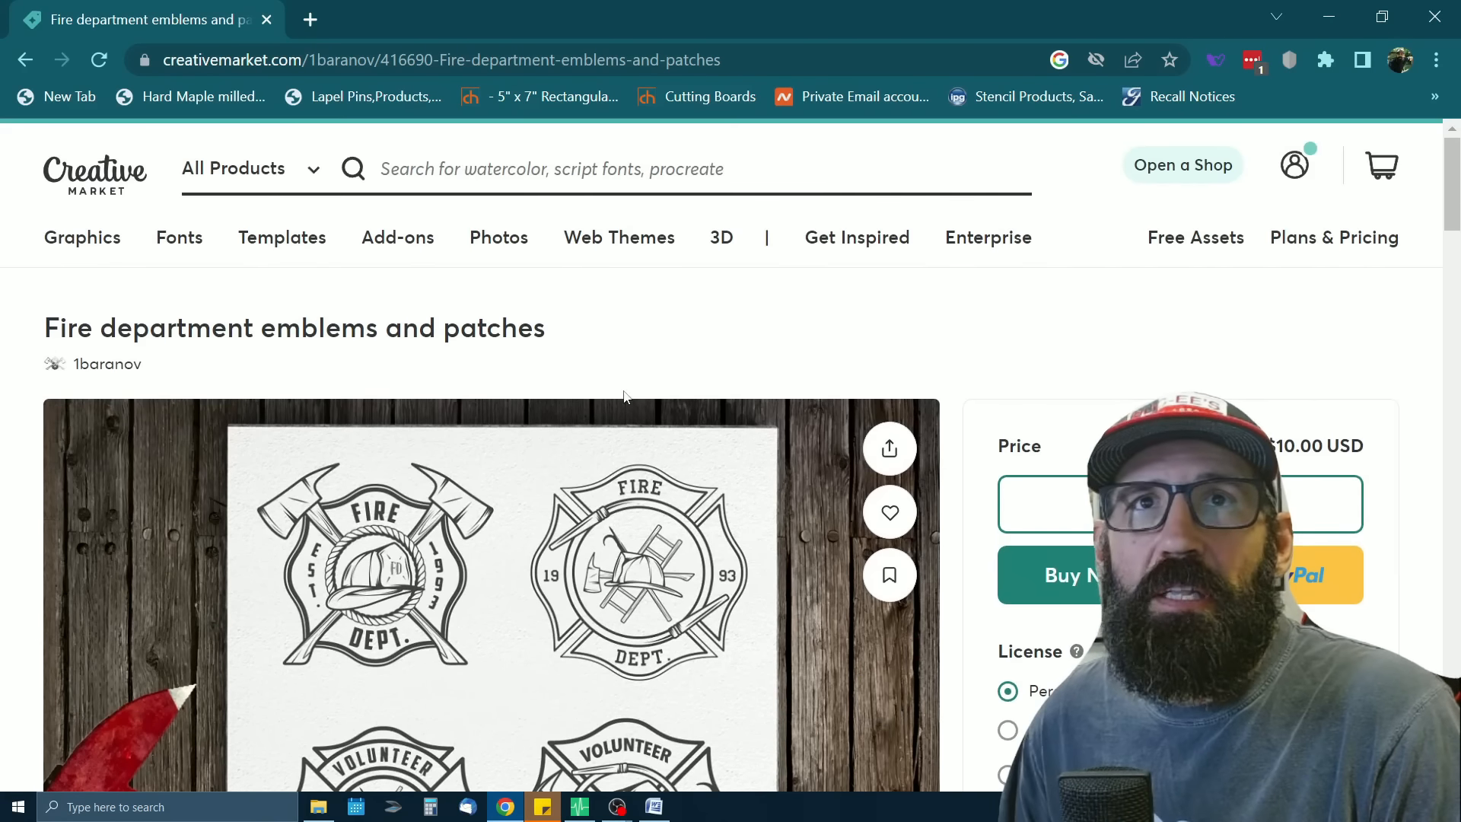
click(281, 236)
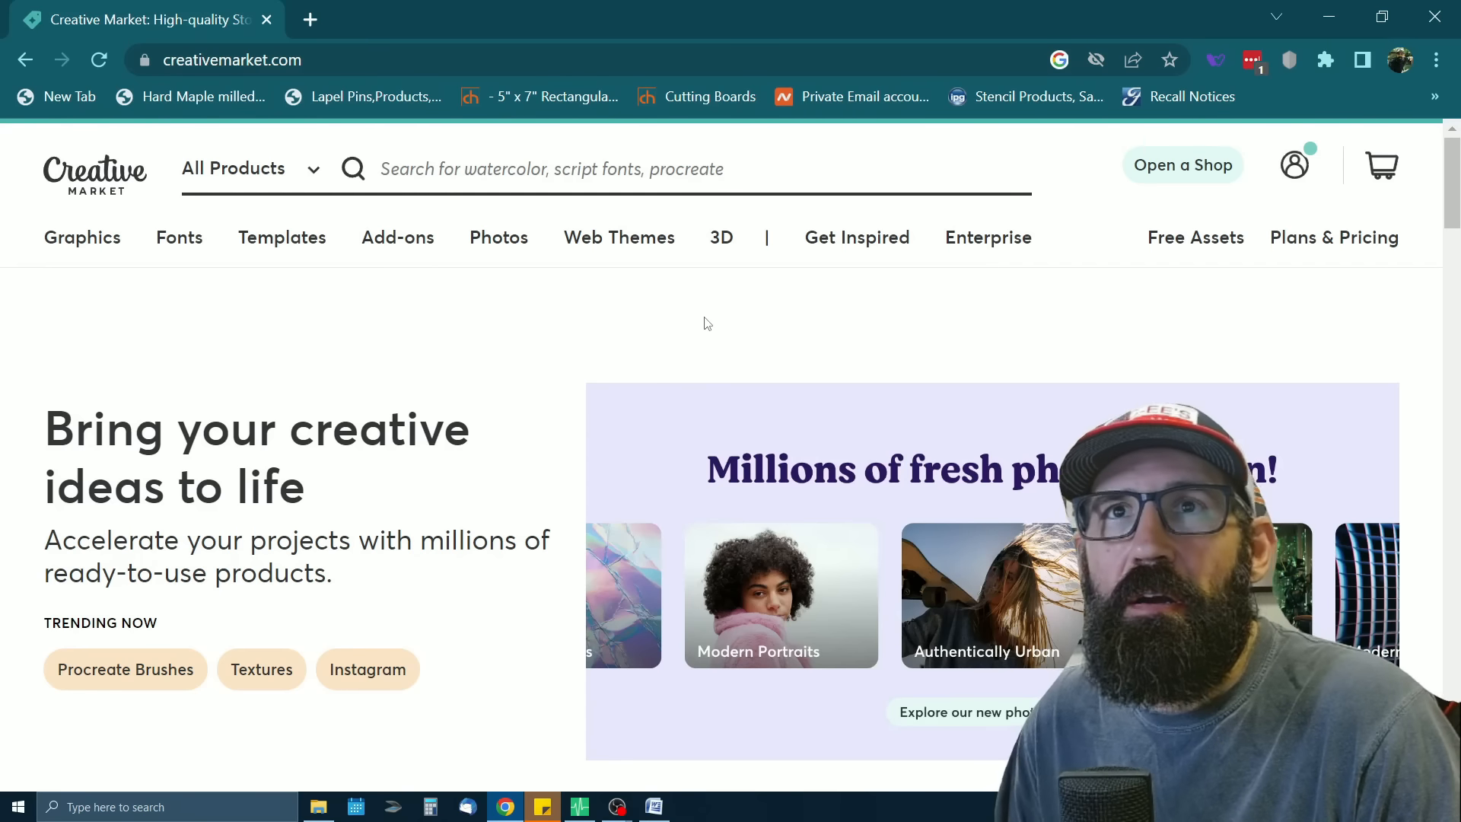
mouse_move(293, 335)
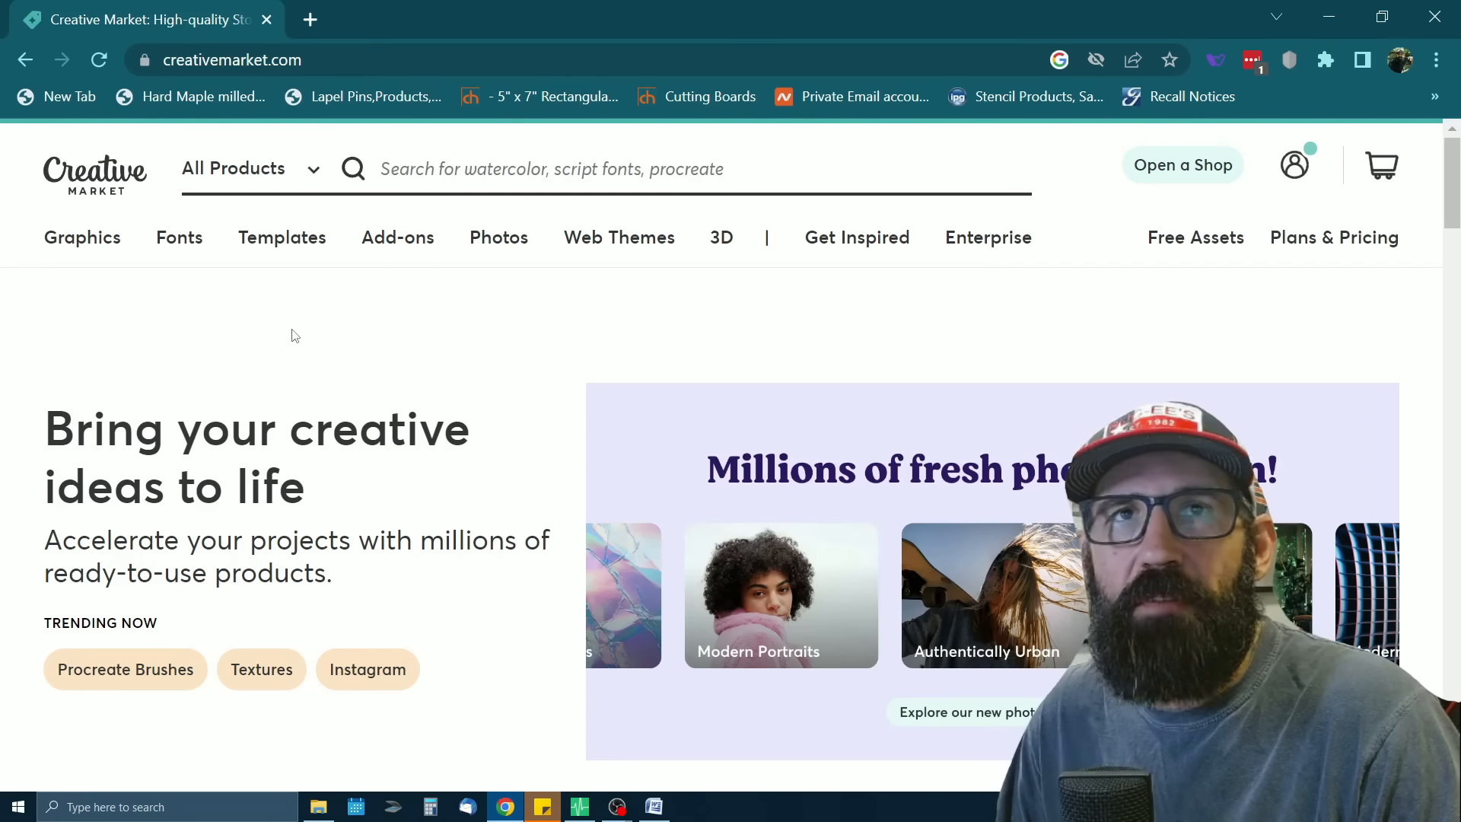
Go to imag-r.com and scroll down to its six-step upload-to-download guide
text(imag-r.com)
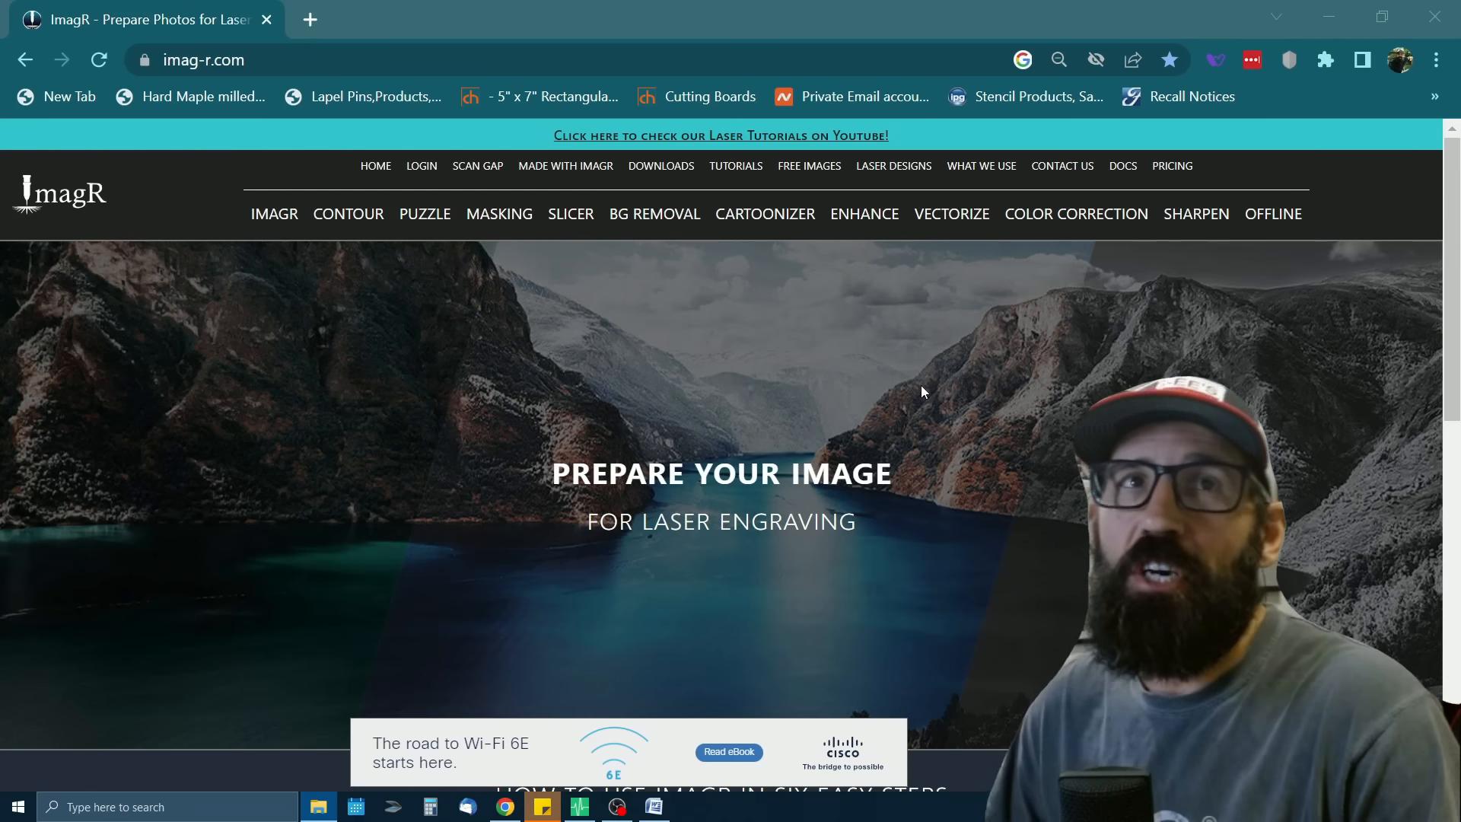
mouse_move(966, 392)
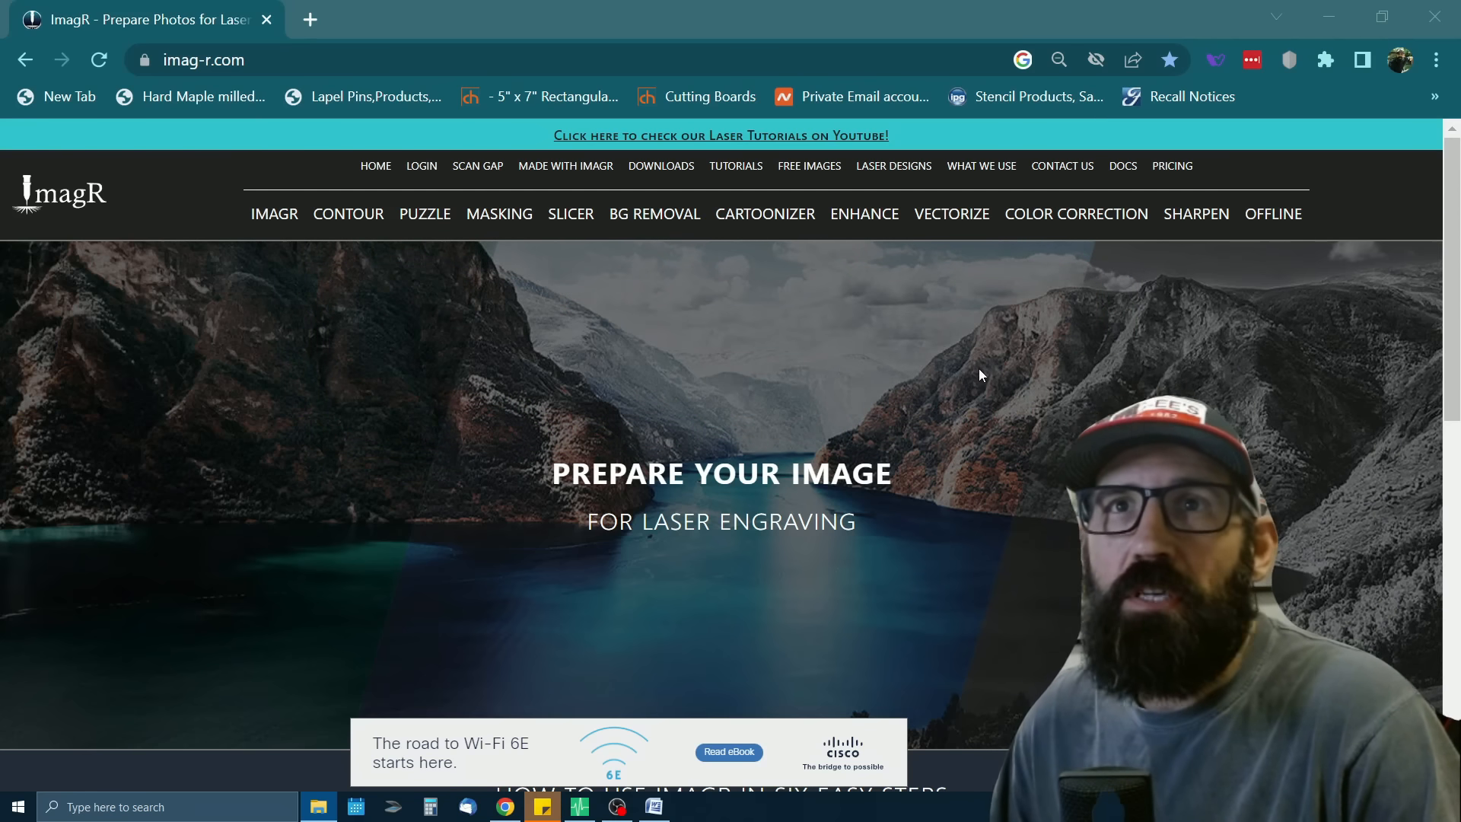
mouse_move(953, 388)
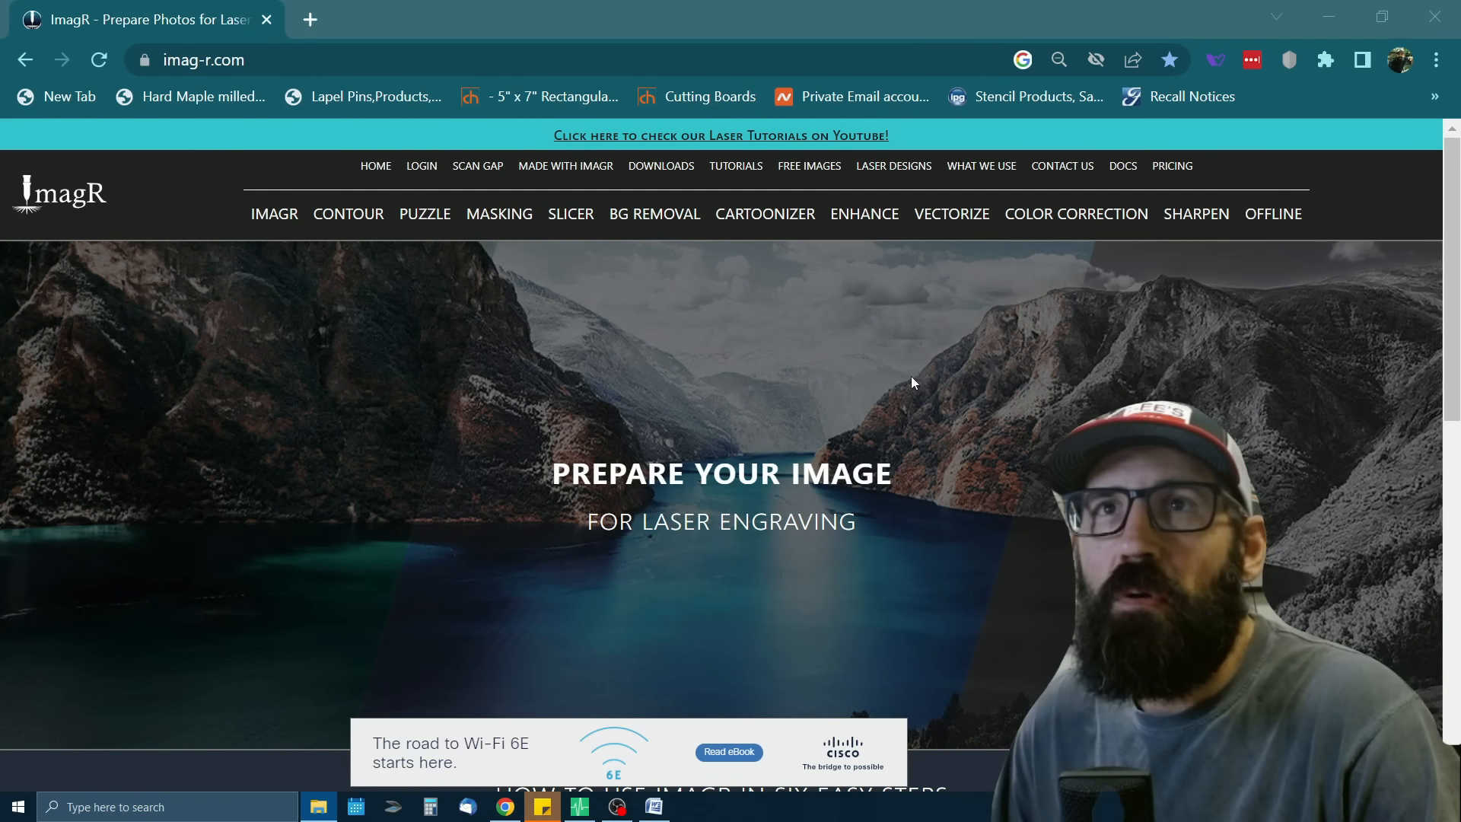
scroll(down, 3)
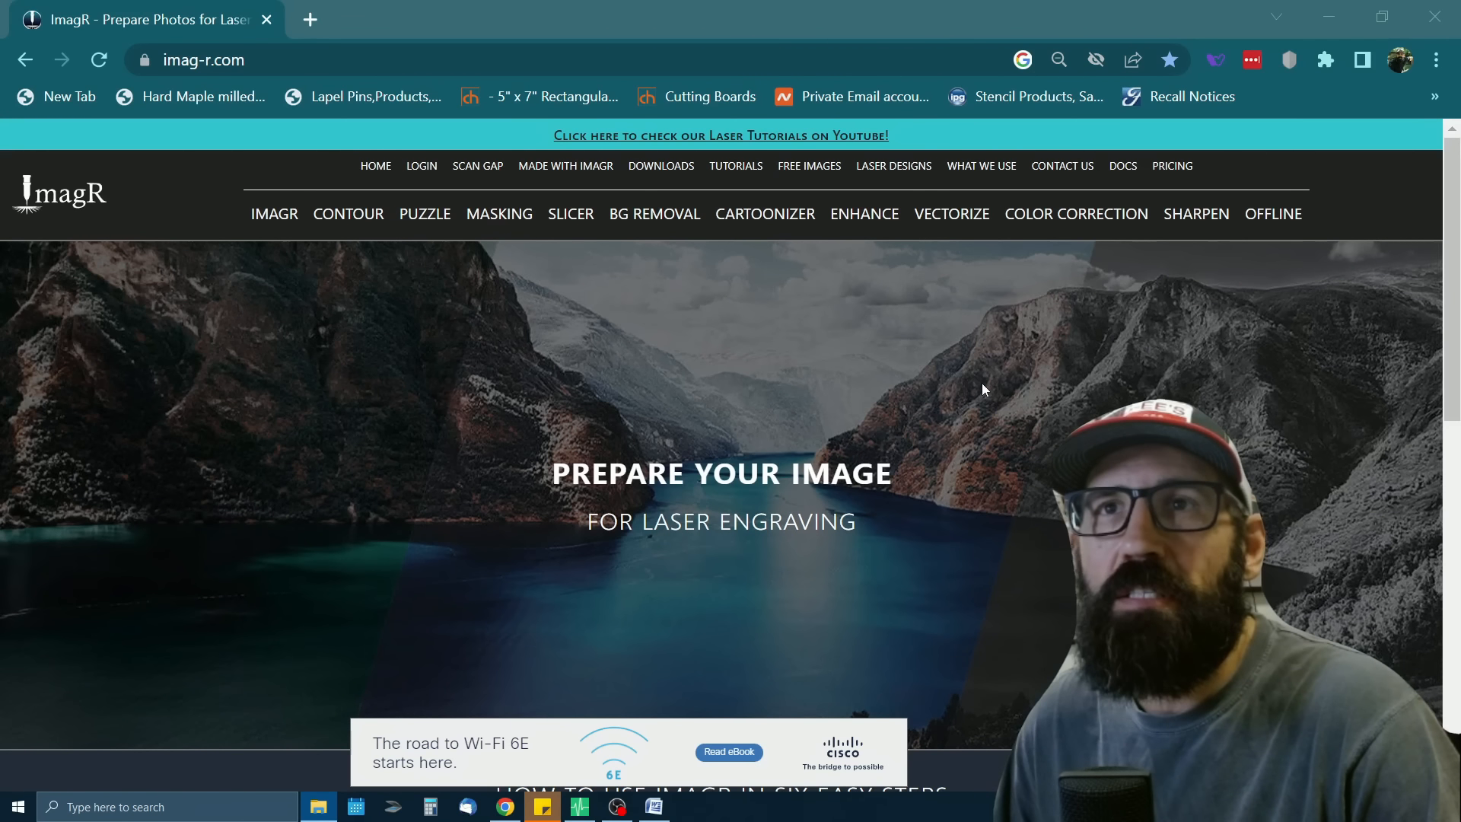
mouse_move(929, 386)
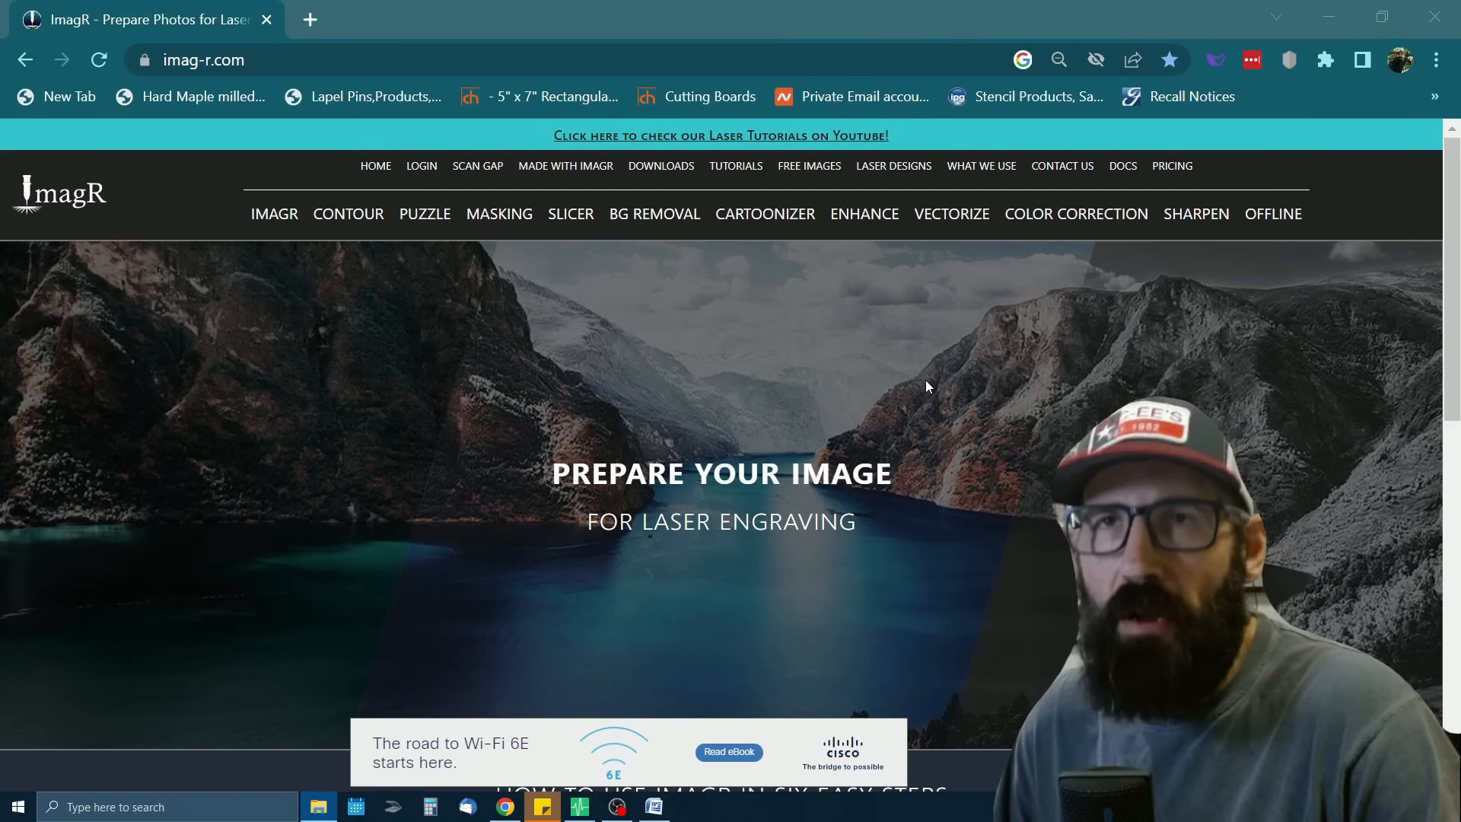
scroll(down, 3)
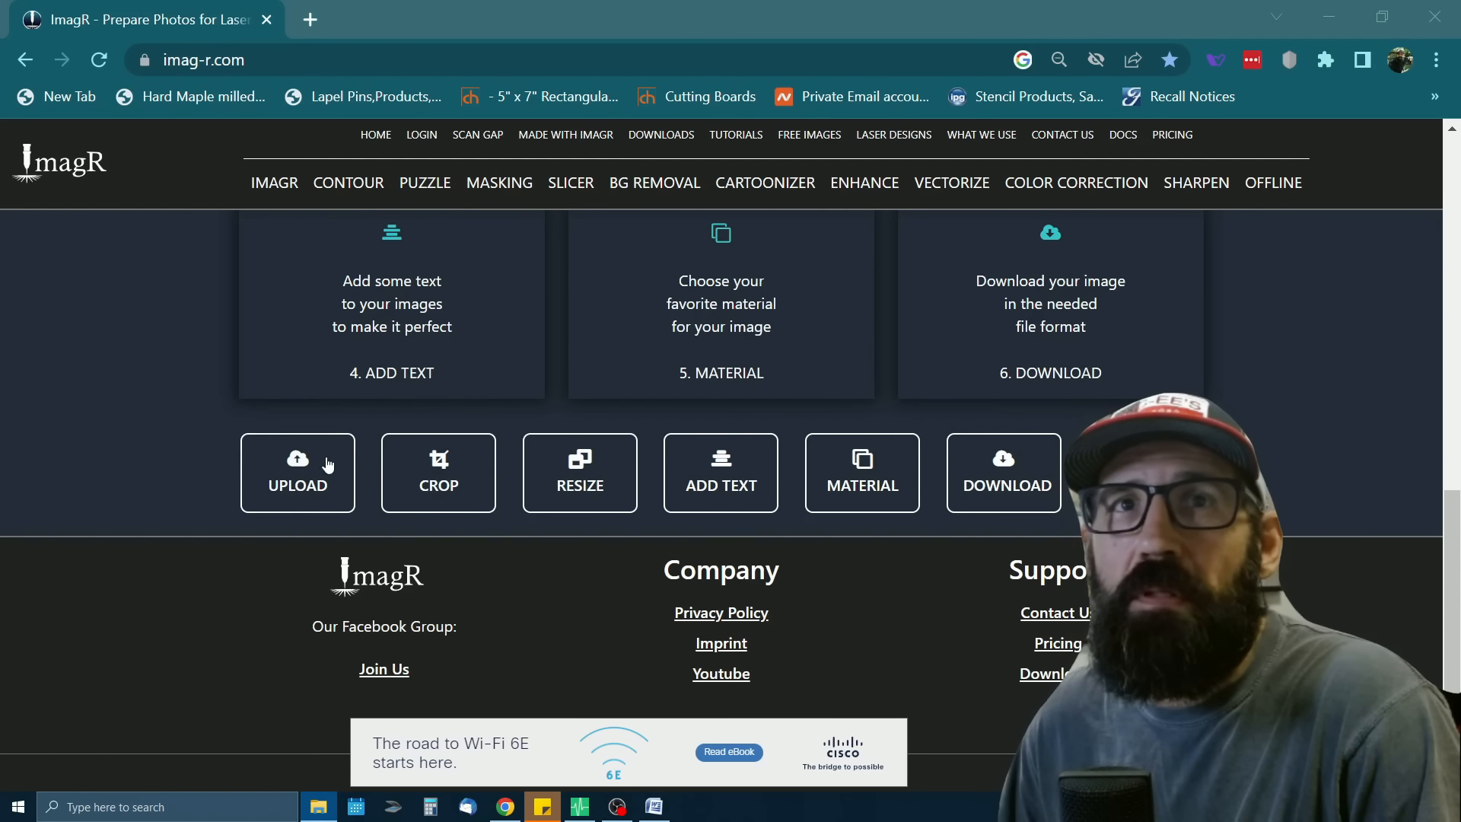
Load the sample portrait and apply a CO2 laser material preset from the Material list
click(298, 472)
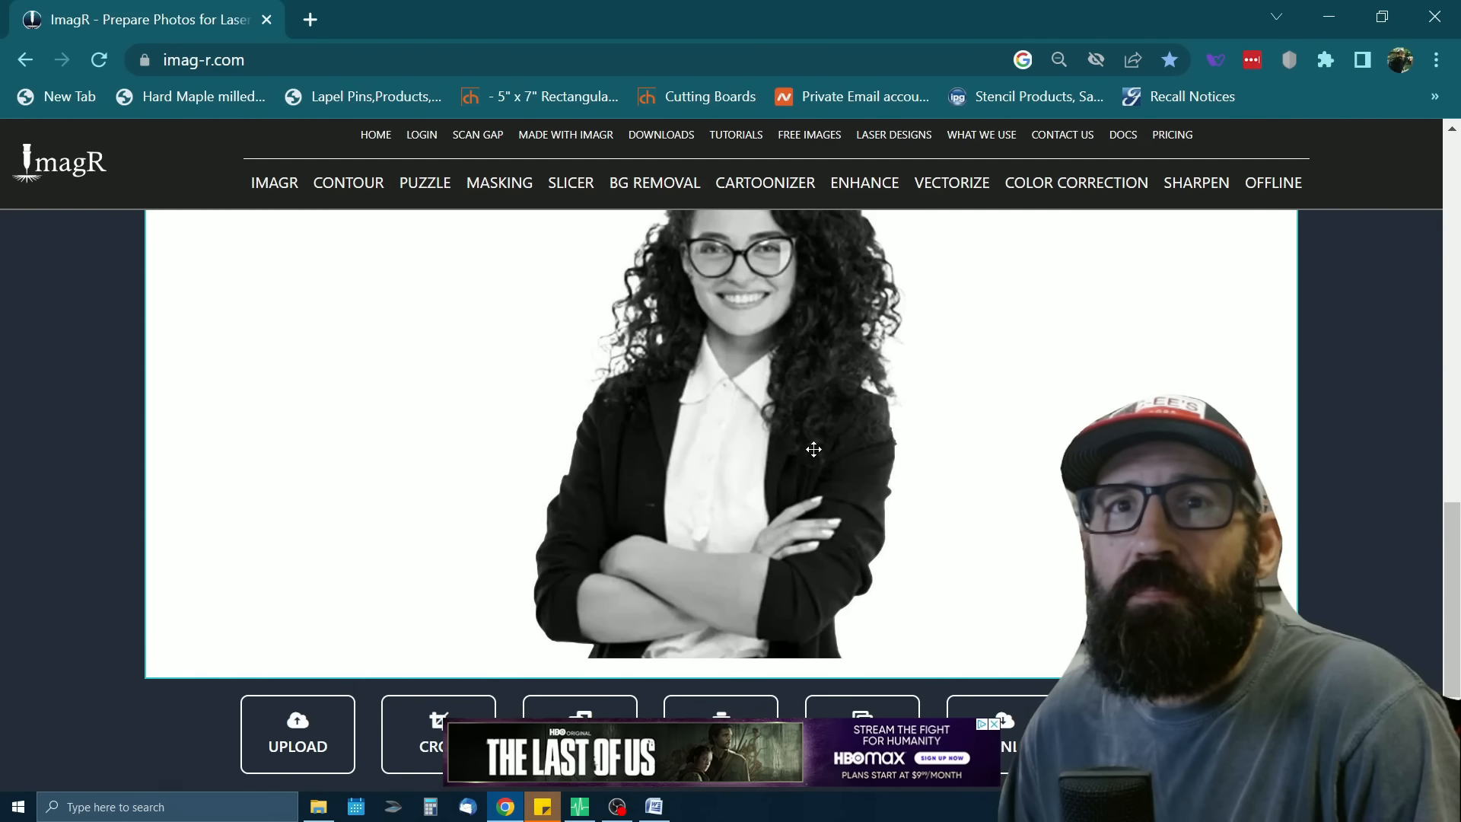
scroll(down, 3)
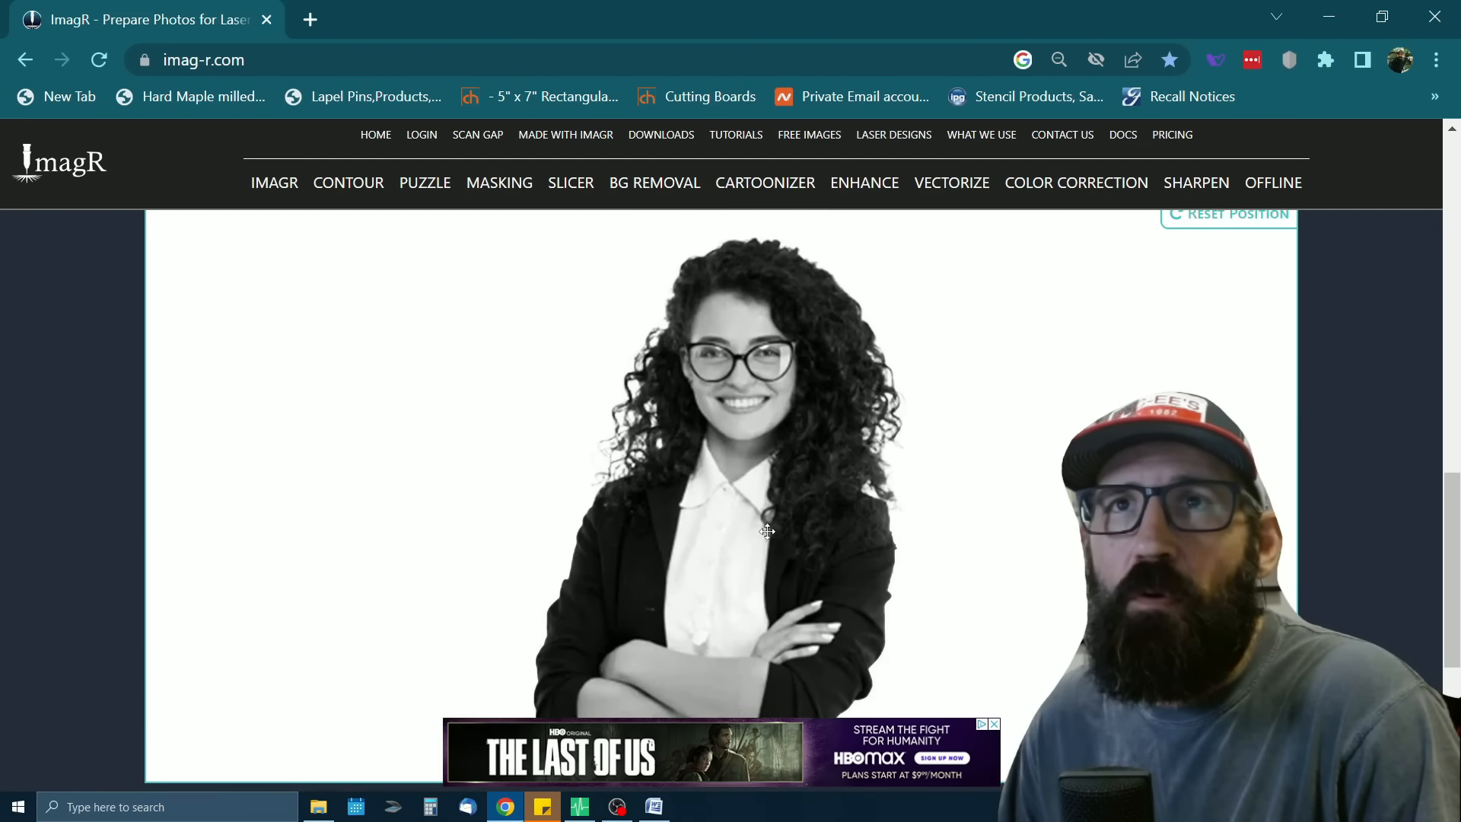
scroll(down, 3)
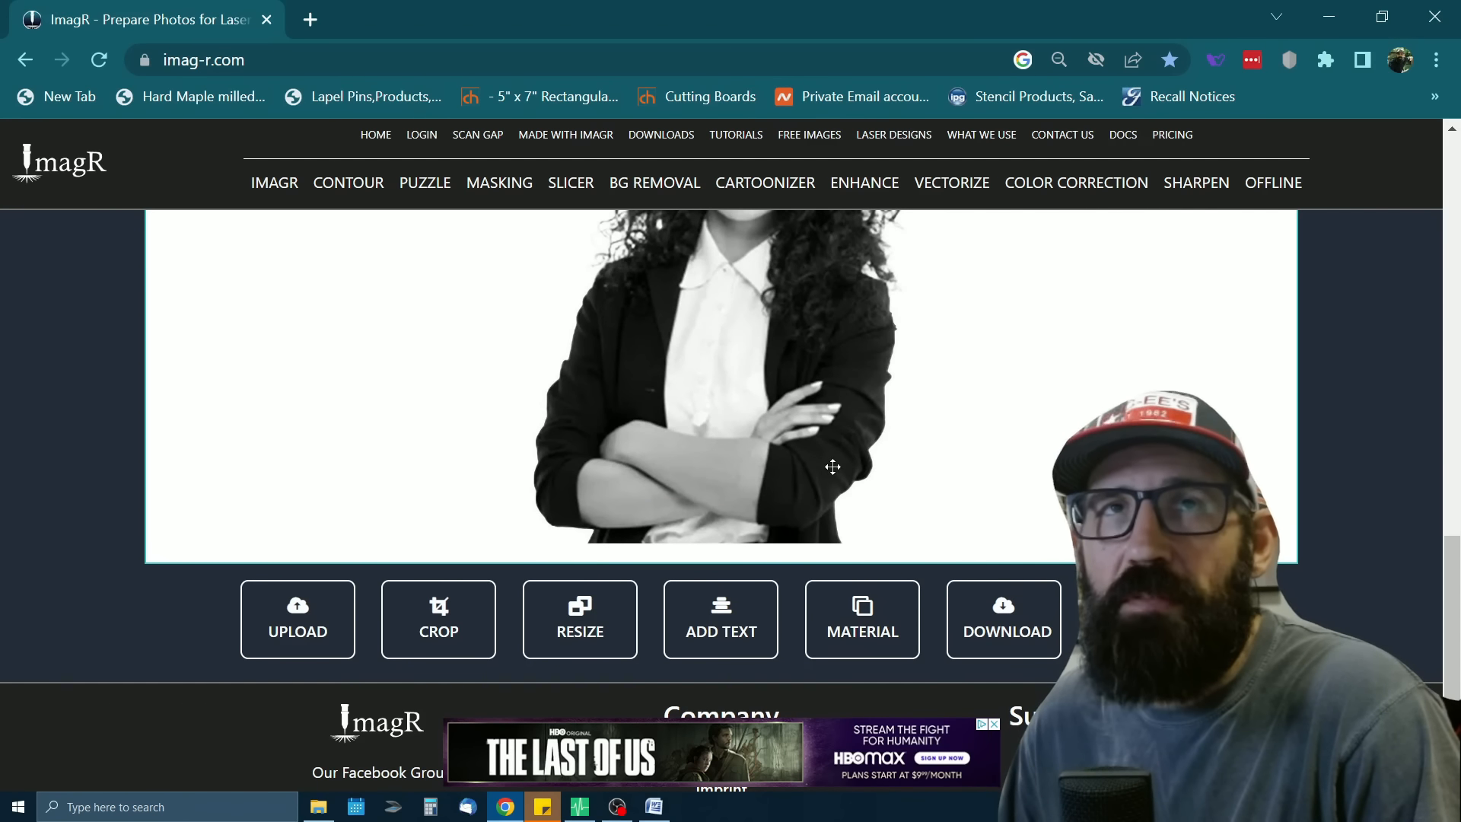
mouse_move(863, 629)
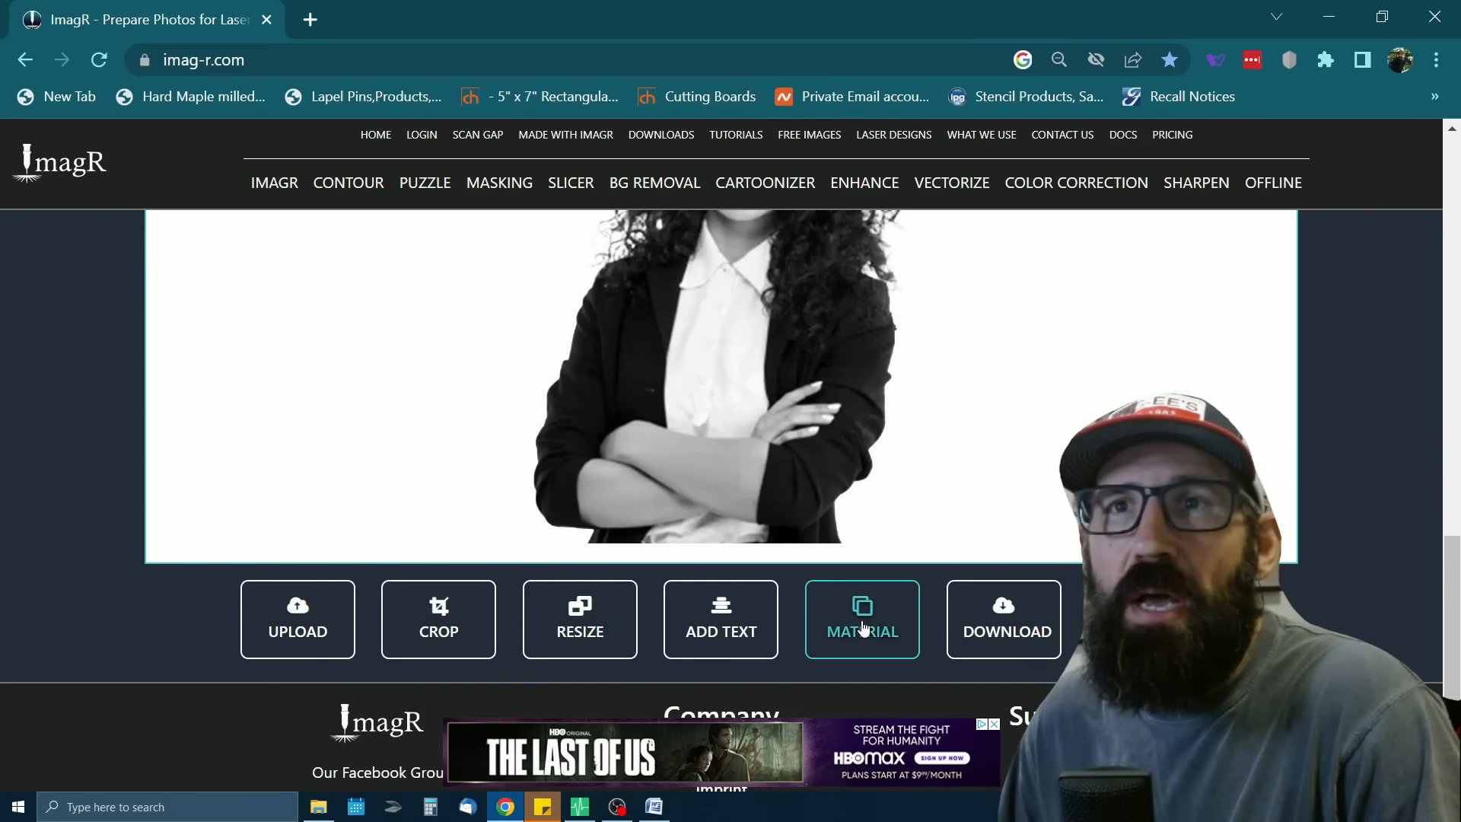
click(862, 620)
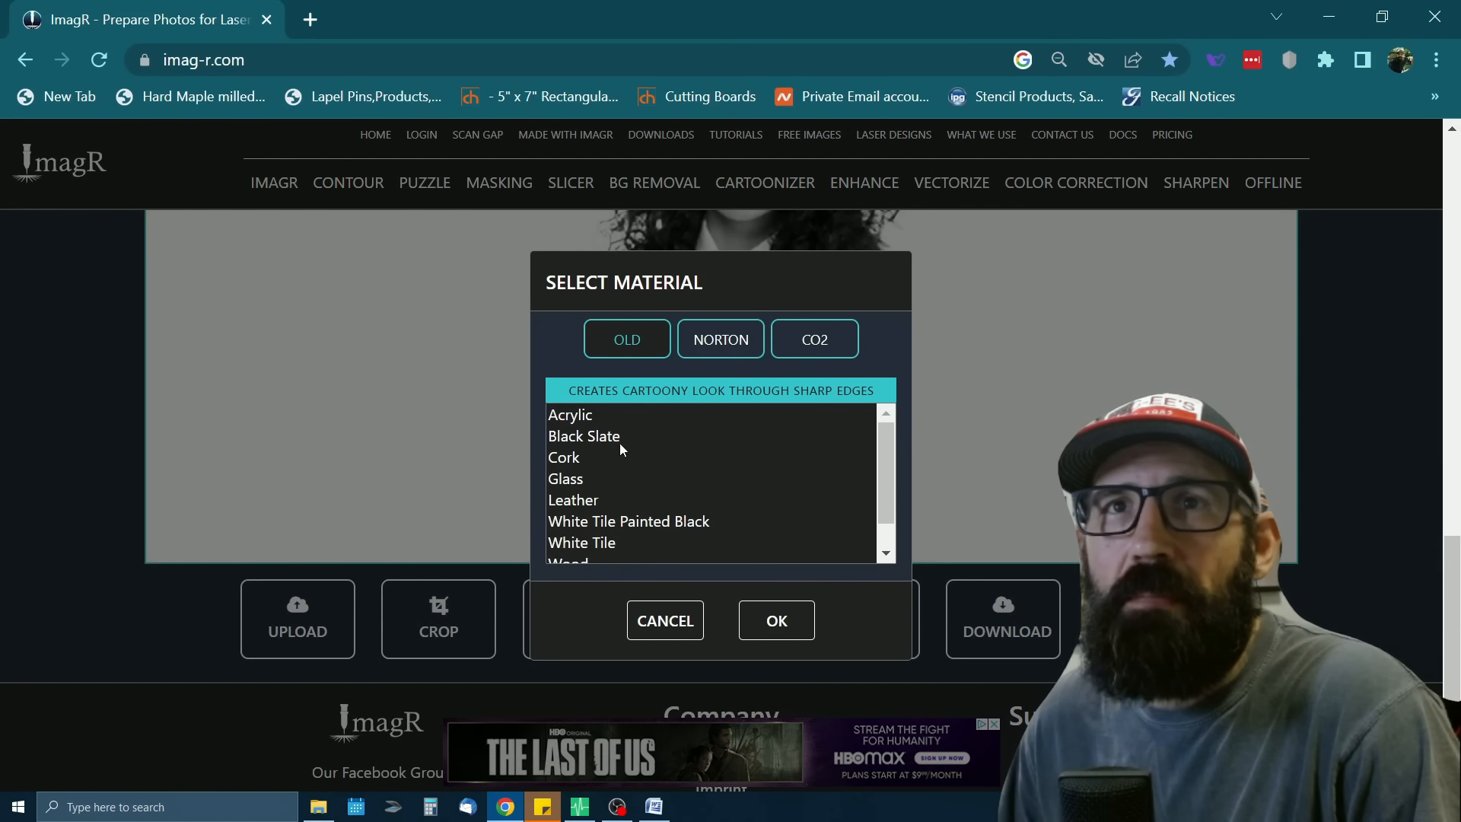
click(814, 339)
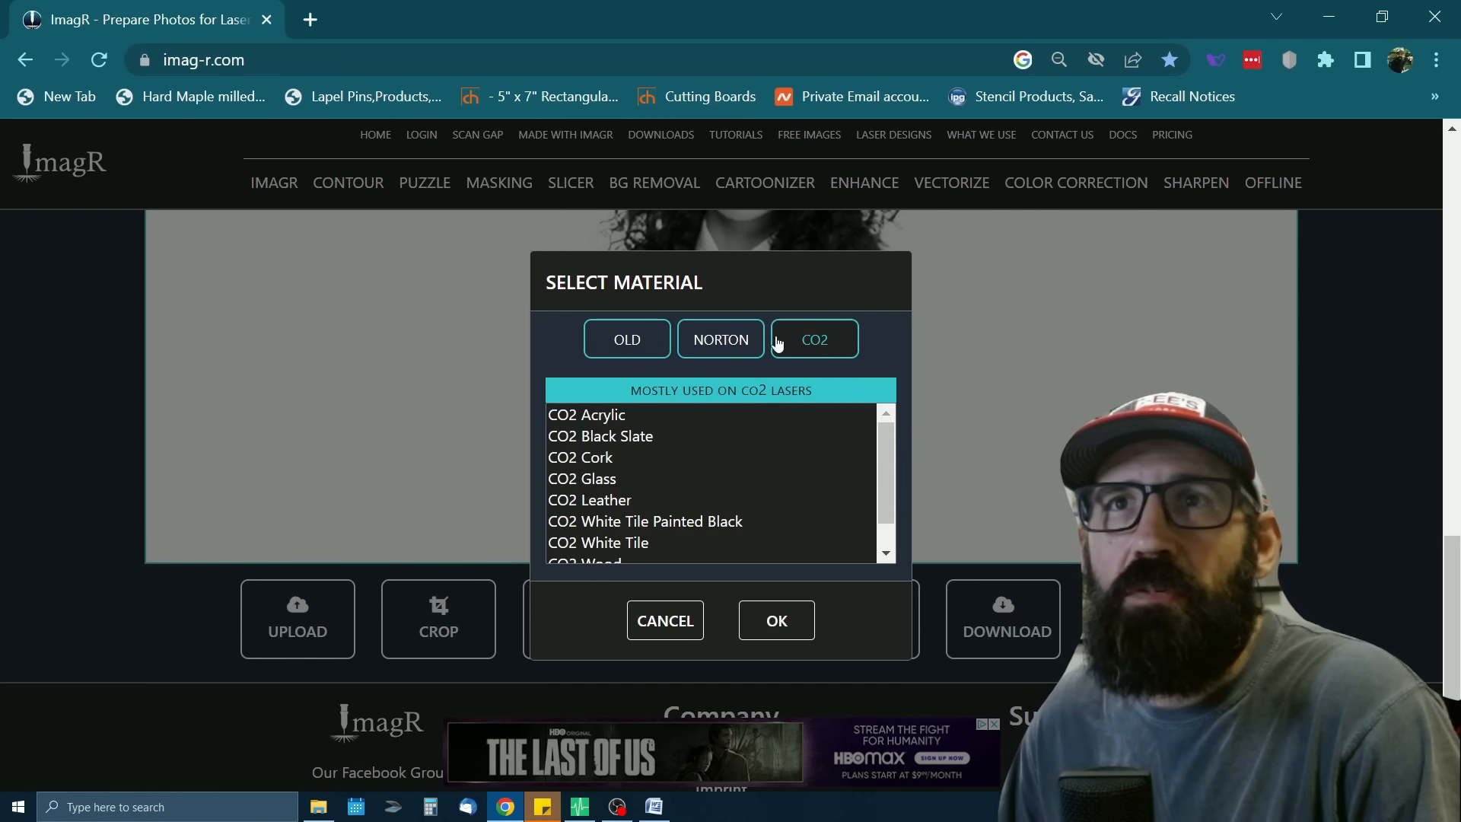
click(612, 504)
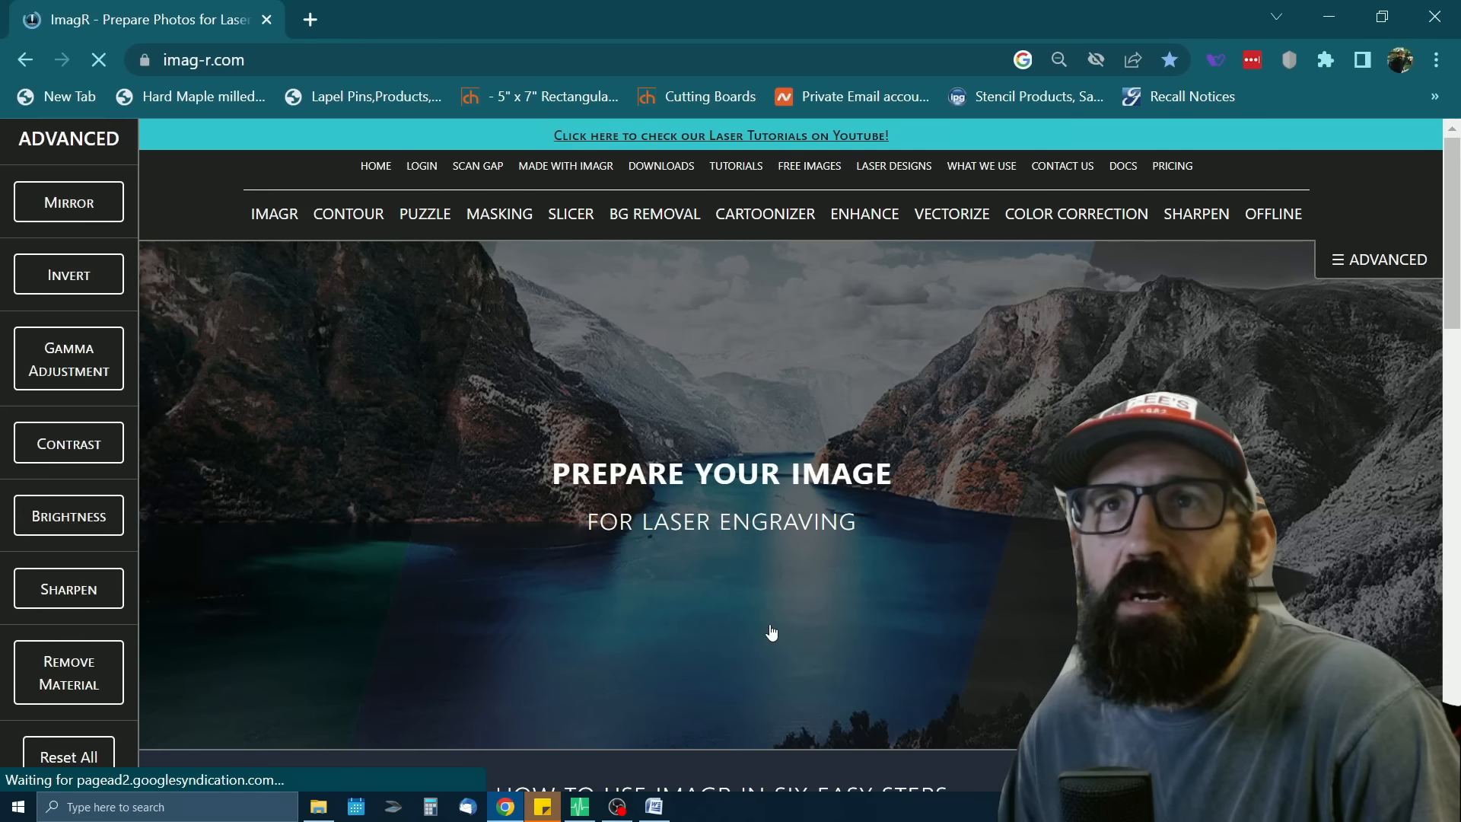
Open Laser Focus World's Volume 35, Issue 06 magazine page
scroll(down, 3)
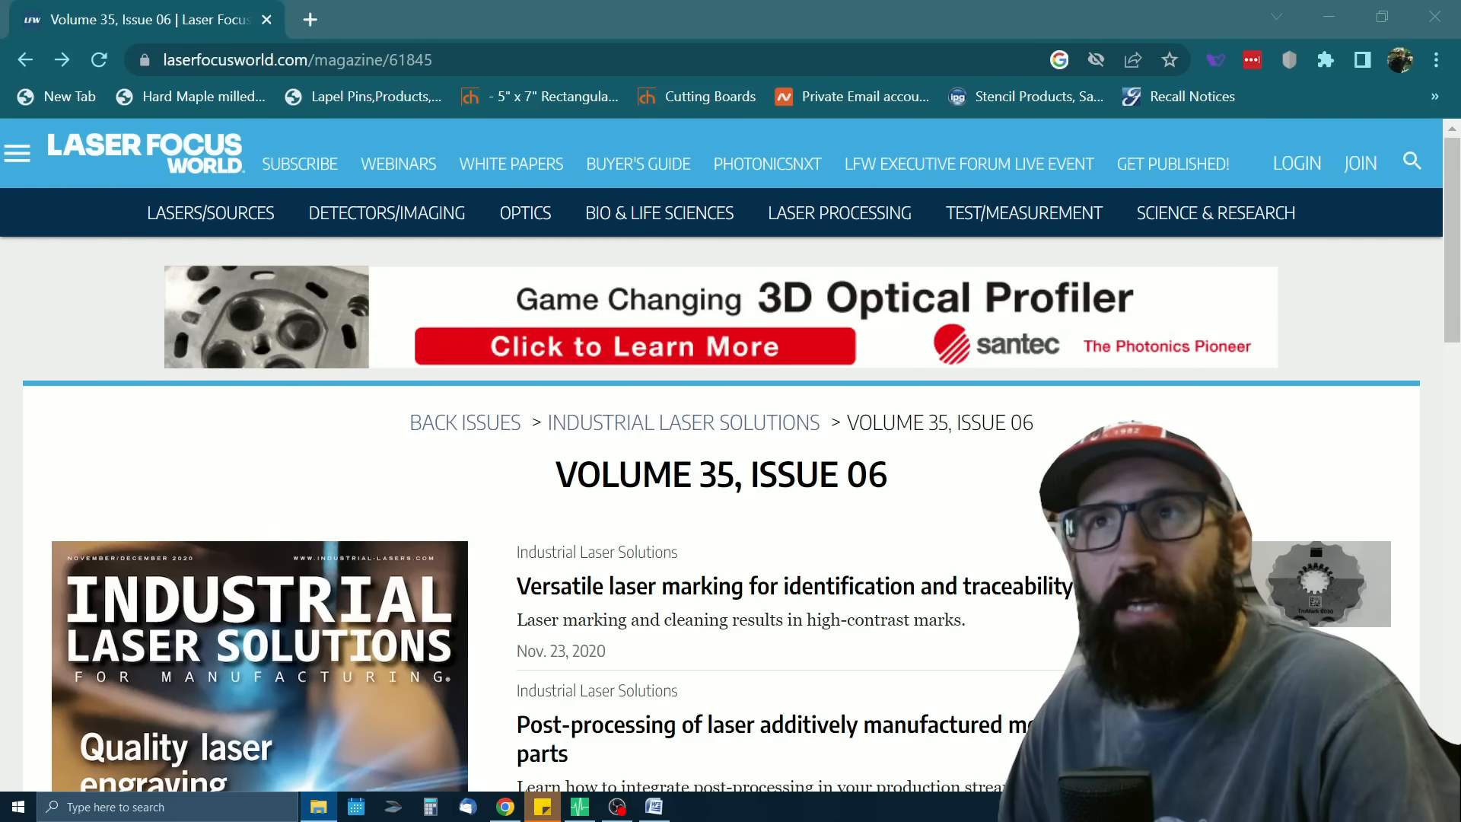
Scroll the Volume 35, Issue 06 list to the 'Are laser marking and engraving the same thing?' headline
scroll(down, 3)
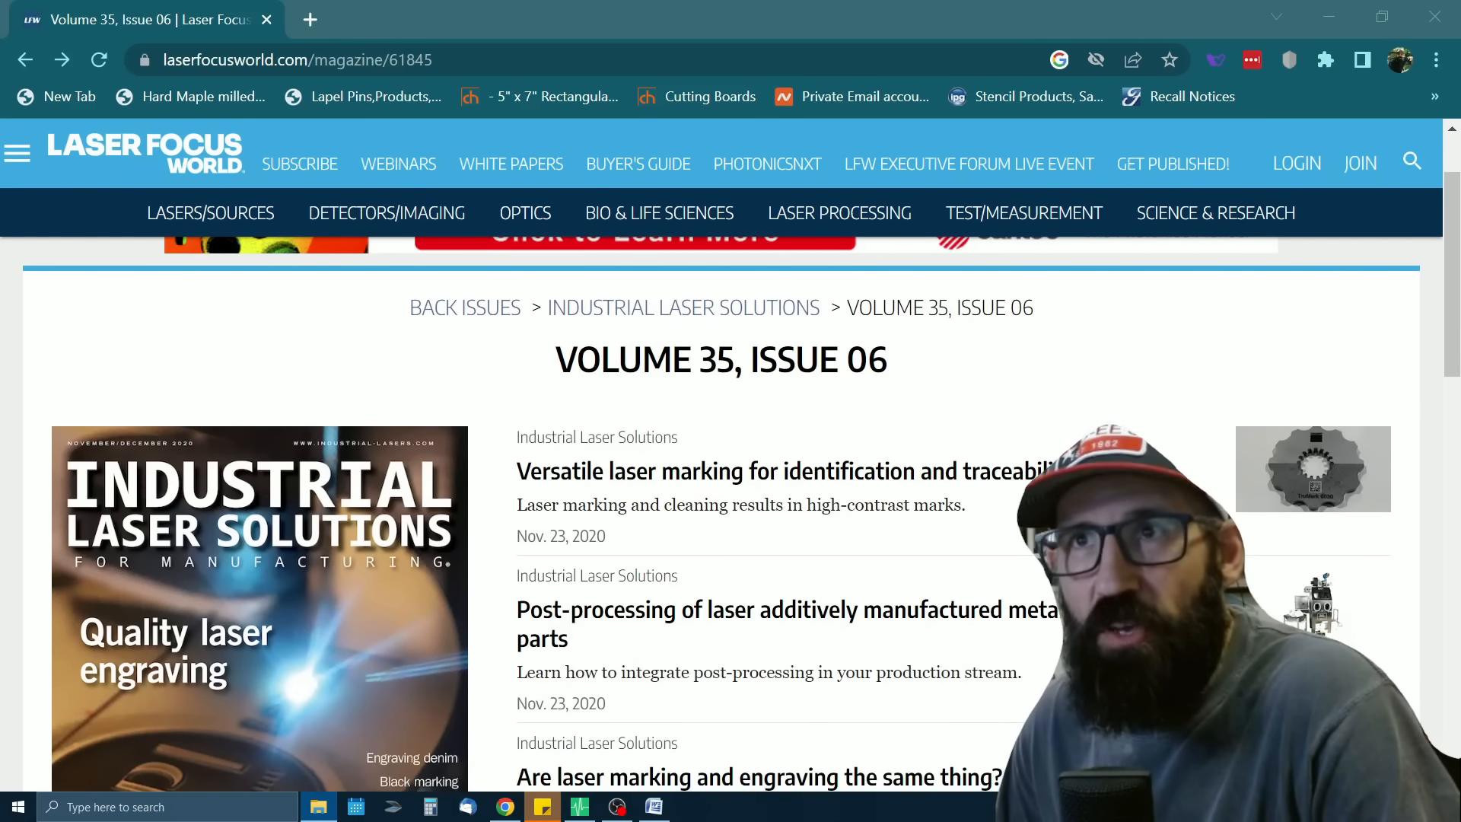
scroll(down, 3)
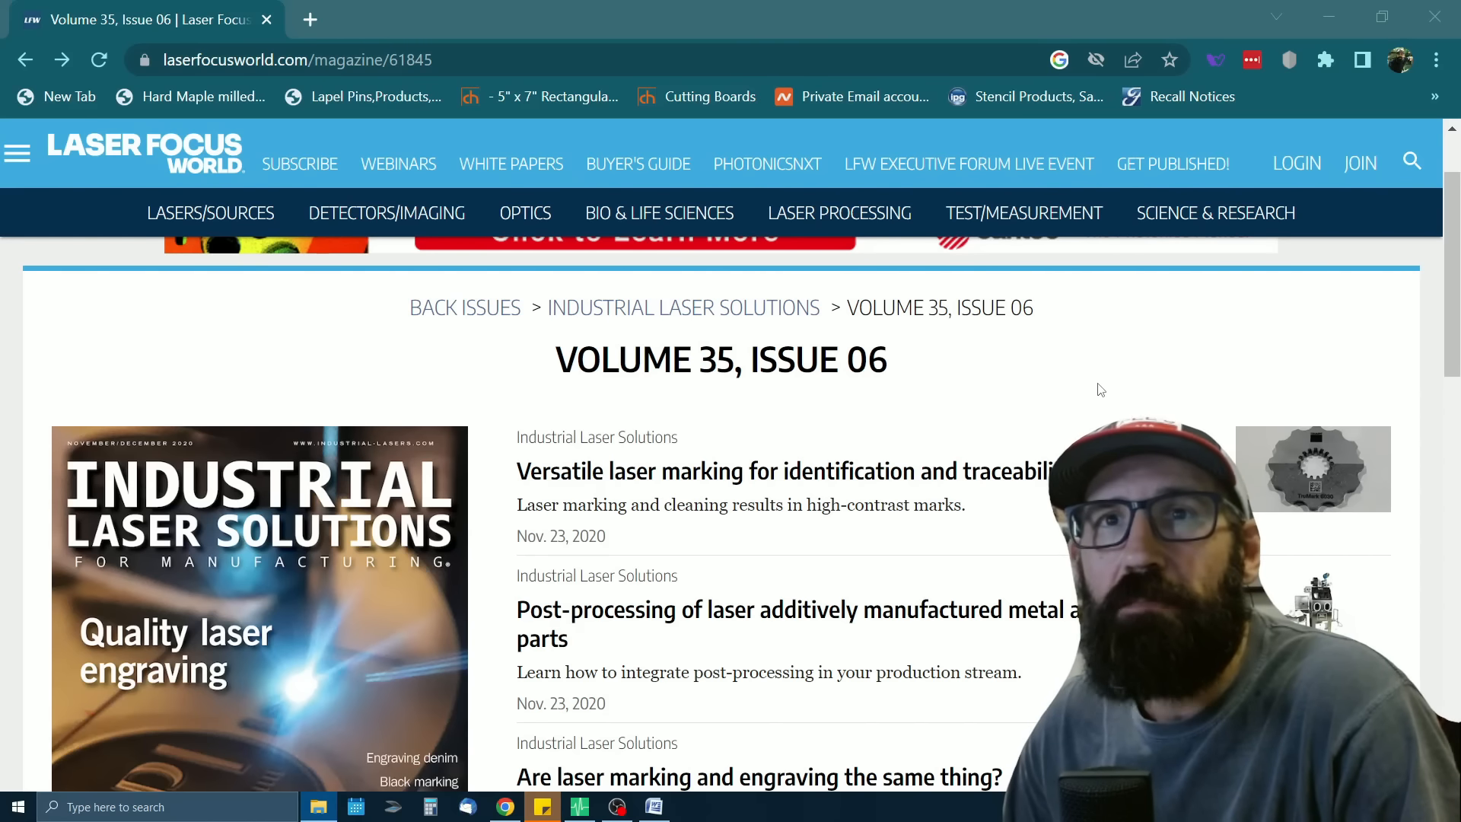
scroll(up, 3)
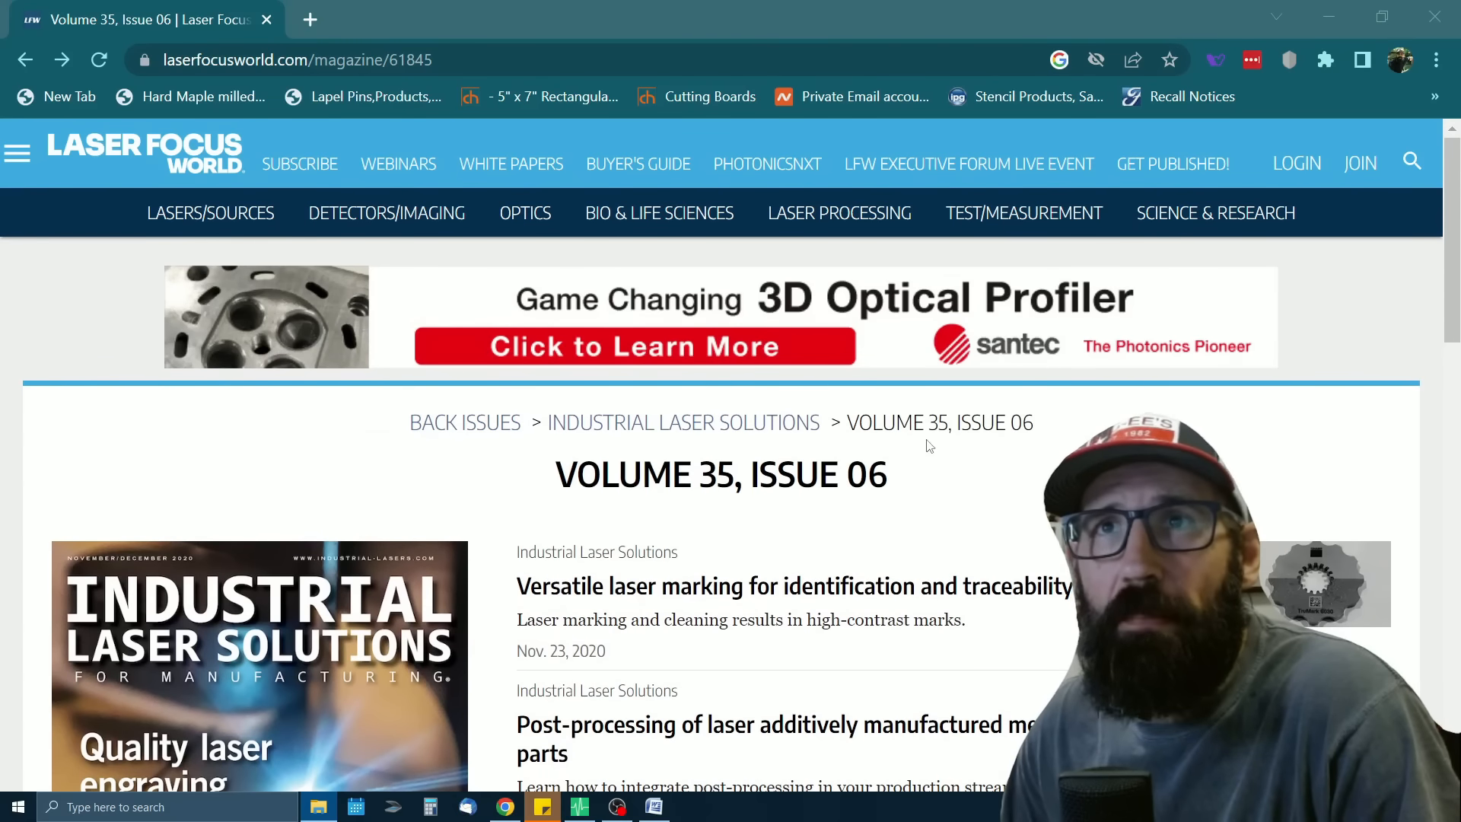
scroll(down, 3)
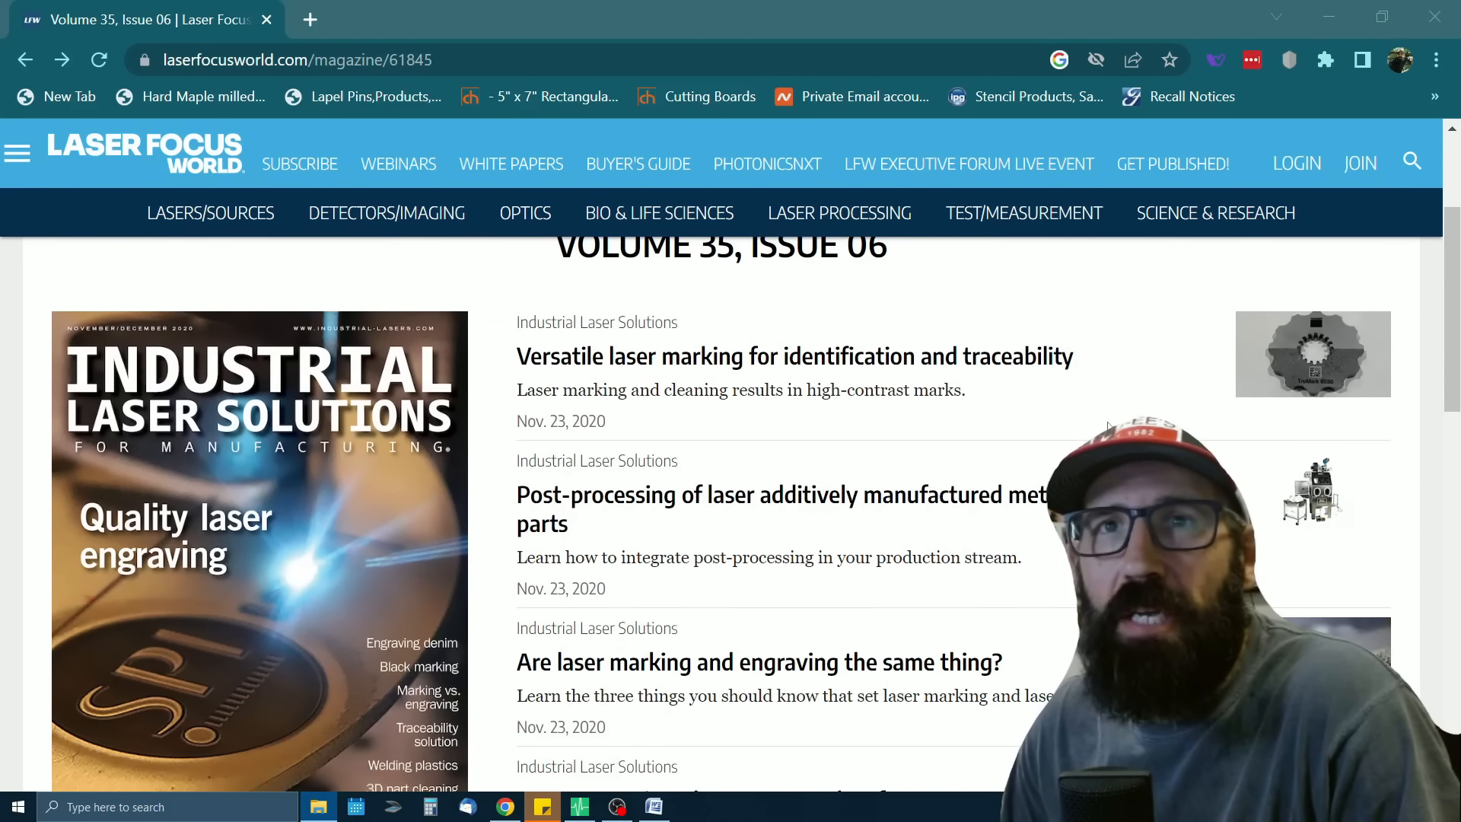
scroll(down, 3)
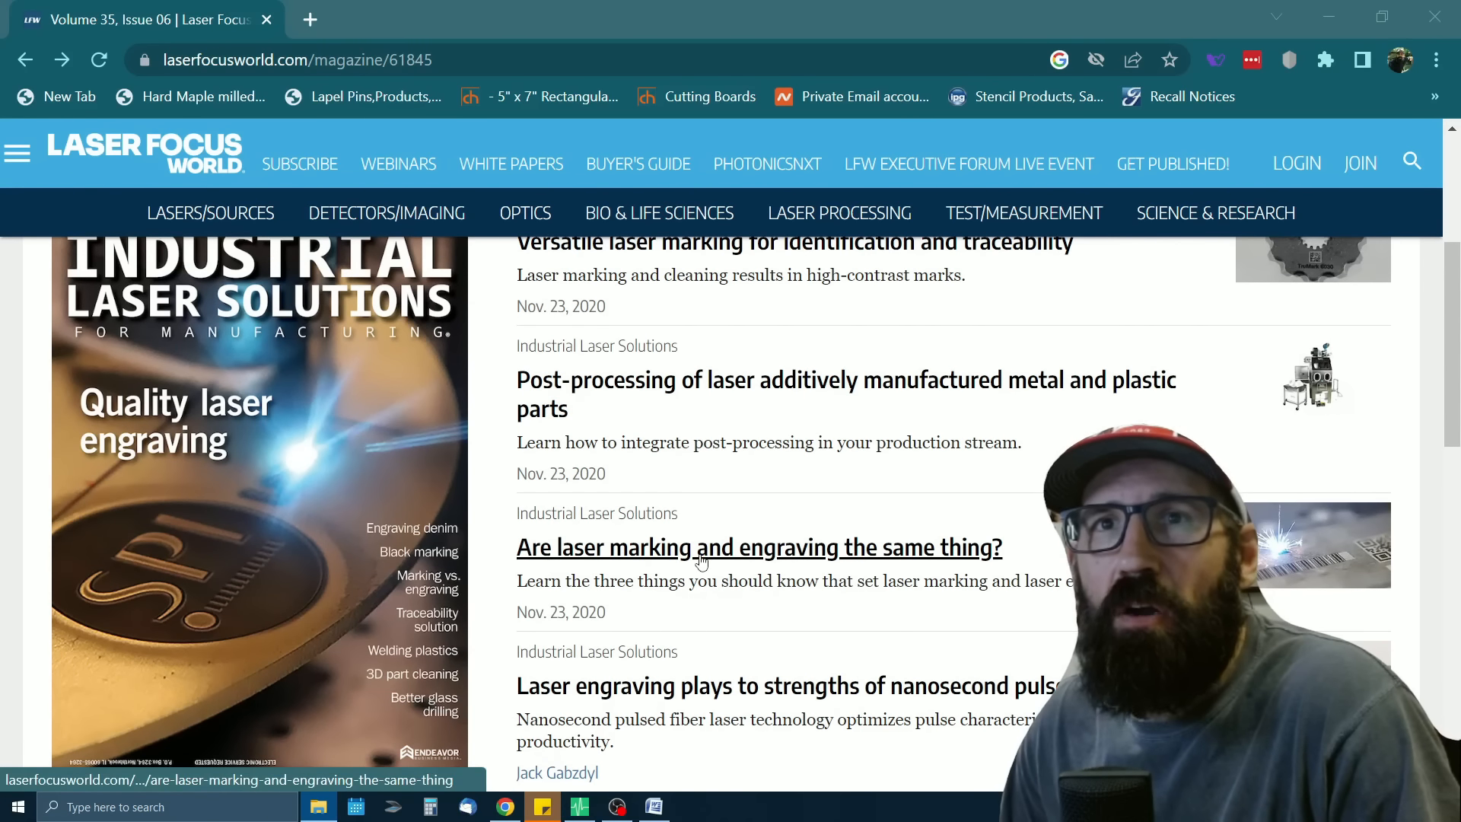
mouse_move(702, 559)
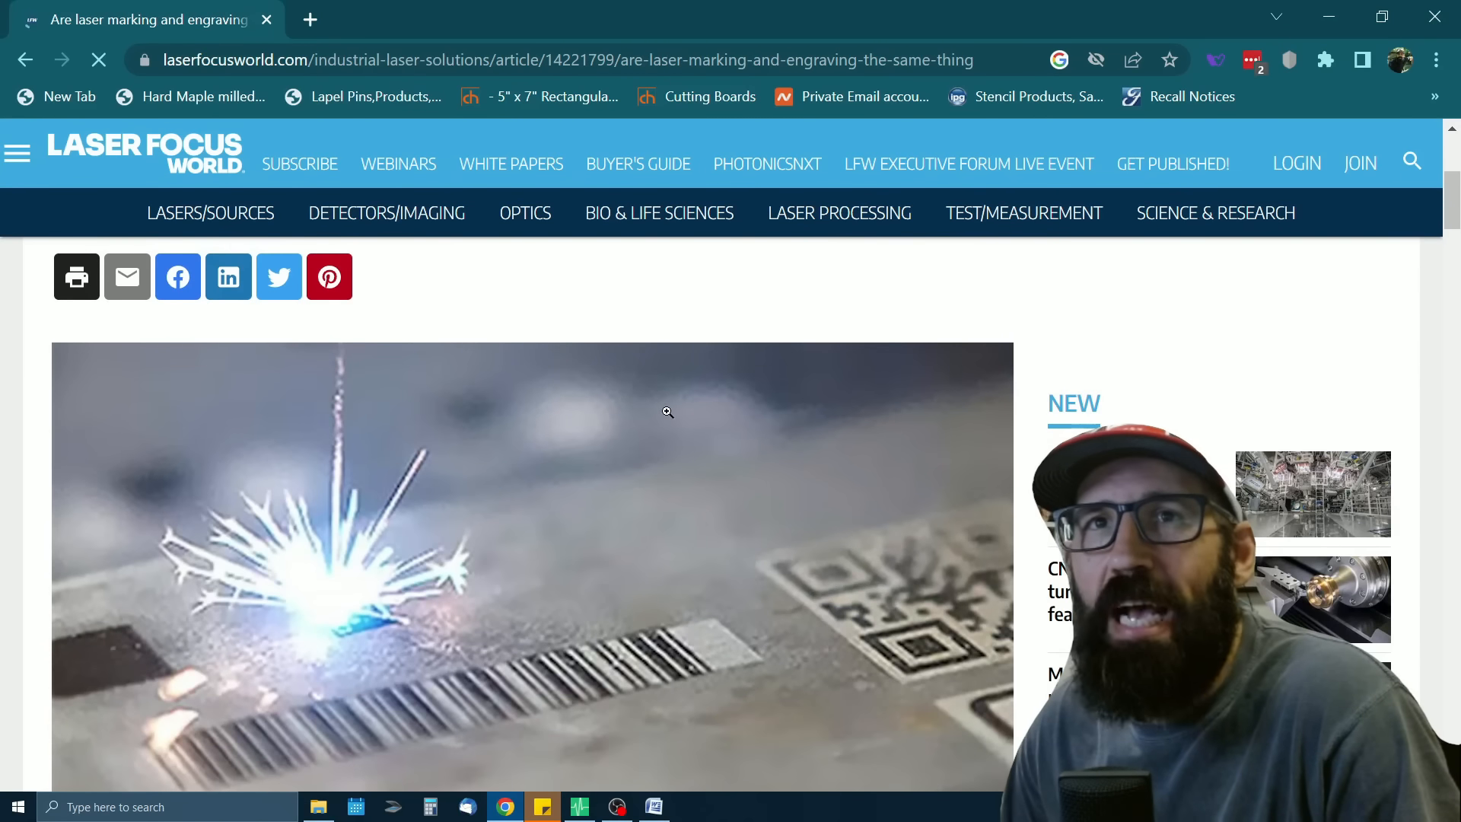
Read down through the 'Are laser marking and engraving the same thing?' article
scroll(down, 3)
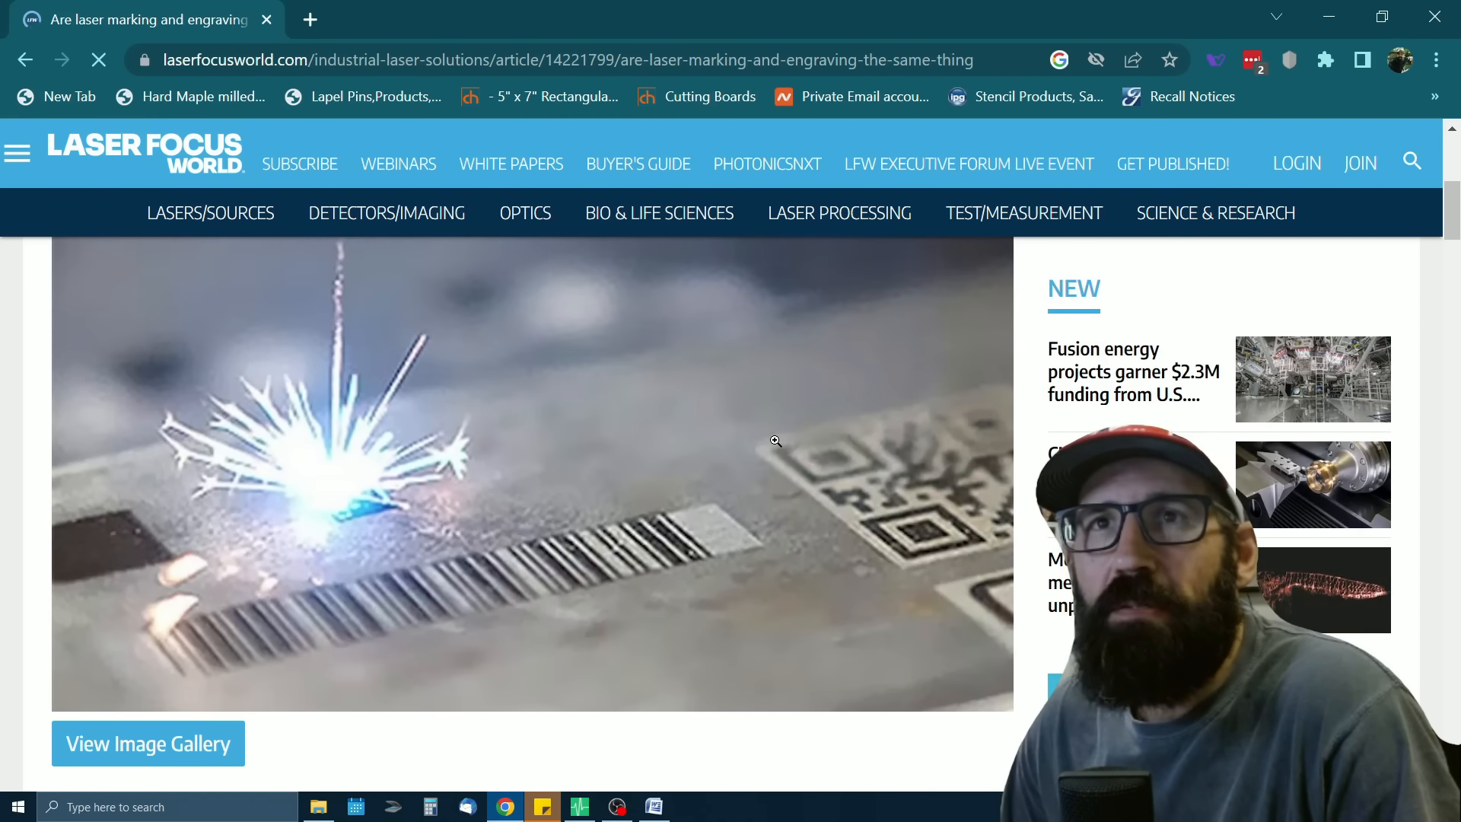
scroll(down, 3)
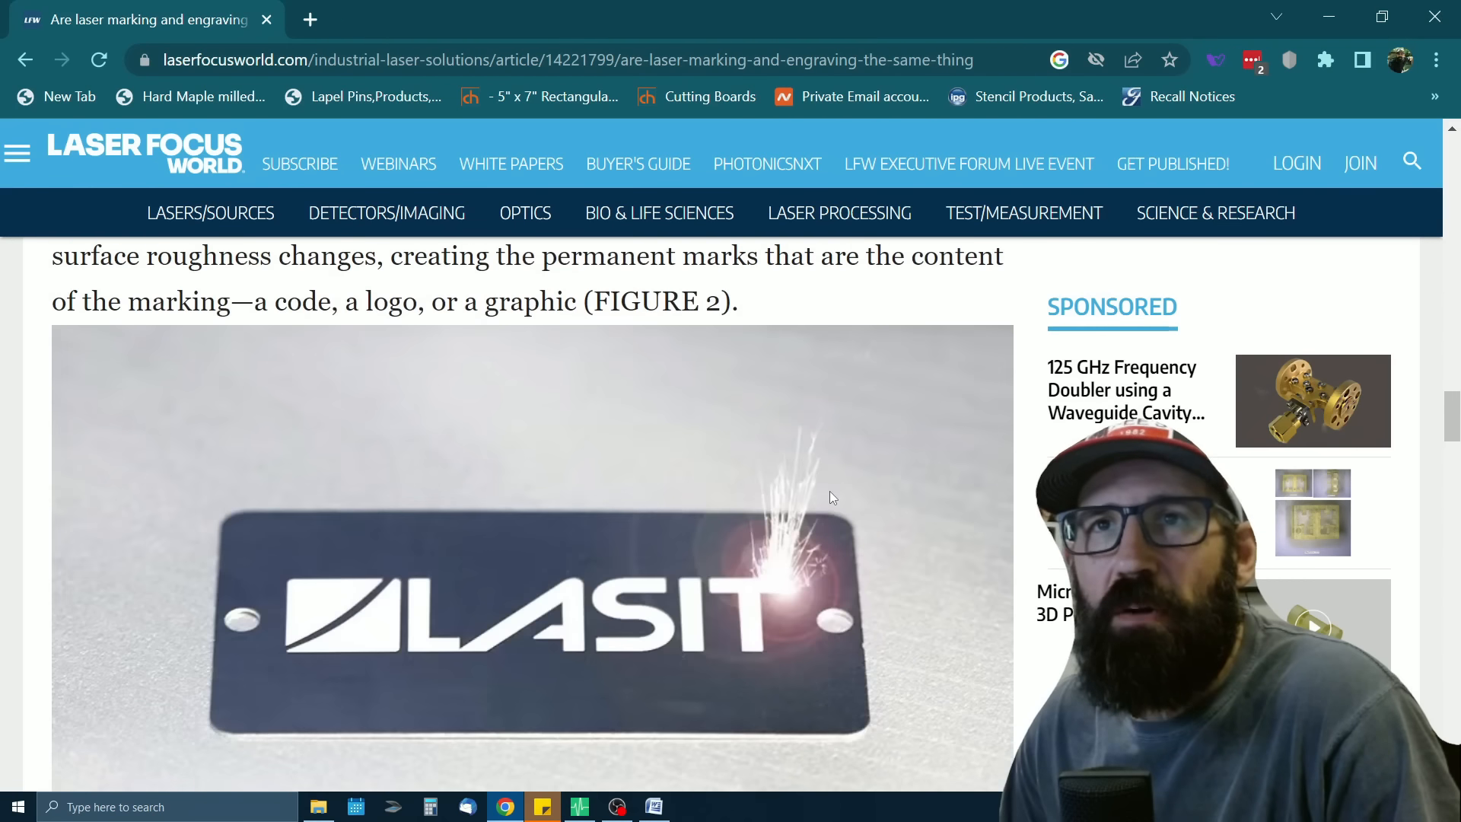
scroll(down, 3)
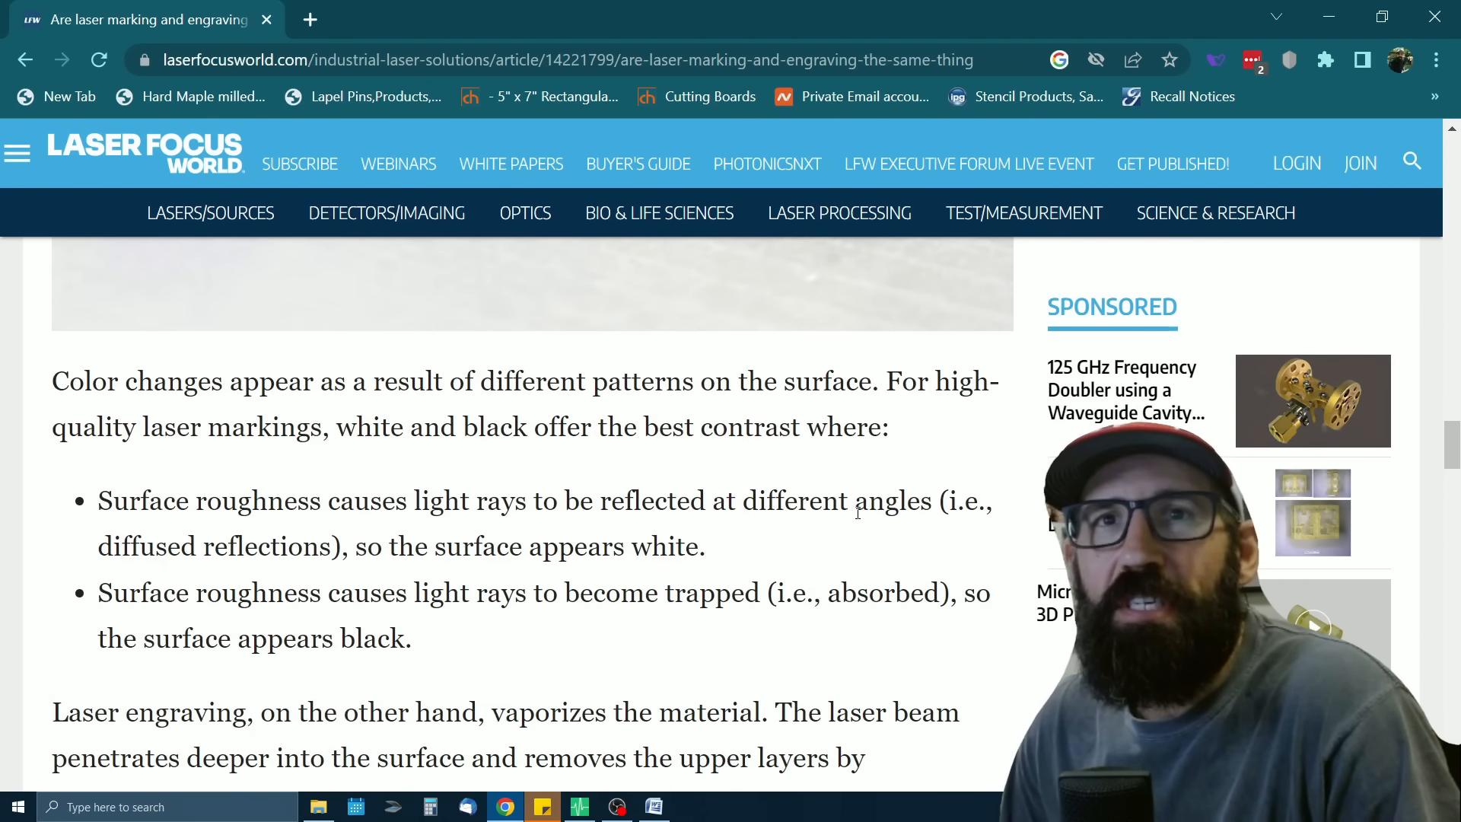
scroll(down, 3)
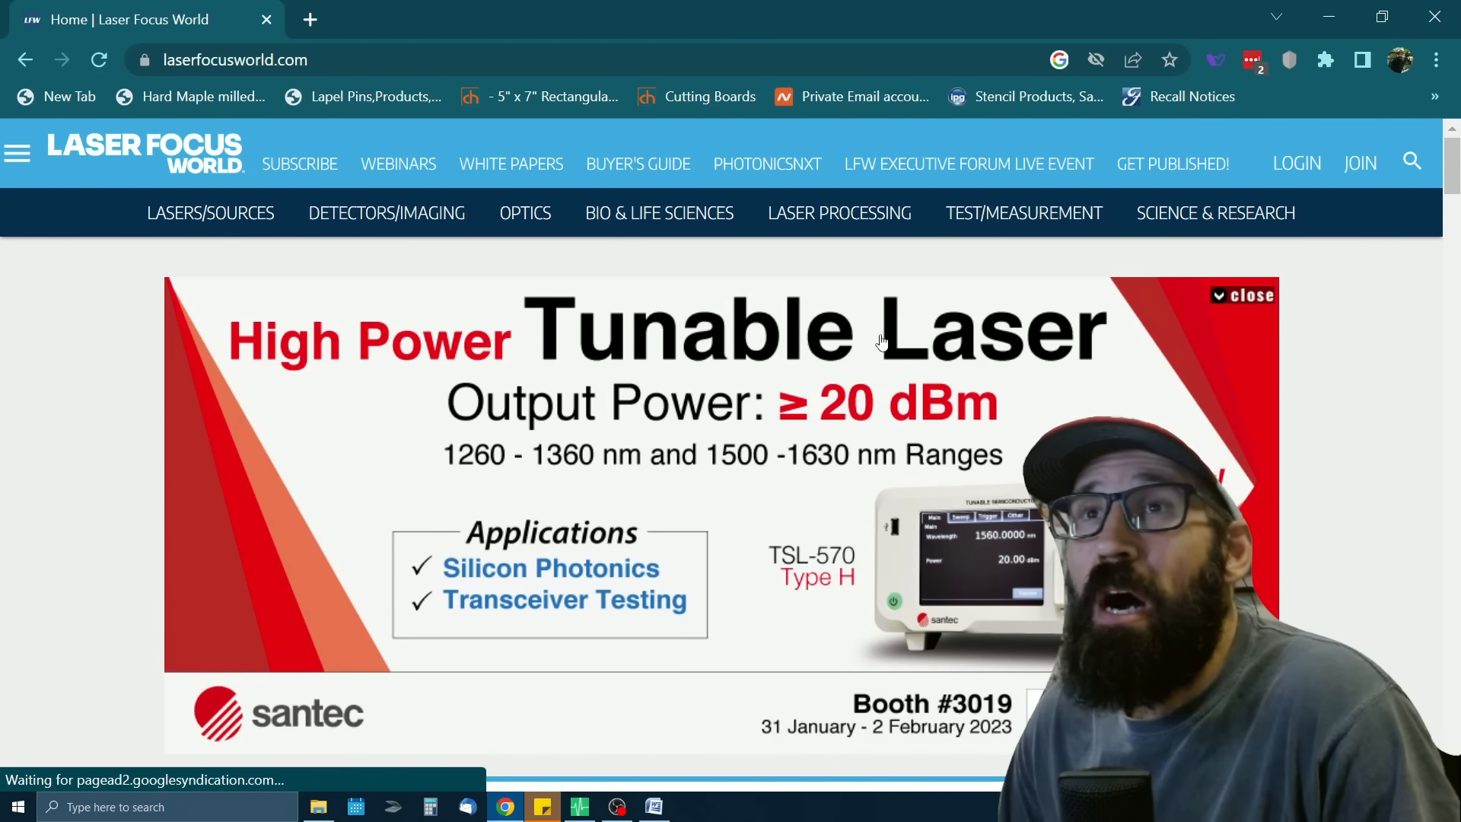
mouse_move(194, 190)
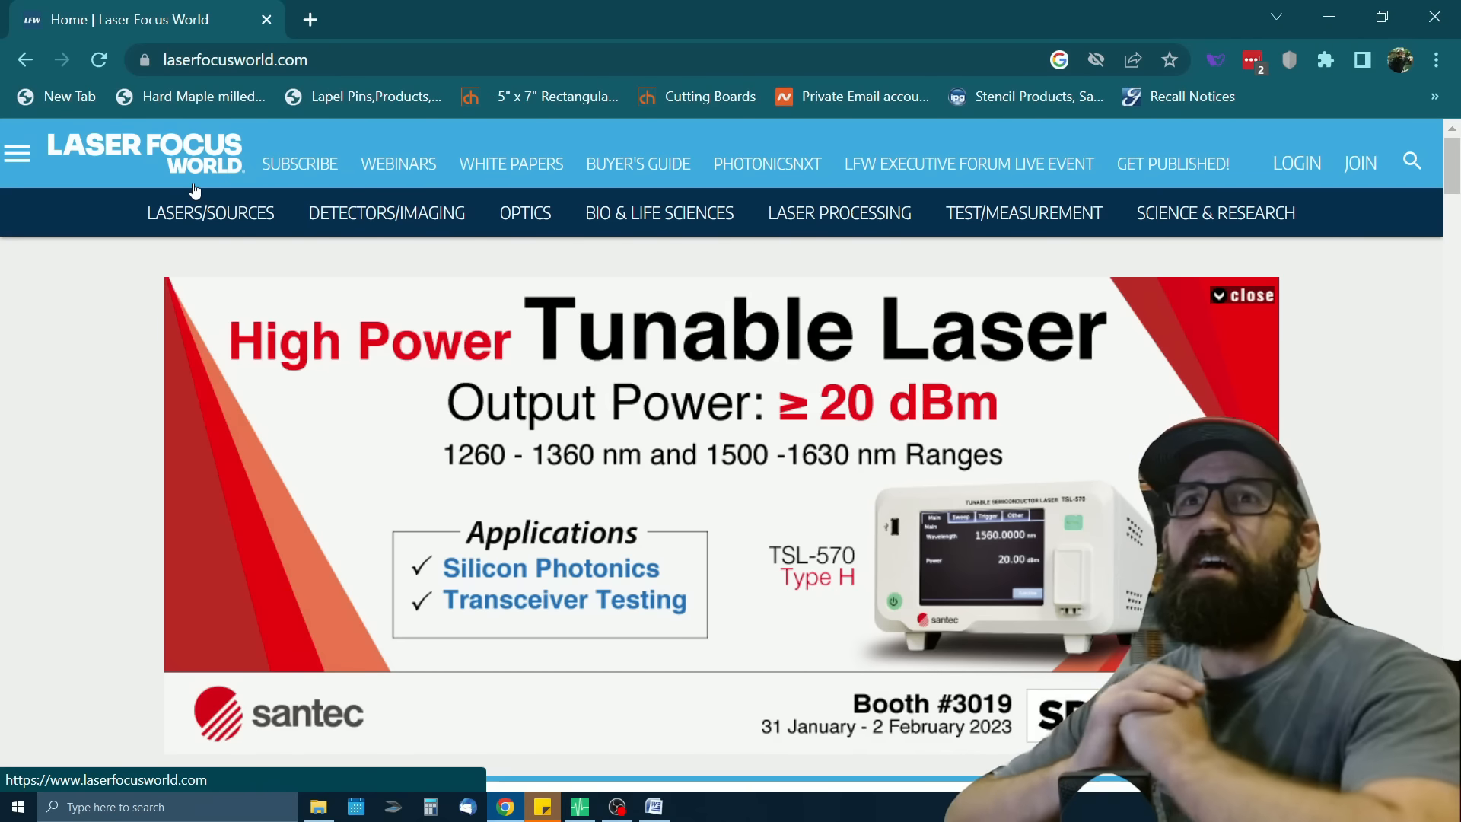
Switch to Doug Green's YouTube channel, showing its Videos tab
click(1243, 294)
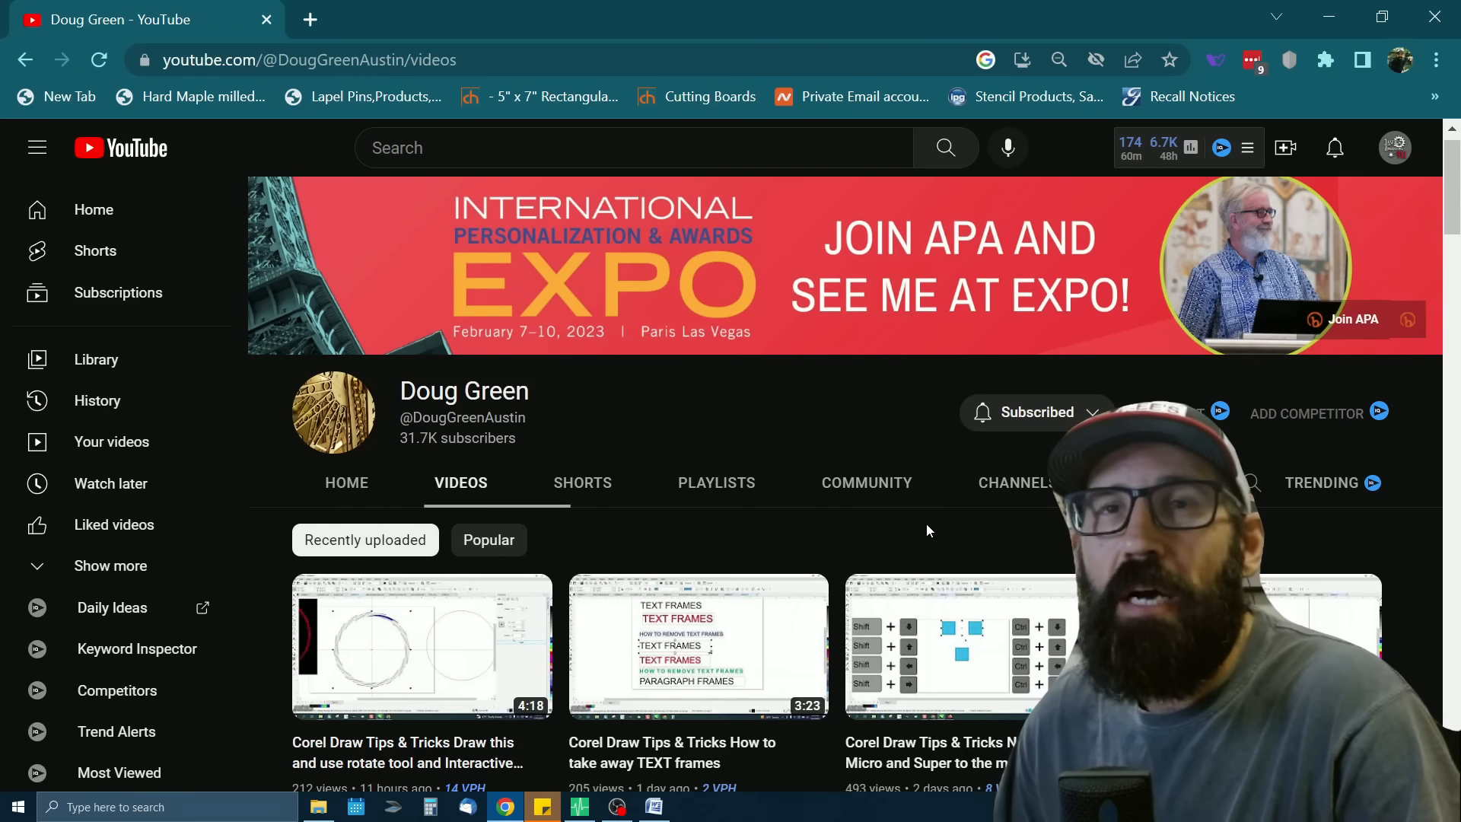
Scroll through Doug Green's recent CorelDraw tips and tricks video uploads
scroll(down, 3)
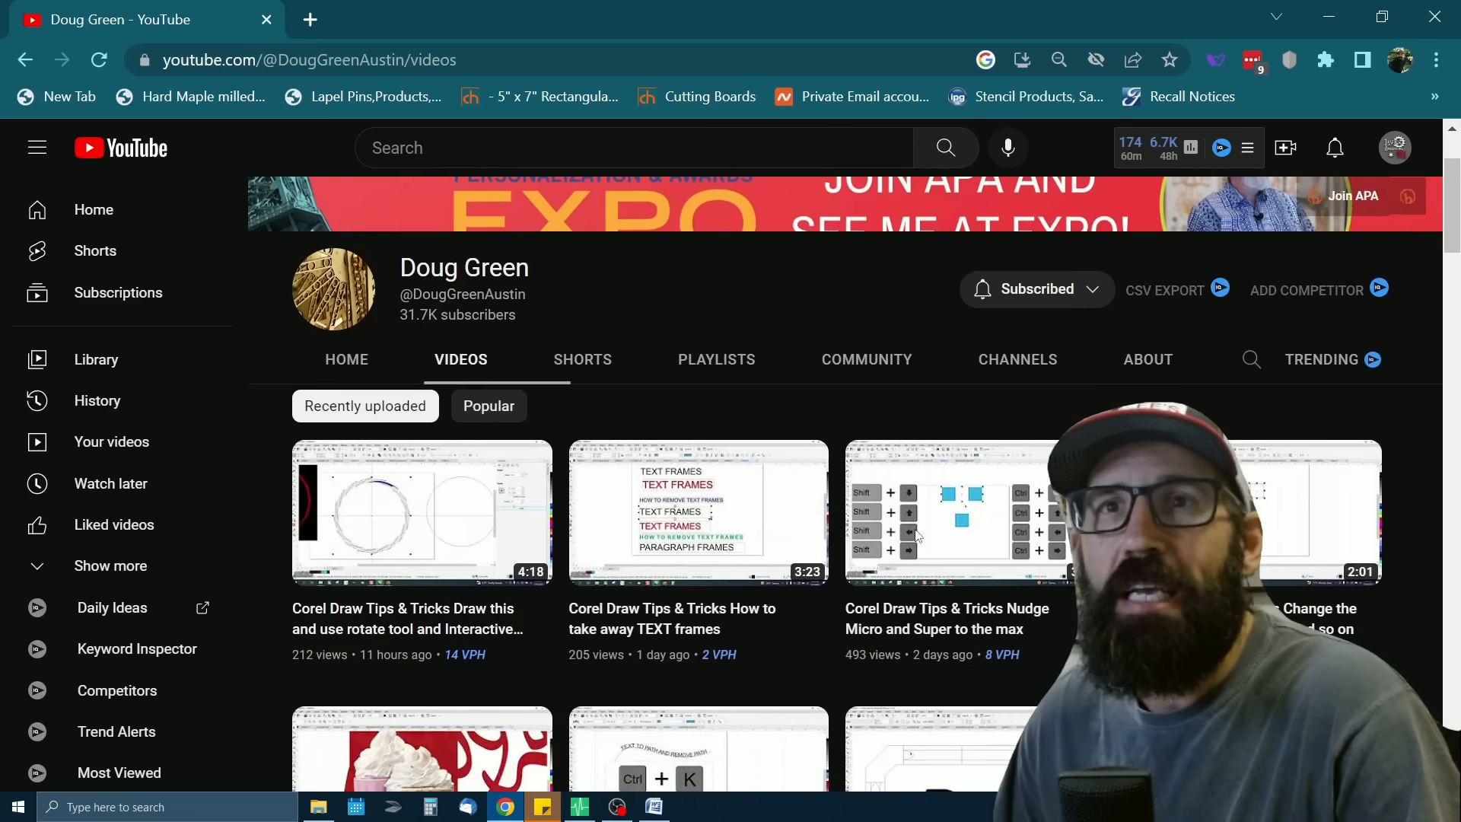
scroll(down, 3)
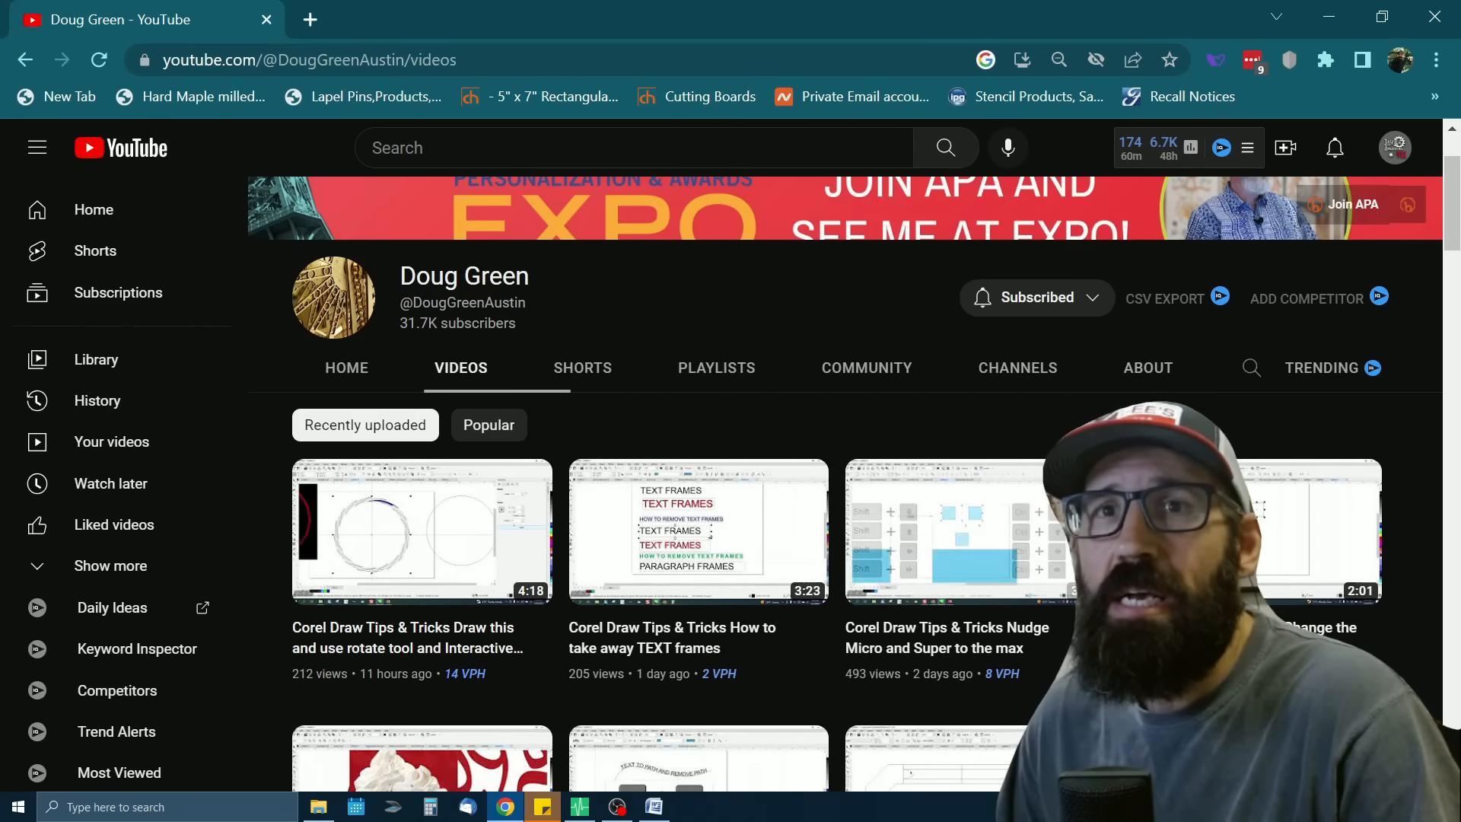
scroll(down, 3)
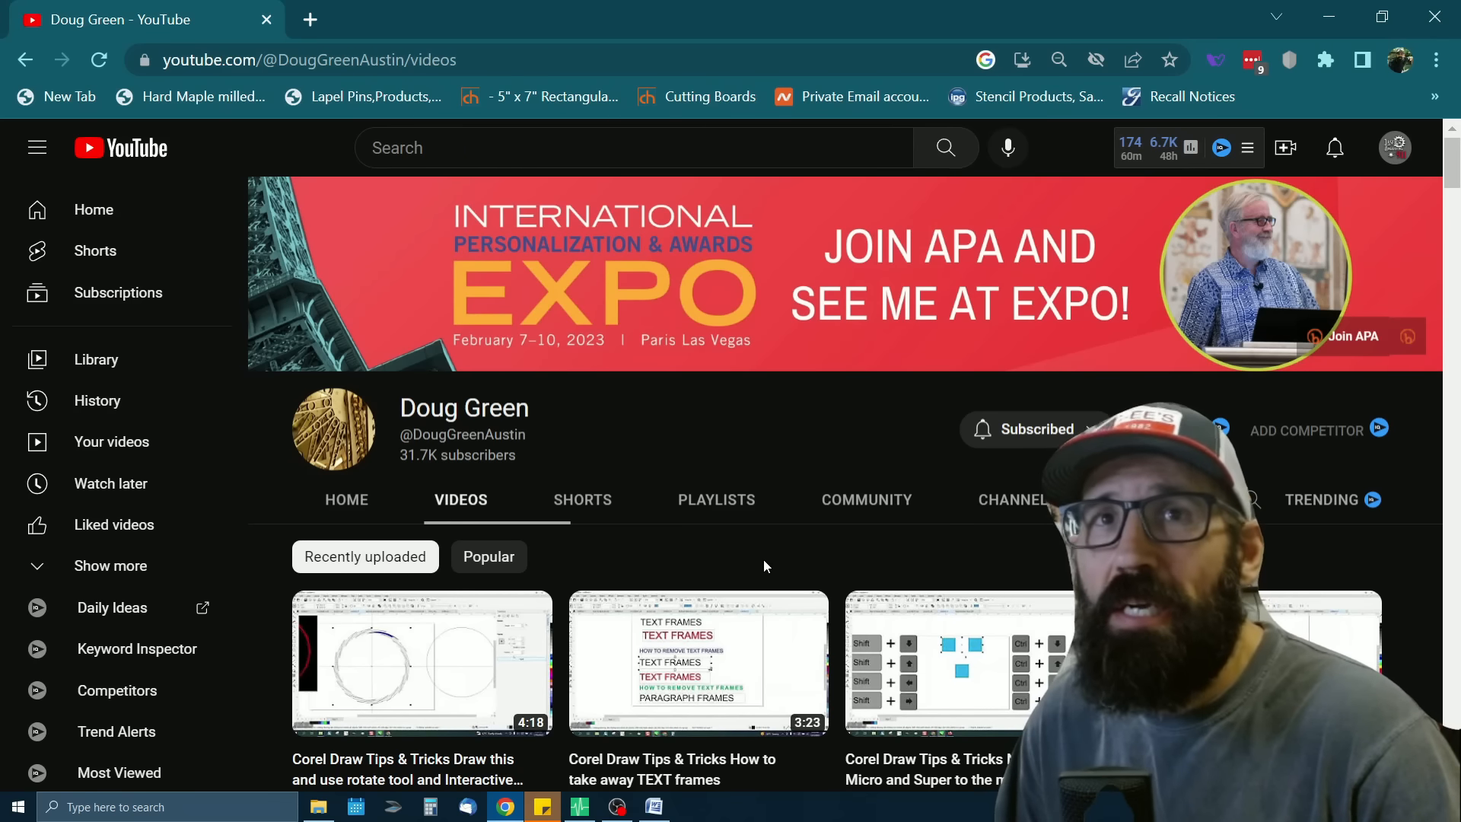
scroll(down, 3)
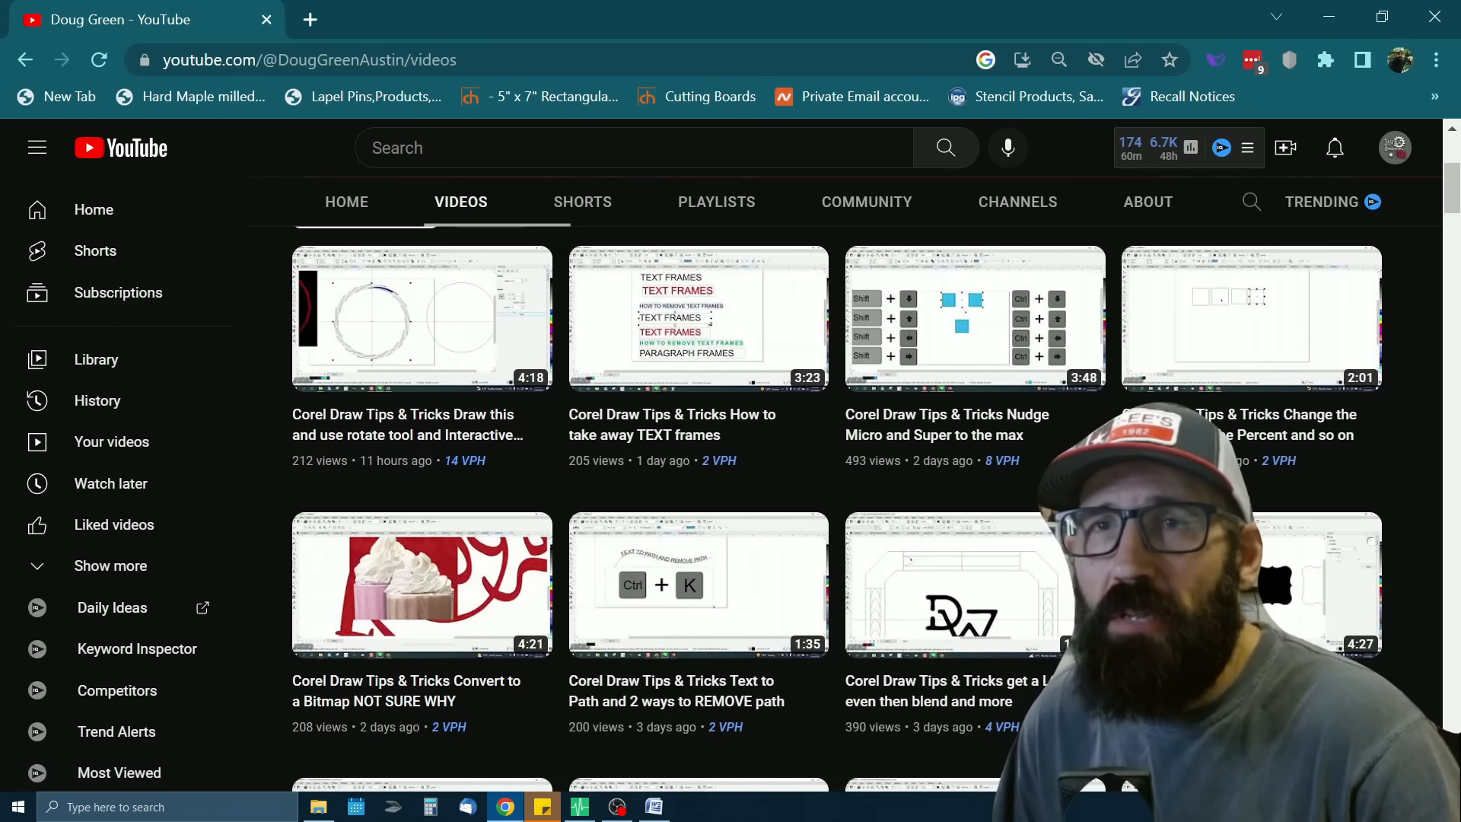
scroll(down, 3)
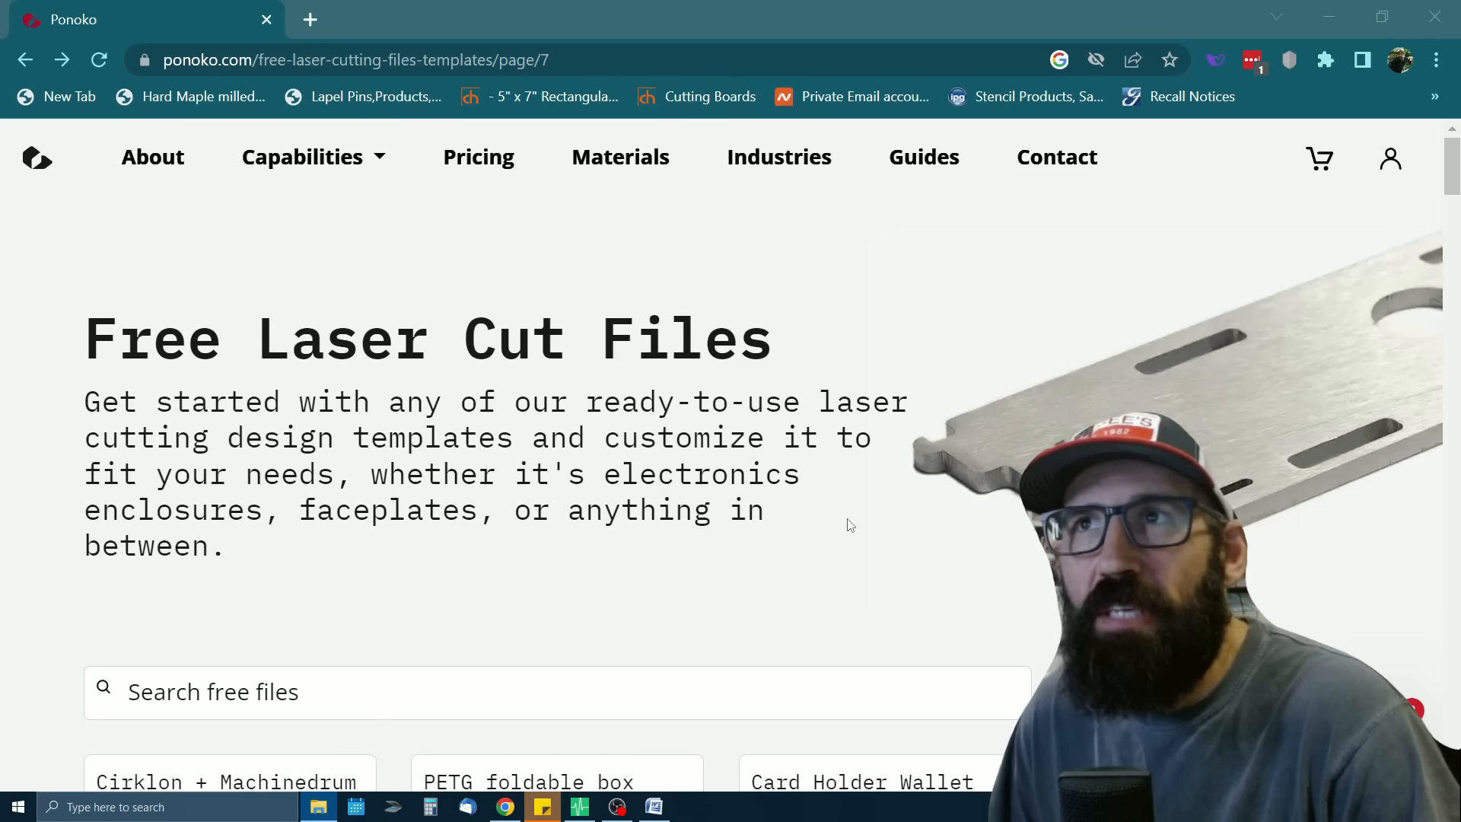
mouse_move(905, 554)
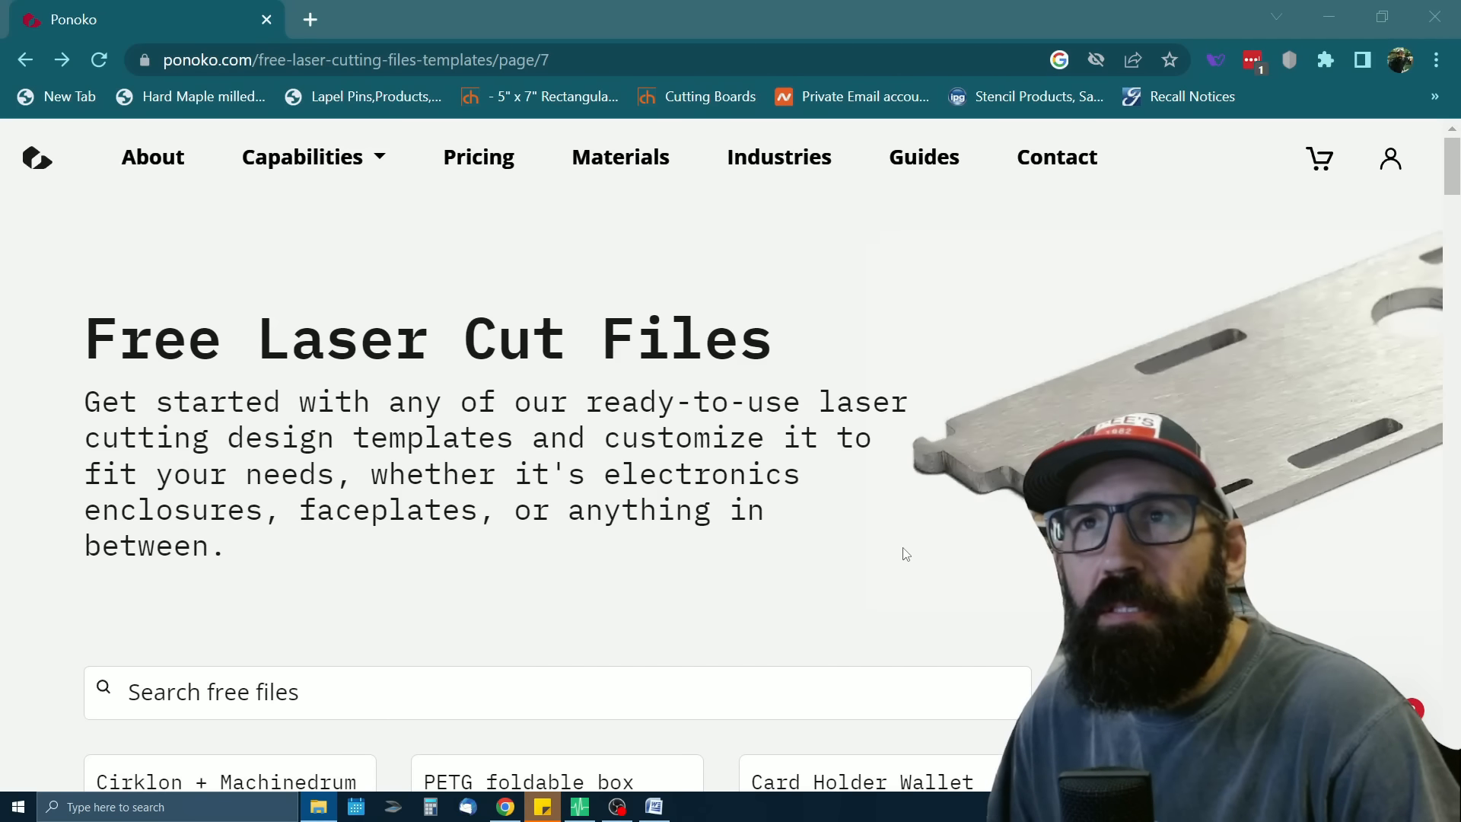
mouse_move(861, 464)
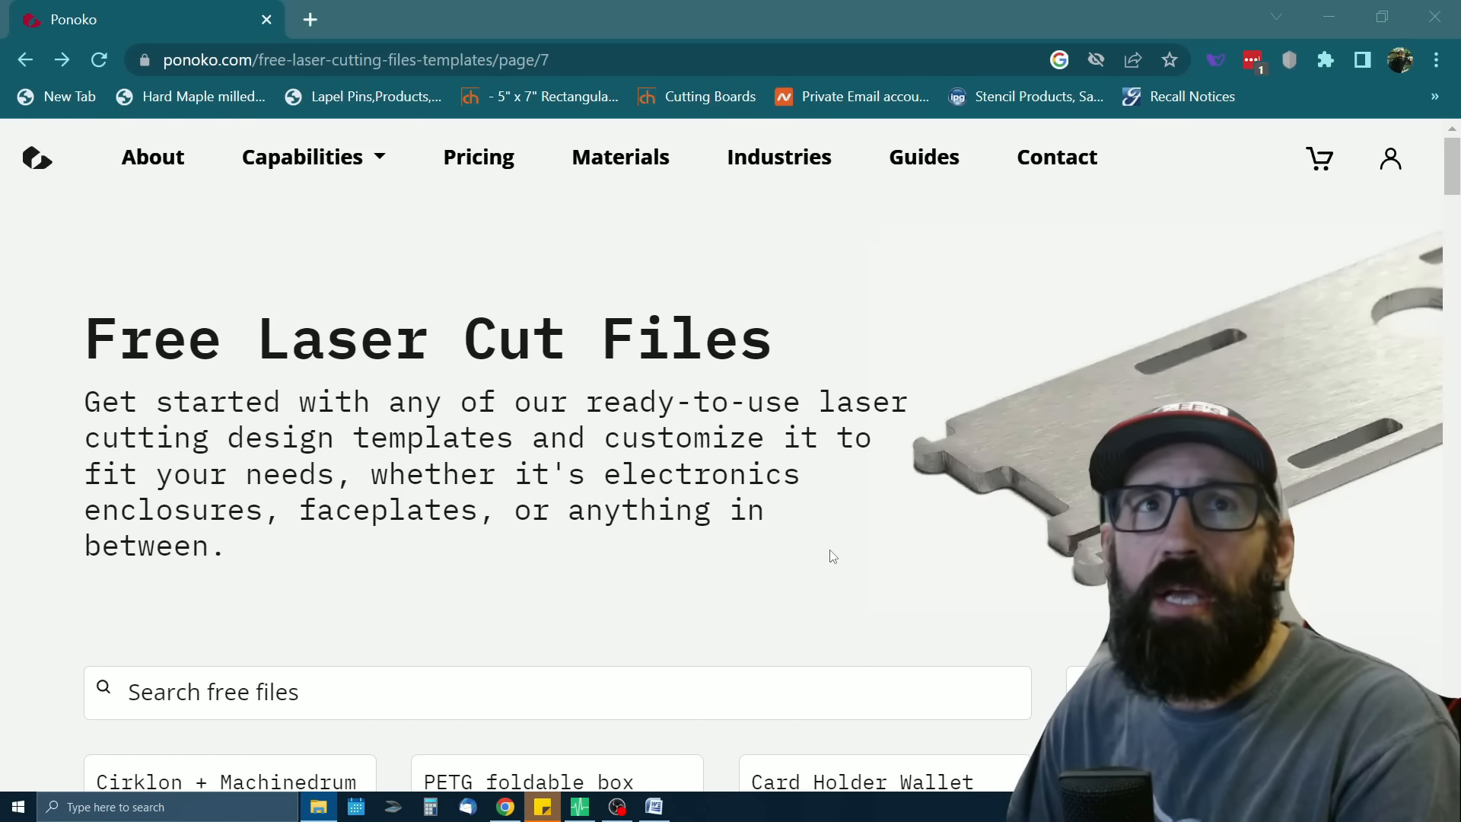
Browse page 7 of Ponoko's free templates, past the card holder wallet and magnet stand
scroll(down, 3)
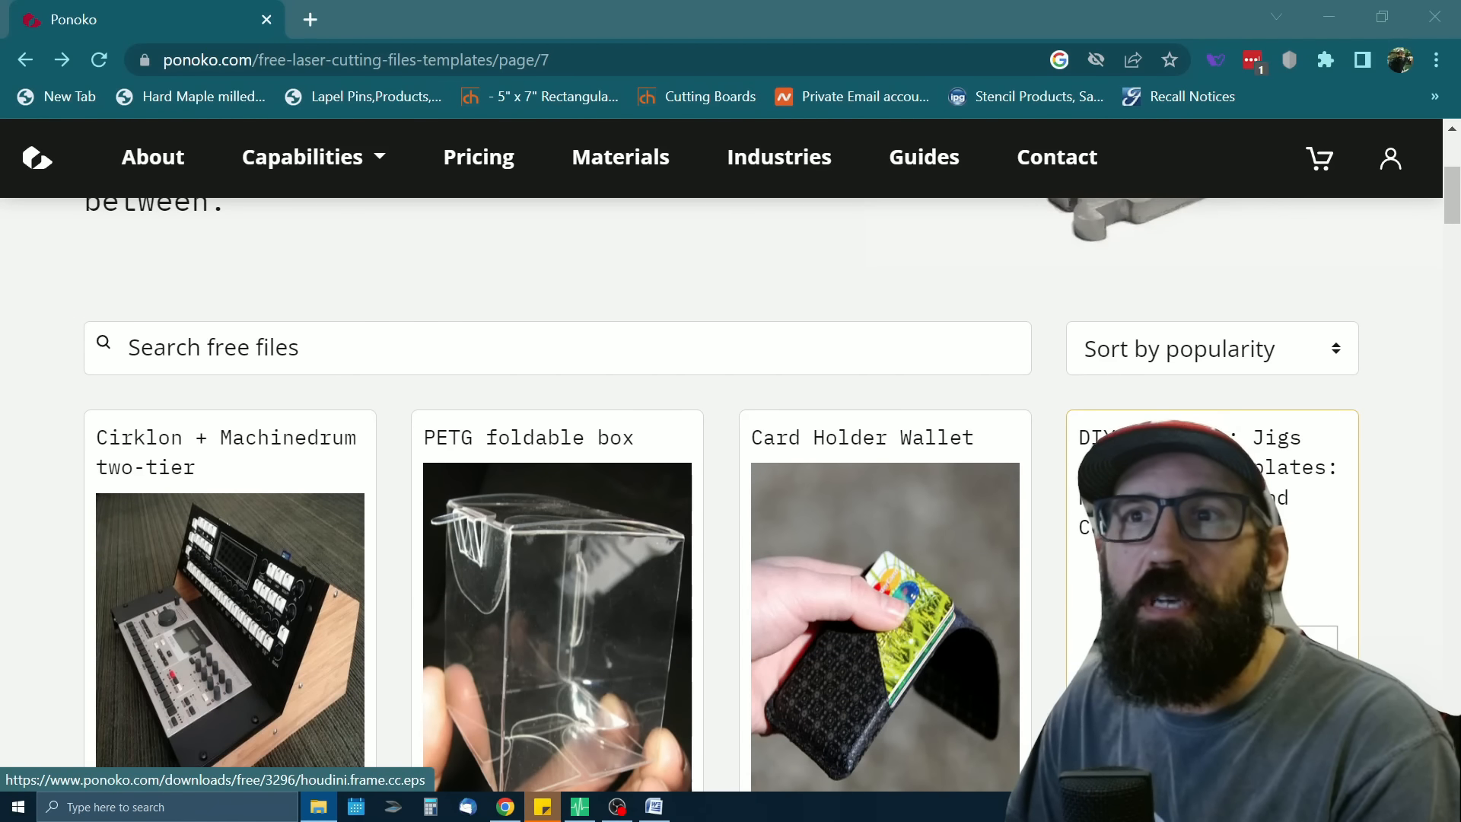
scroll(down, 3)
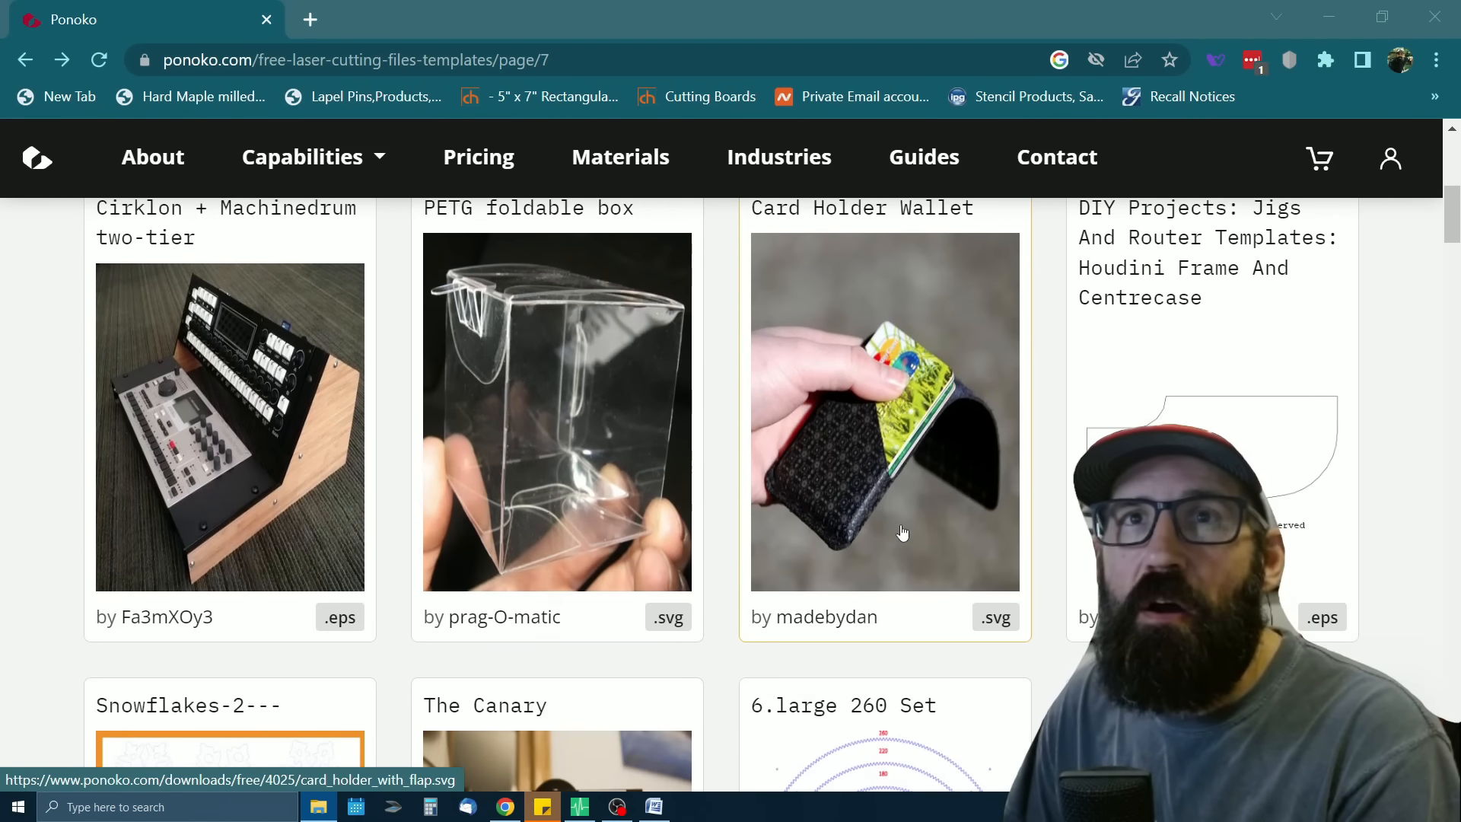
scroll(down, 3)
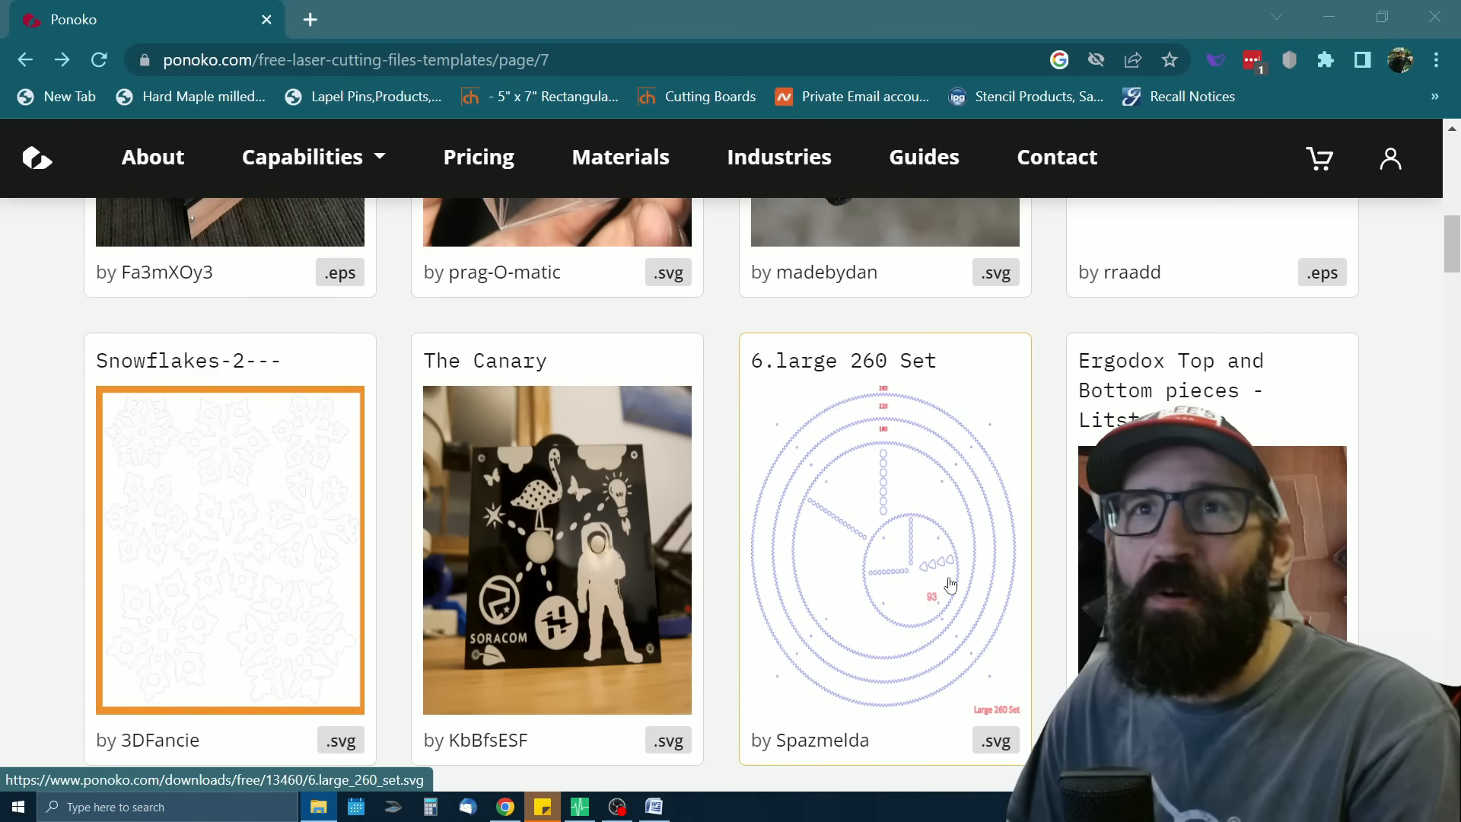
scroll(down, 3)
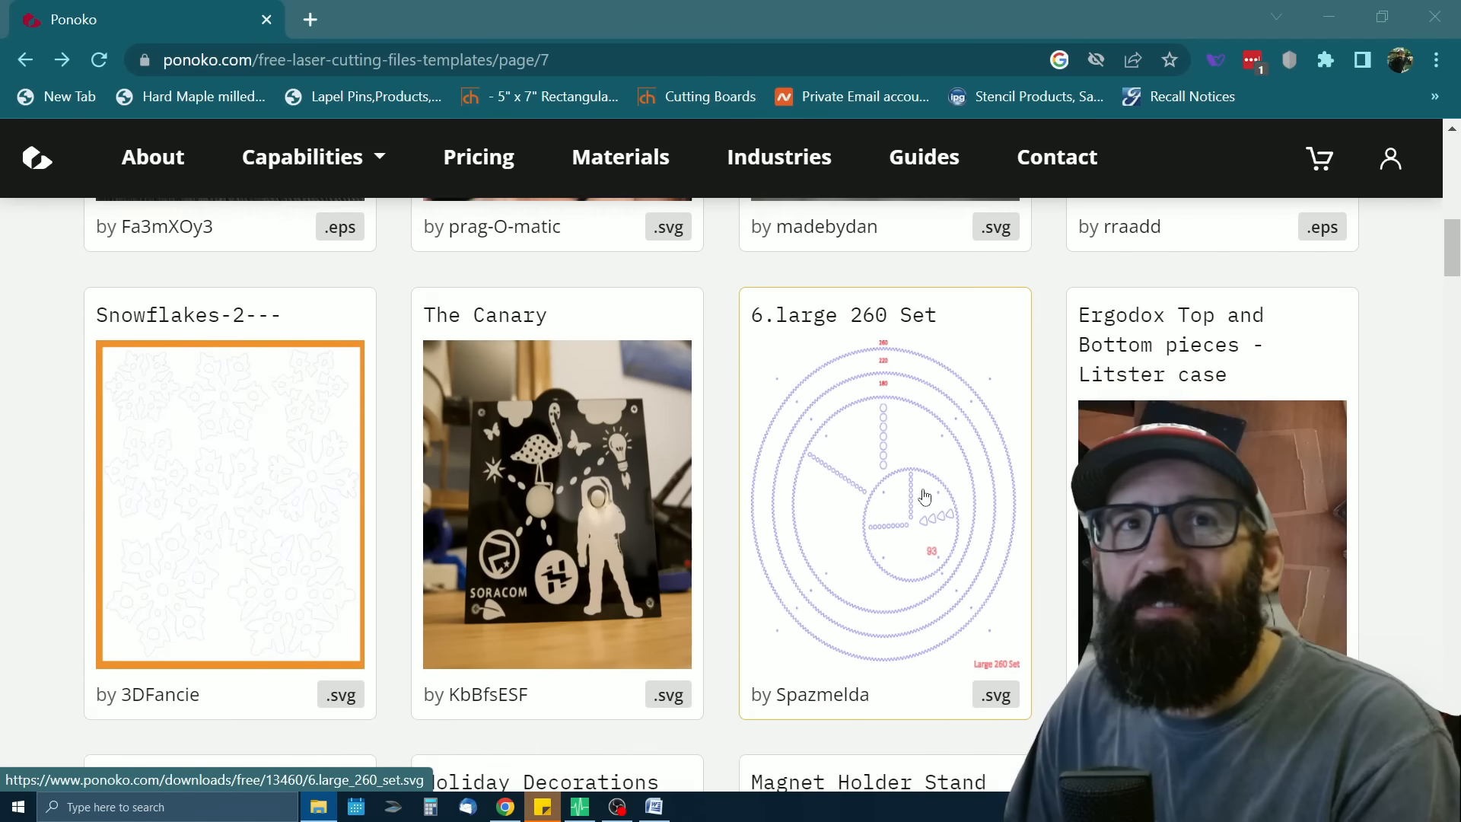
scroll(down, 3)
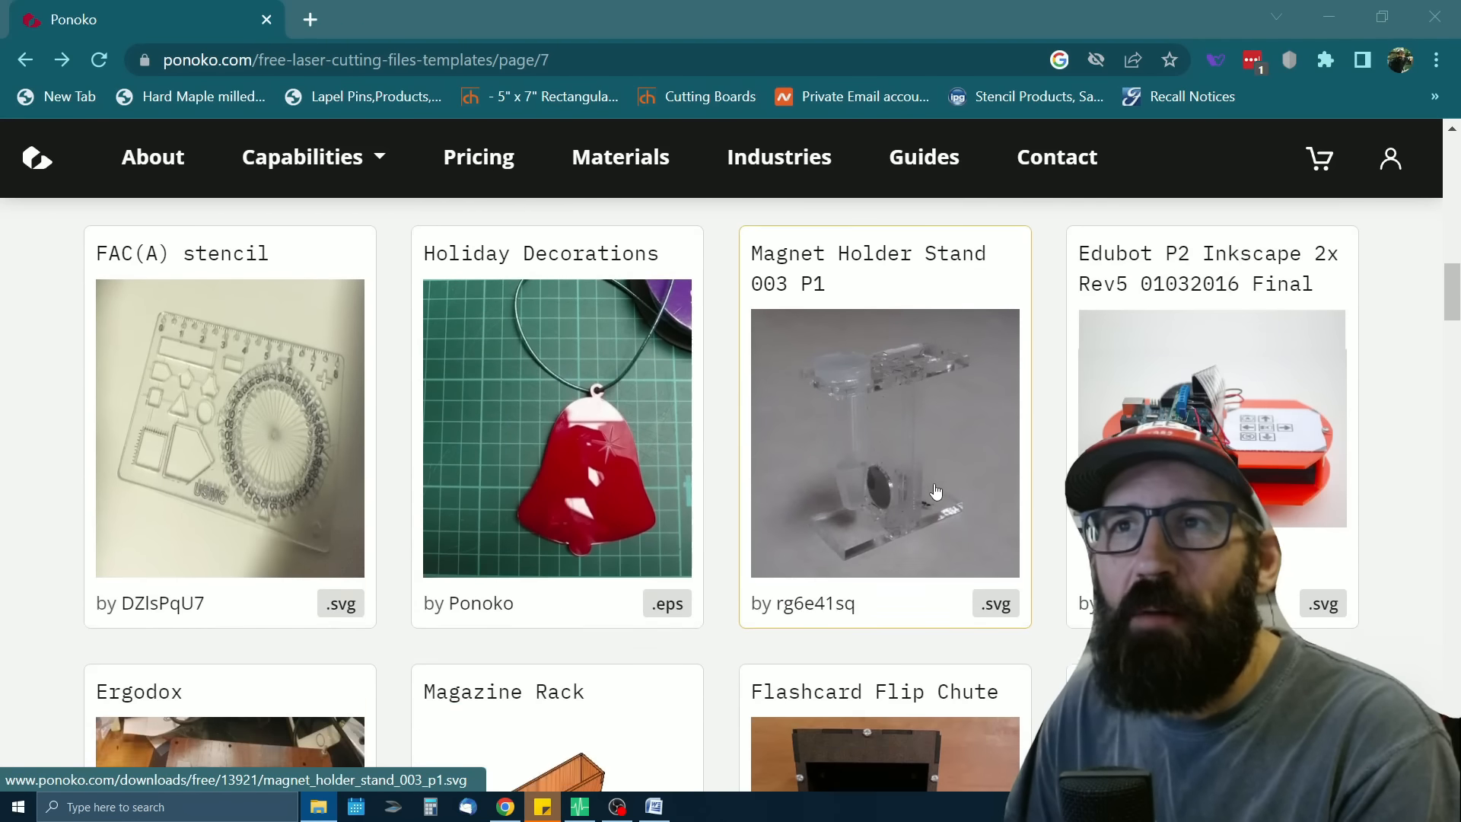
scroll(down, 3)
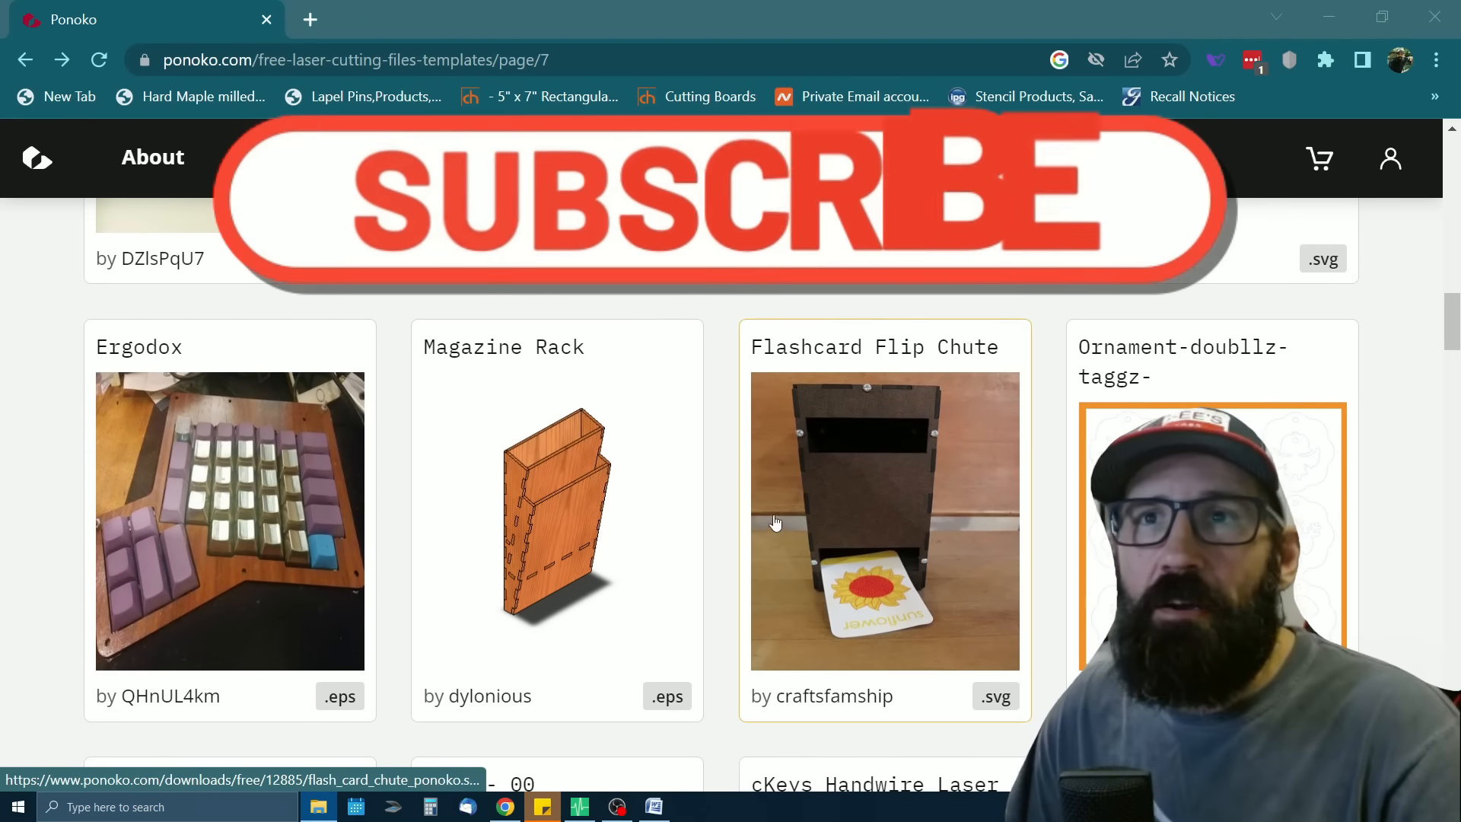
scroll(down, 3)
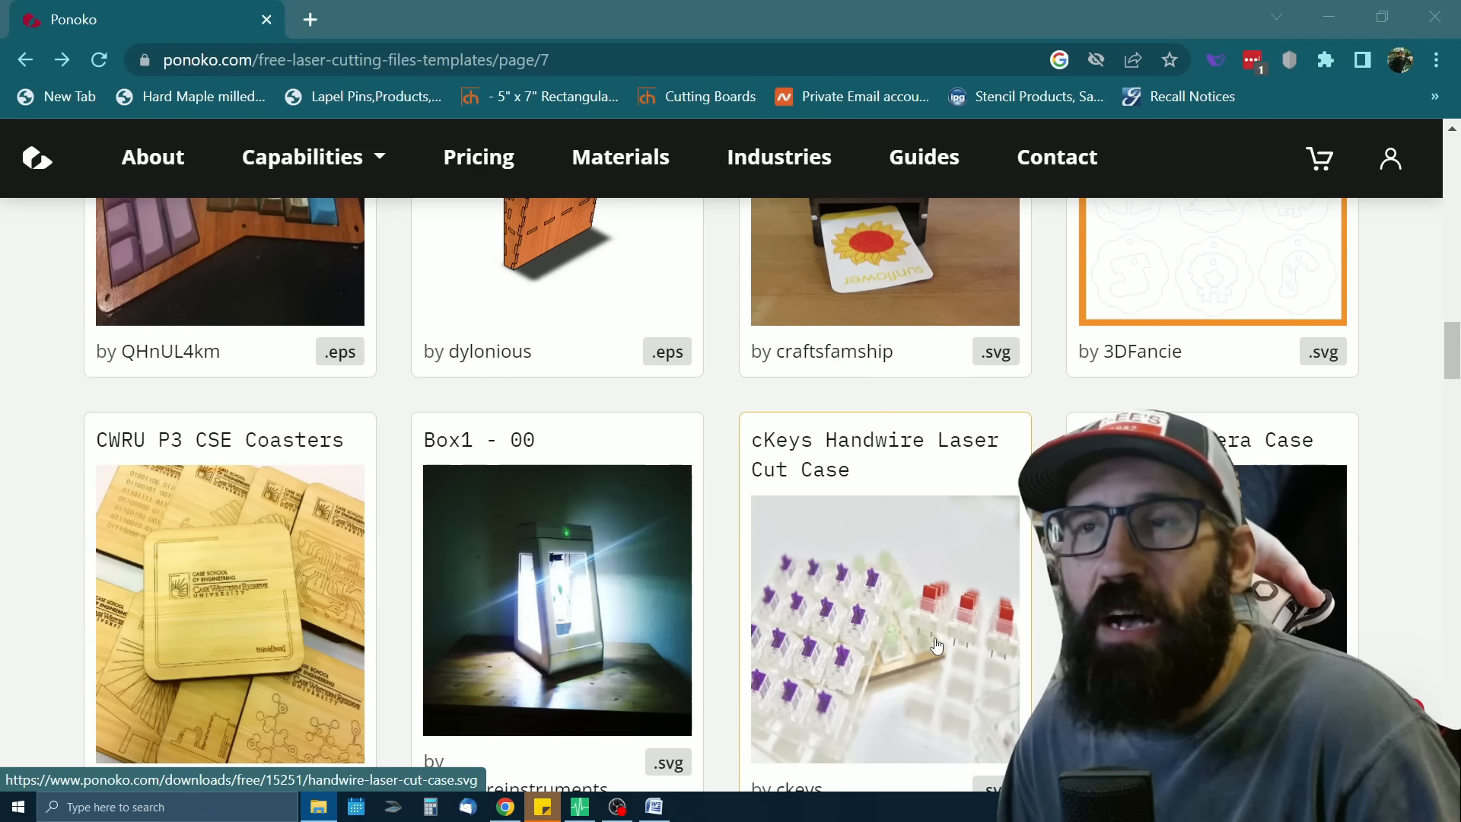
scroll(down, 3)
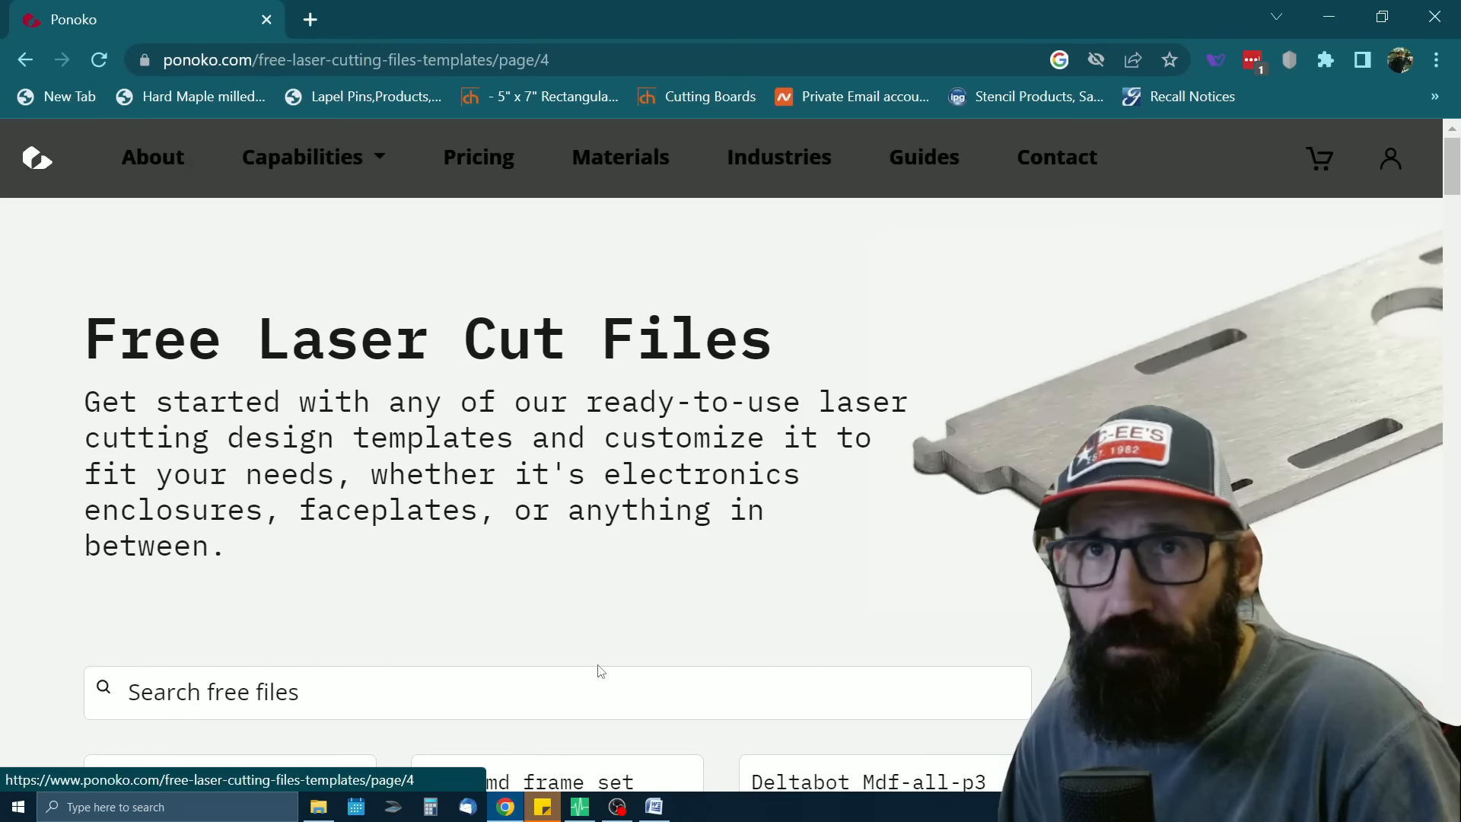
Scroll page 4 past the Deltabot, Picnic Board and Balancing Robot Chassis templates
scroll(down, 3)
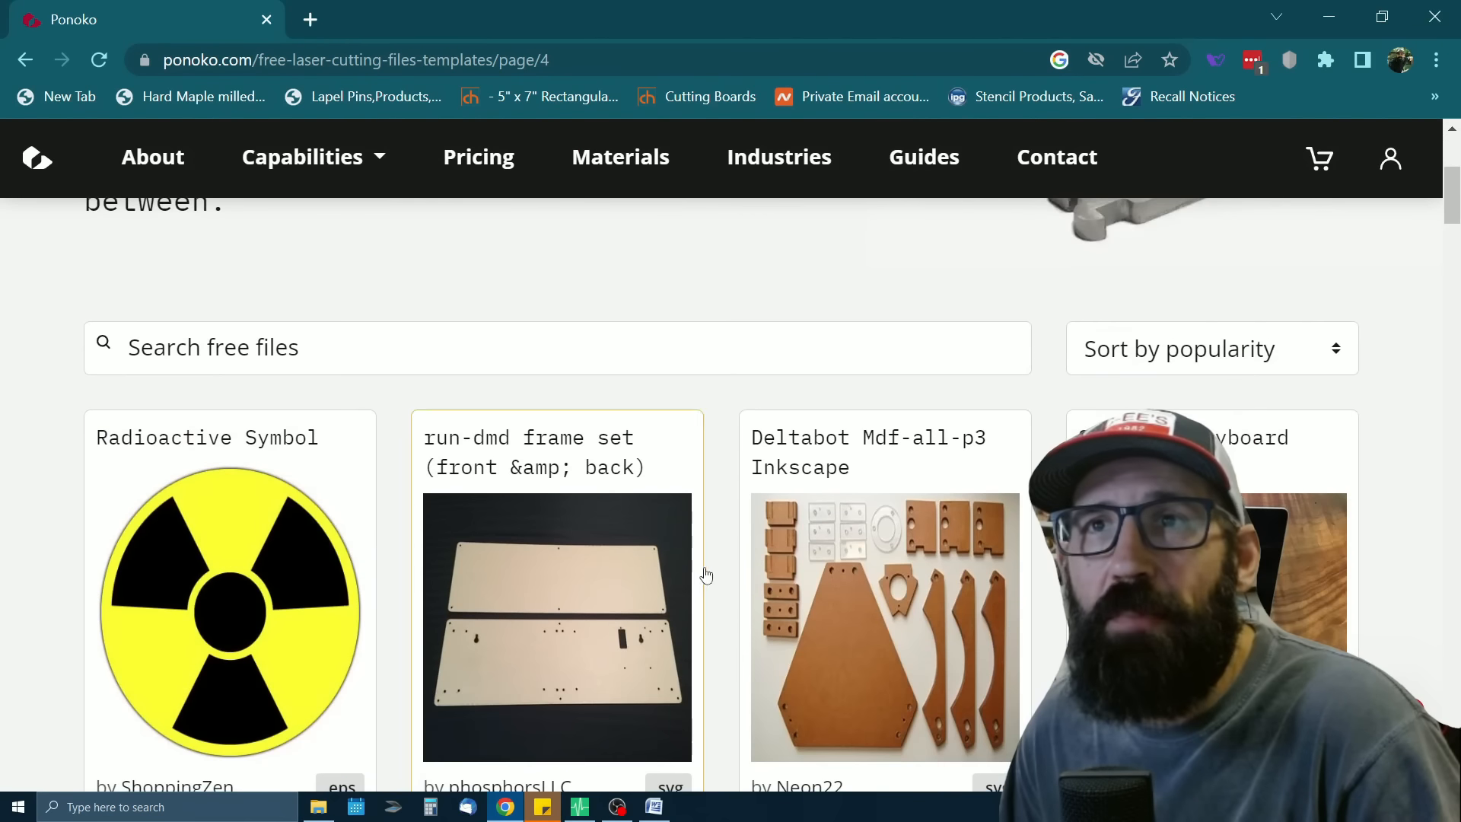
scroll(down, 3)
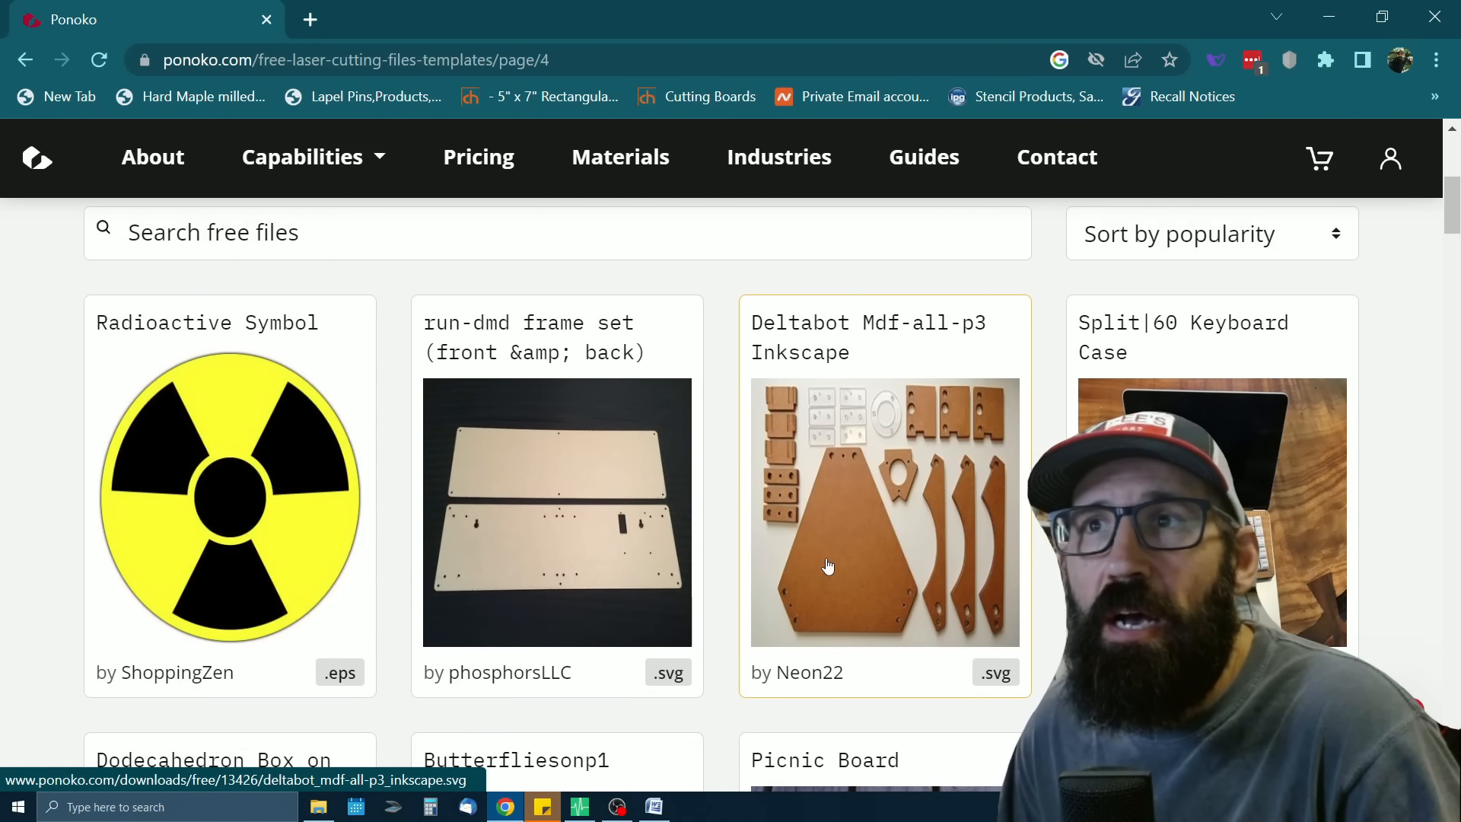
scroll(down, 3)
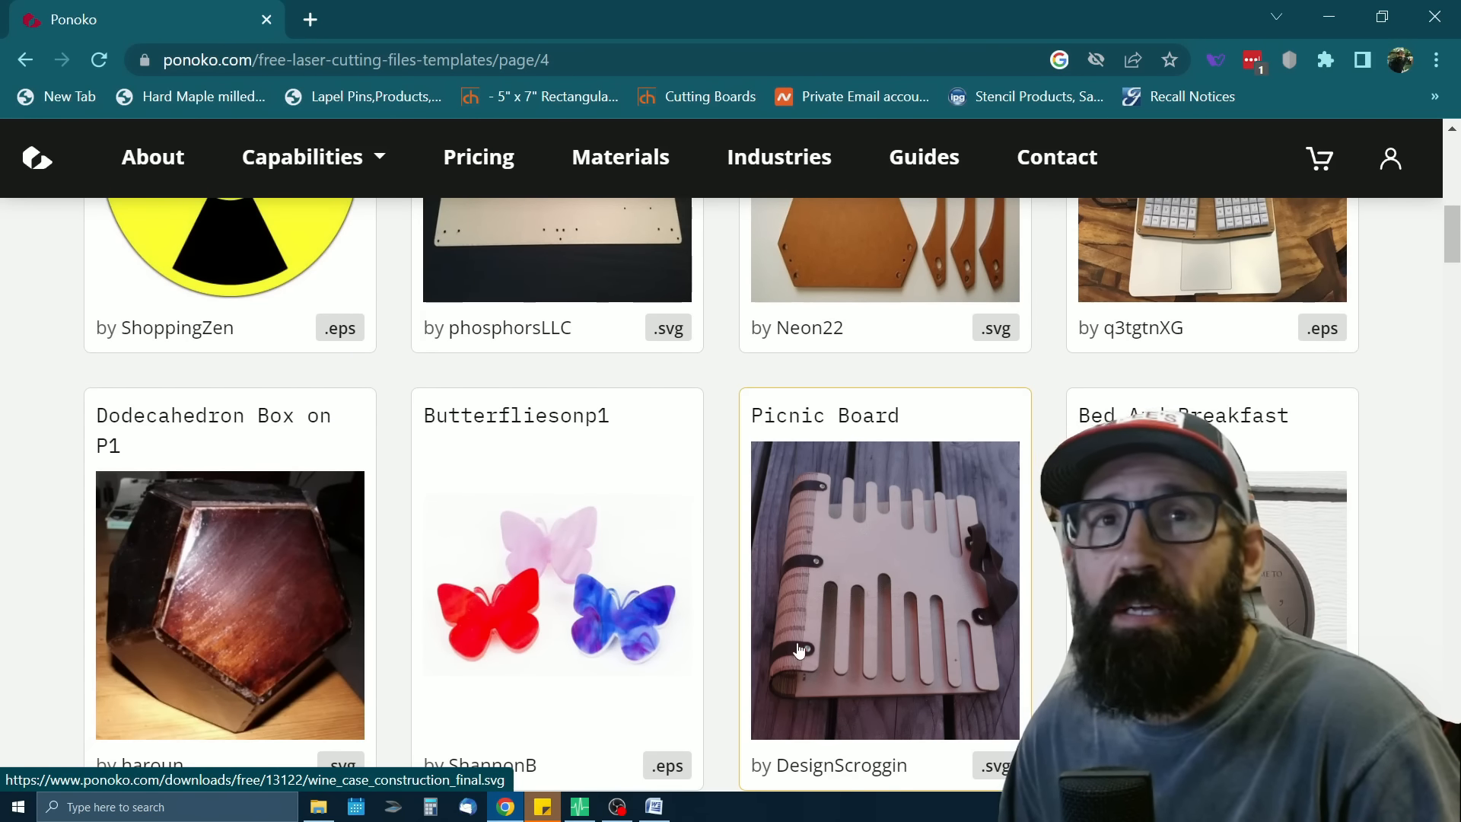
scroll(down, 3)
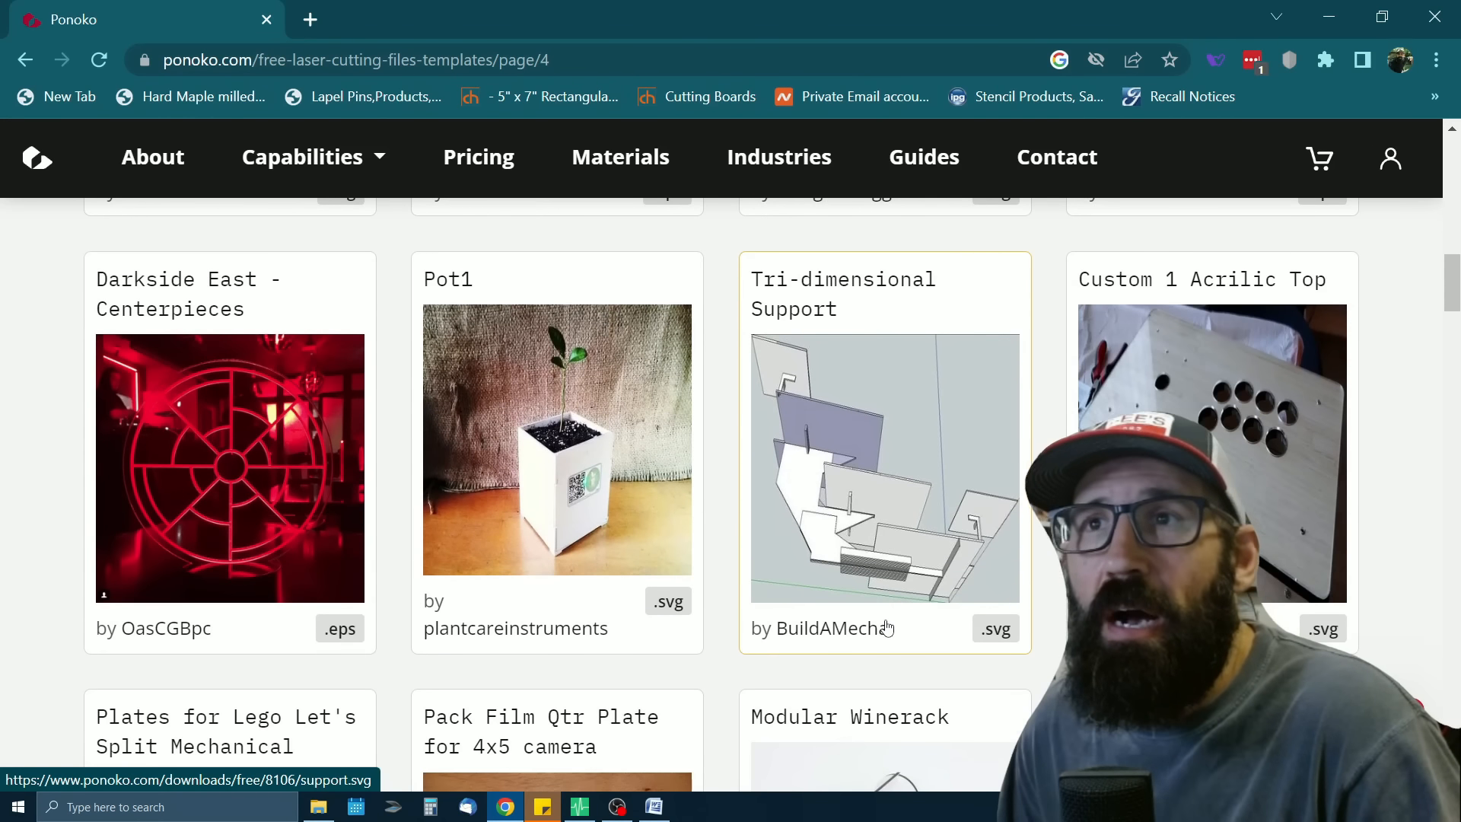
scroll(down, 3)
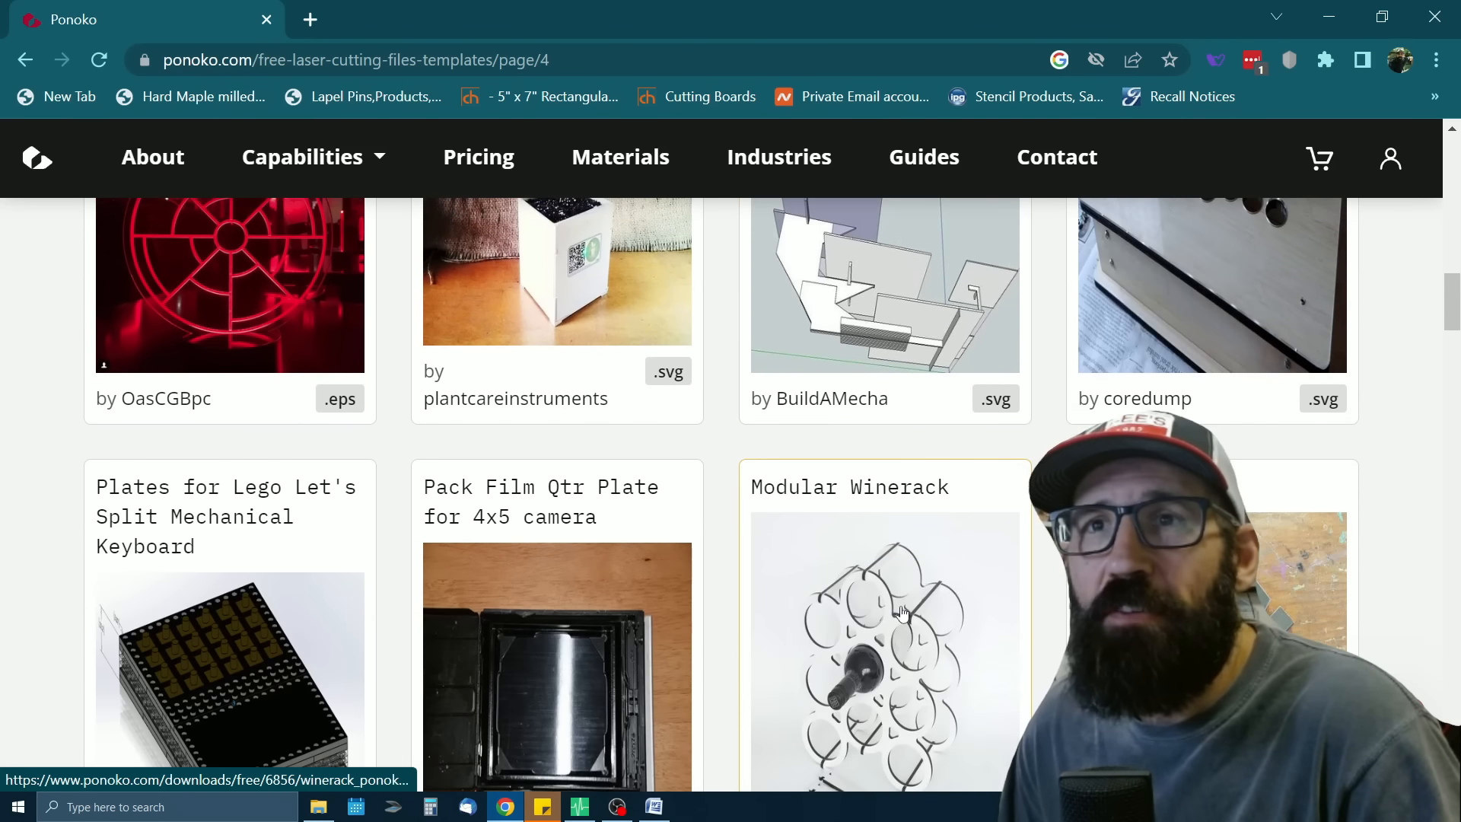
scroll(down, 3)
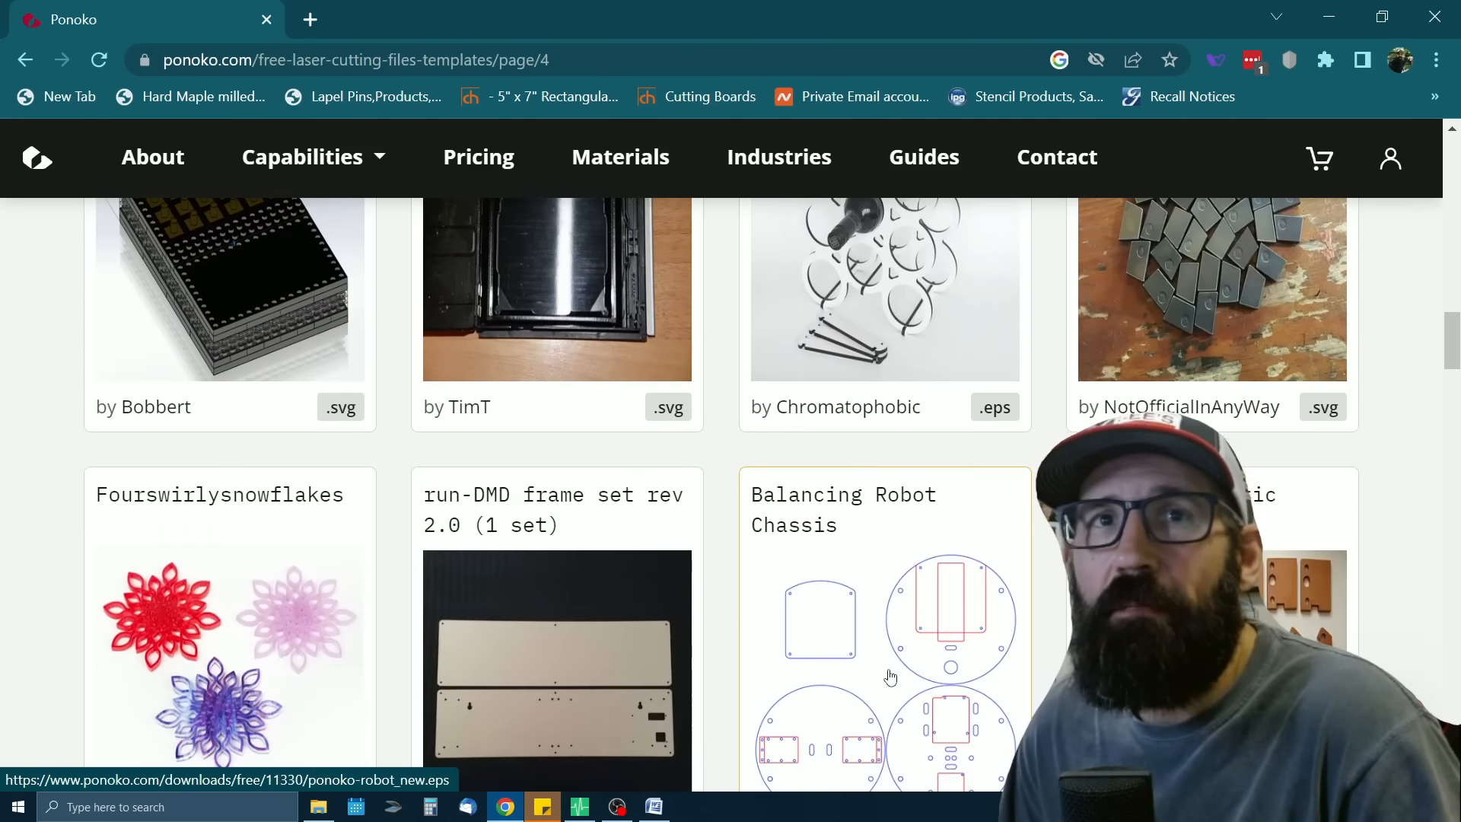
scroll(down, 3)
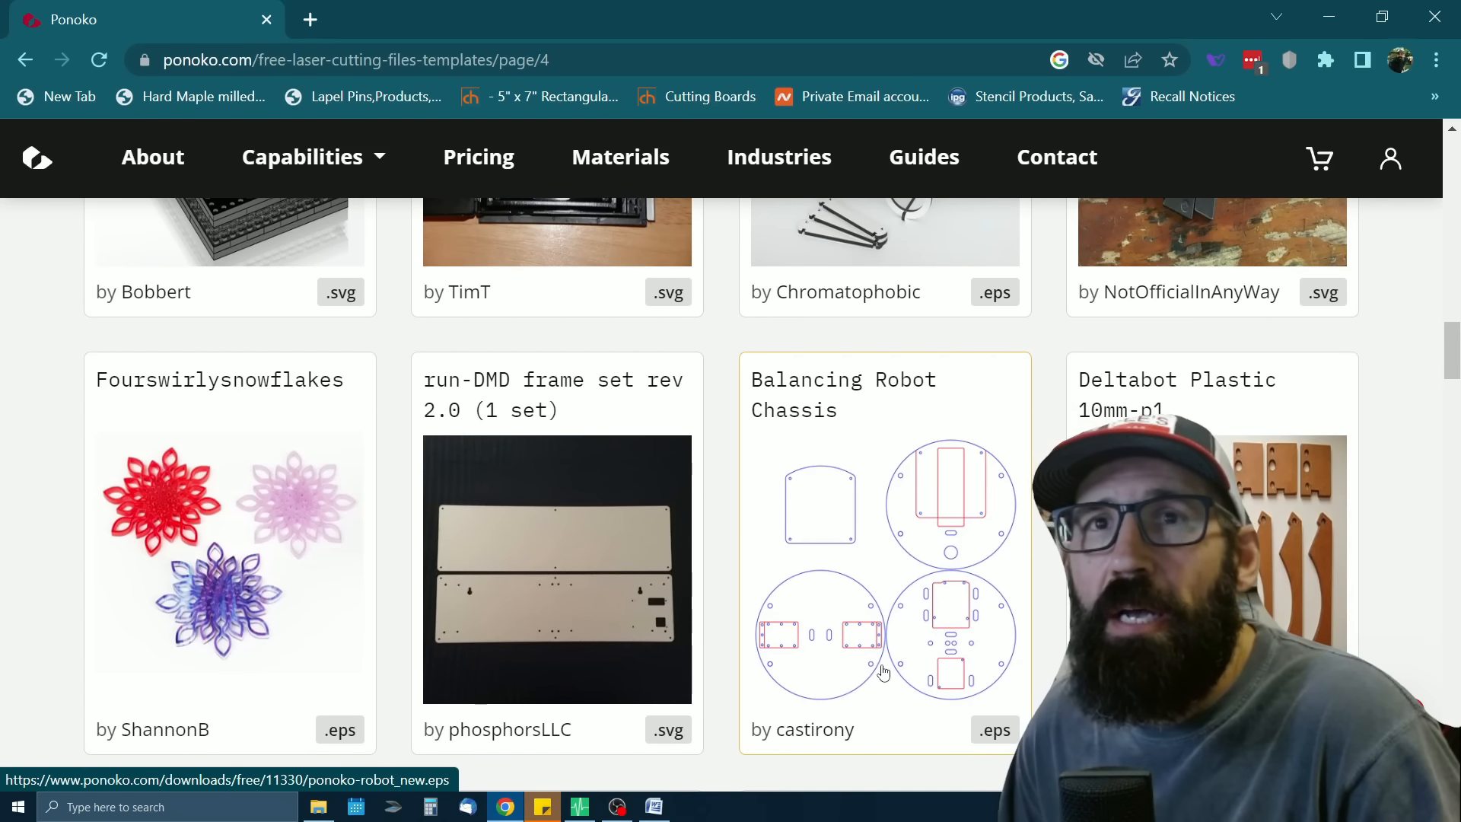
mouse_move(738, 433)
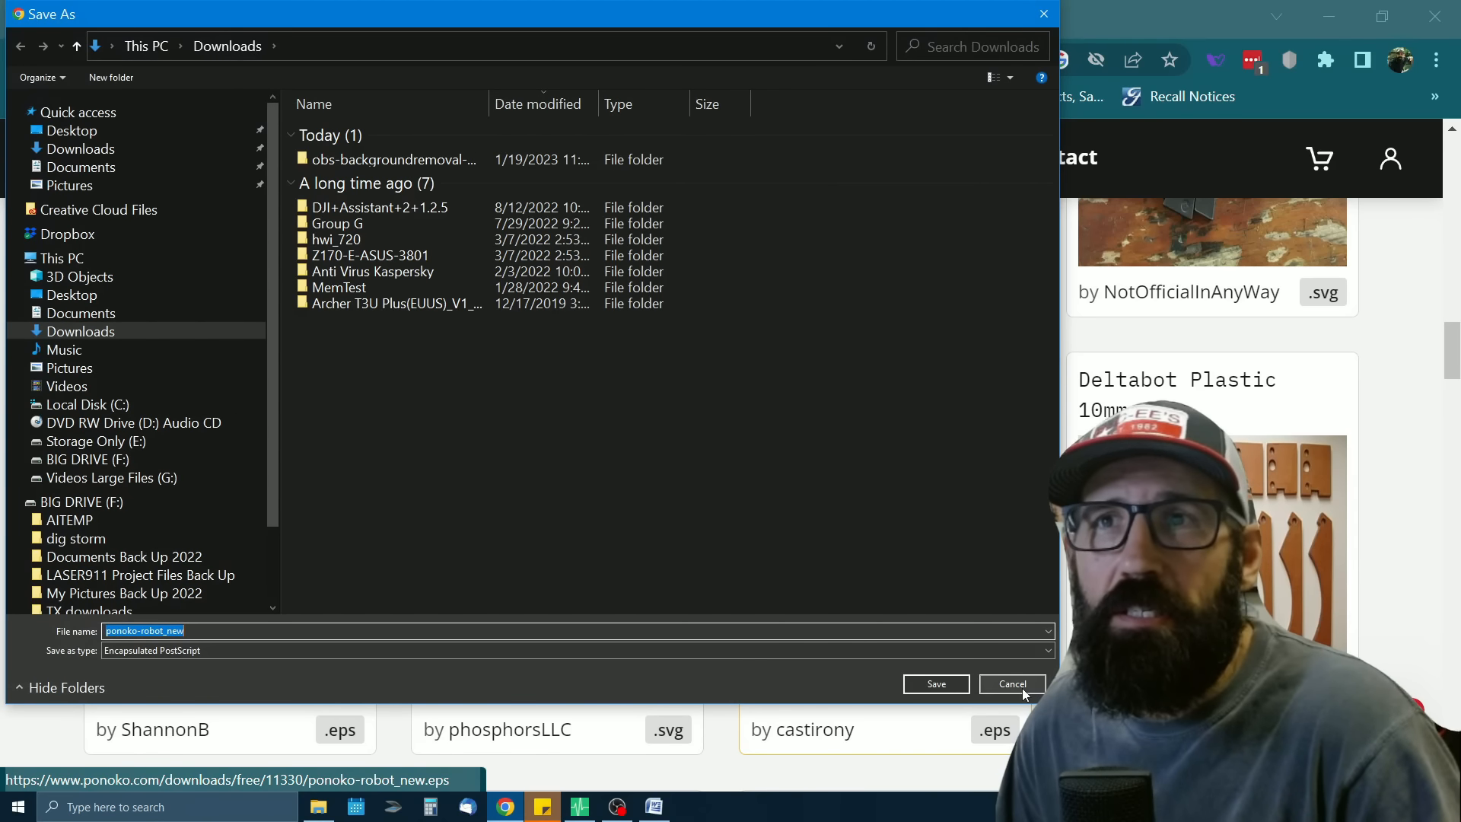
Cancel saving the ponoko-robot_new and fourswirlysnowflakes template files
click(1012, 684)
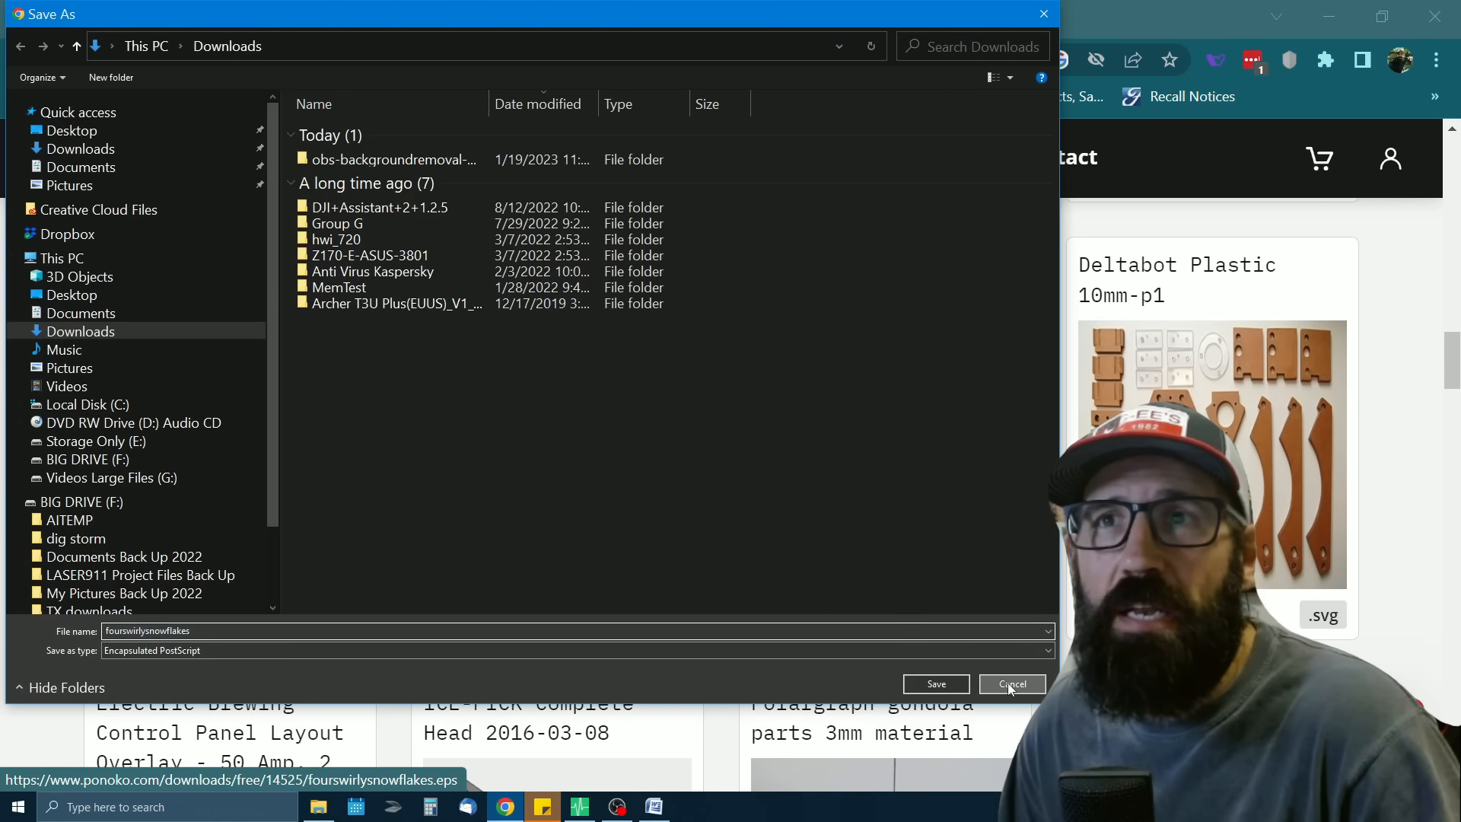
click(1012, 684)
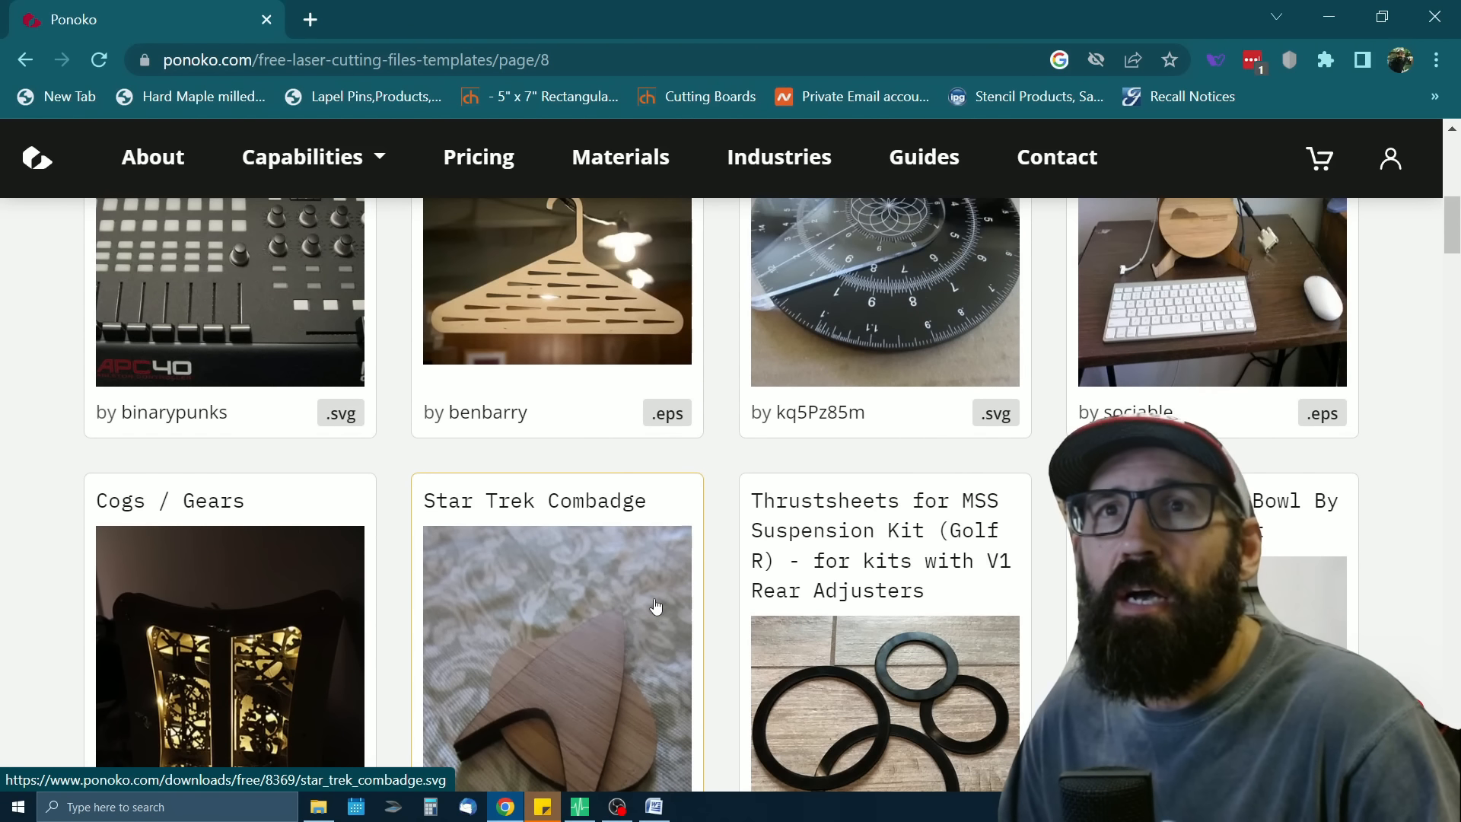
Scroll back to page 8's first template row, including the Akai APC 40 Overlay
scroll(up, 3)
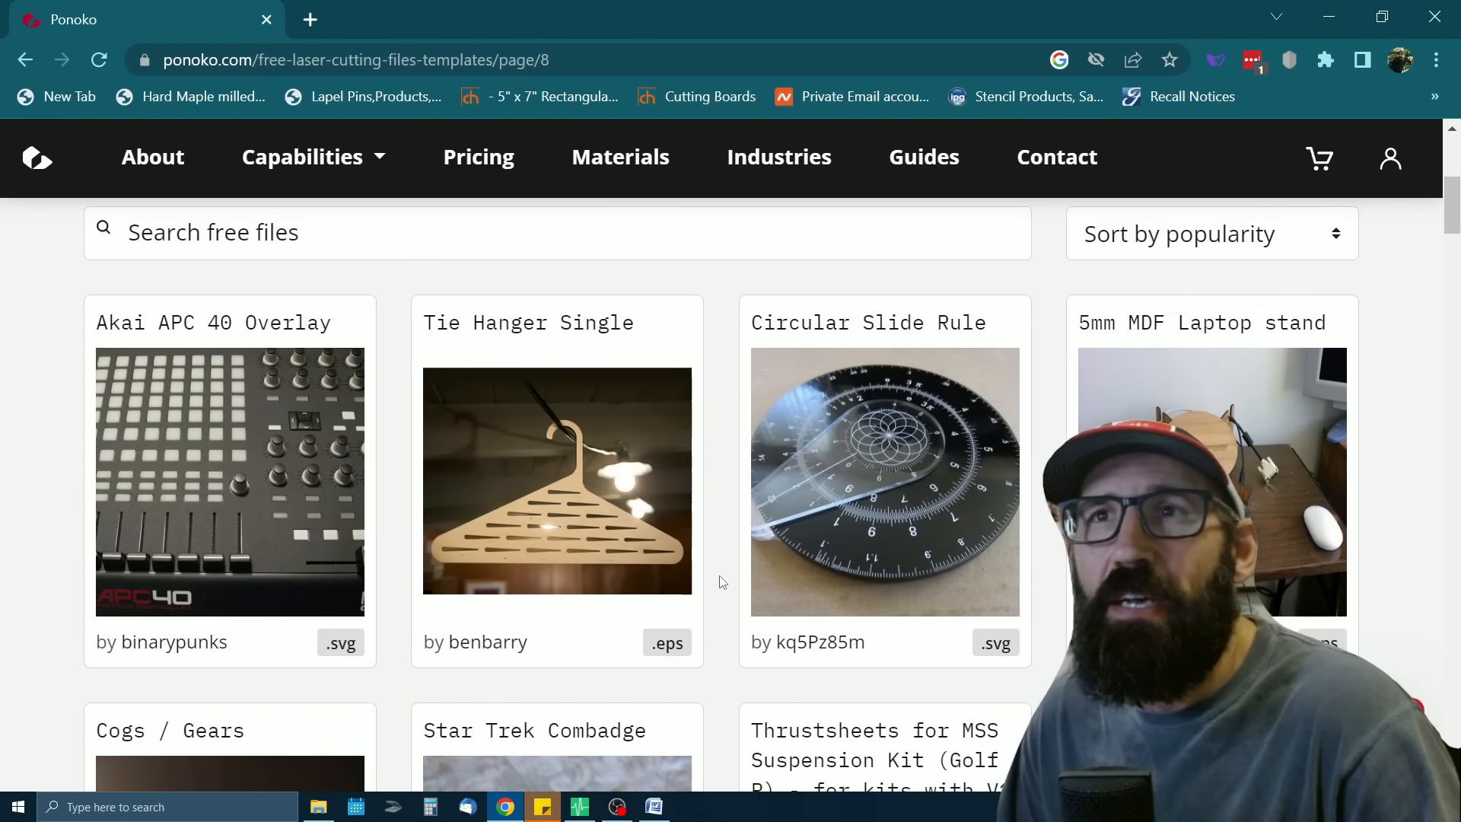
scroll(up, 3)
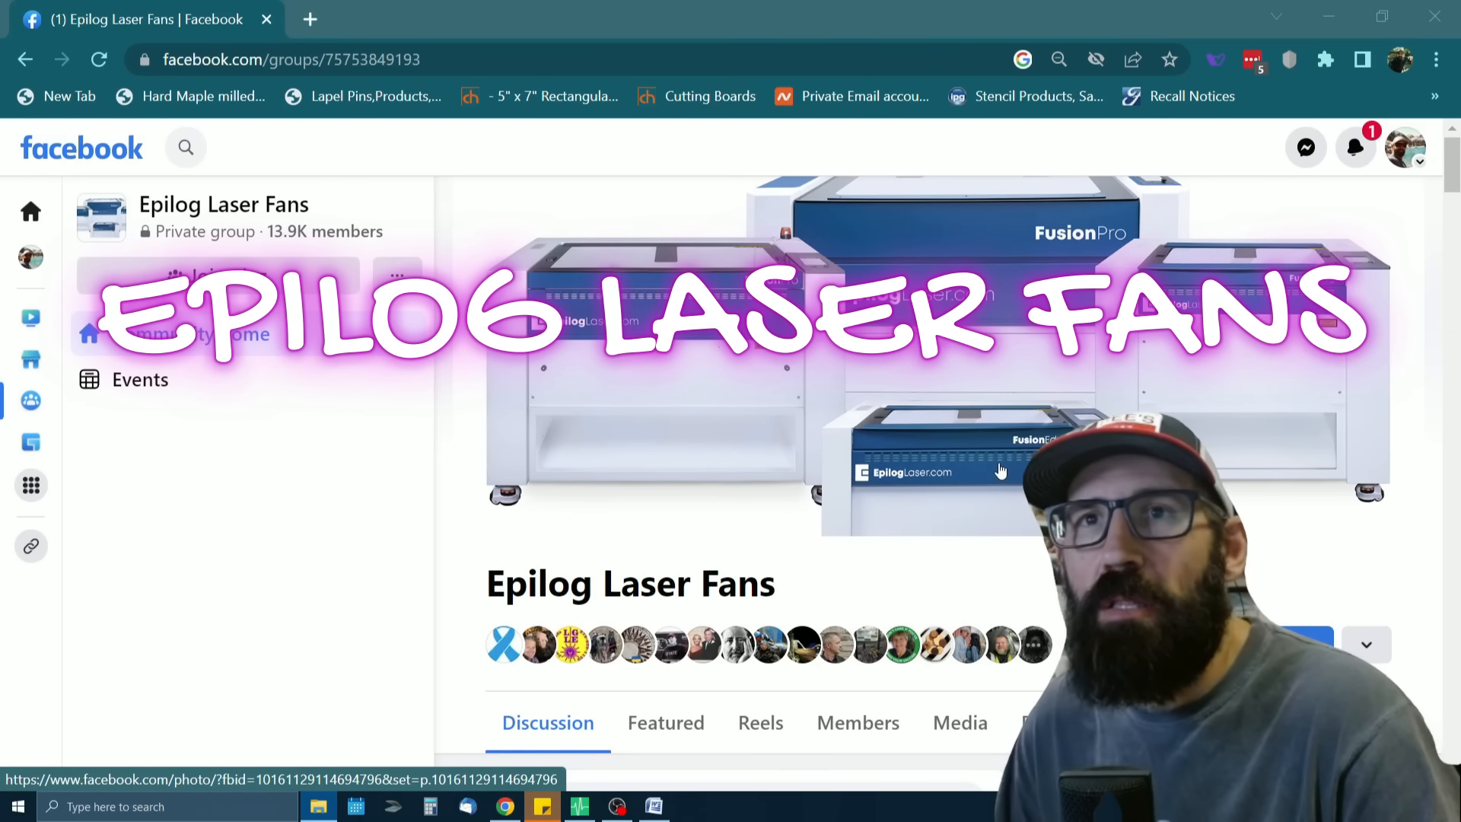
mouse_move(991, 502)
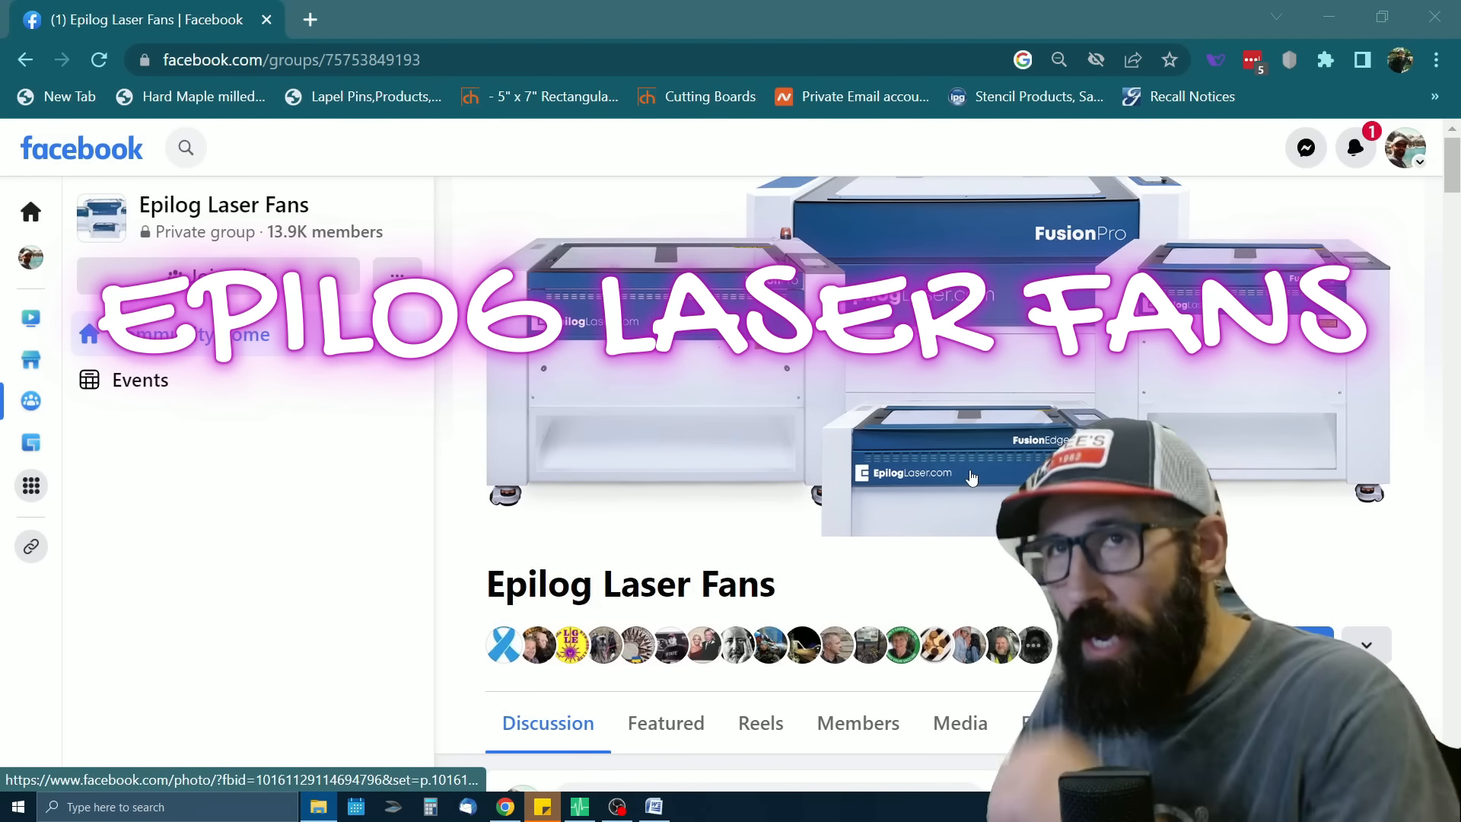
Read the Epilog Laser Fans glass-engraving settings question and its top comment
scroll(down, 3)
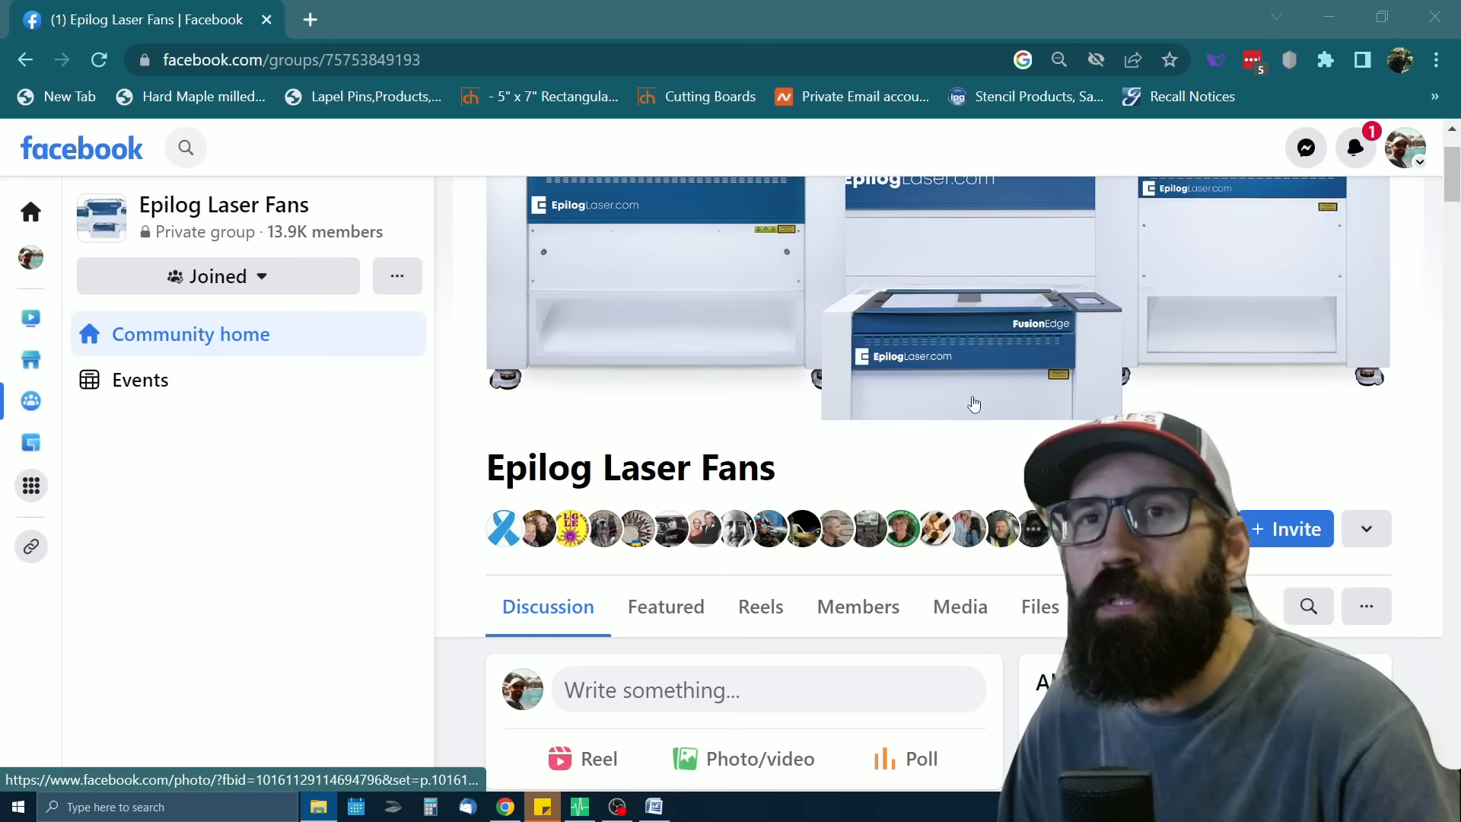
scroll(down, 3)
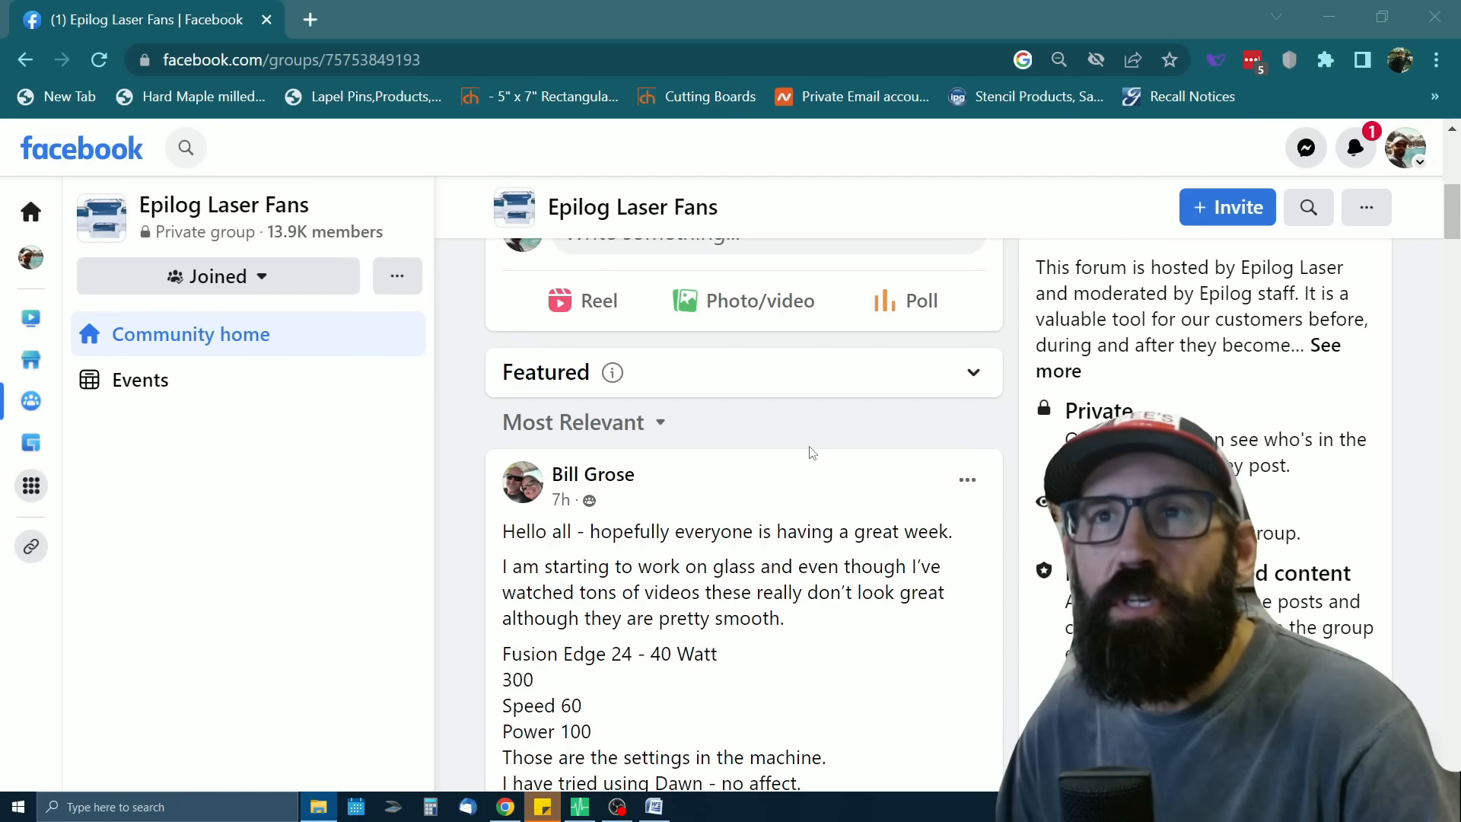
scroll(down, 3)
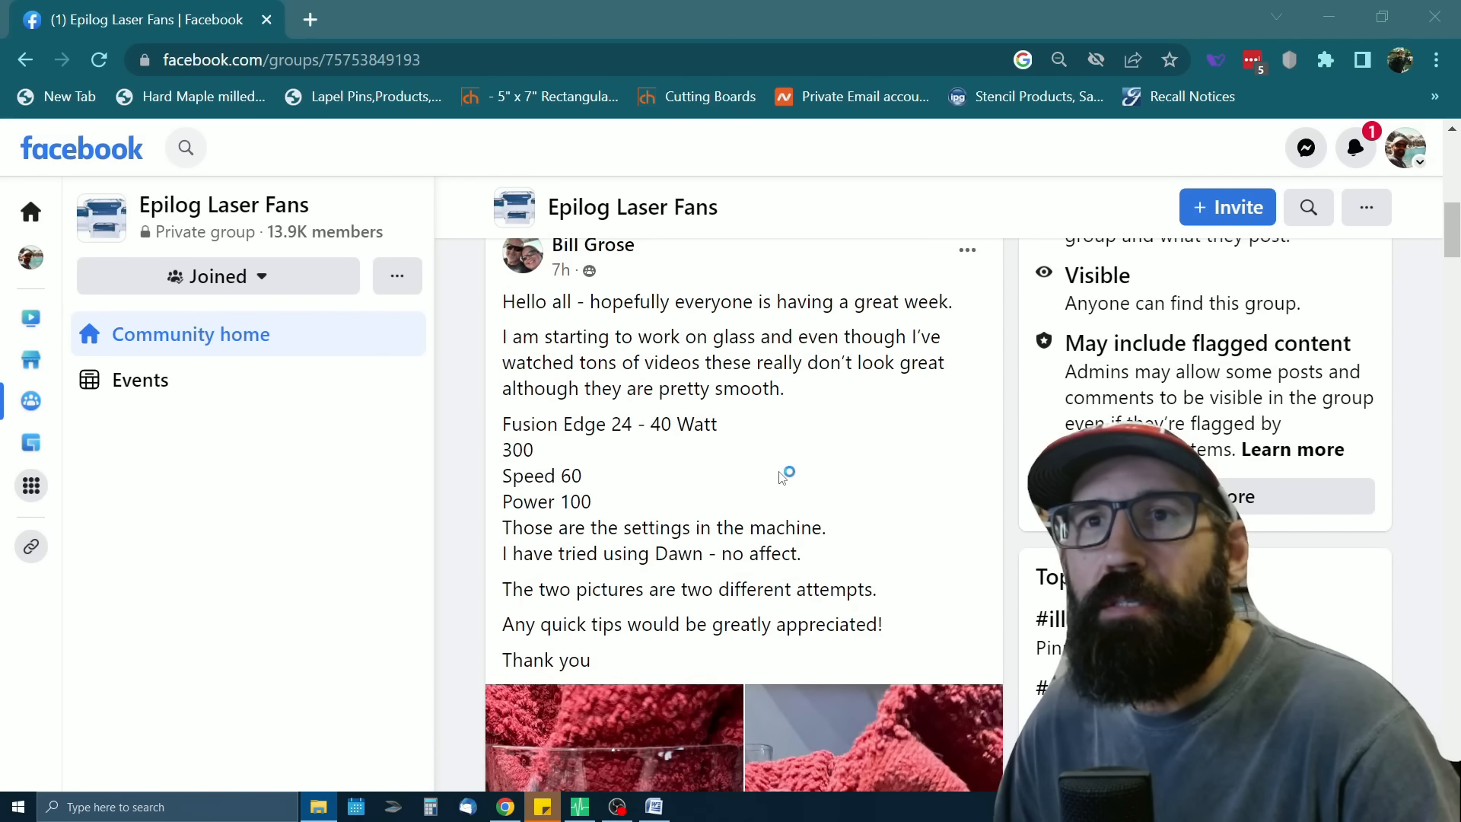
scroll(down, 3)
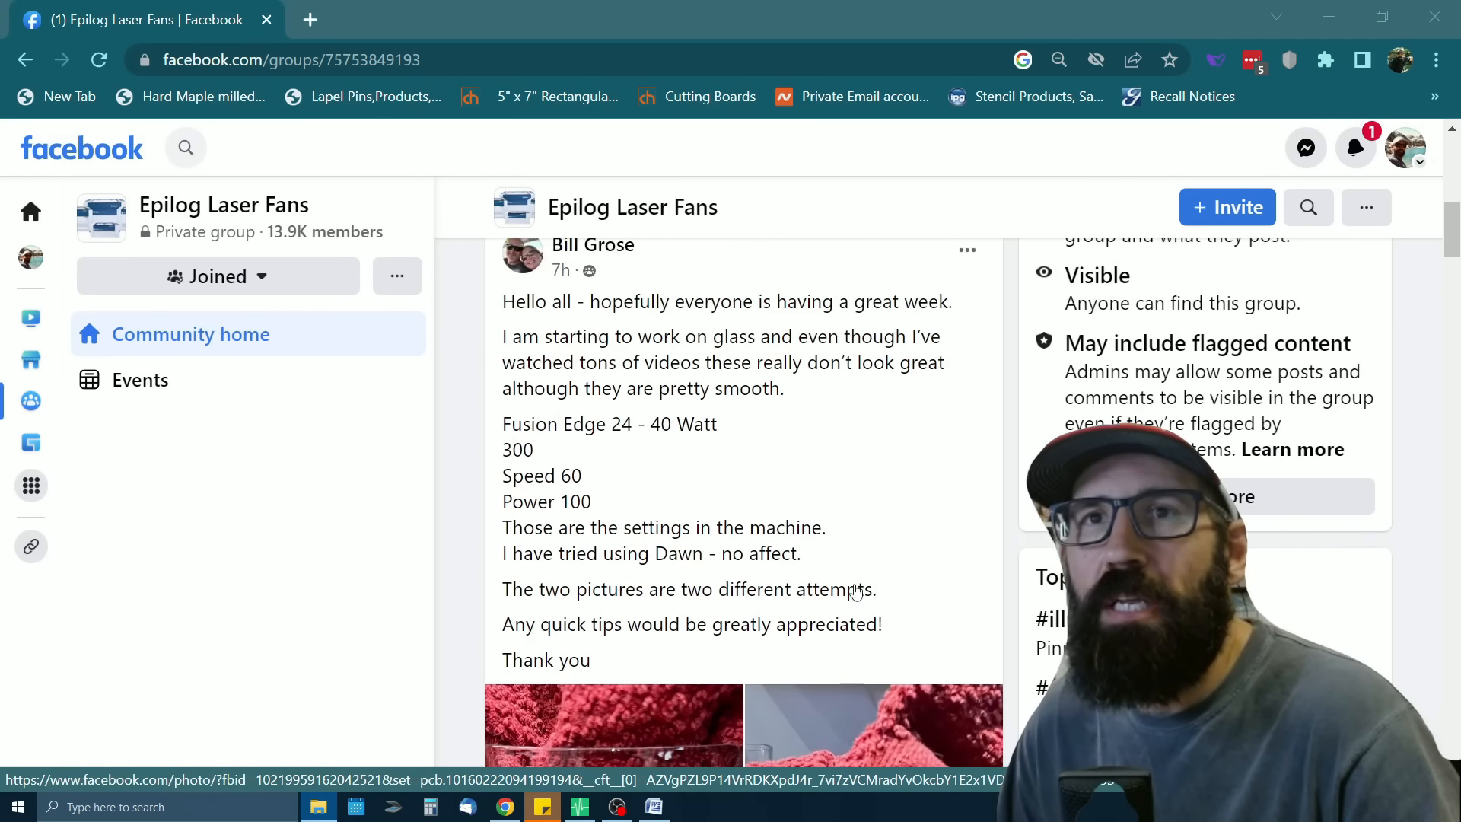
scroll(down, 3)
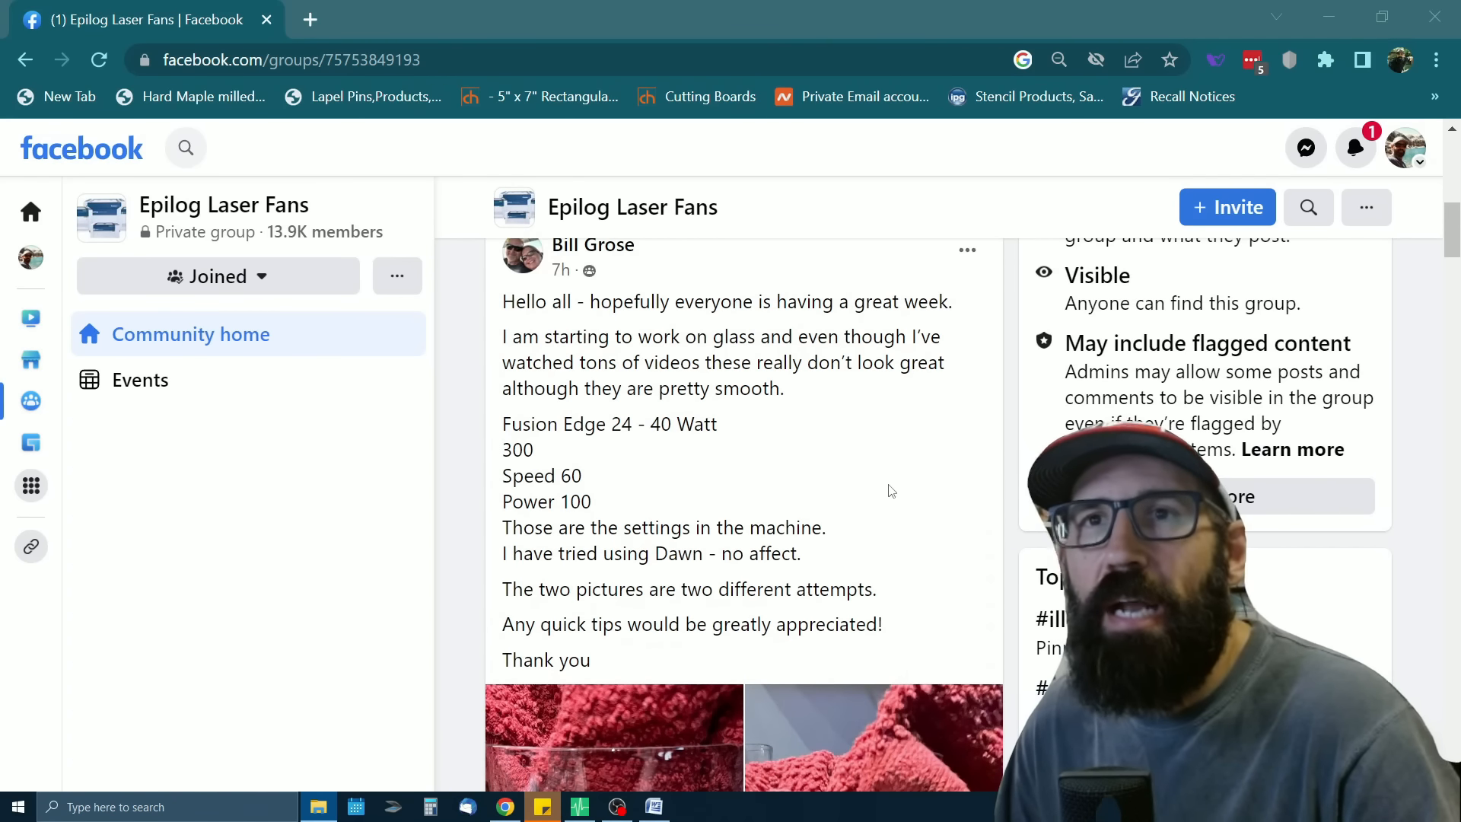
scroll(down, 3)
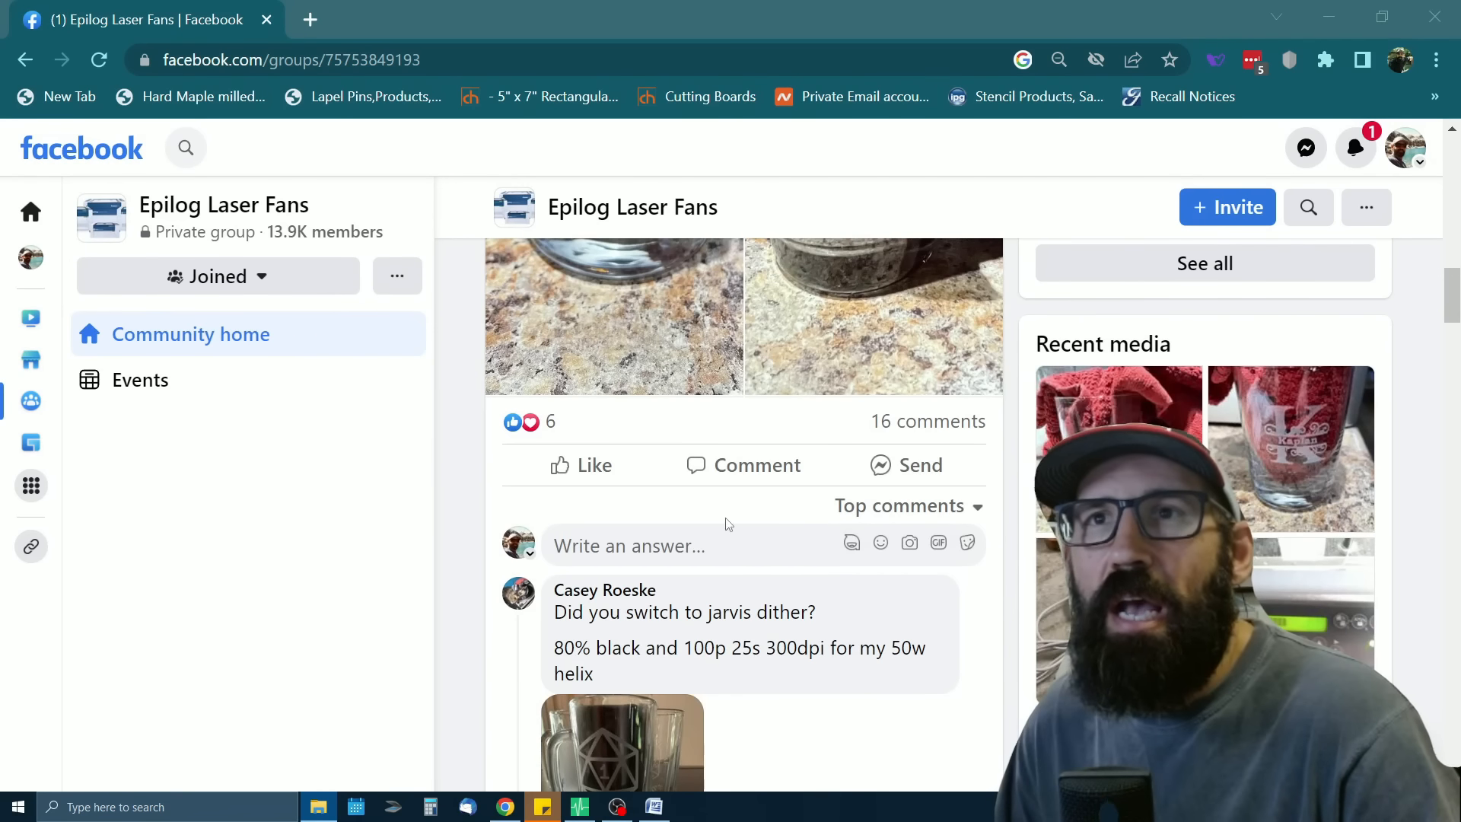
mouse_move(929, 421)
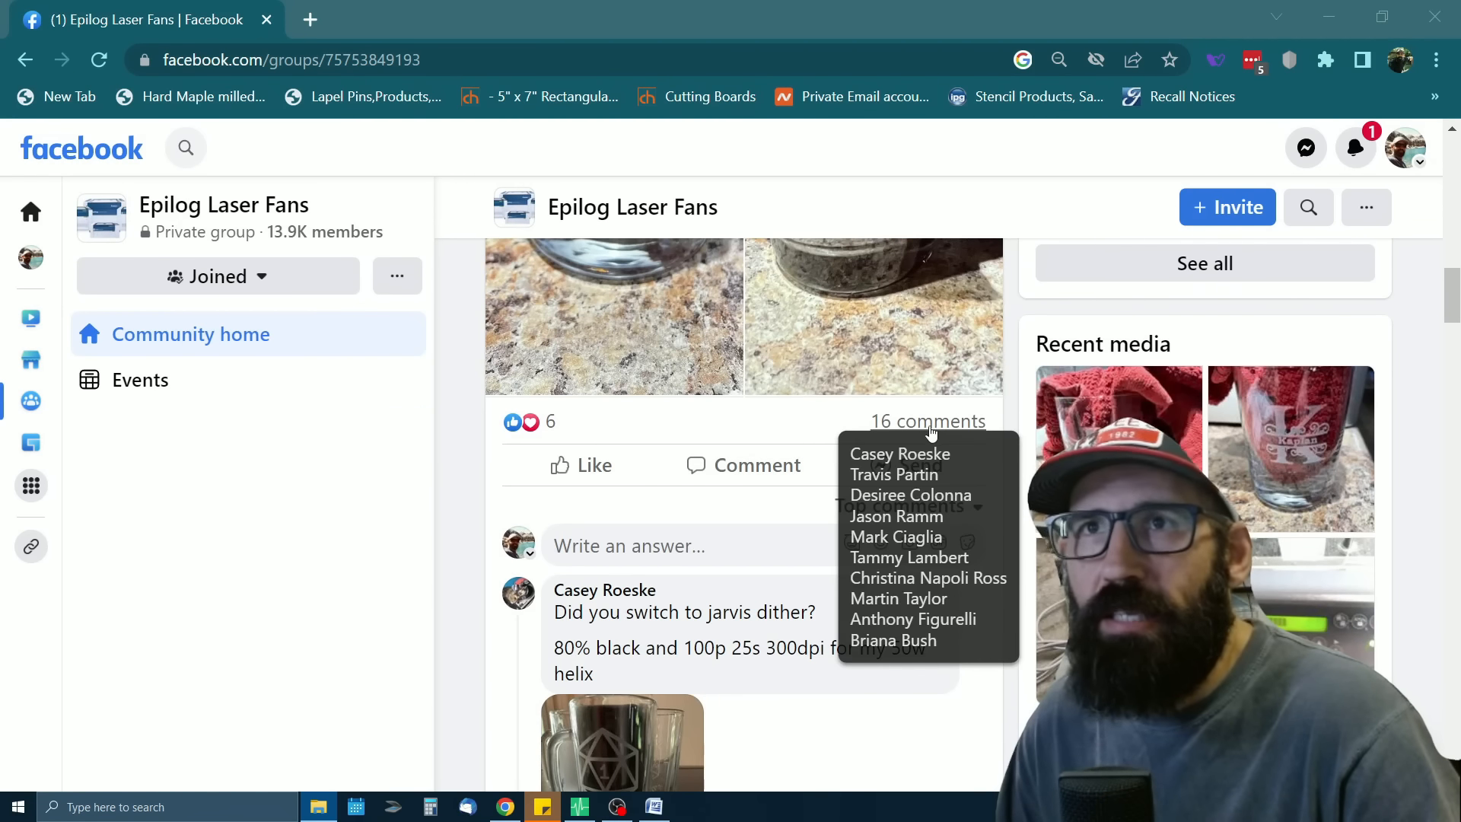
scroll(down, 3)
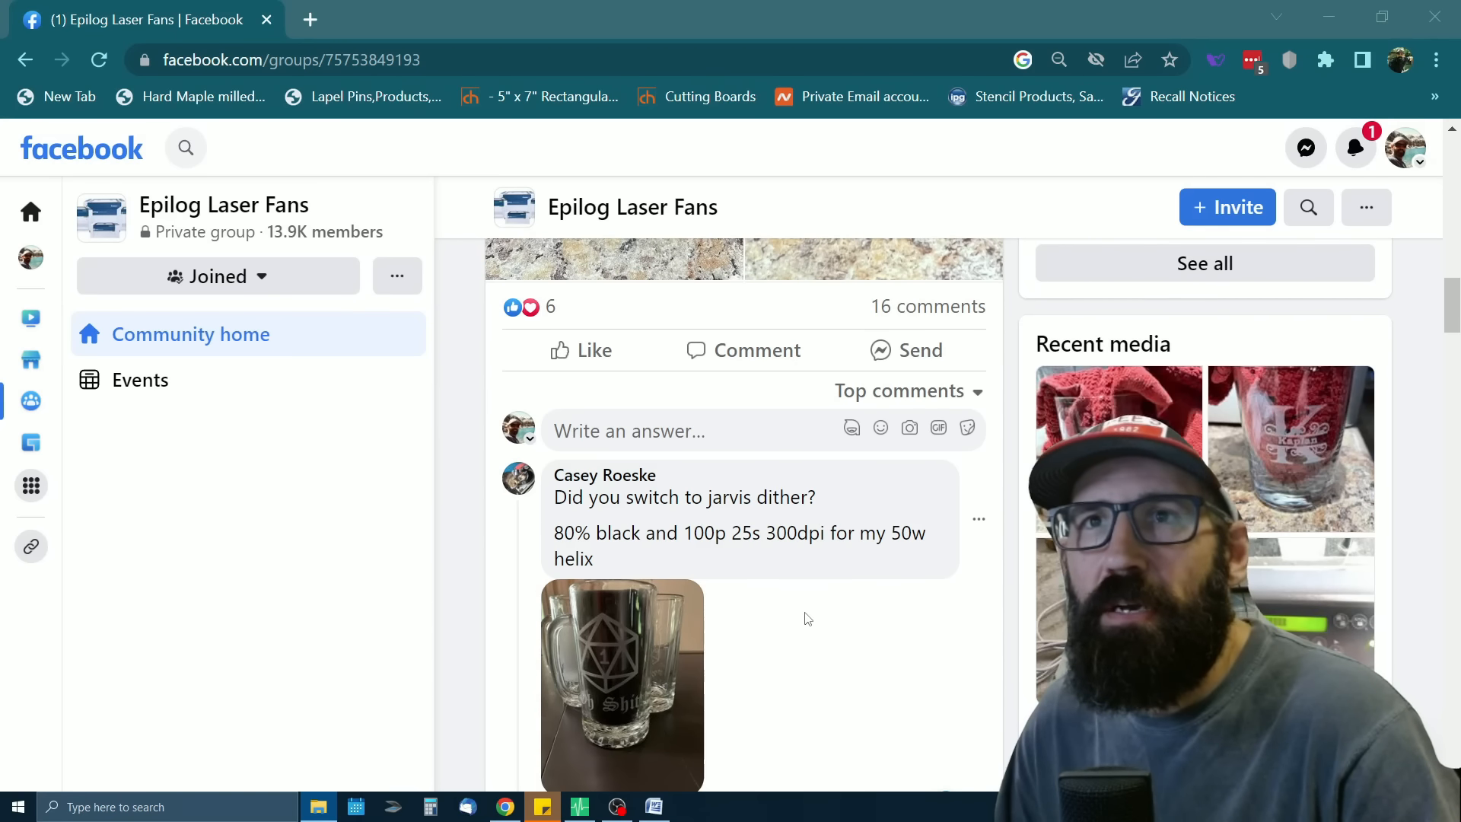
scroll(down, 3)
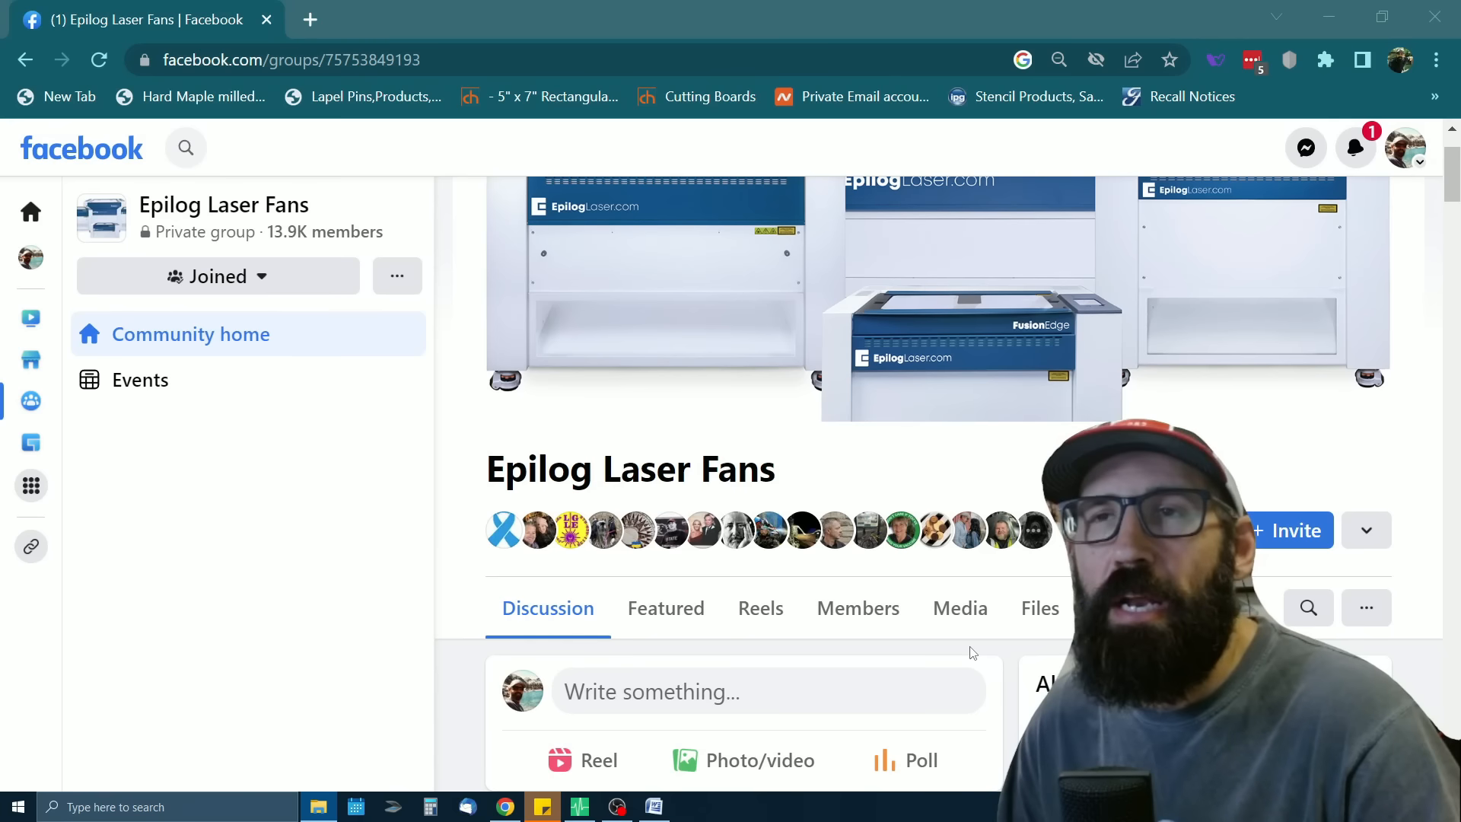
mouse_move(978, 645)
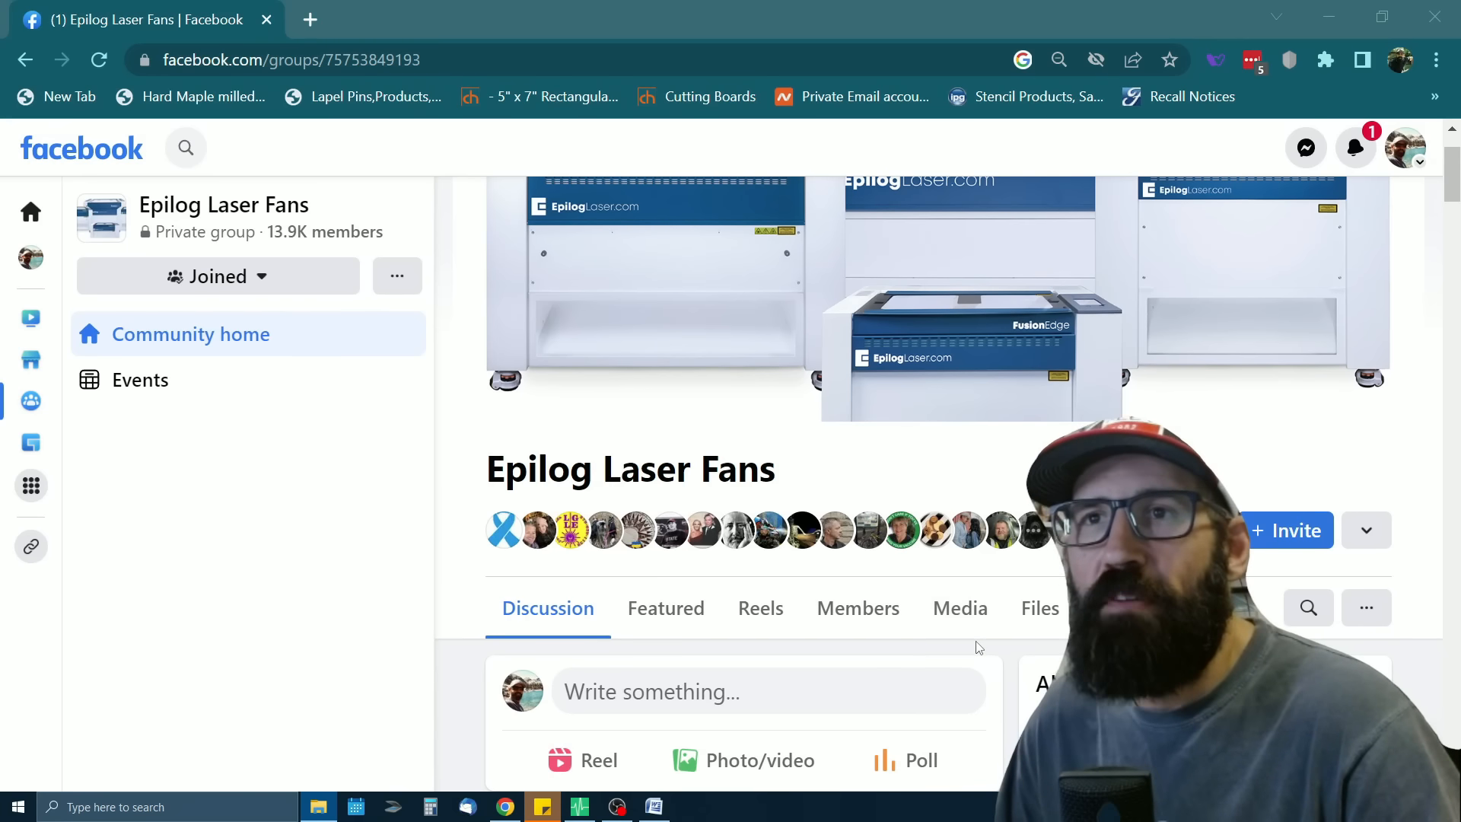
Scroll the Epilog group feed past the full-wrap cup and PhotoGrave 3.0 posts
scroll(down, 3)
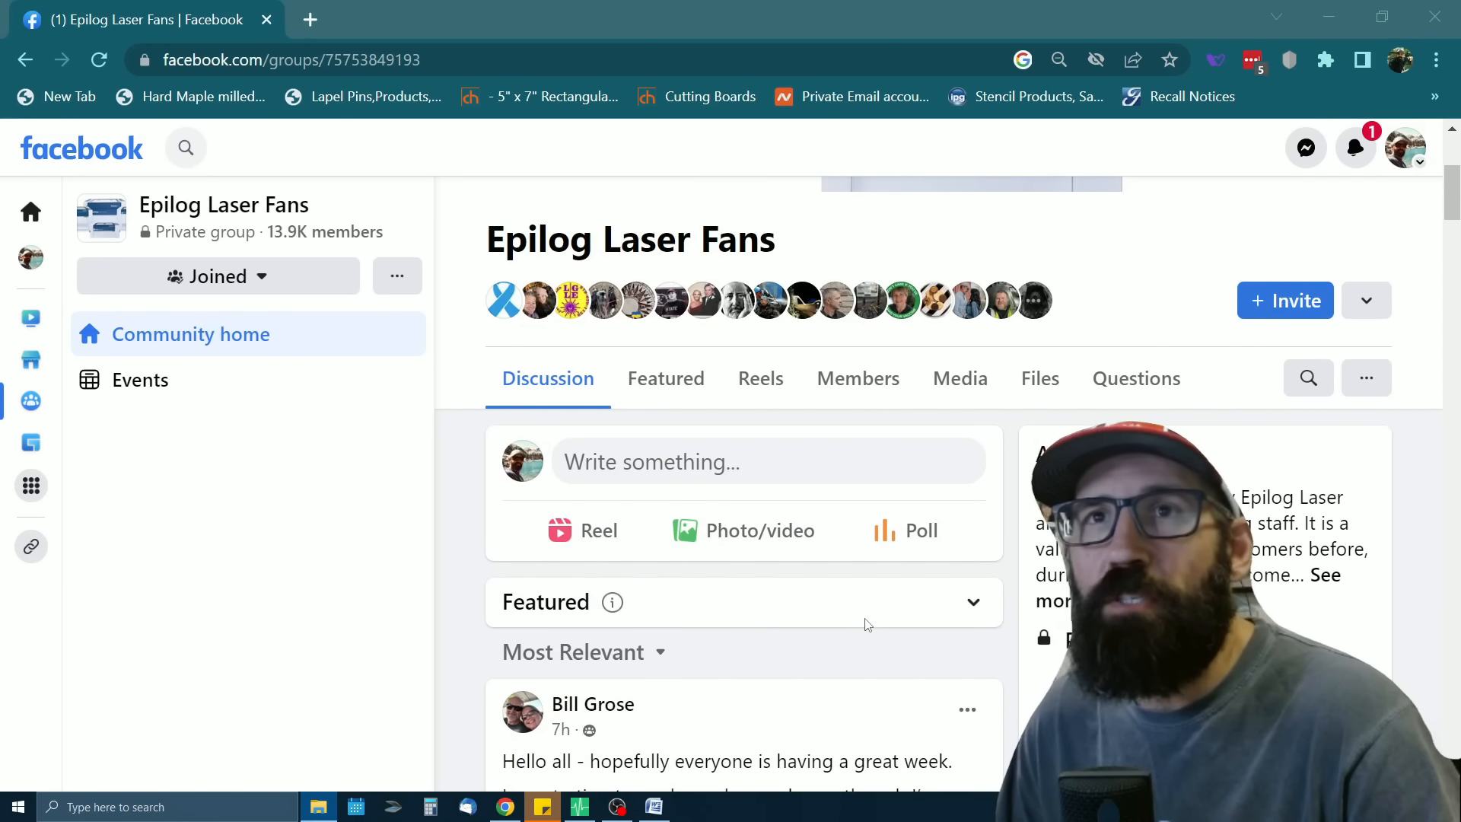
scroll(down, 3)
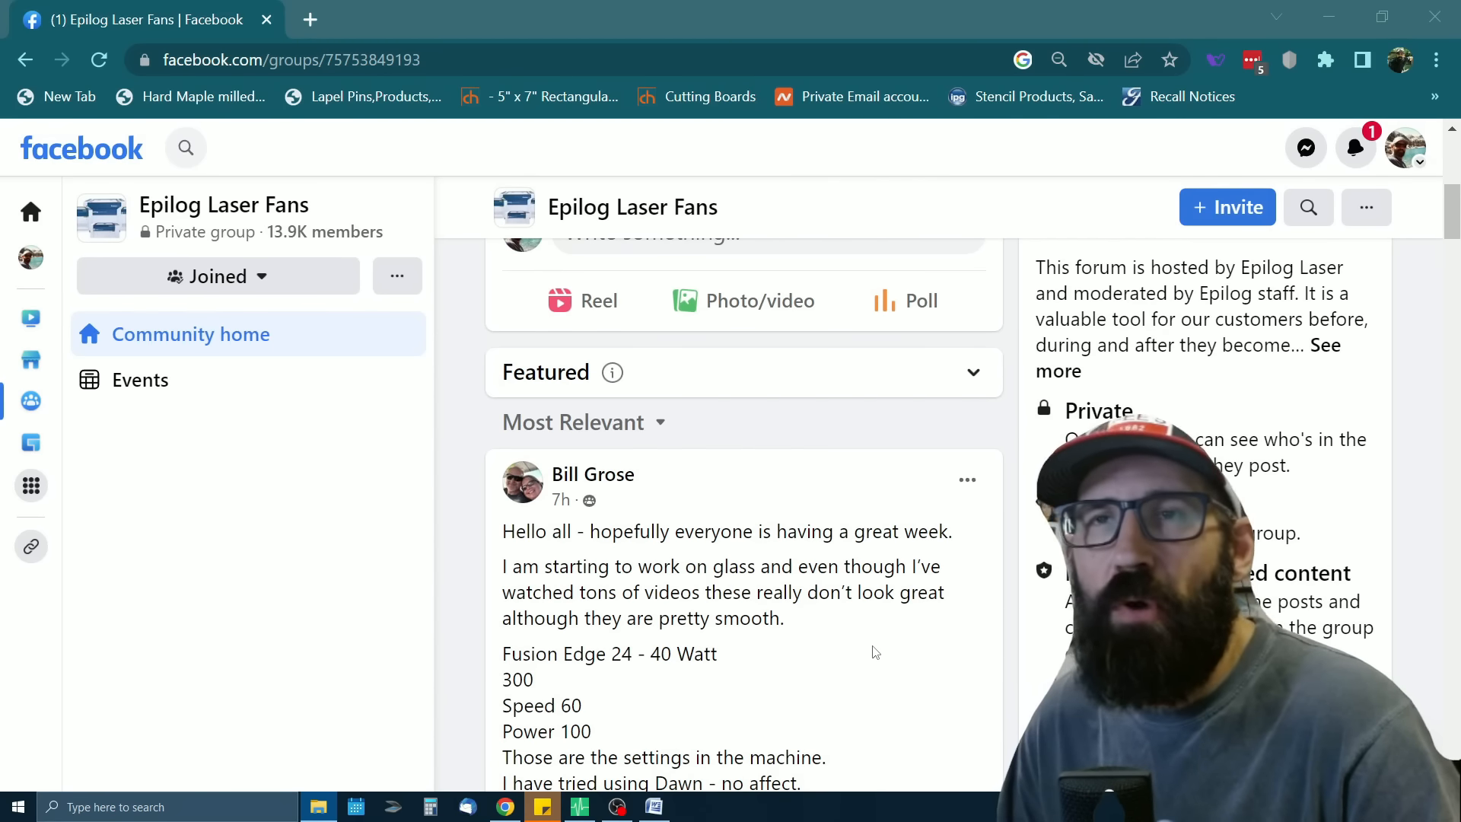
scroll(down, 3)
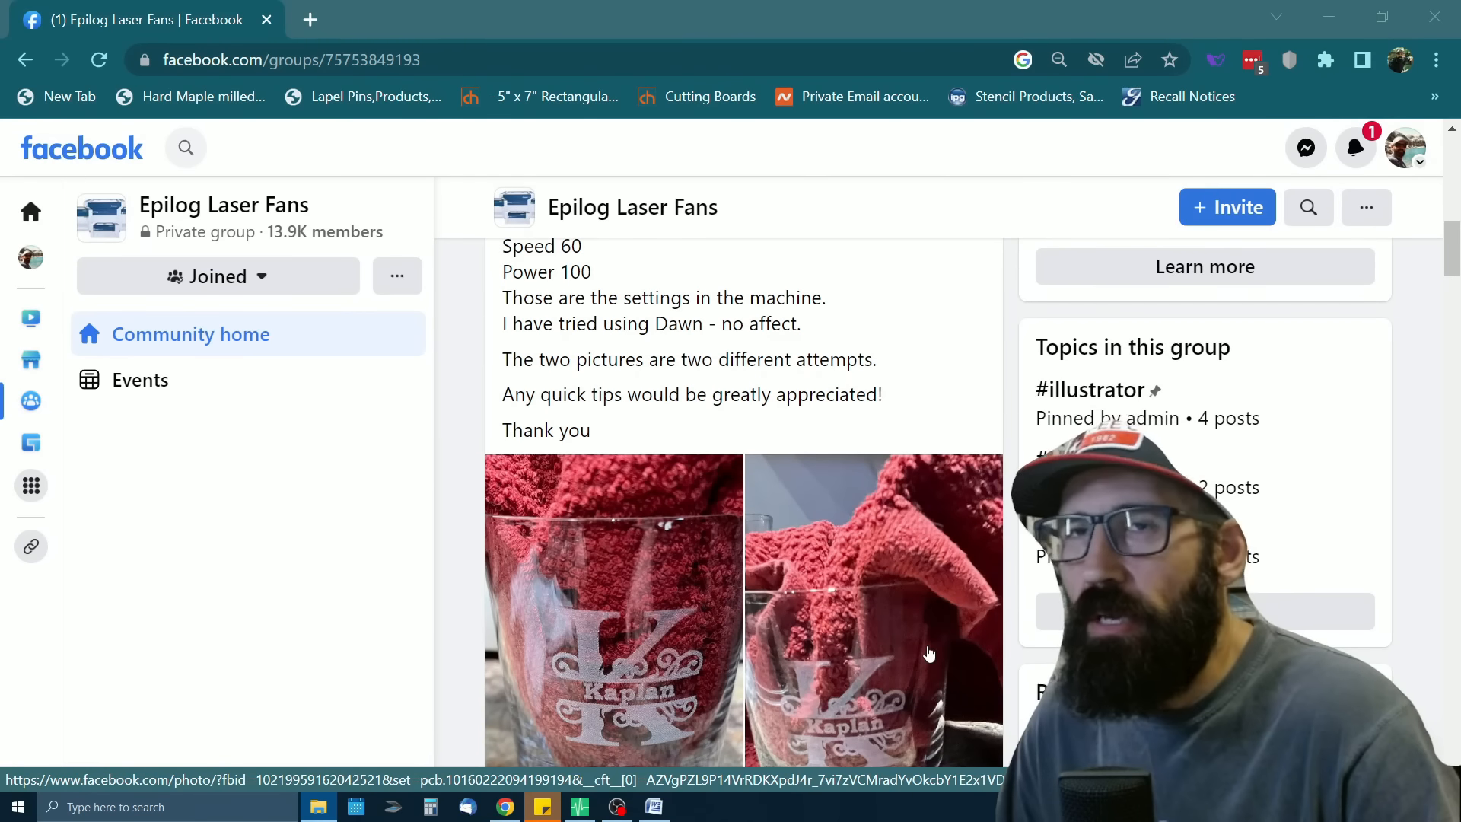
scroll(down, 3)
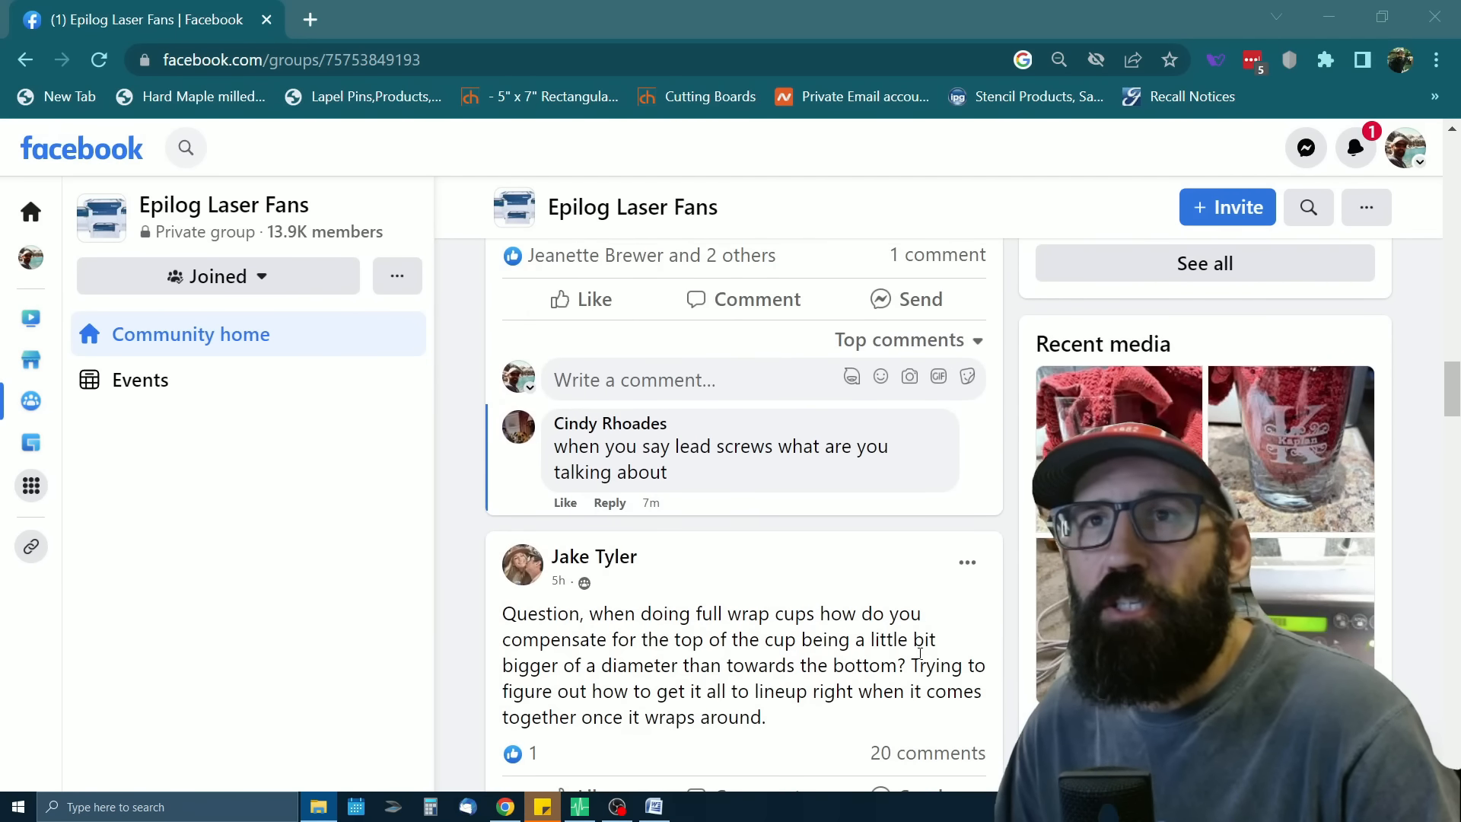
scroll(down, 3)
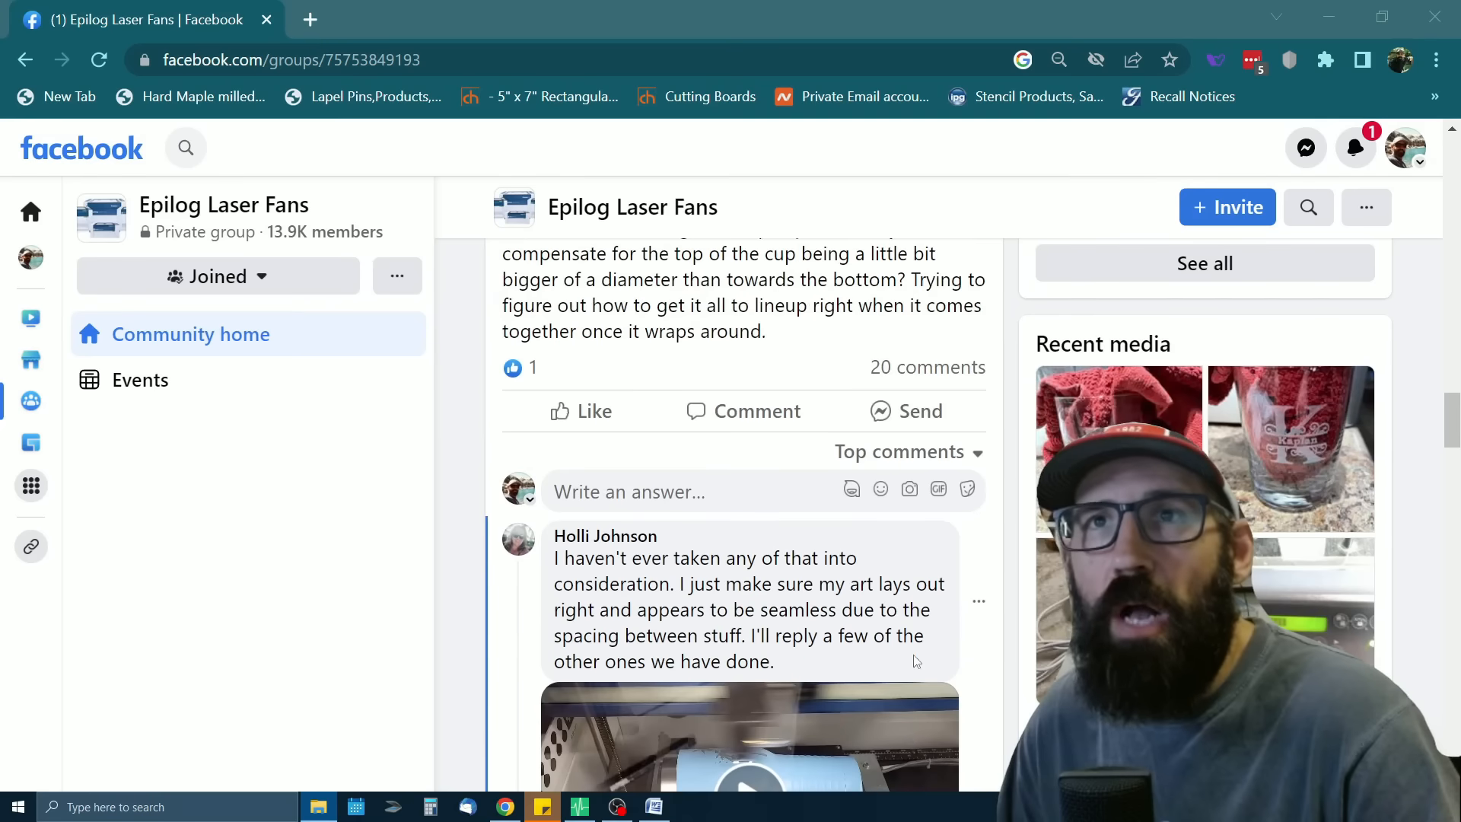
scroll(down, 3)
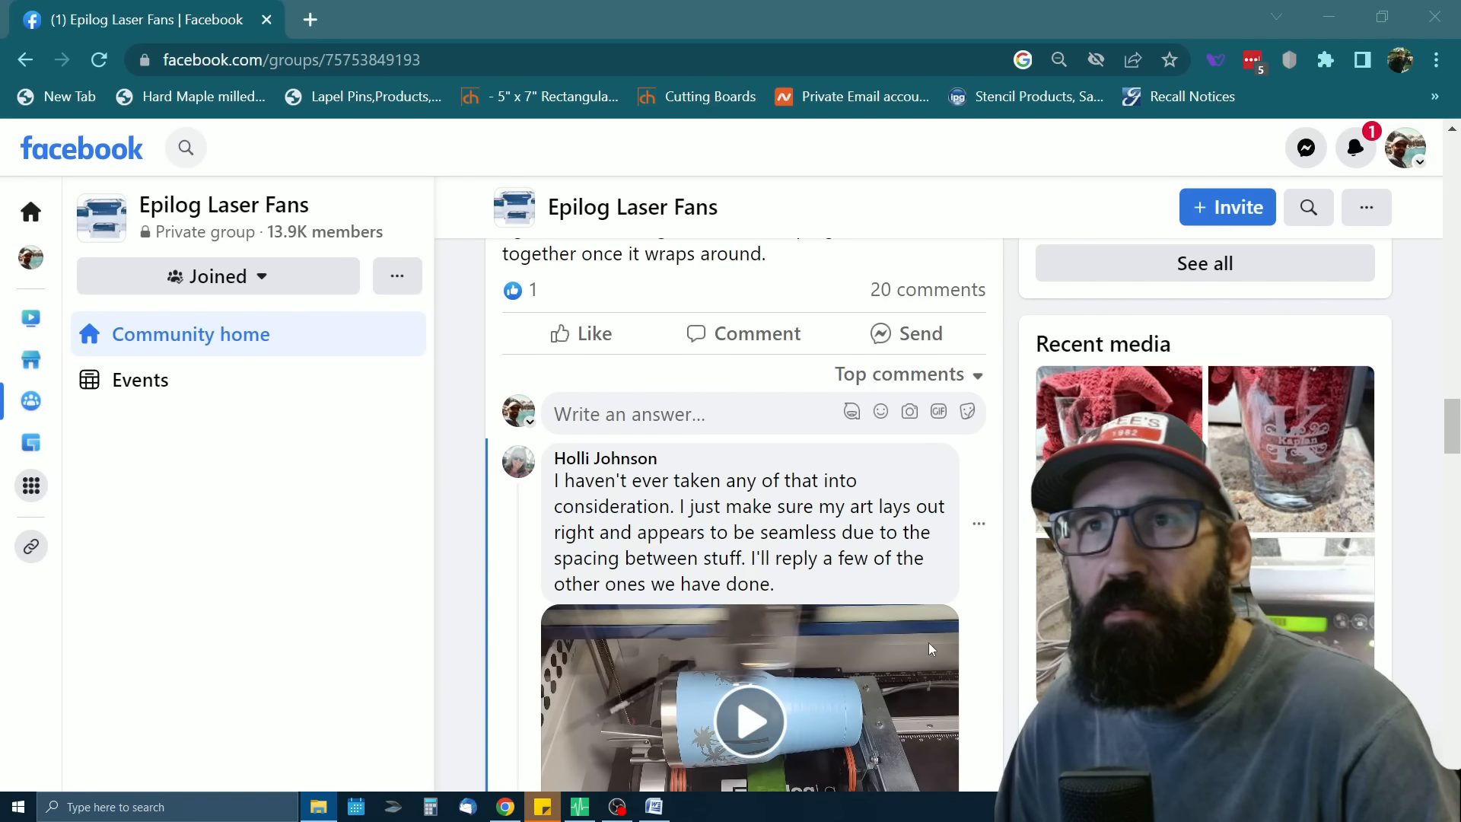
scroll(down, 3)
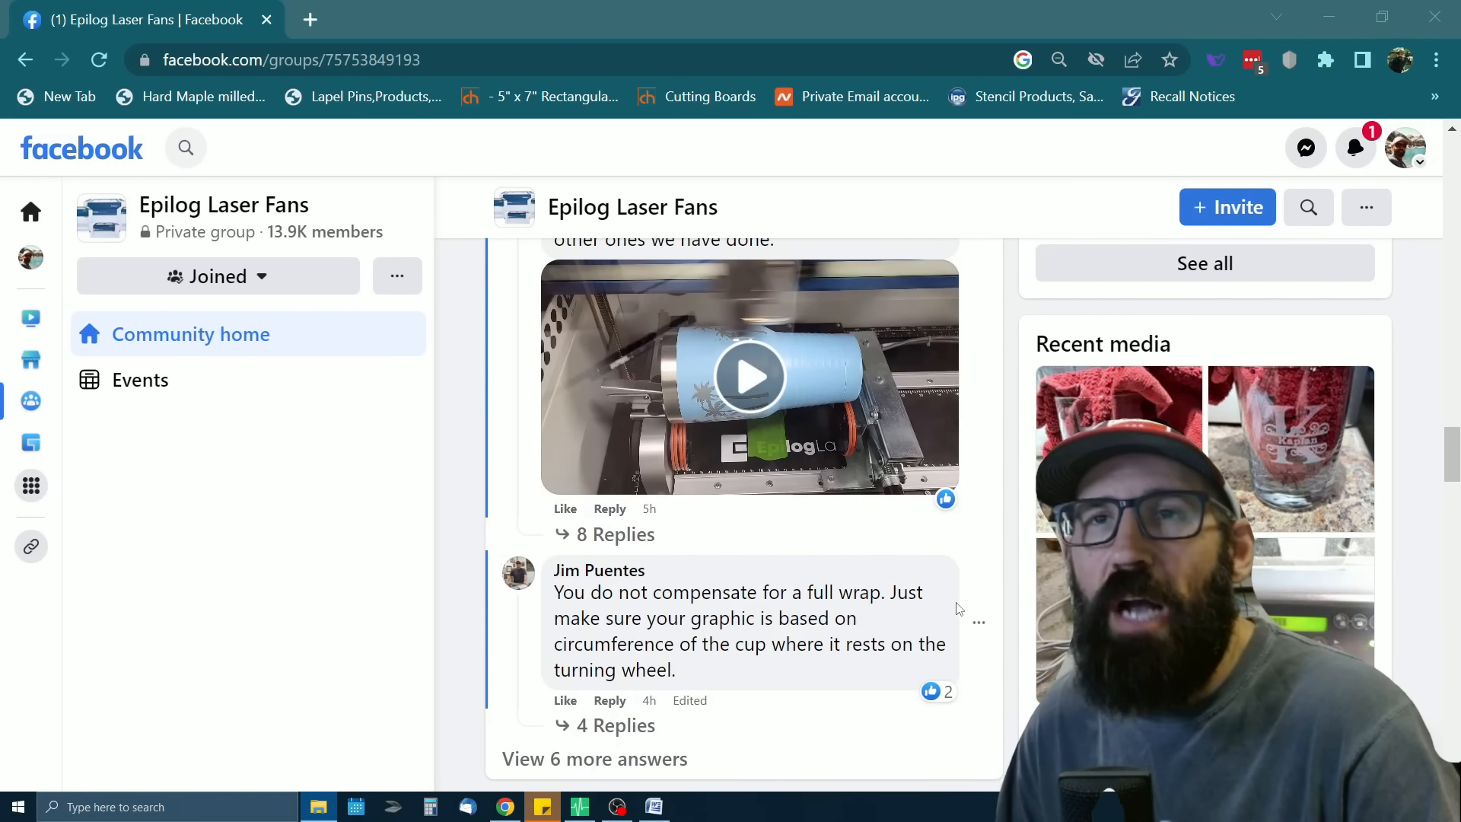
scroll(down, 3)
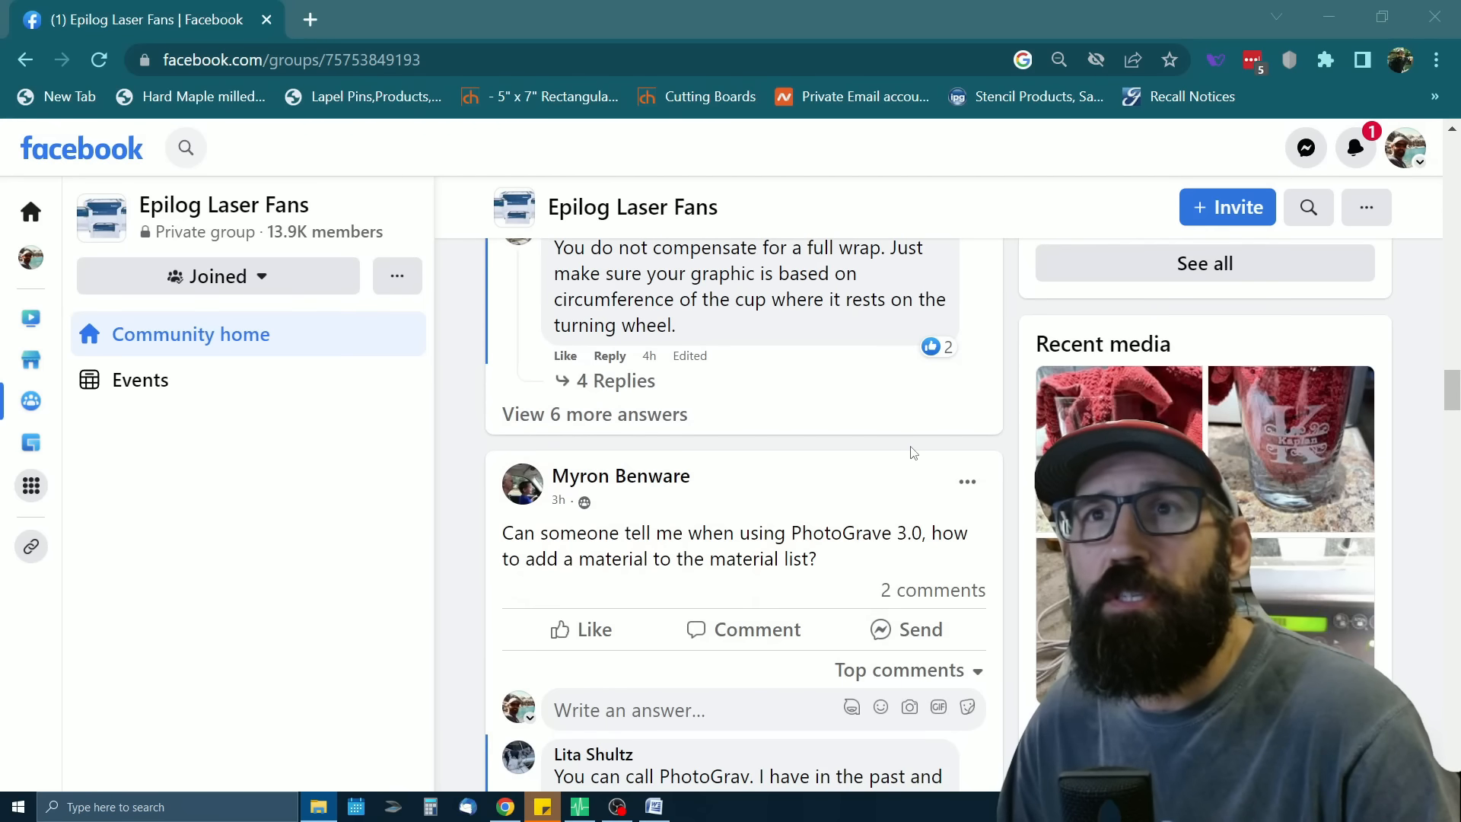
scroll(down, 3)
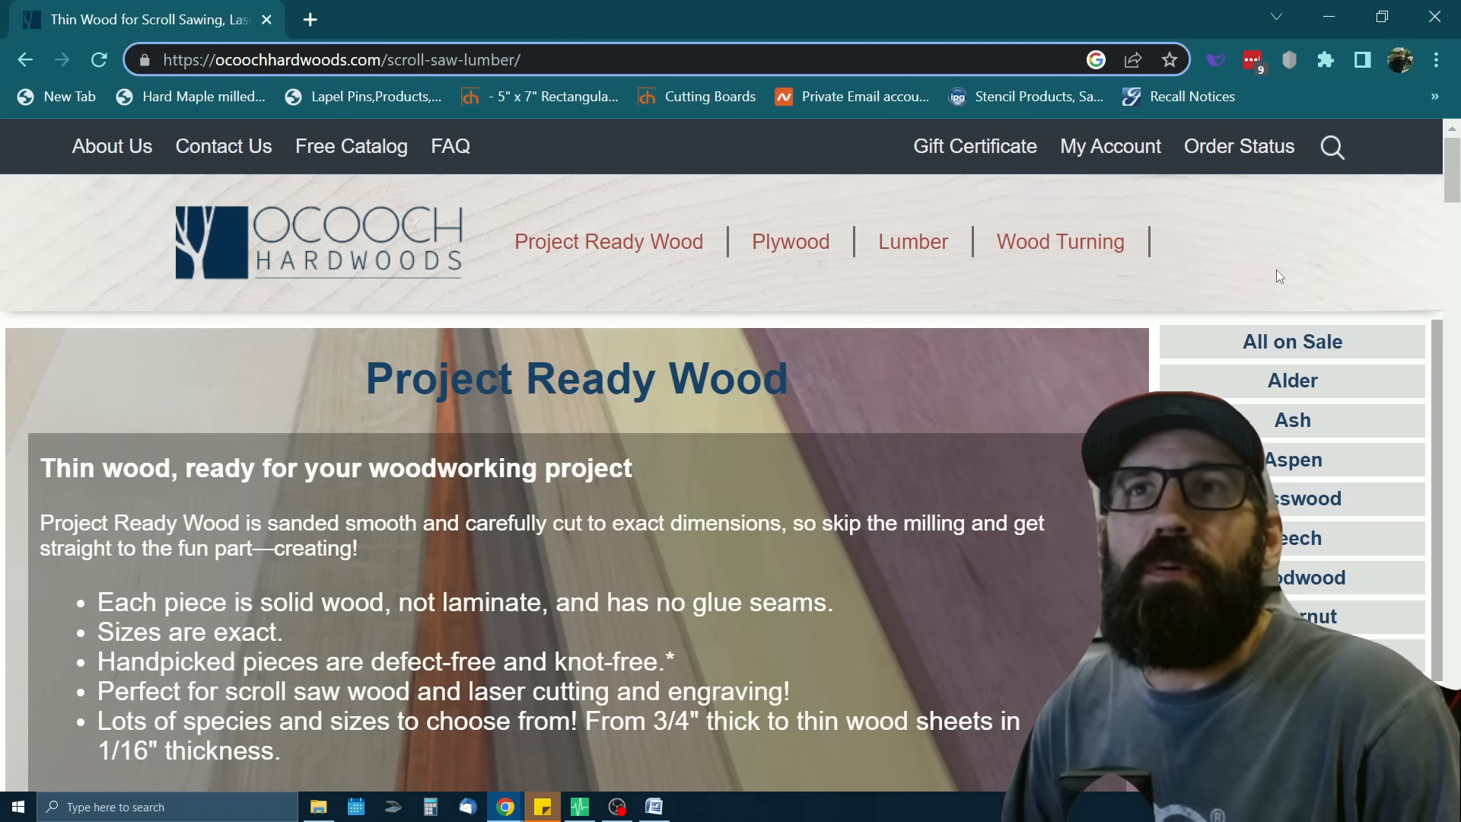
mouse_move(1275, 280)
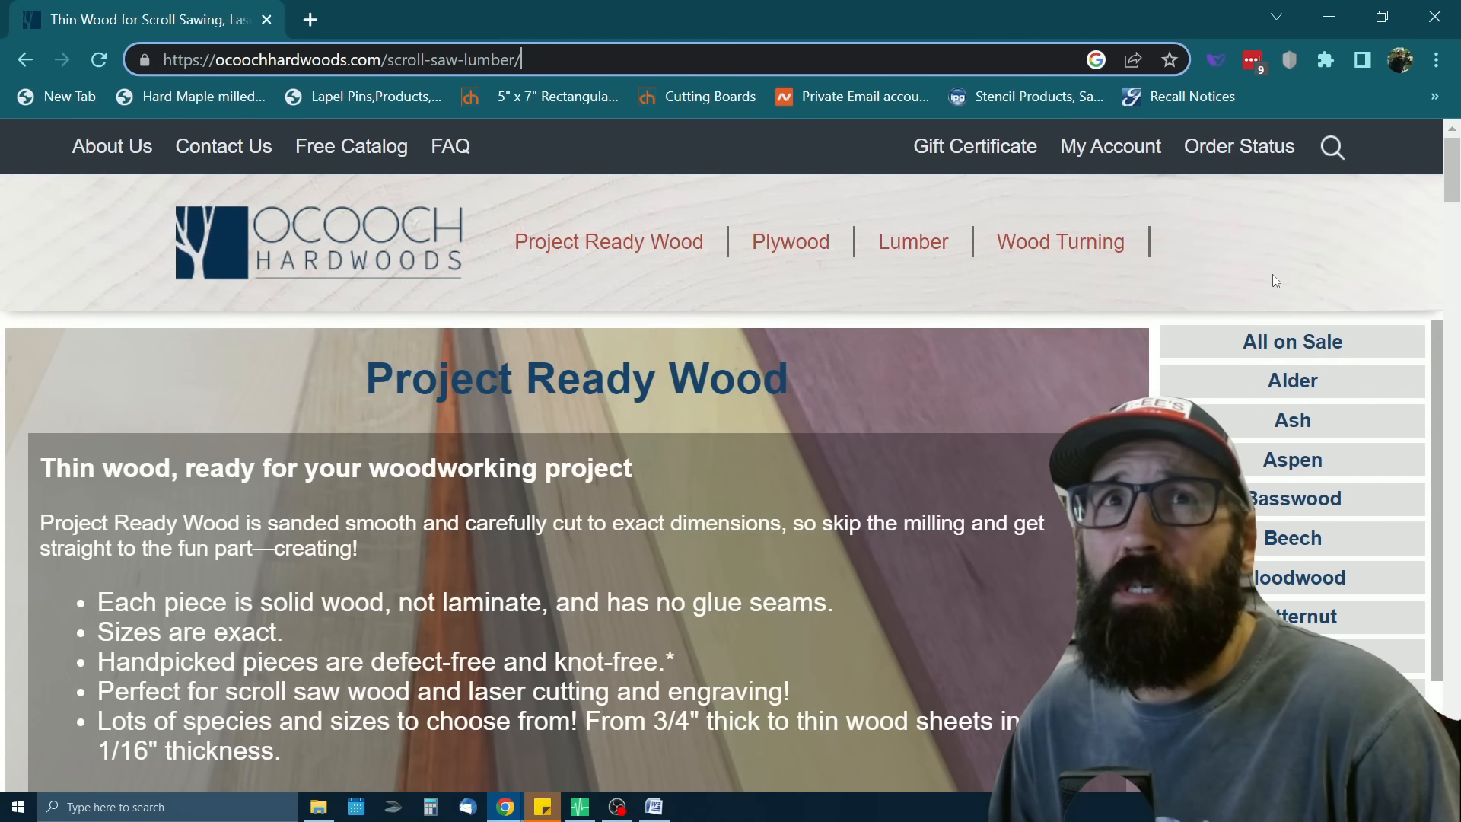
mouse_move(915, 328)
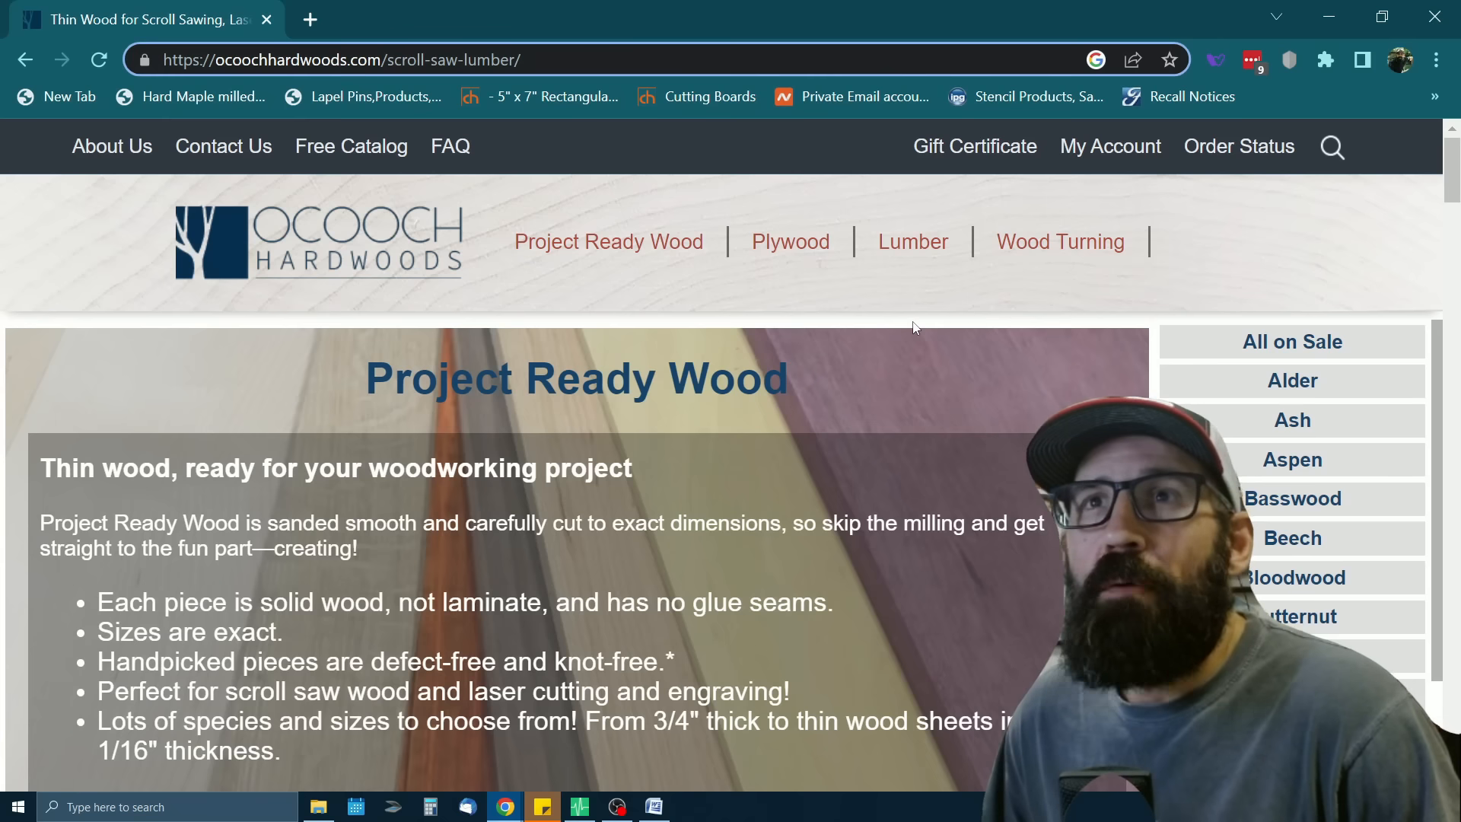
mouse_move(855, 299)
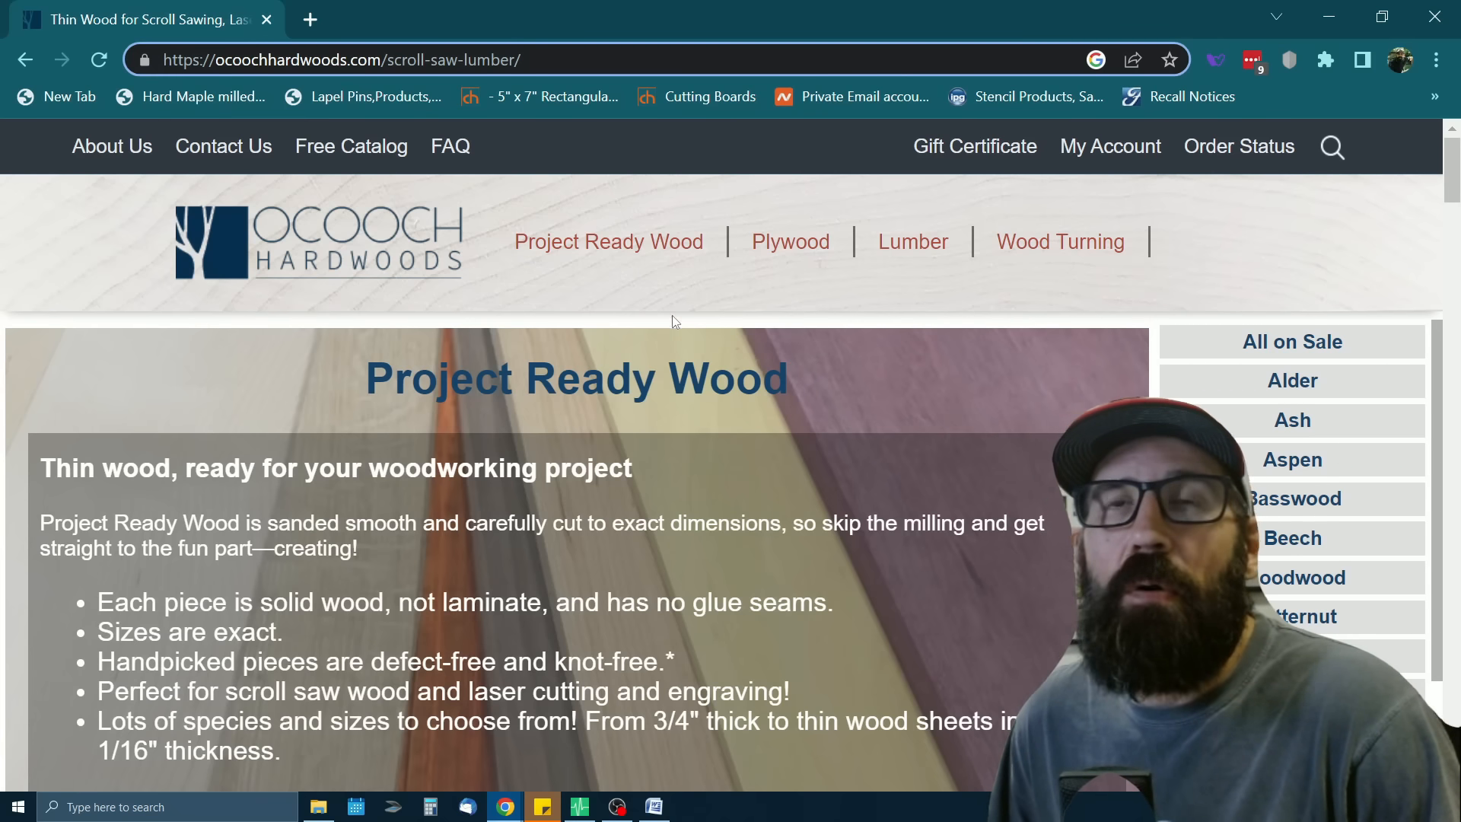
mouse_move(617, 253)
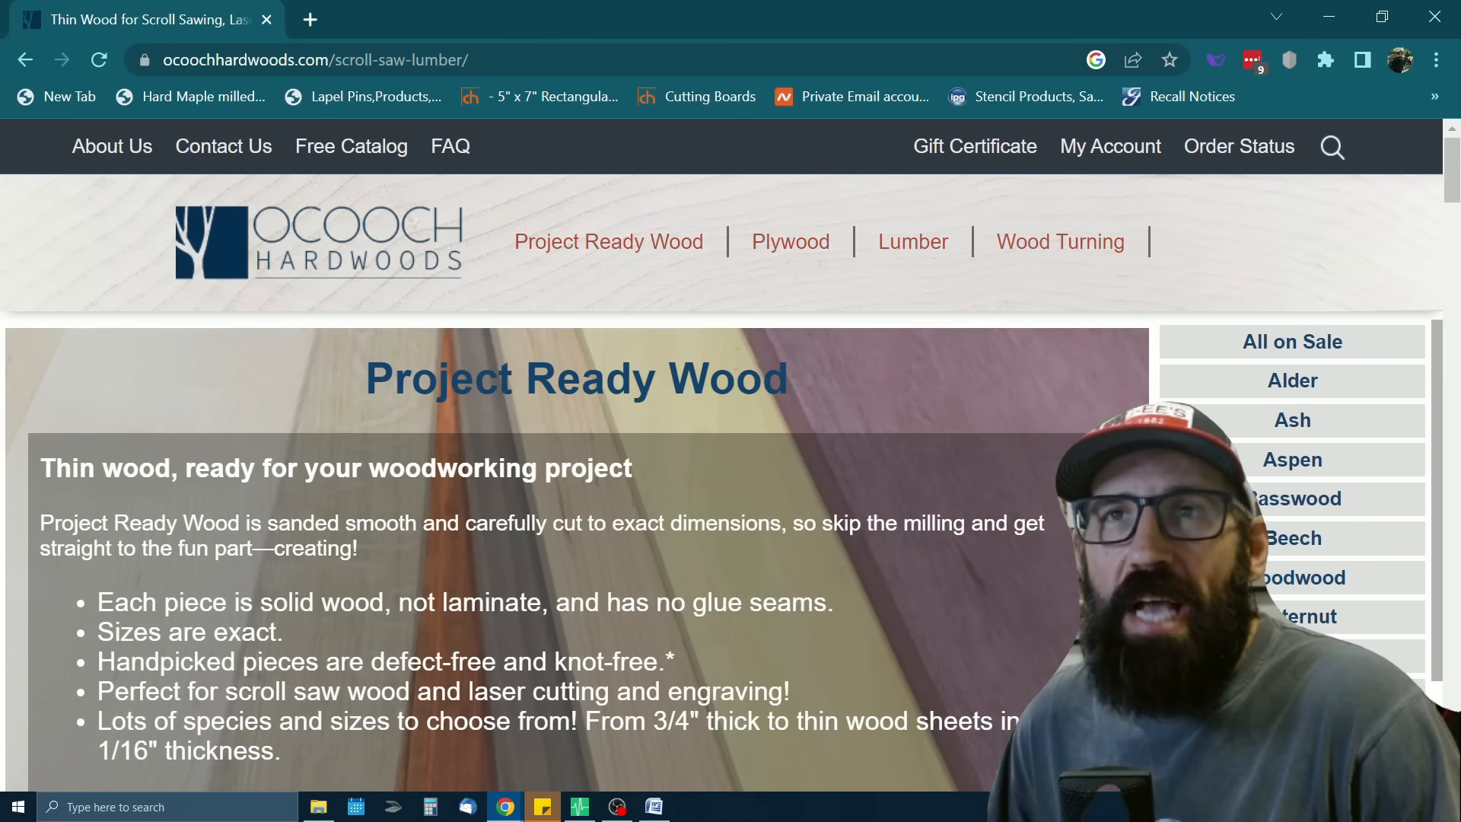
mouse_move(610, 251)
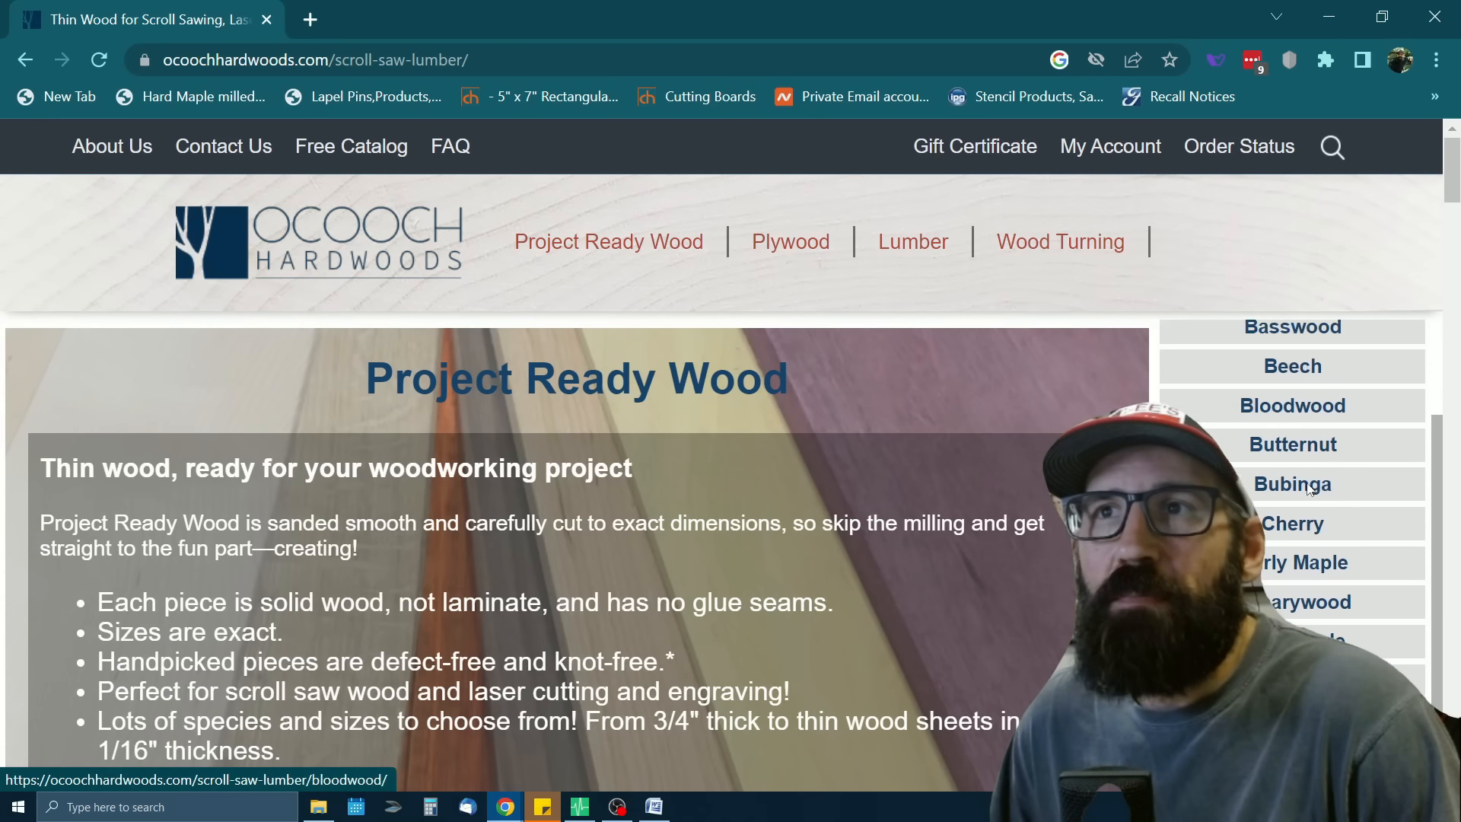
Scroll through the Project Ready Wood species tiles, including Cherry and Bubinga, and back to the top
scroll(down, 3)
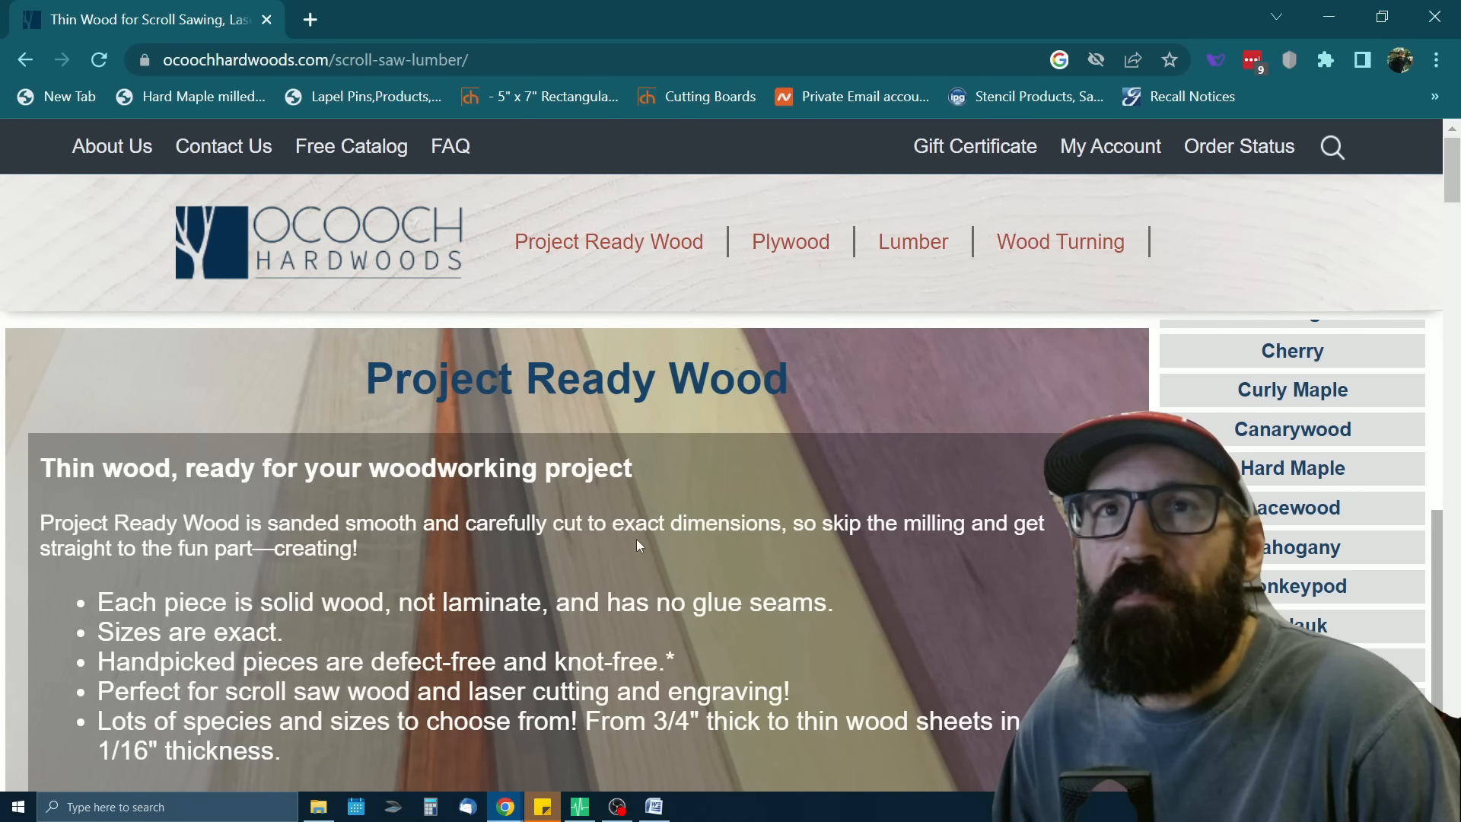
scroll(down, 3)
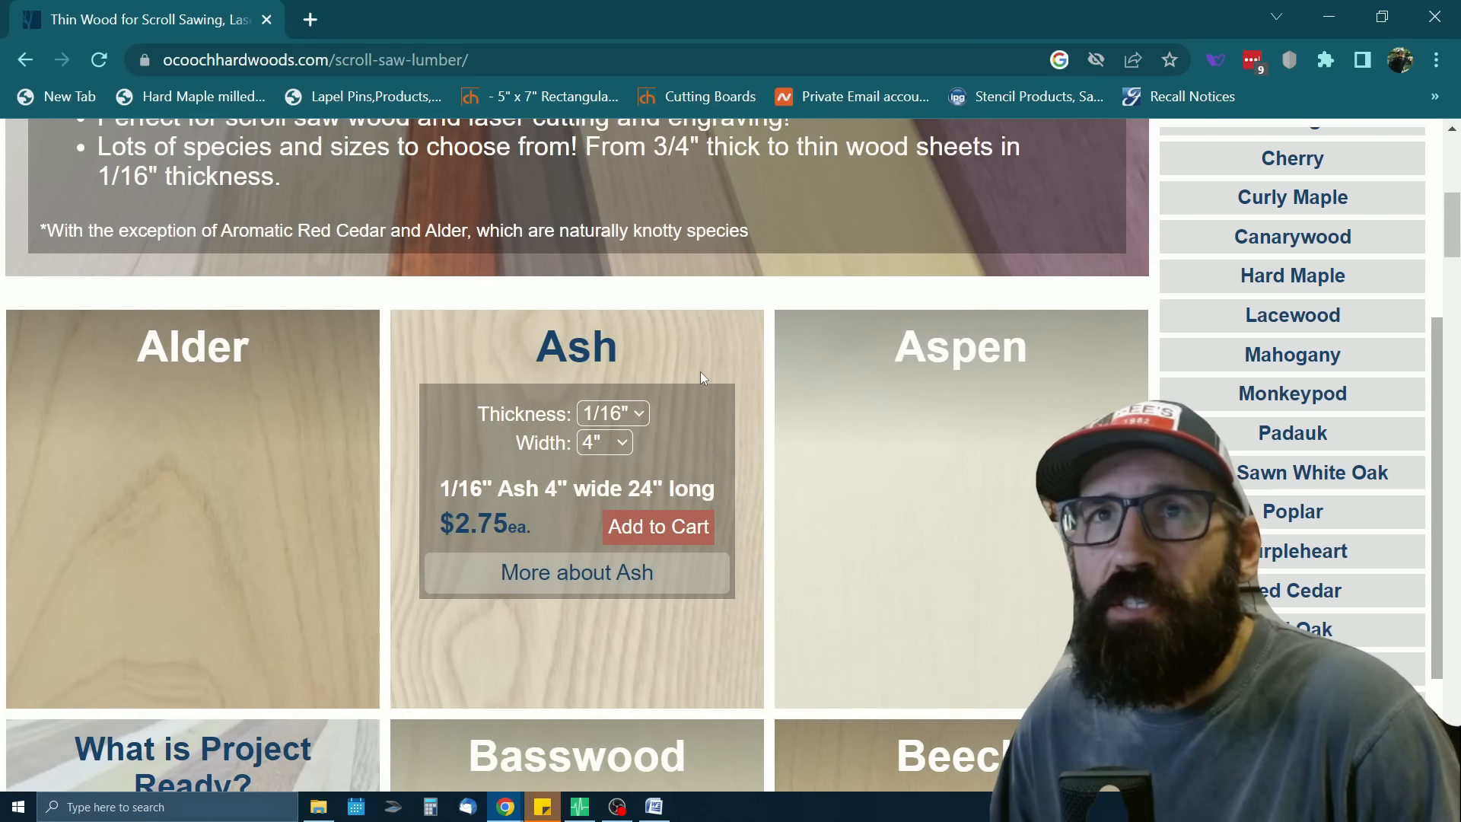
scroll(down, 3)
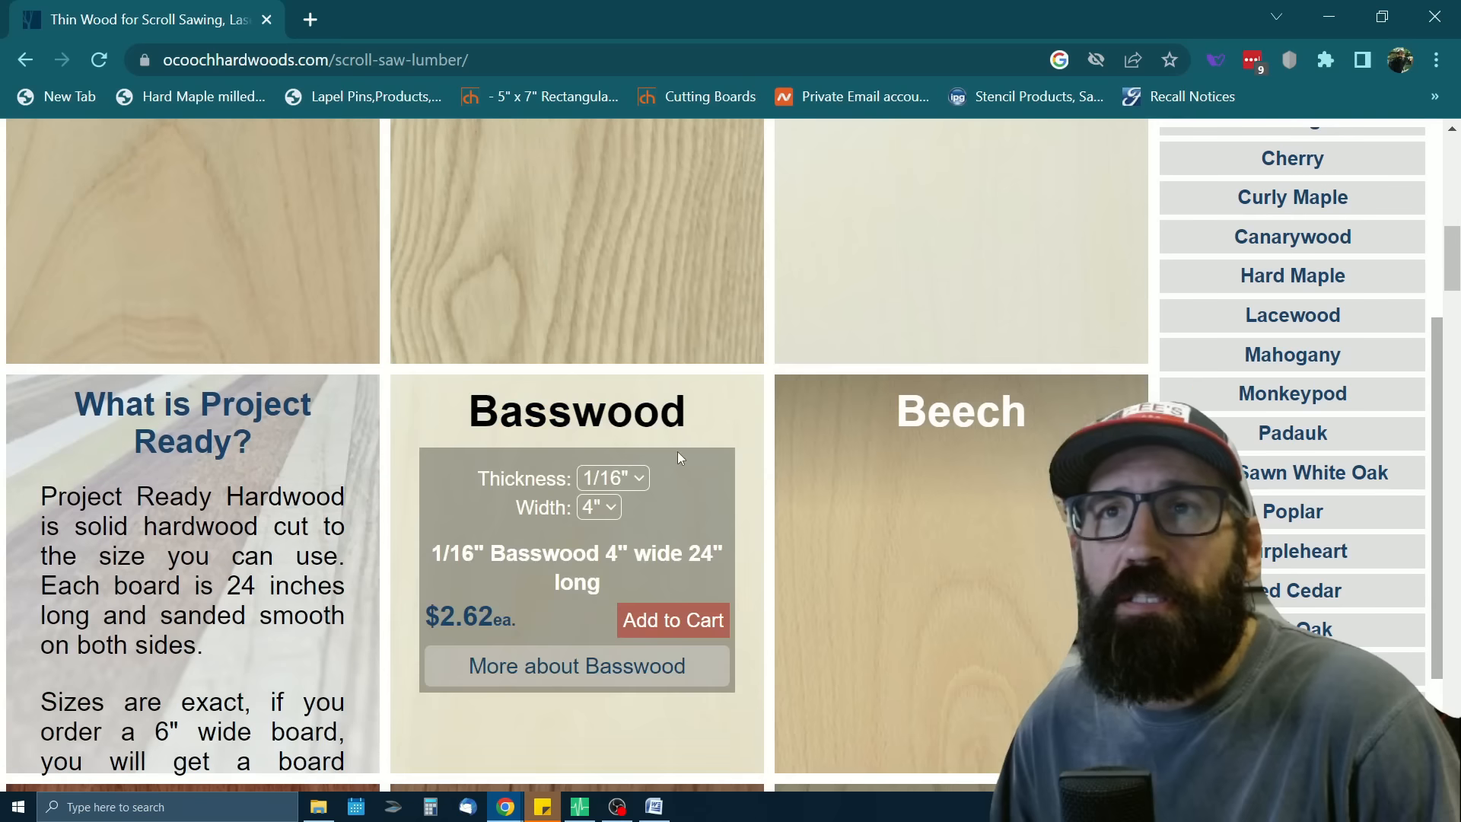
scroll(down, 3)
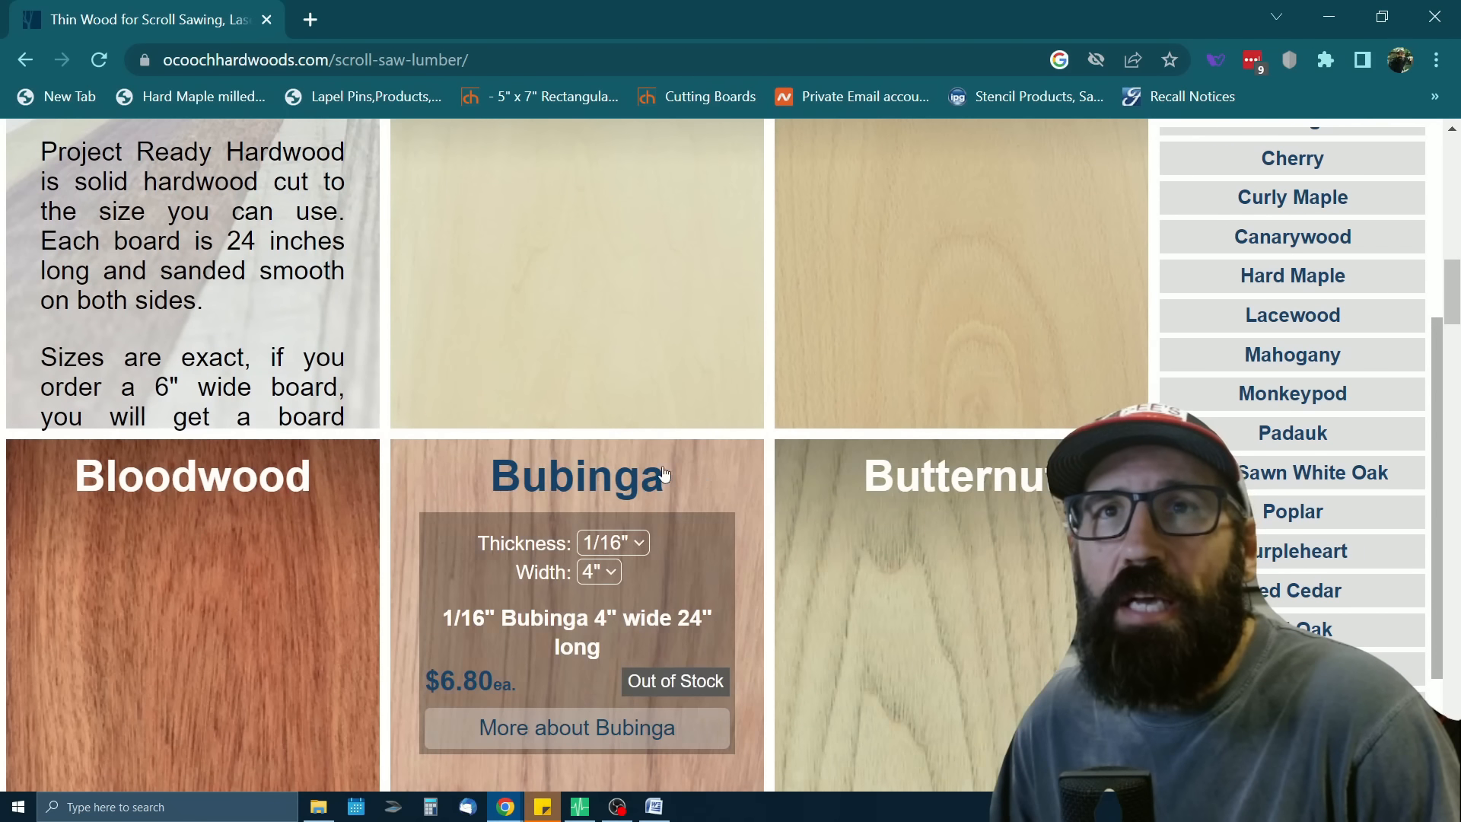
scroll(down, 3)
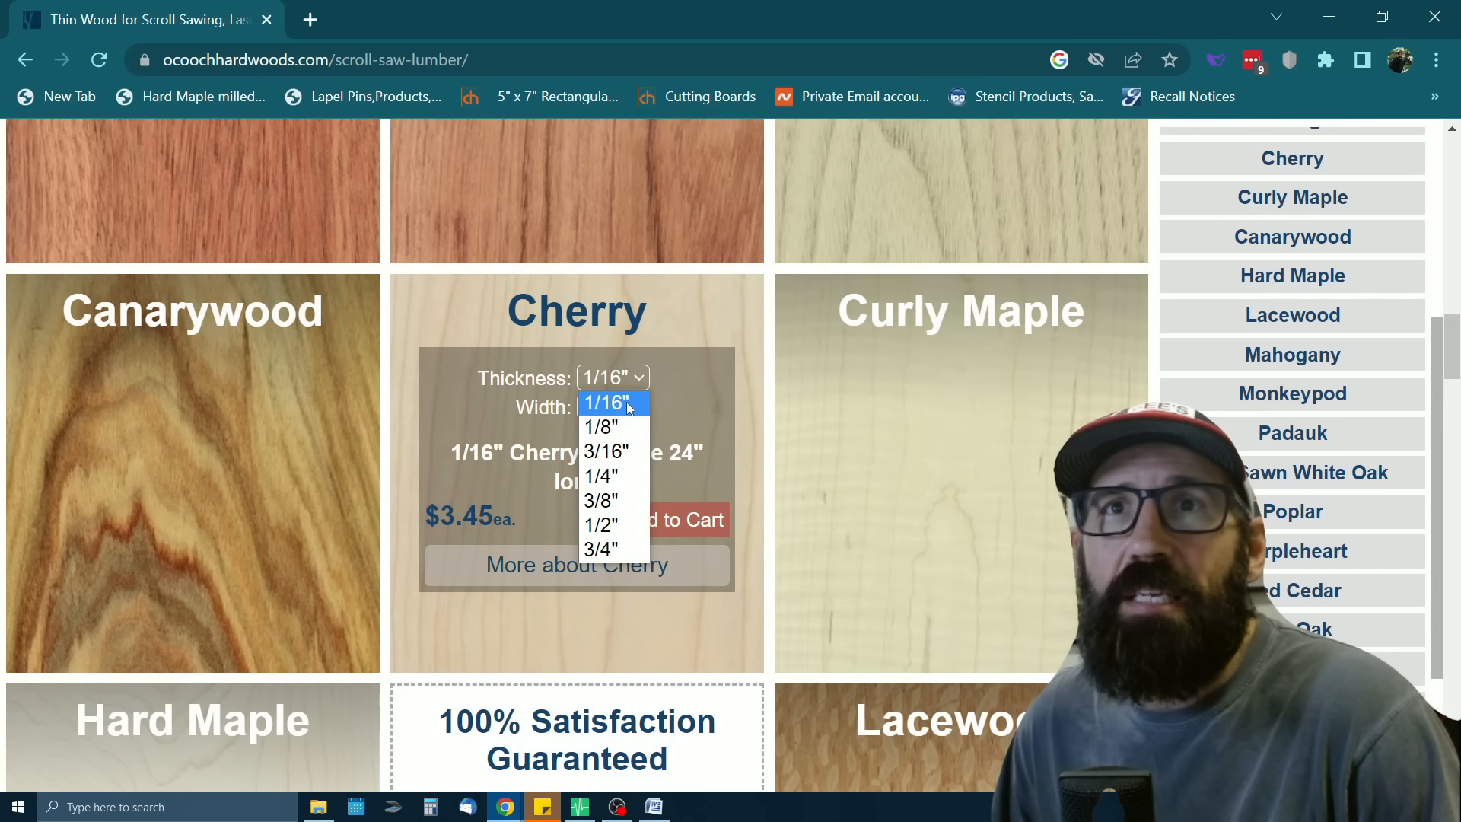
mouse_move(621, 427)
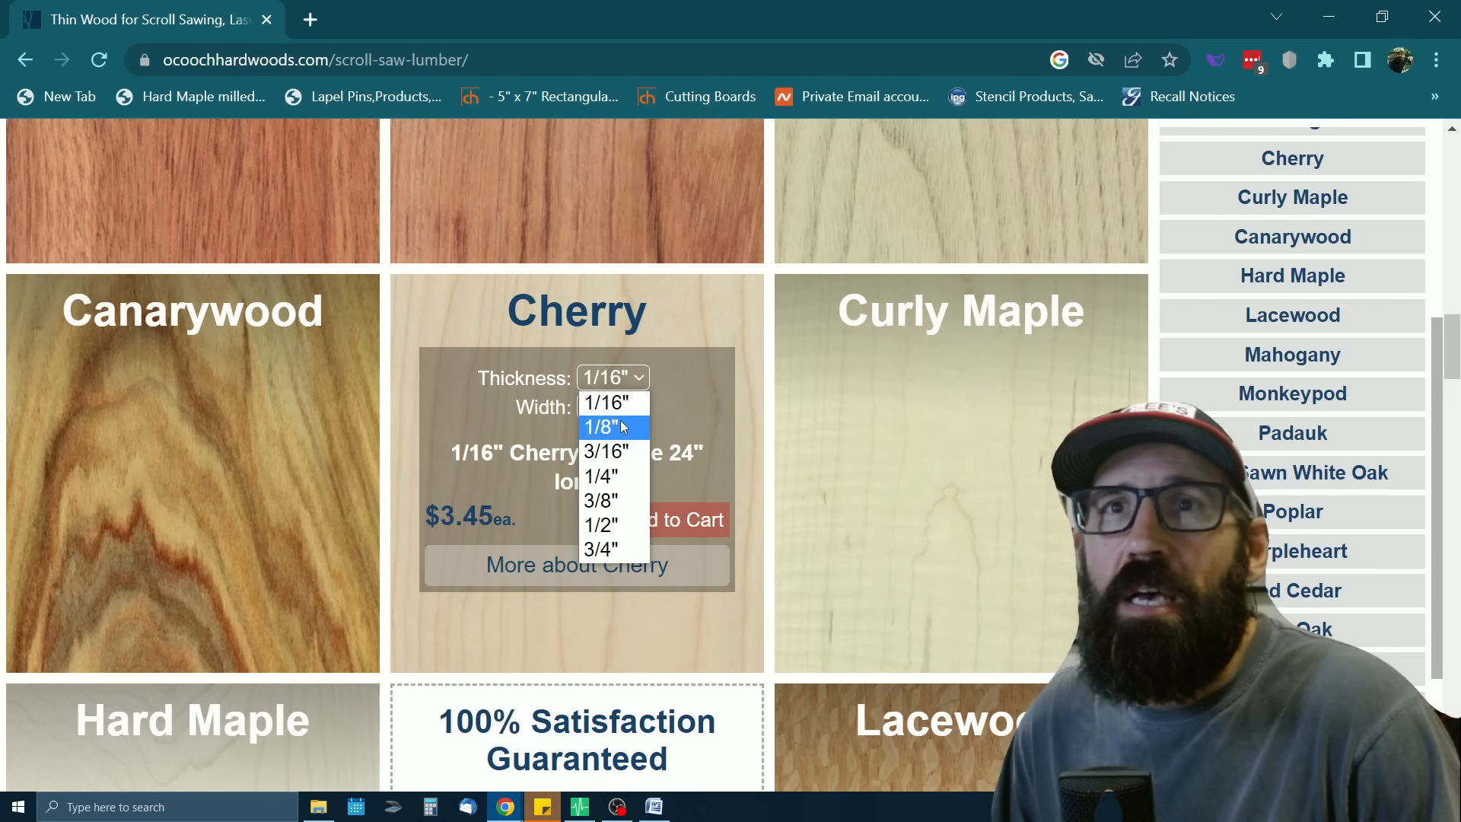
mouse_move(613, 476)
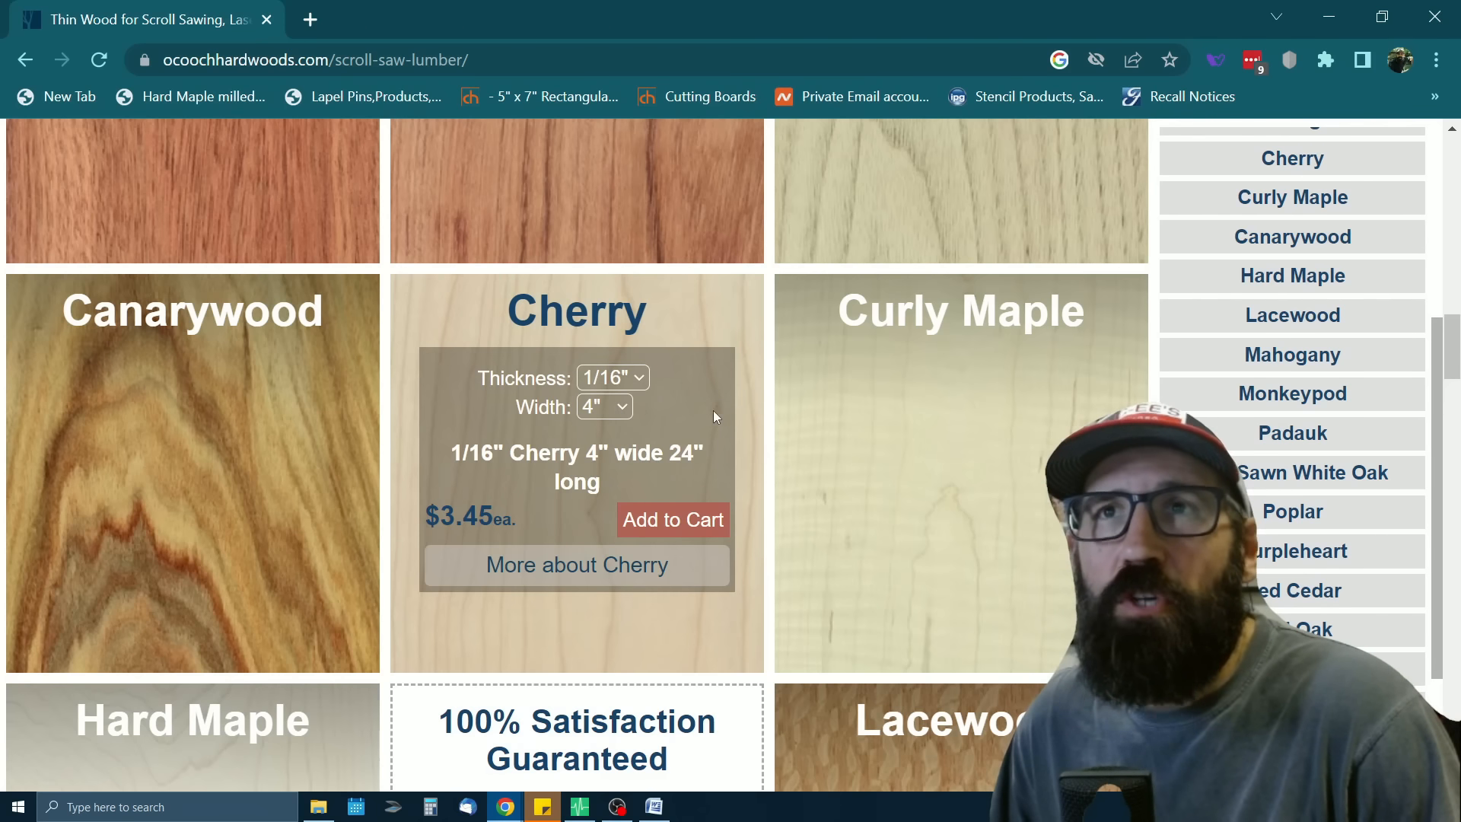
mouse_move(698, 401)
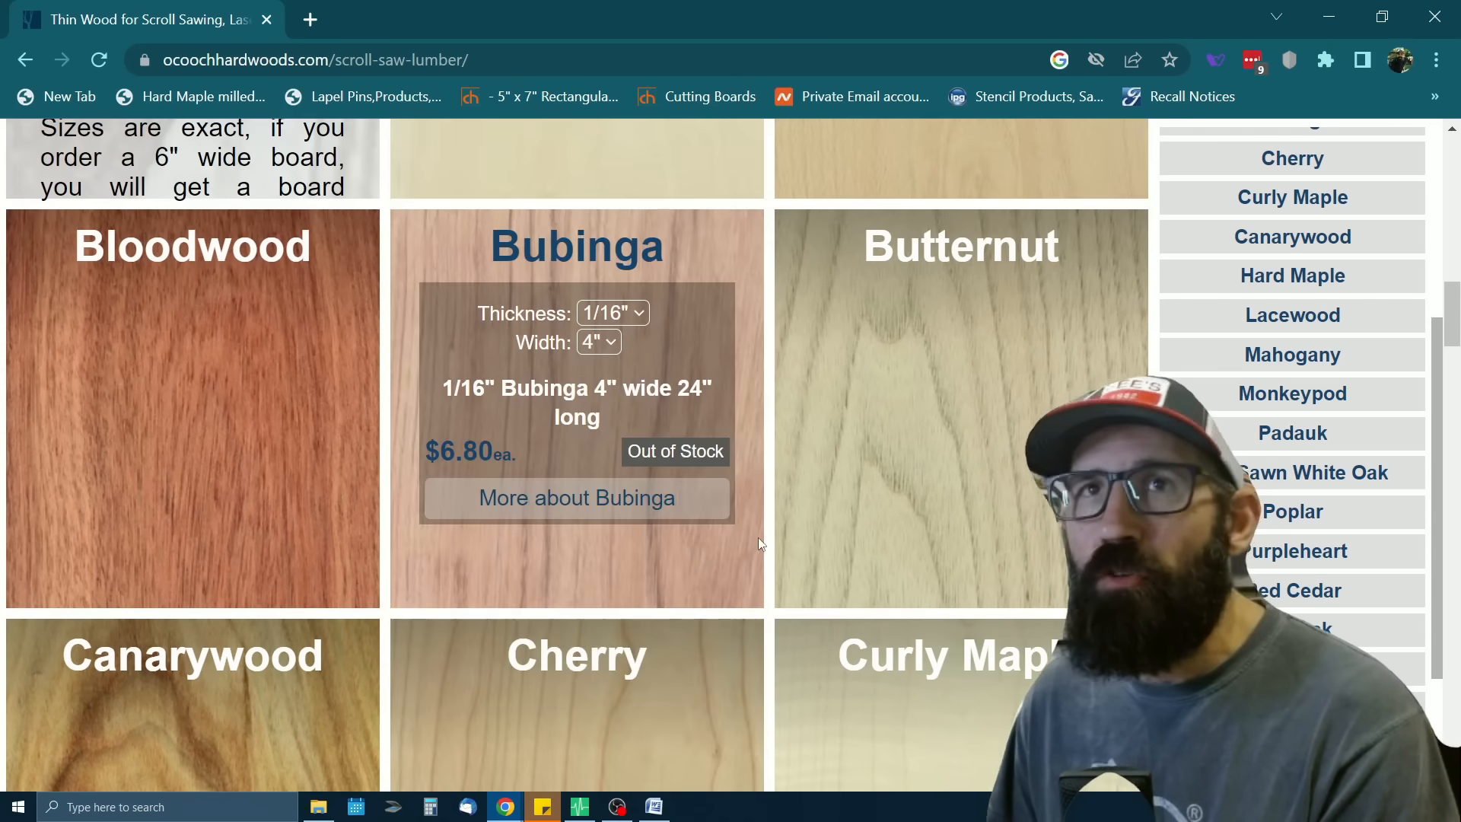
mouse_move(717, 572)
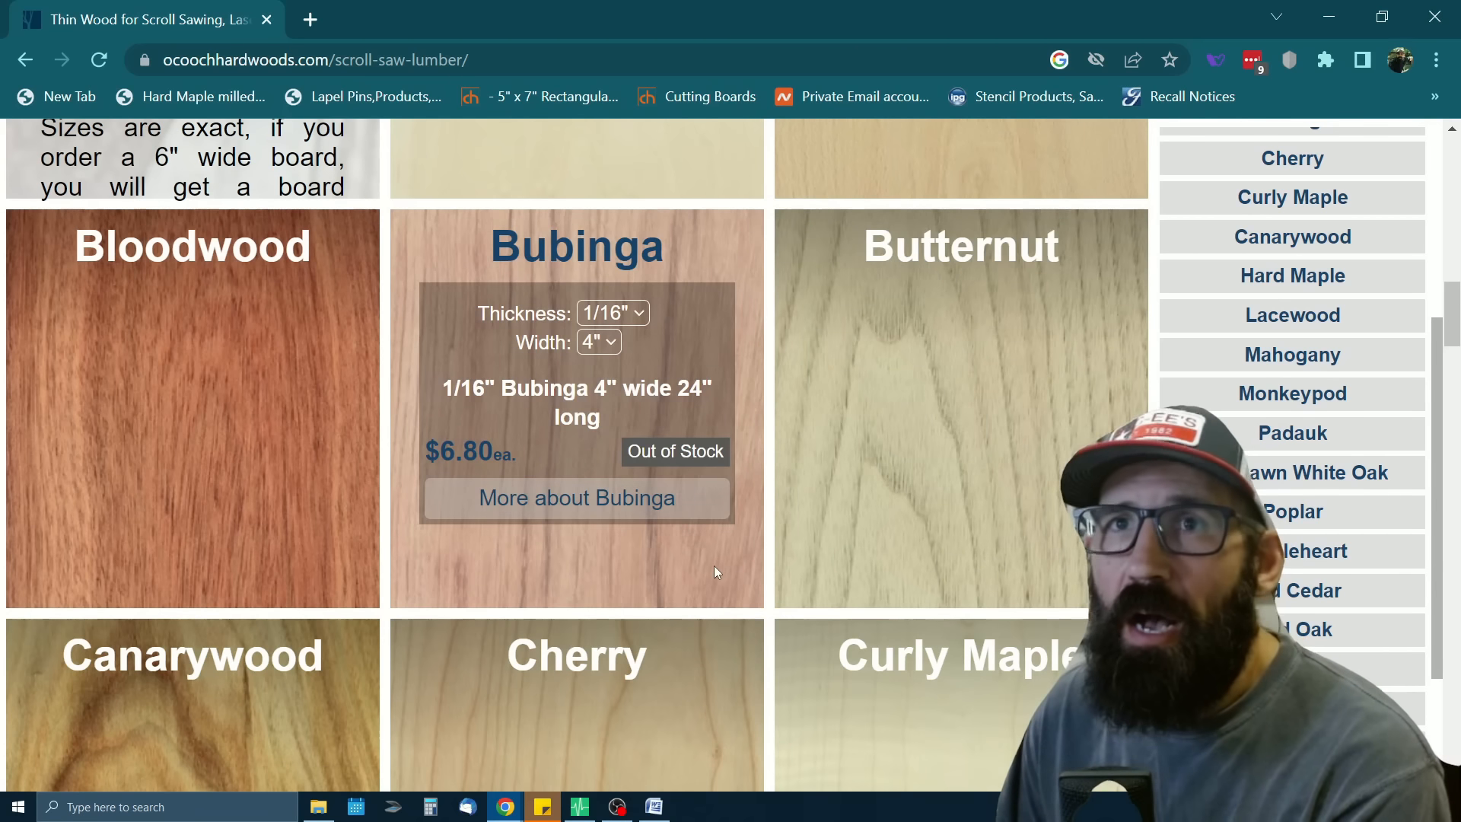
mouse_move(743, 575)
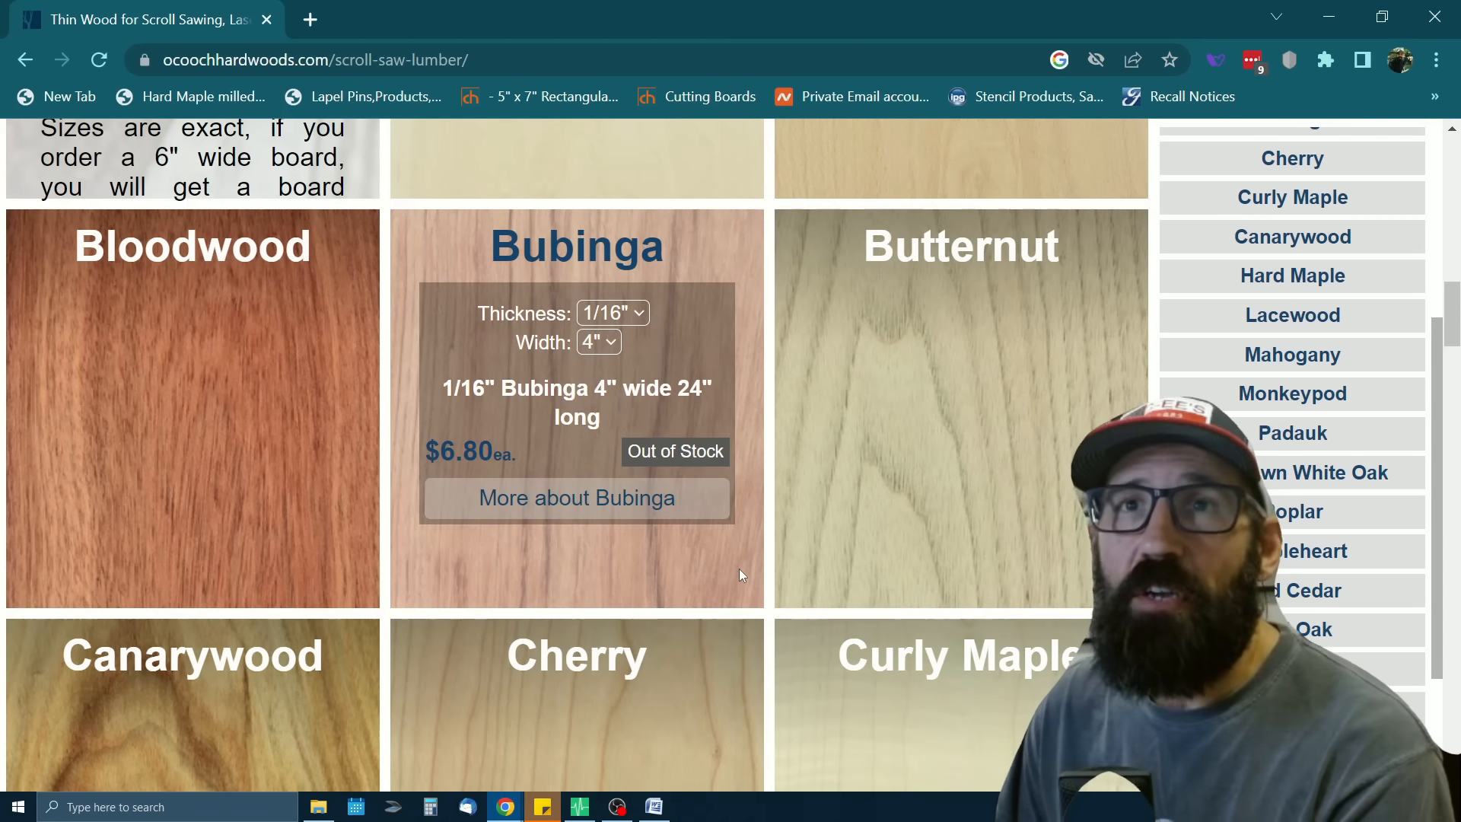
scroll(up, 3)
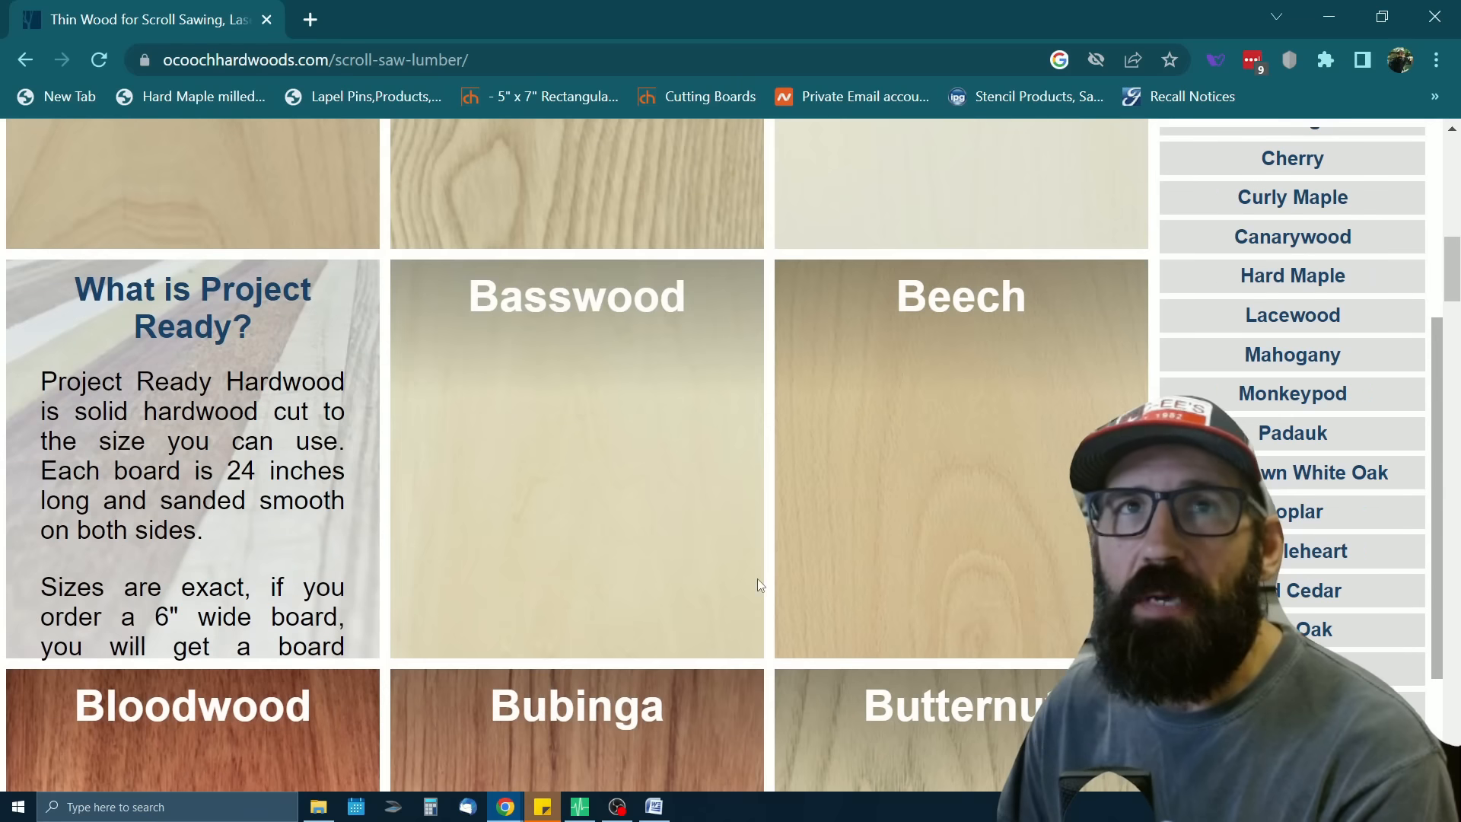
scroll(up, 3)
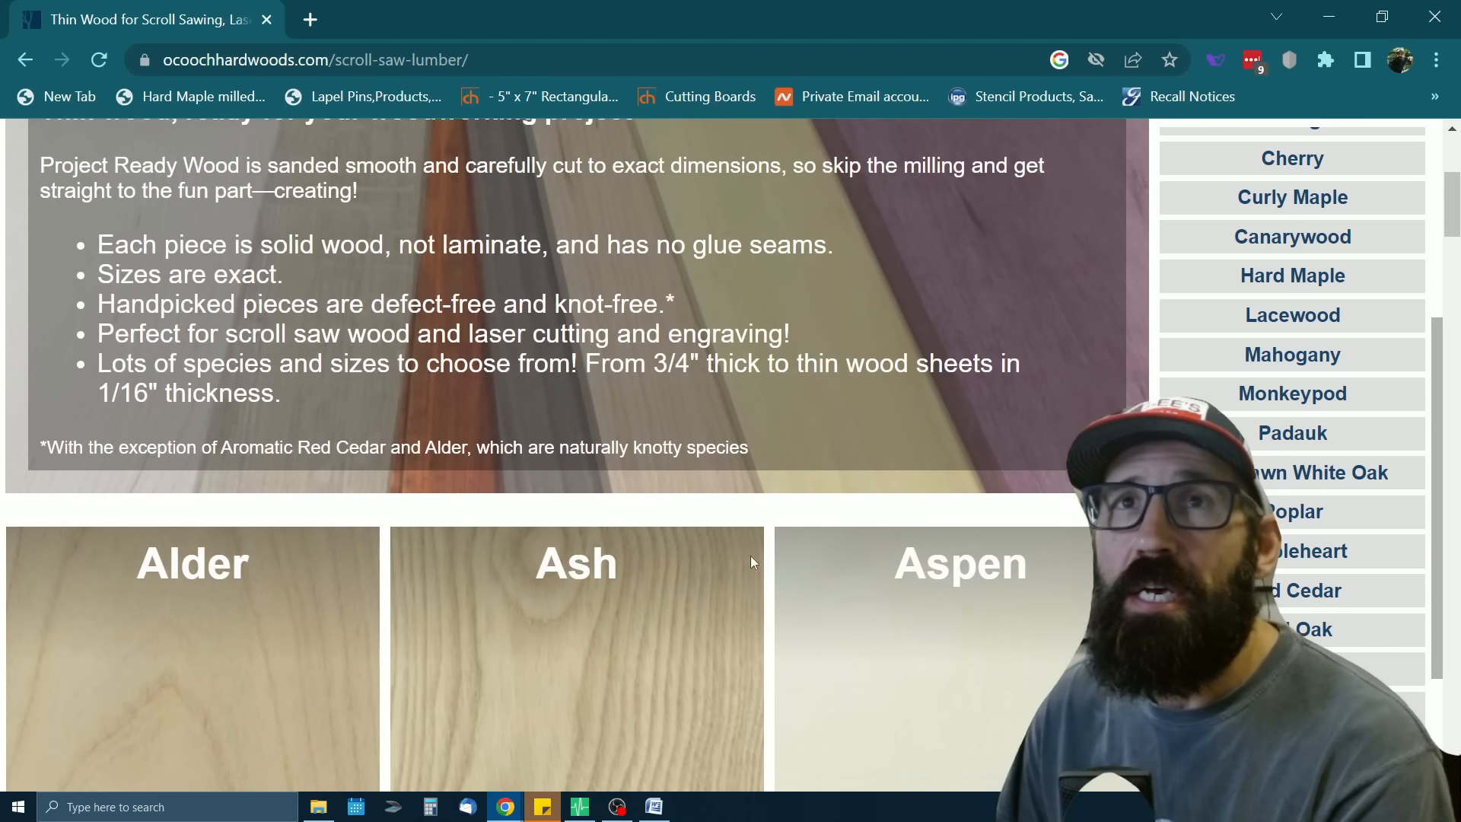
scroll(up, 3)
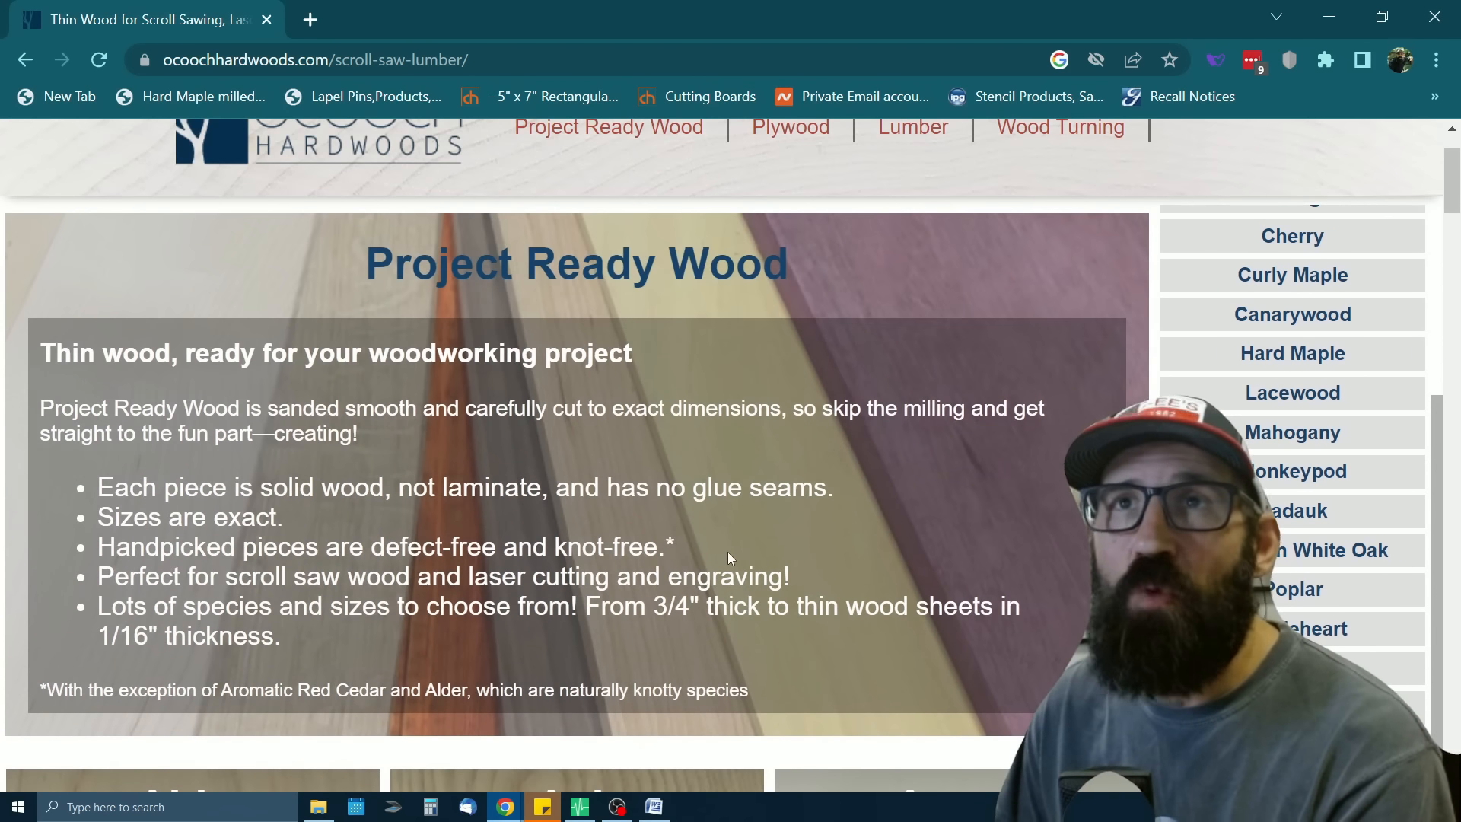
scroll(up, 3)
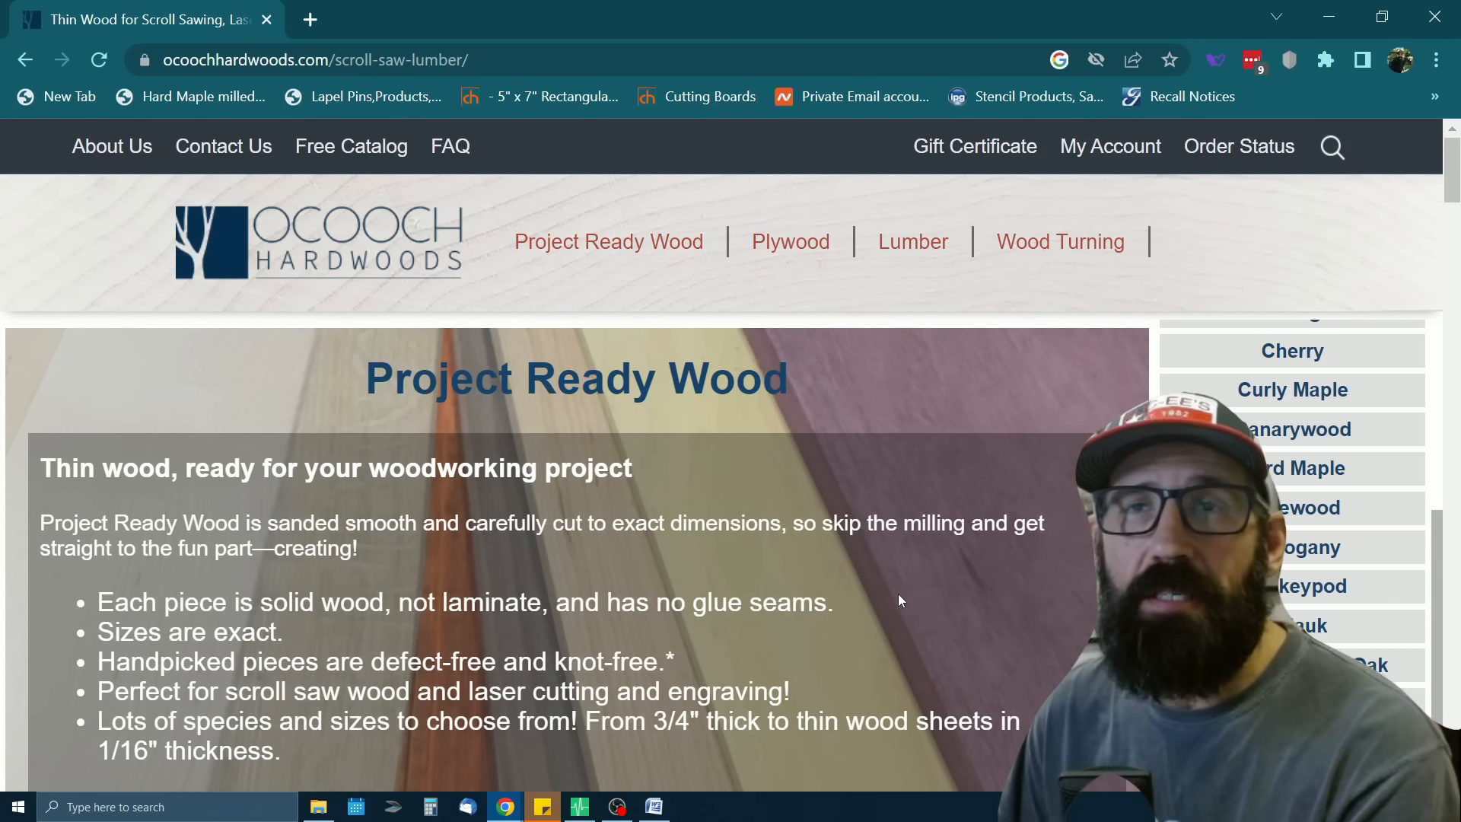
mouse_move(936, 603)
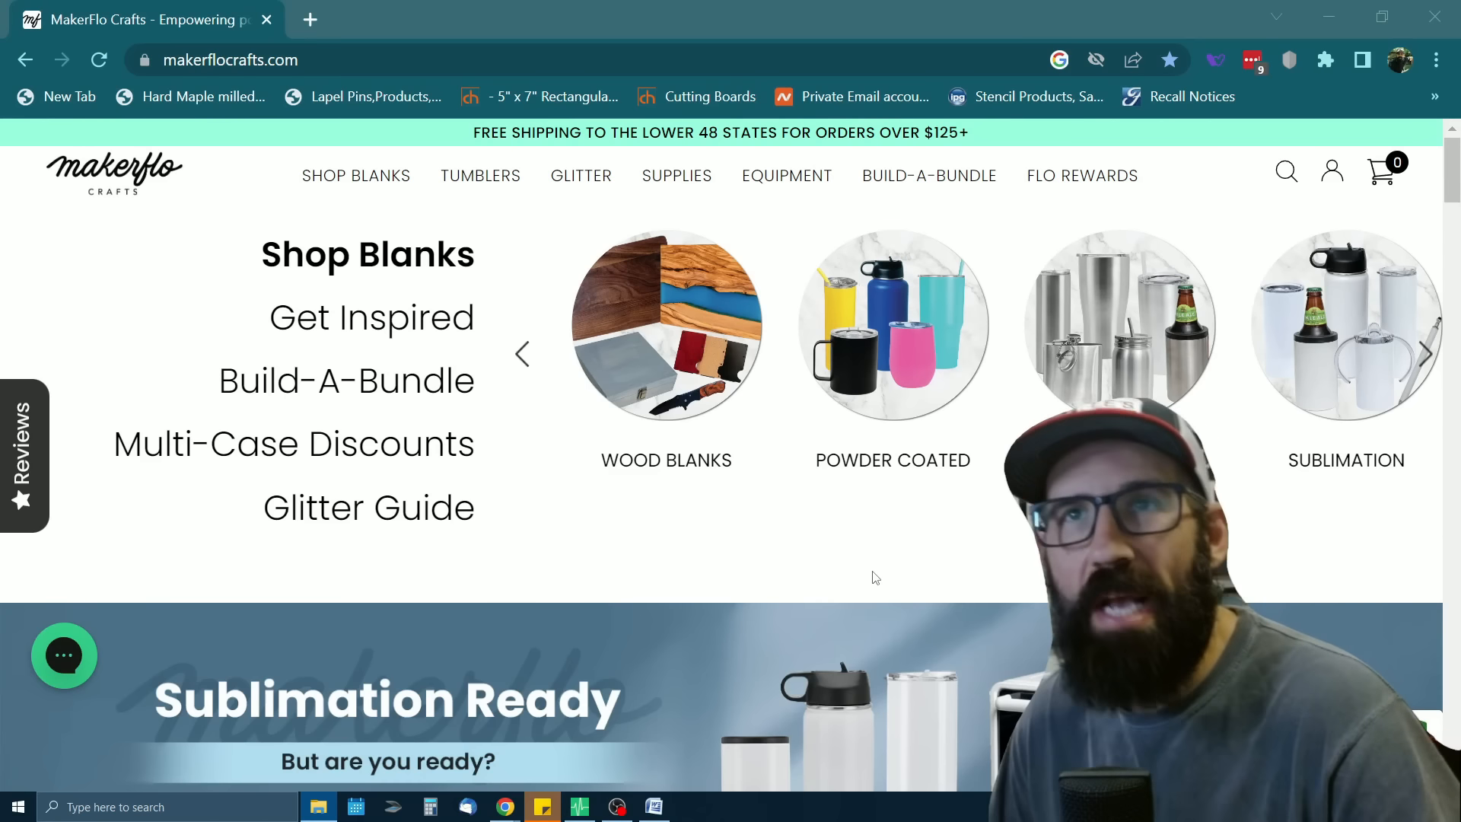
mouse_move(782, 571)
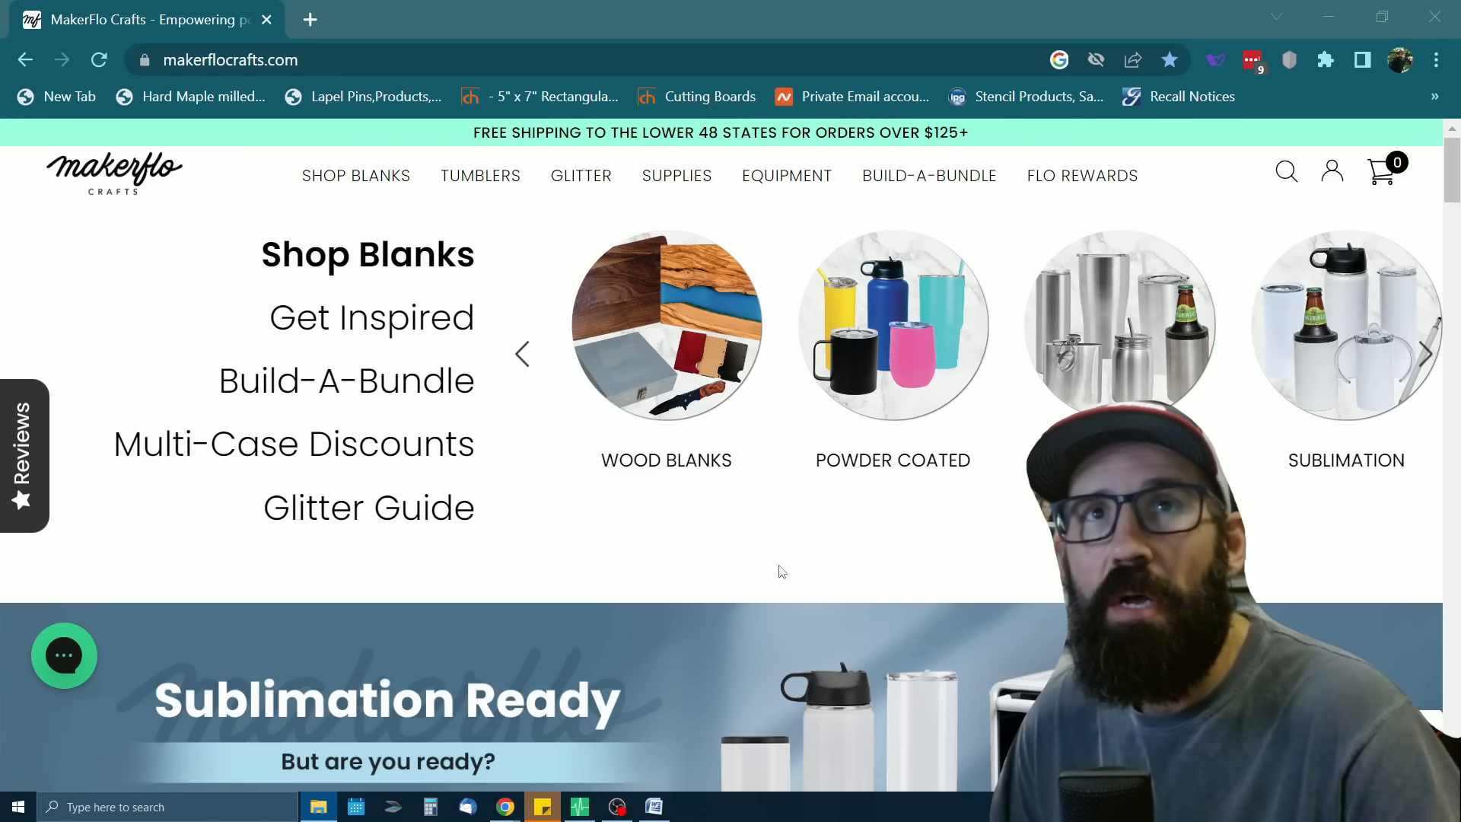
Scroll the MakerFlo Crafts home page to view its Shop Blanks categories
scroll(down, 3)
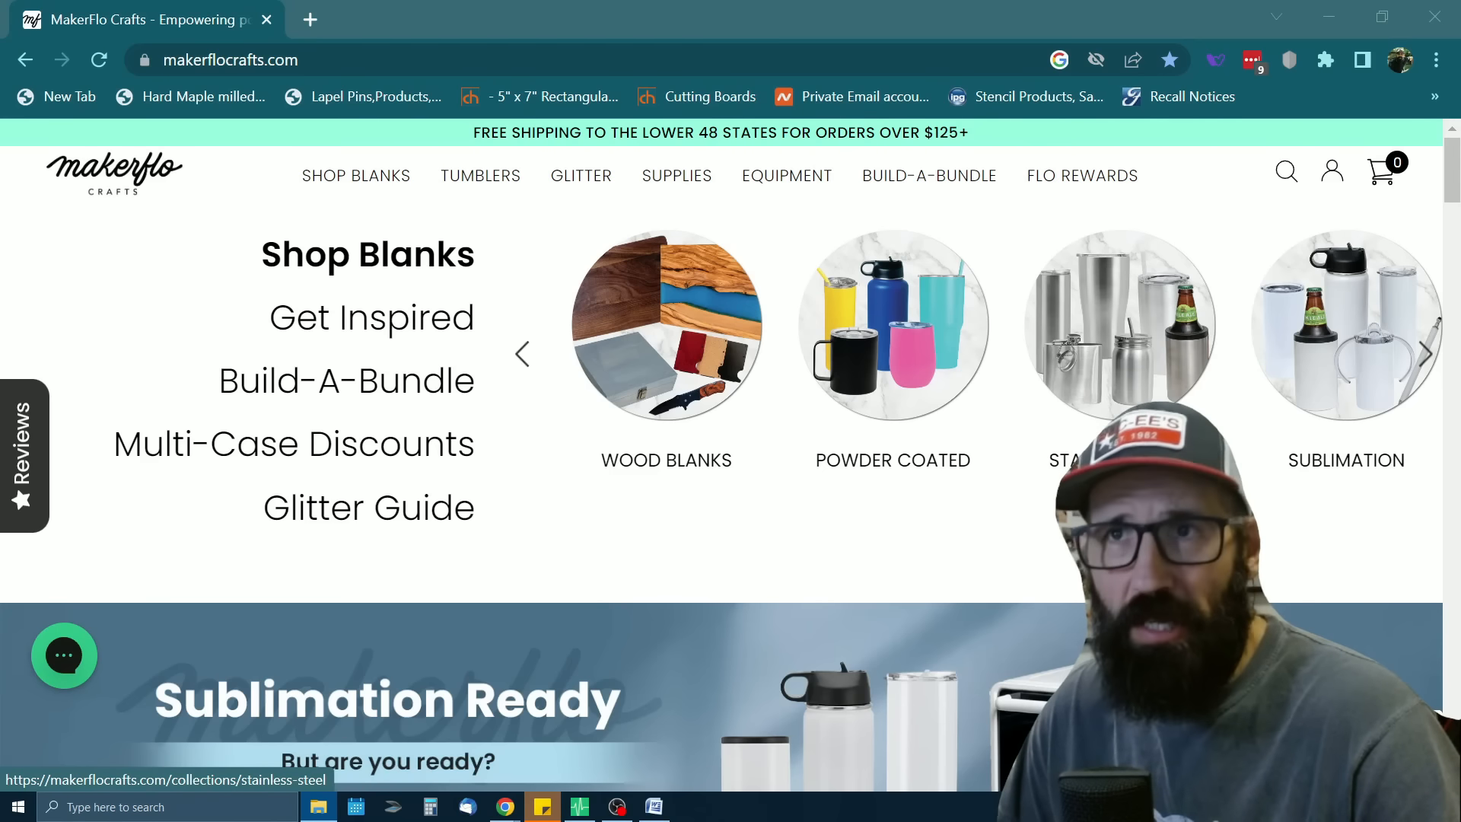
mouse_move(715, 553)
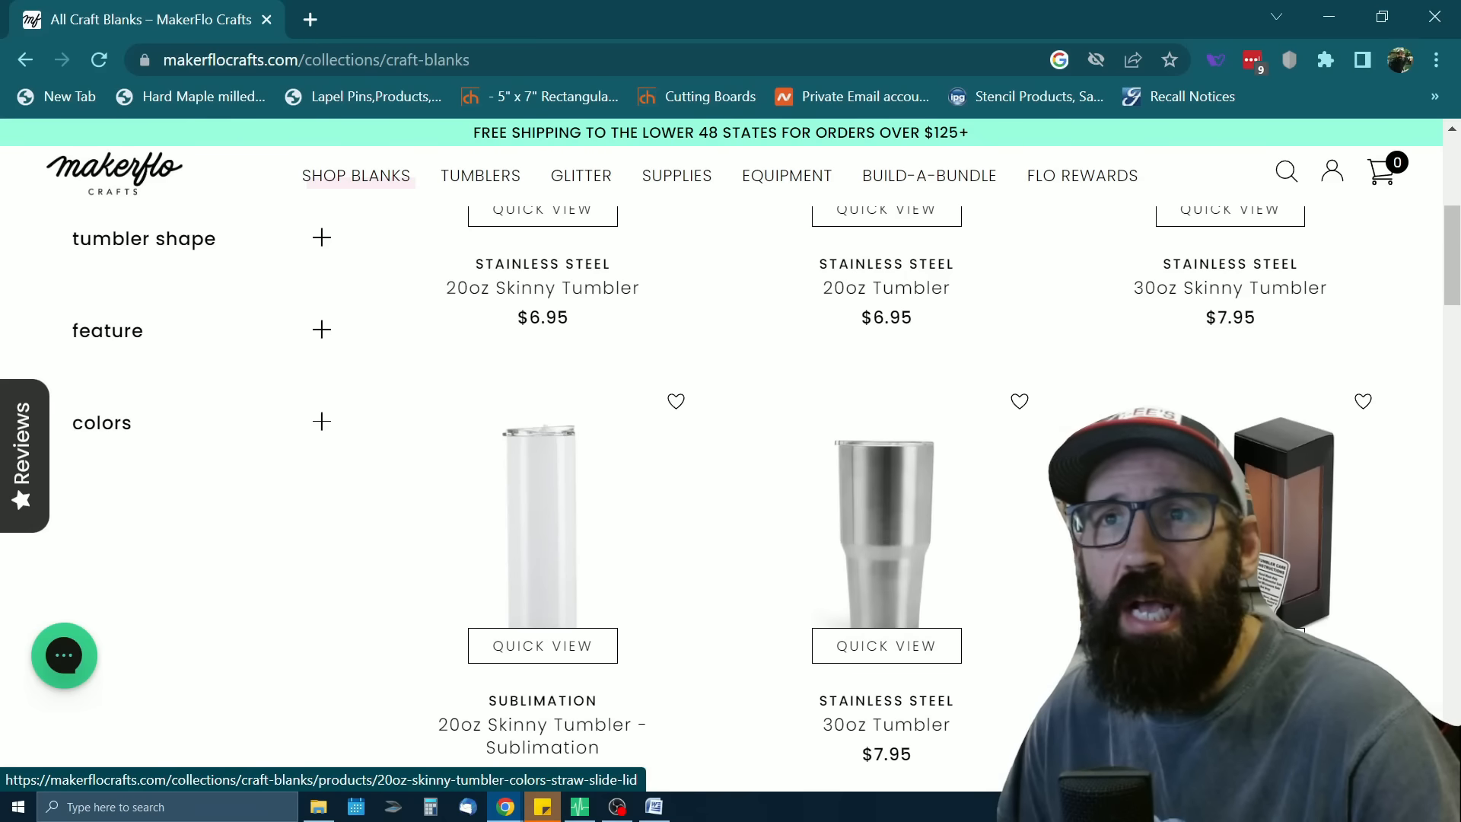
Scroll through the All Craft Blanks grid of tumblers, bottles, mugs and sippy cups
scroll(down, 3)
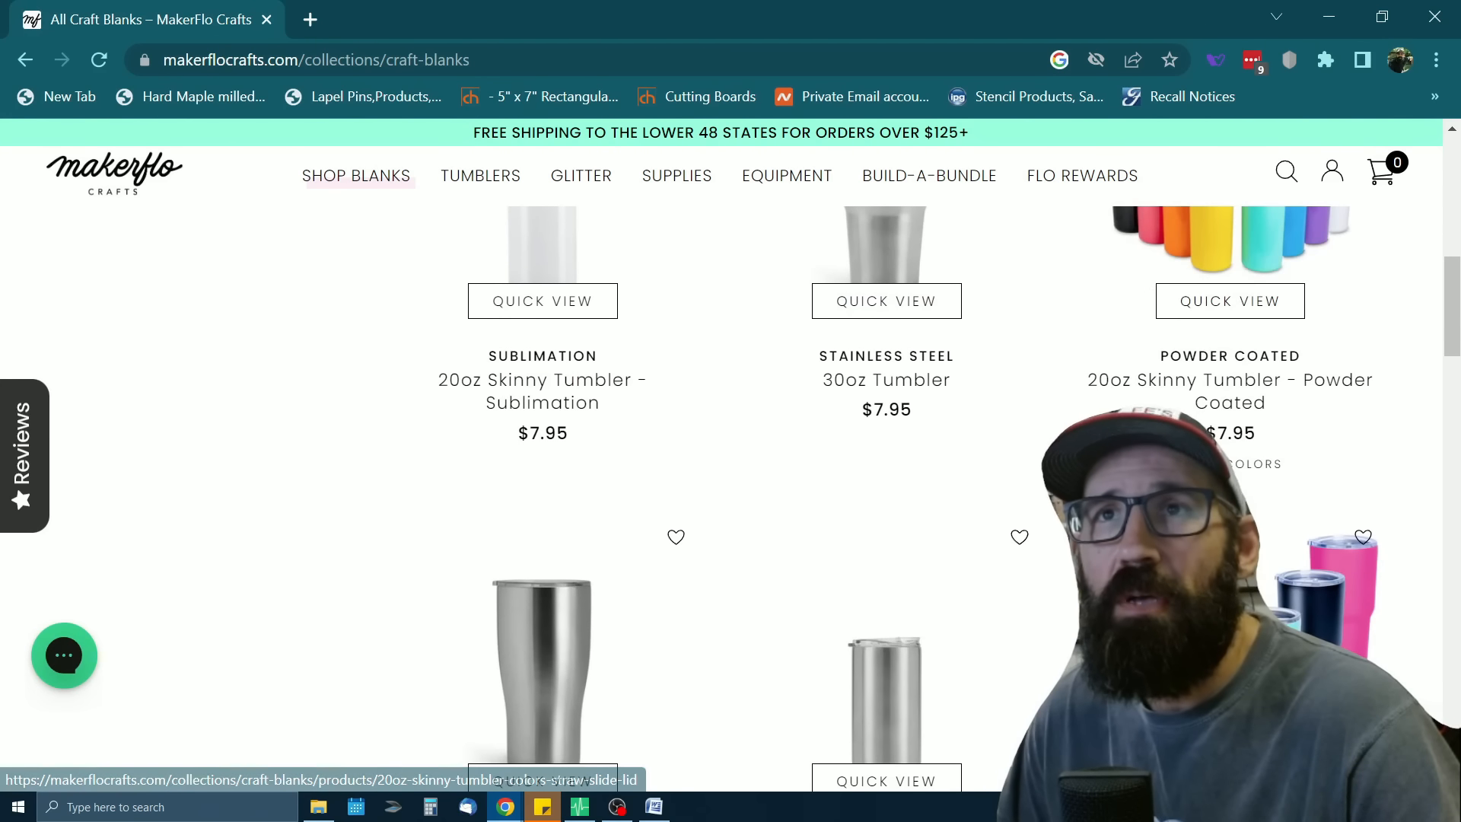
scroll(down, 3)
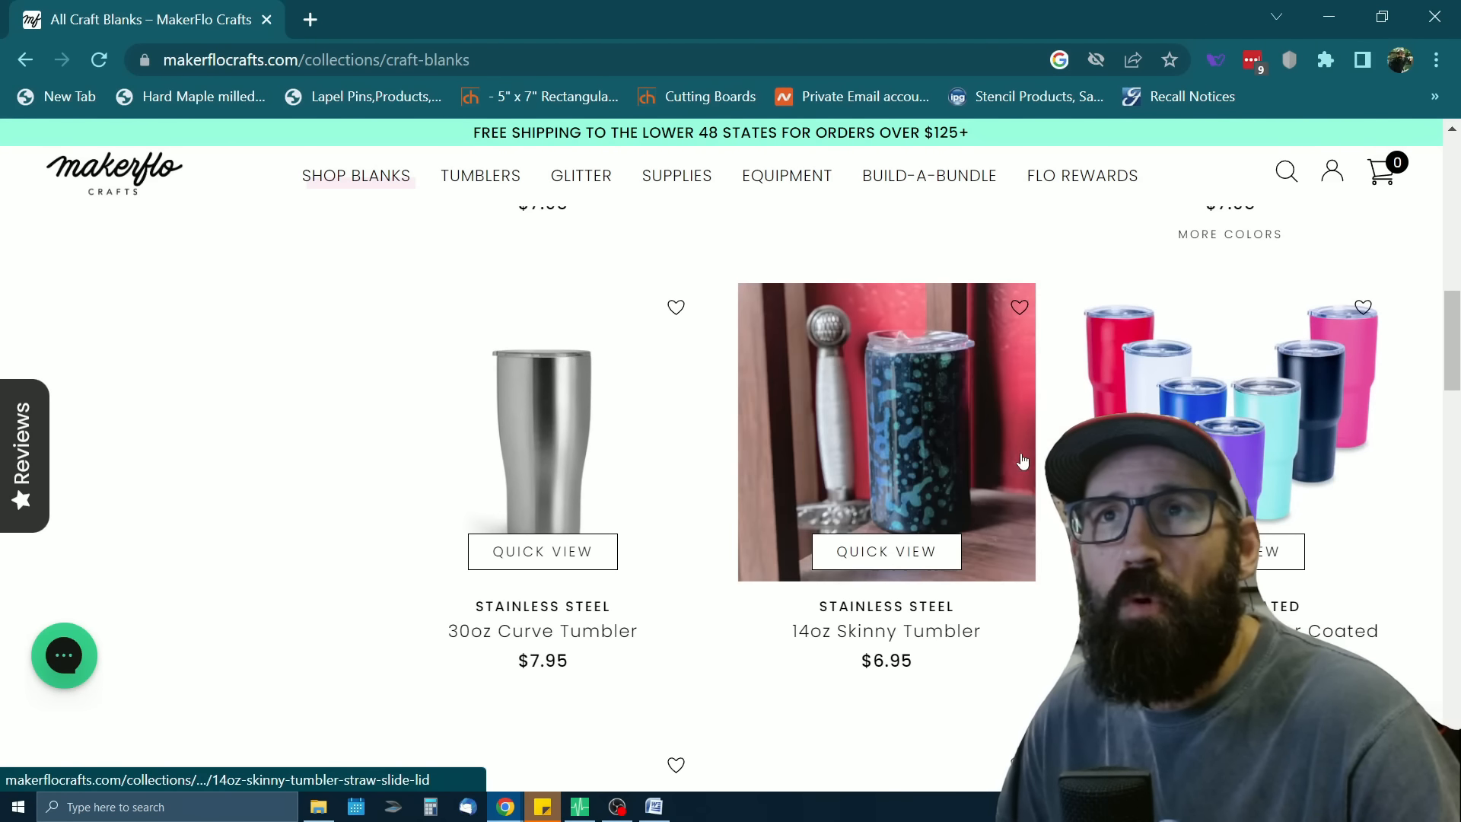
scroll(down, 3)
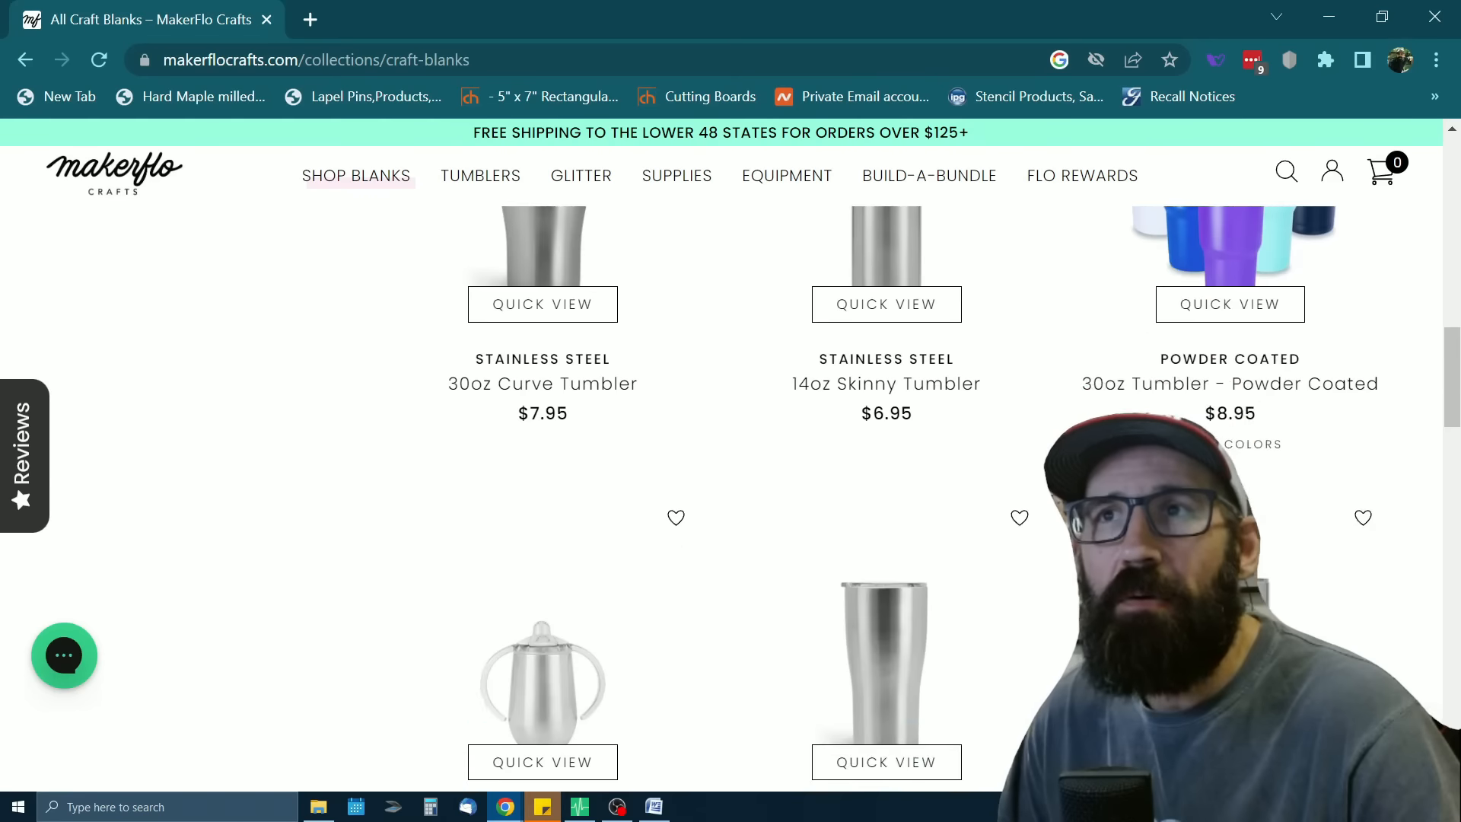
scroll(down, 3)
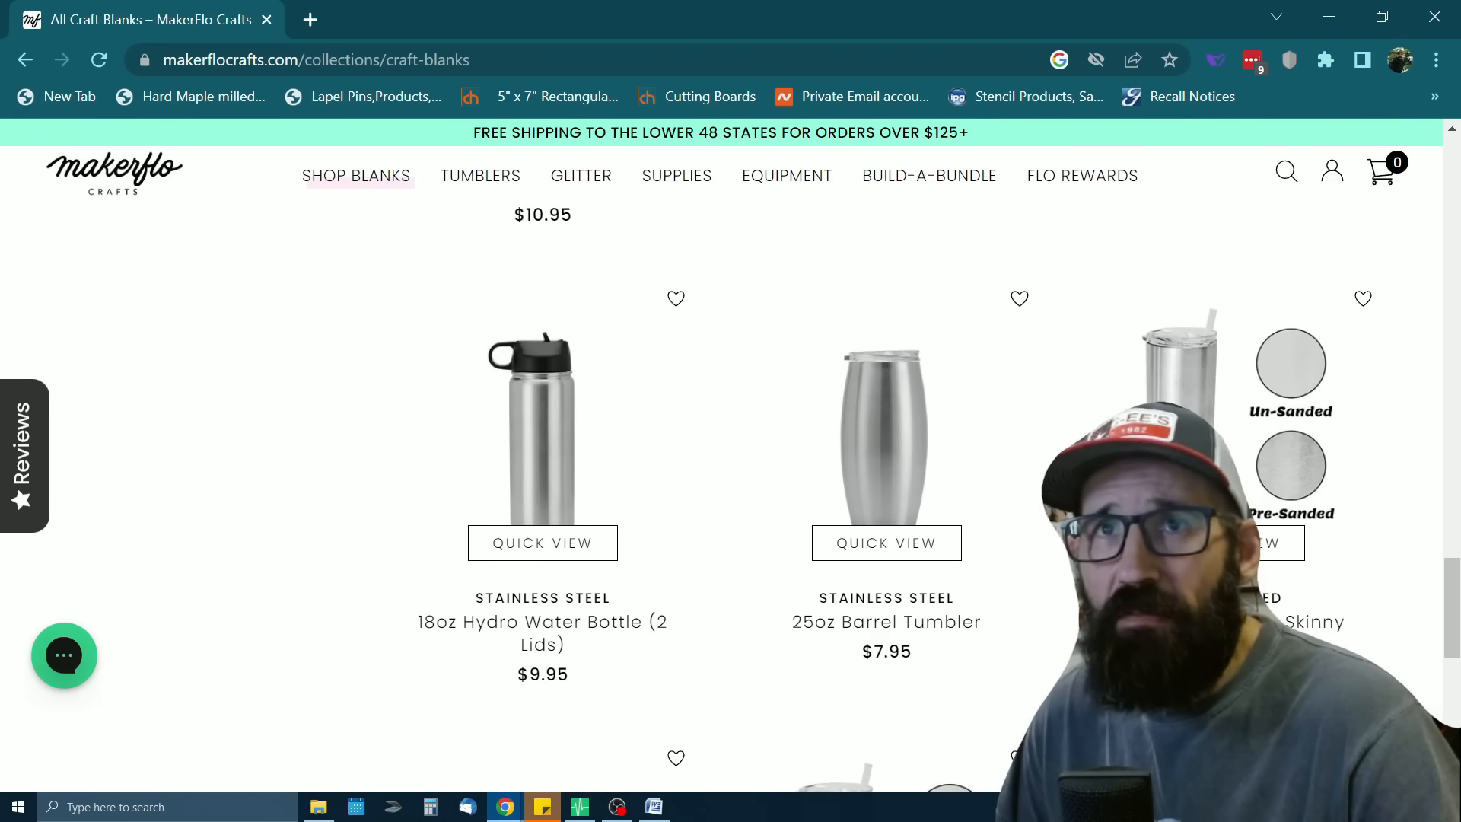
scroll(down, 3)
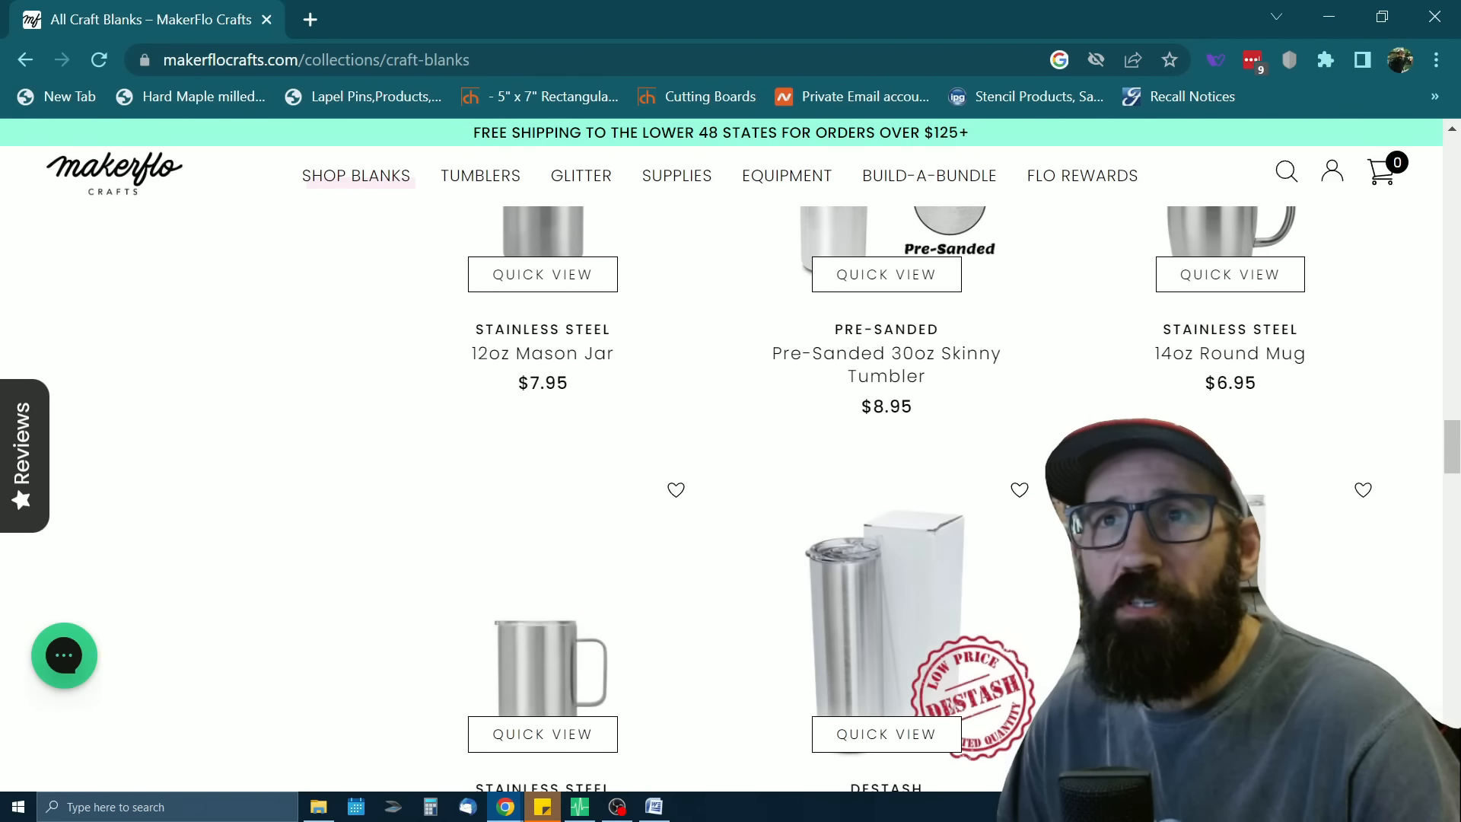
scroll(down, 3)
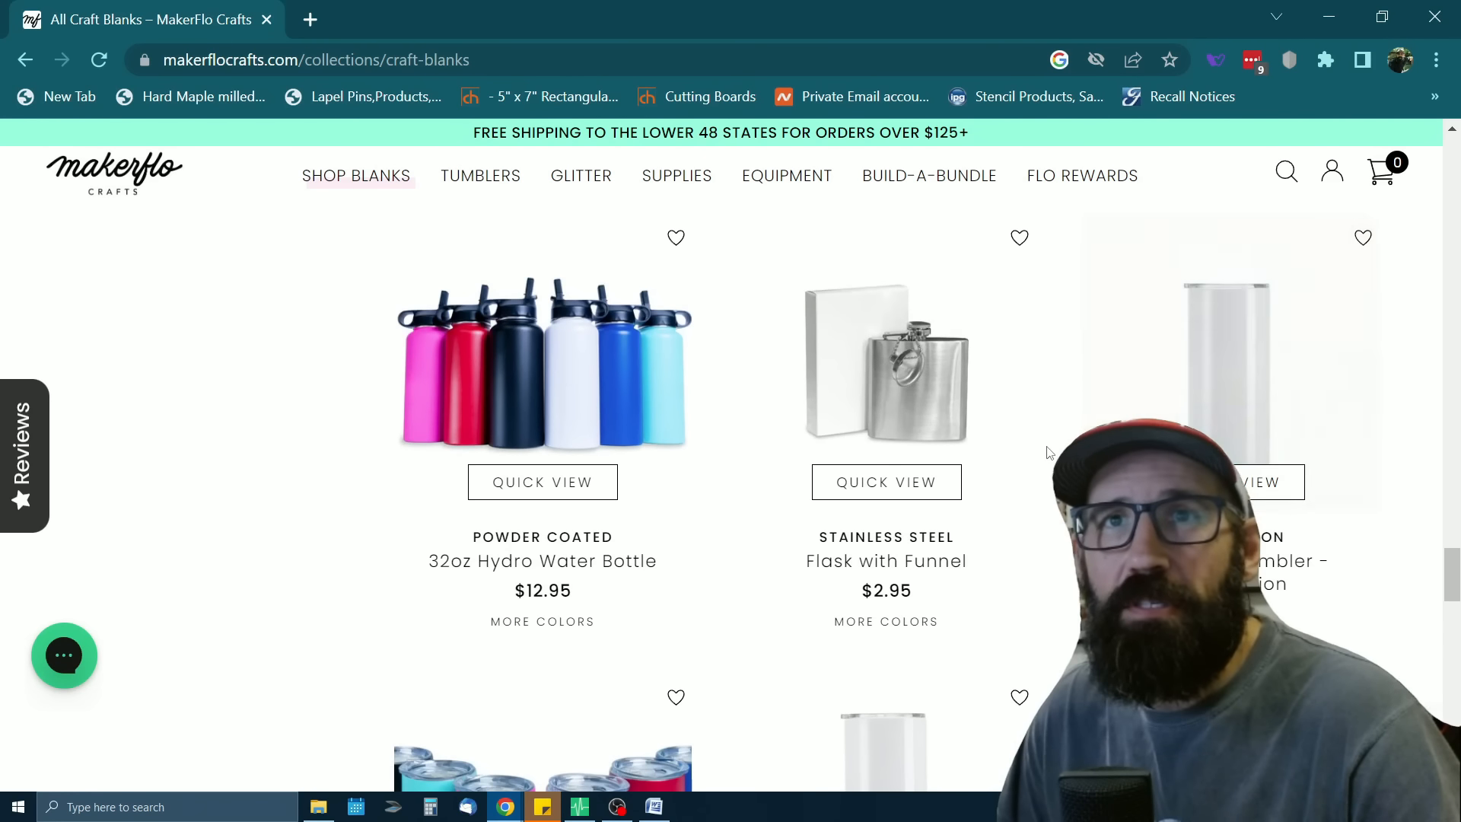
scroll(down, 3)
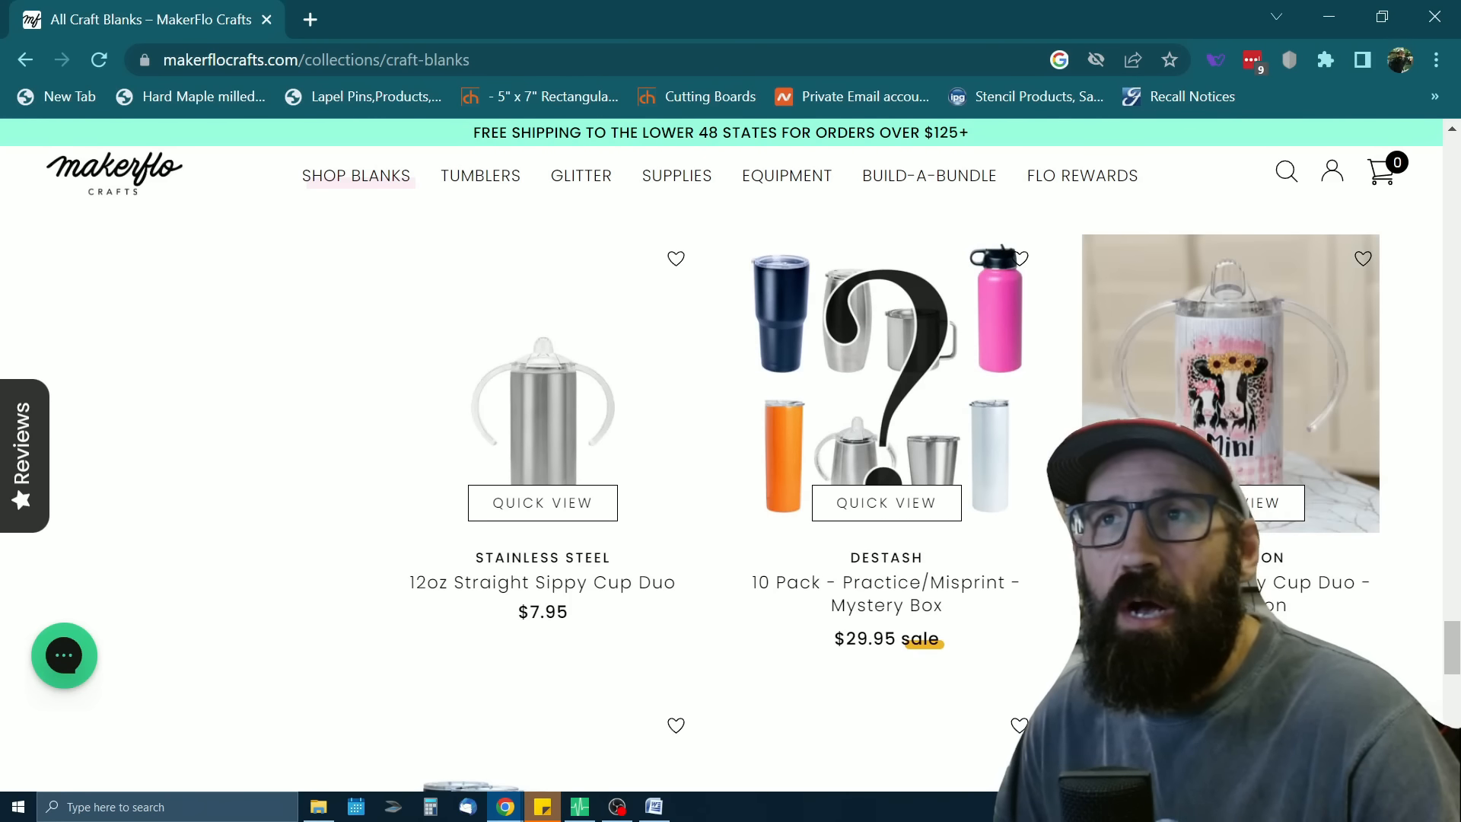
scroll(down, 3)
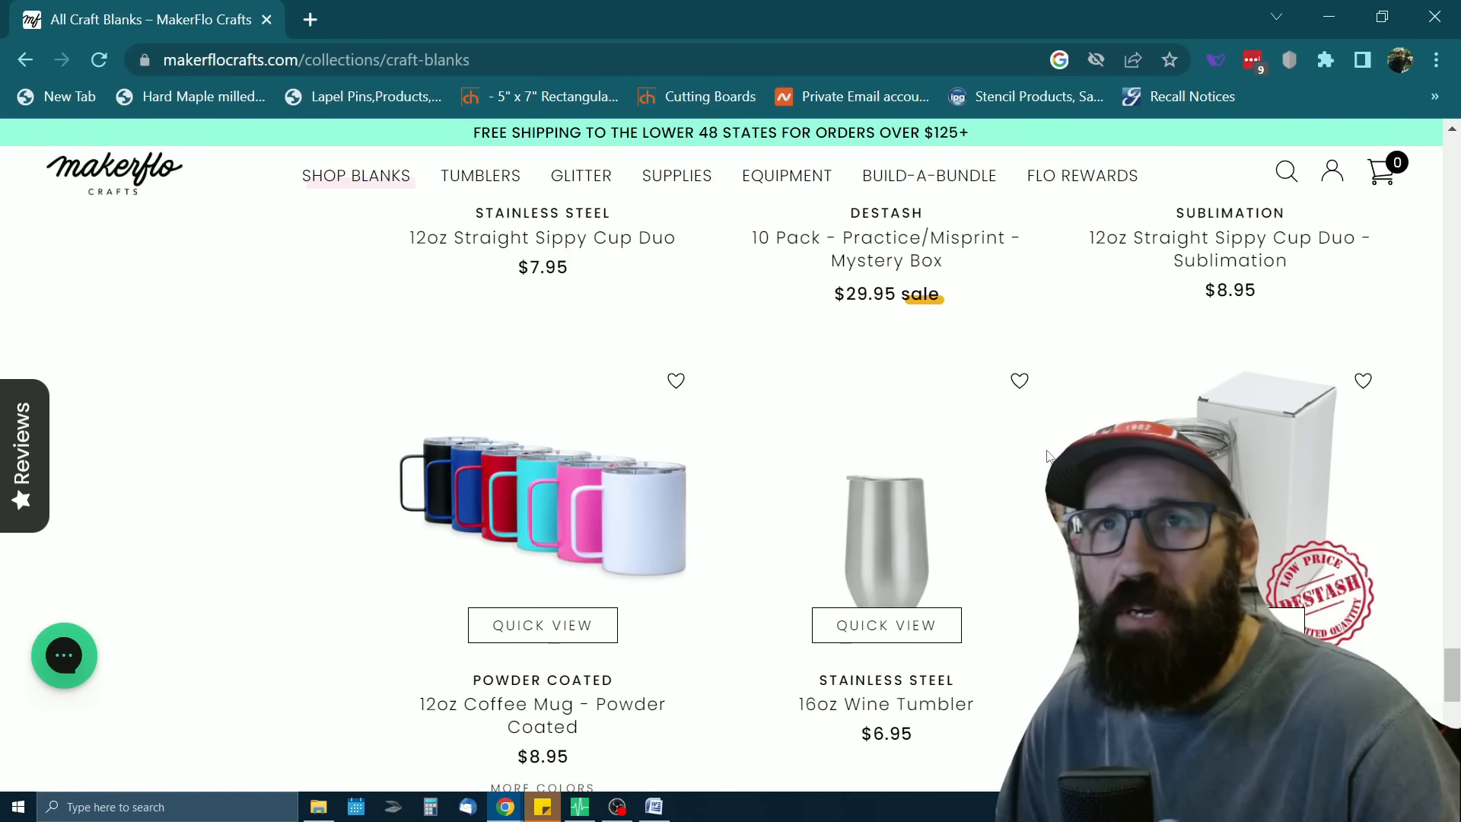
scroll(down, 3)
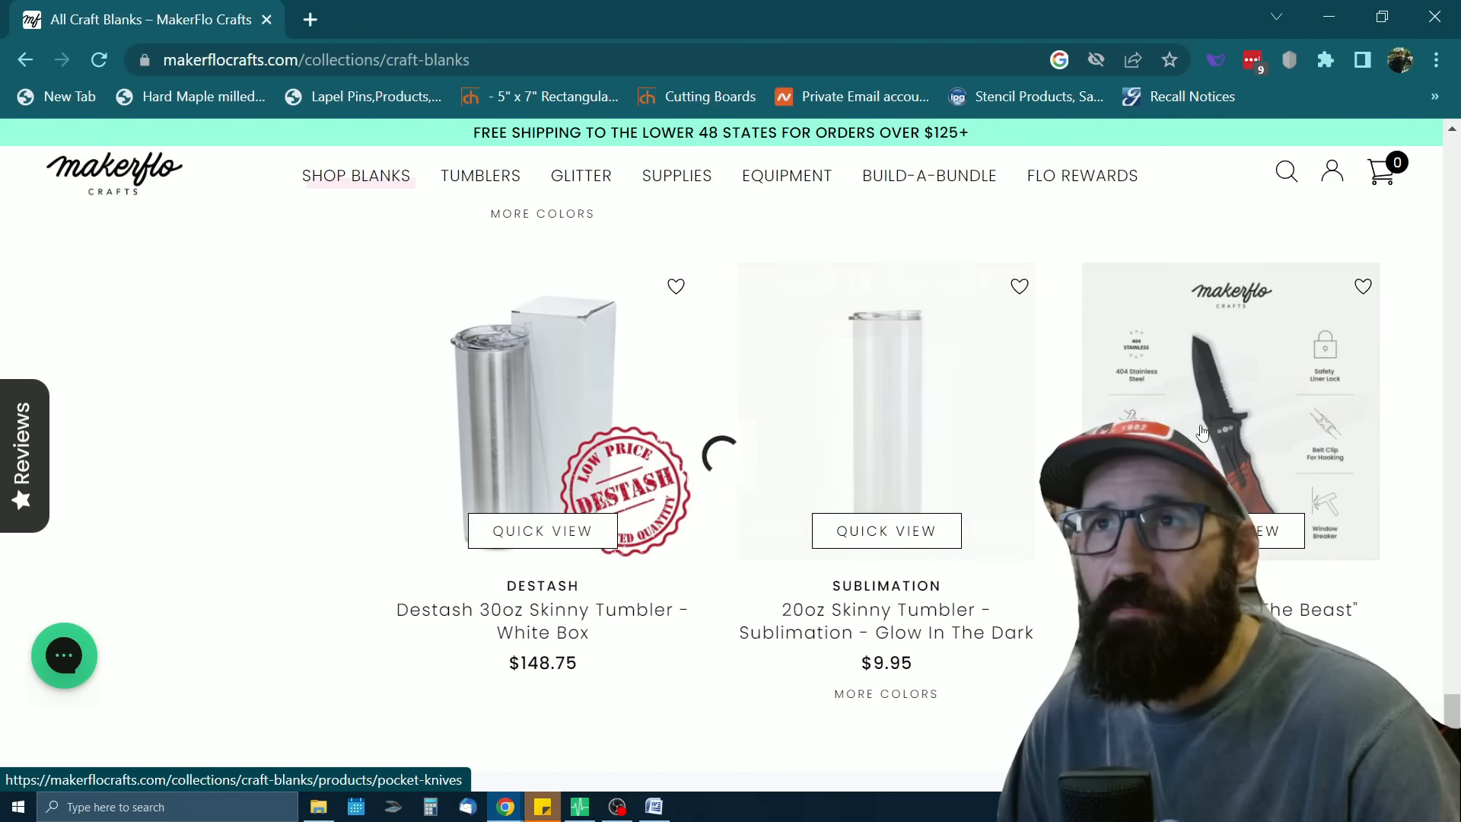
scroll(down, 3)
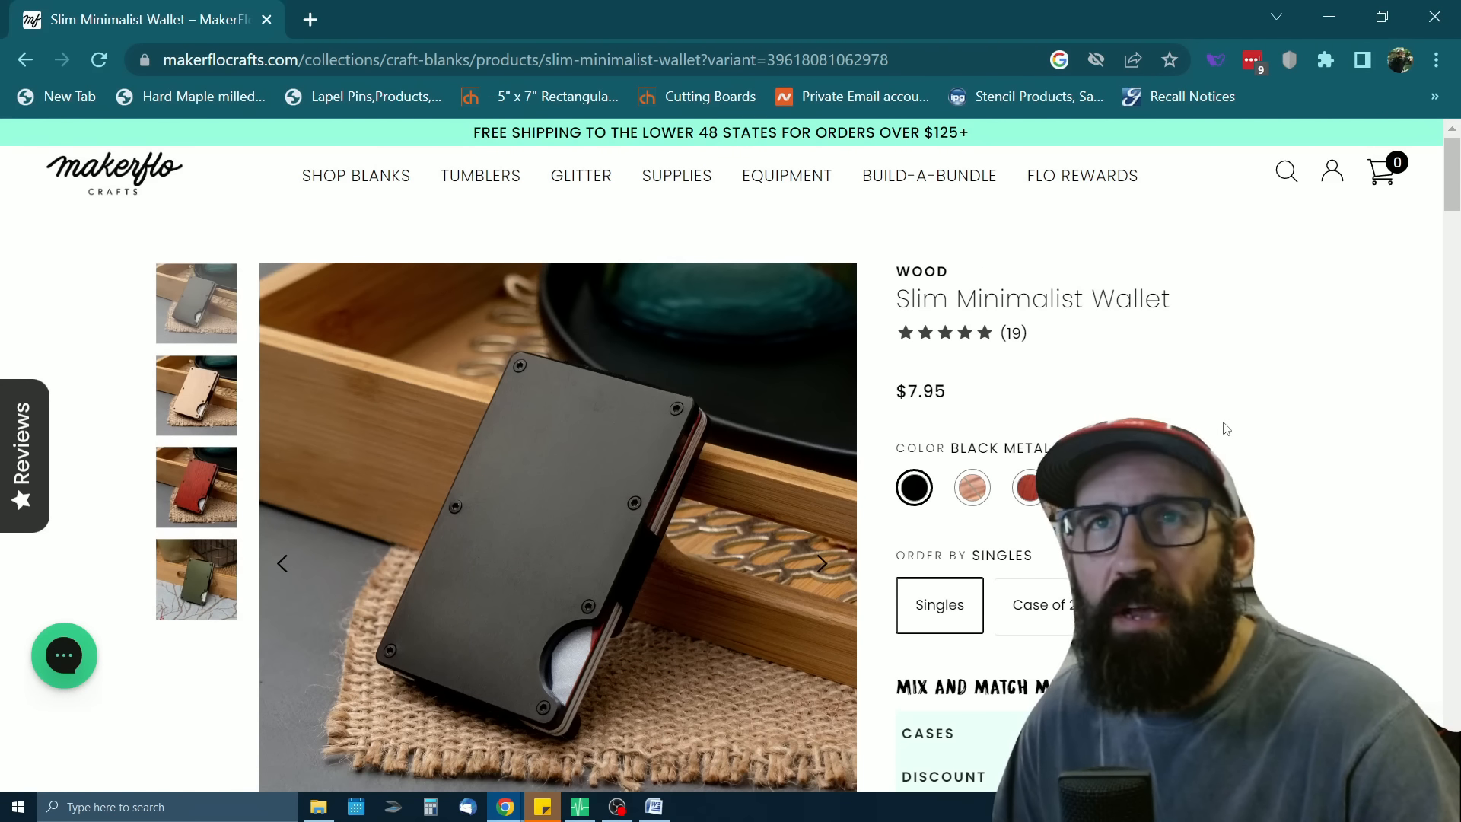
Scroll the Slim Minimalist Wallet page, then return to the 110-item All Craft Blanks collection
scroll(down, 3)
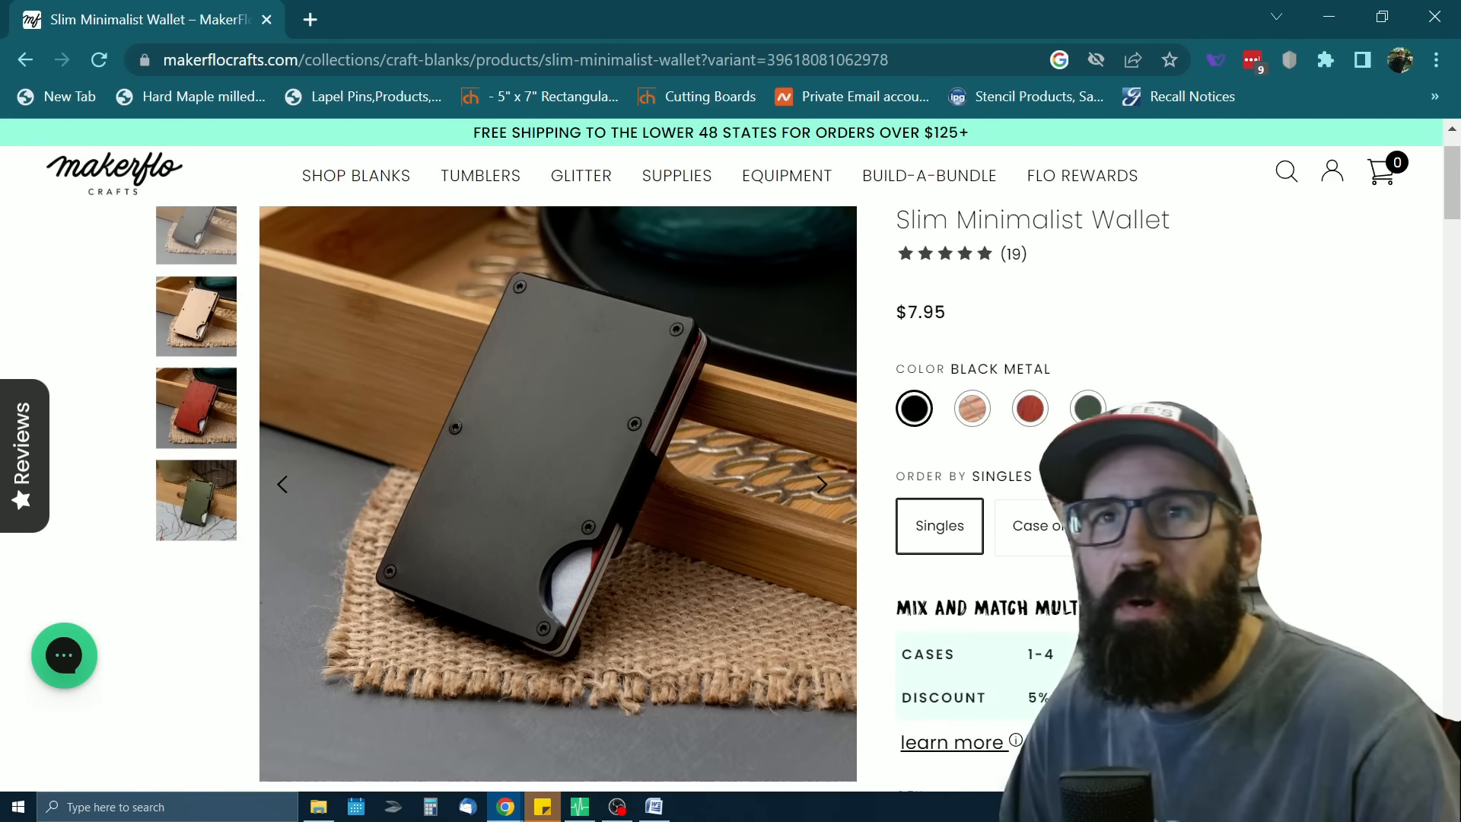
scroll(down, 3)
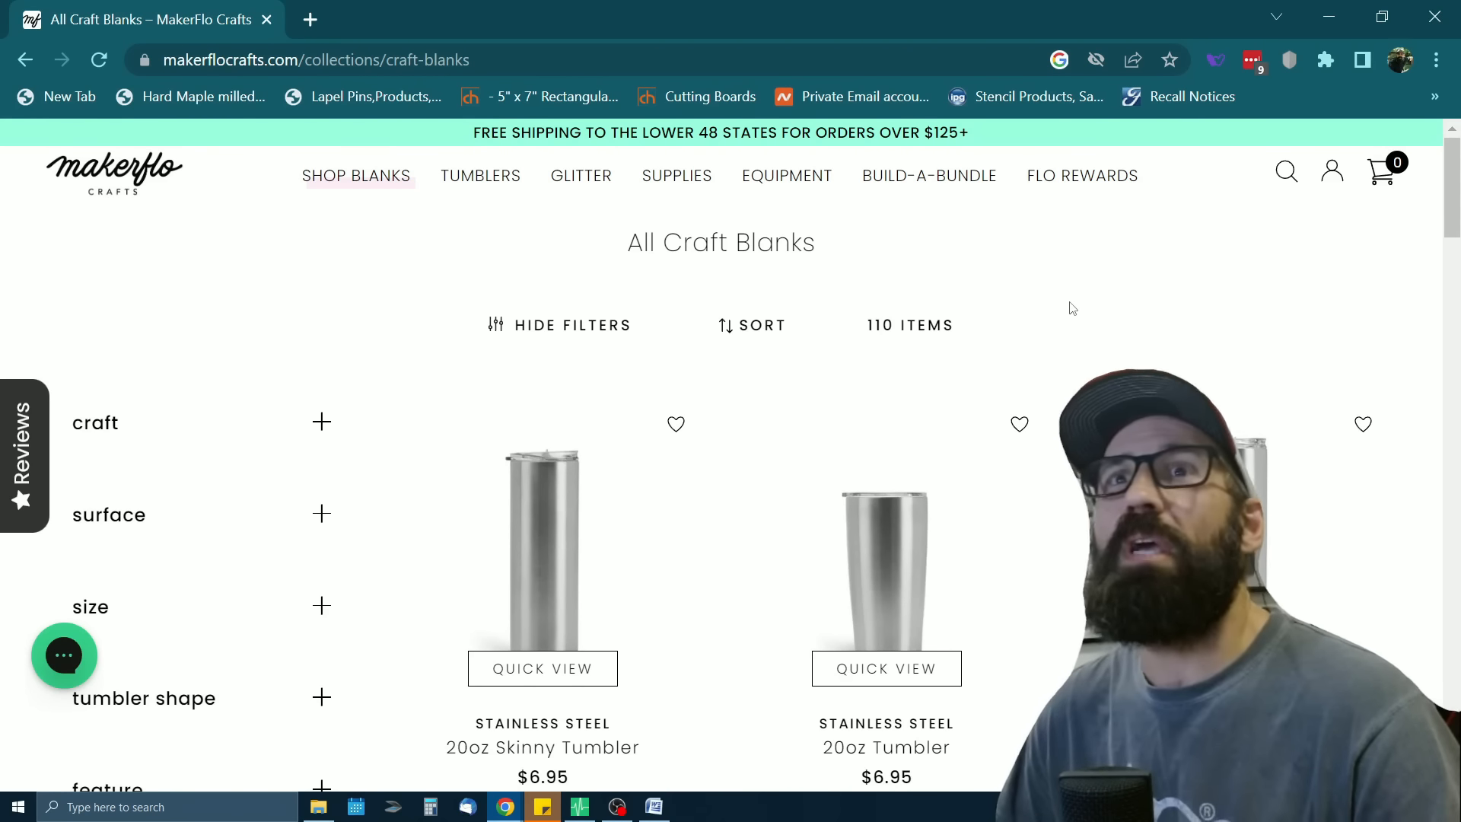
mouse_move(1099, 322)
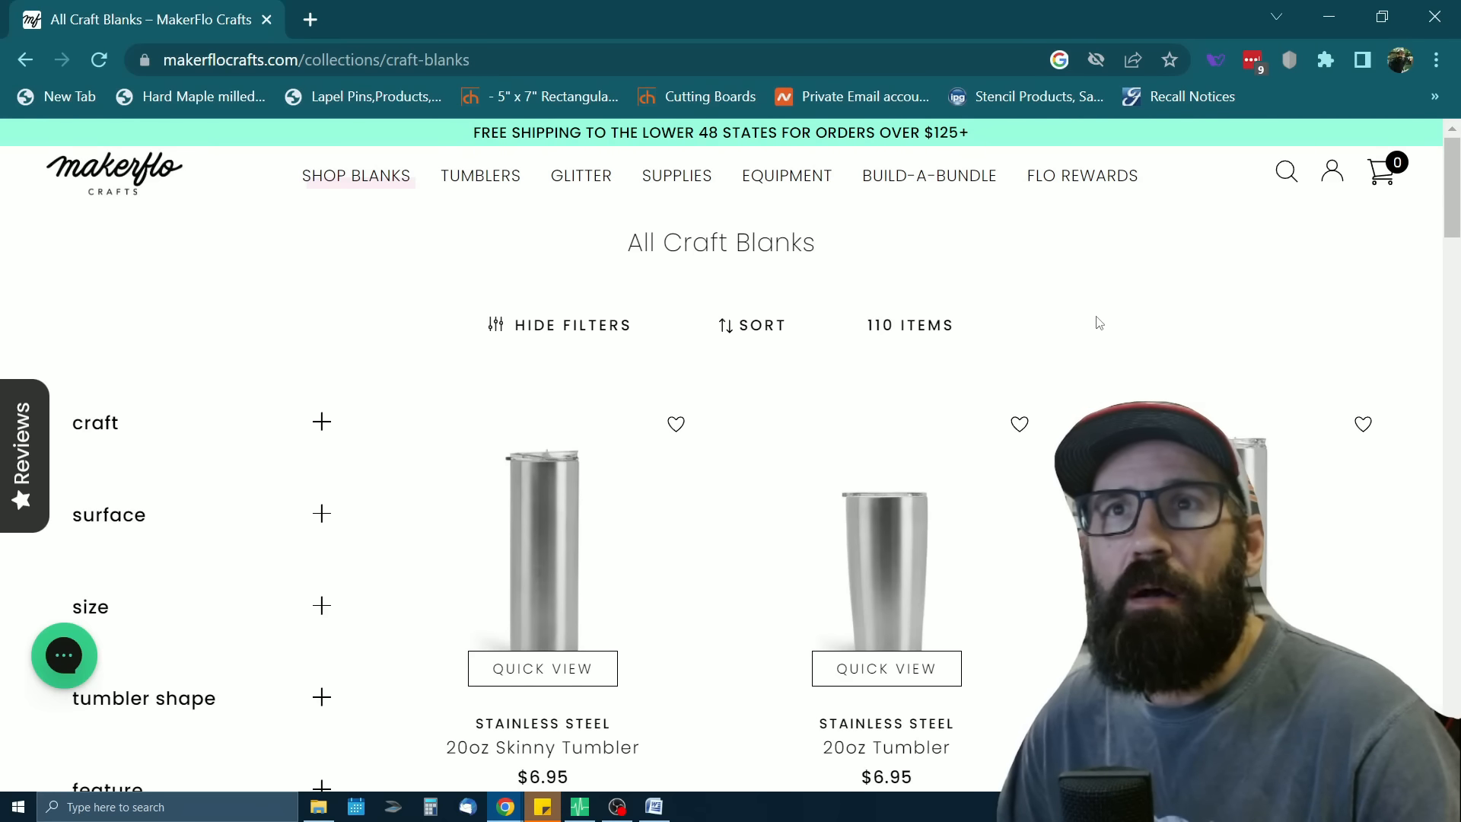
mouse_move(219, 273)
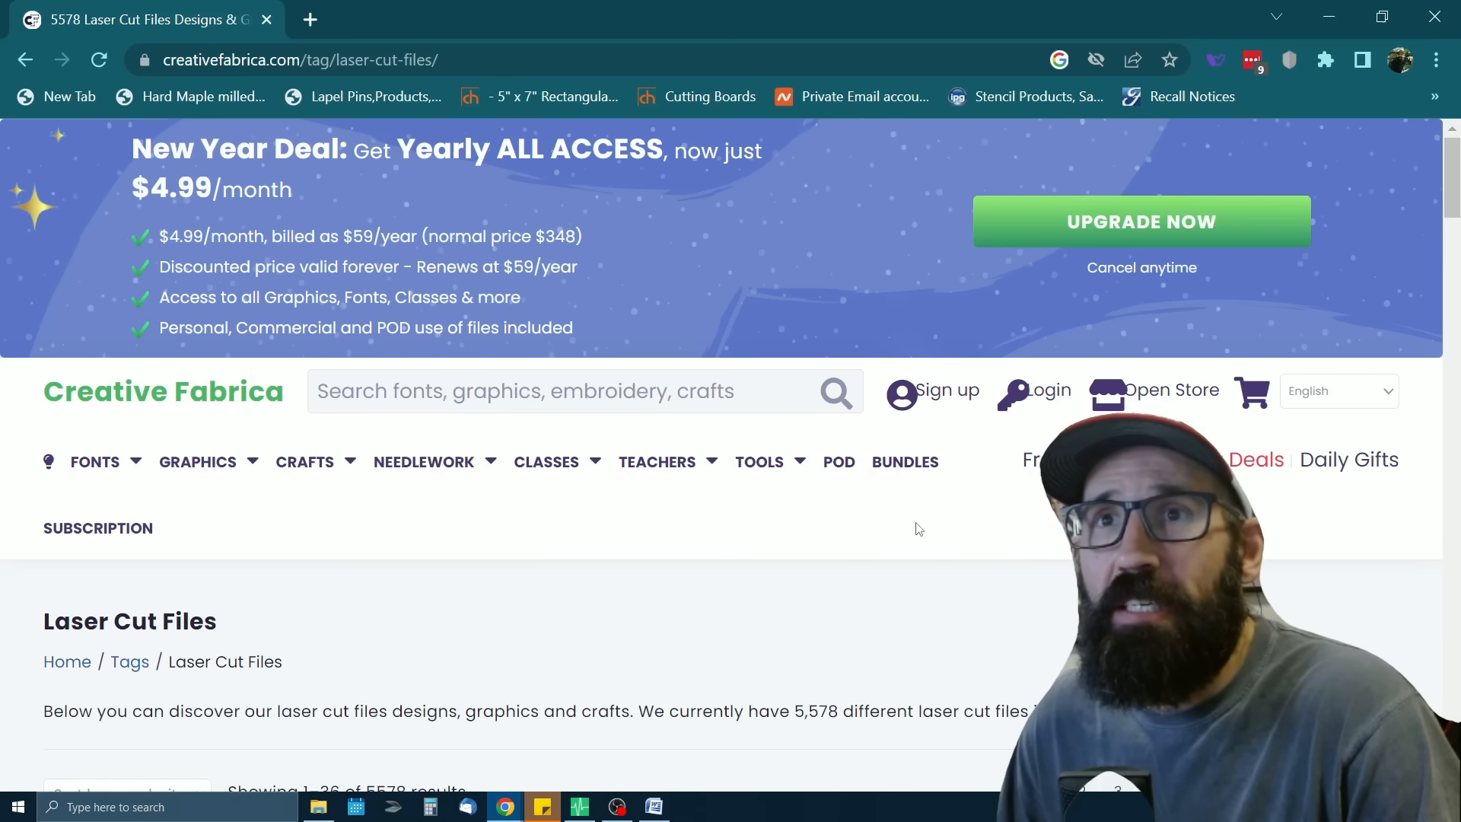
Scroll through the Creative Fabrica Laser Cut Files tag page designs
scroll(down, 3)
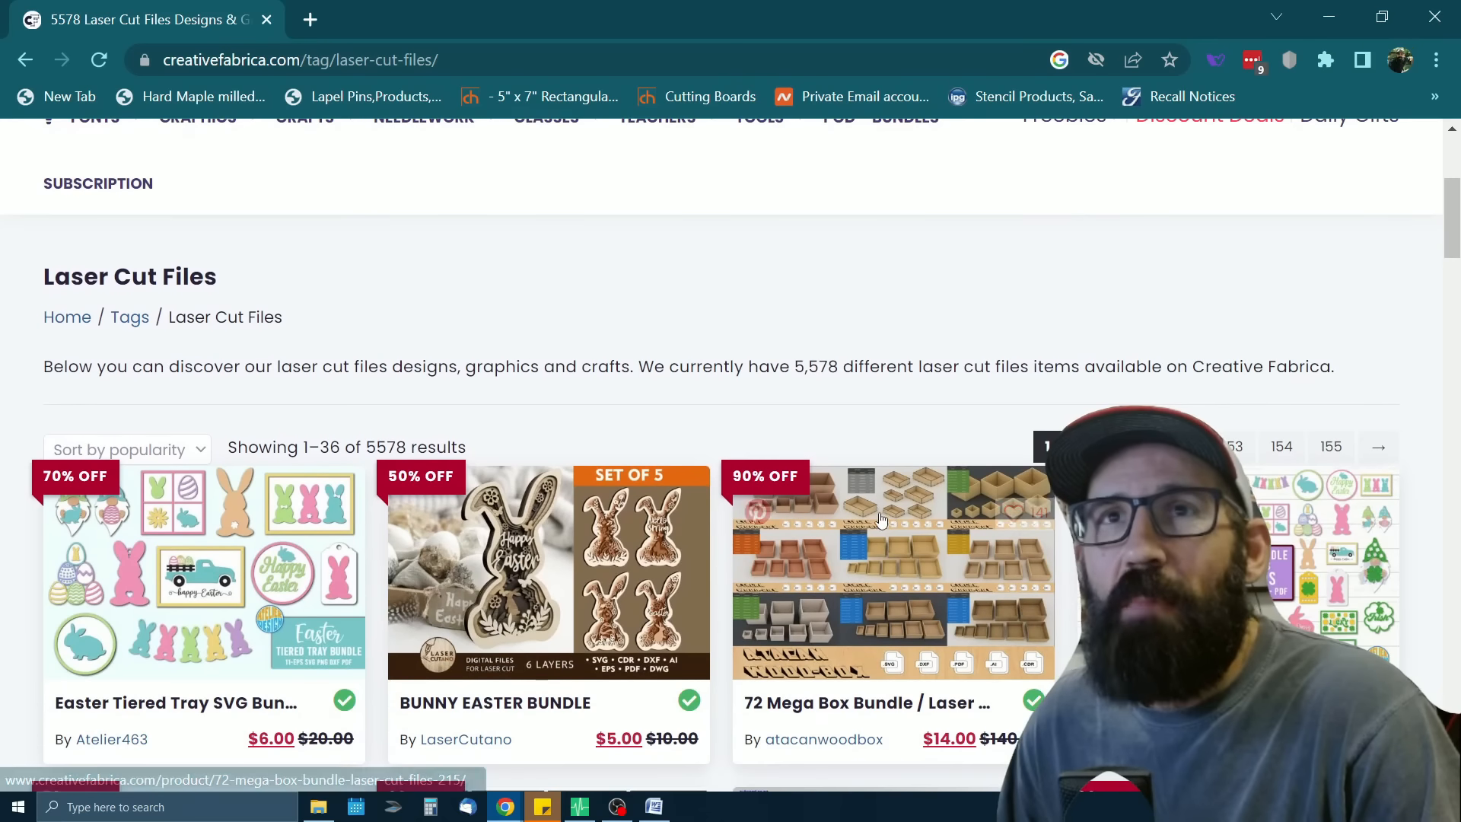
scroll(down, 3)
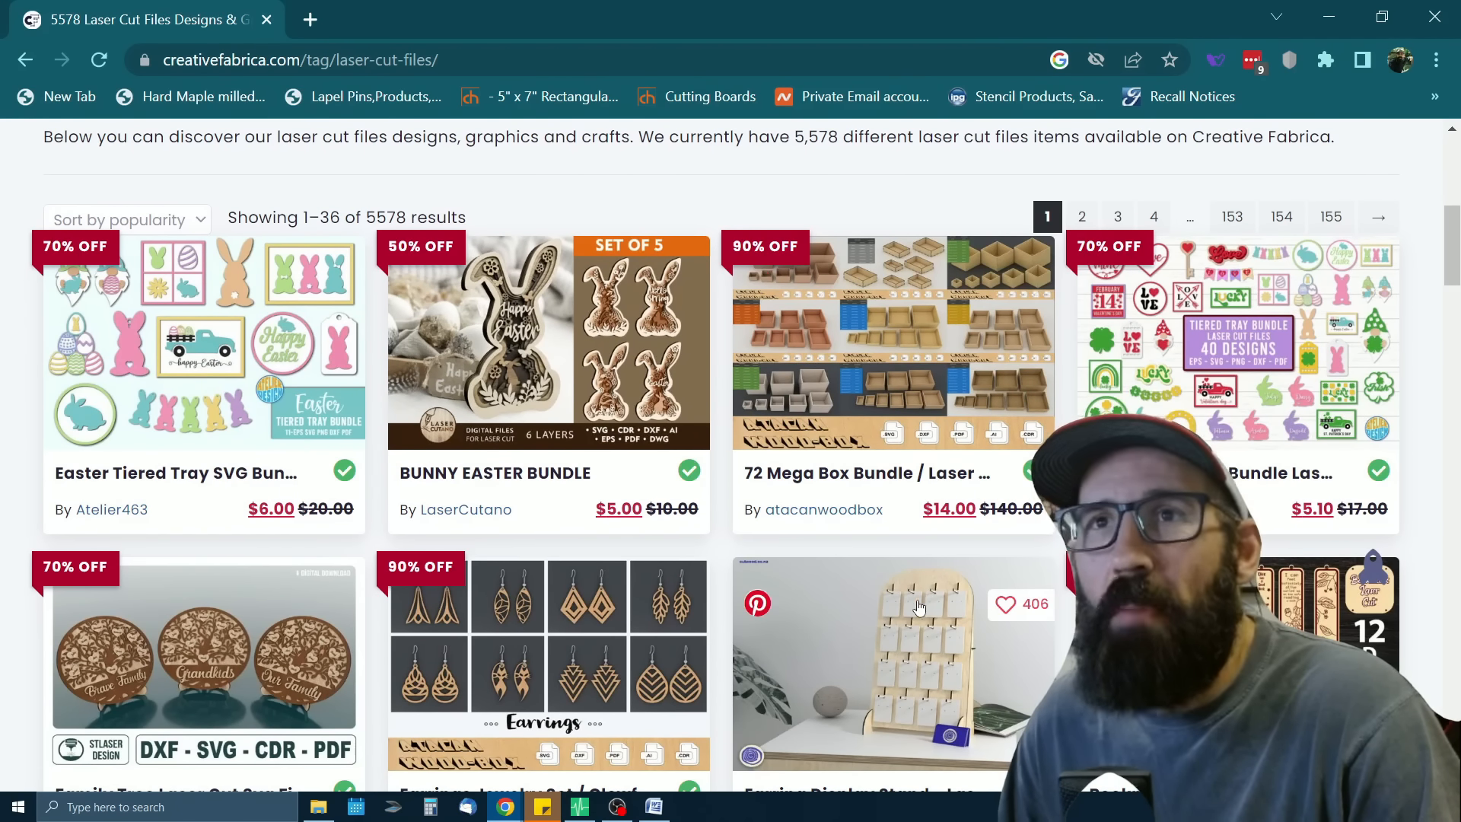
scroll(down, 3)
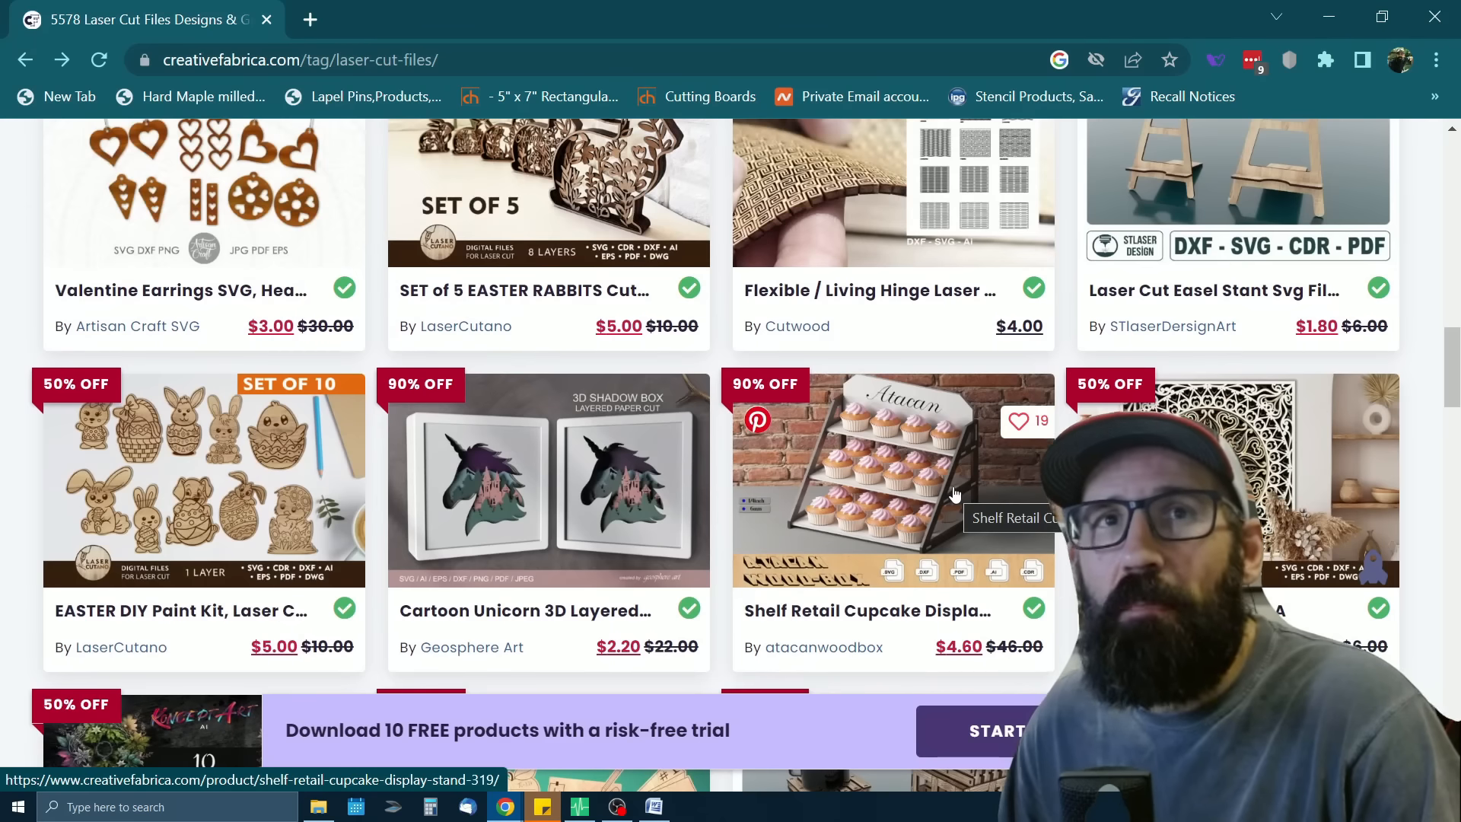
scroll(down, 3)
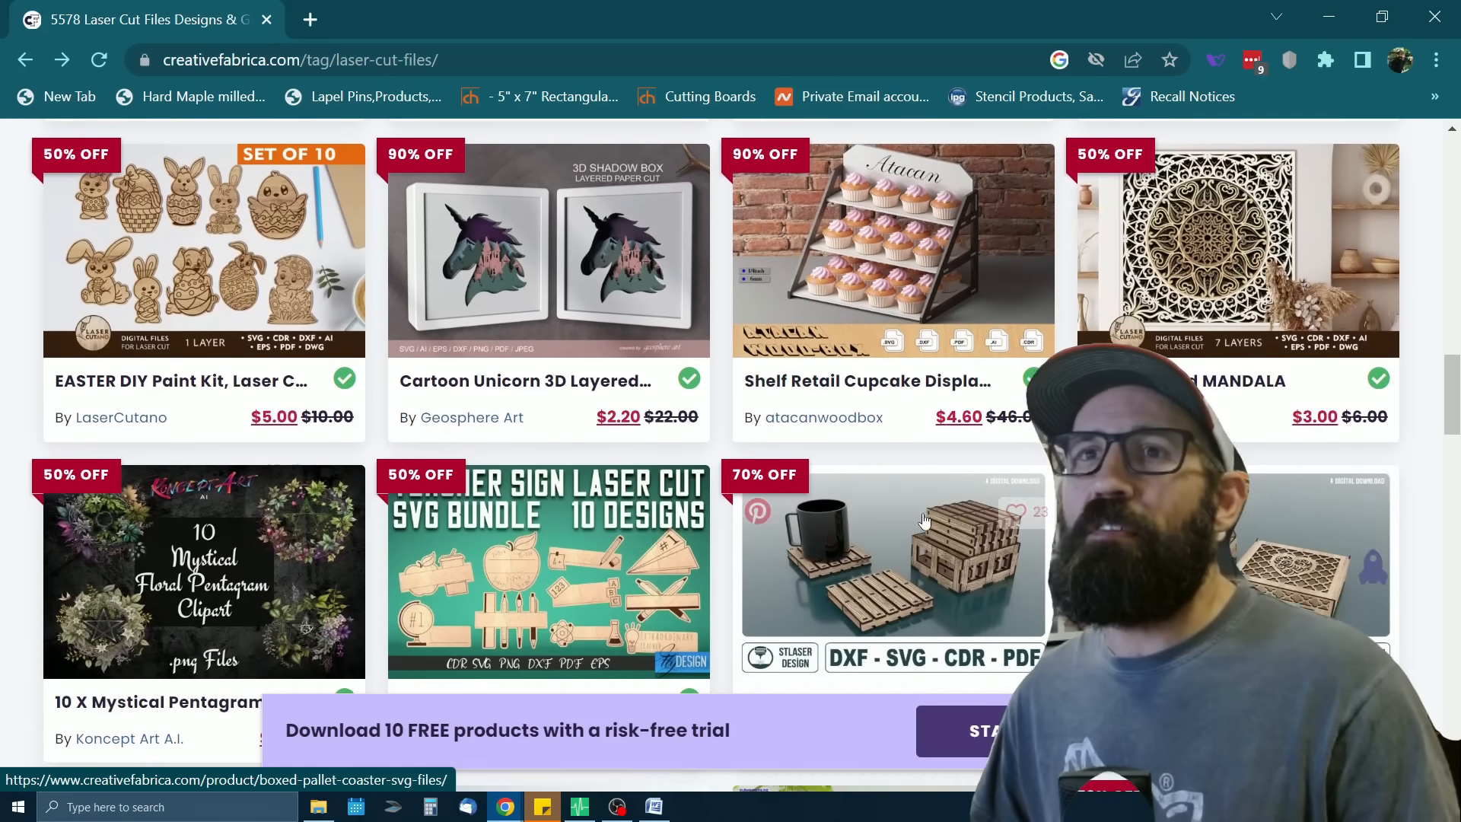
scroll(down, 3)
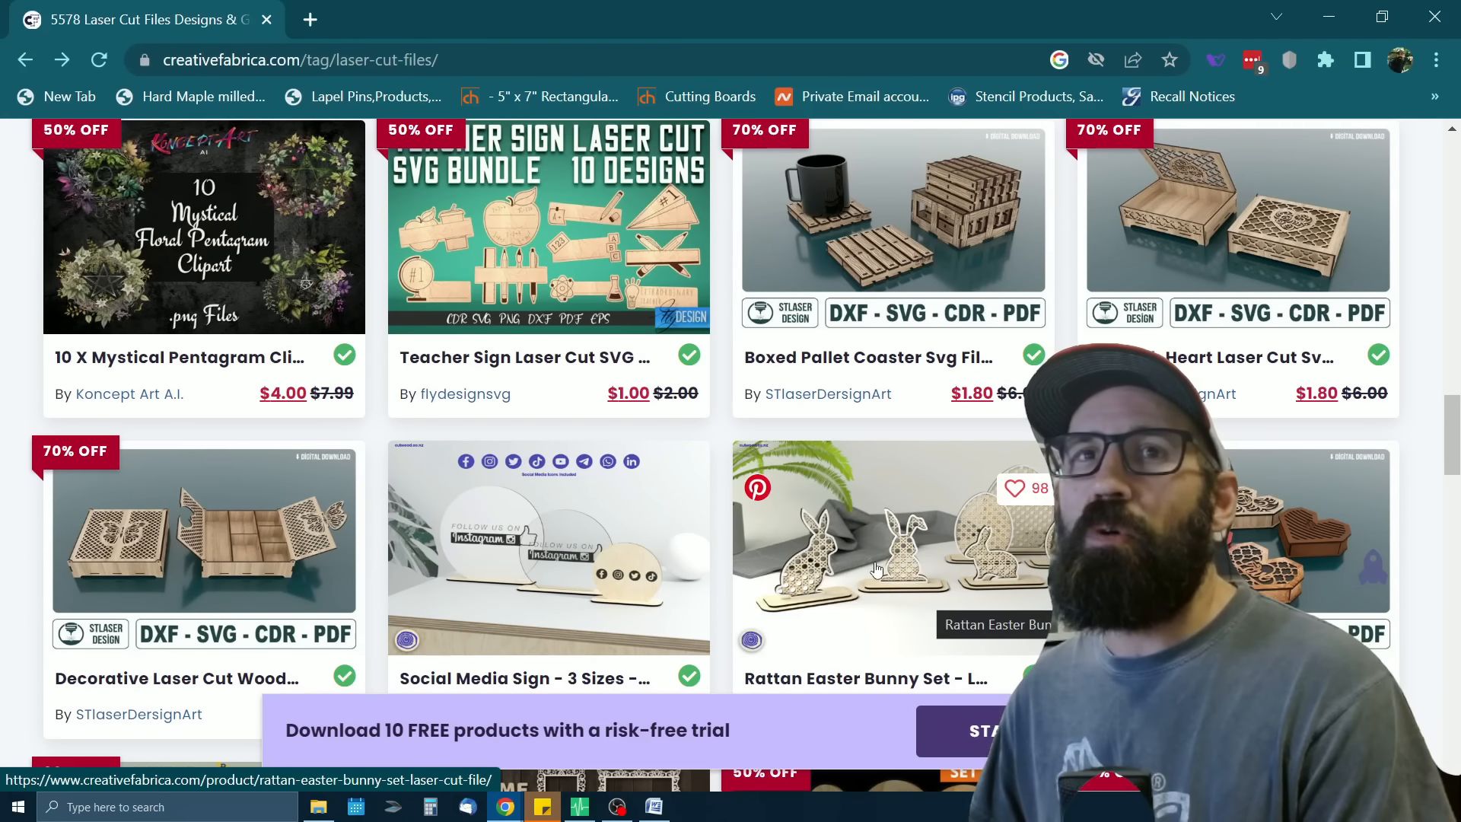
scroll(down, 3)
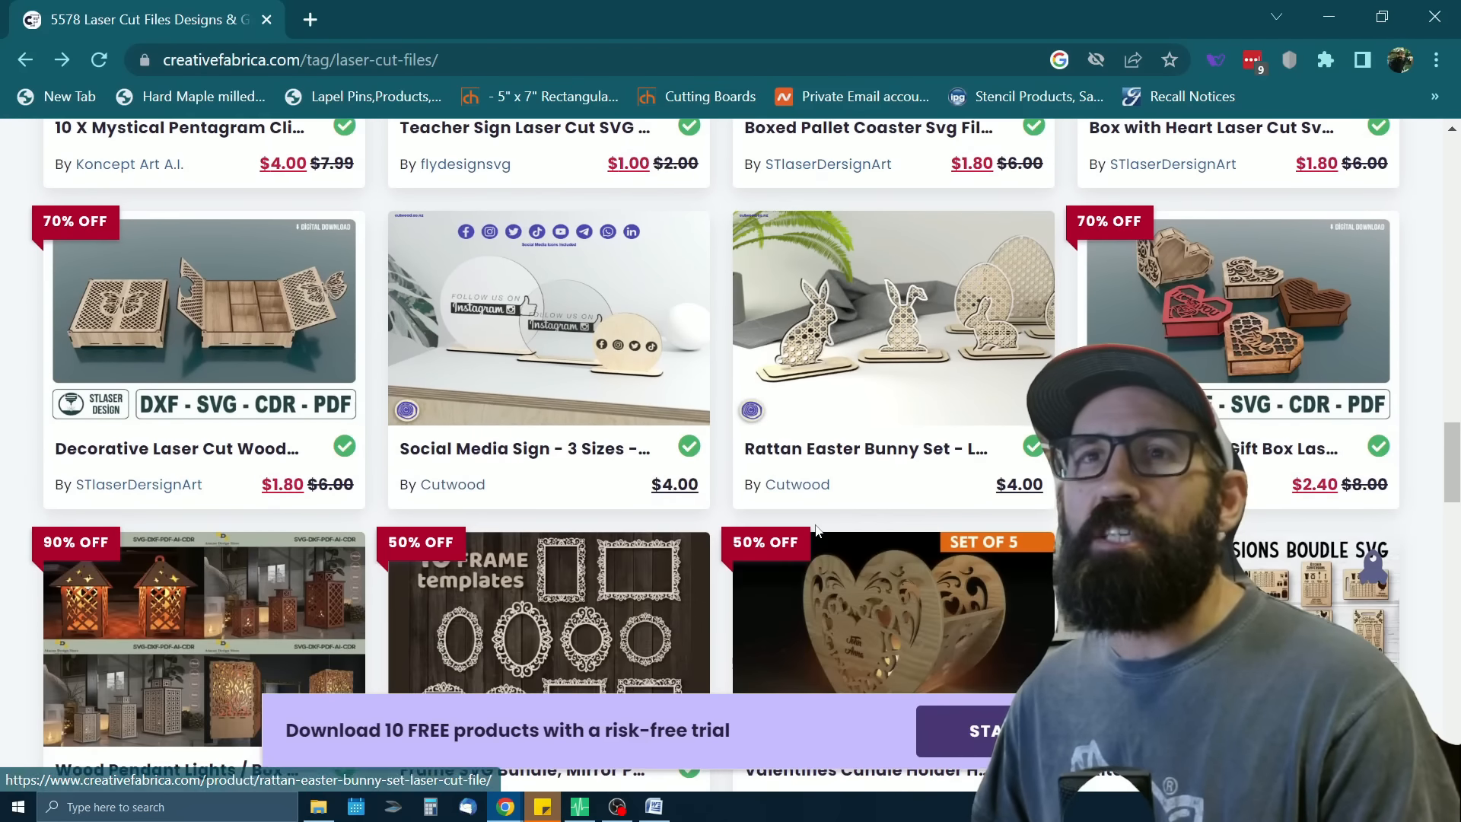
scroll(down, 3)
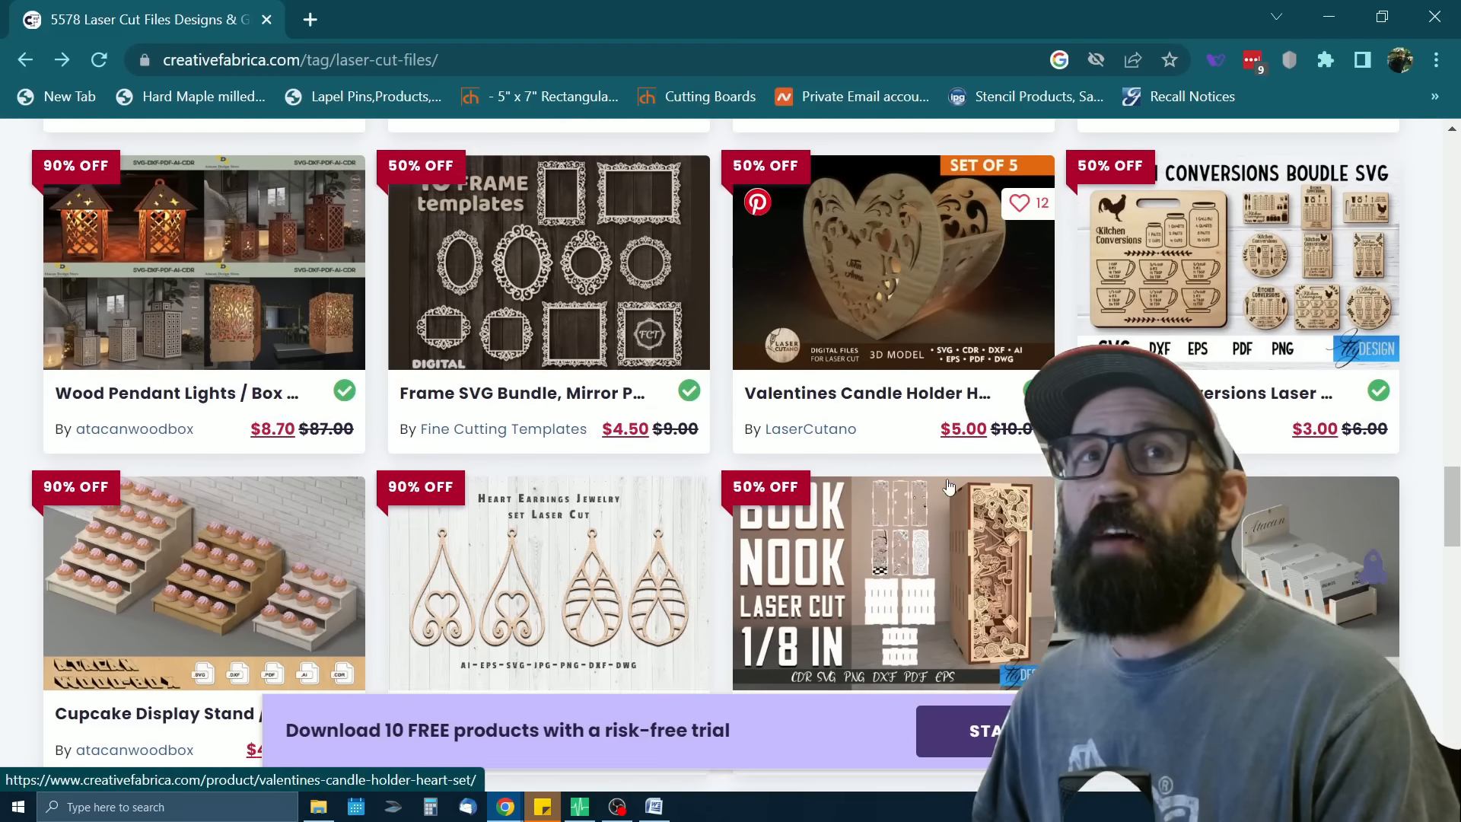
scroll(down, 3)
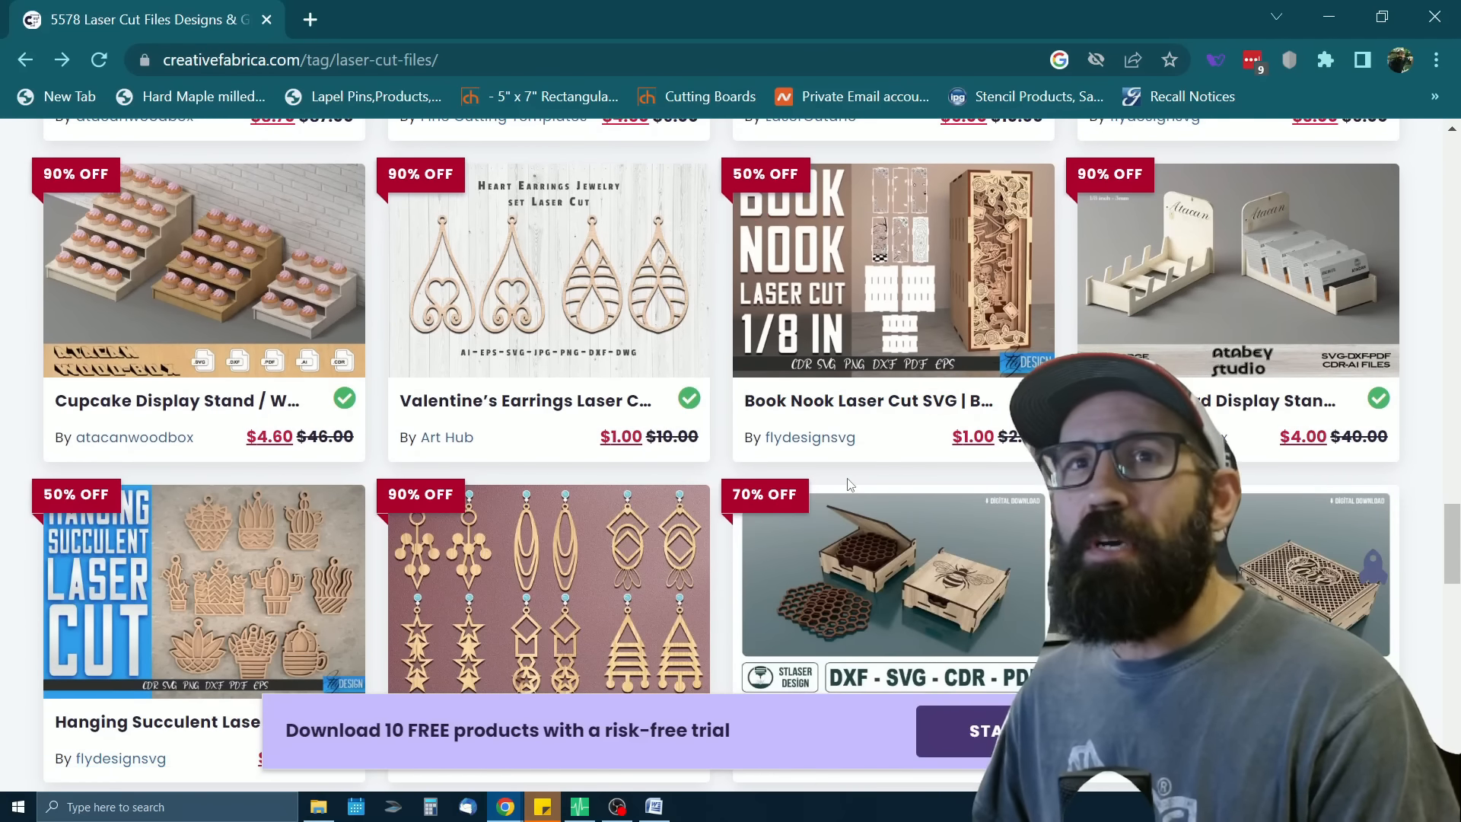
scroll(down, 3)
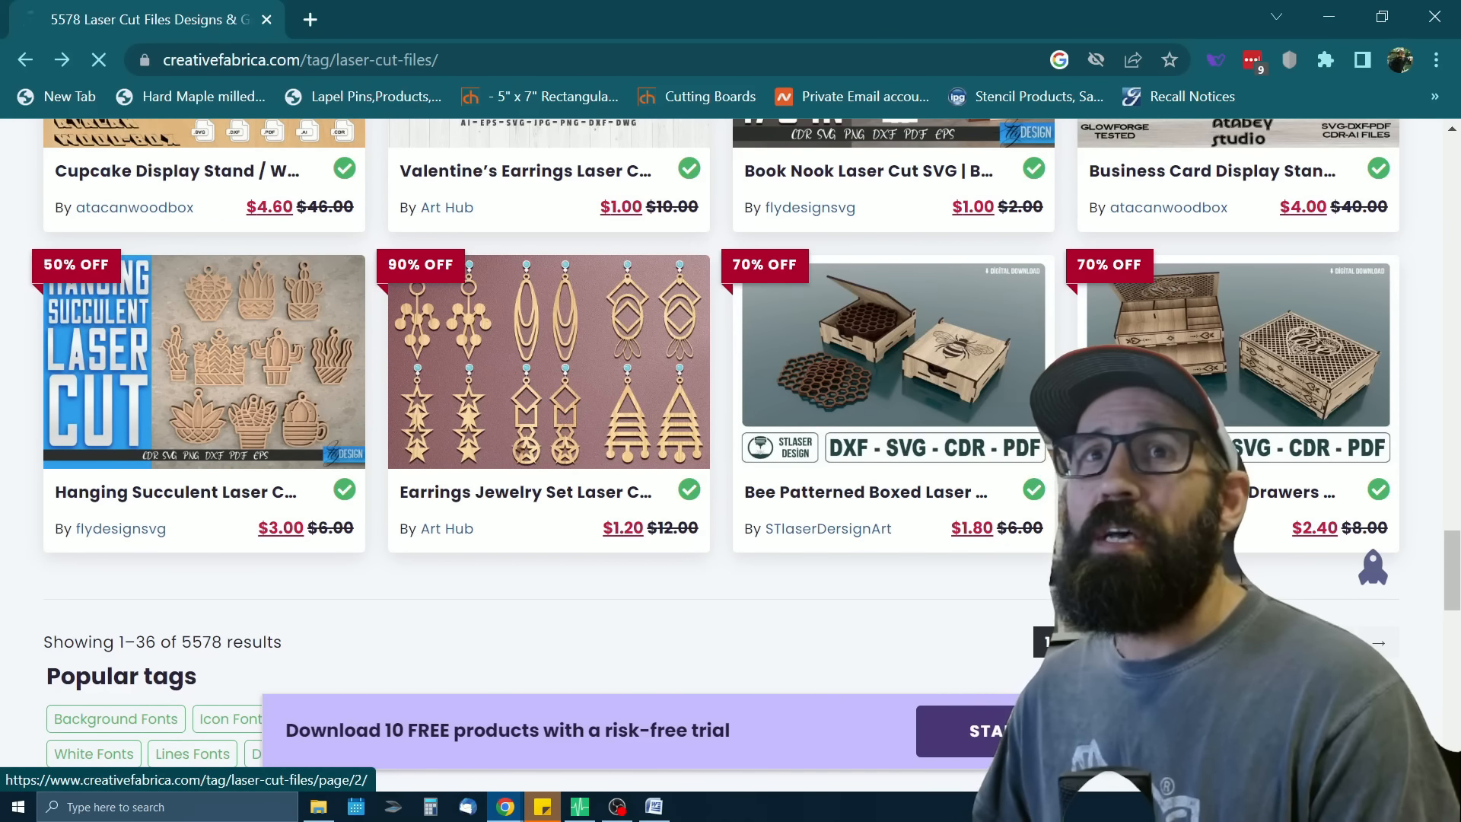
Go to results page 2 and open the EASTER Eggs & Rabbits Bundle
click(1052, 641)
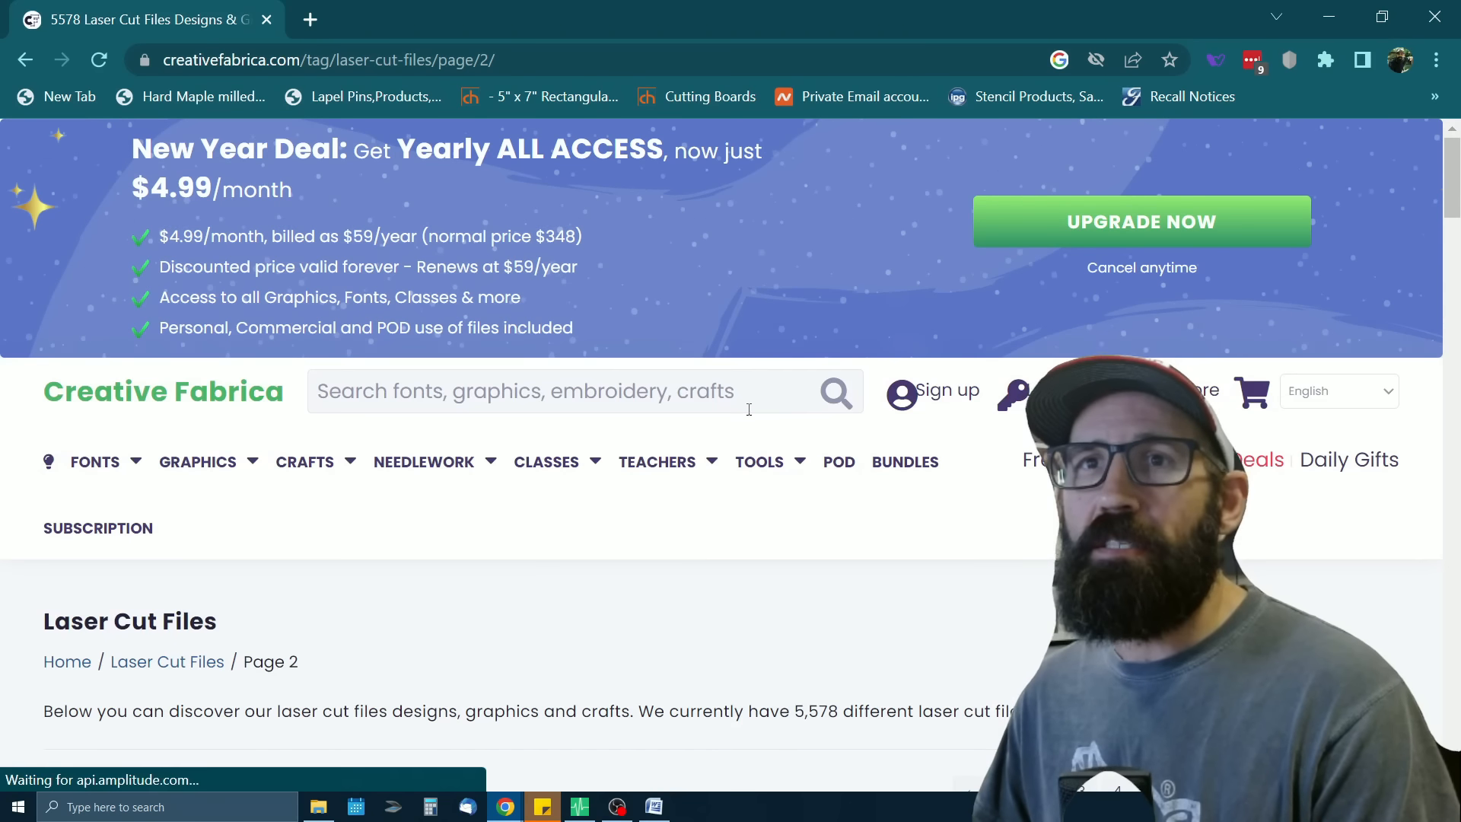
scroll(down, 3)
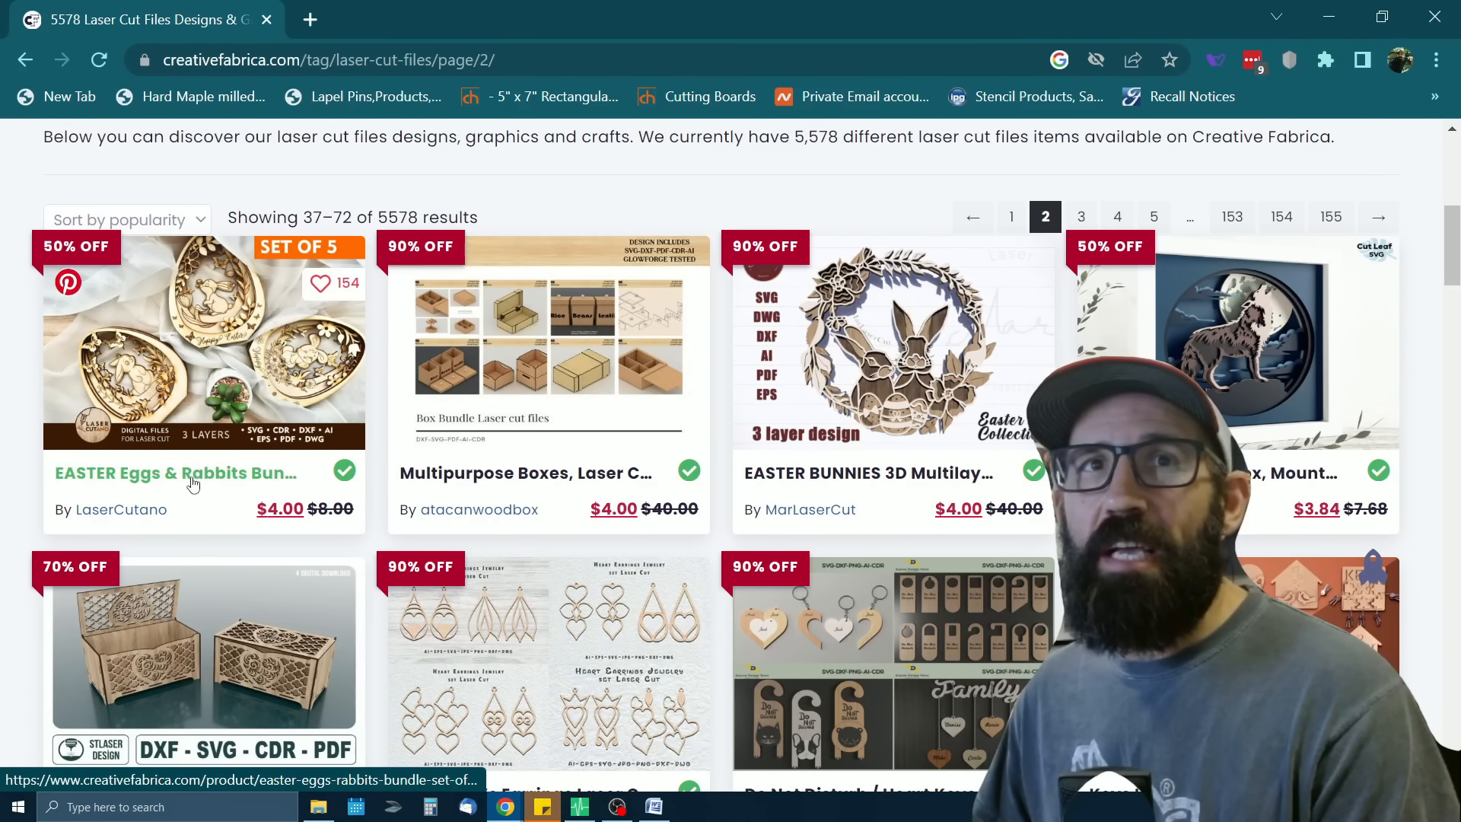
click(175, 473)
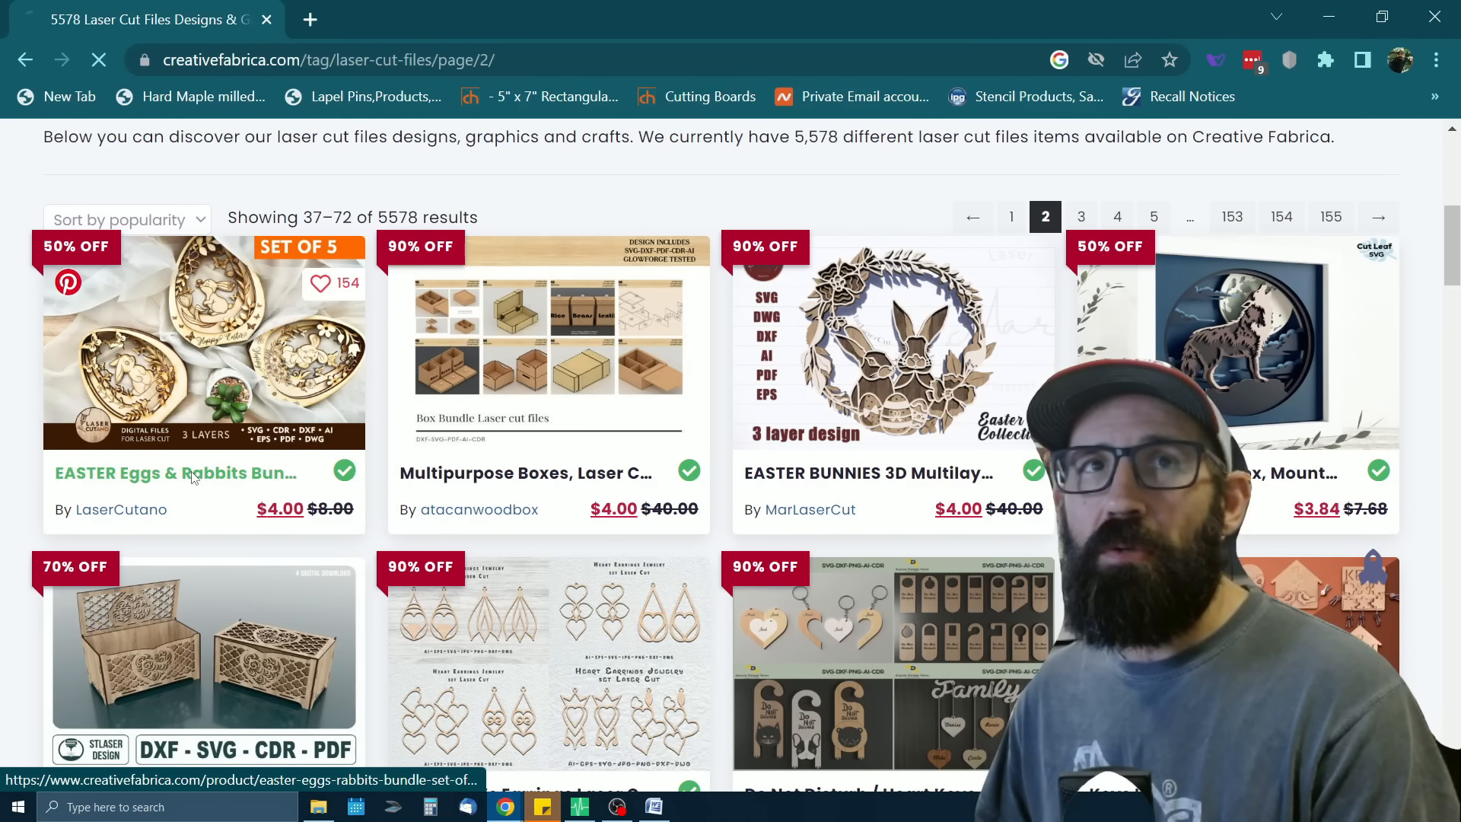
click(175, 472)
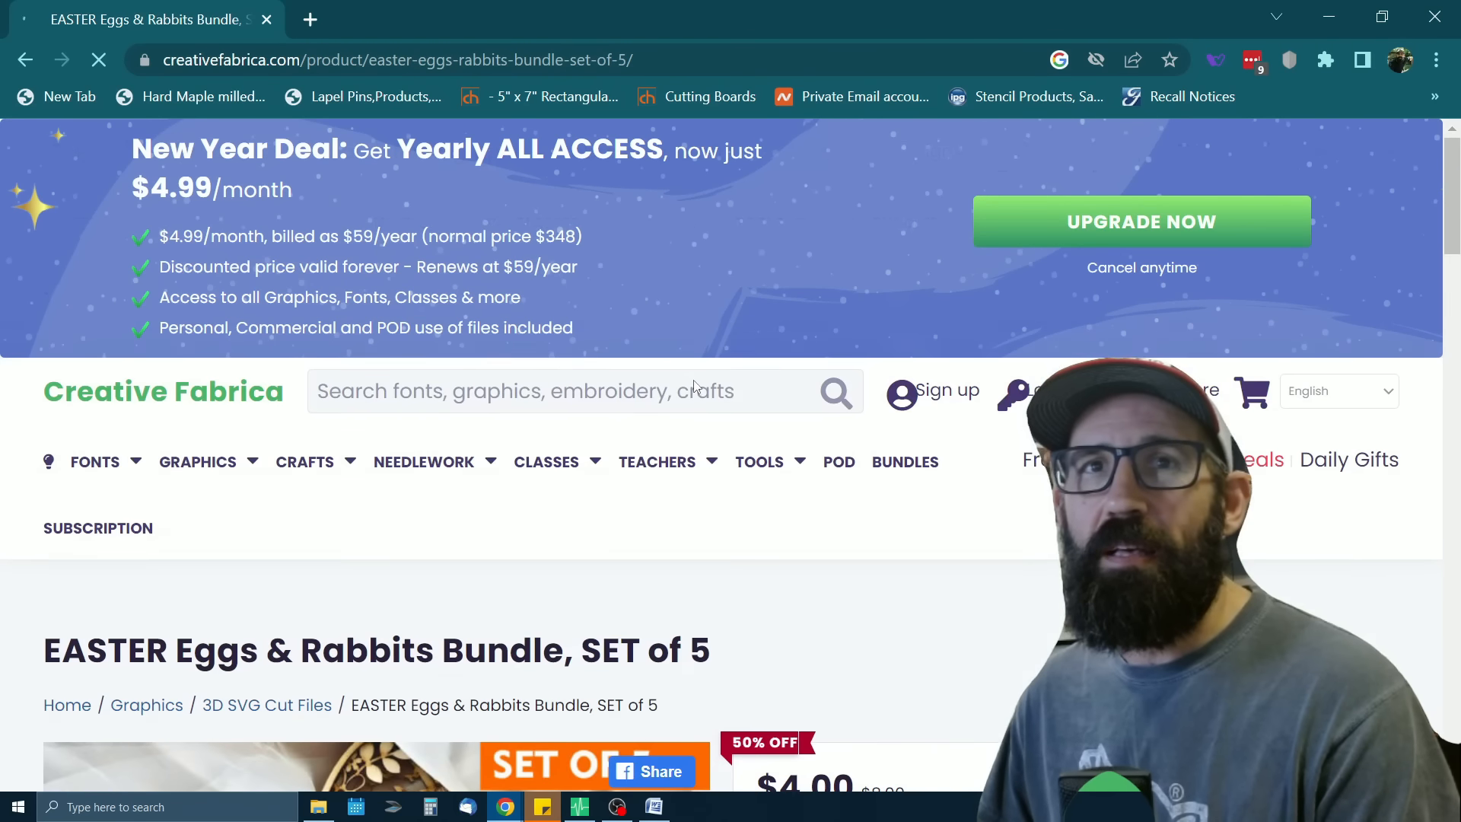
Continue browsing results page 2 of the laser cut files
scroll(down, 3)
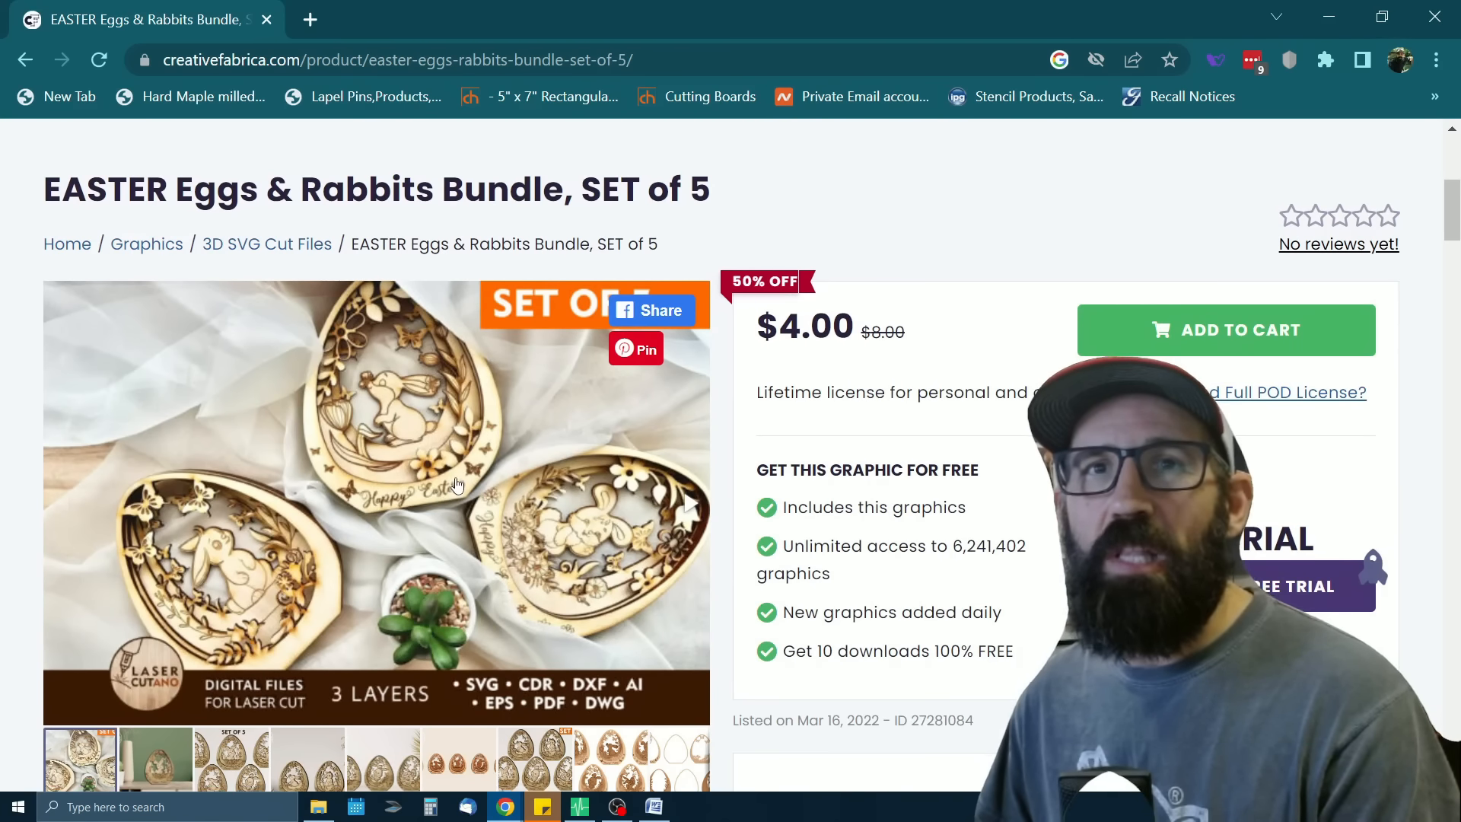
scroll(down, 3)
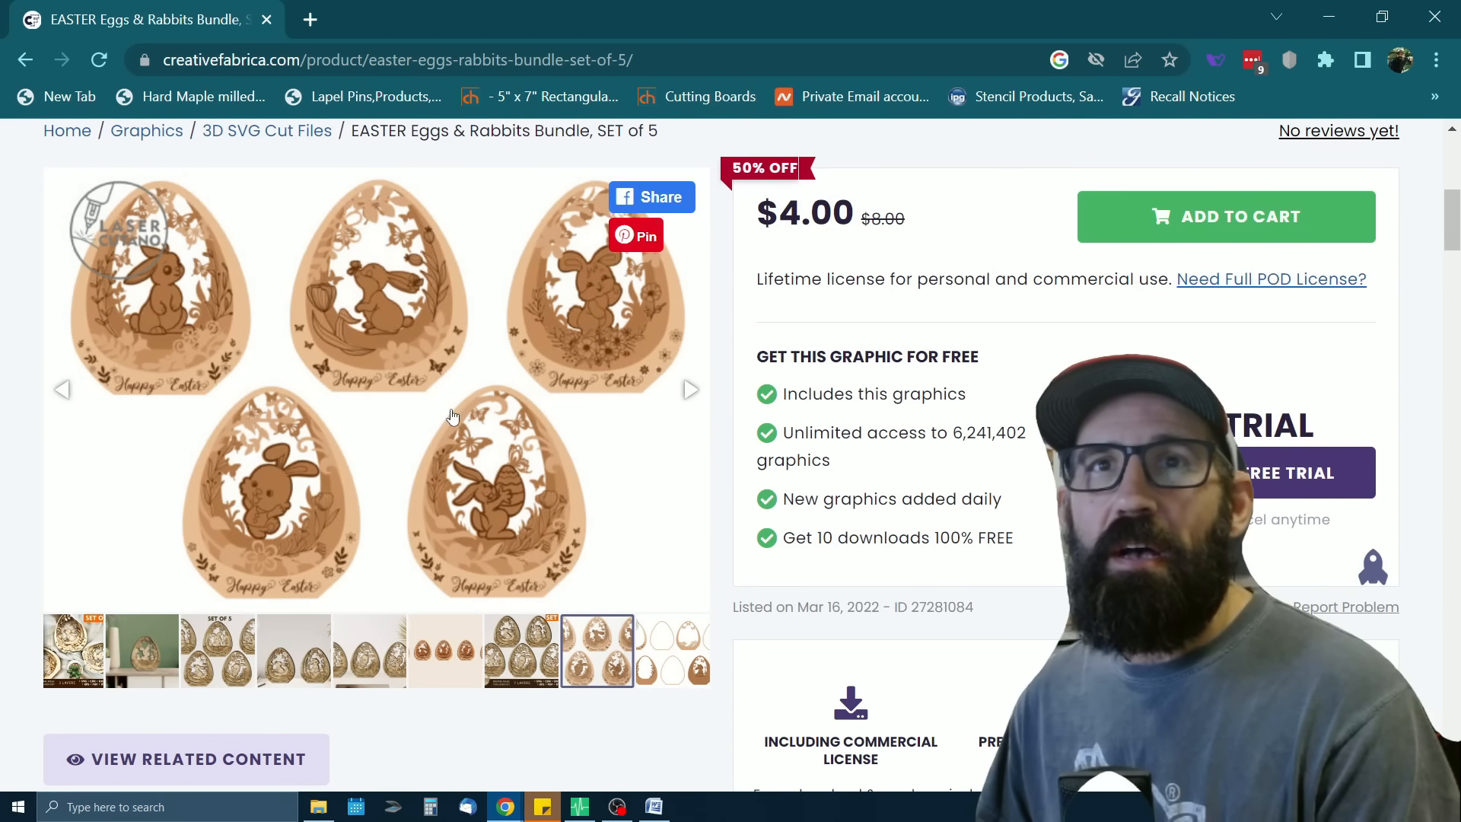
scroll(down, 3)
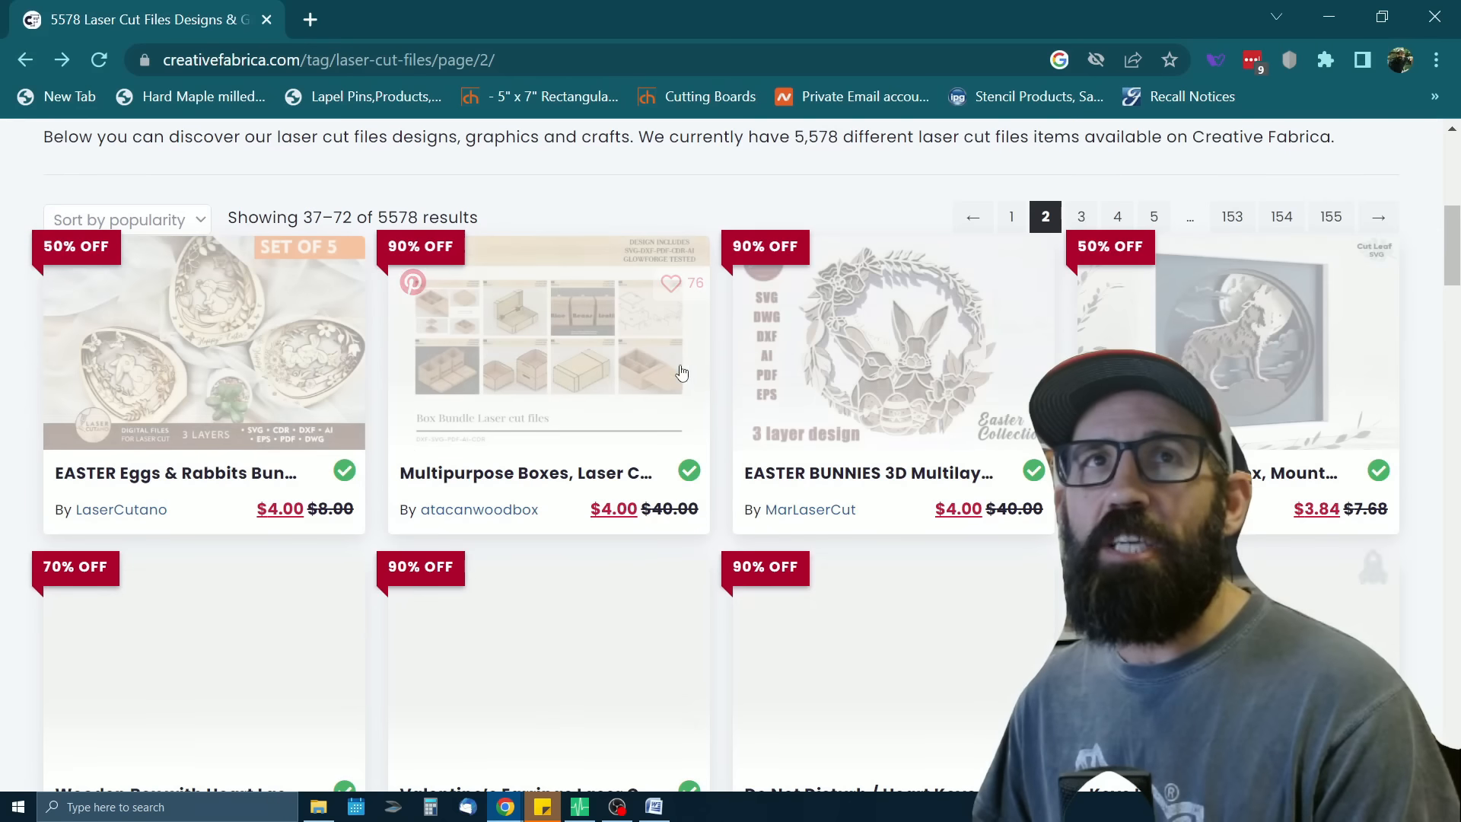
scroll(down, 3)
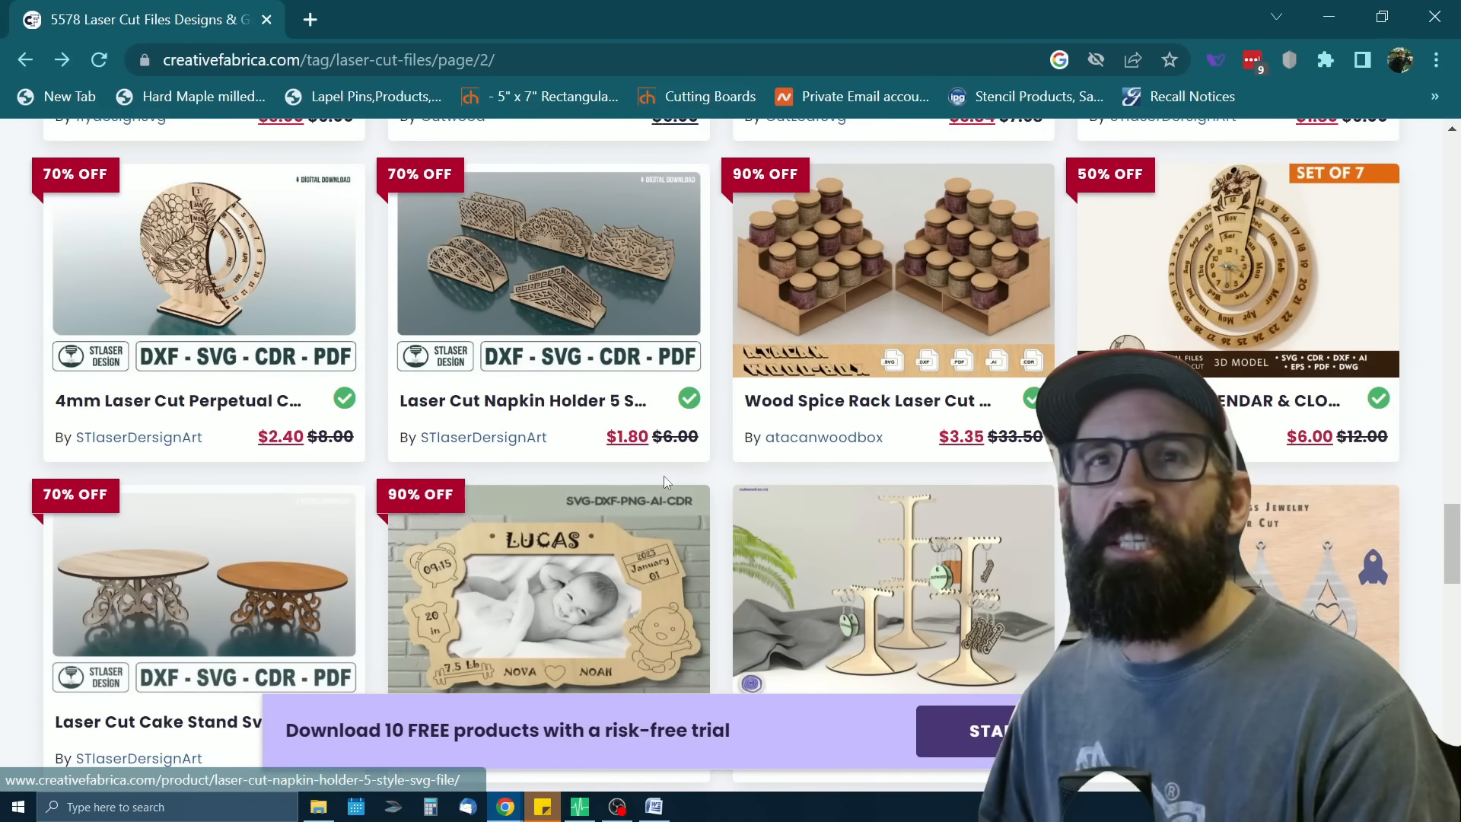
scroll(down, 3)
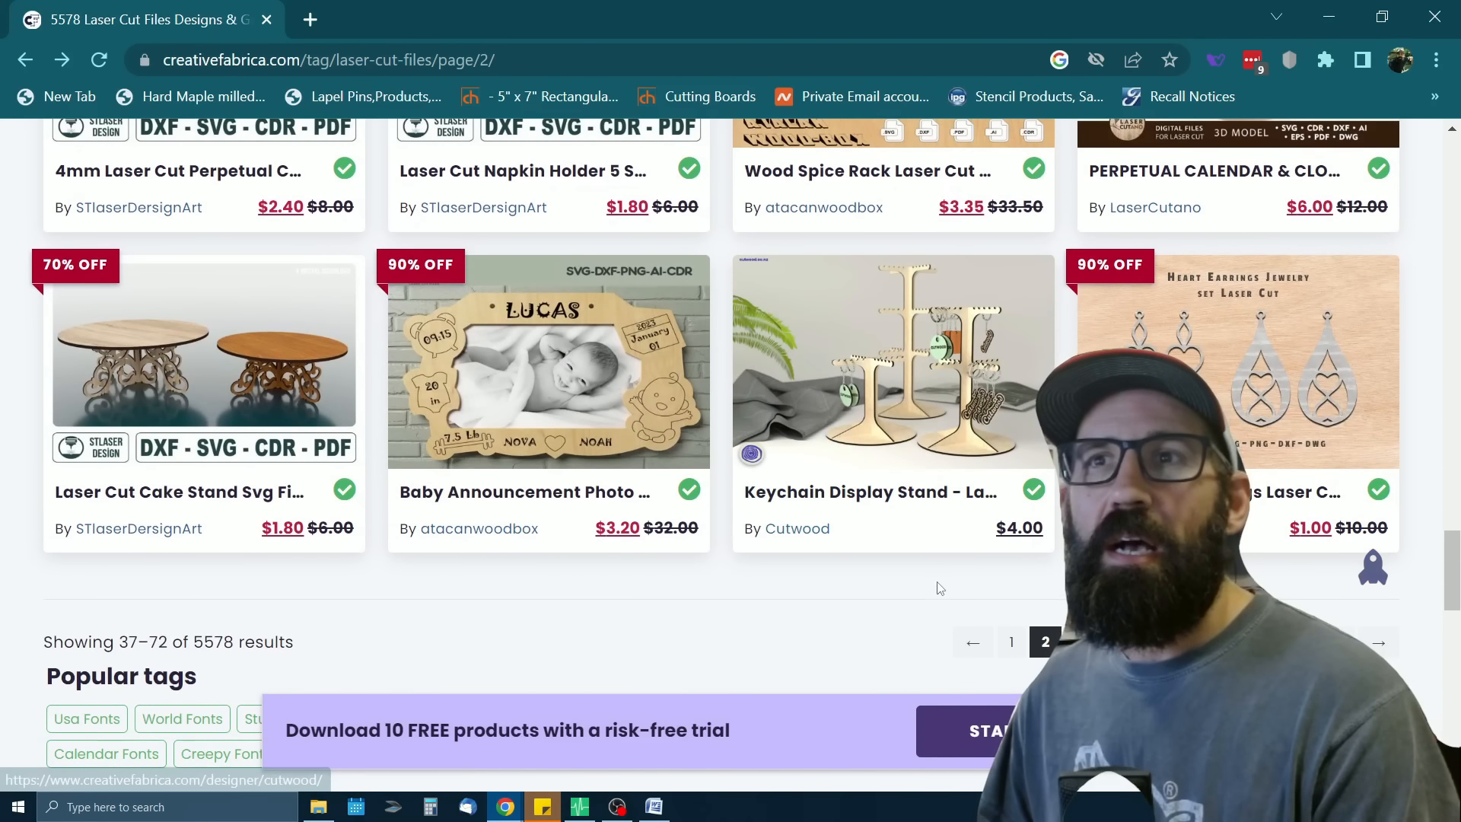
click(1378, 642)
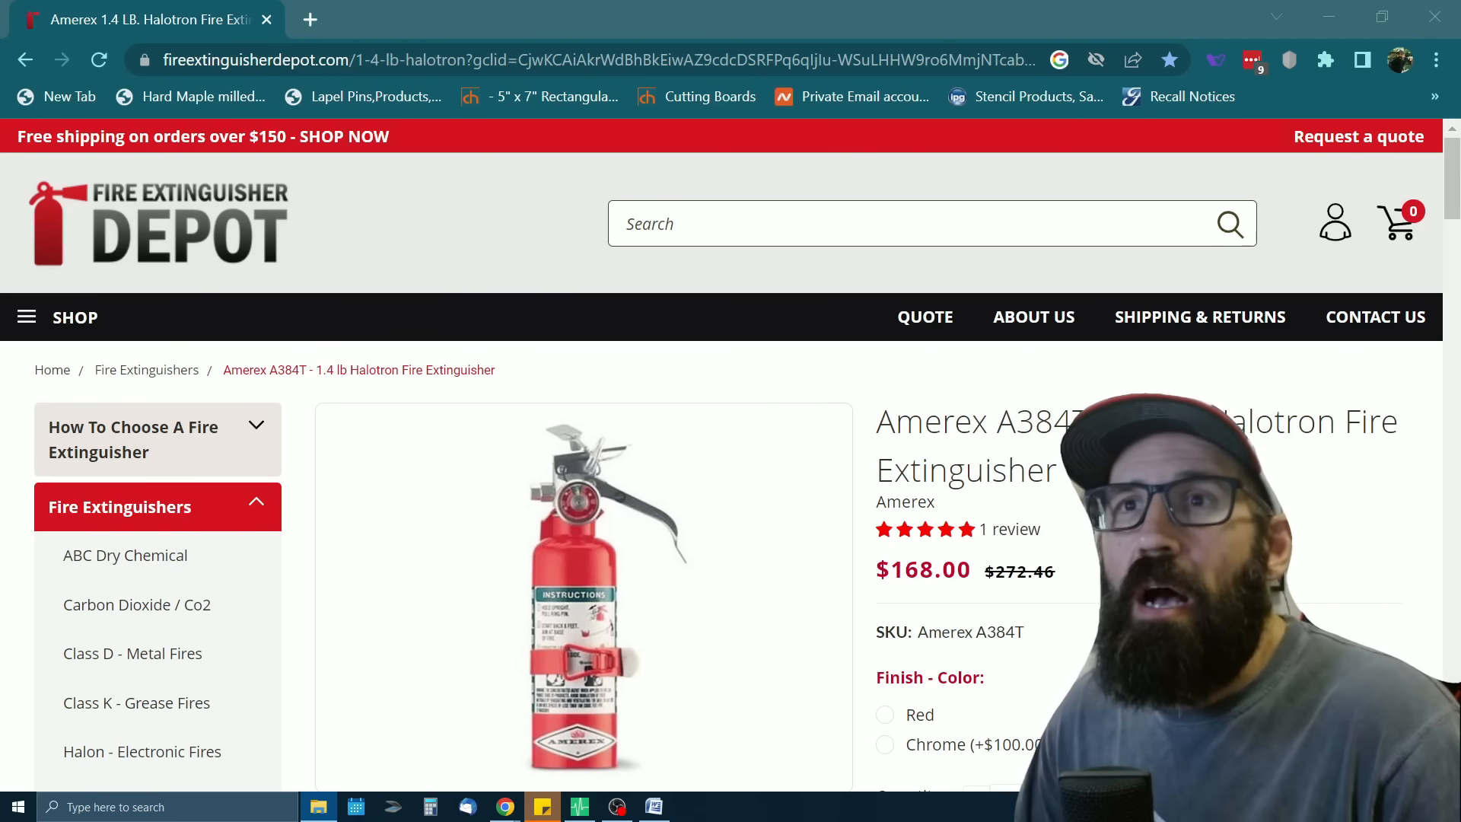
Scroll the Amerex A384T Halotron extinguisher page to review its $168 price and options
scroll(down, 3)
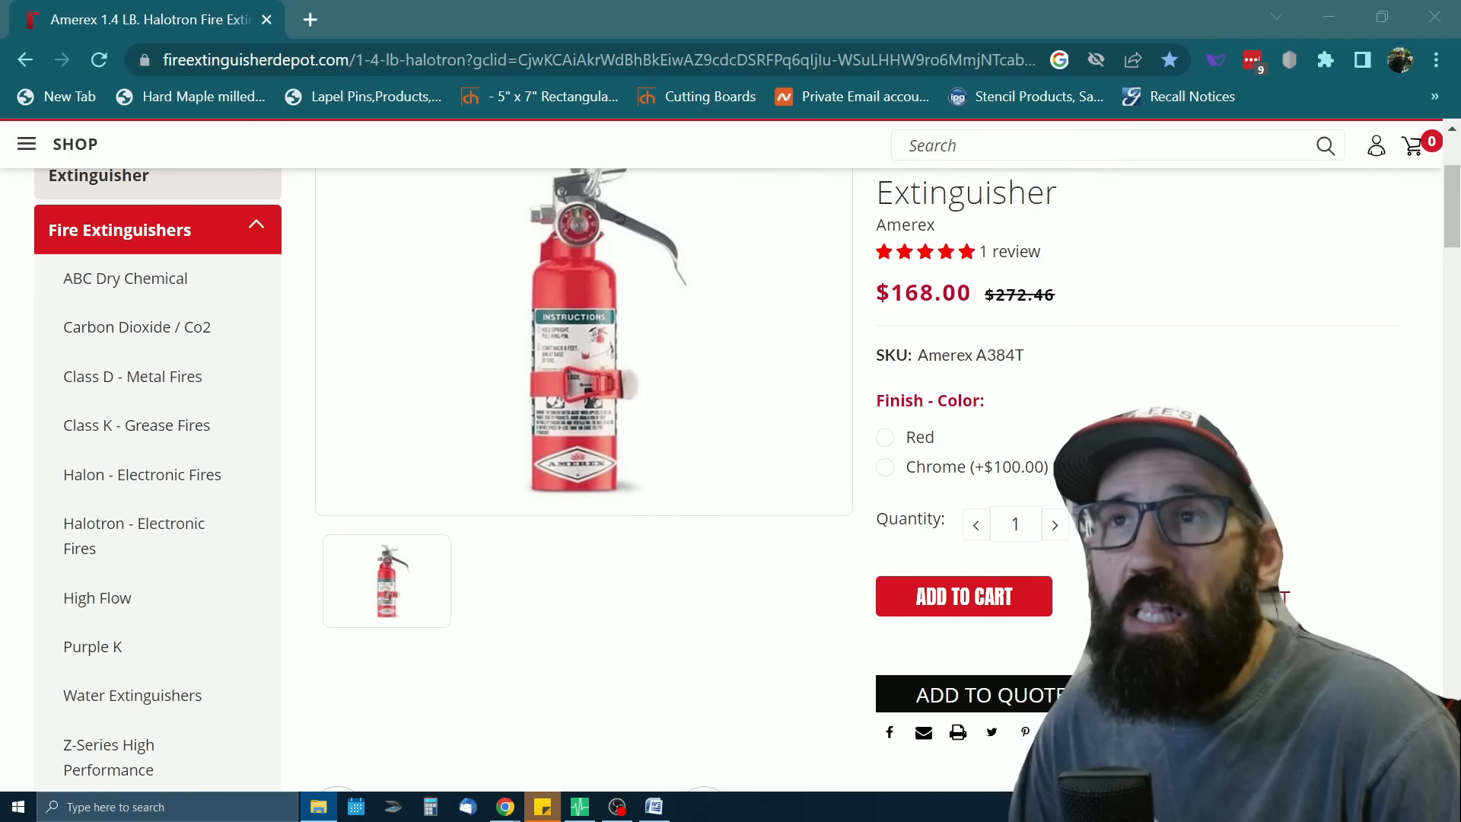
scroll(up, 3)
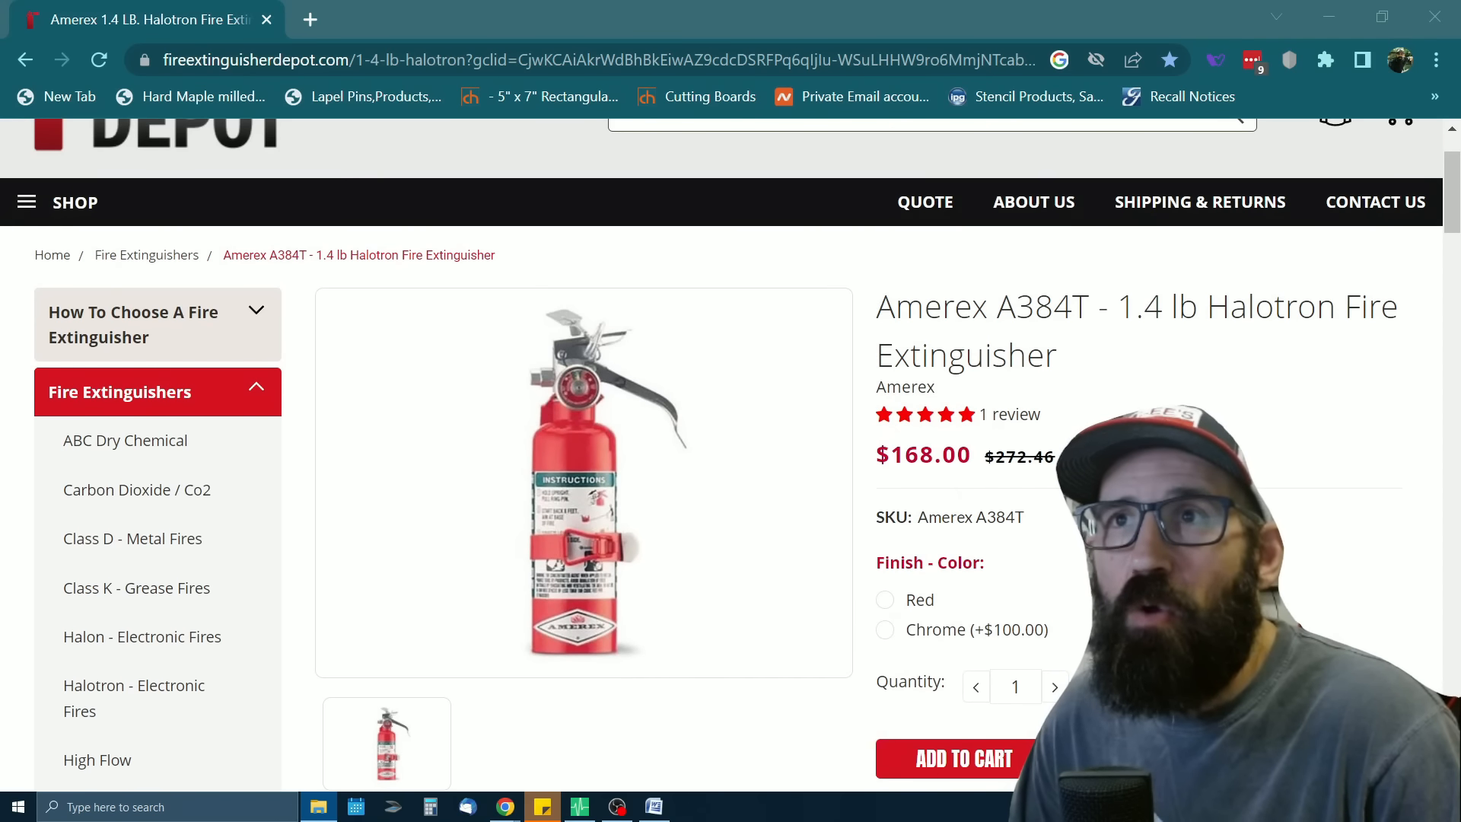
scroll(down, 3)
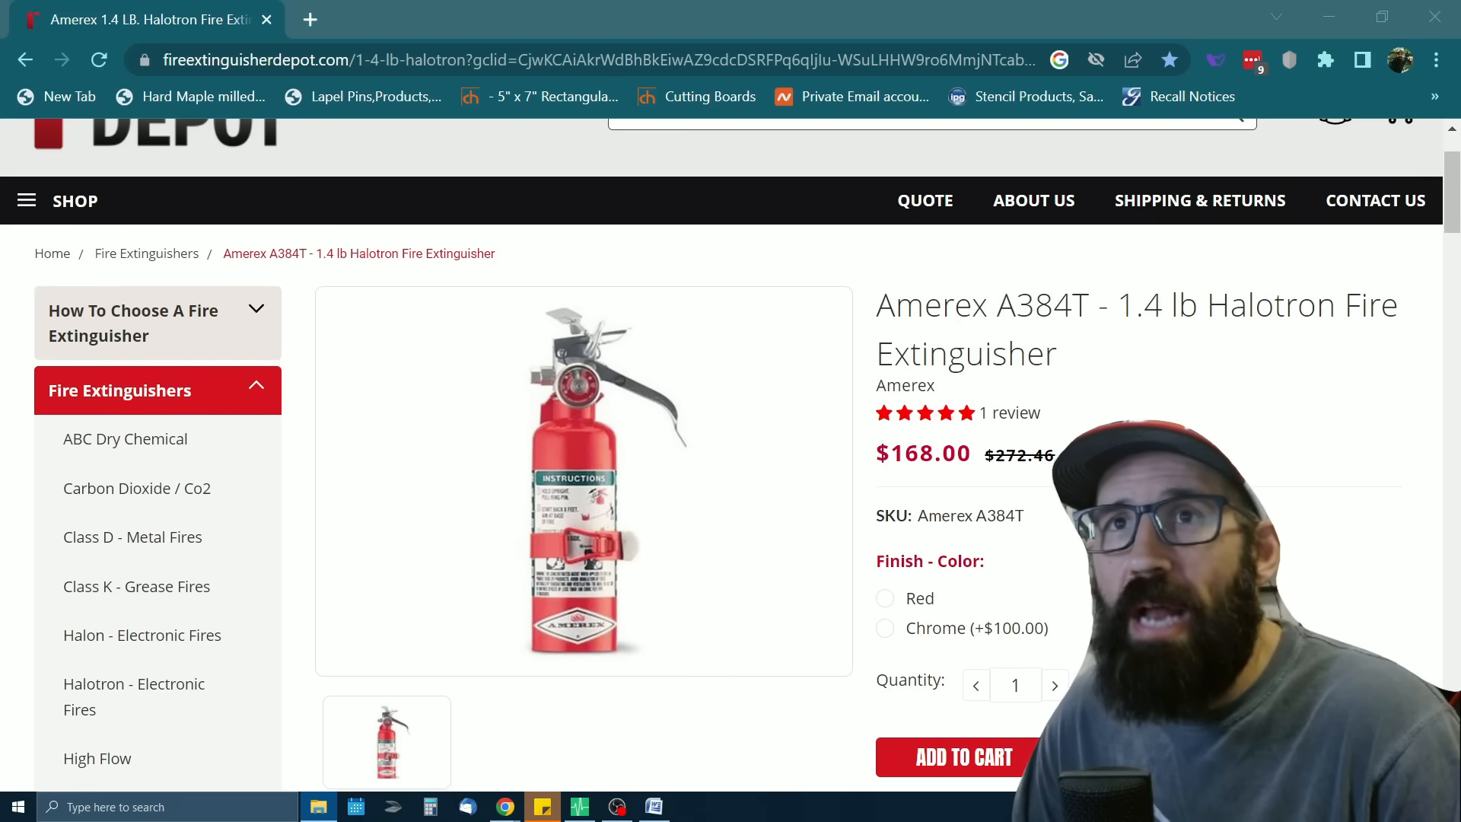
scroll(down, 3)
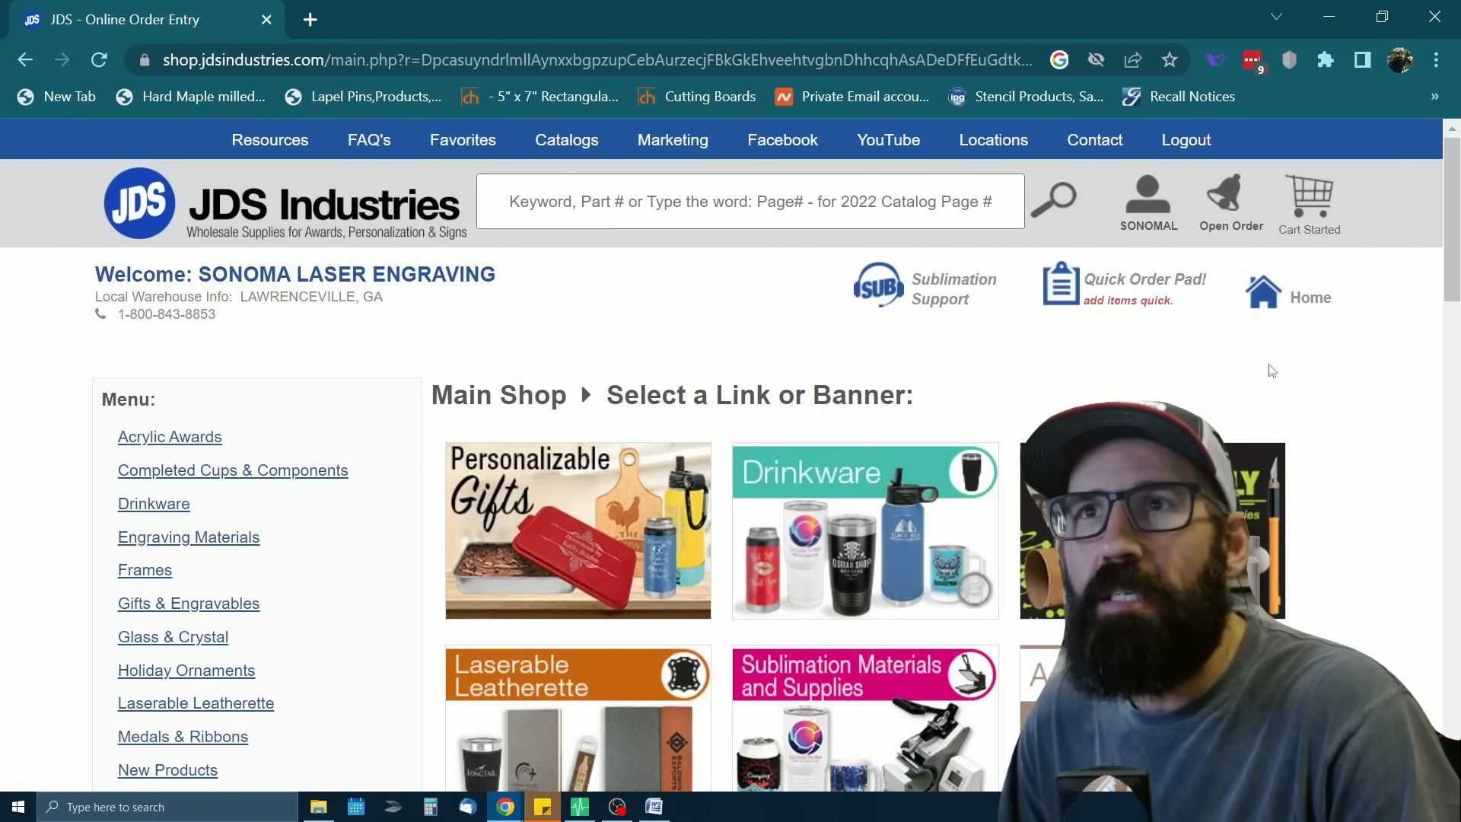
mouse_move(1289, 379)
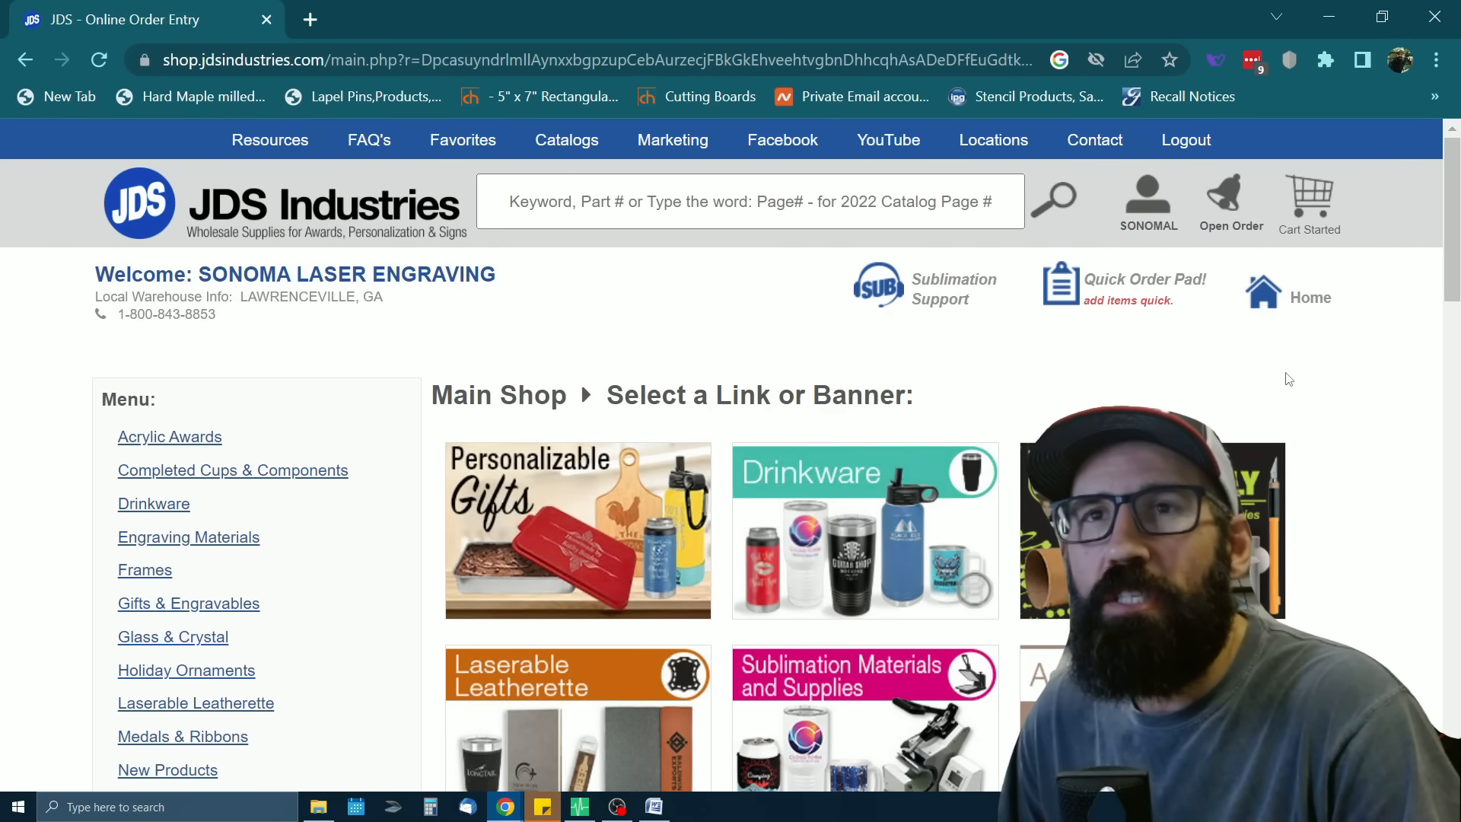
Scroll the JDS Industries shop to reach the Laserable Leatherette category
scroll(down, 3)
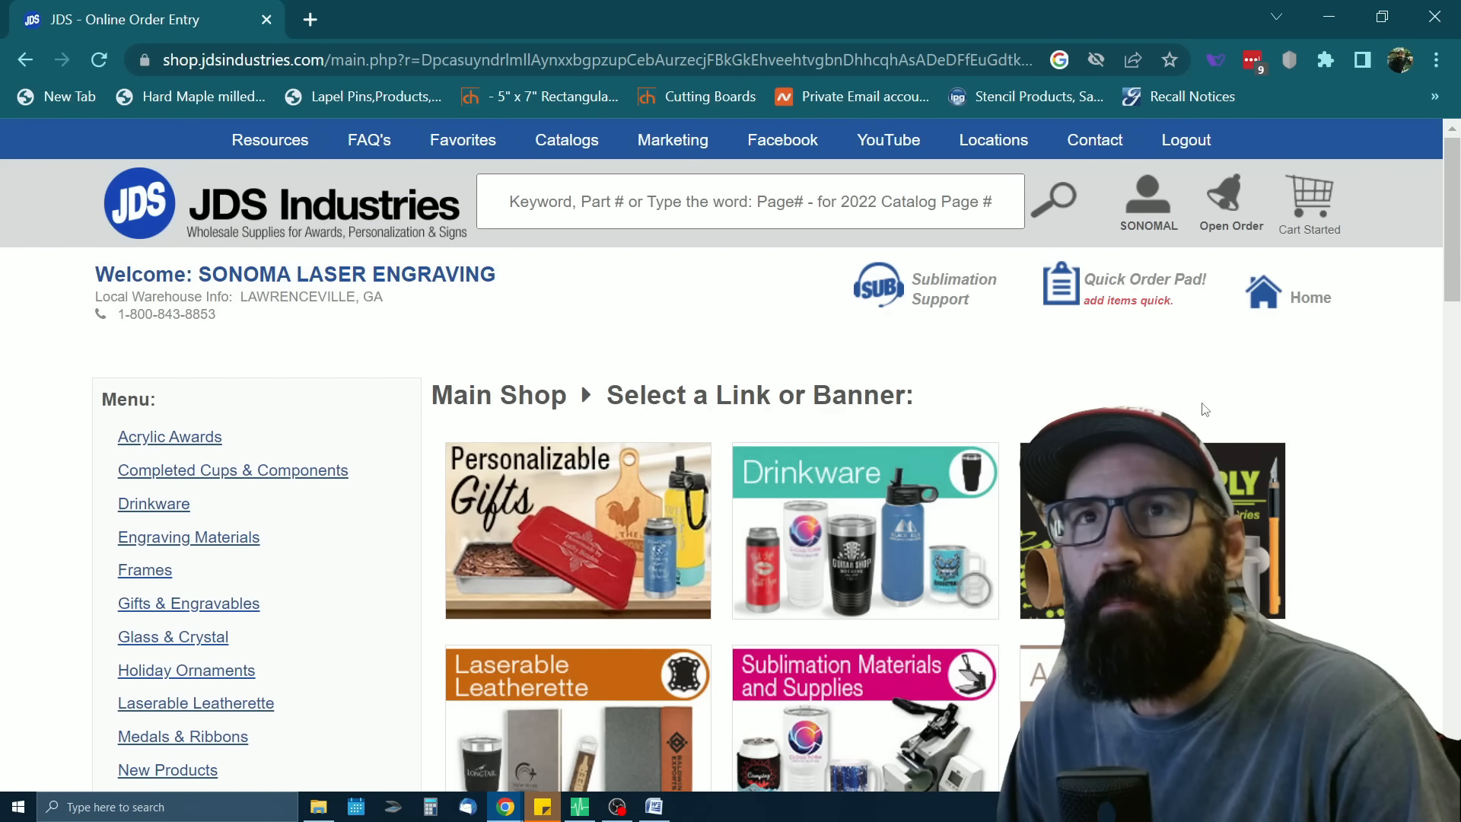
mouse_move(1205, 383)
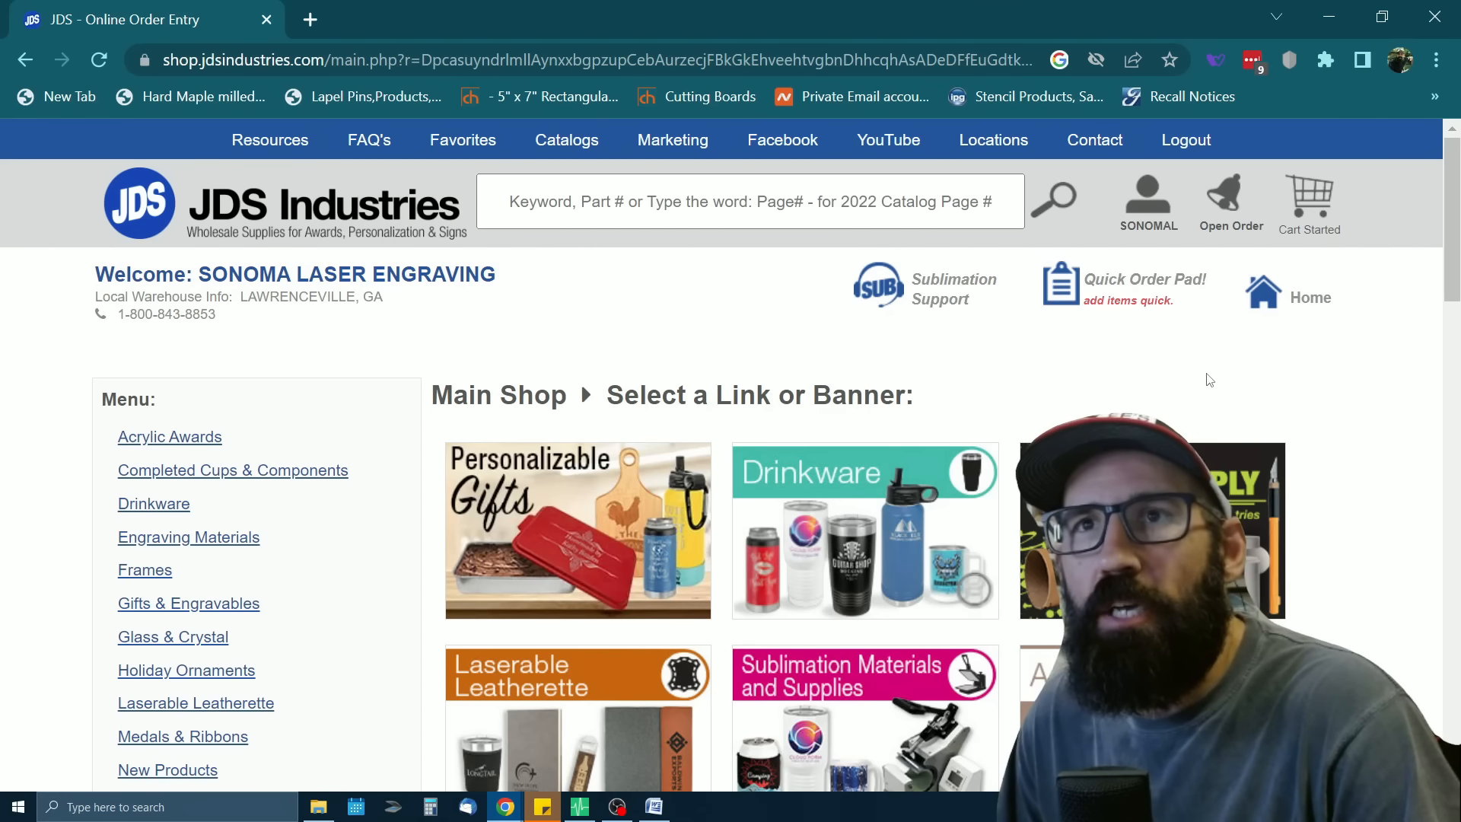
scroll(down, 3)
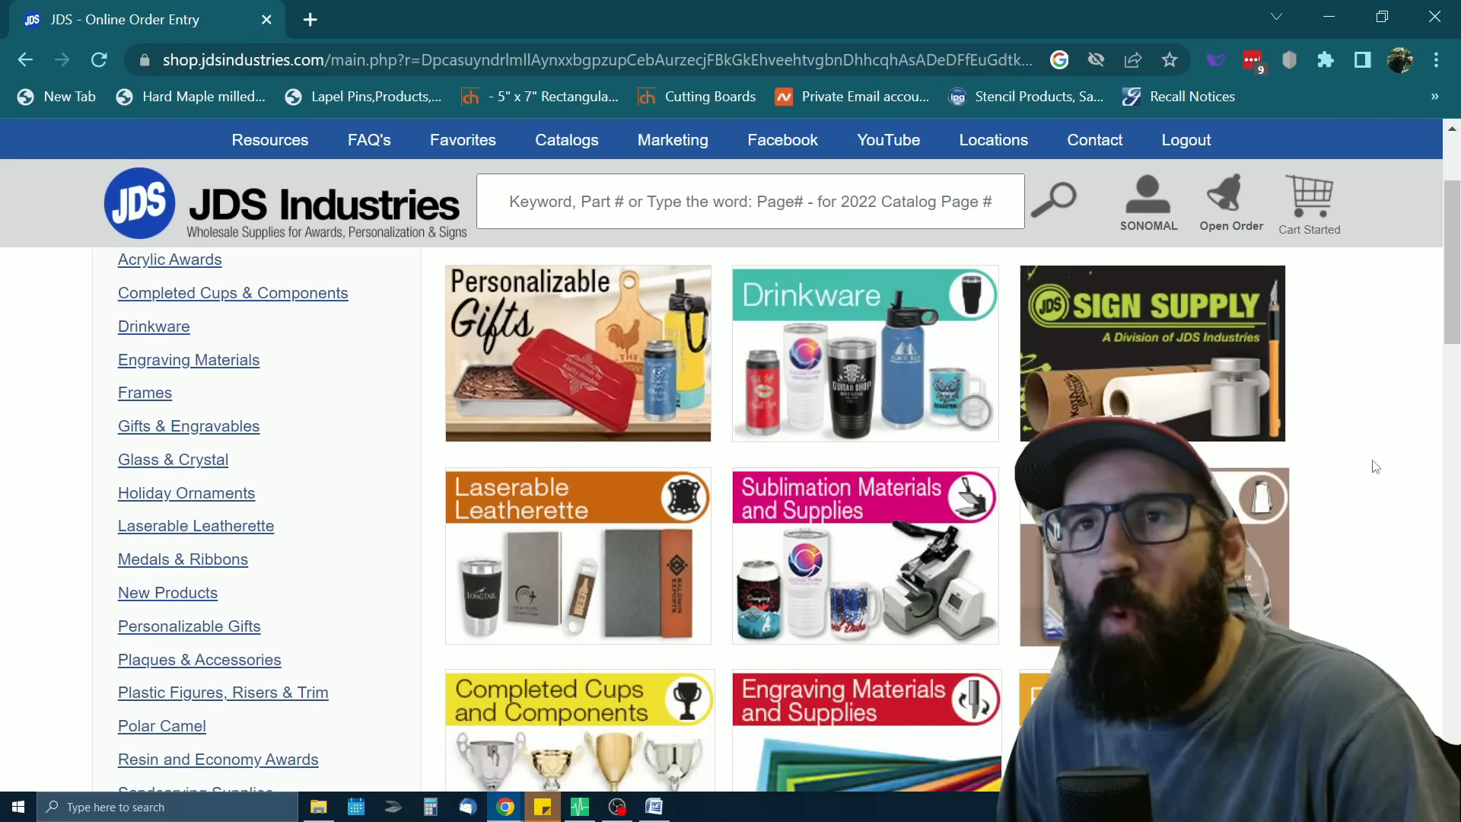
scroll(down, 3)
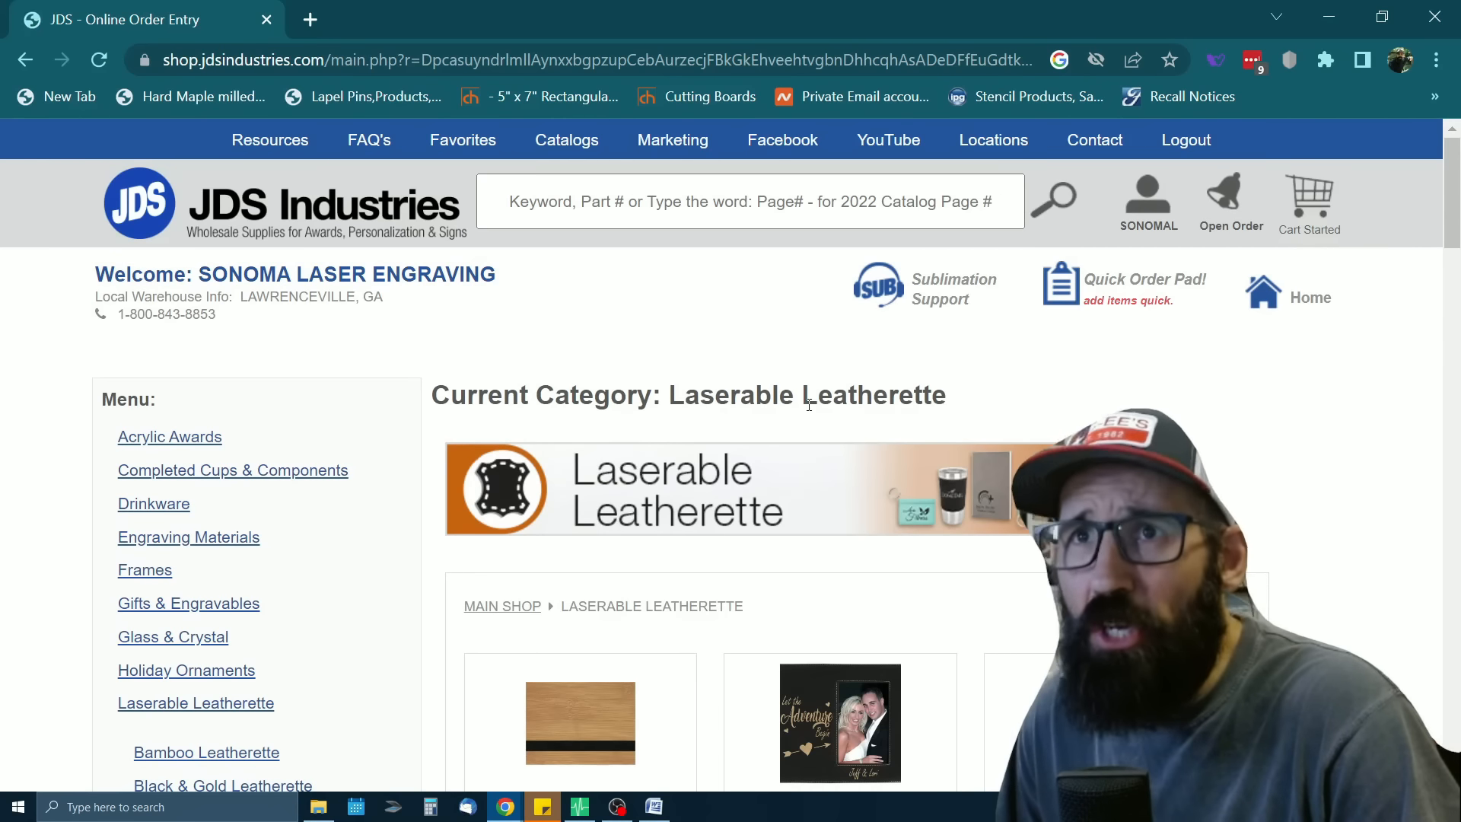
Scroll the Laserable Leatherette subcategories and open Leatherette Gift Sets
scroll(down, 3)
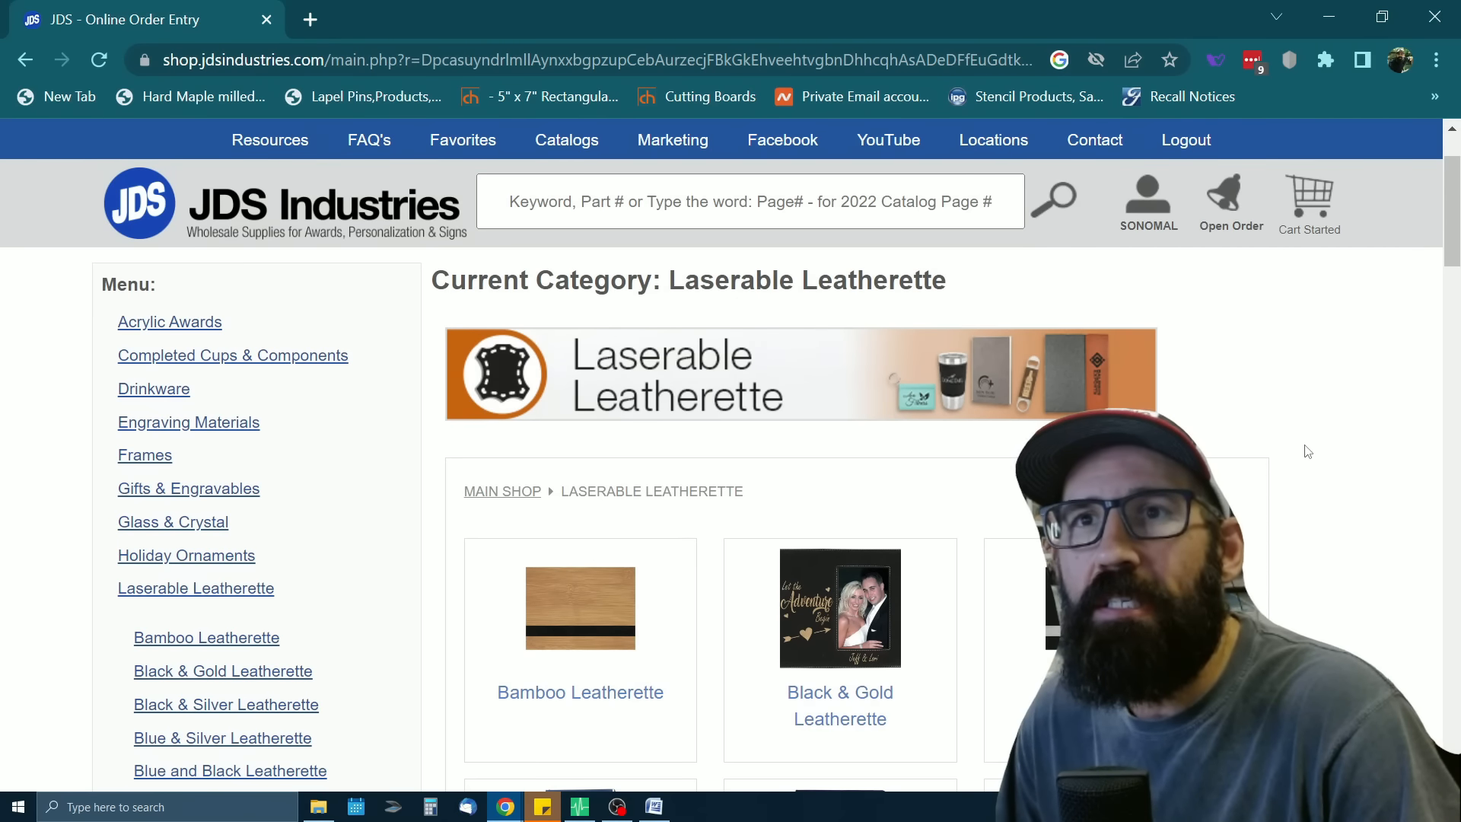
scroll(down, 3)
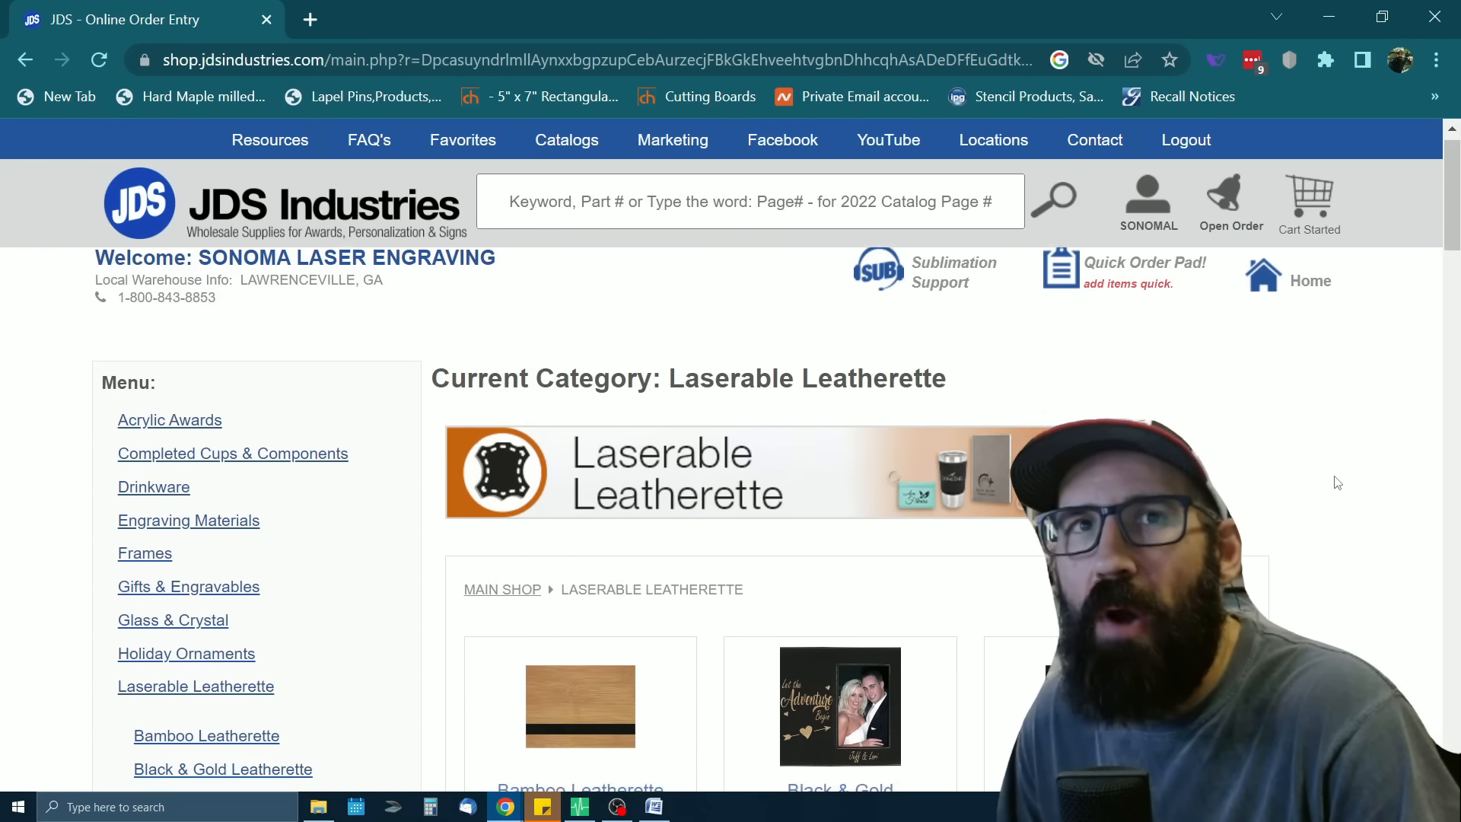
scroll(down, 3)
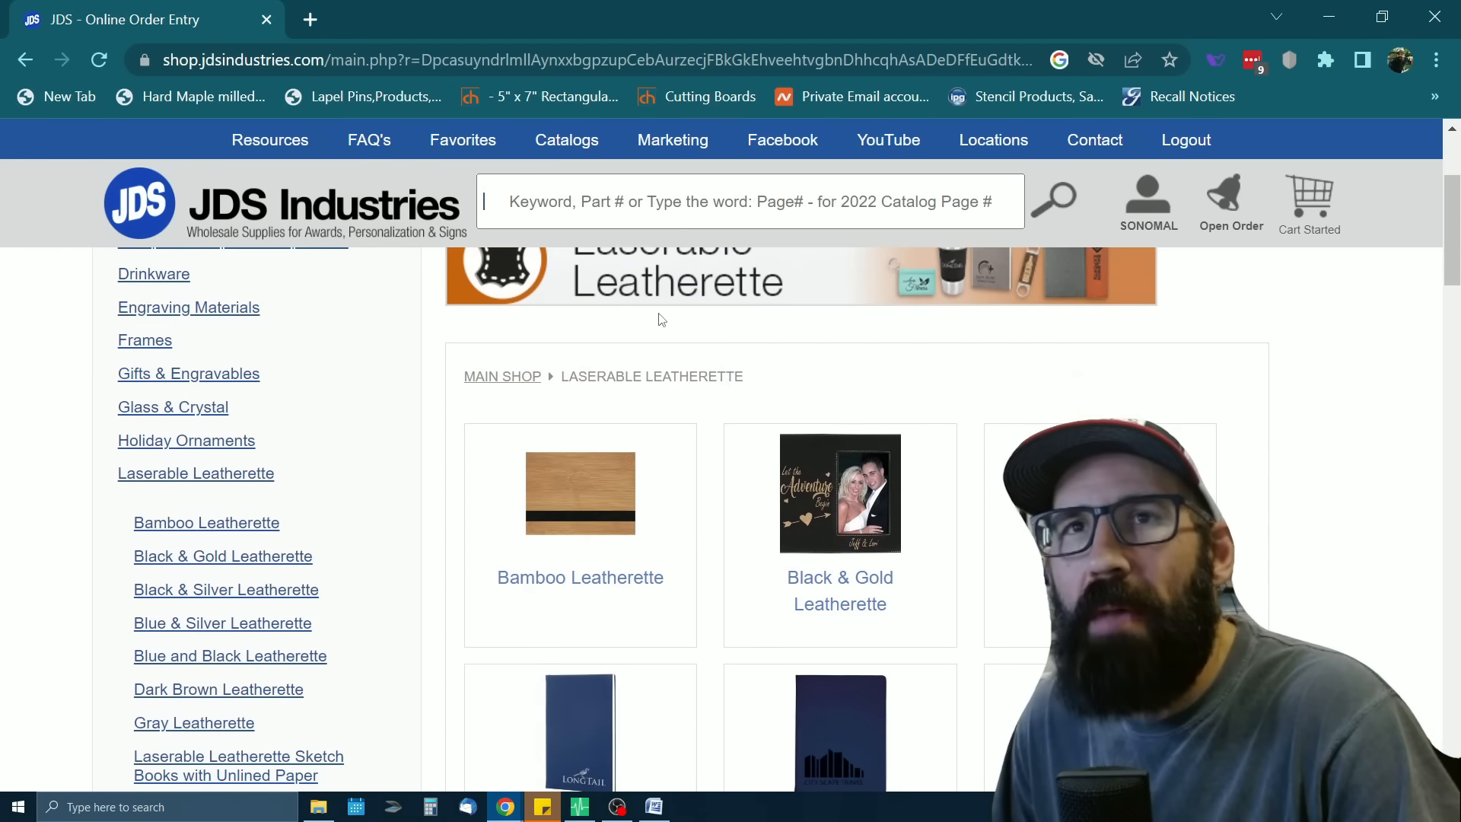
scroll(down, 3)
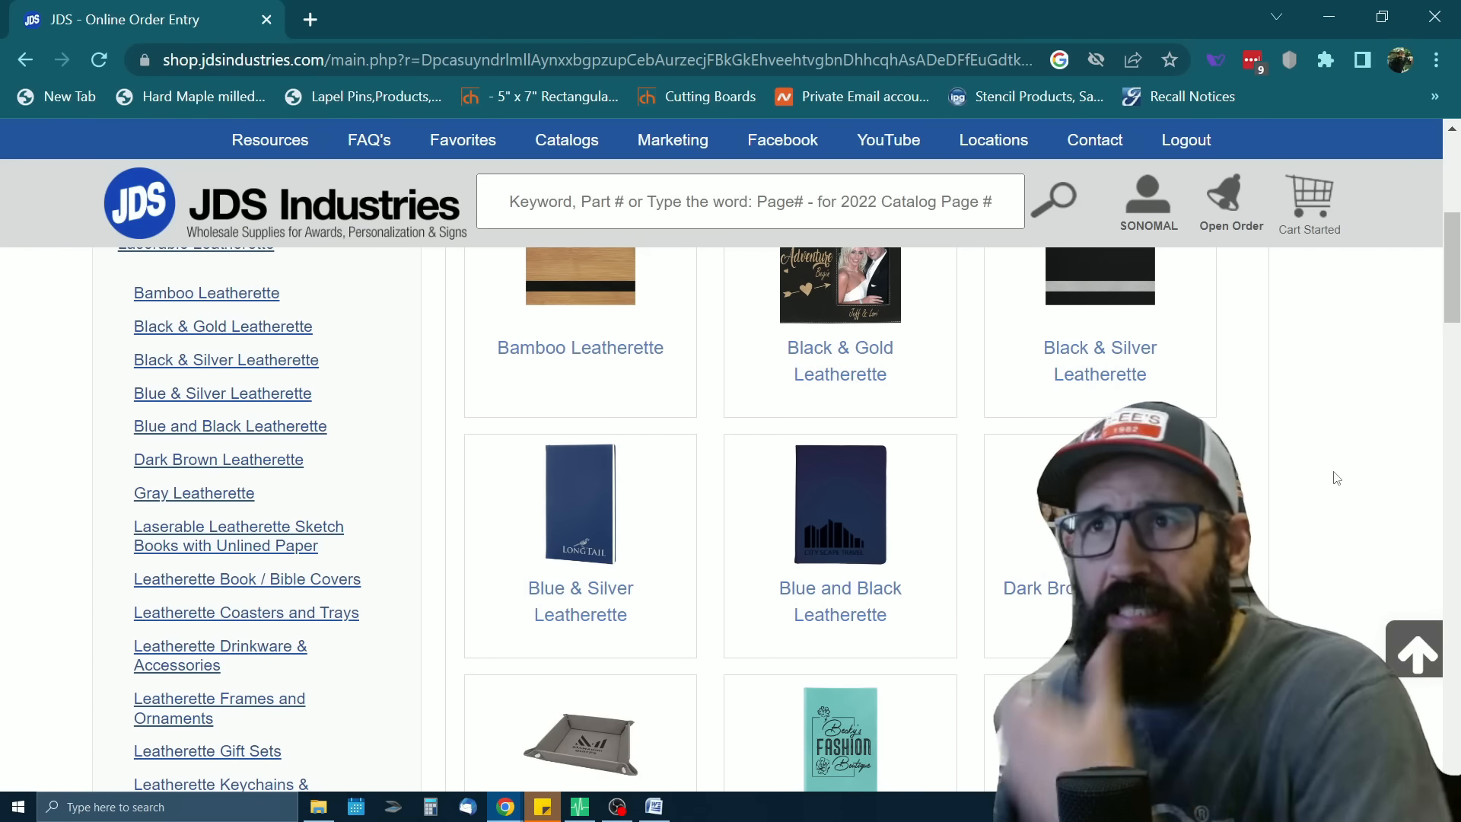
scroll(down, 3)
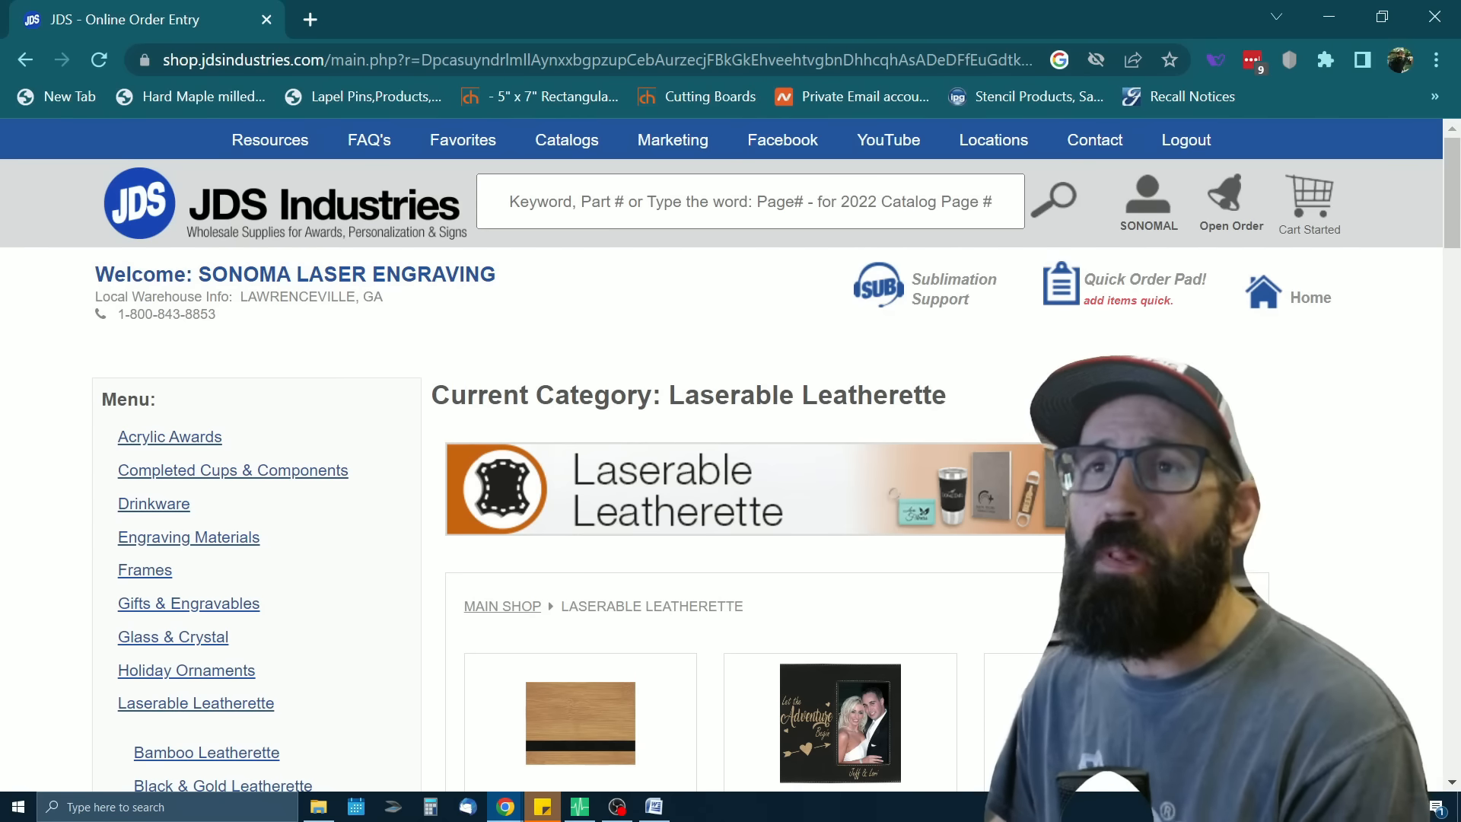
scroll(down, 3)
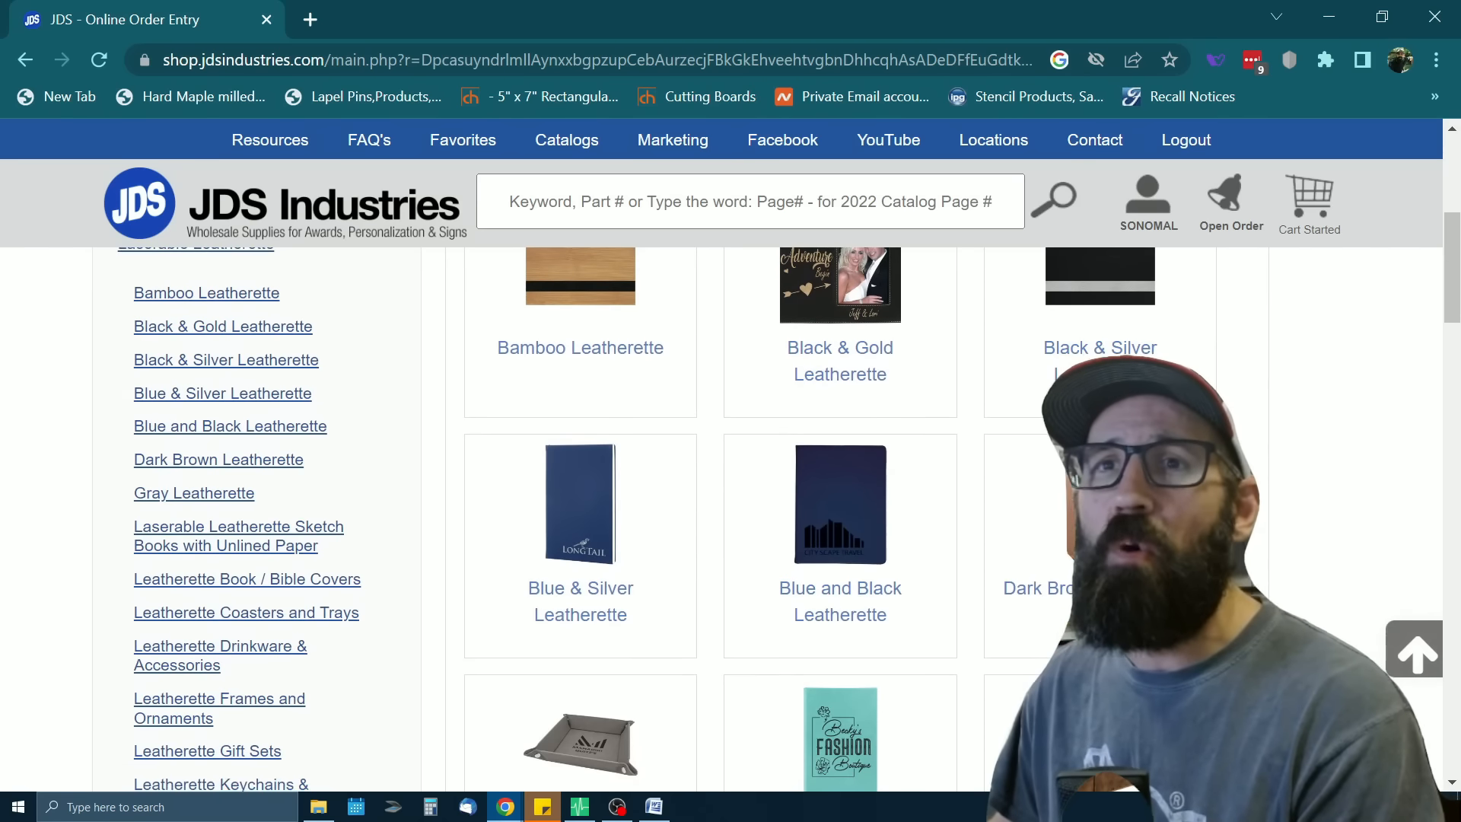
scroll(down, 3)
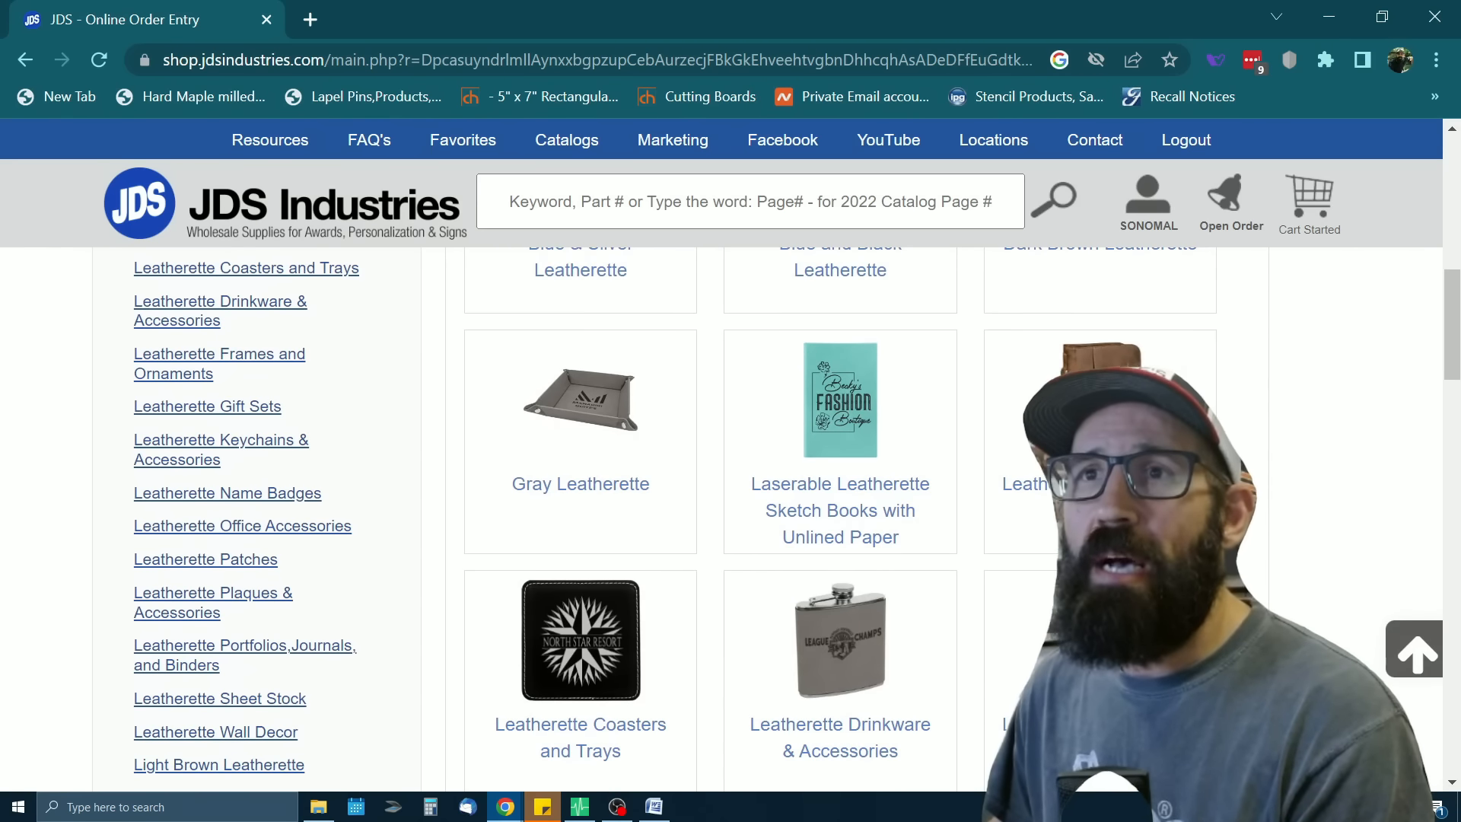
scroll(down, 3)
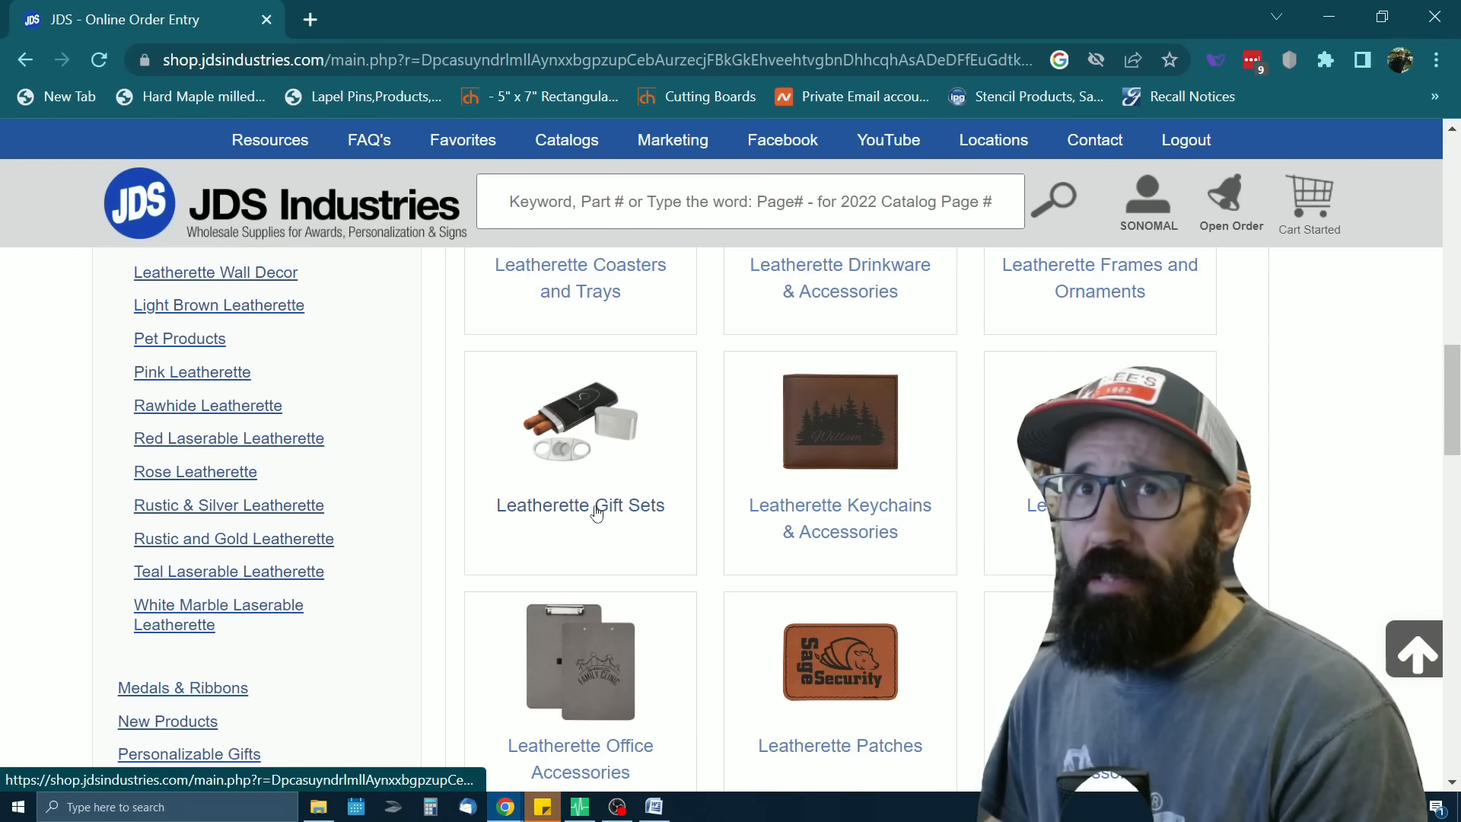
click(580, 504)
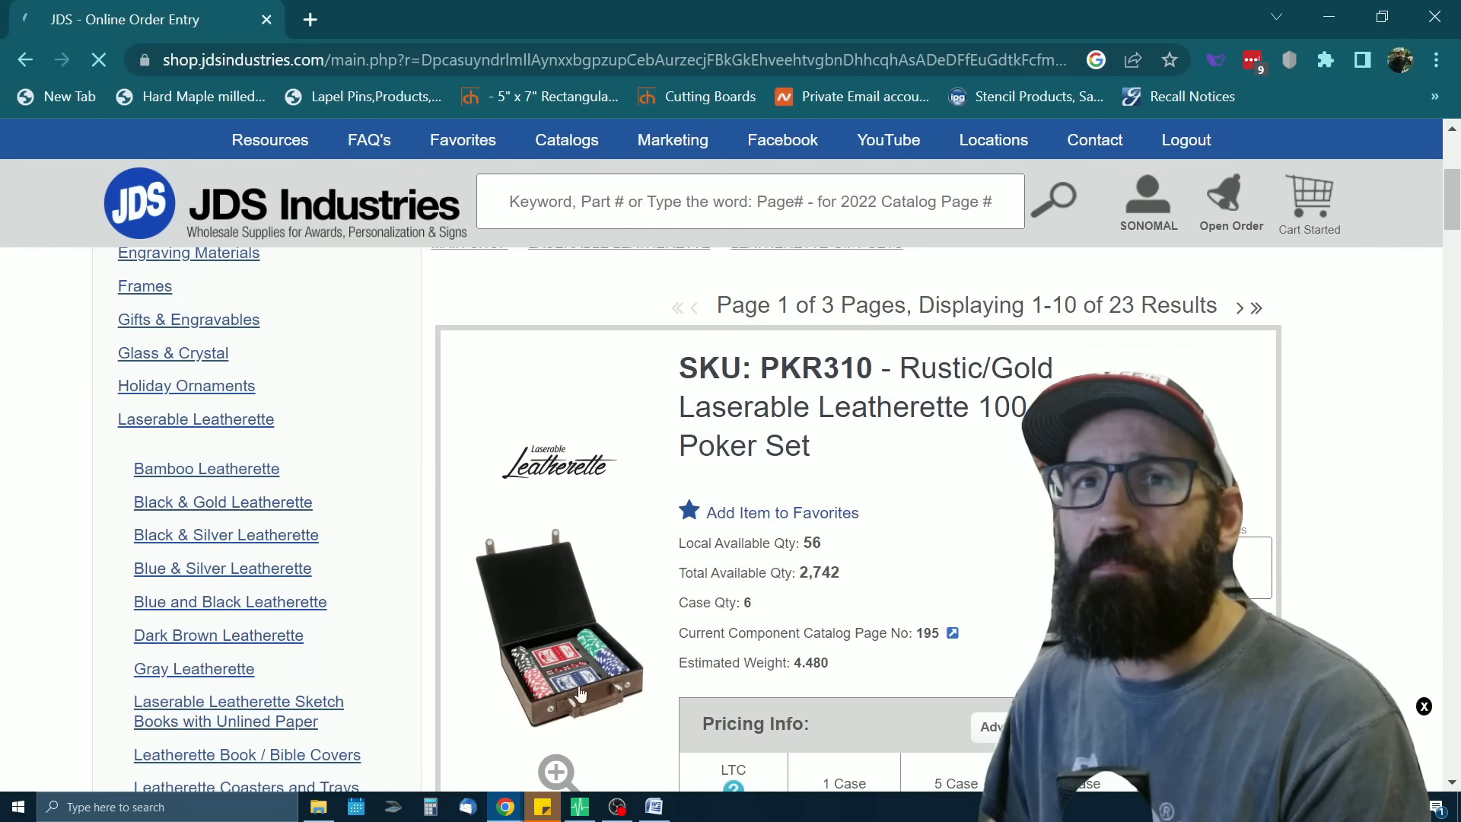
Open the Drinkware category and scroll its coaster, flask and Polar Camel tiles
scroll(down, 3)
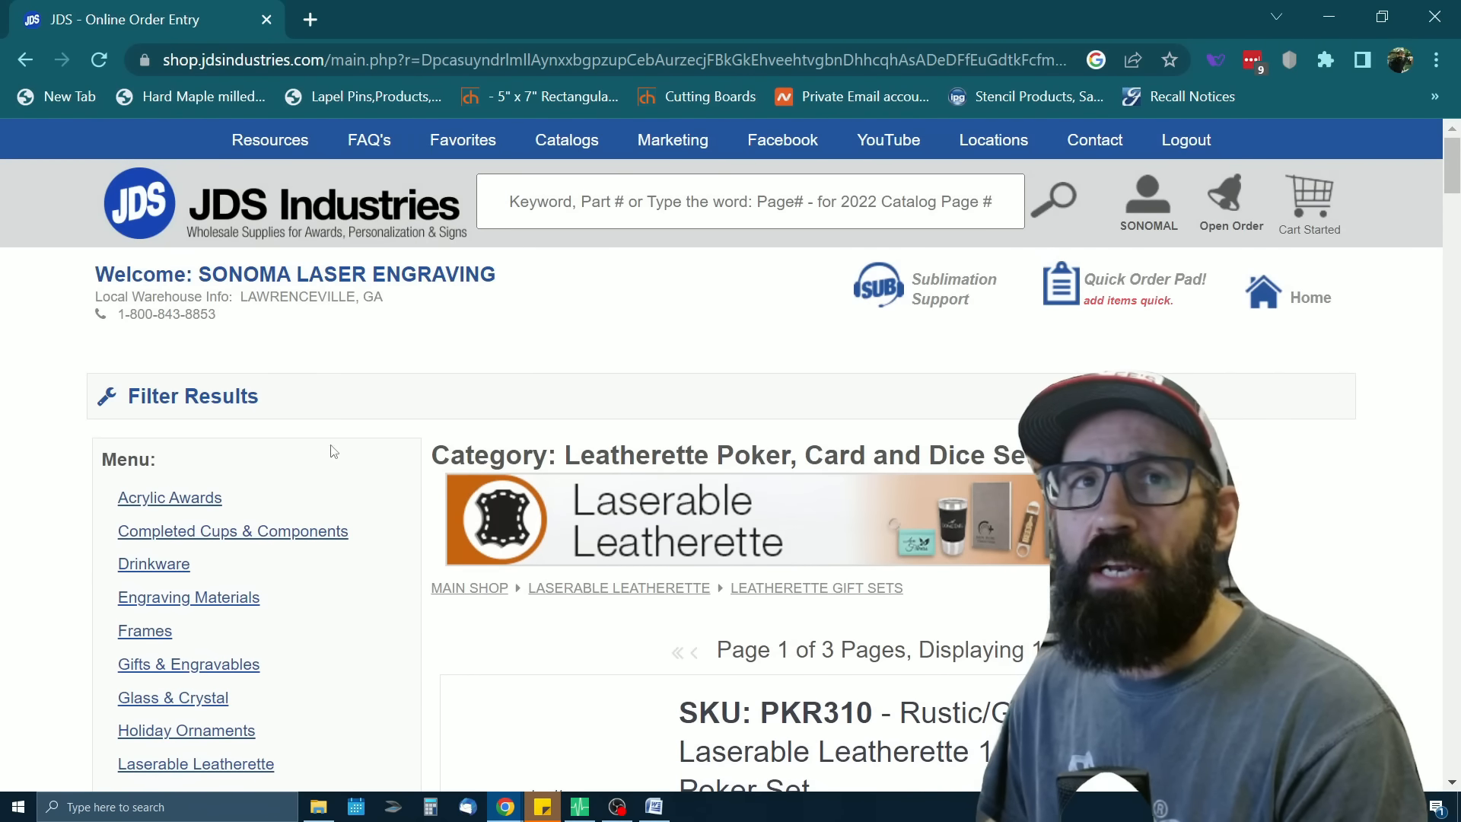
click(154, 564)
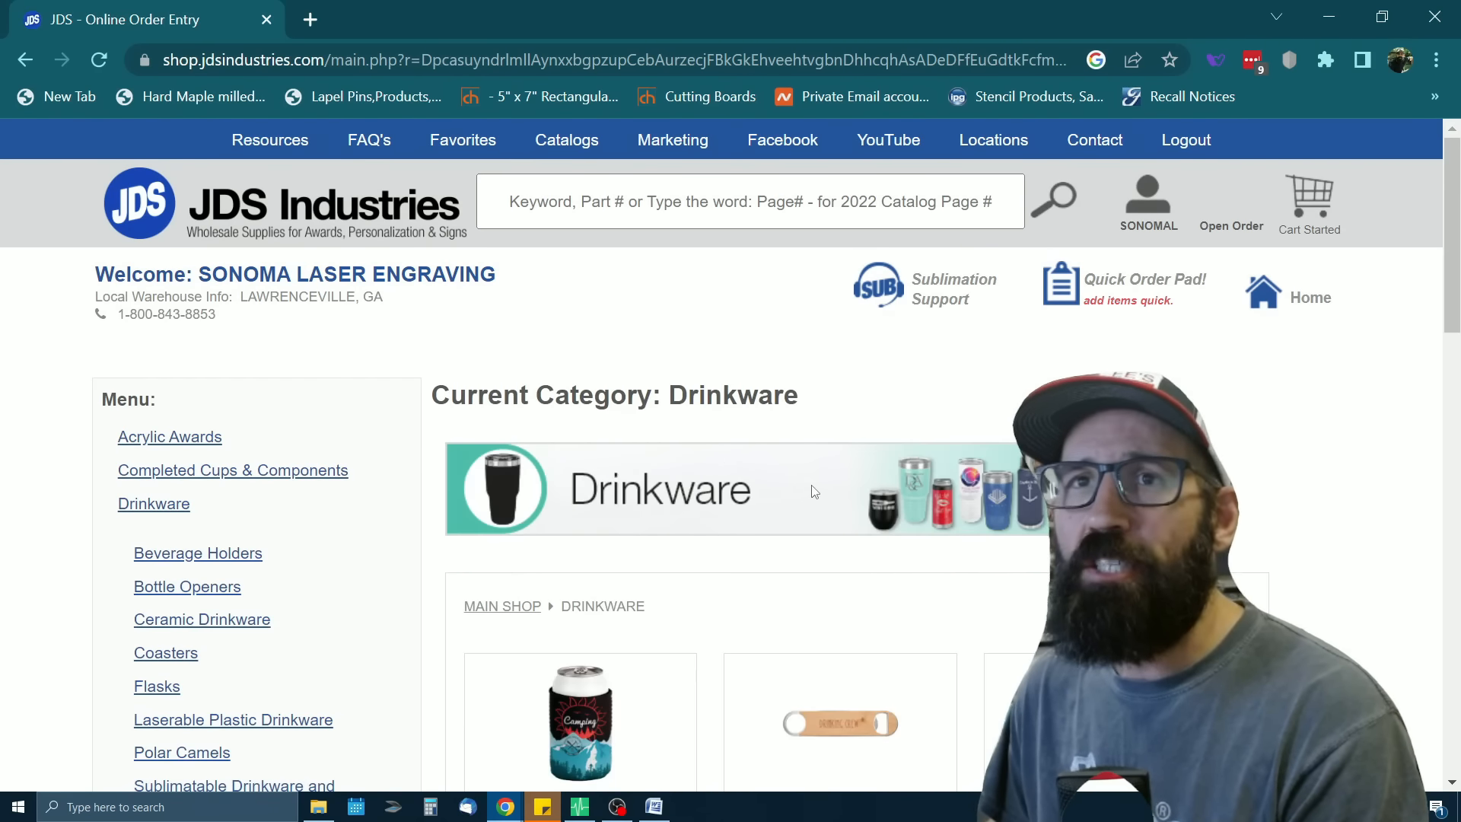
scroll(down, 3)
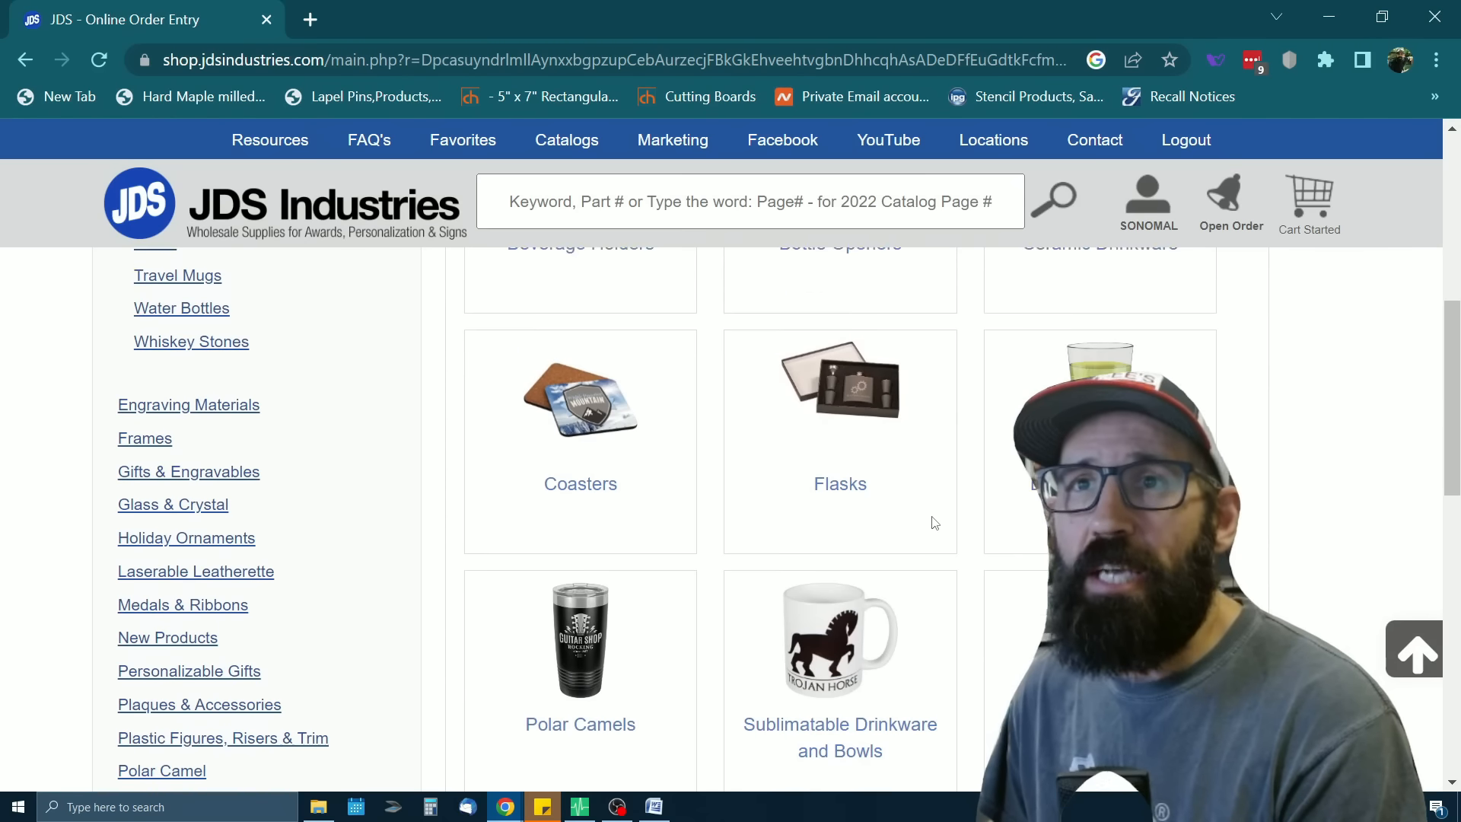
scroll(down, 3)
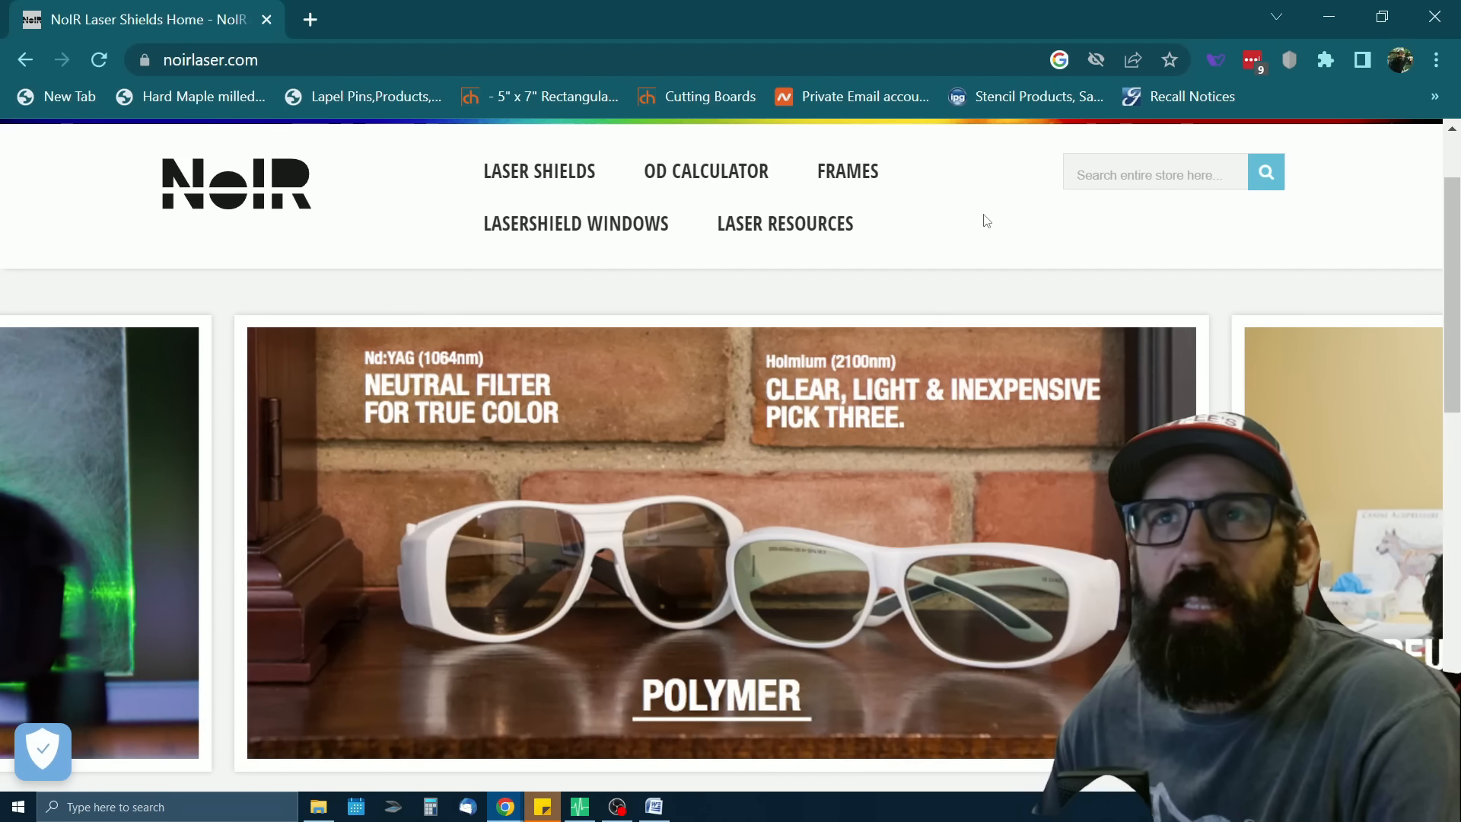
mouse_move(981, 217)
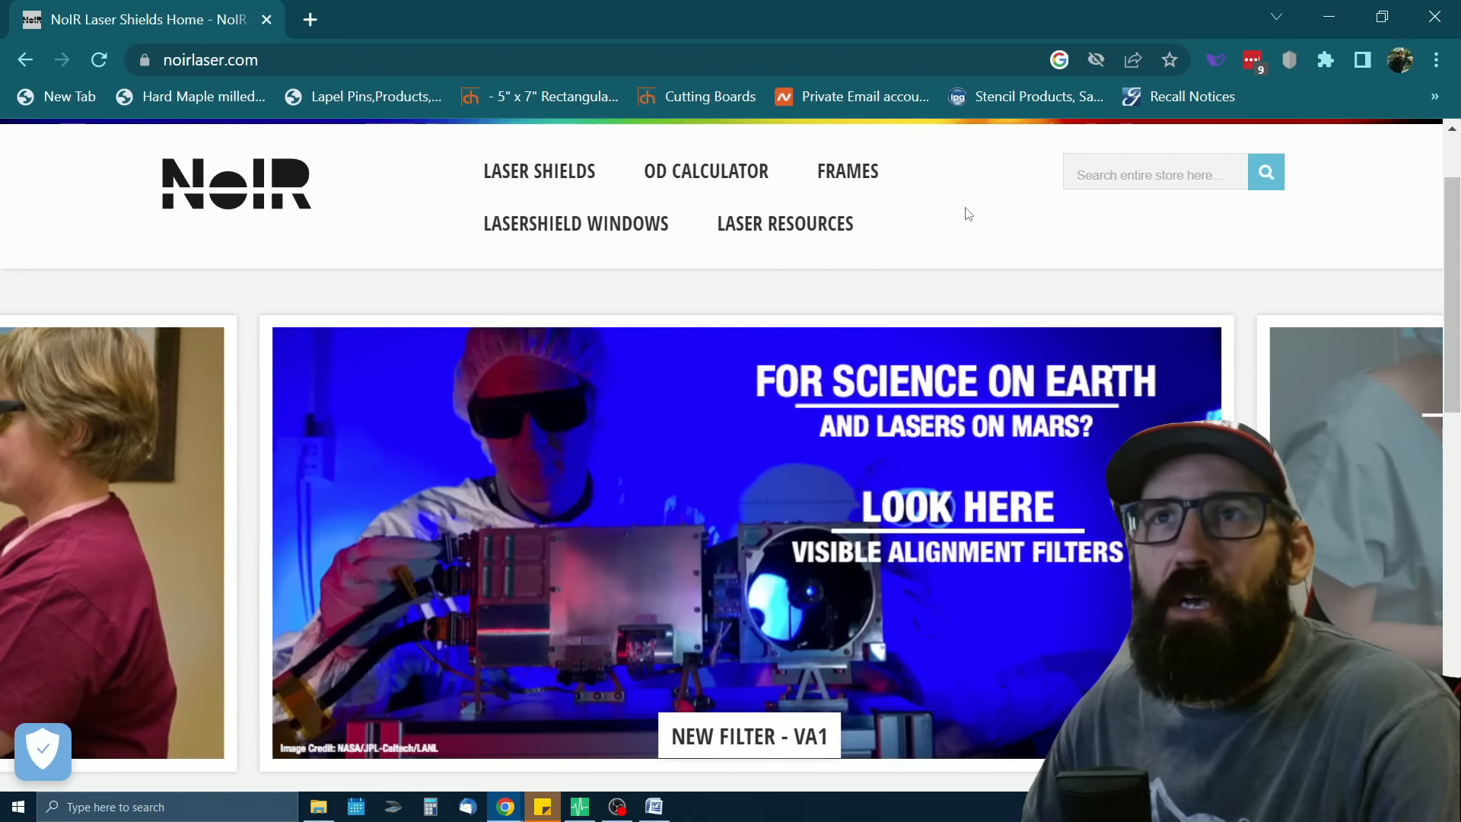
Scroll the NoIR Laser Shields home page down to the footer
scroll(down, 3)
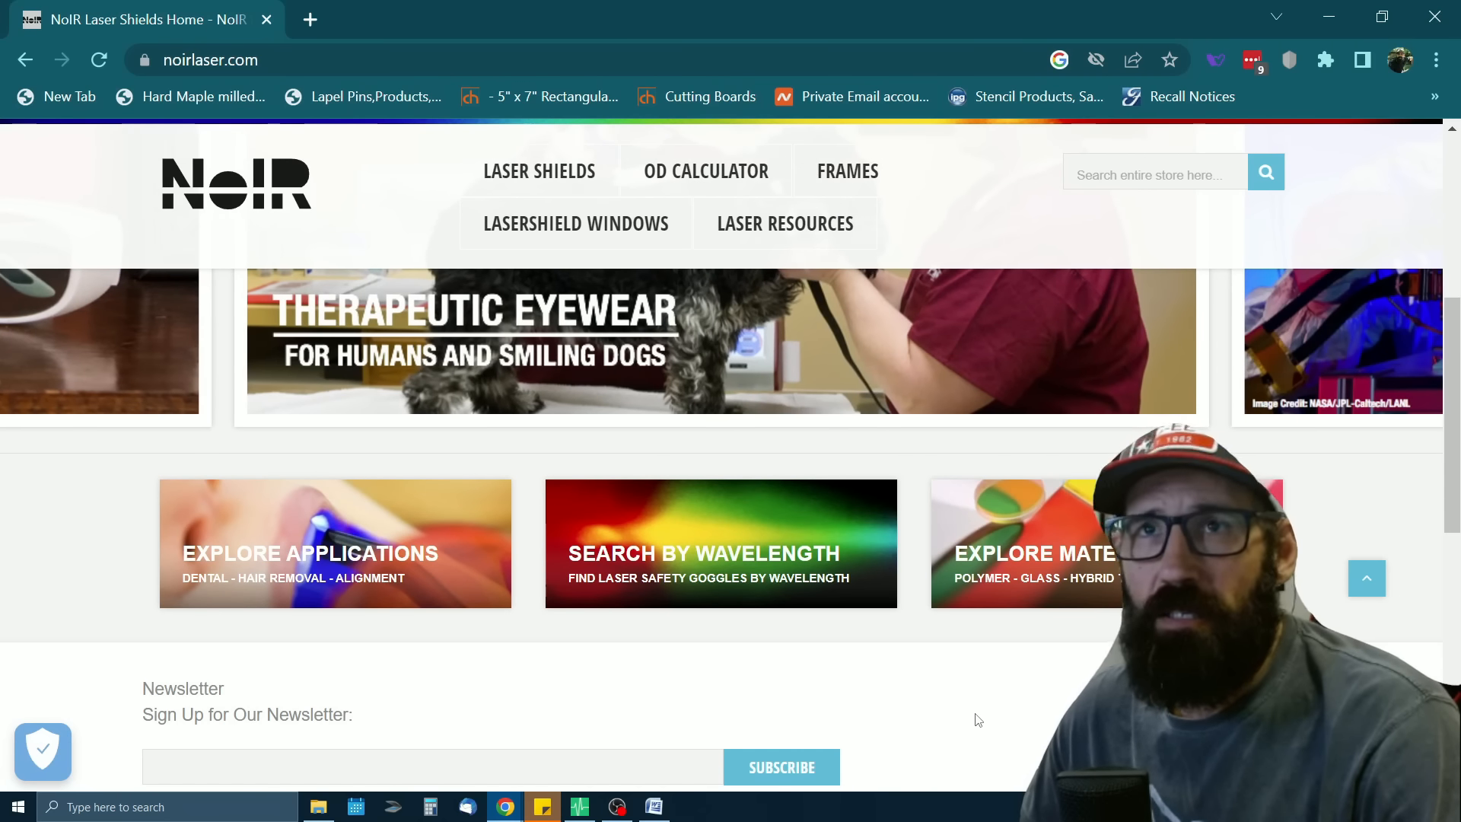
scroll(down, 3)
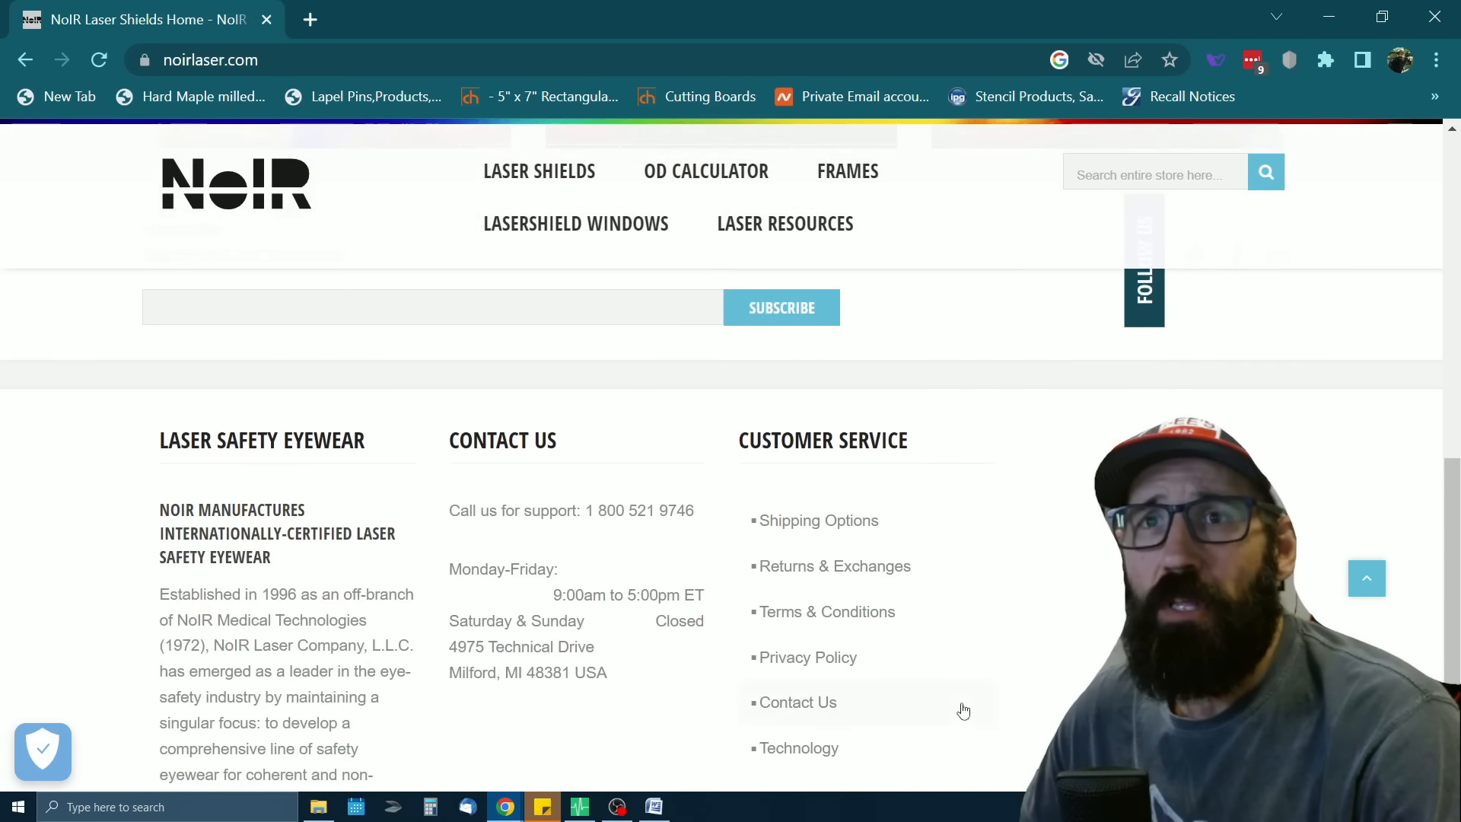
scroll(down, 3)
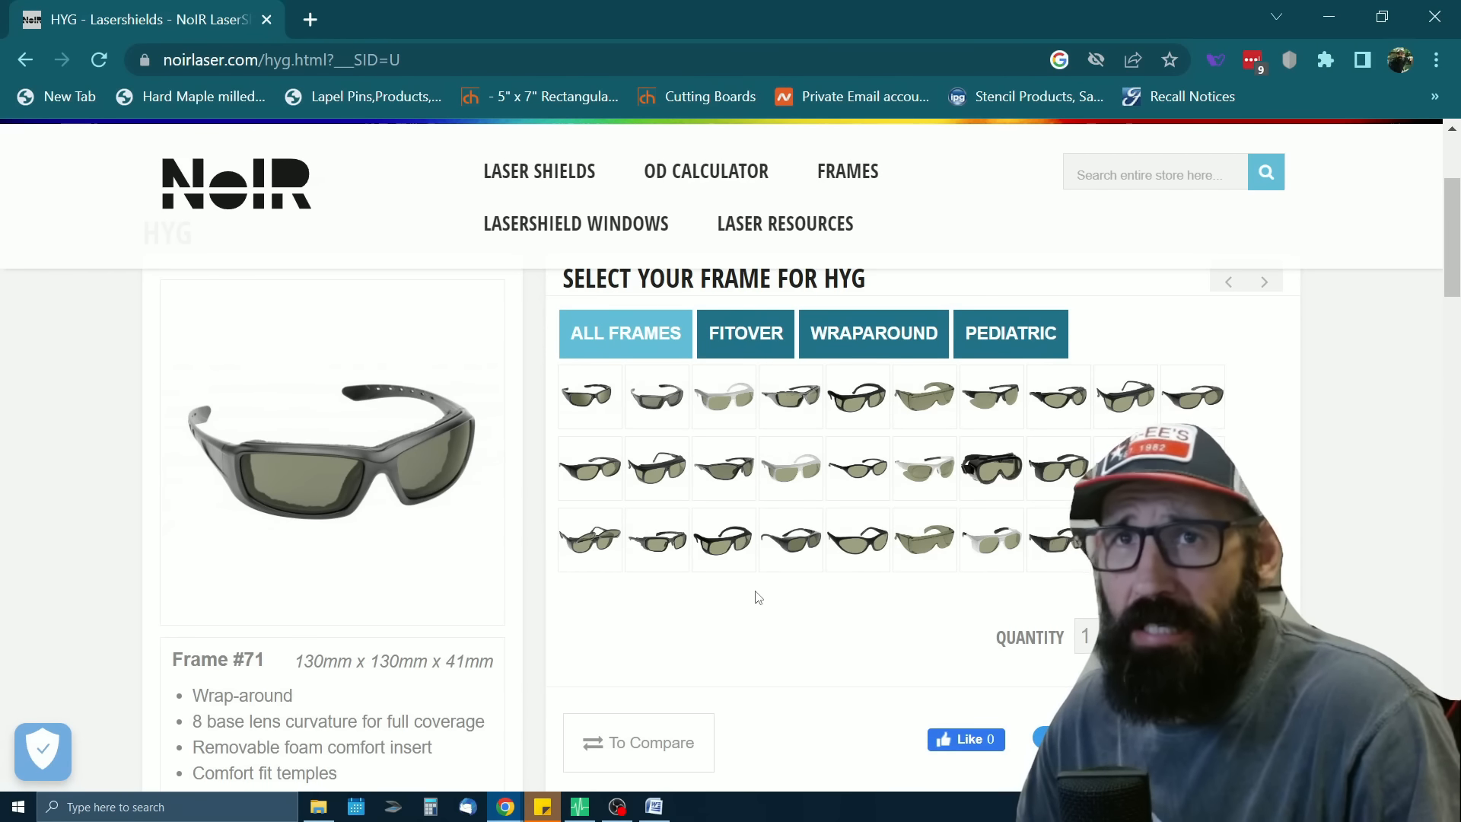
mouse_move(785, 649)
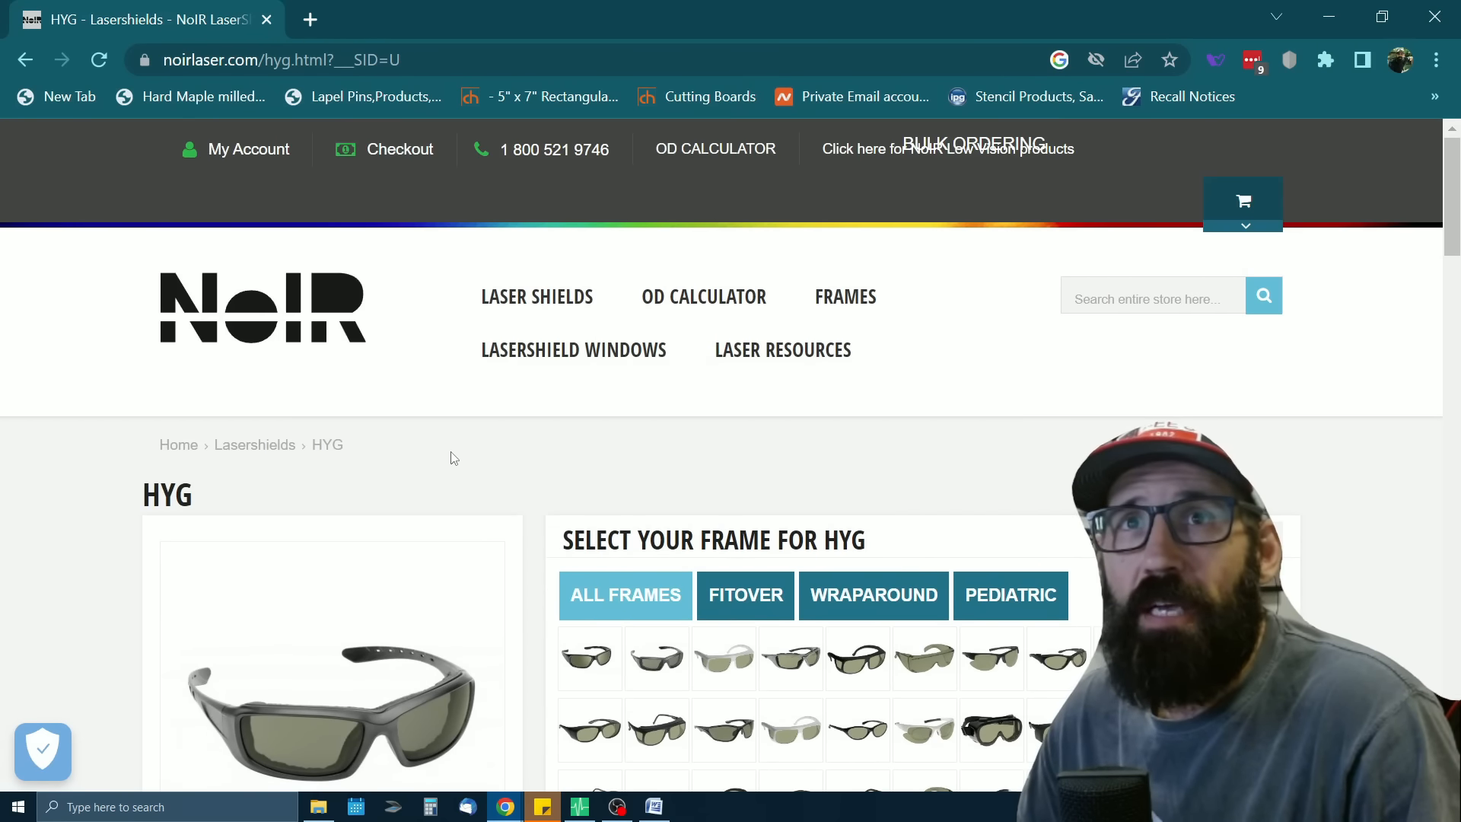
mouse_move(433, 427)
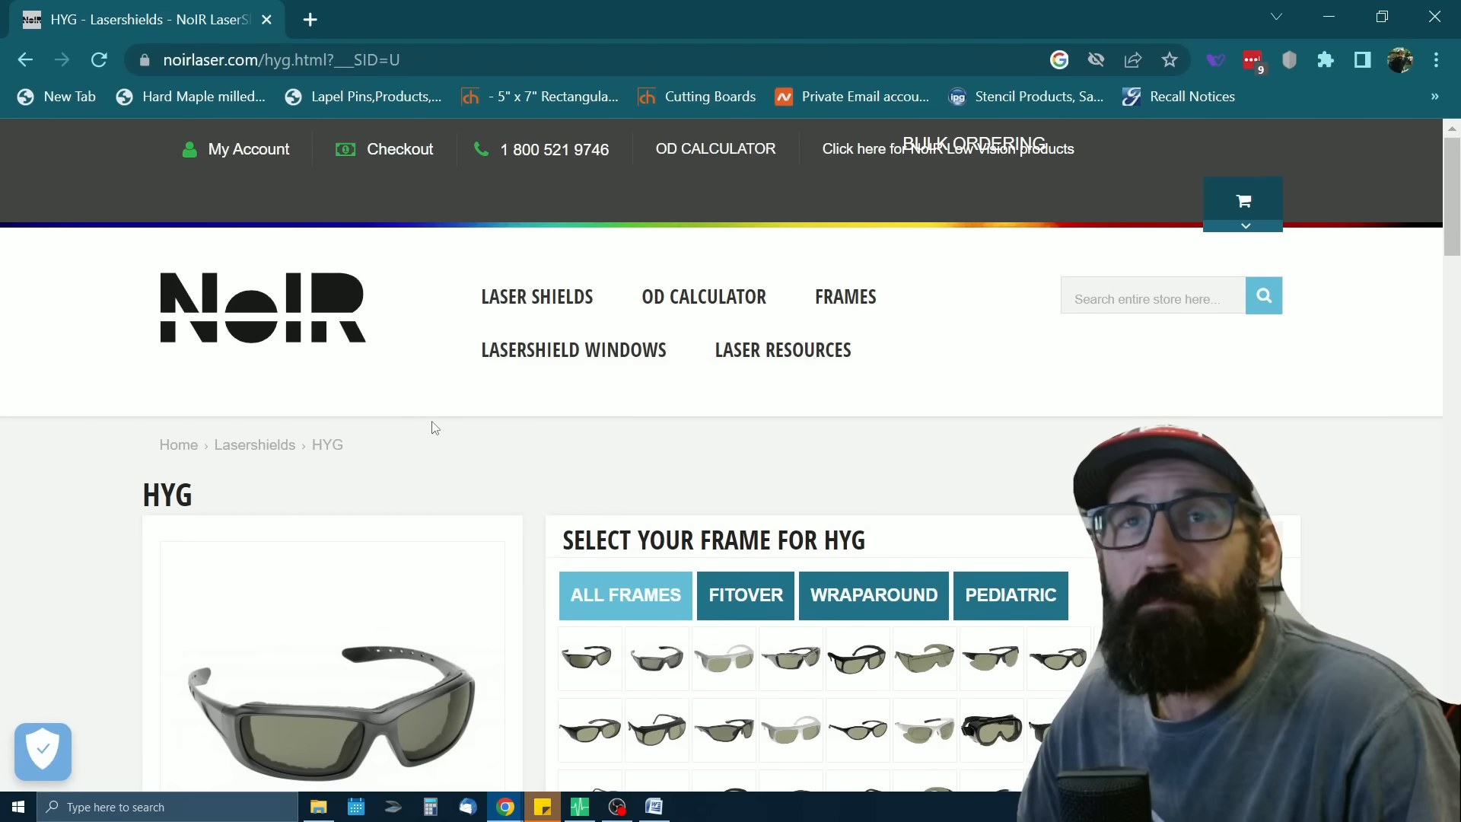
mouse_move(387, 390)
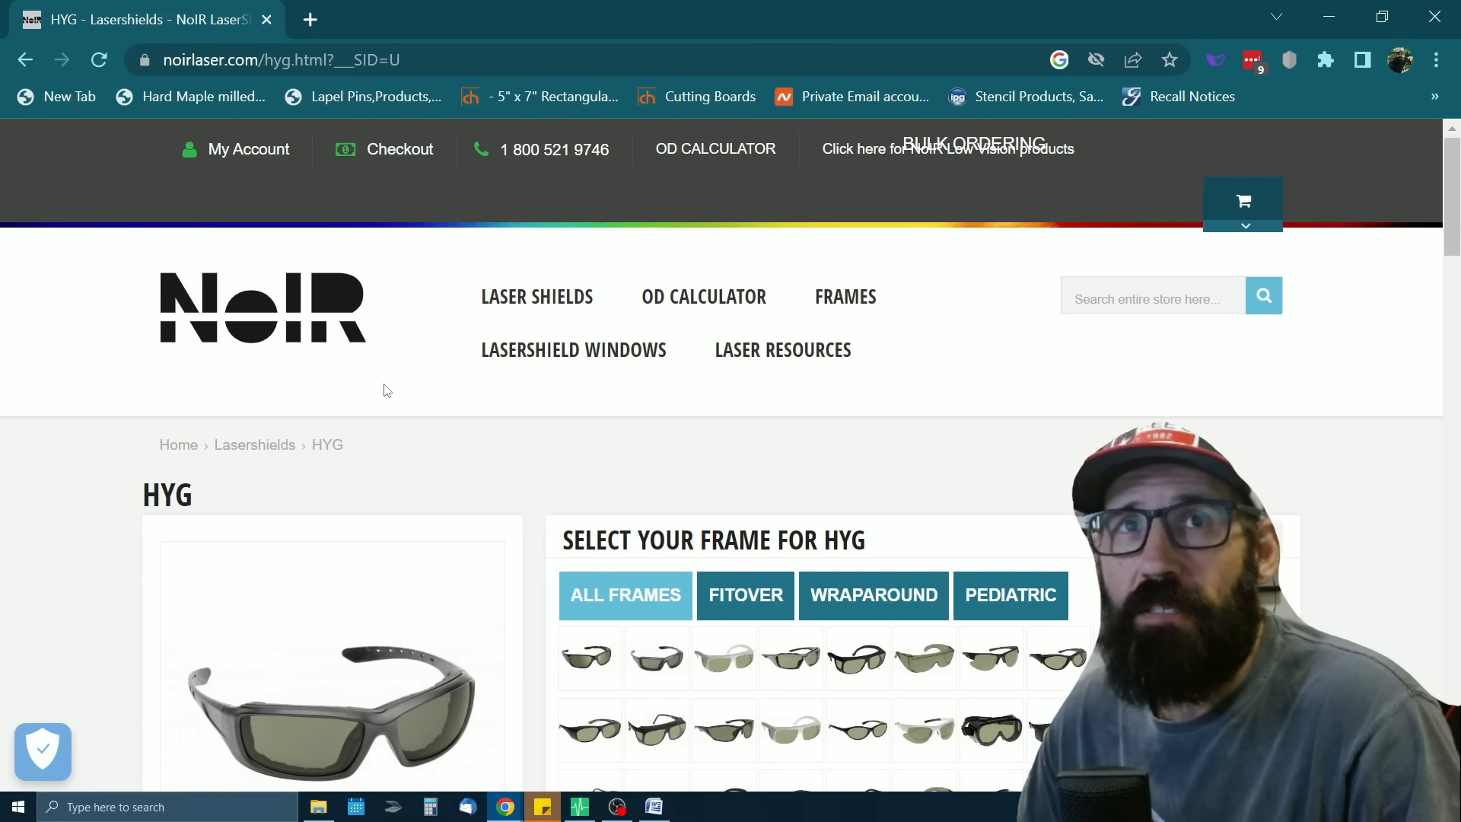
mouse_move(400, 387)
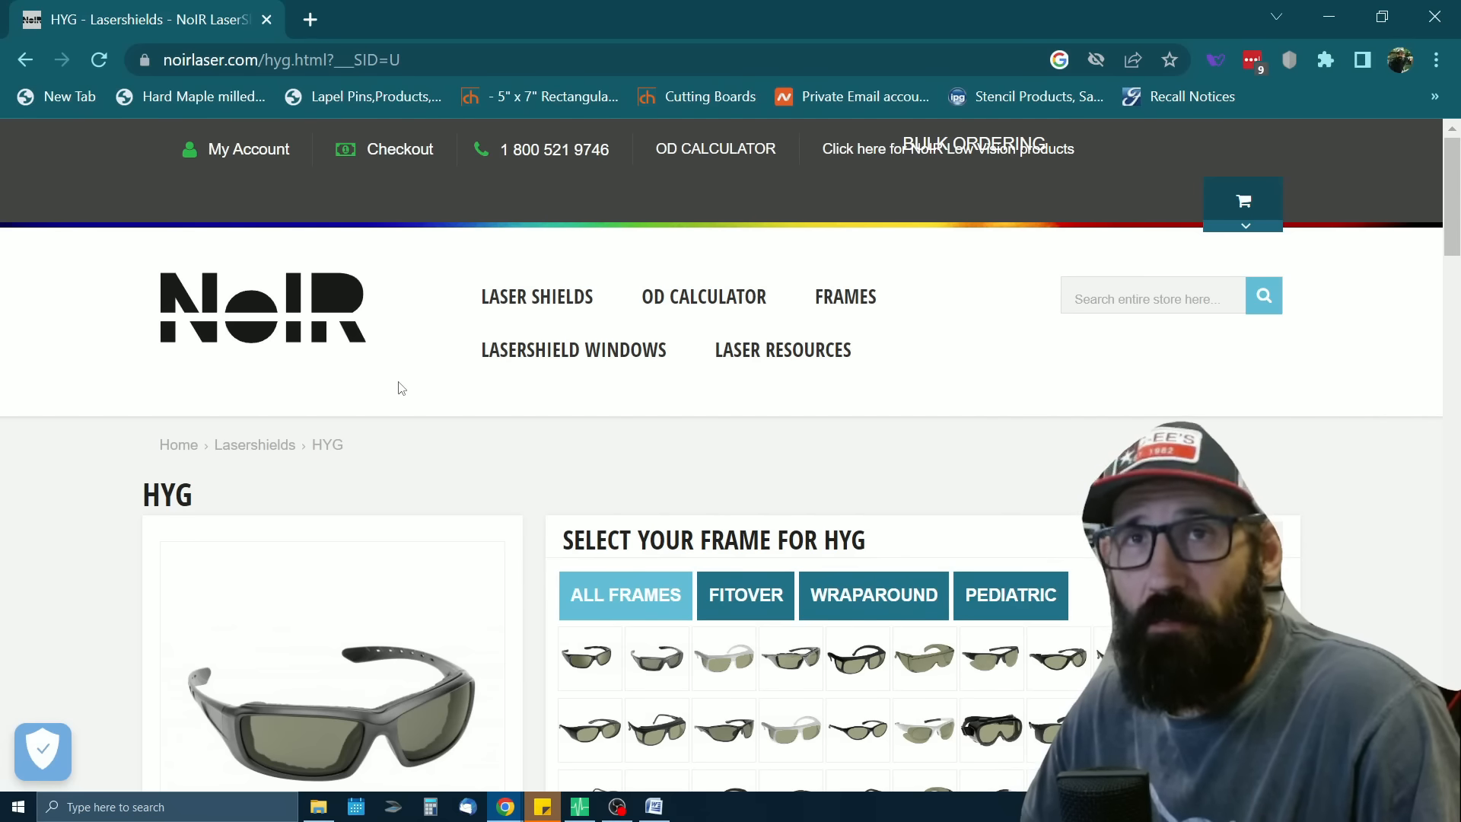
mouse_move(815, 462)
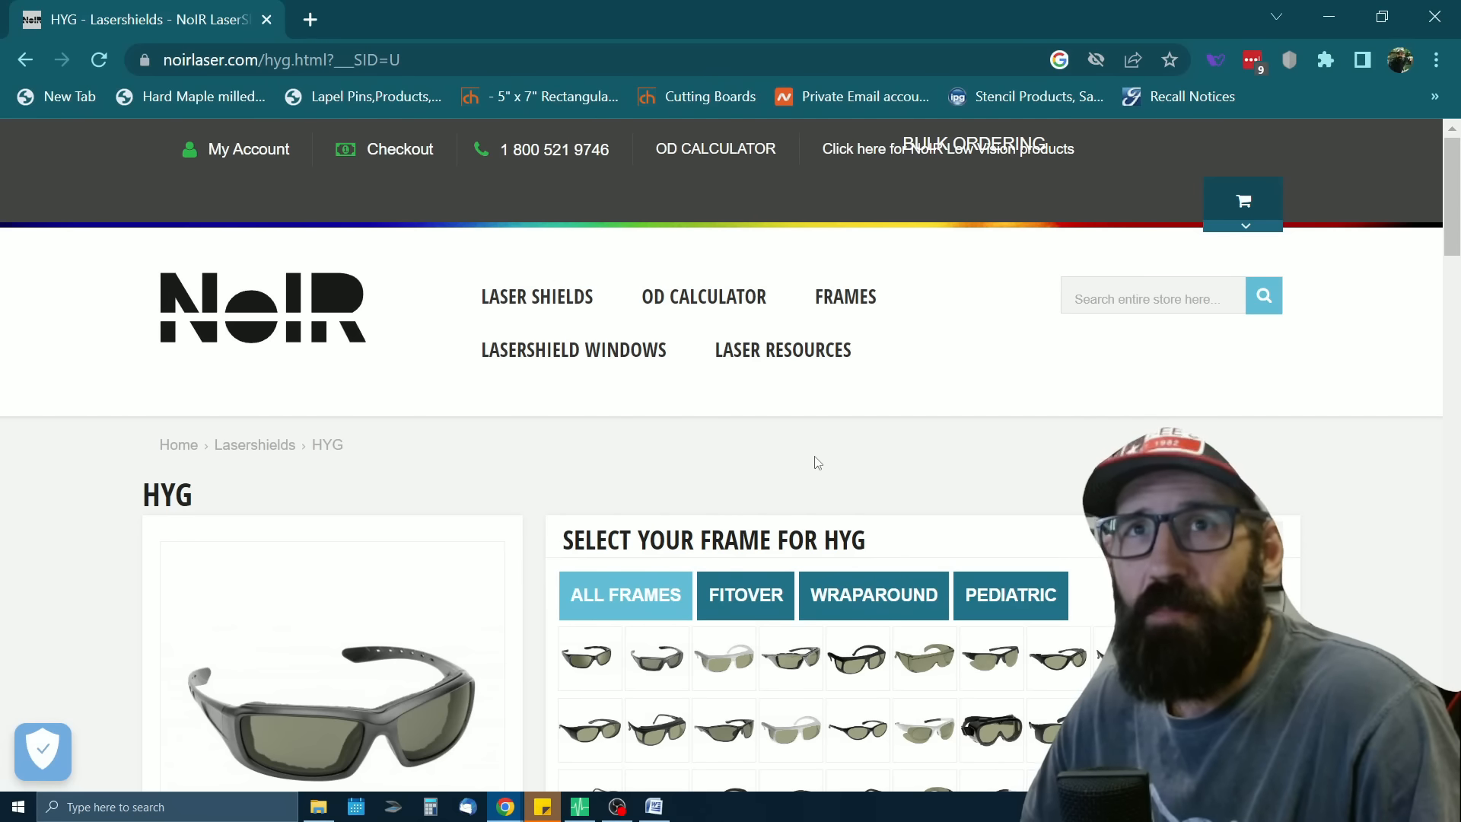